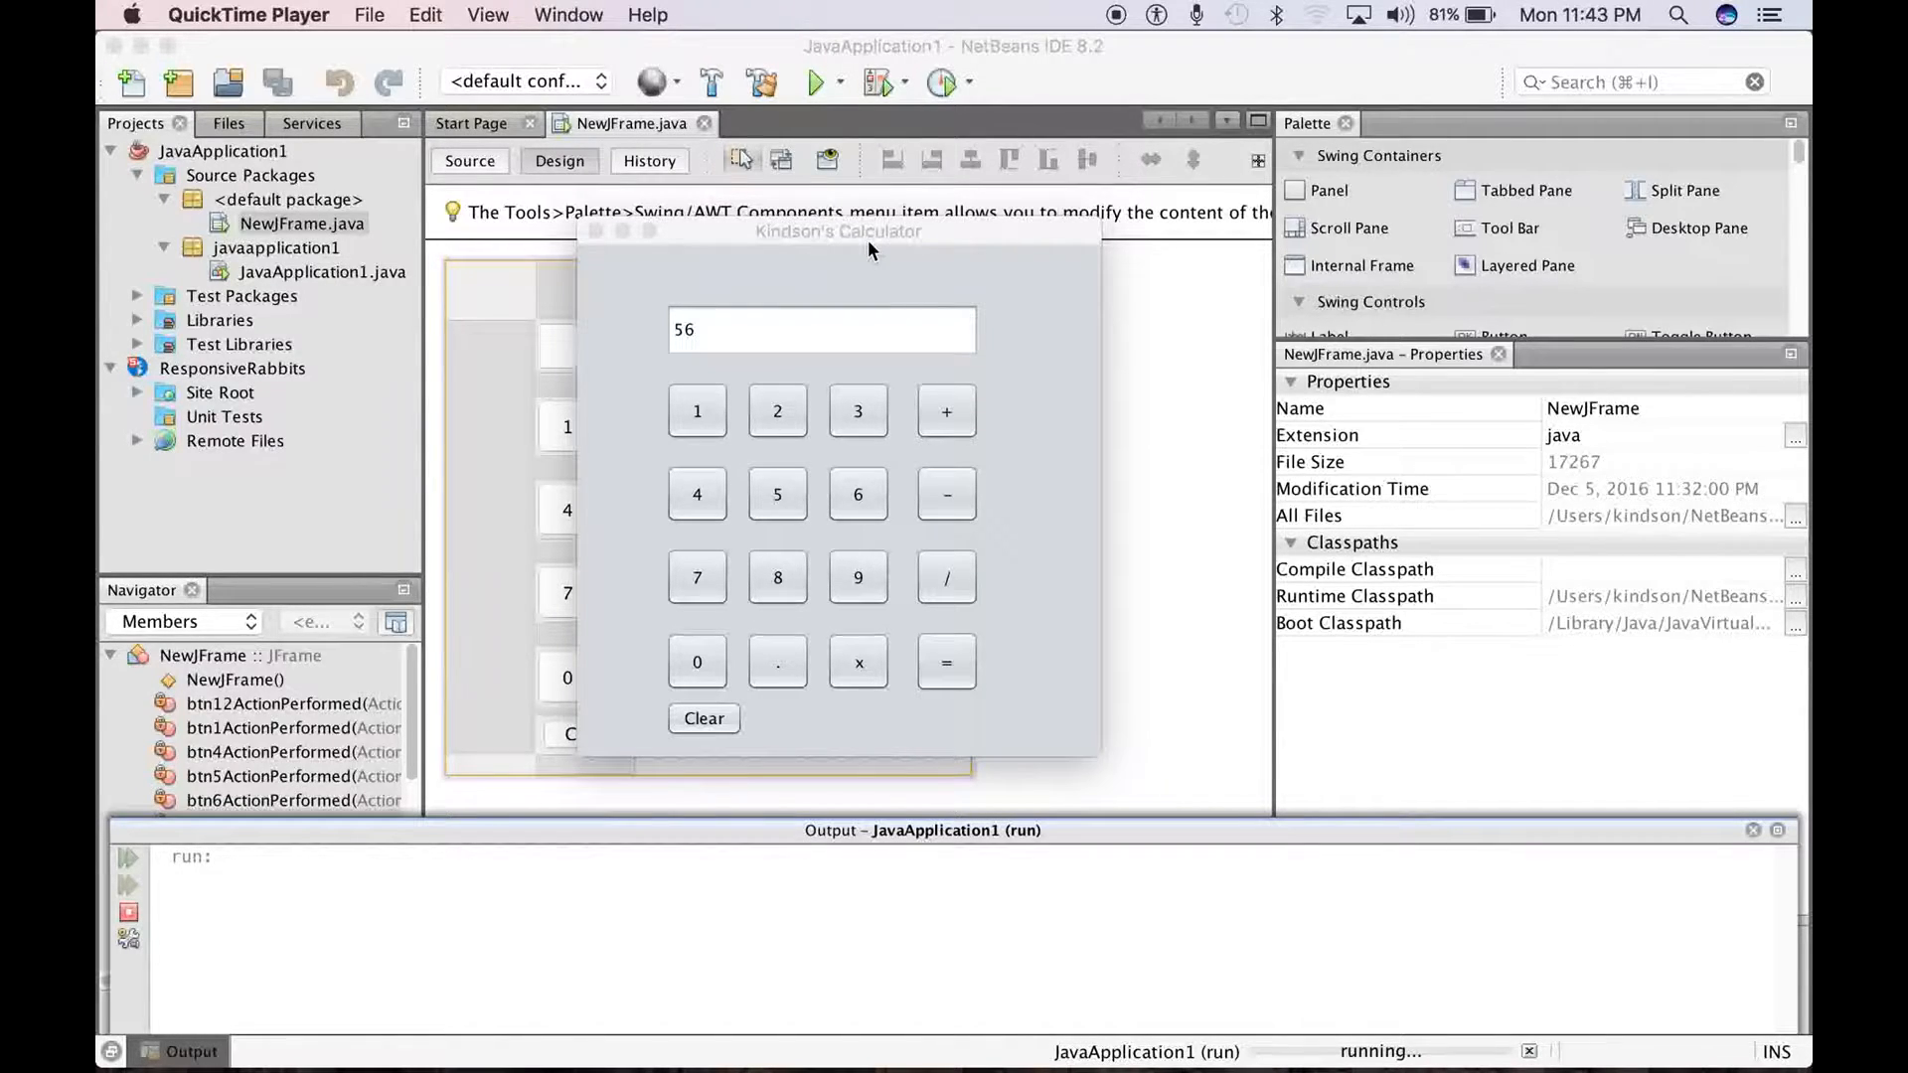
Clear the running calculator and multiply 4 by a second number to show 20
click(837, 232)
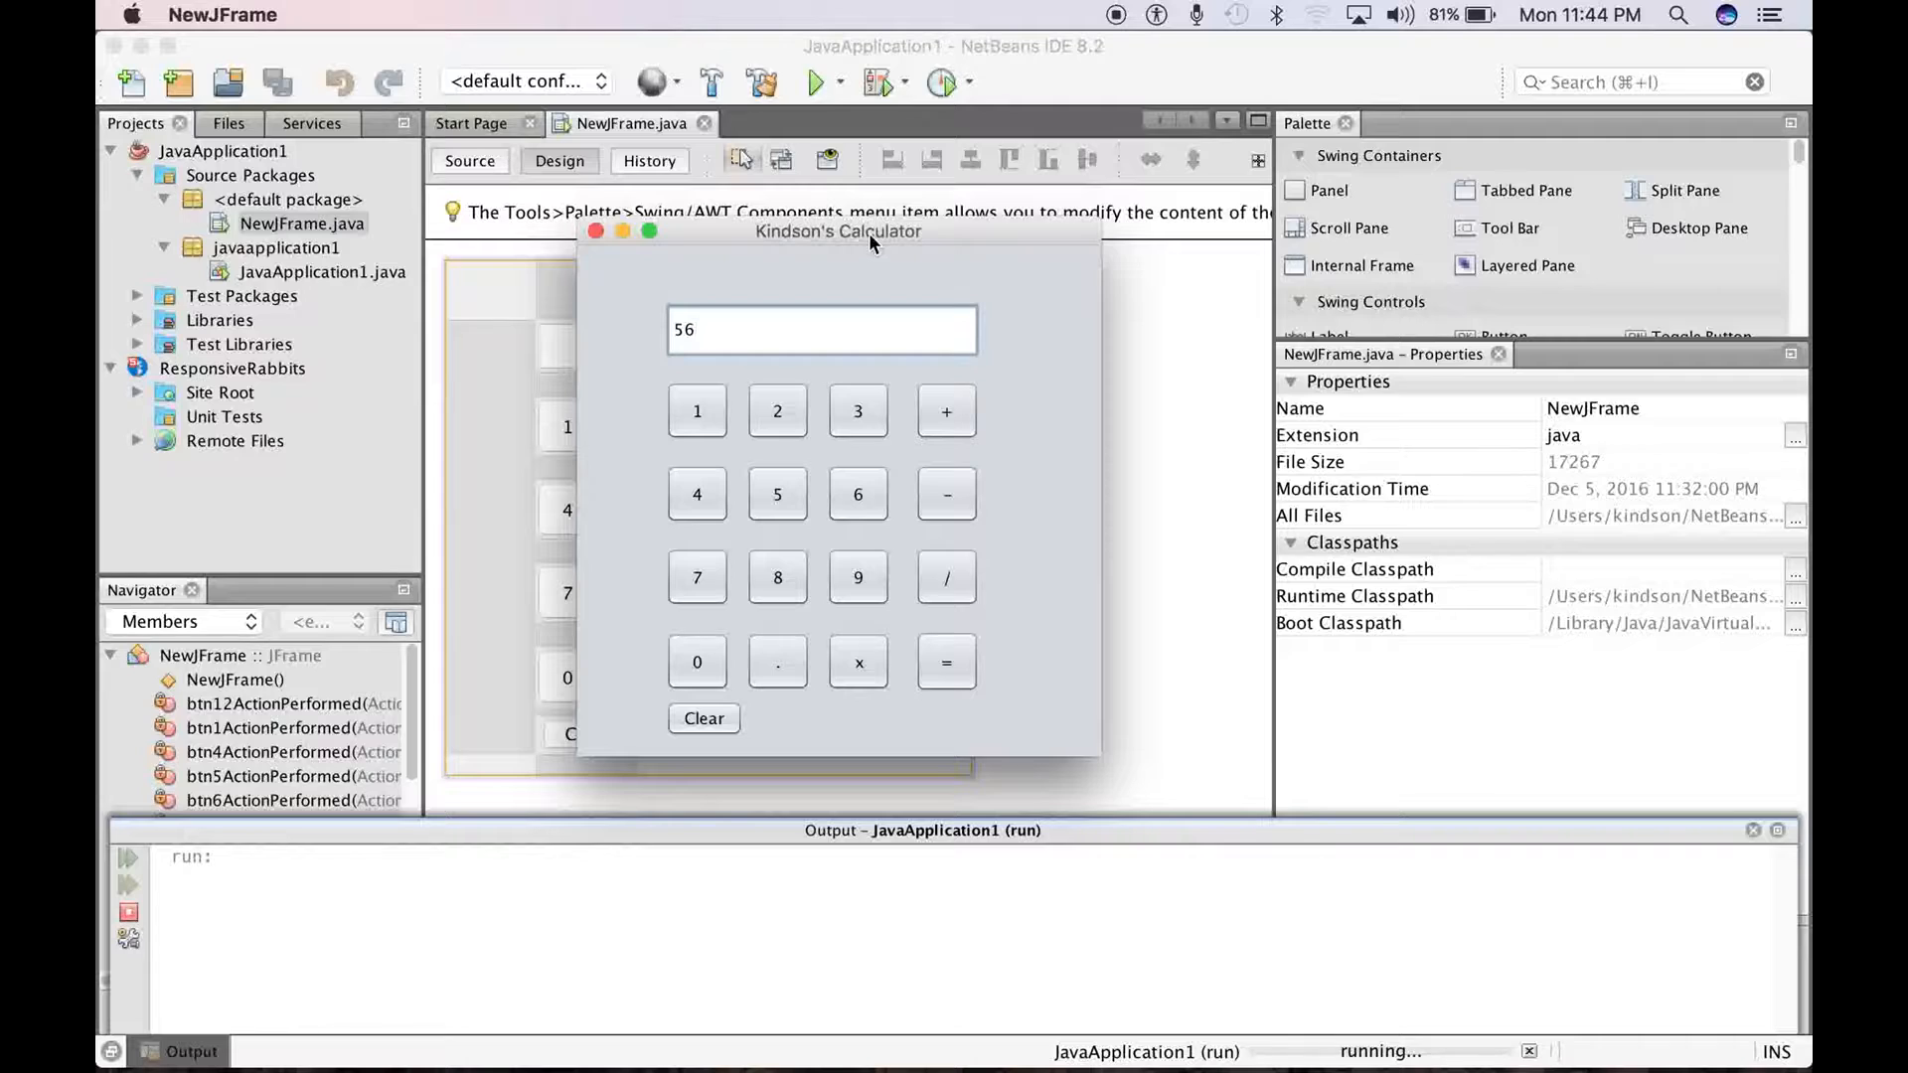
mouse_move(802, 353)
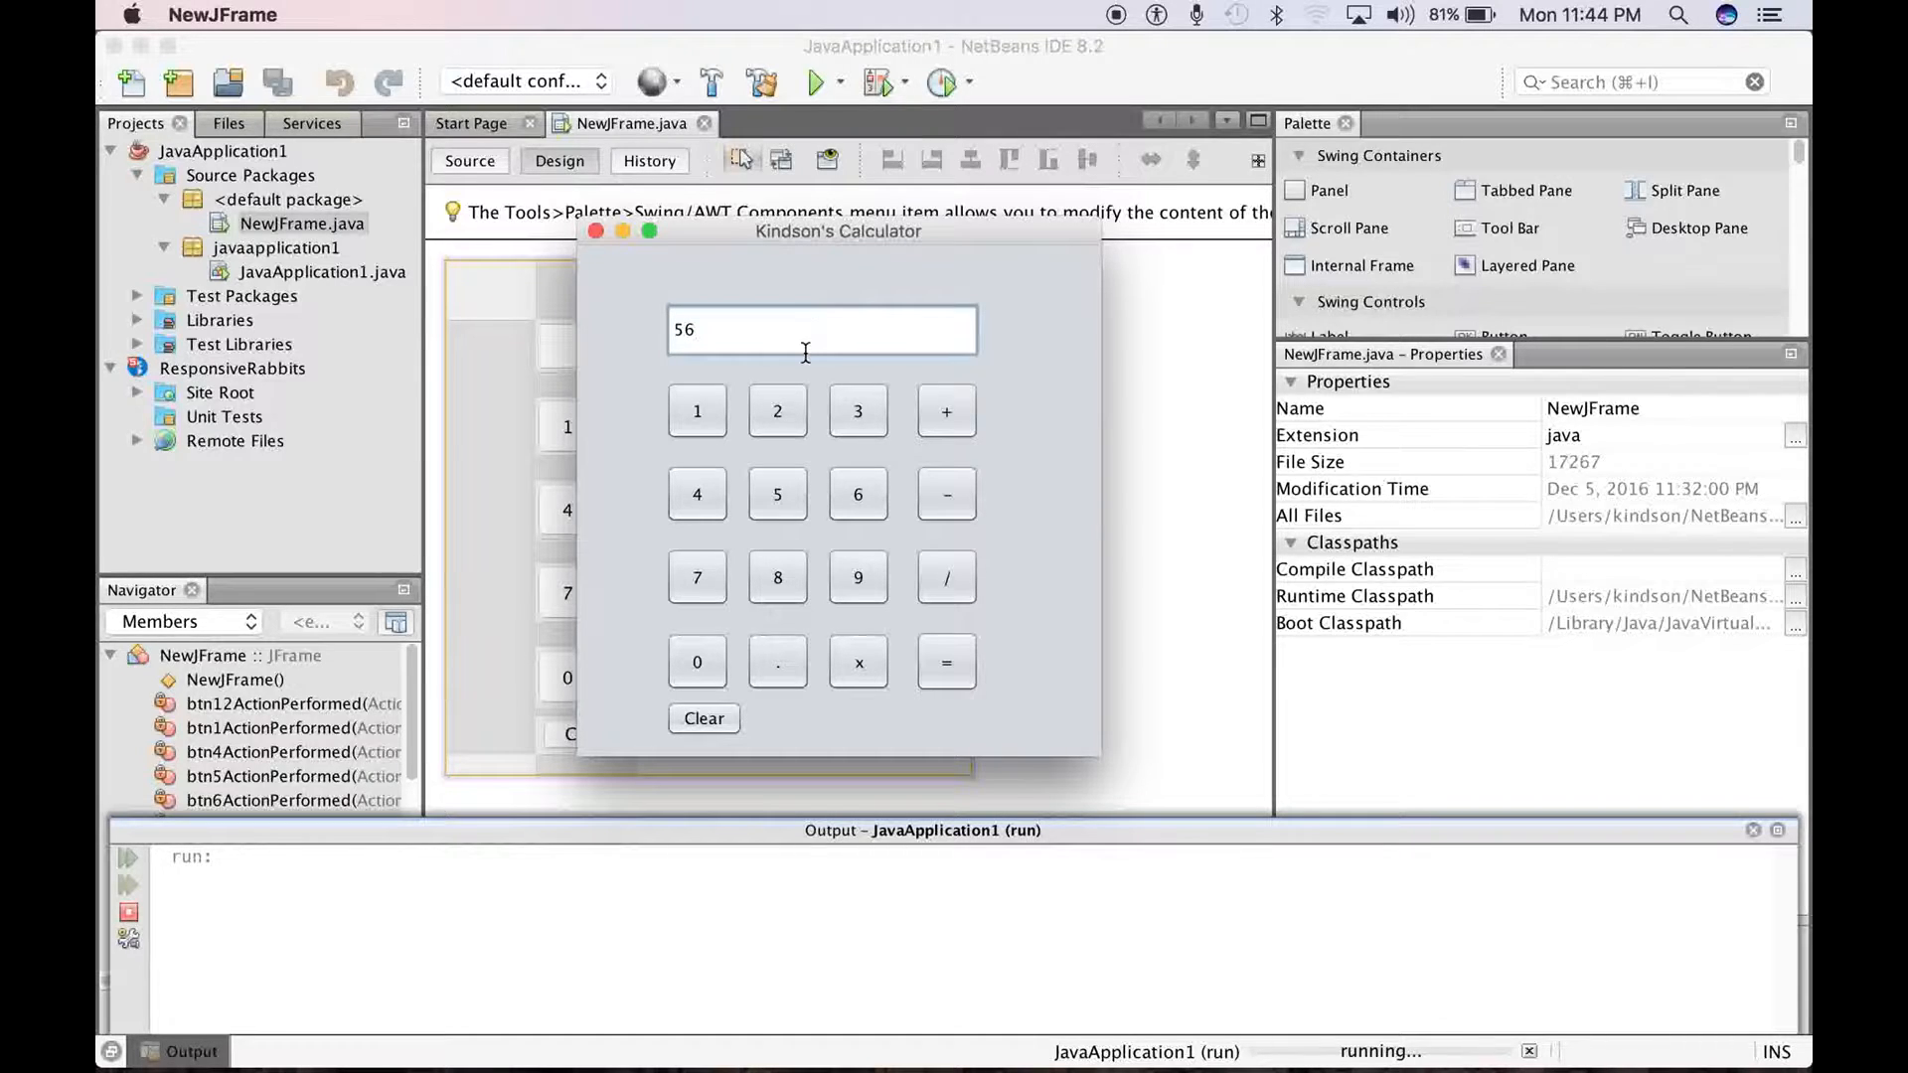
mouse_move(722, 329)
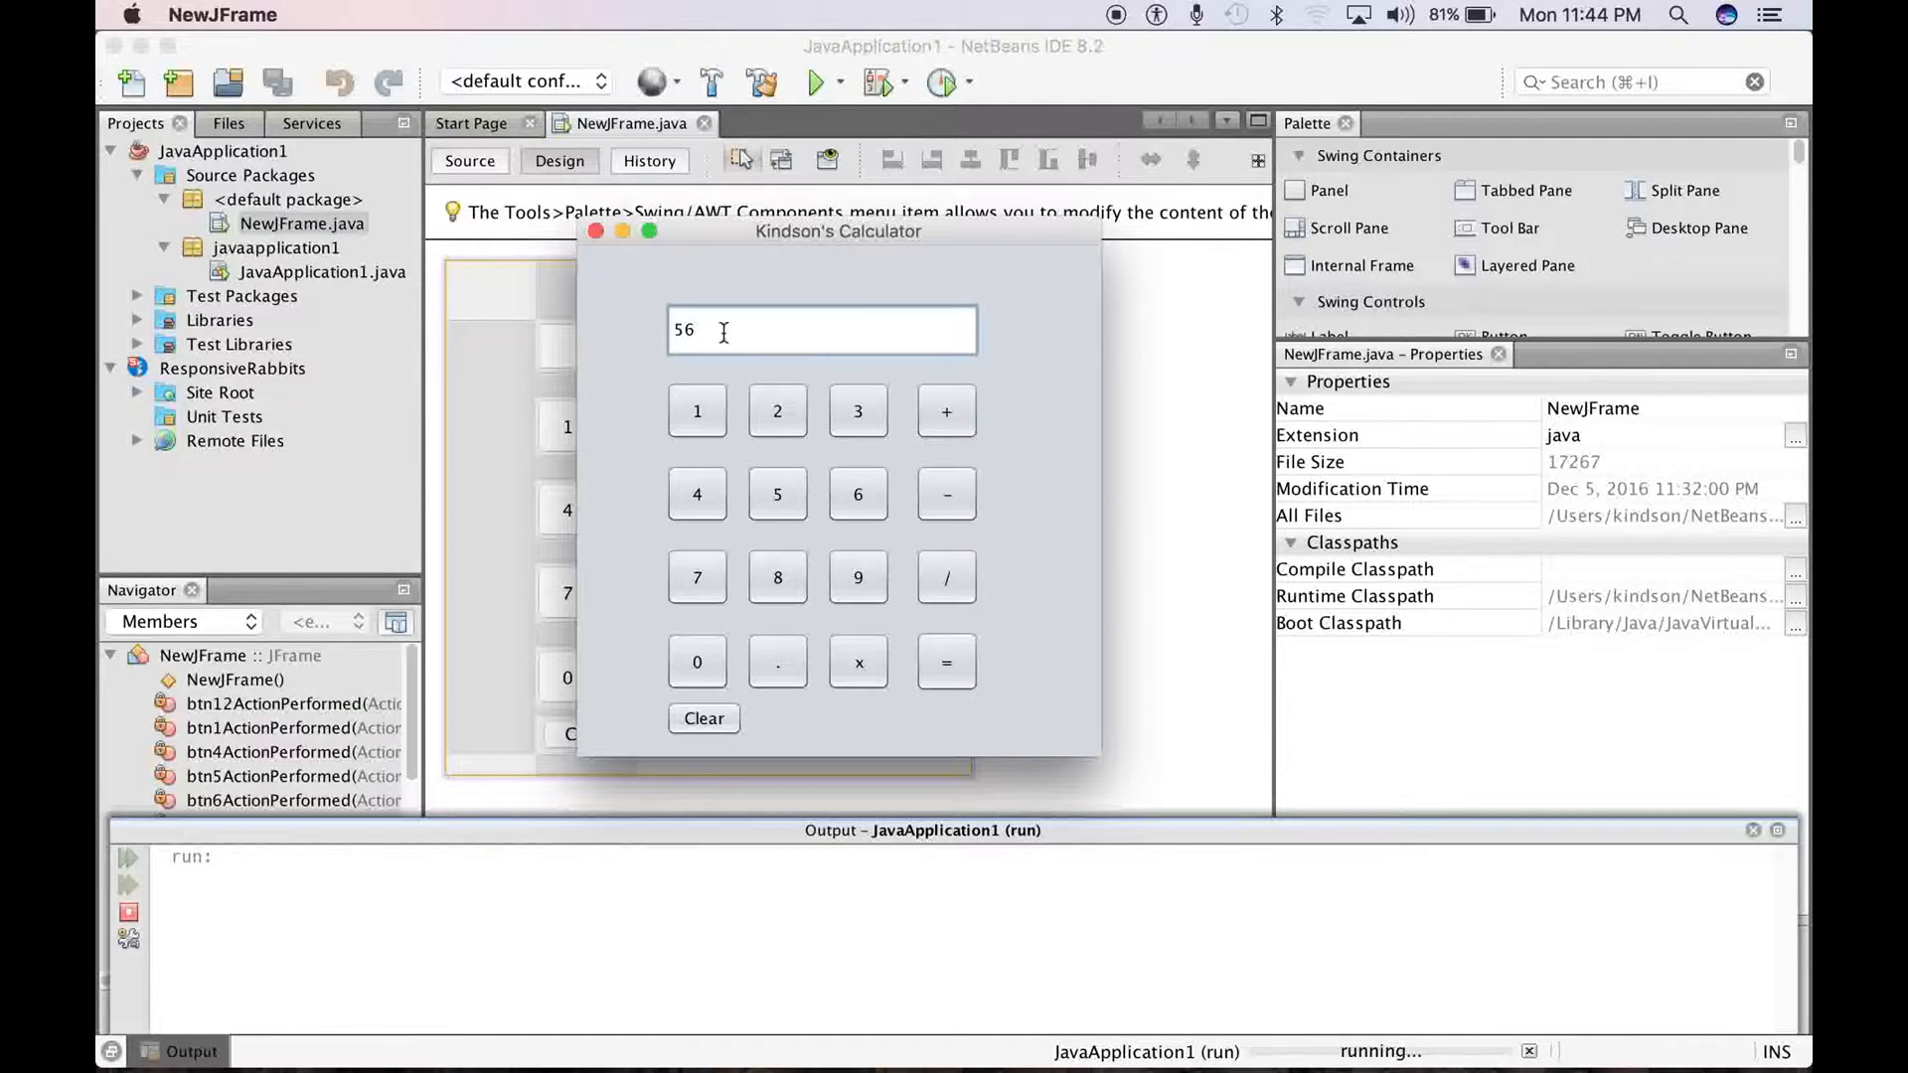
mouse_move(665, 260)
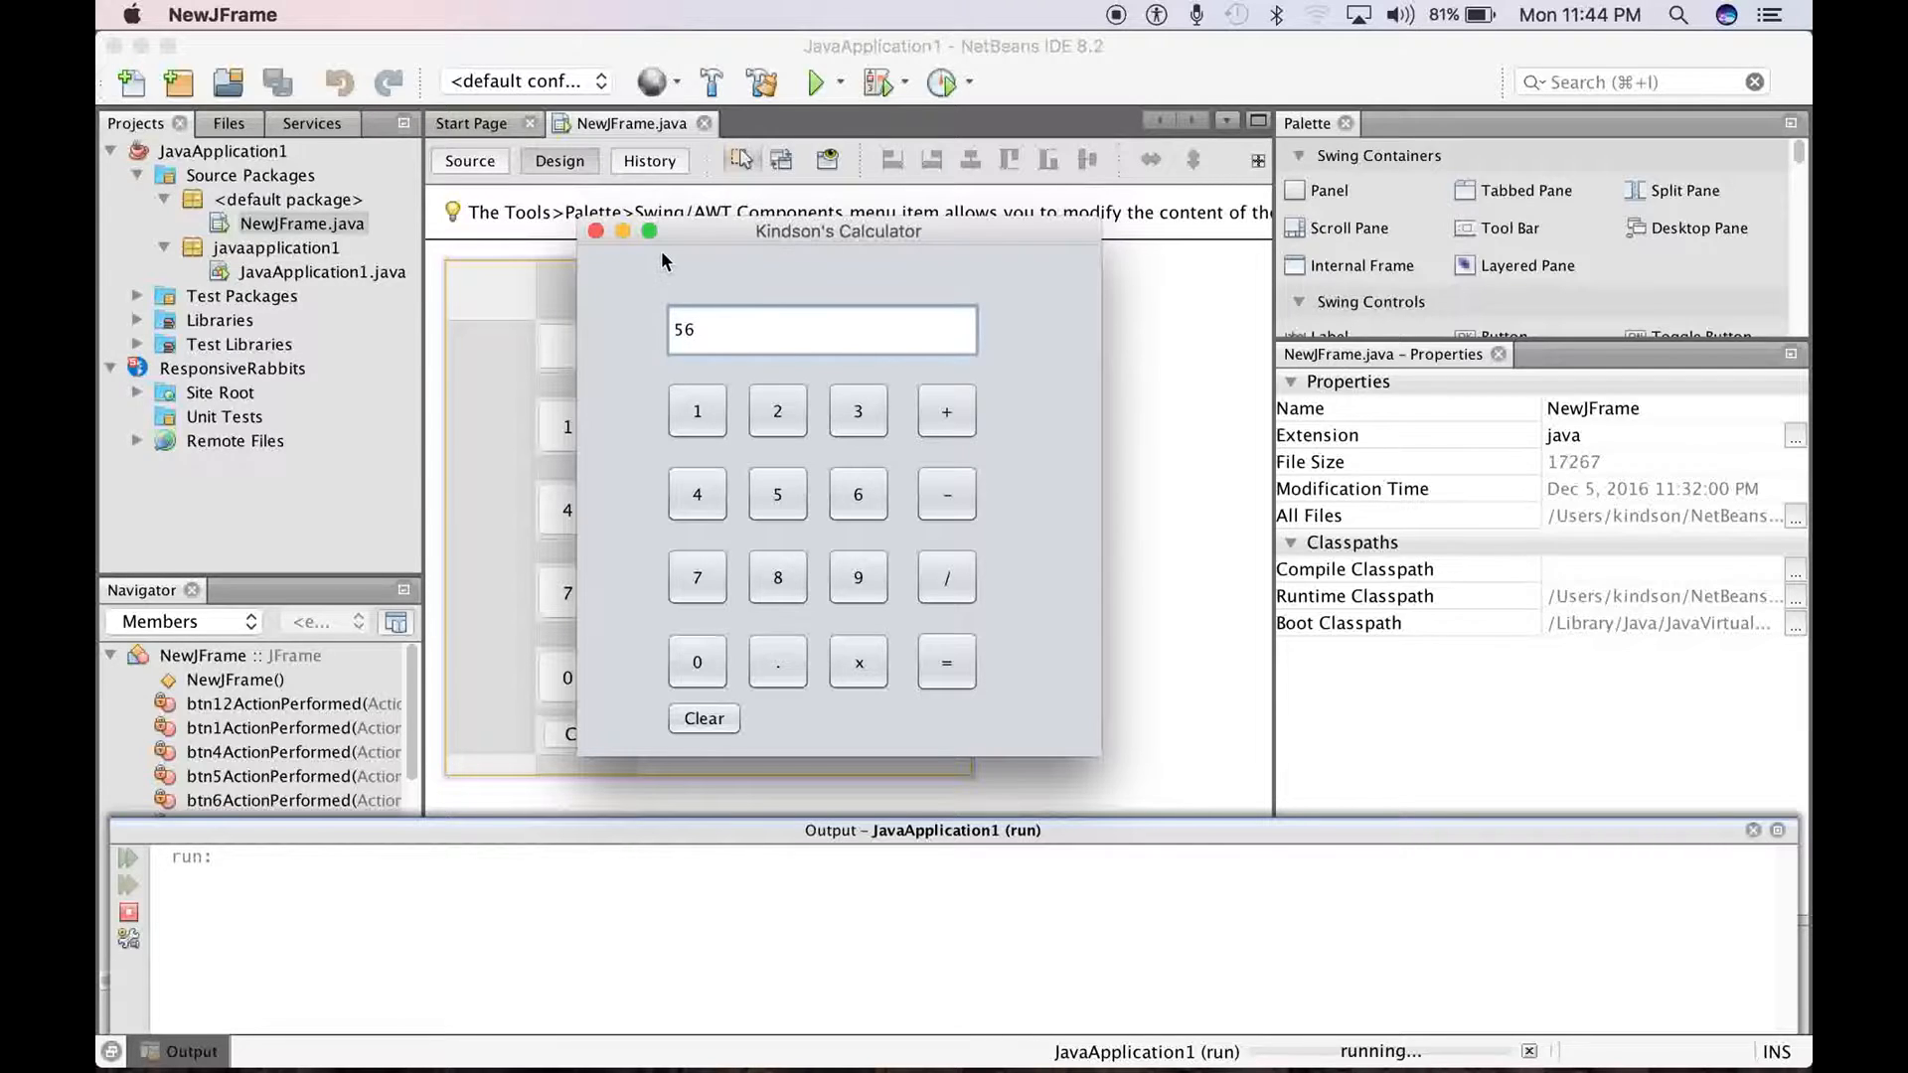
mouse_move(777, 410)
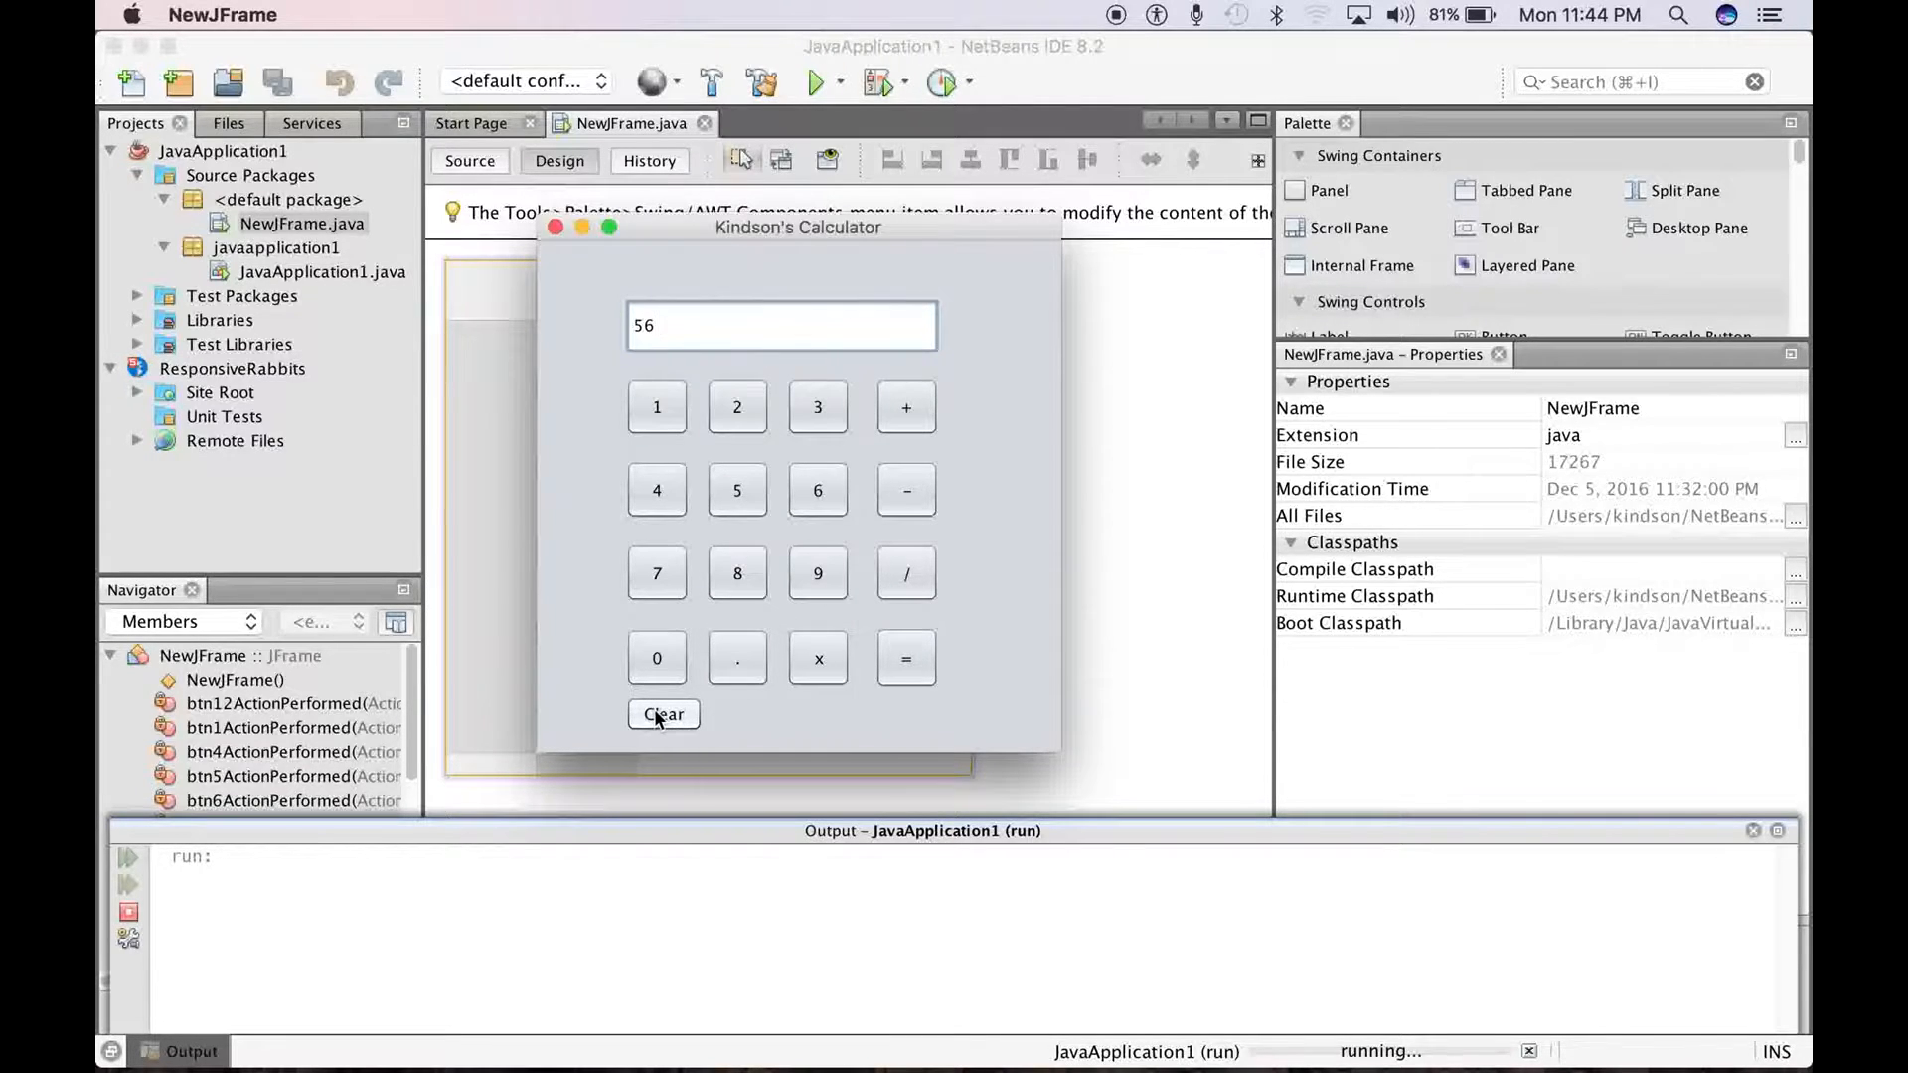
click(663, 715)
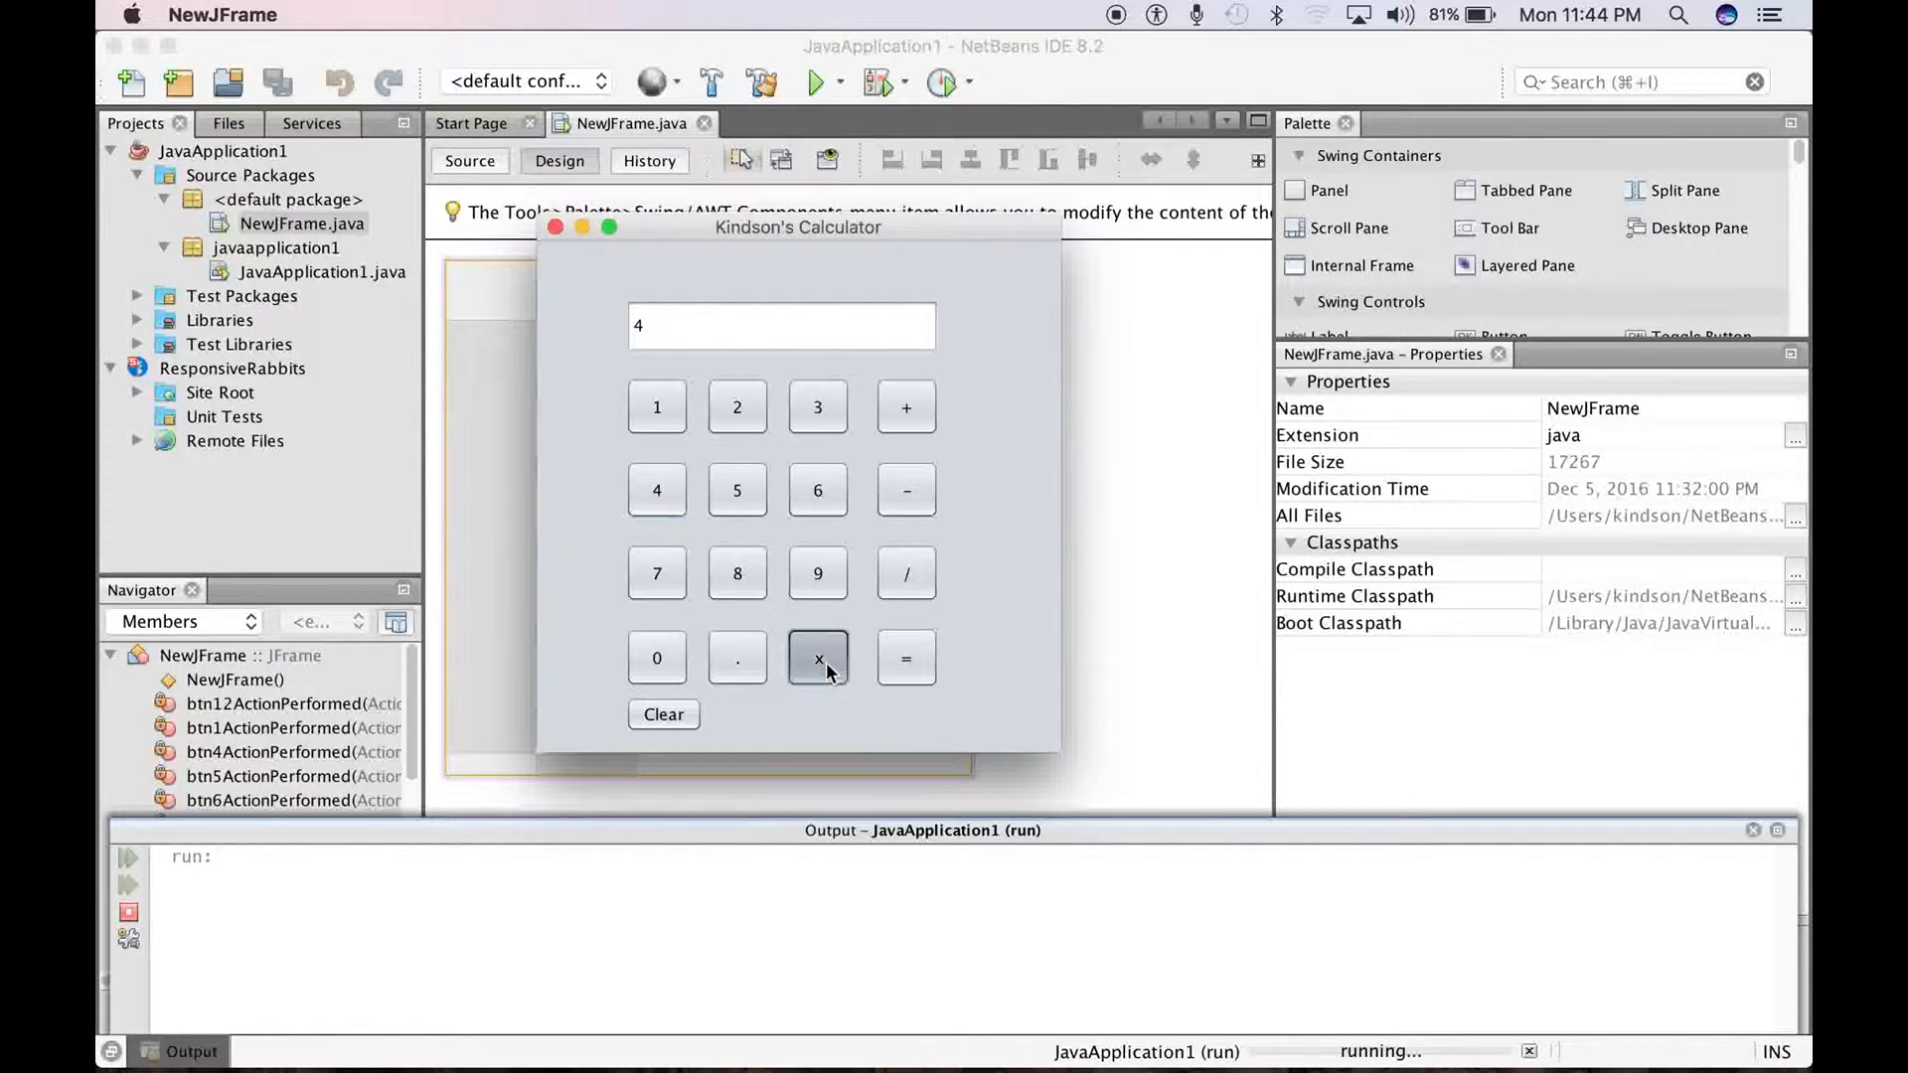
click(905, 657)
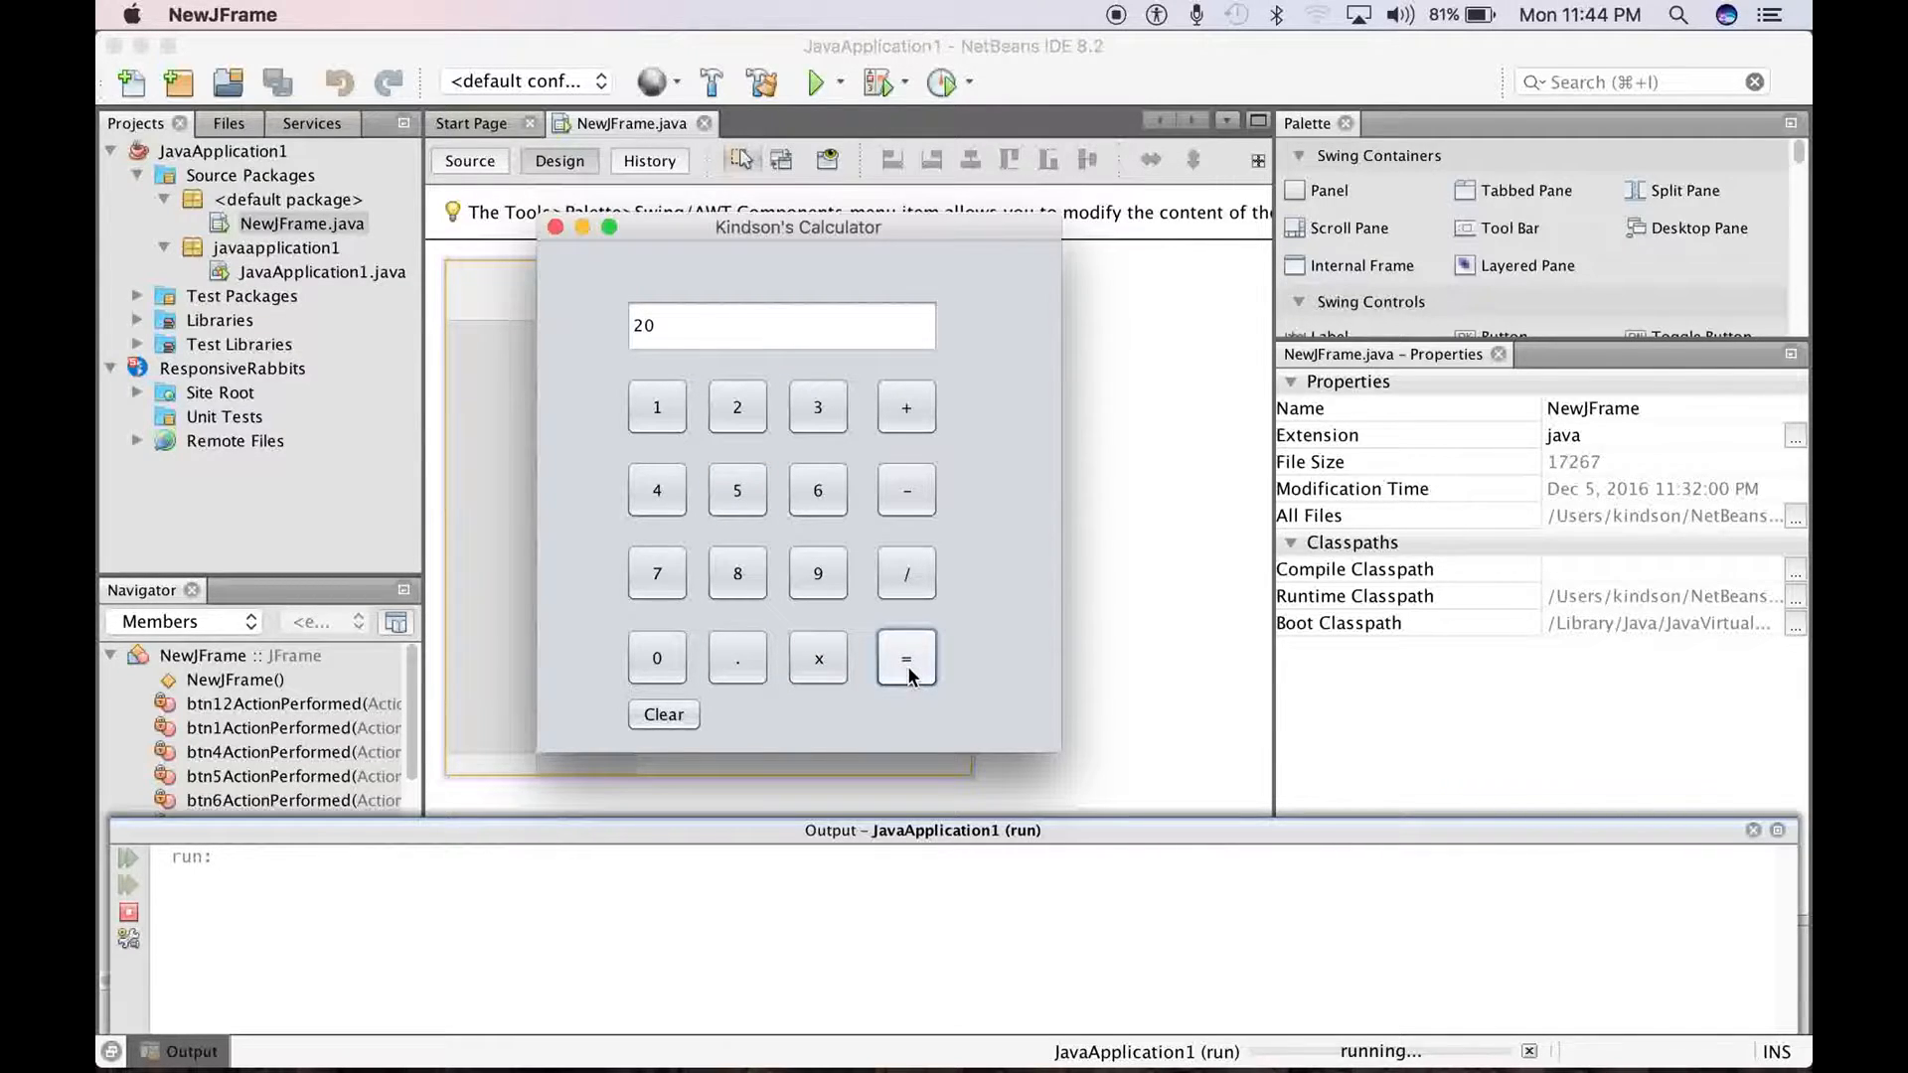
mouse_move(906, 490)
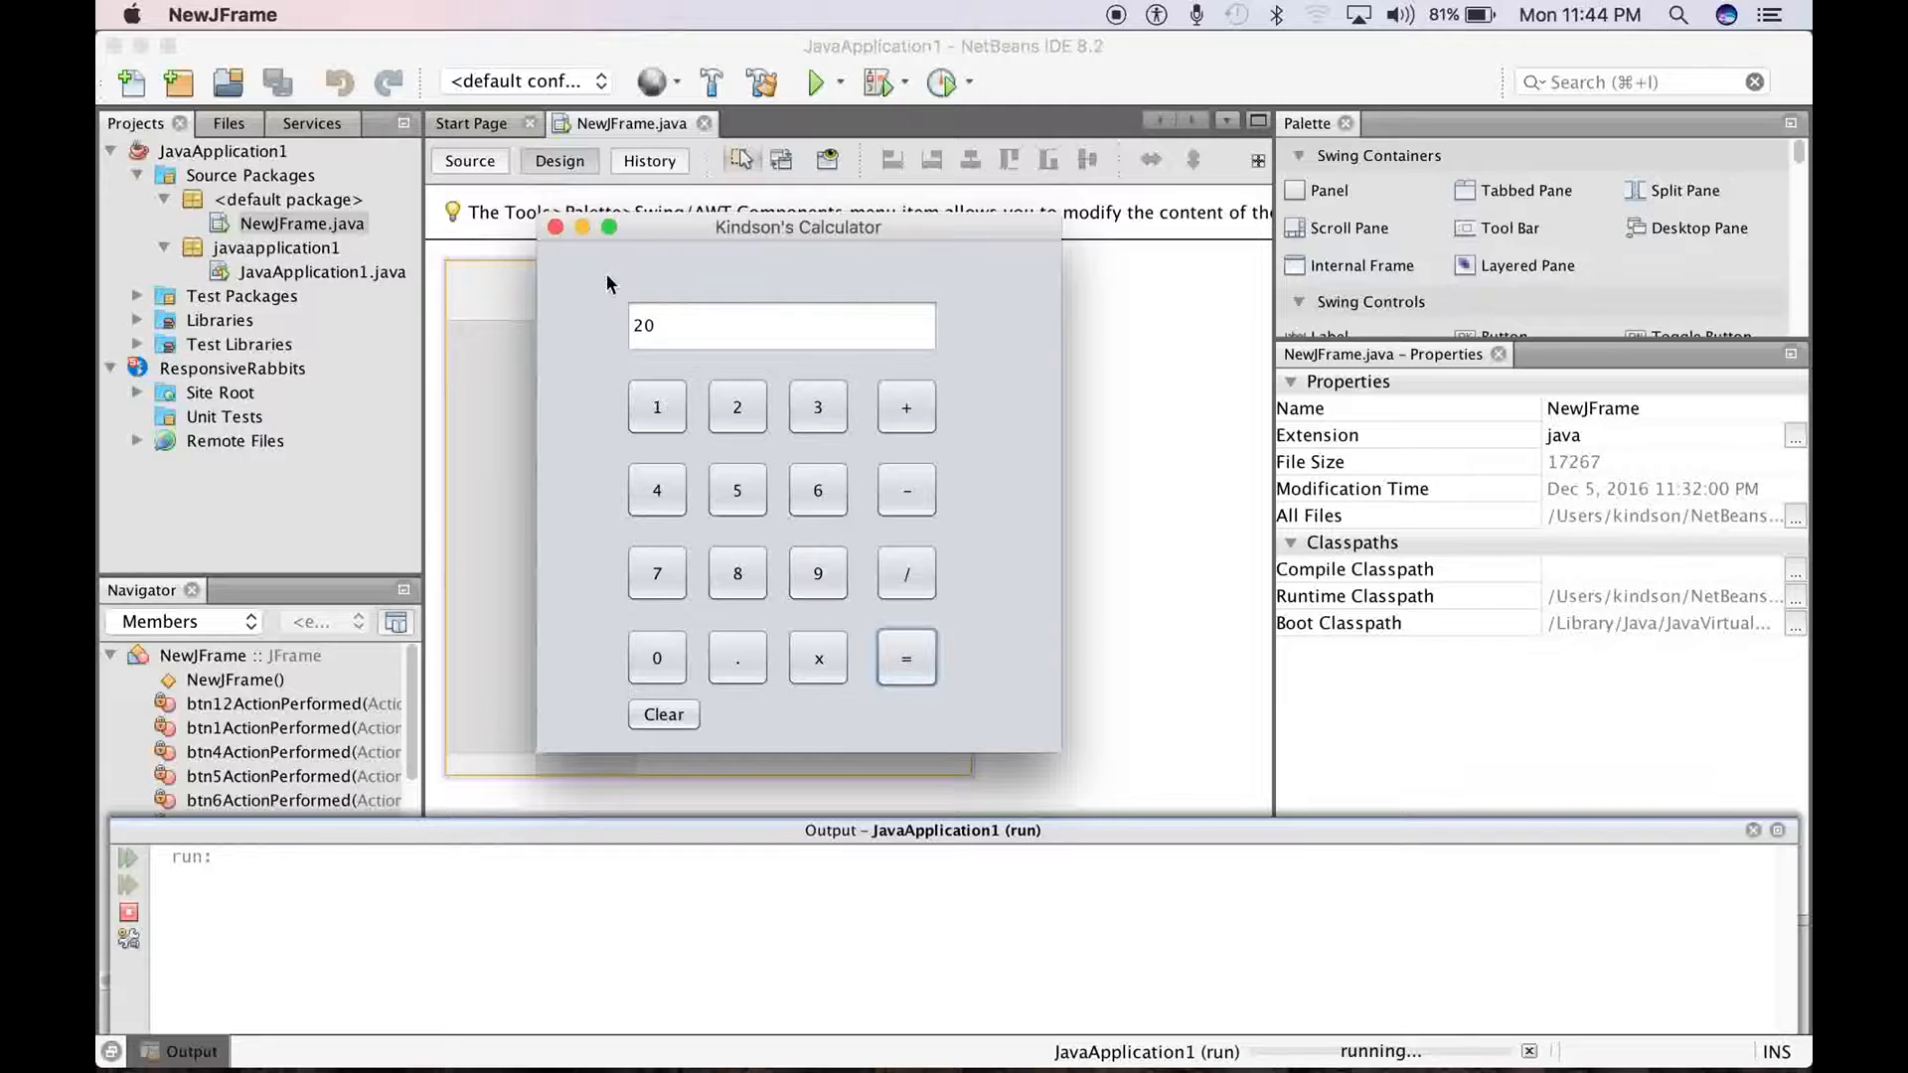
mouse_move(558, 253)
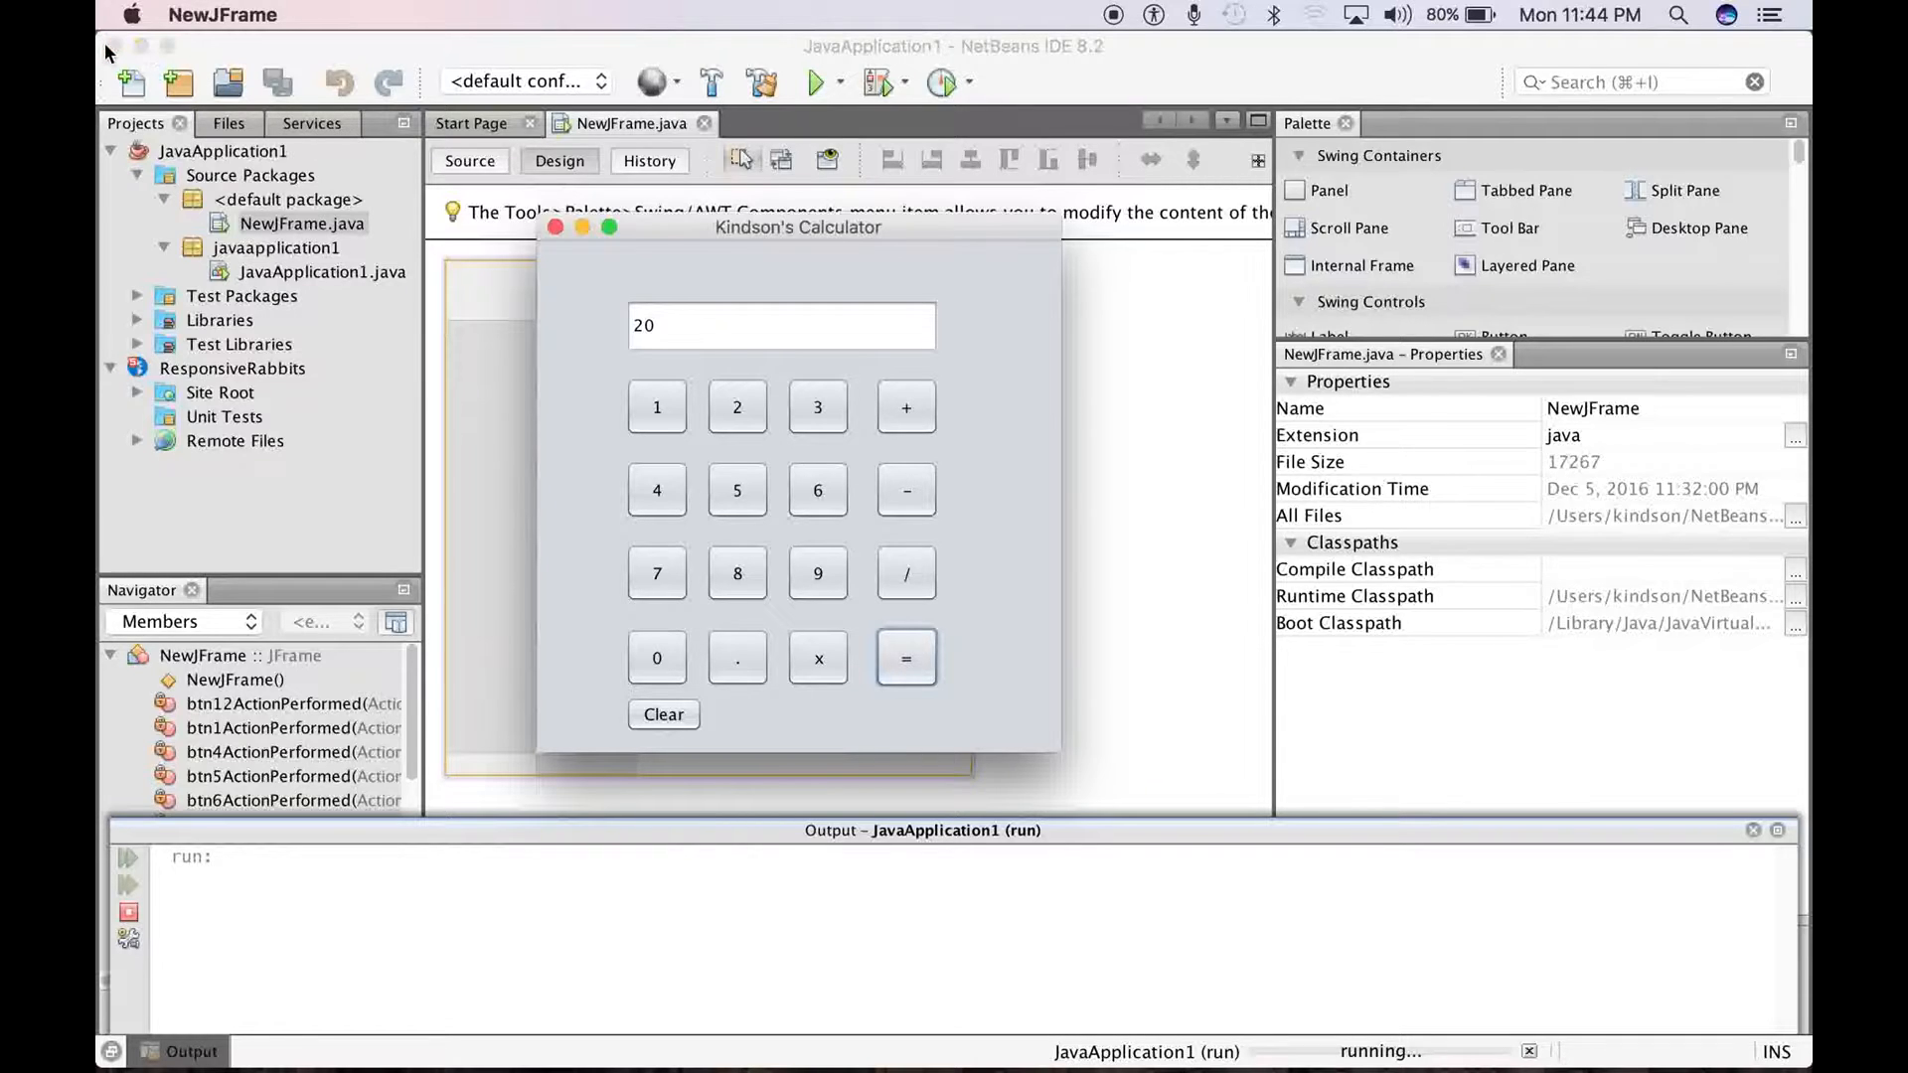
mouse_move(110, 45)
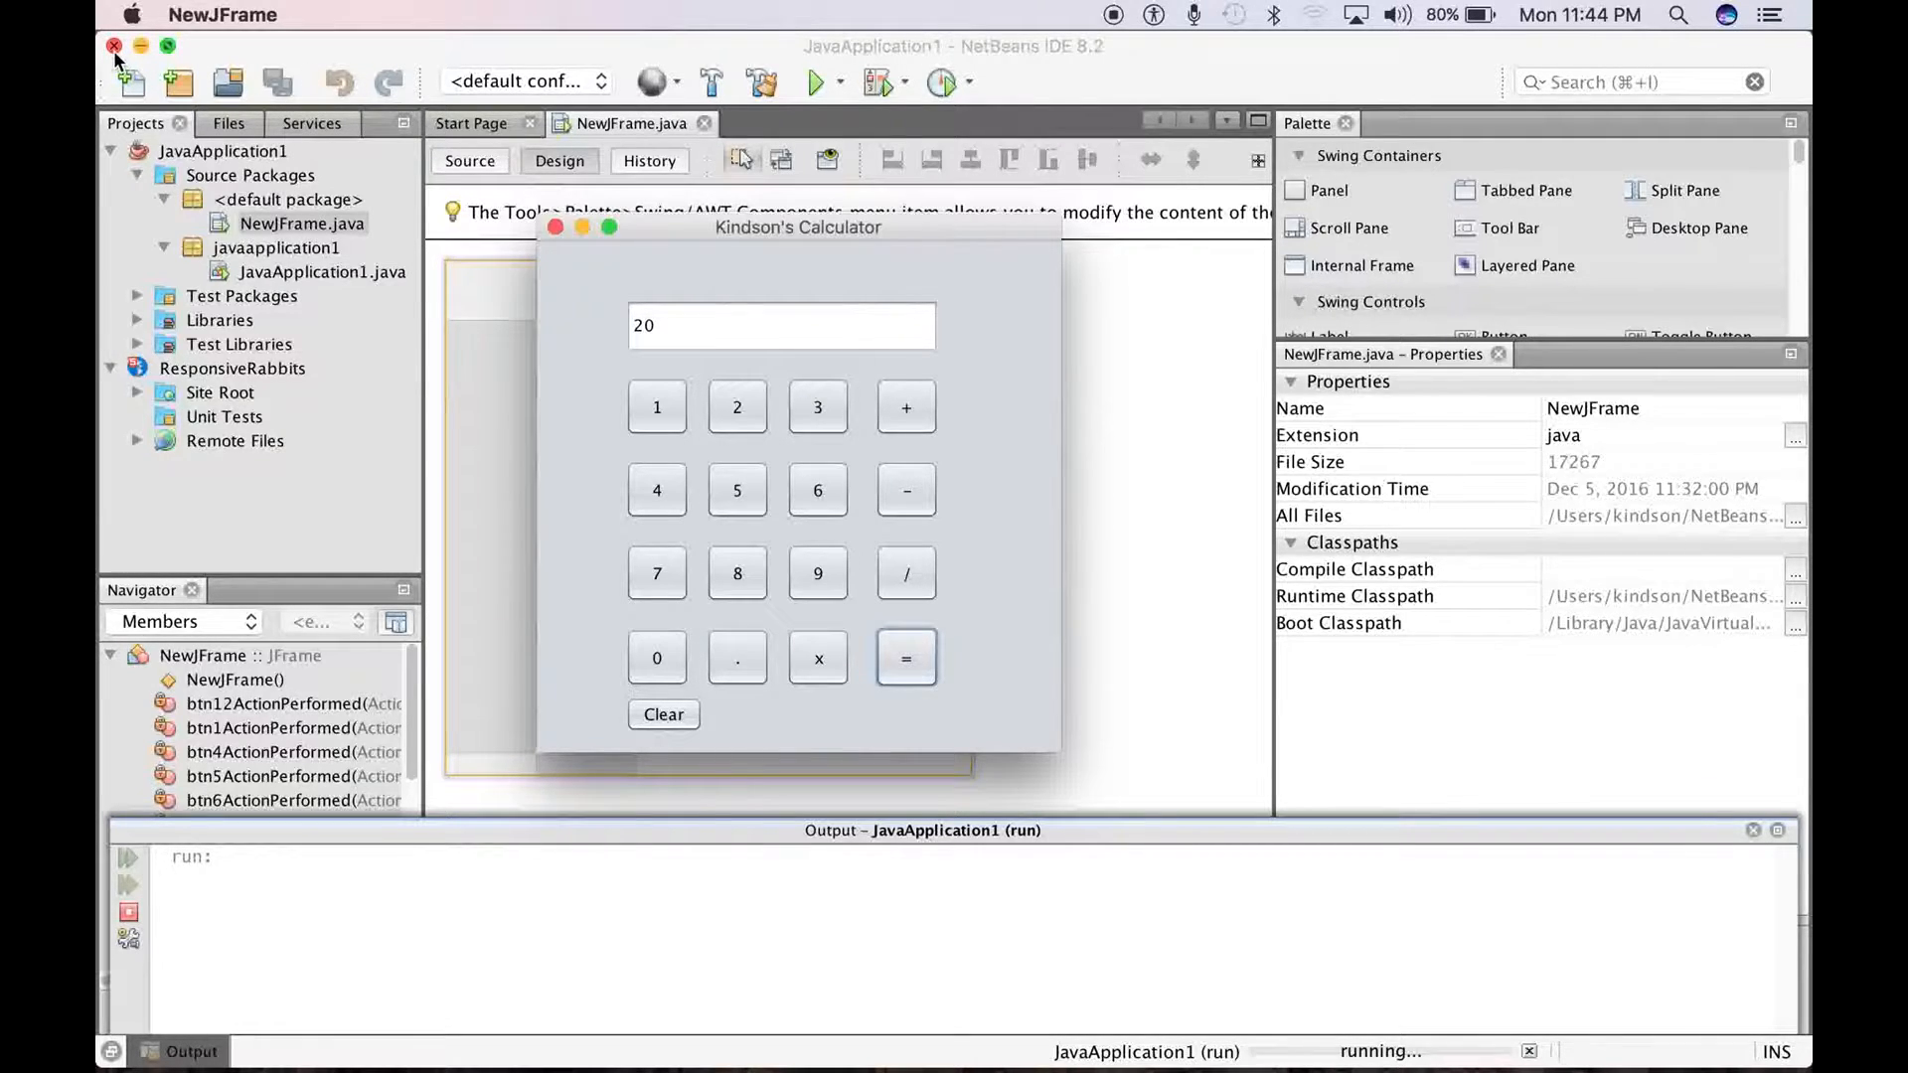
Quit NetBeans with Exit IDE, which also stops the running calculator app
click(114, 59)
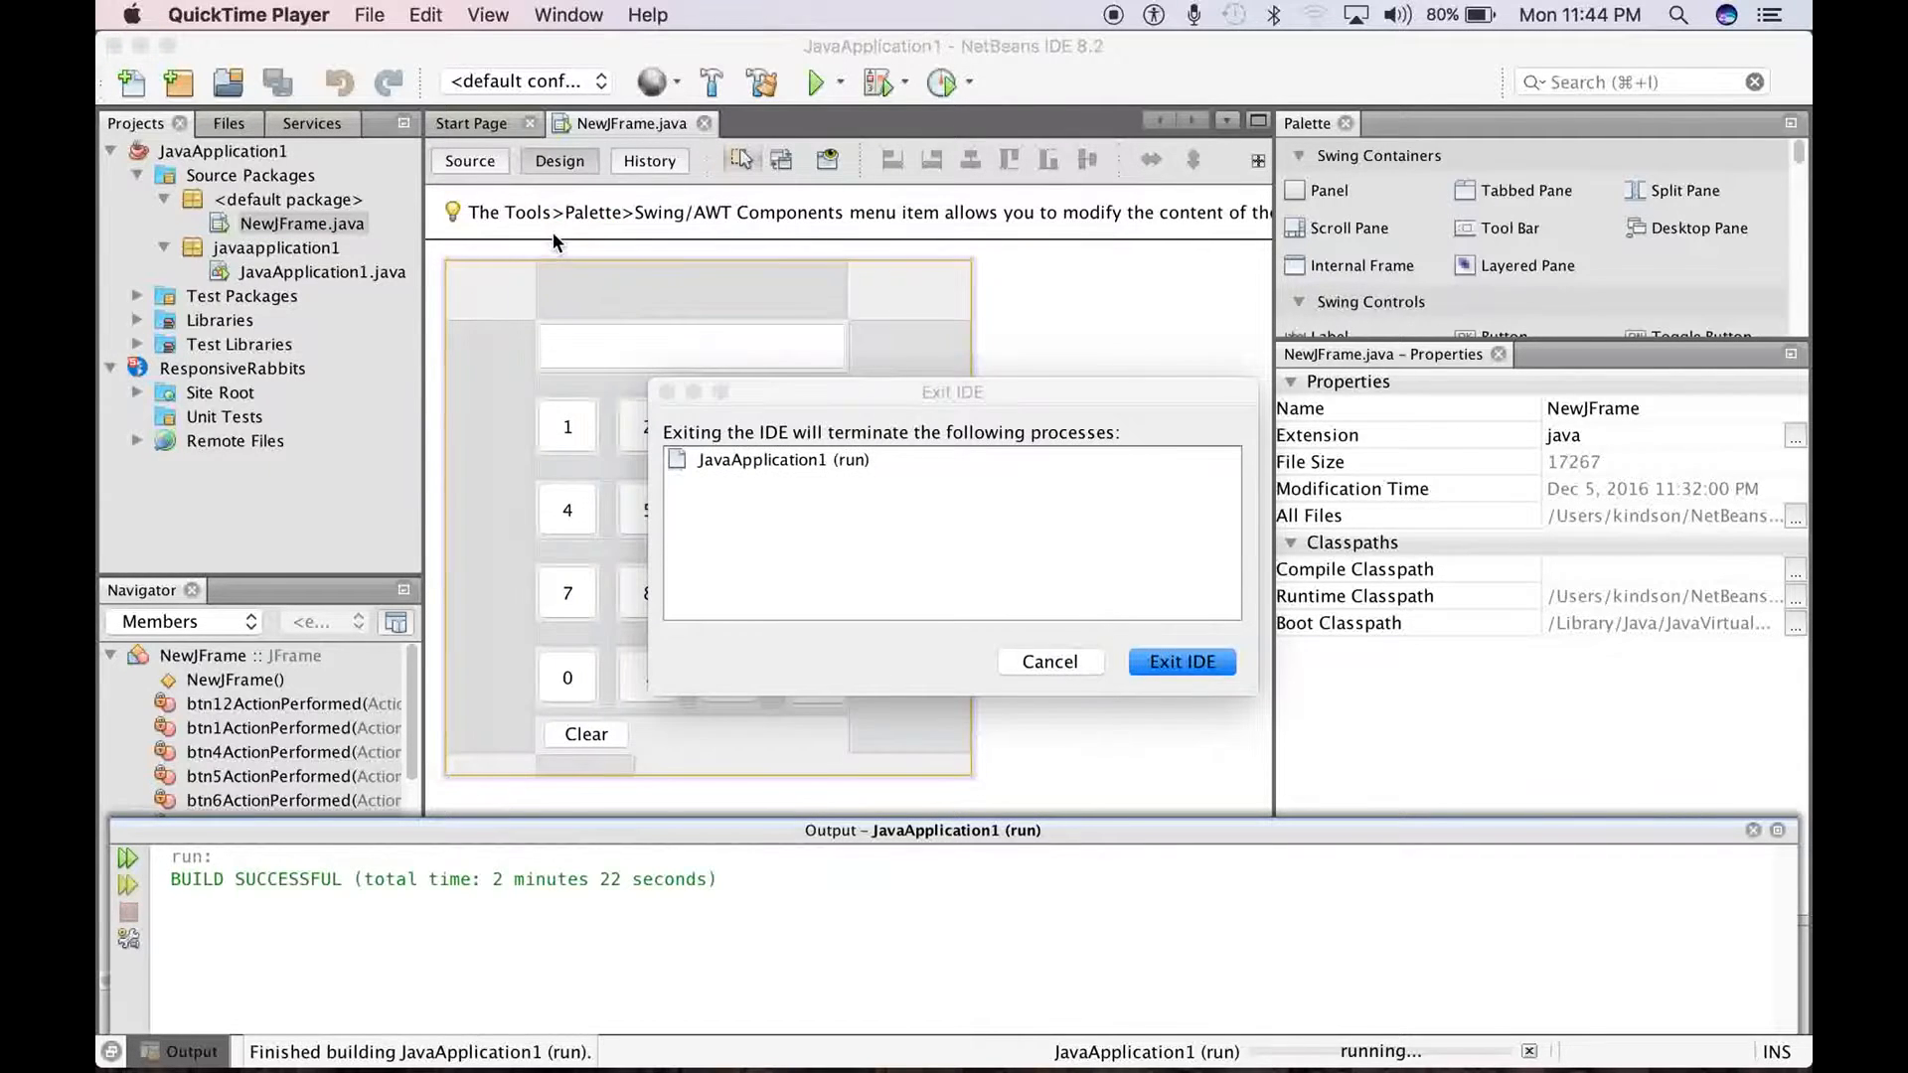
click(1177, 660)
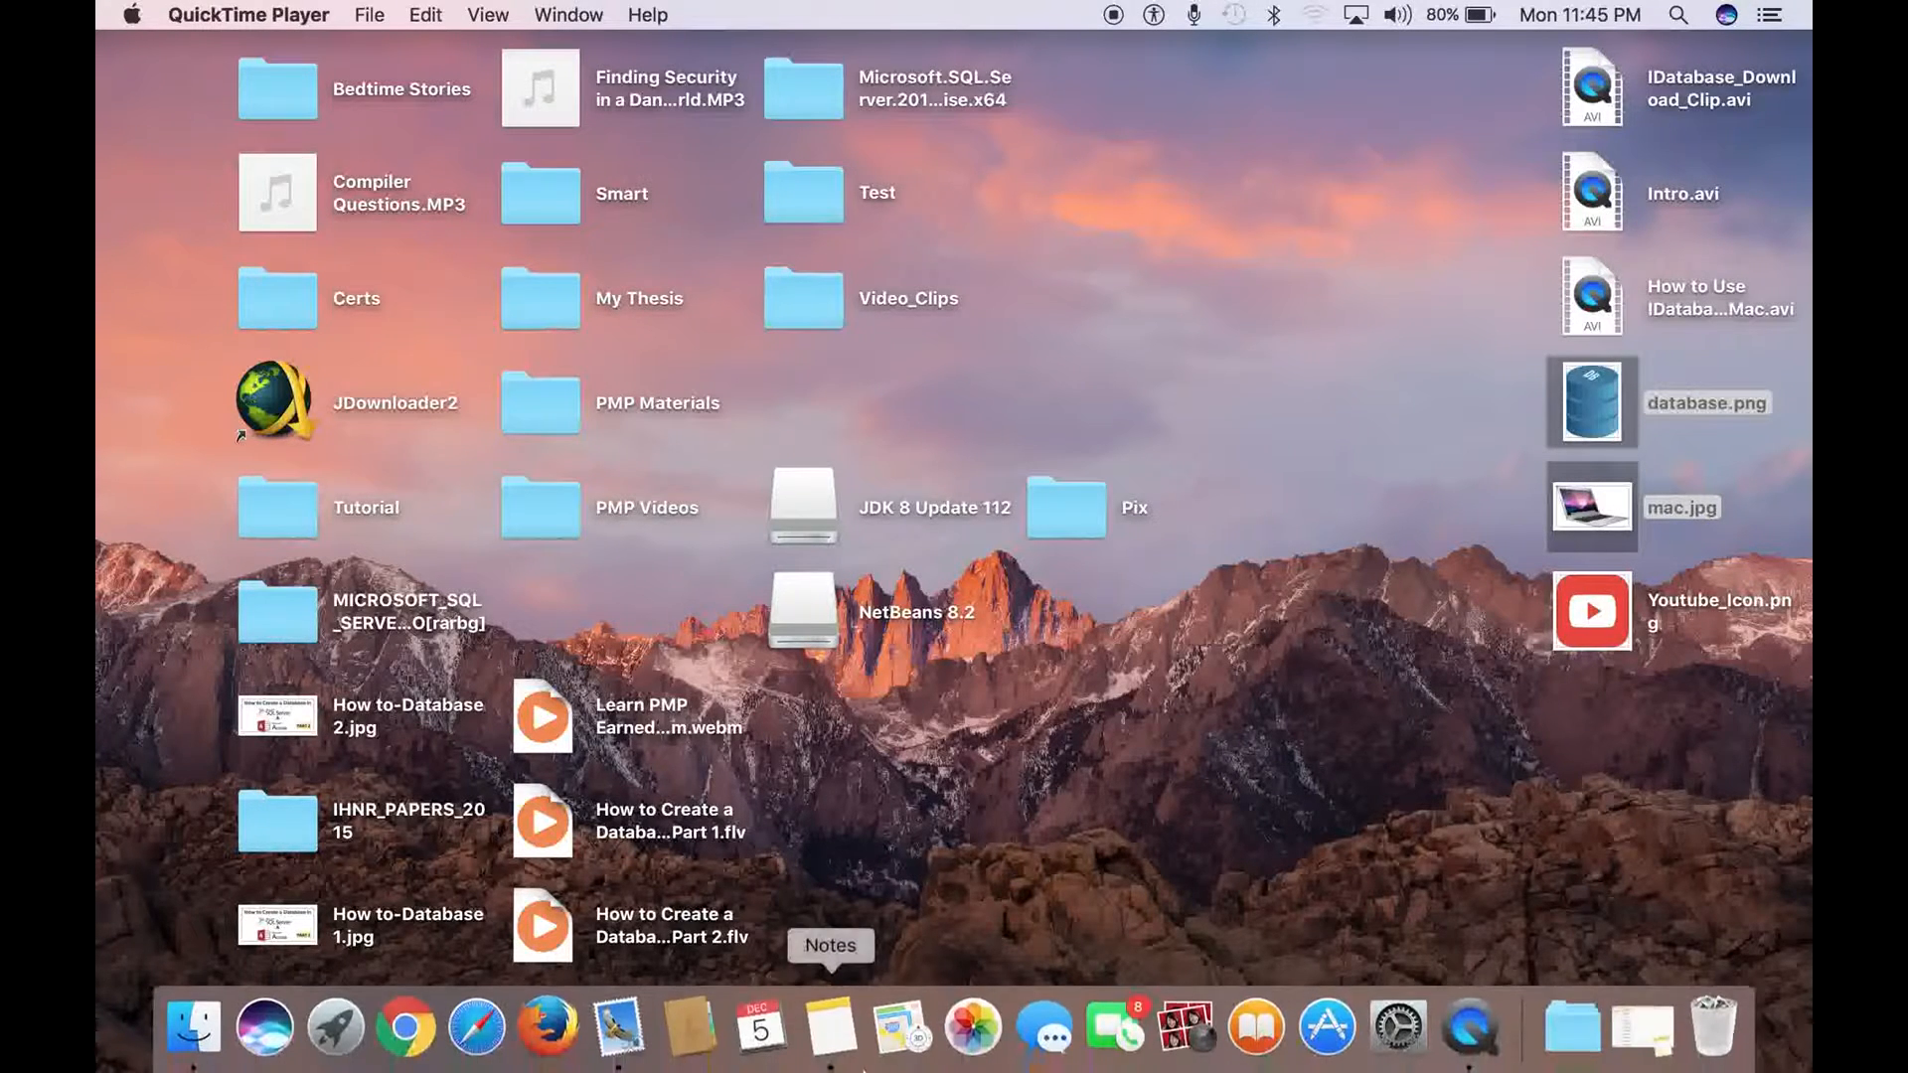
mouse_move(1113, 1028)
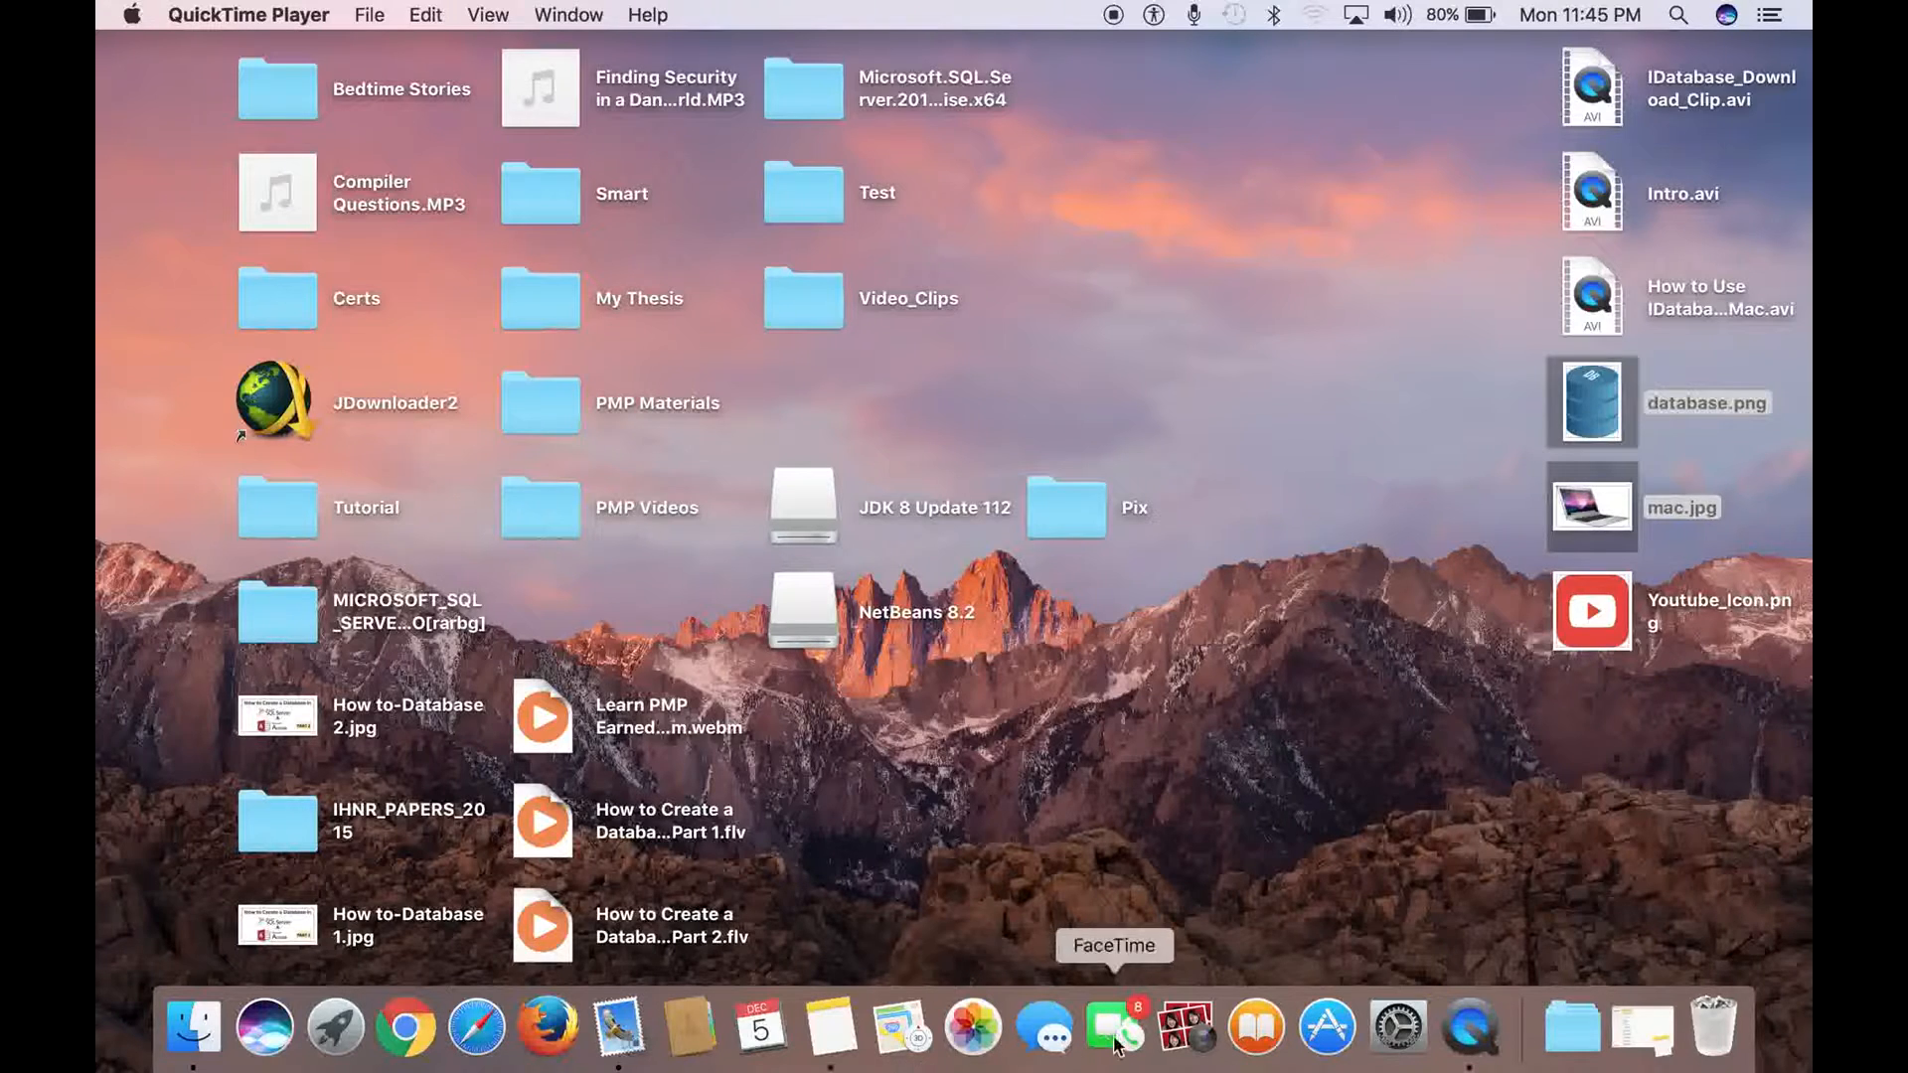
Title a new note 'PROCEDURE FOR BUILDING A SIMPLE CALCULATOR IN JAVA USING NETBEANS'
click(828, 1028)
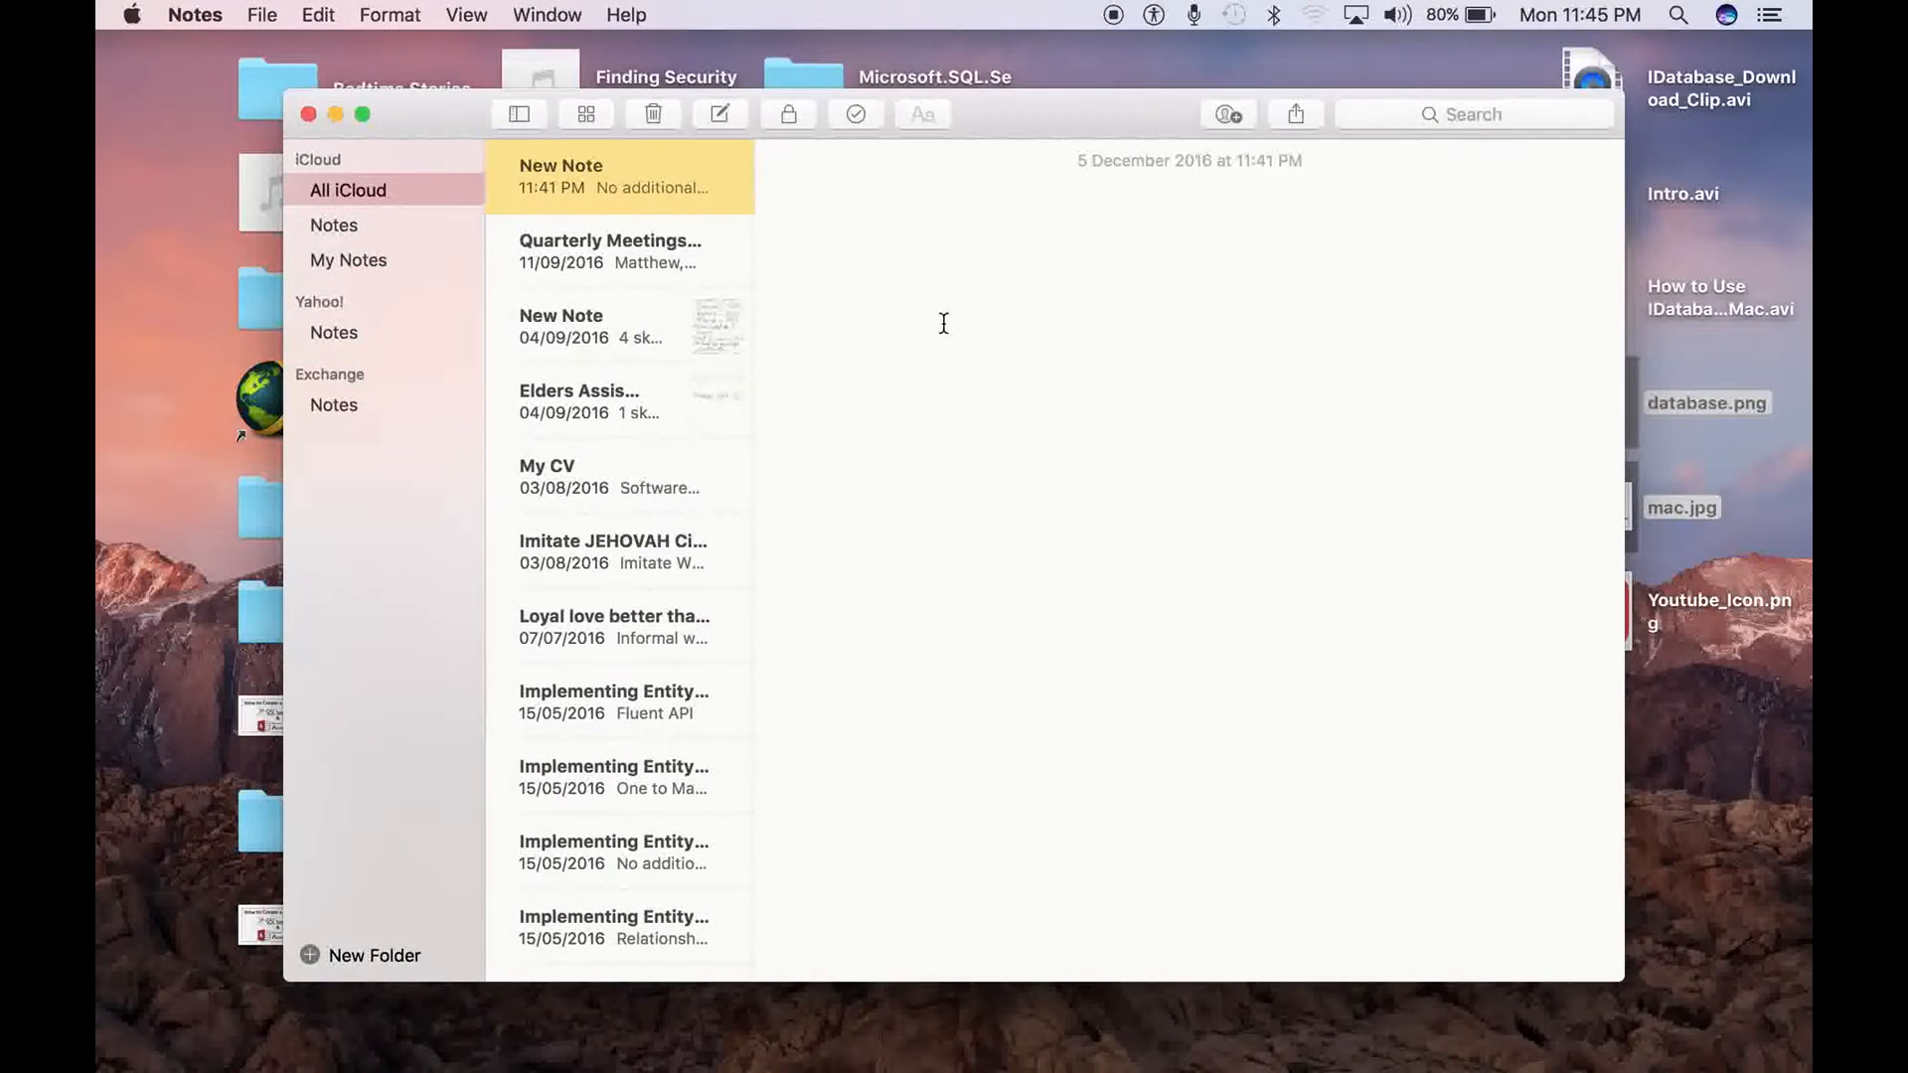
click(942, 192)
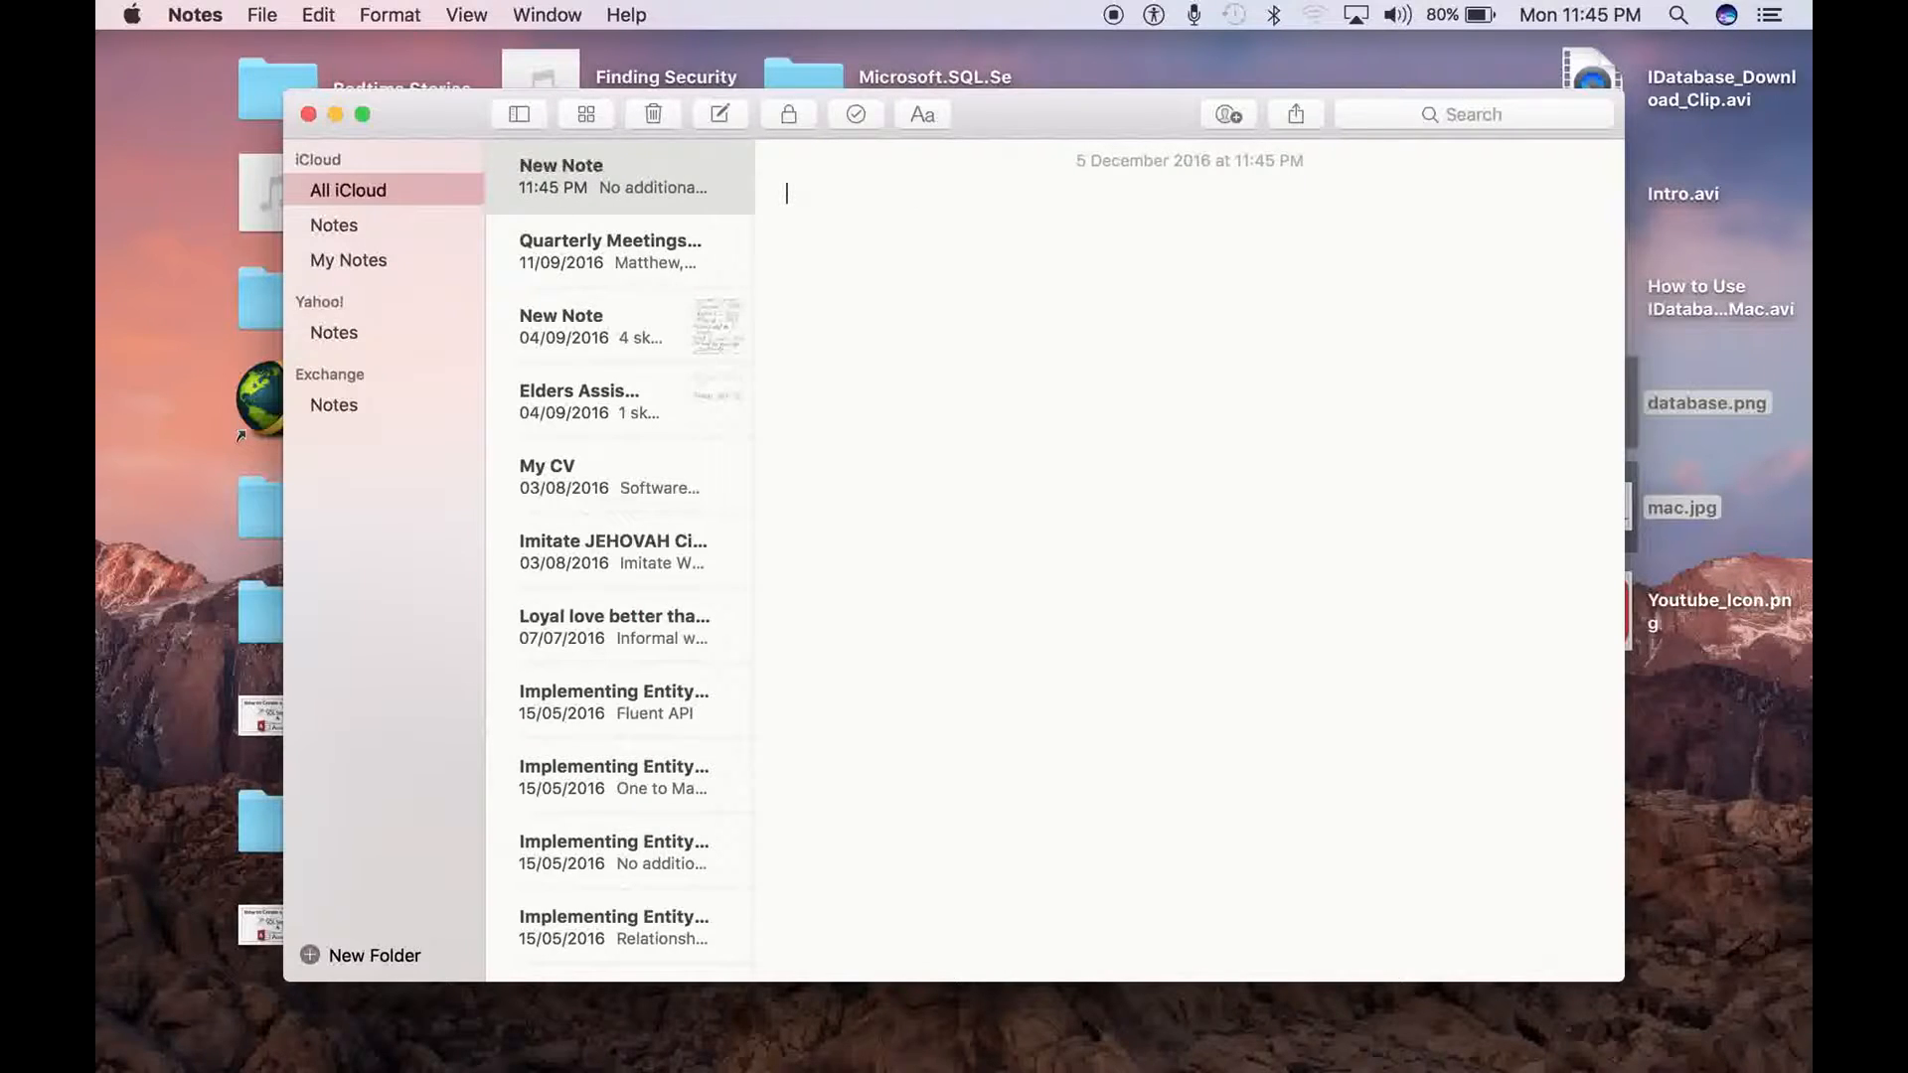
text(PRO)
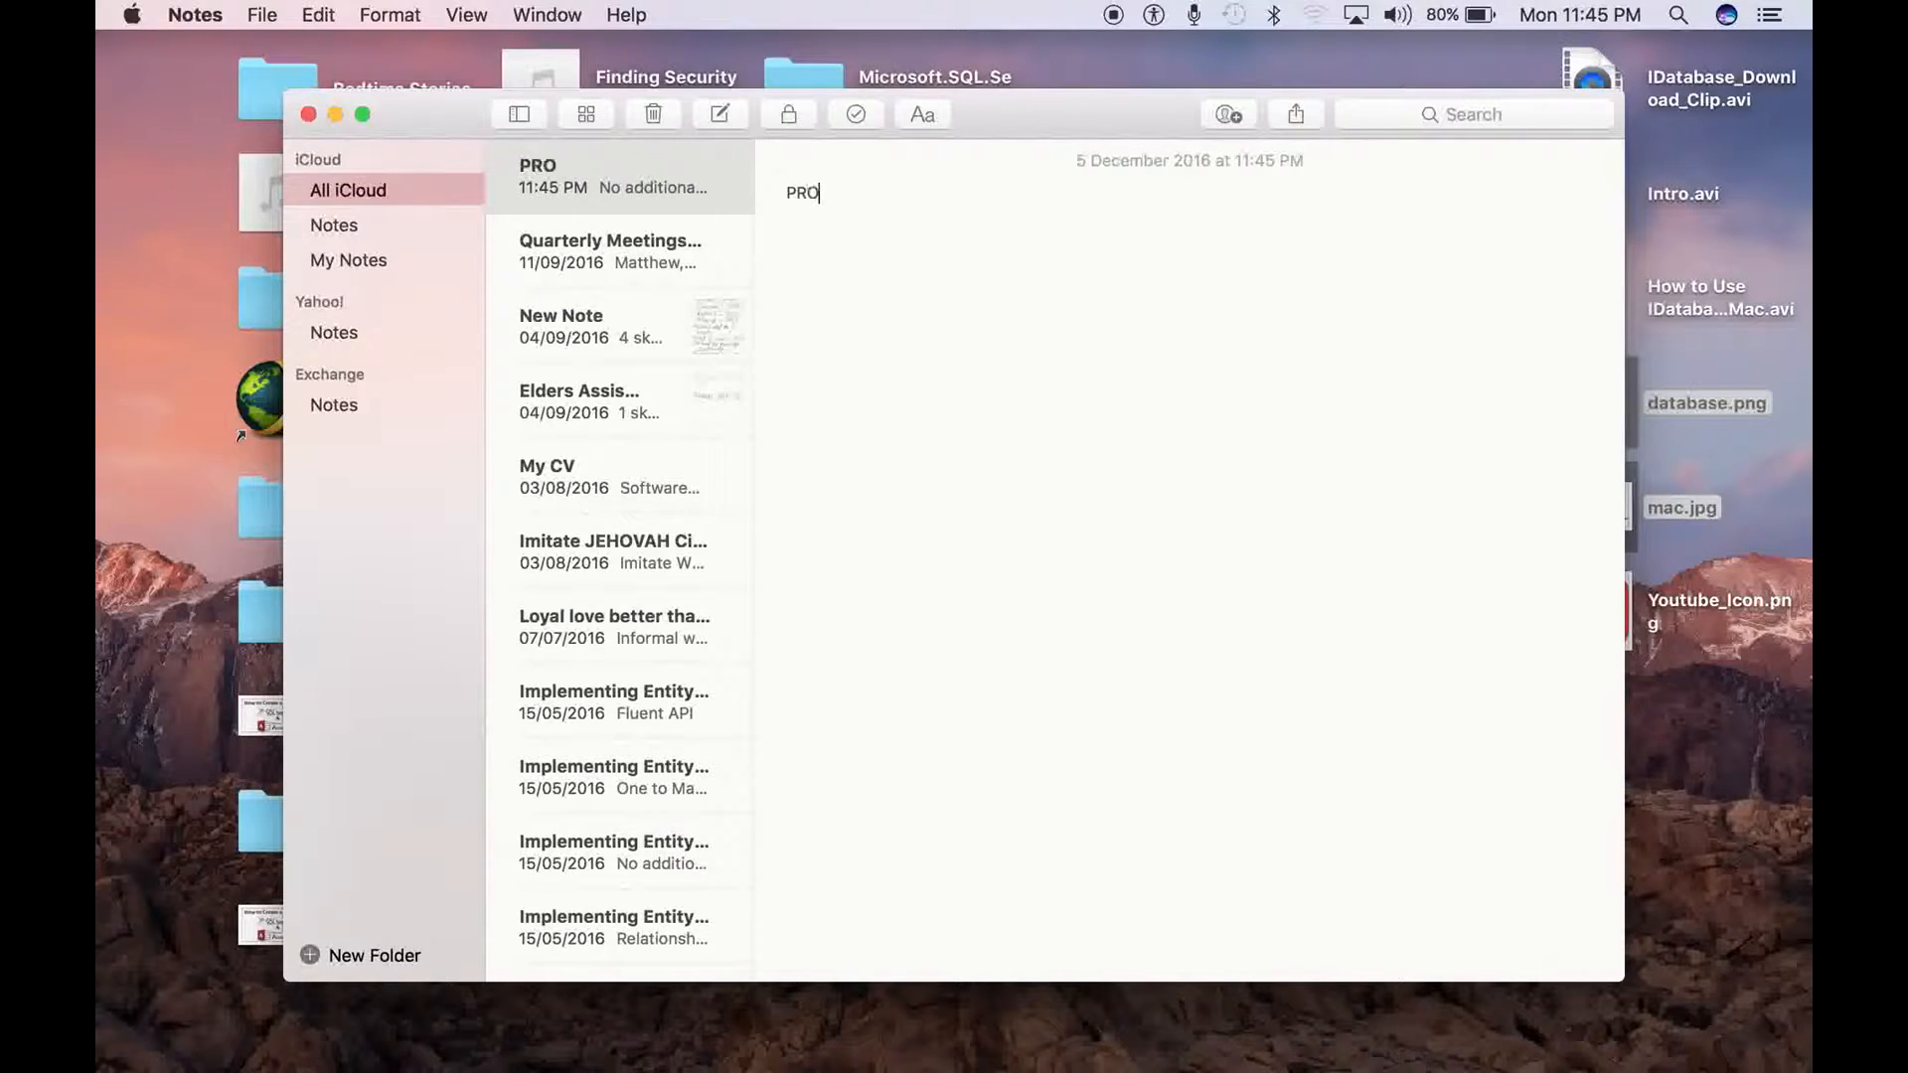
text(CEDURE F)
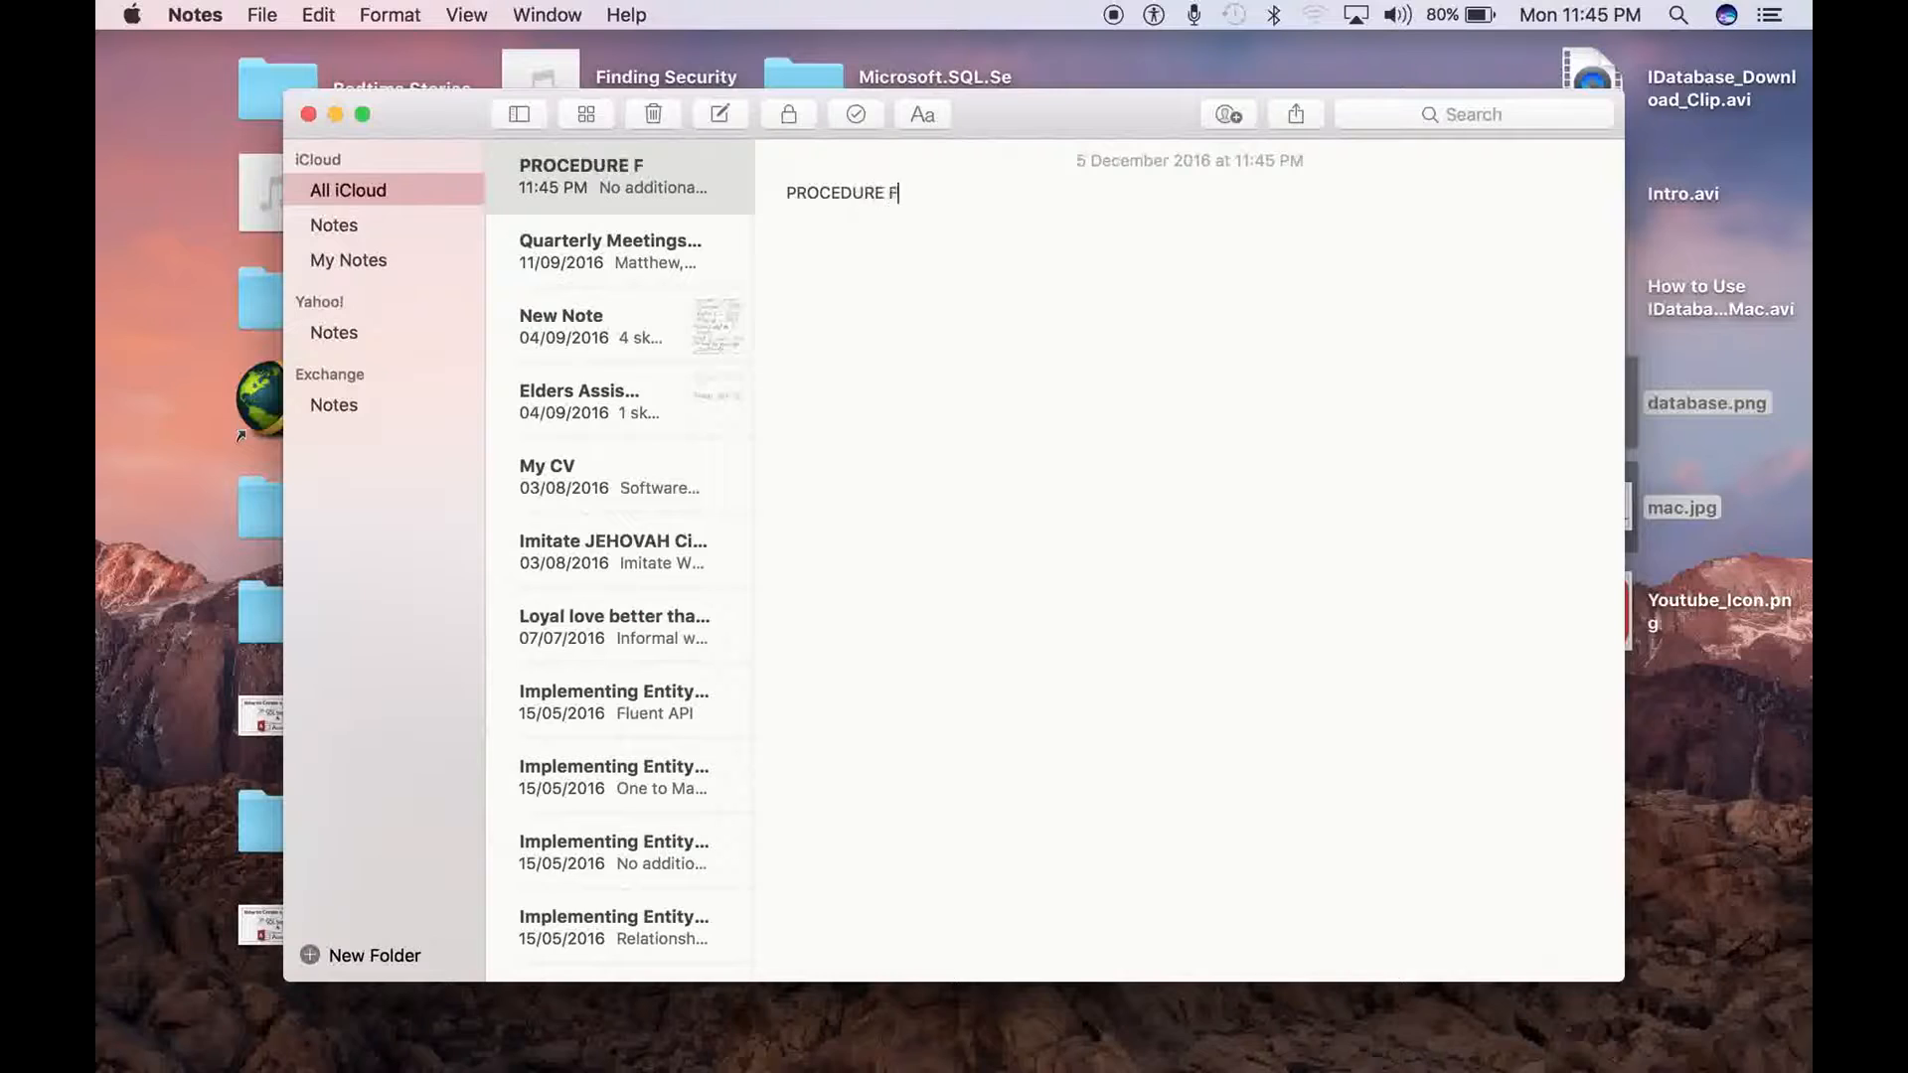
text(OR BUILDING A SIMPLE)
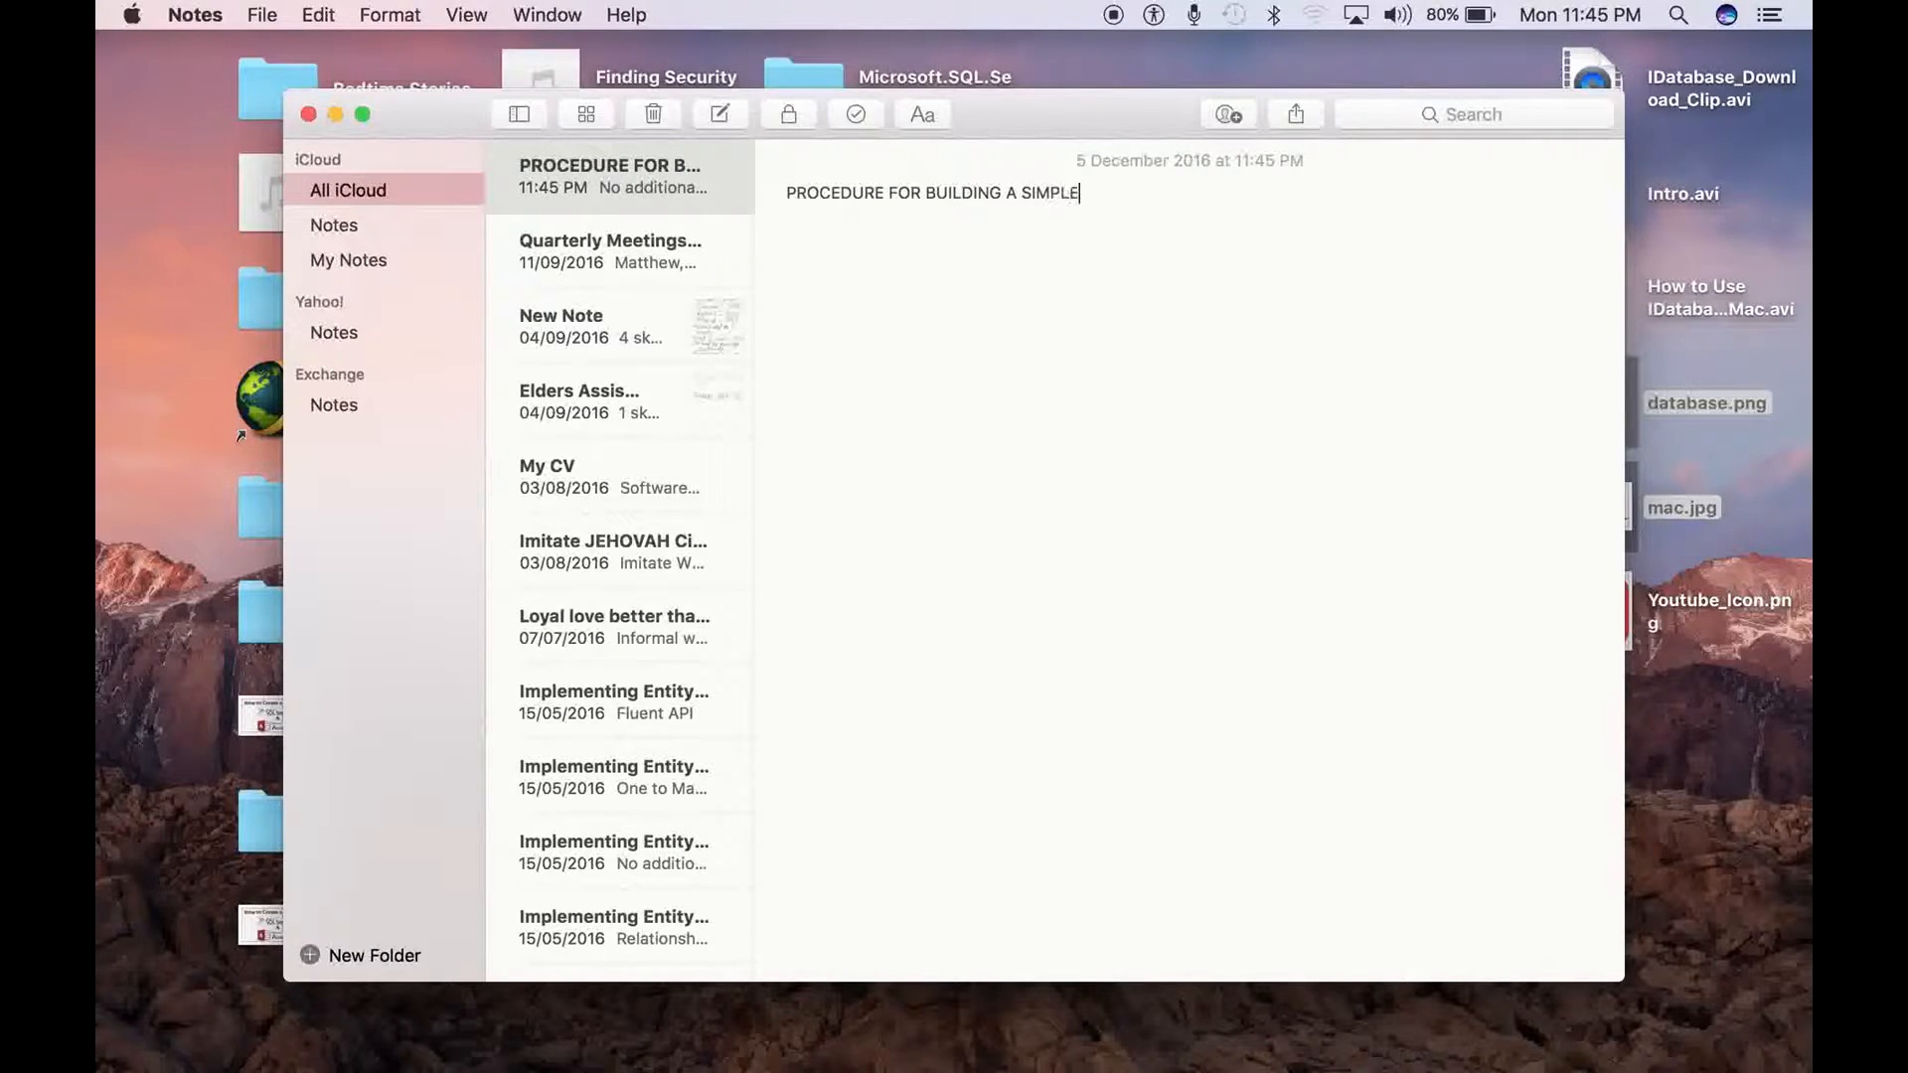
text(CA)
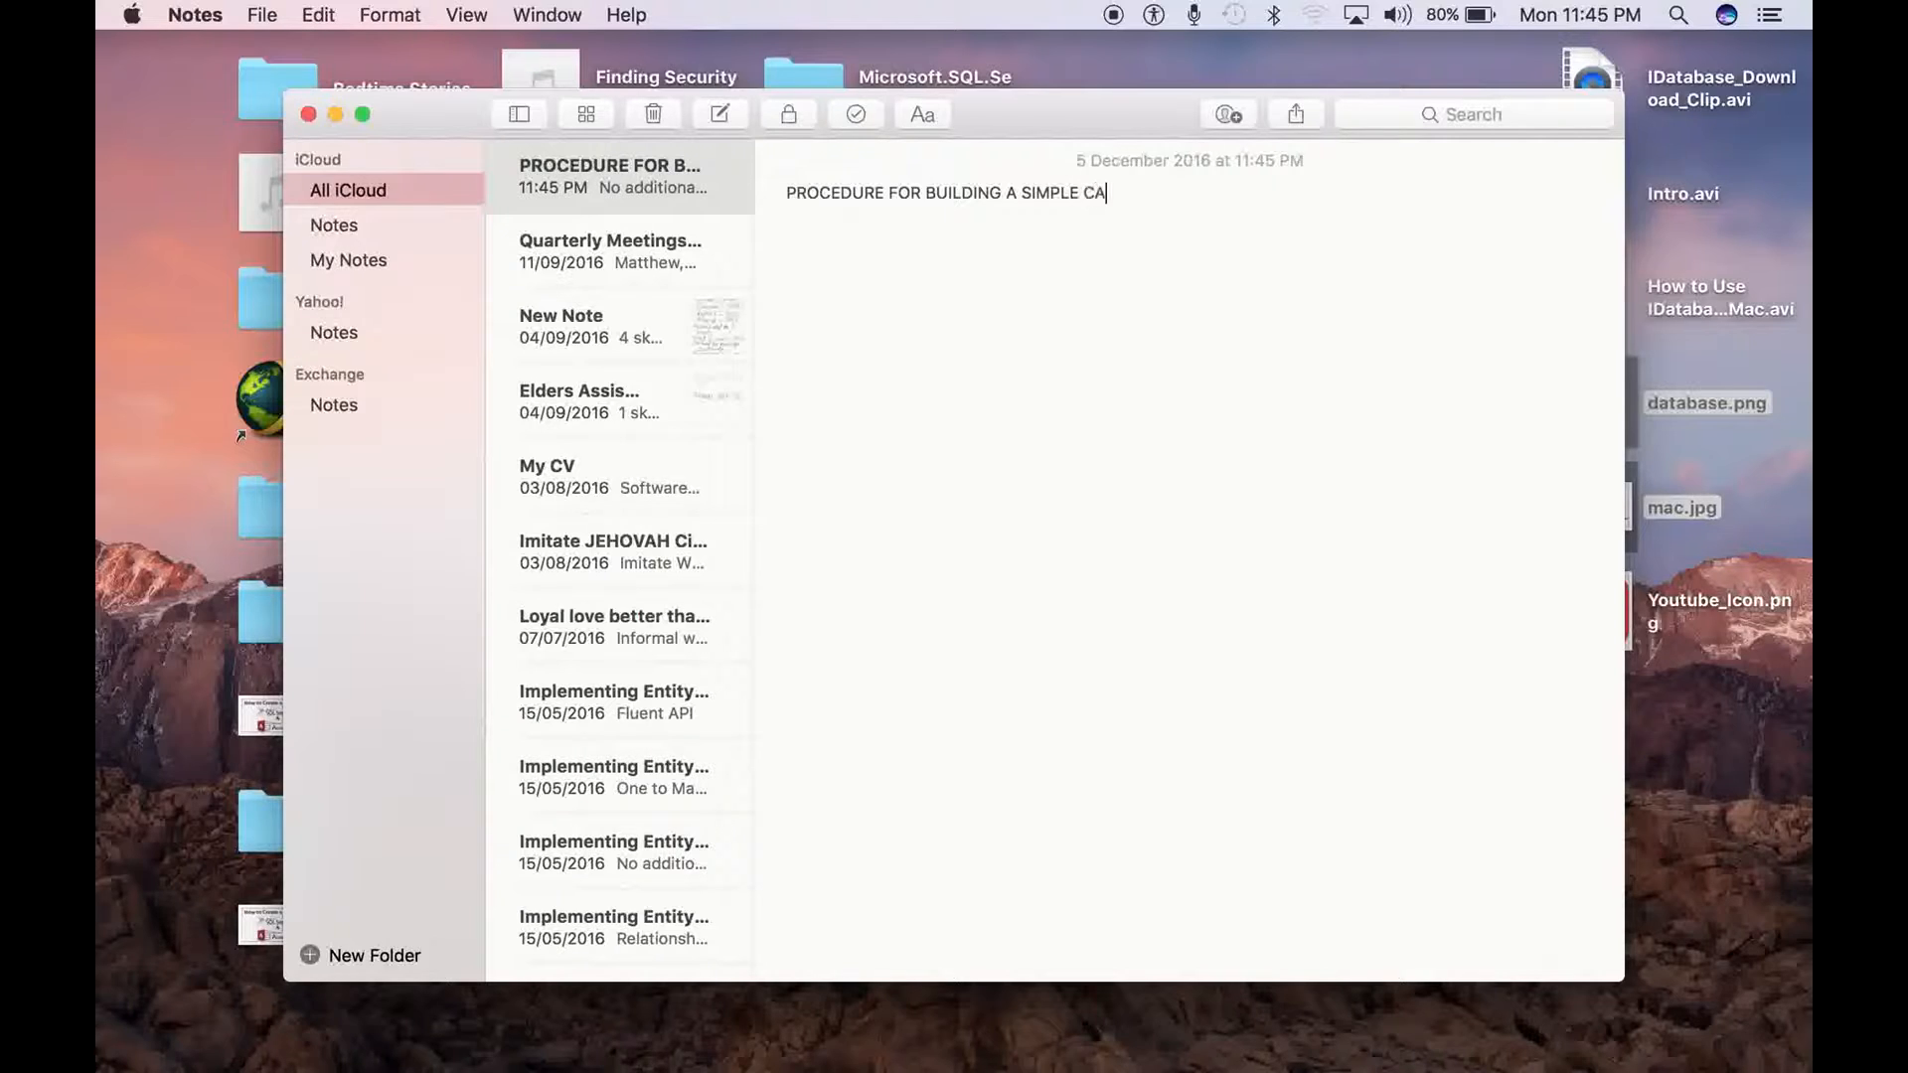
text(LCULATE)
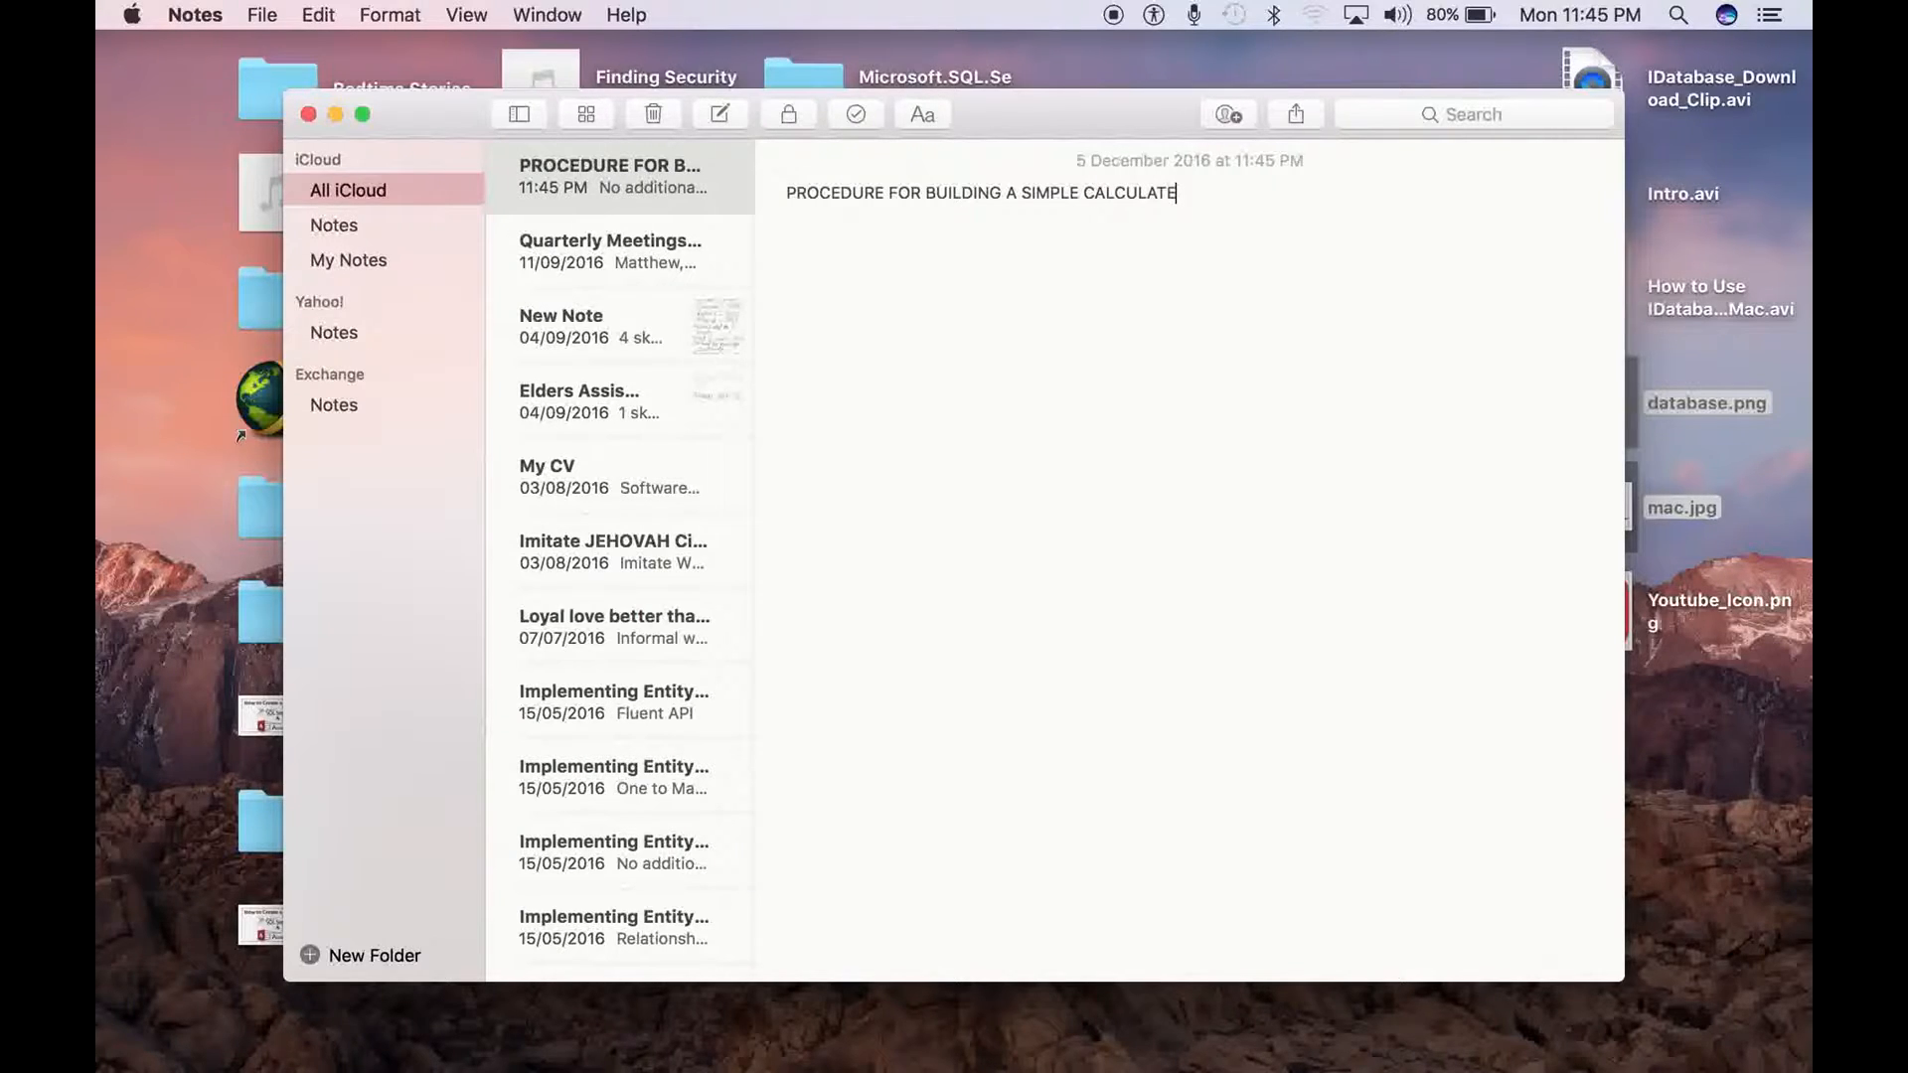
text(OR IN JAVA)
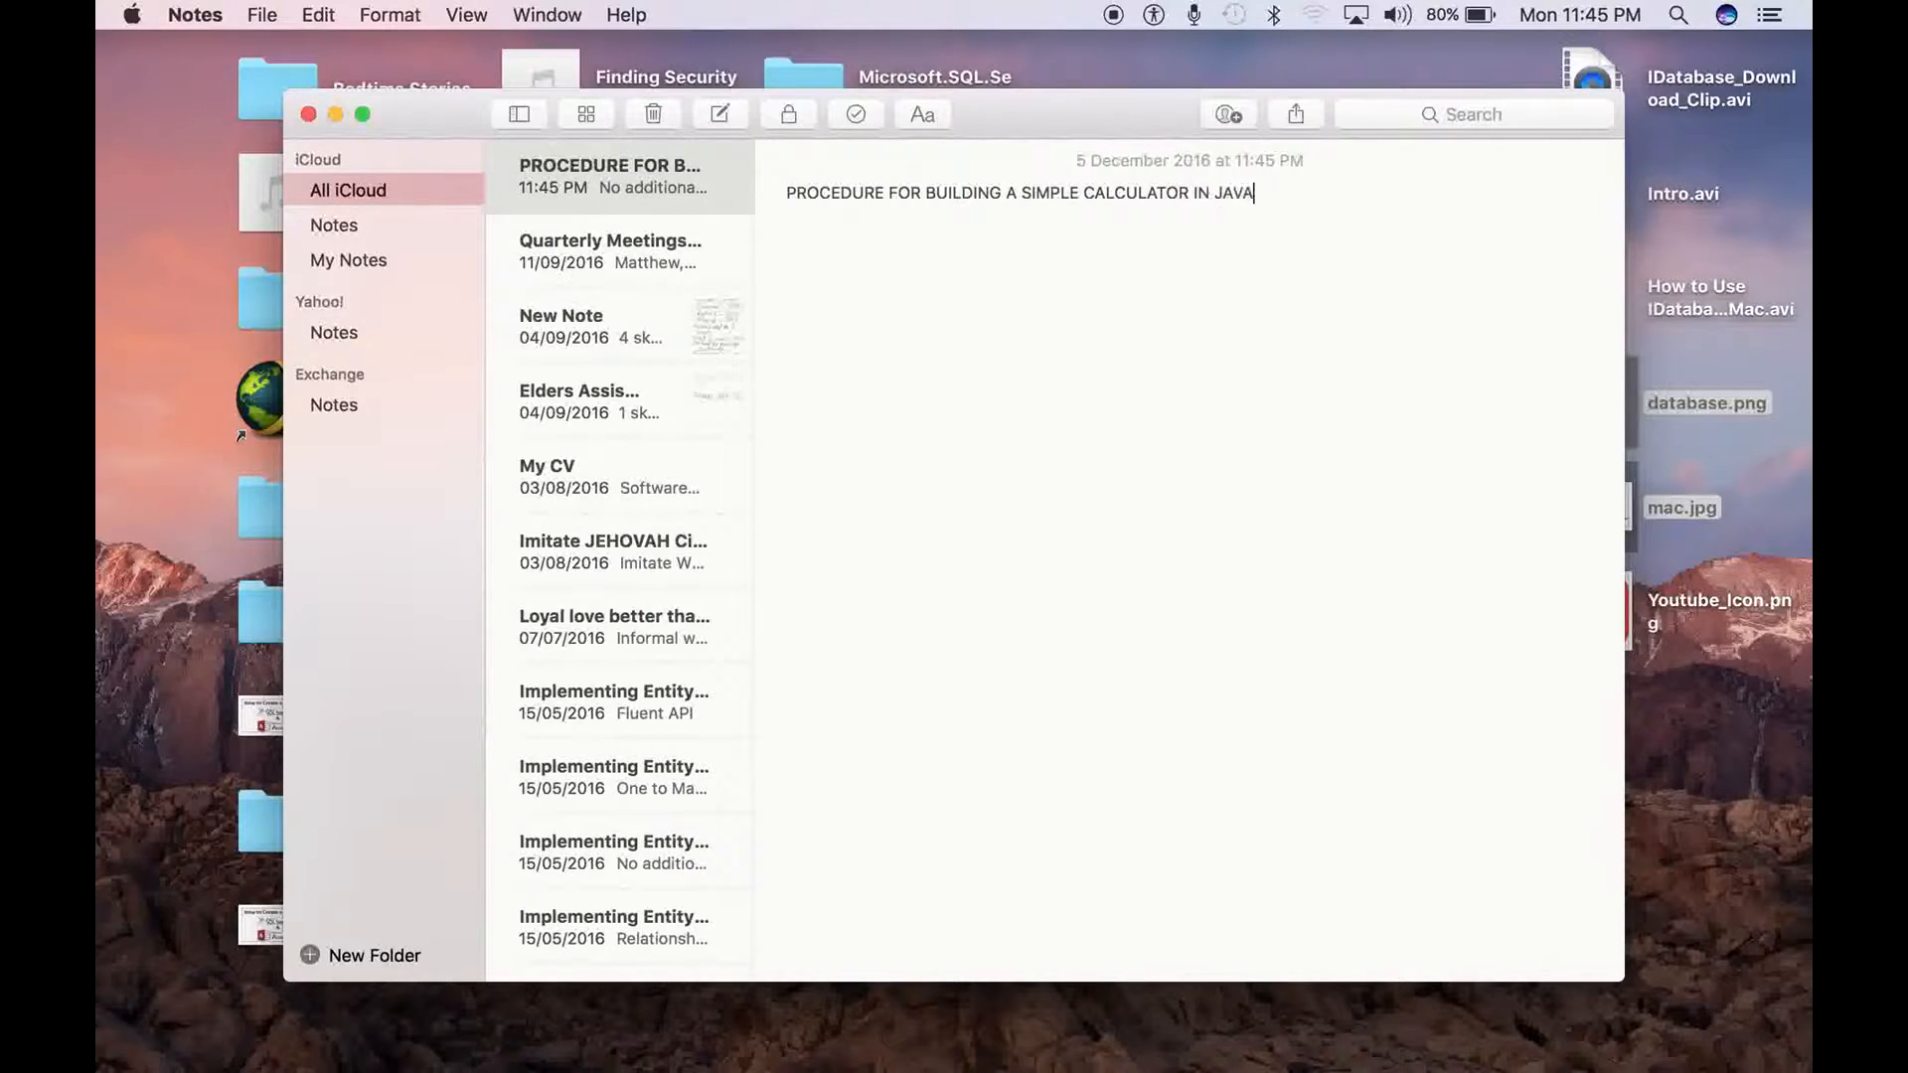
text(USING NET)
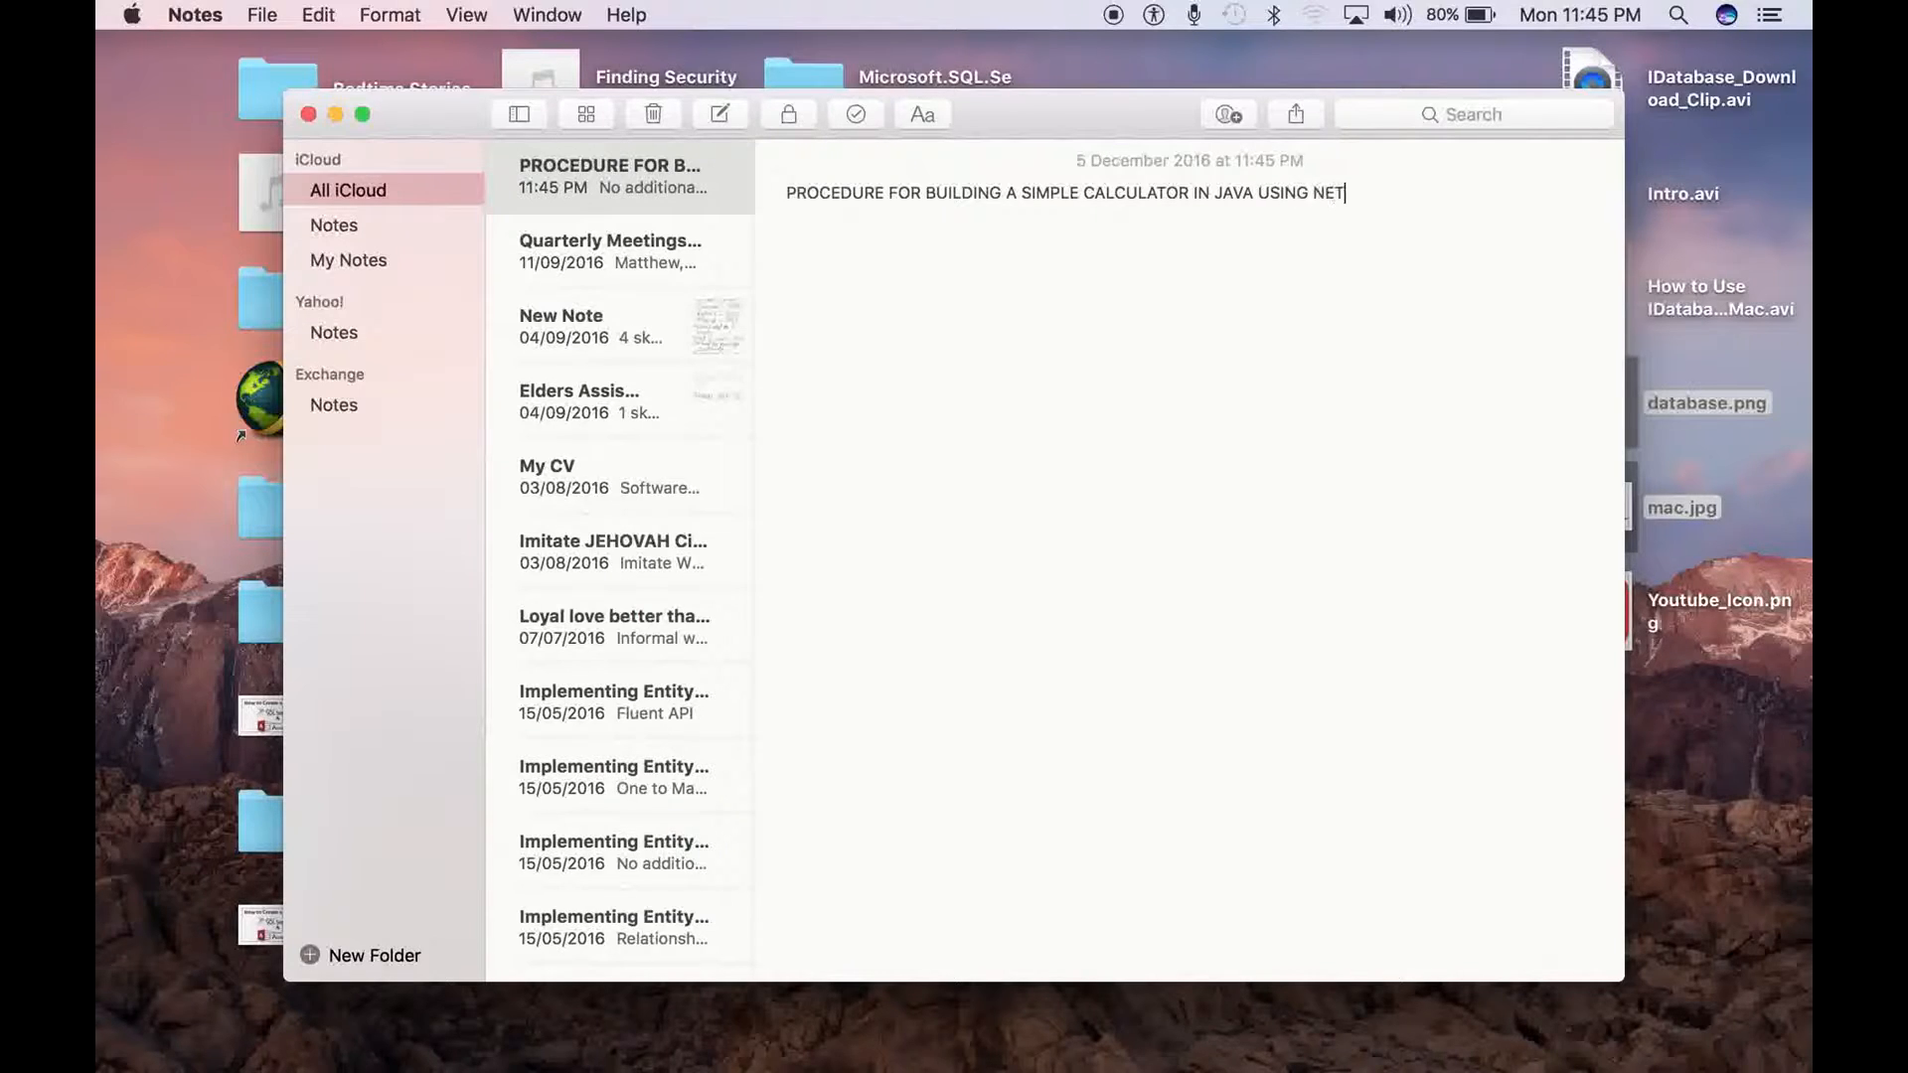
text(BEANS)
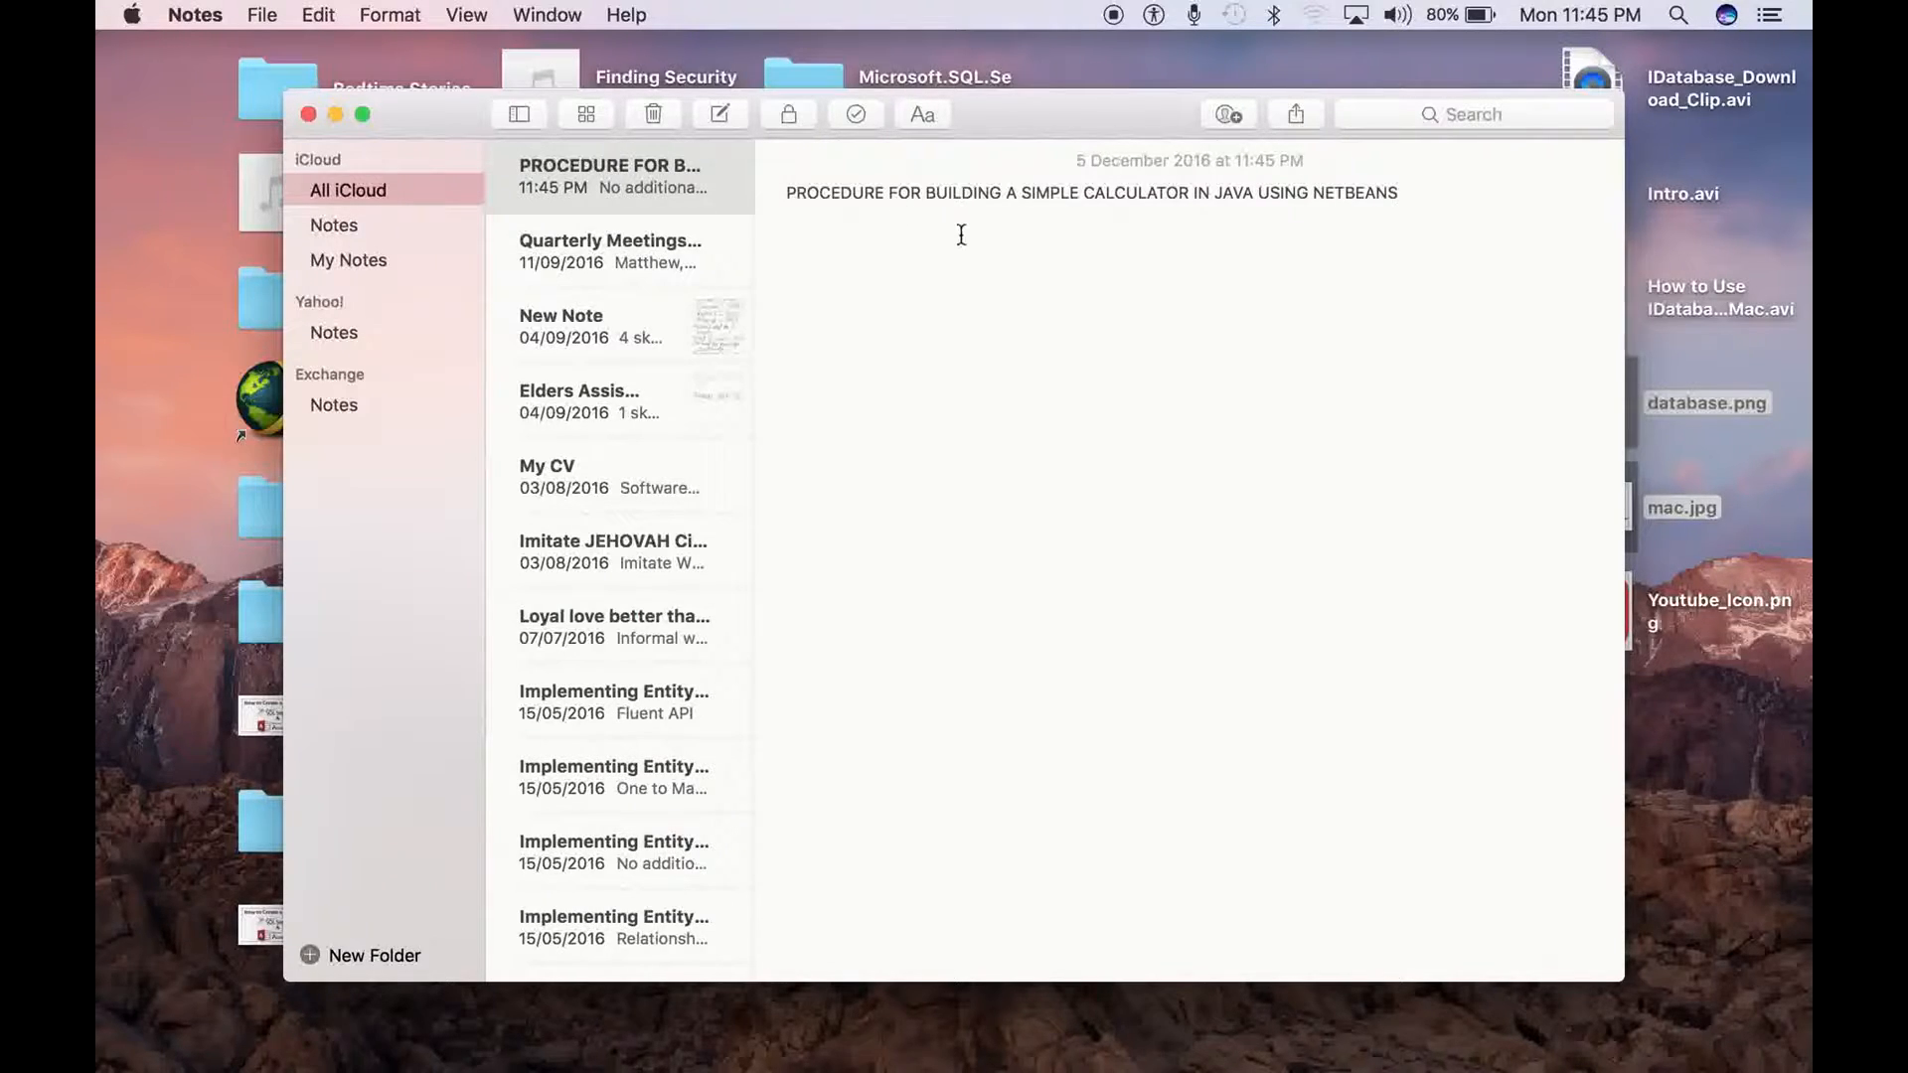
Add the first step: '1. Have Netbeans IDE installed'
text(1)
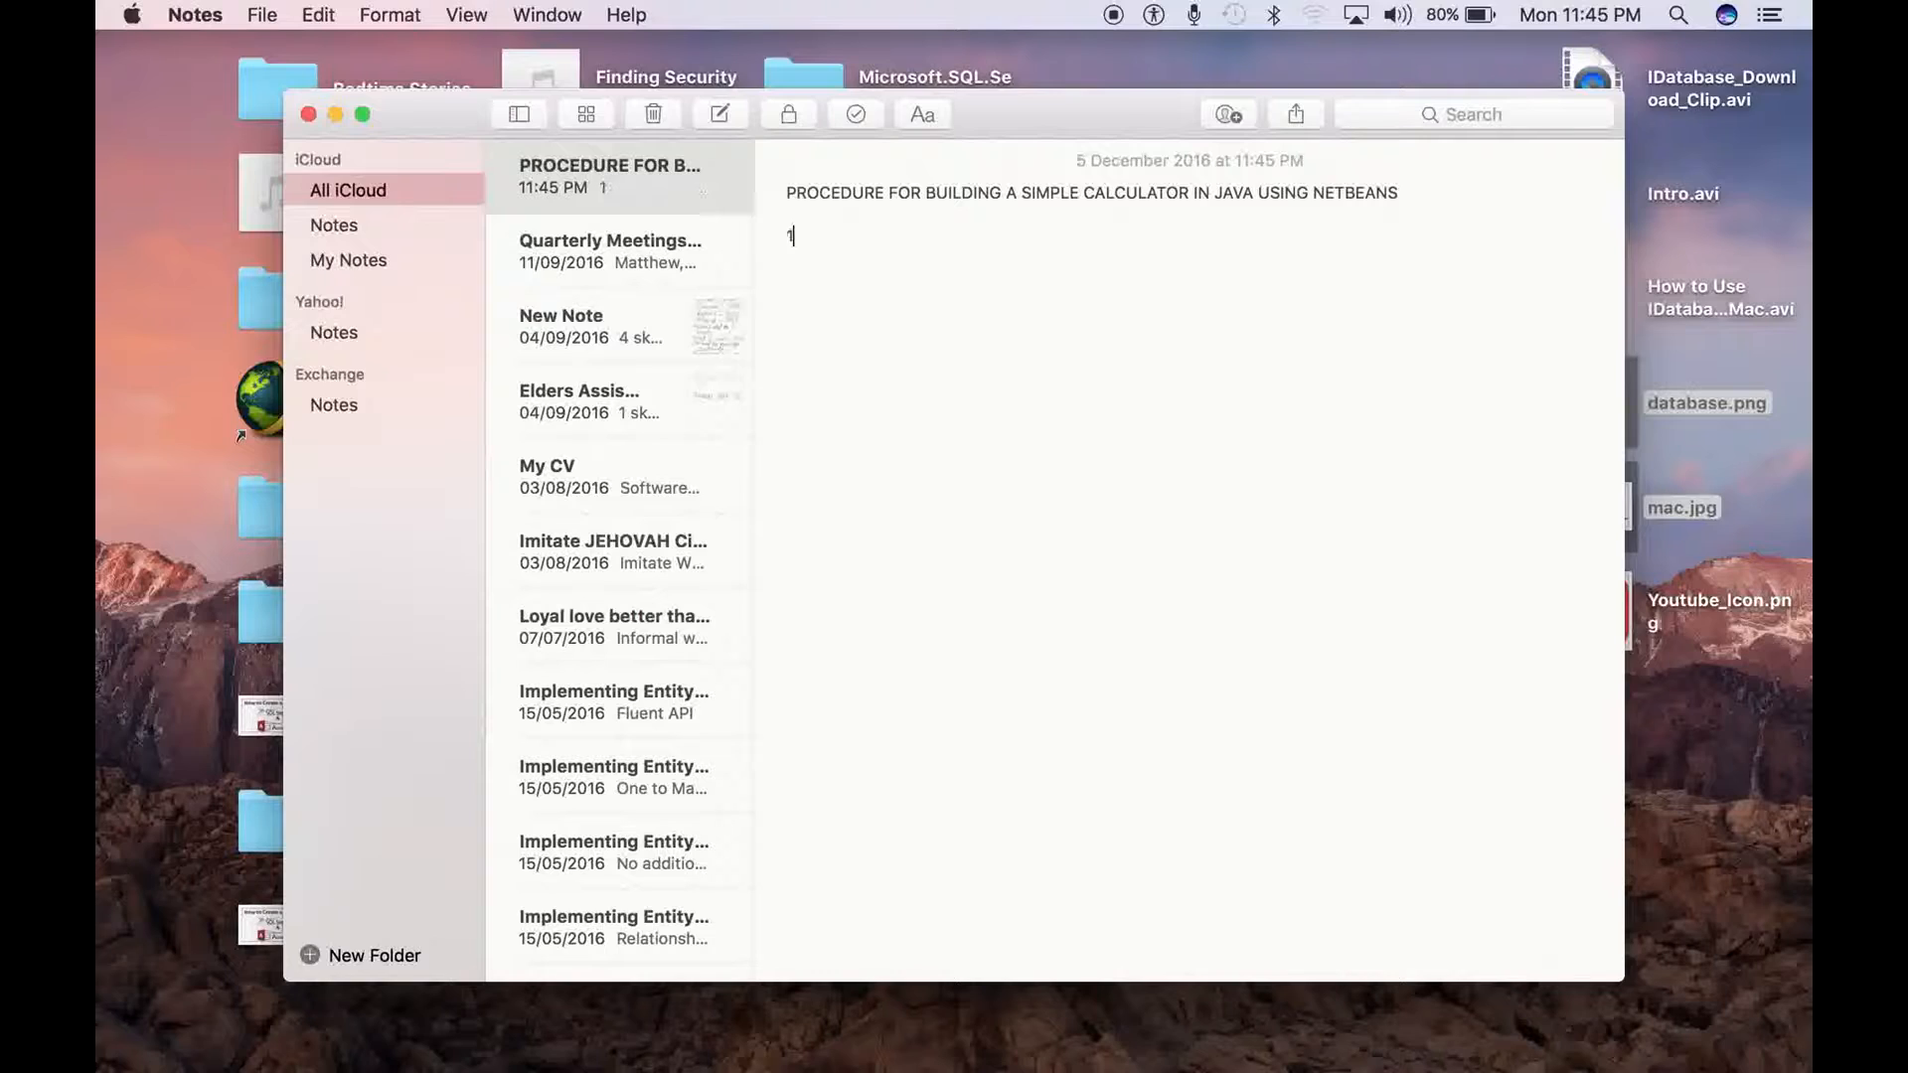
text(. H)
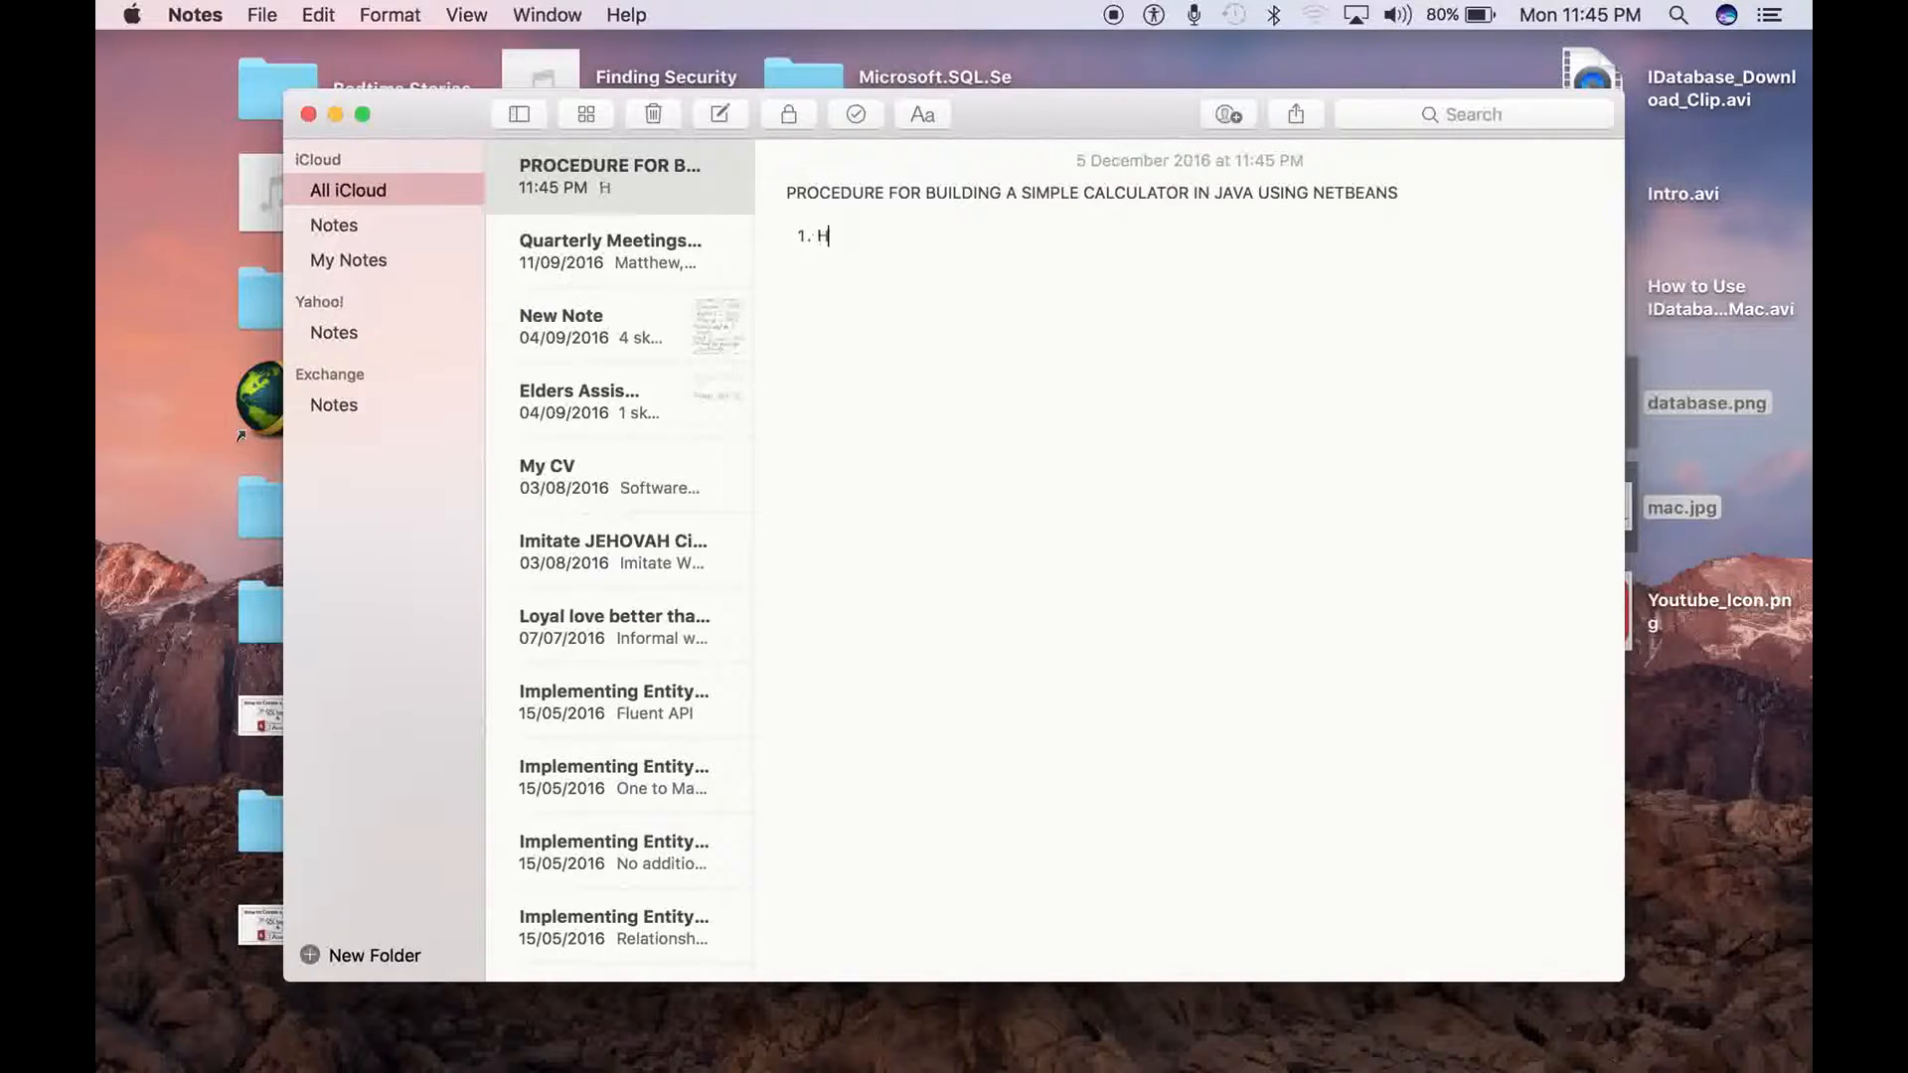
text(A)
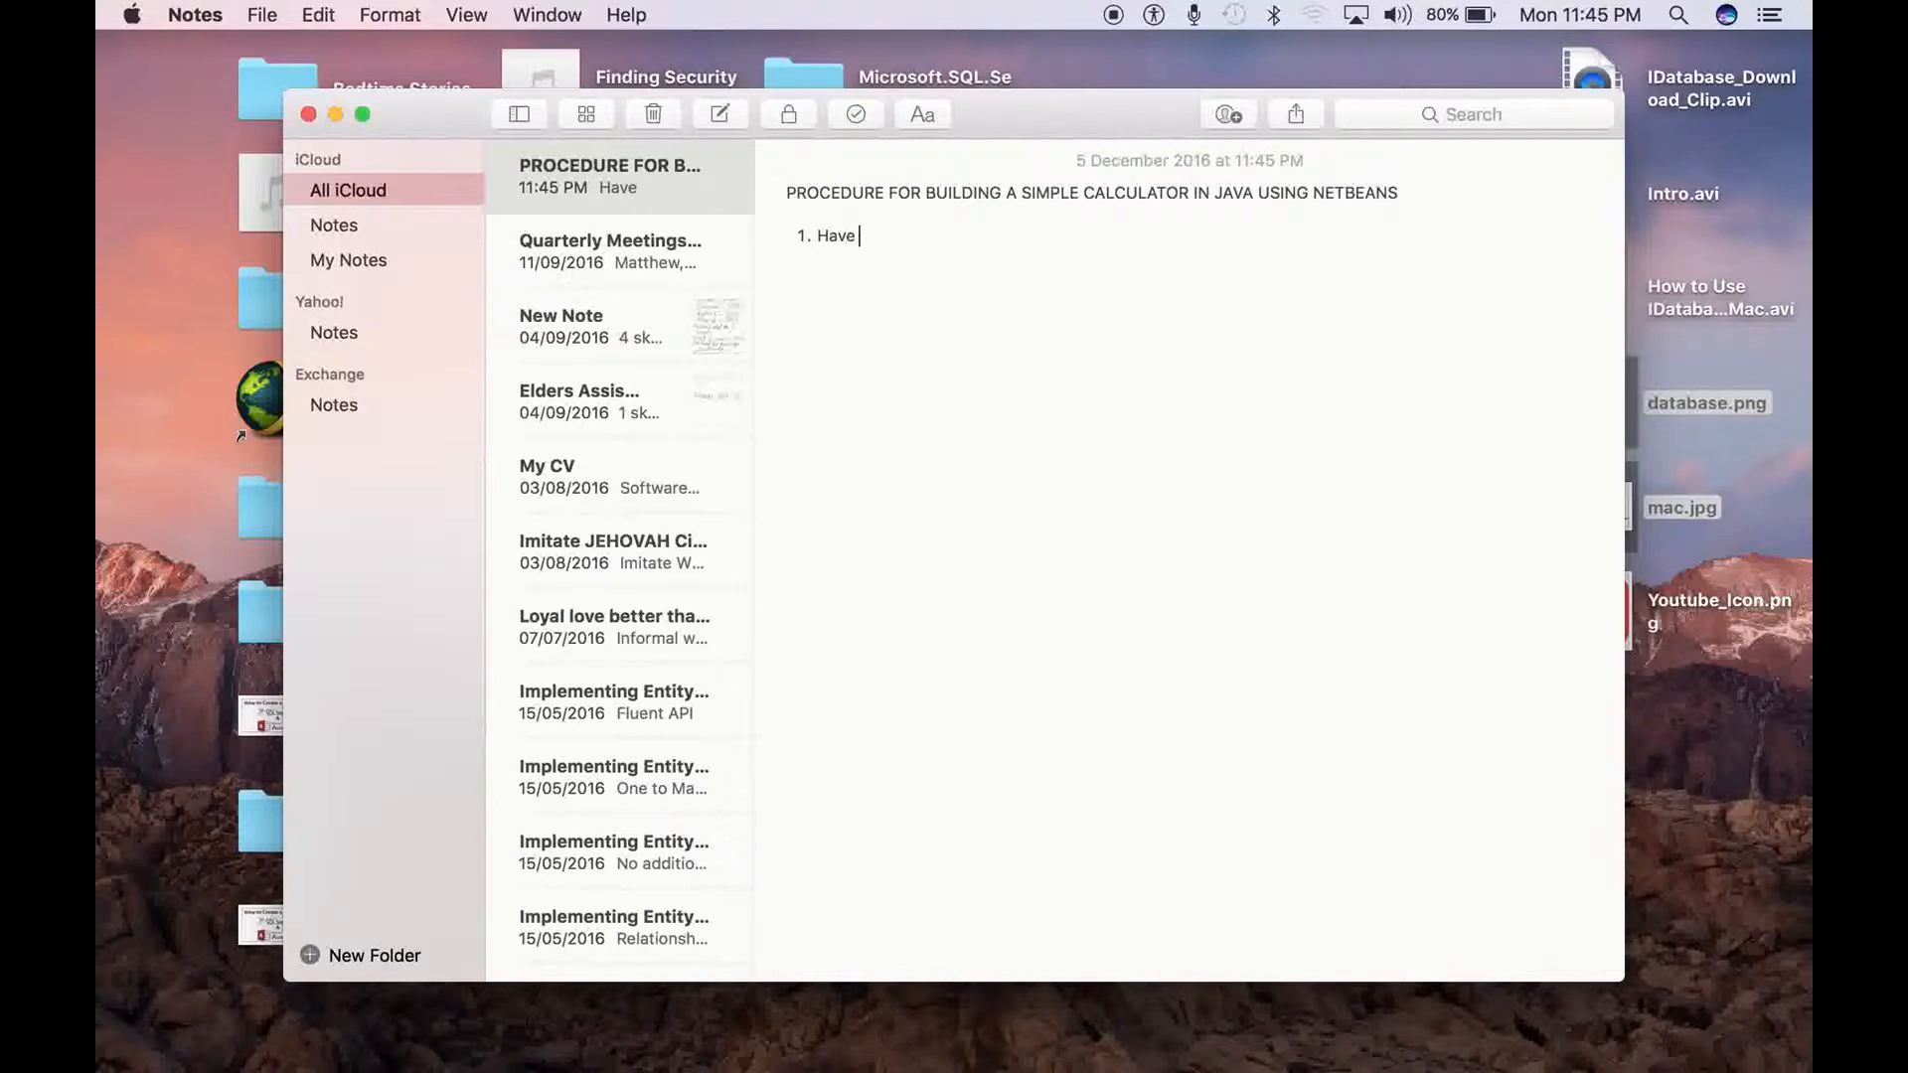
text(Netbeans)
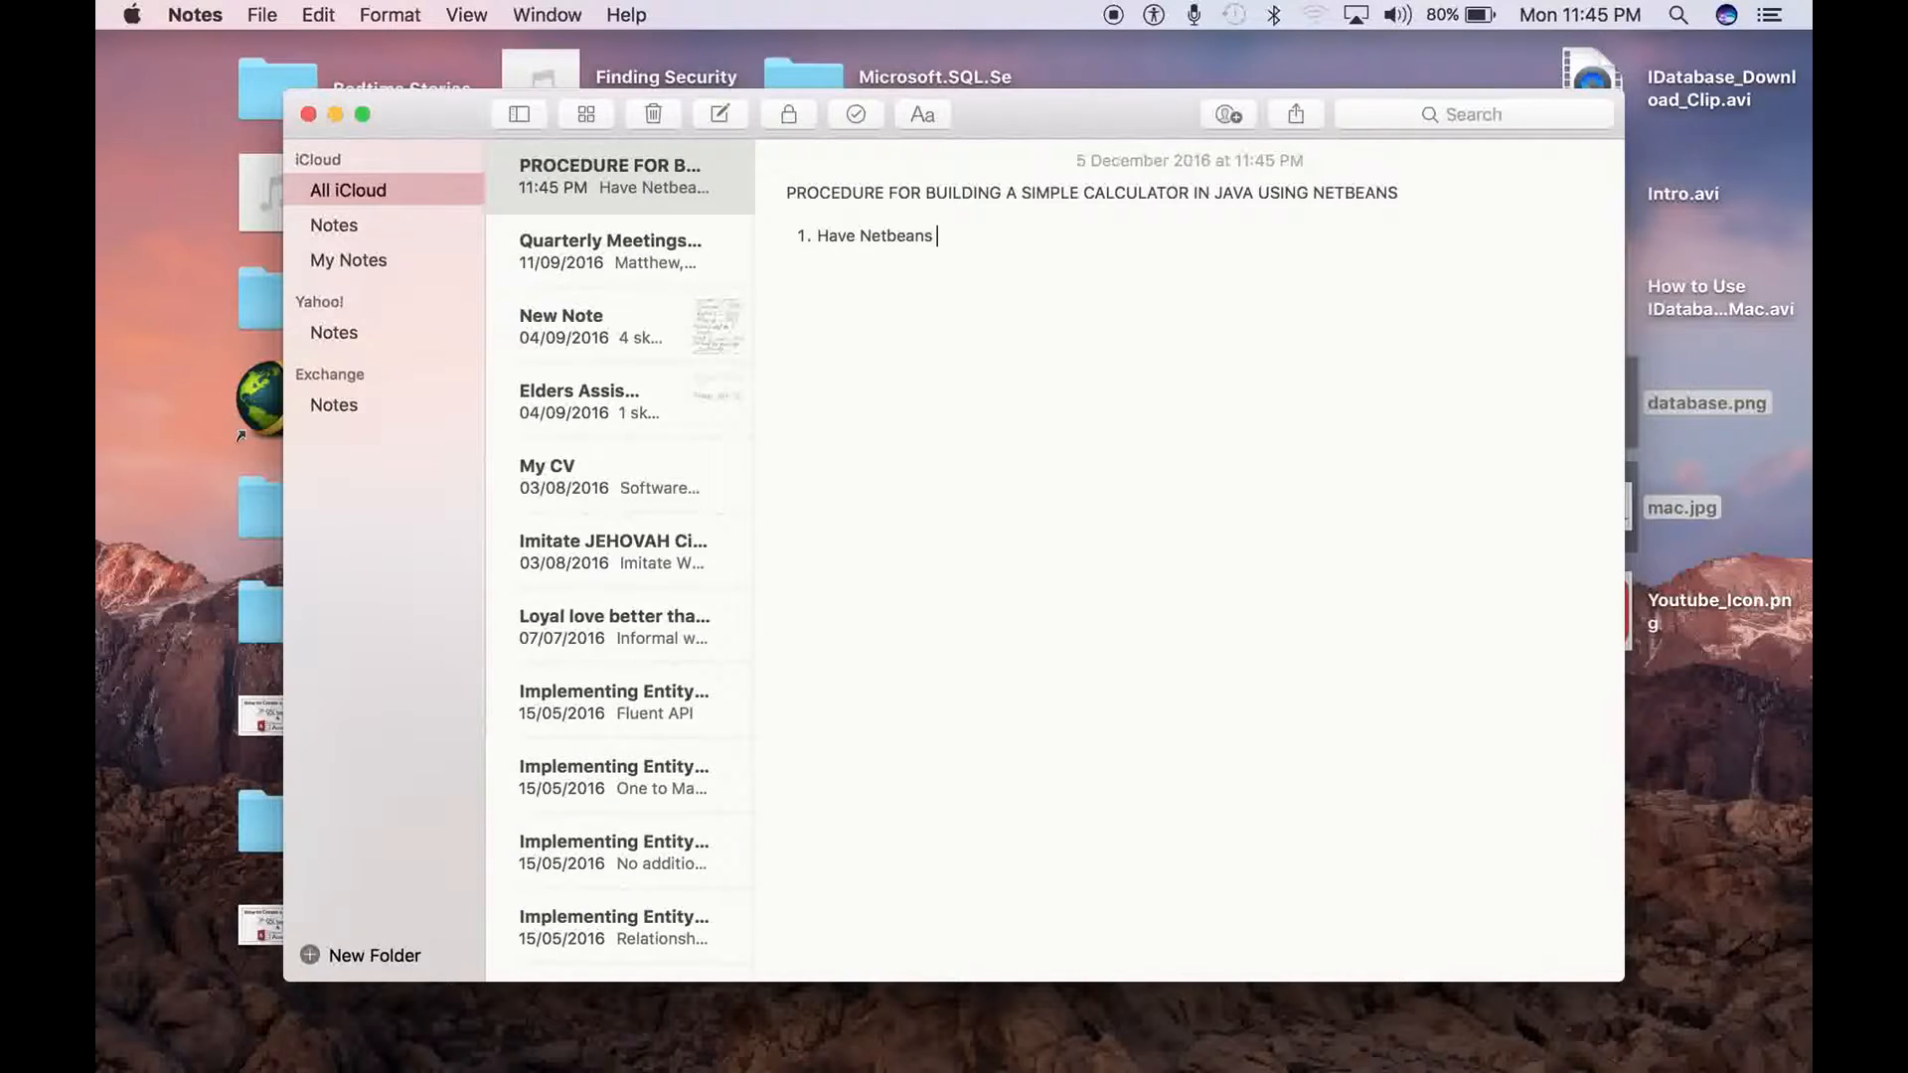
text(IDE)
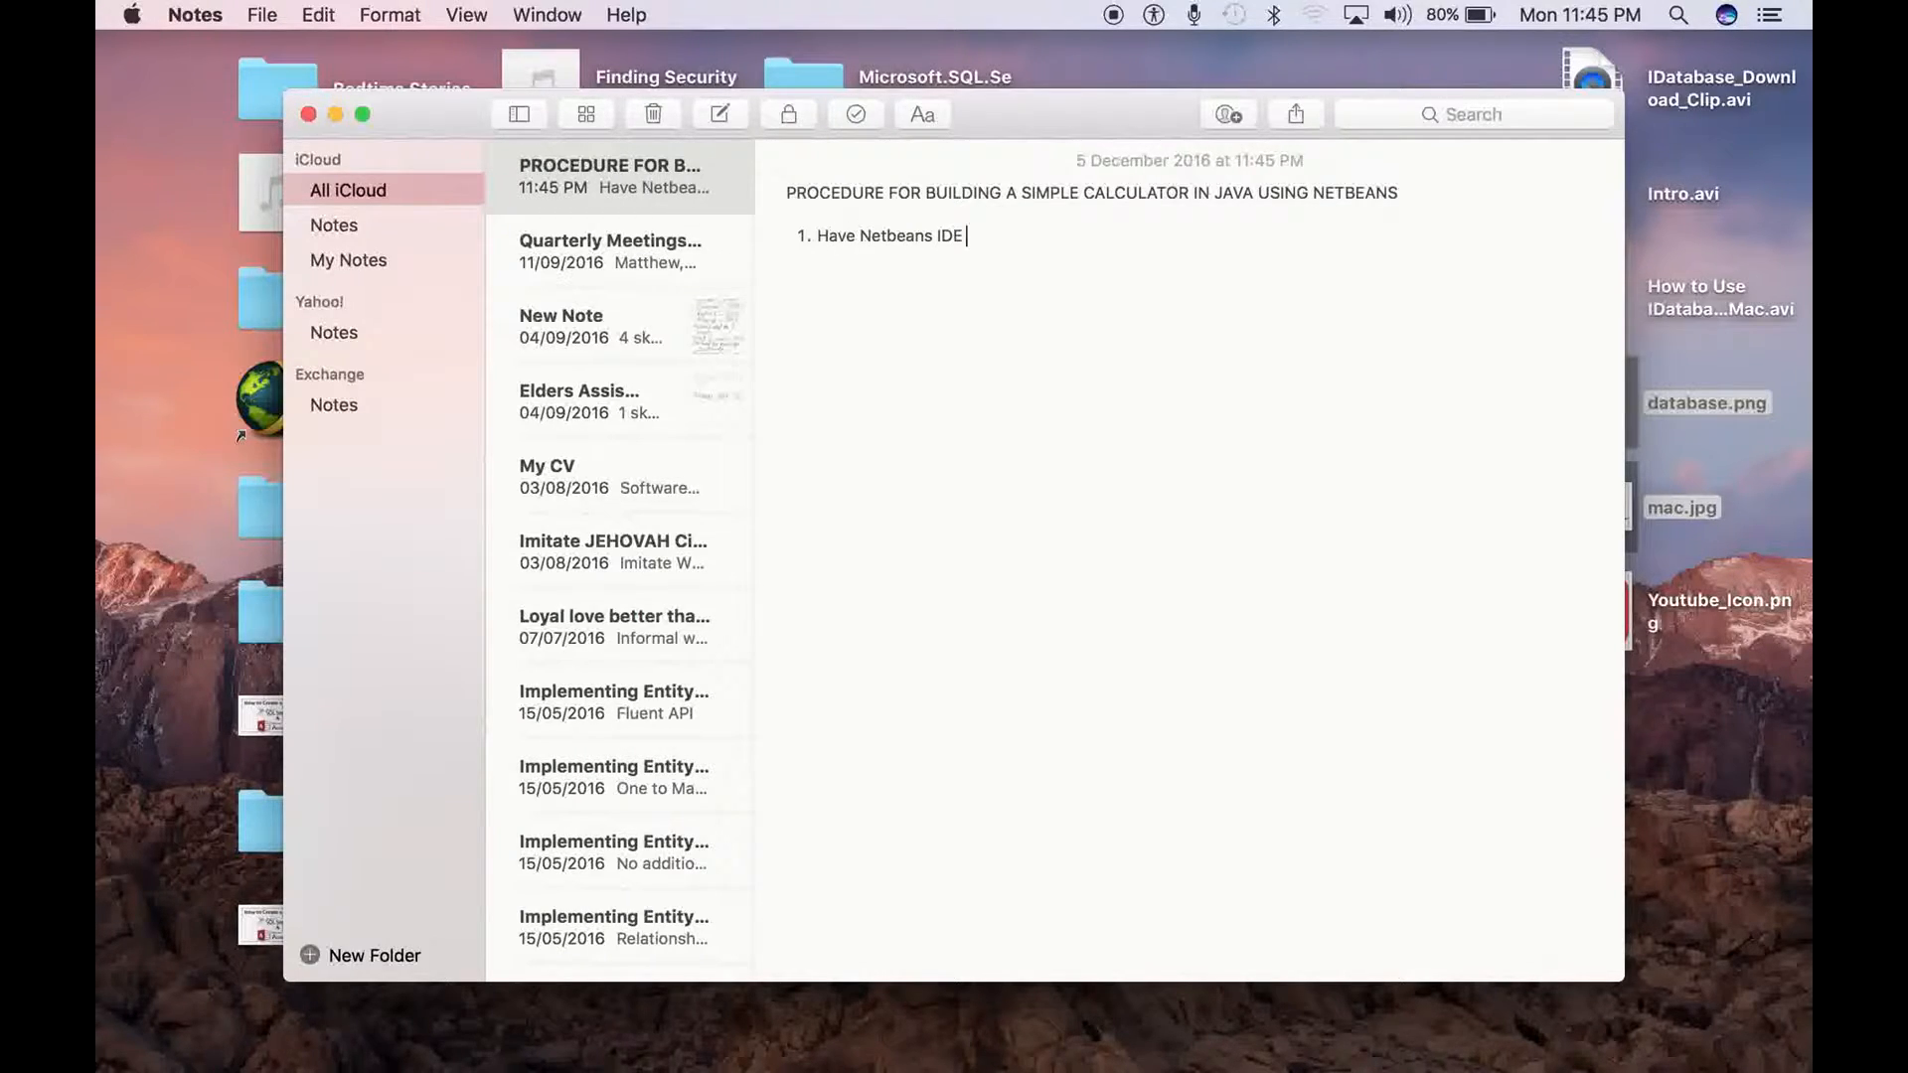
text(installed)
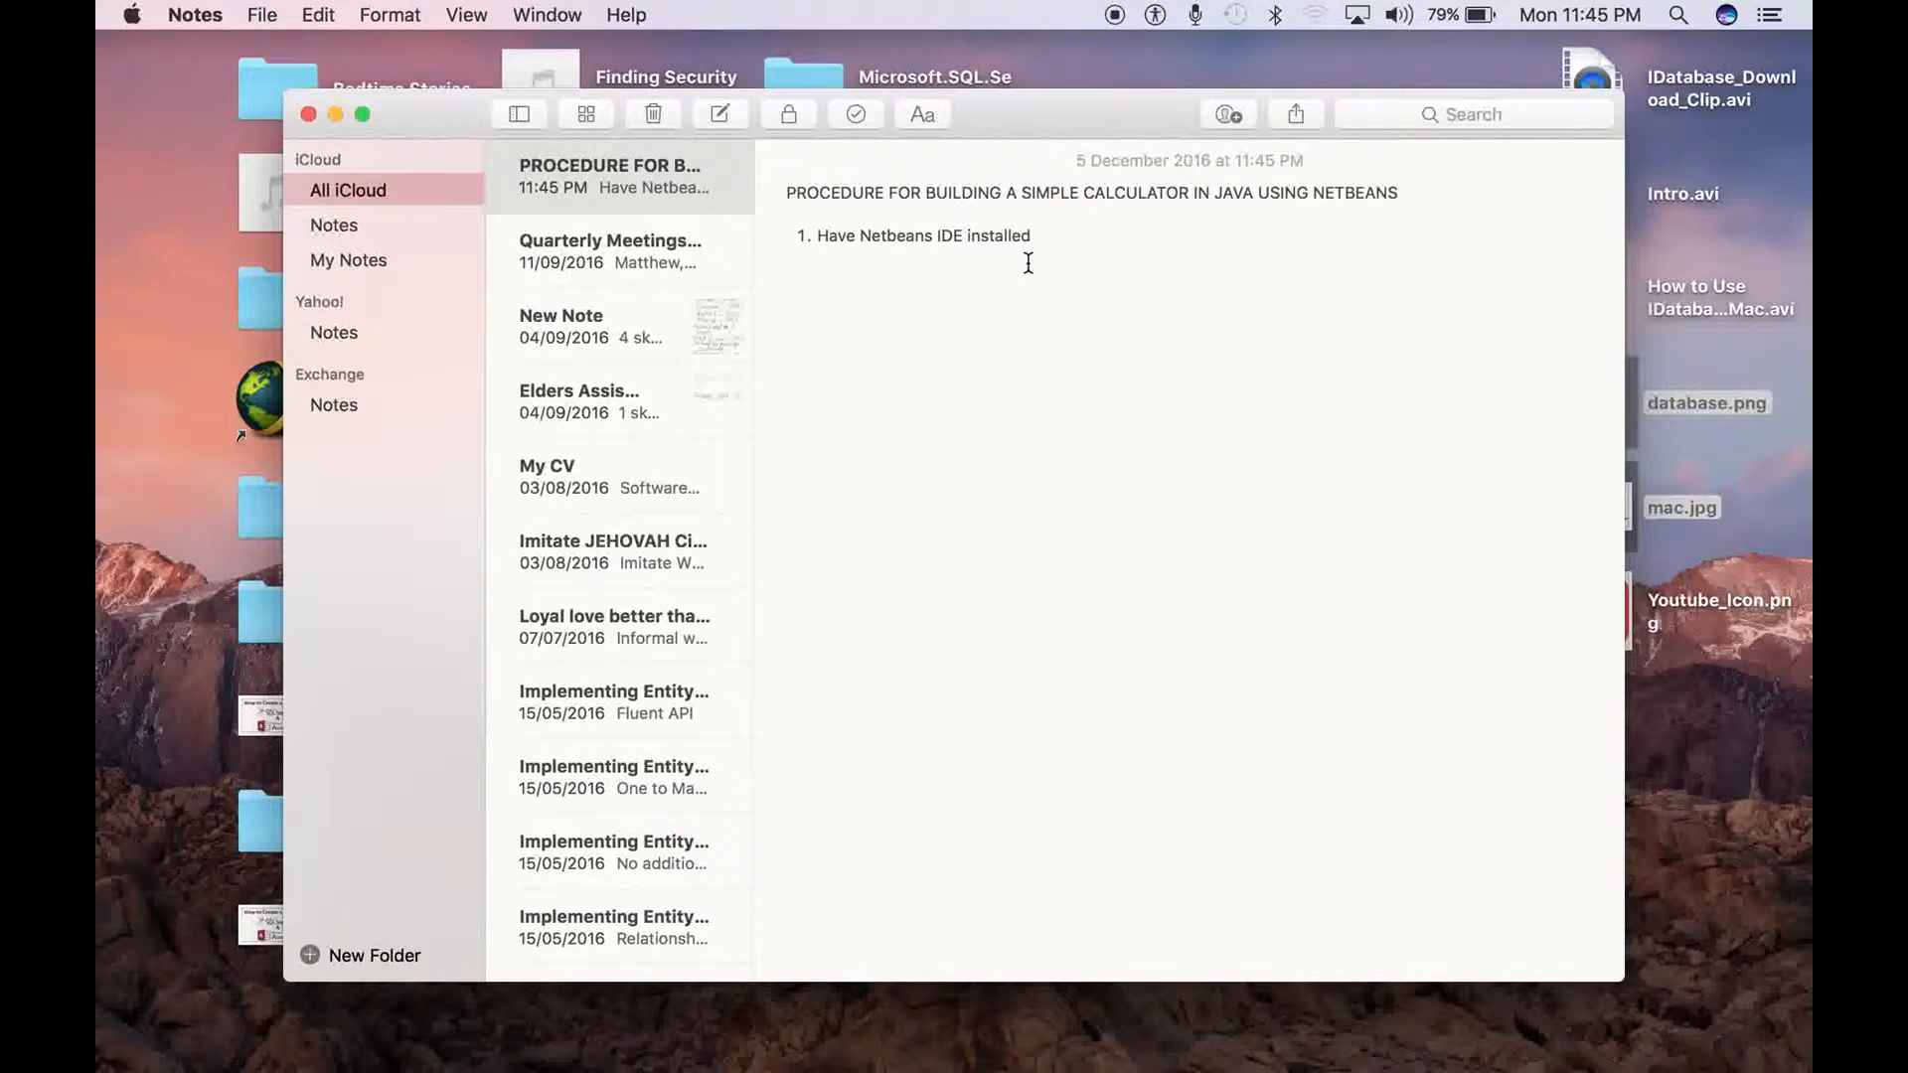
Add the steps 'Open Netbeans' and 'Start a New Java Application'
key(Return)
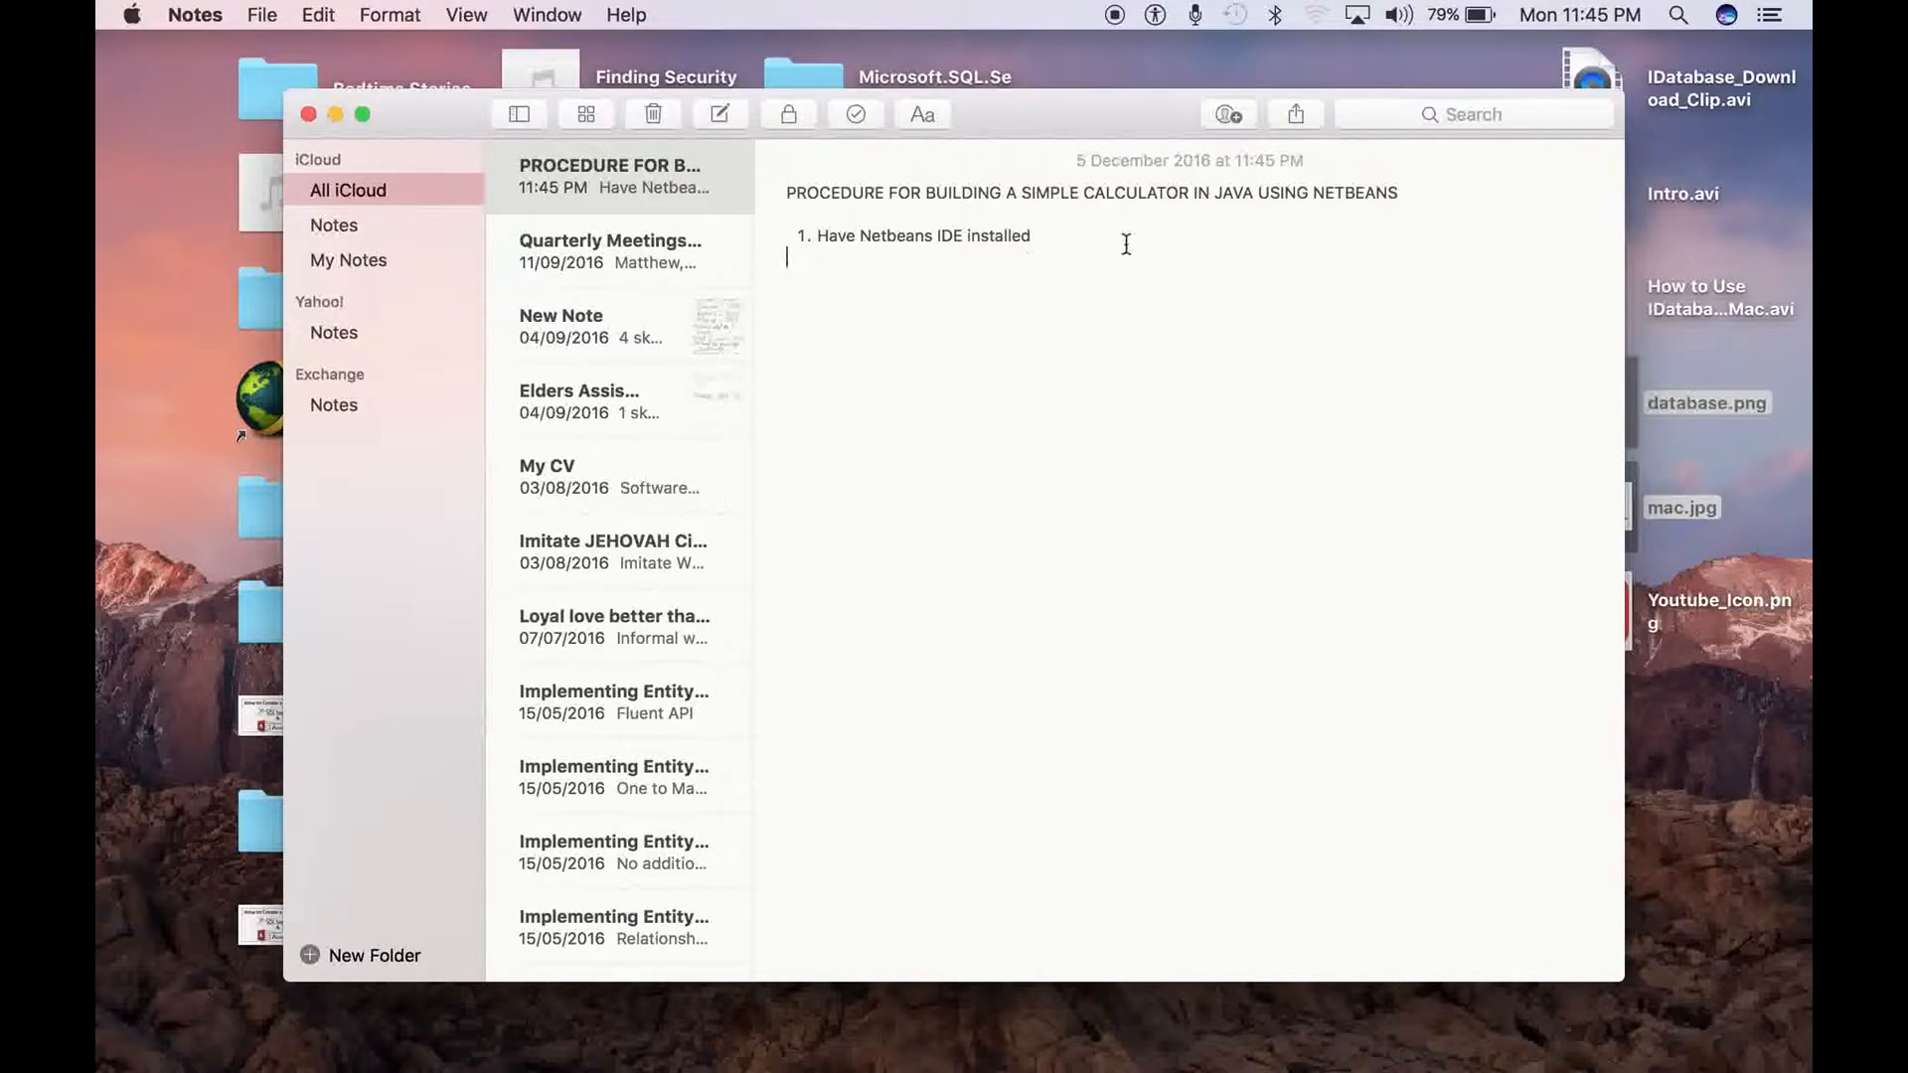
click(1029, 236)
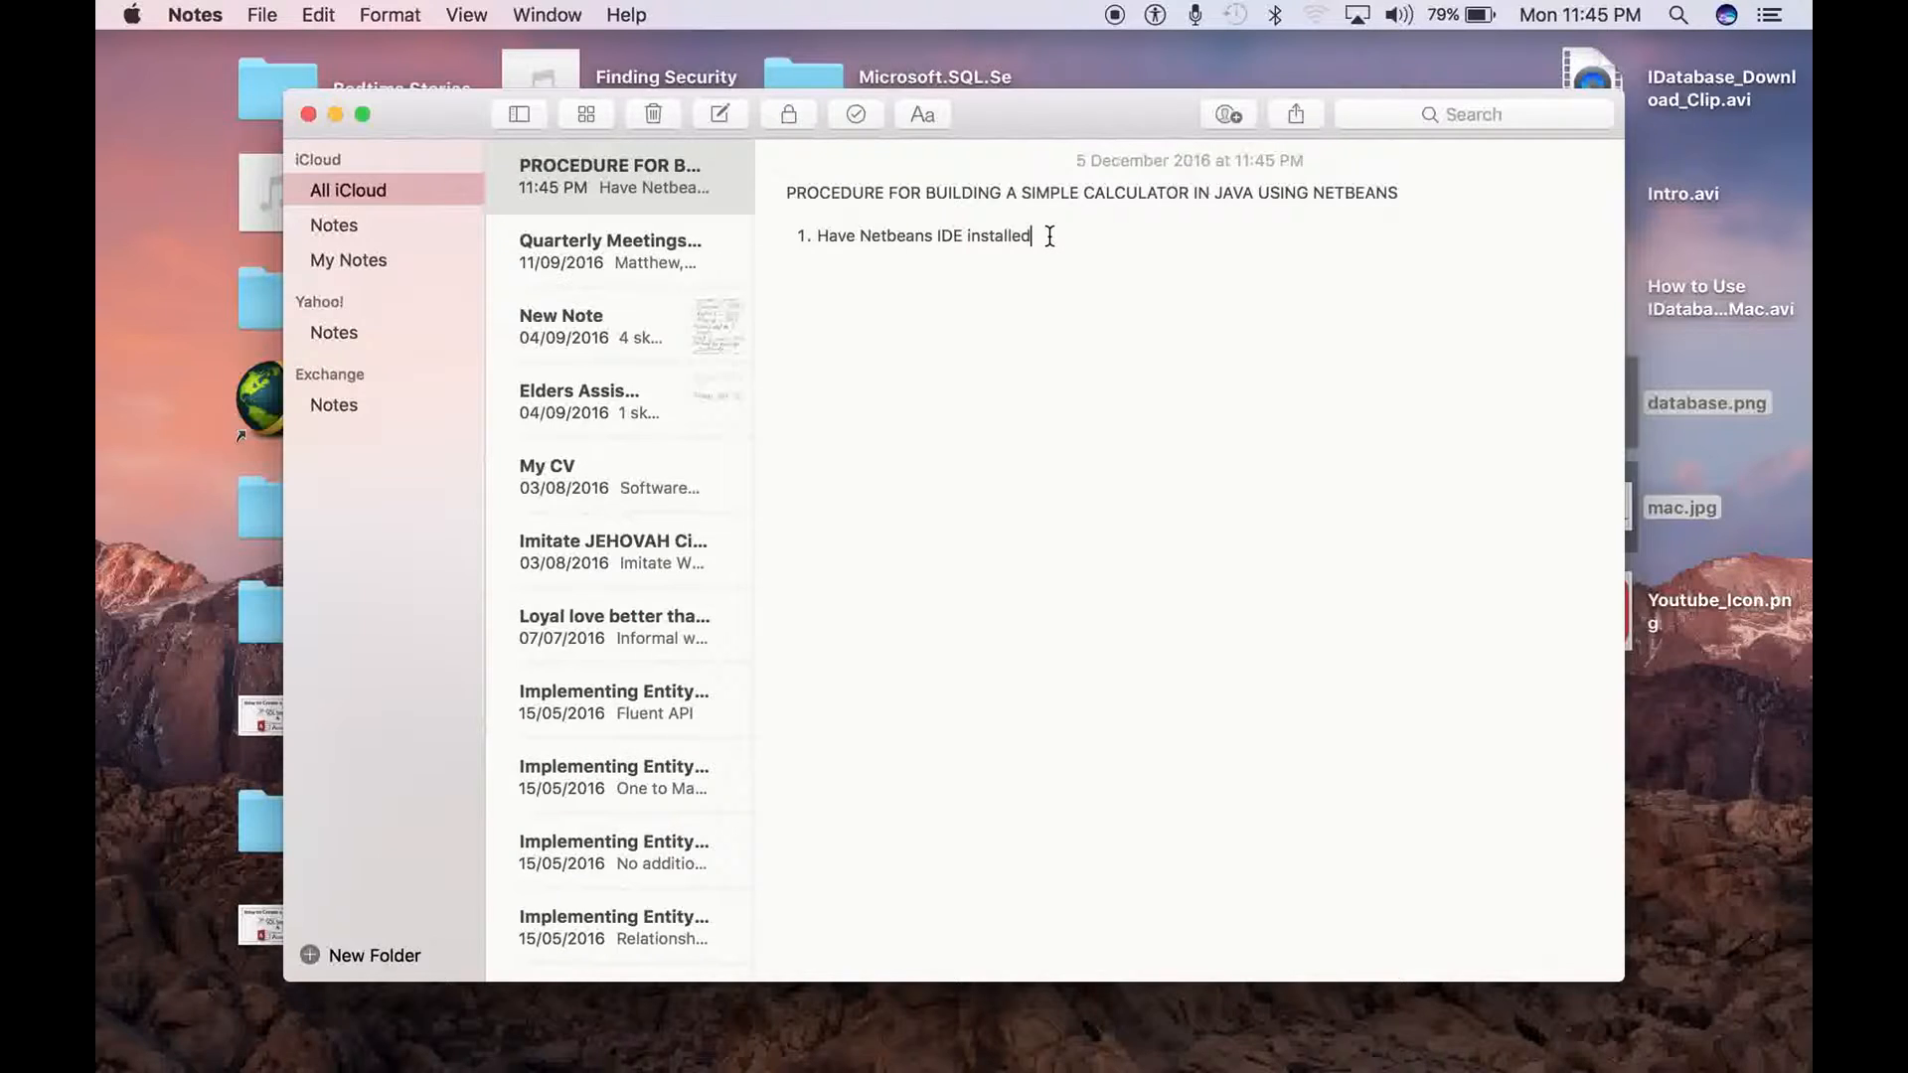
key(Return)
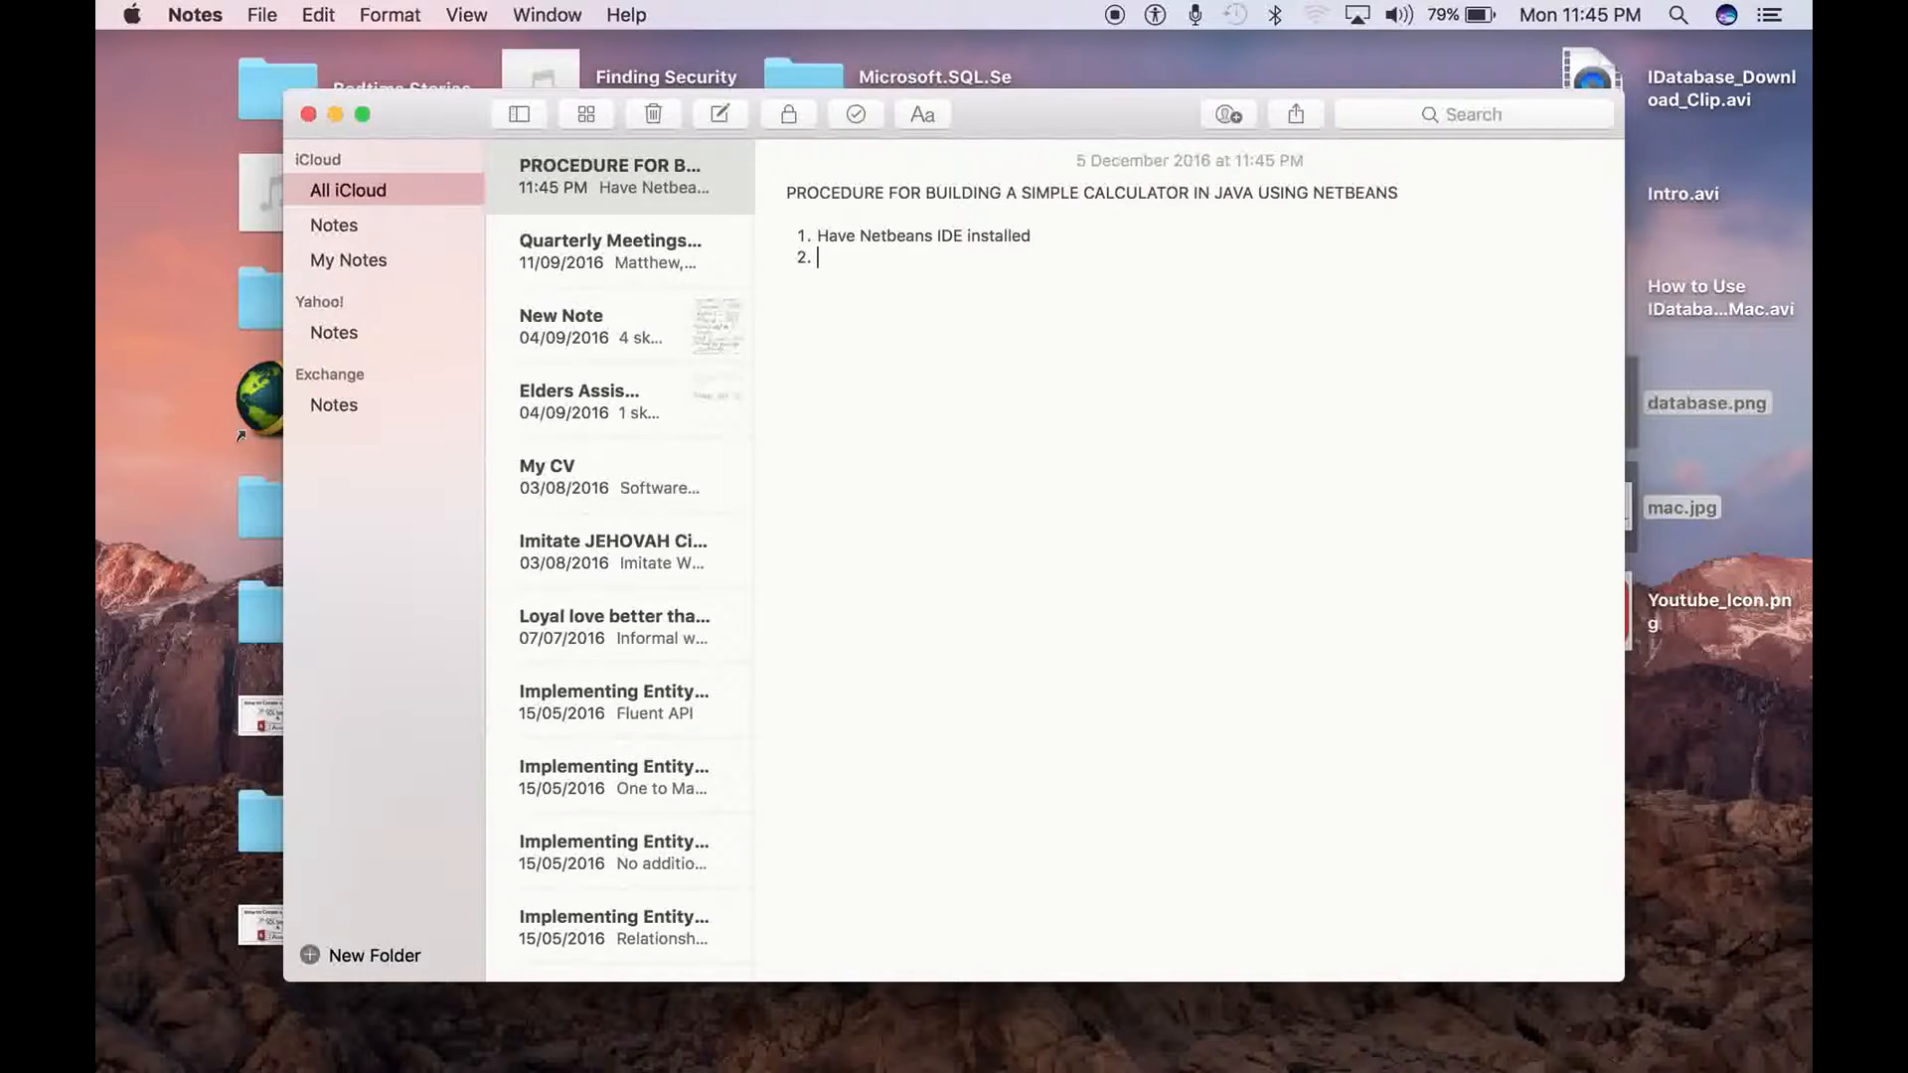
text(Start a Ne)
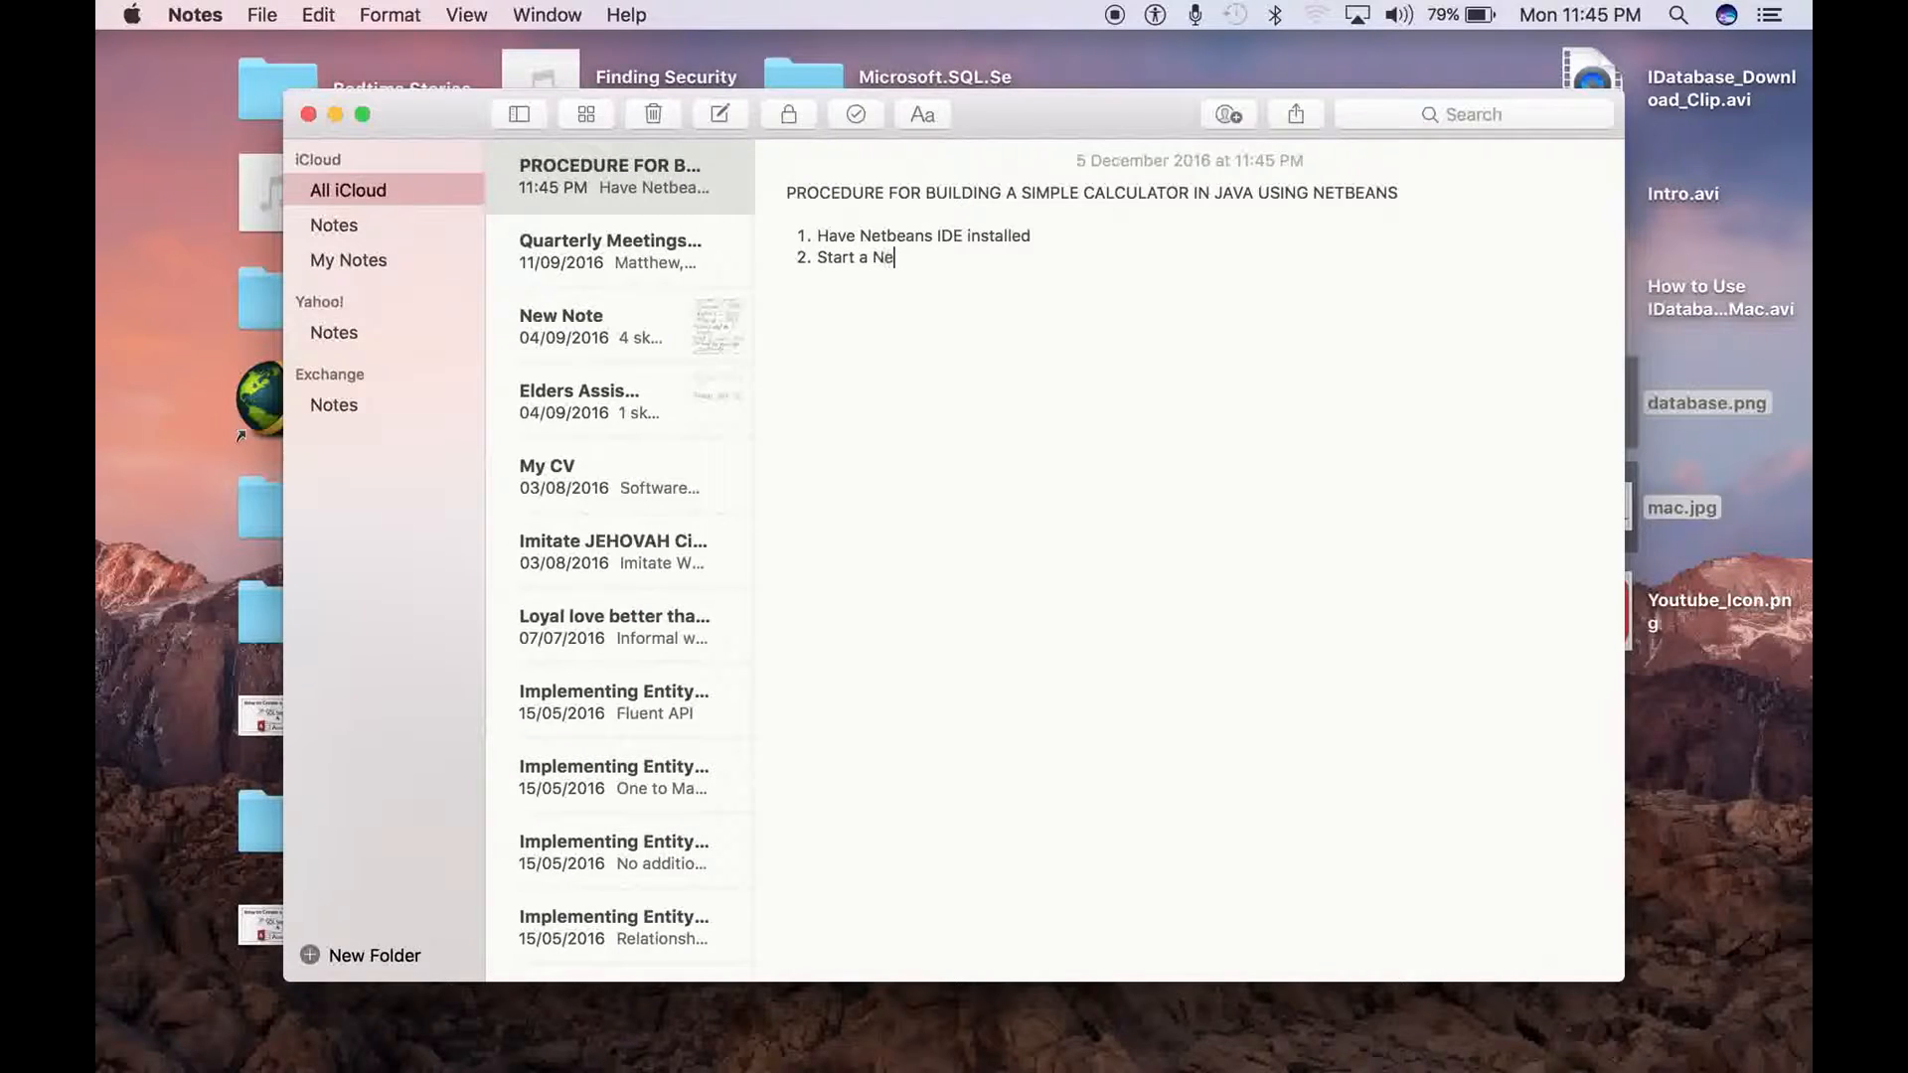
text(w Ja)
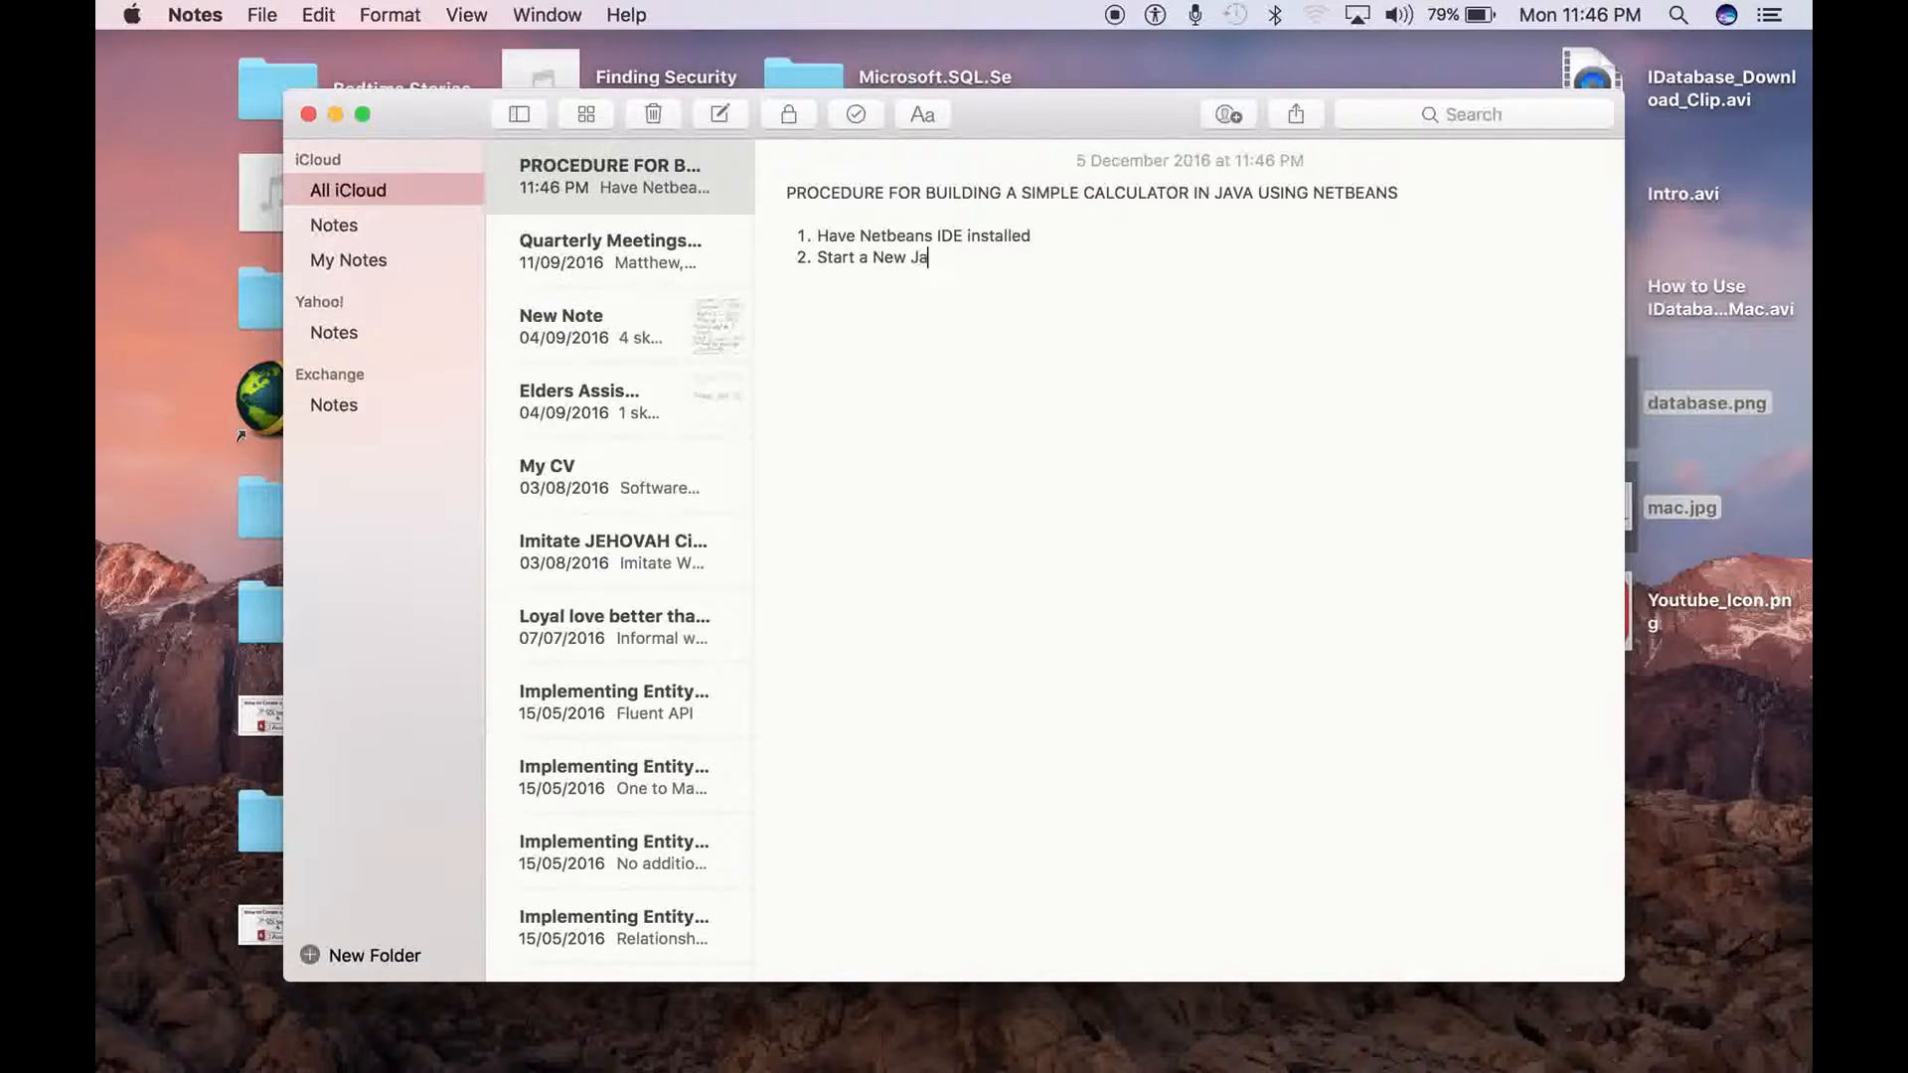
text(va Apoplc)
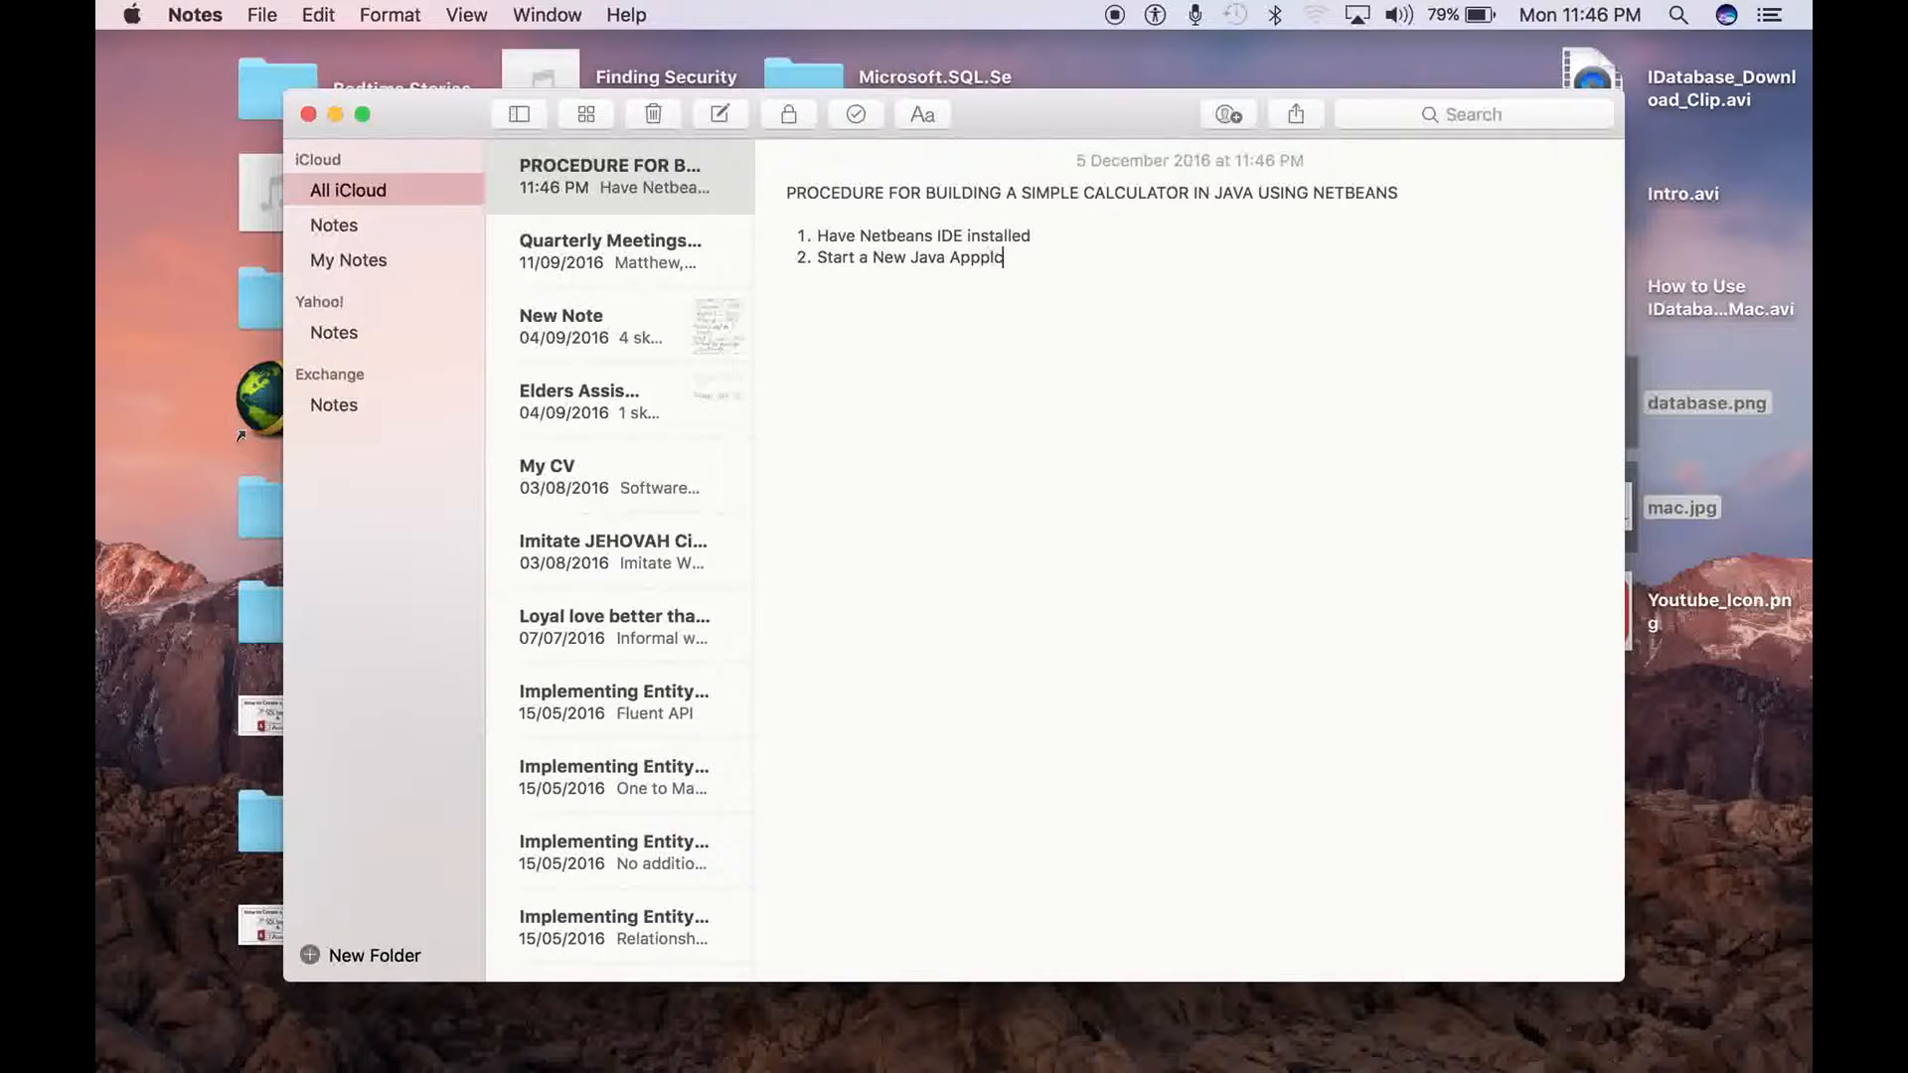
key(Backspace)
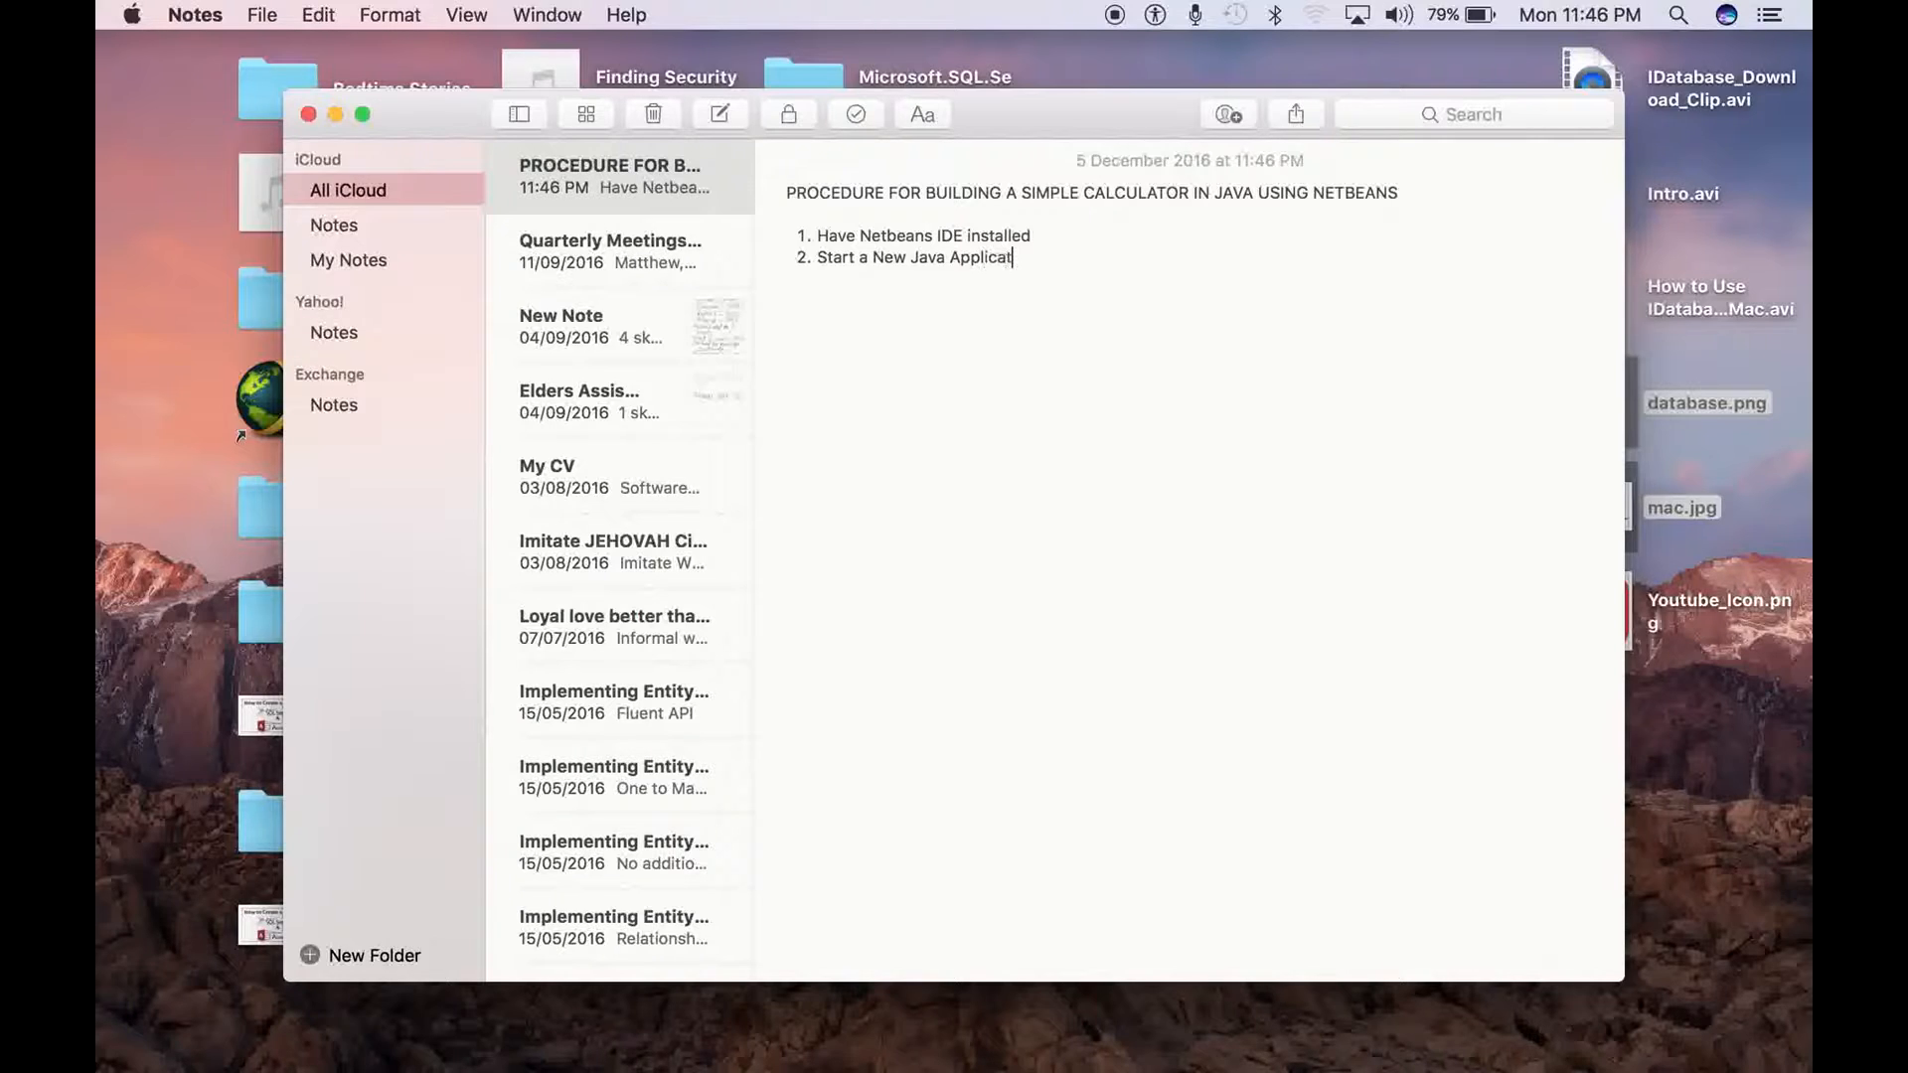
text(ion)
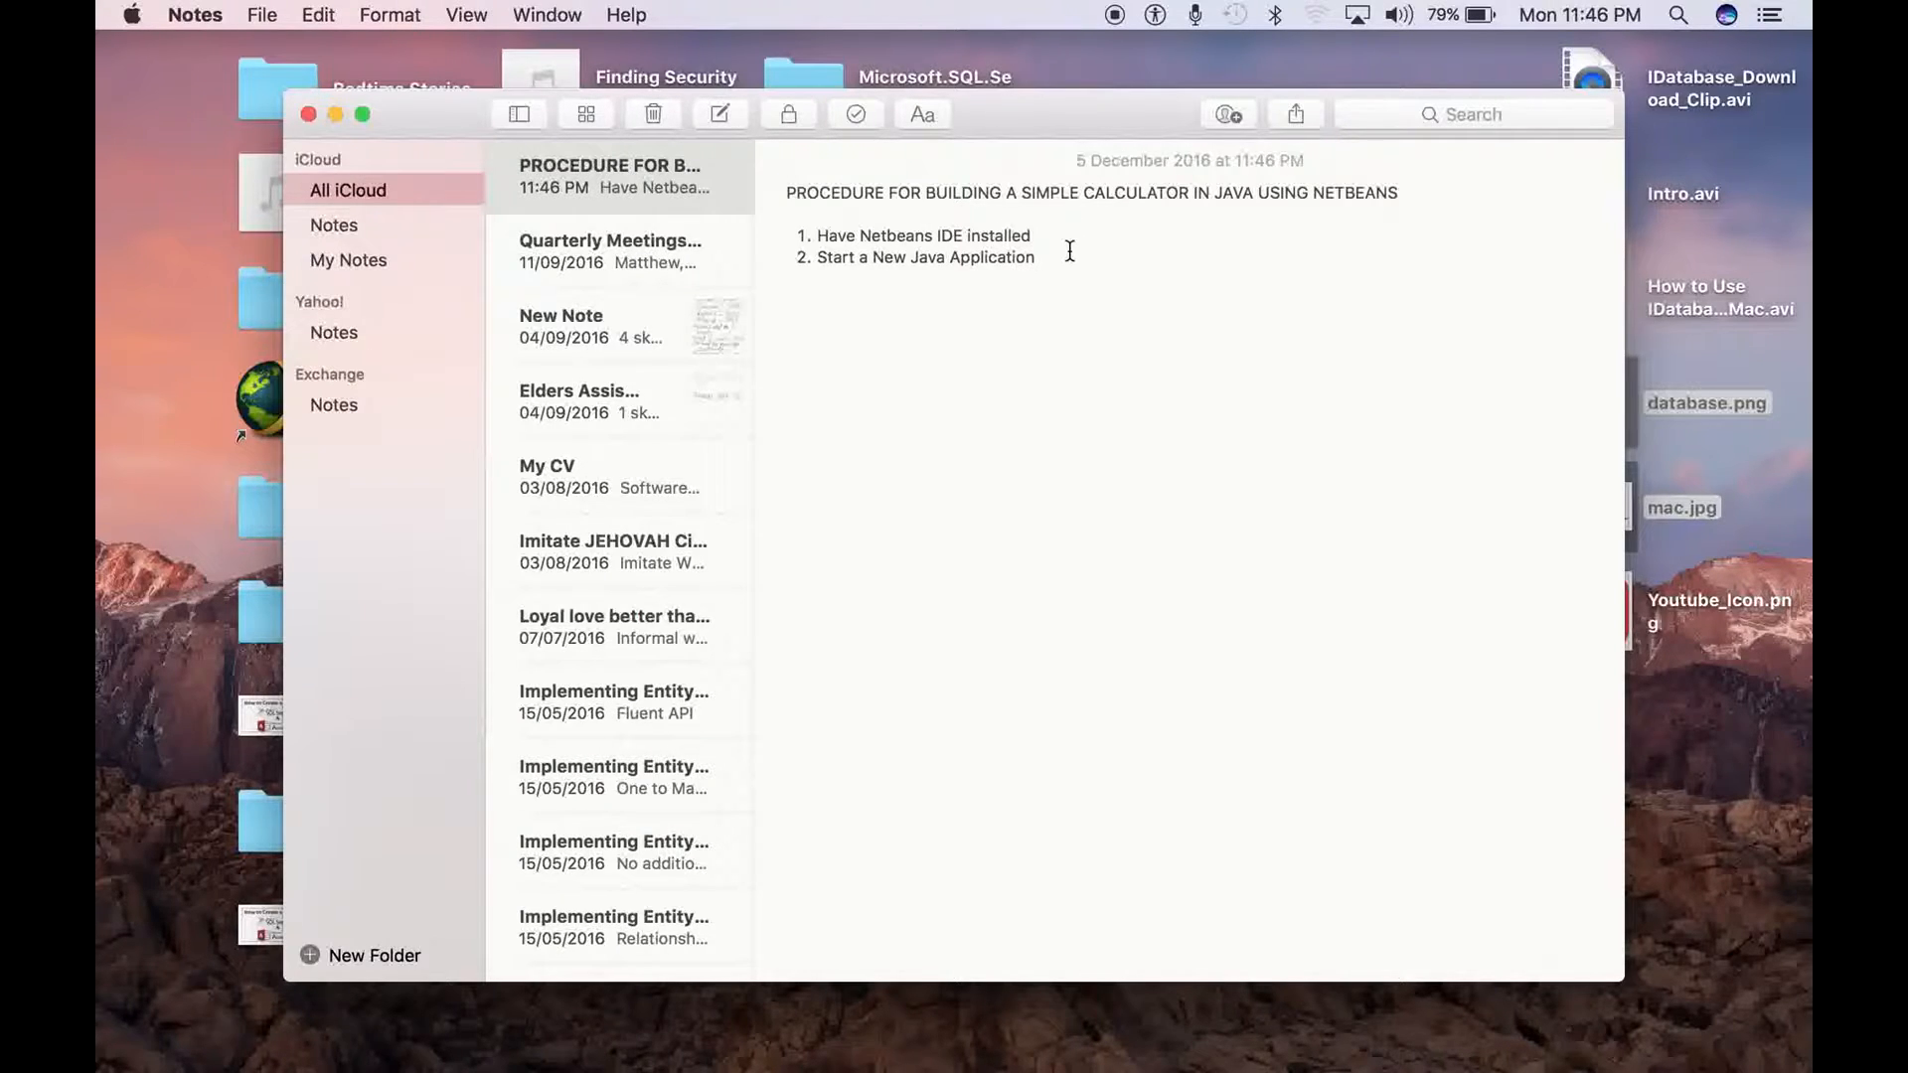
key(Return)
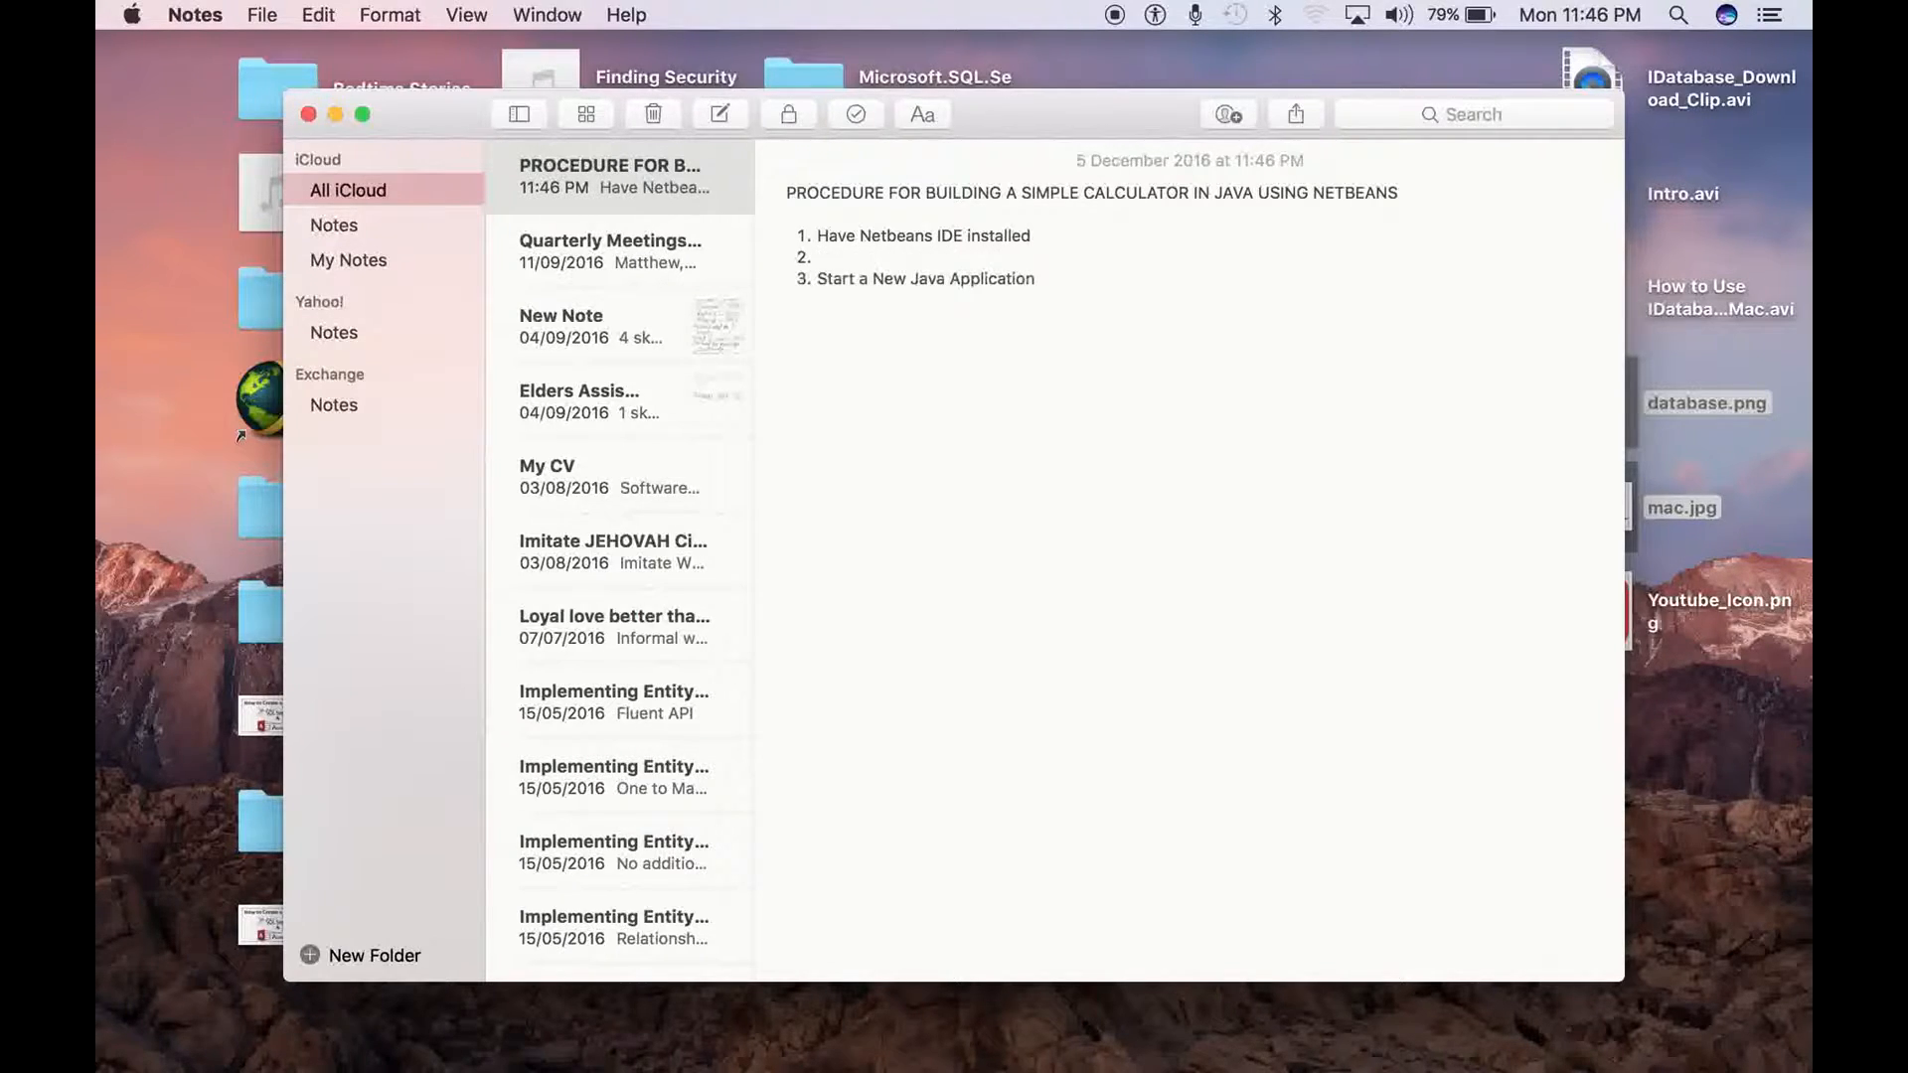
text(Open Ne)
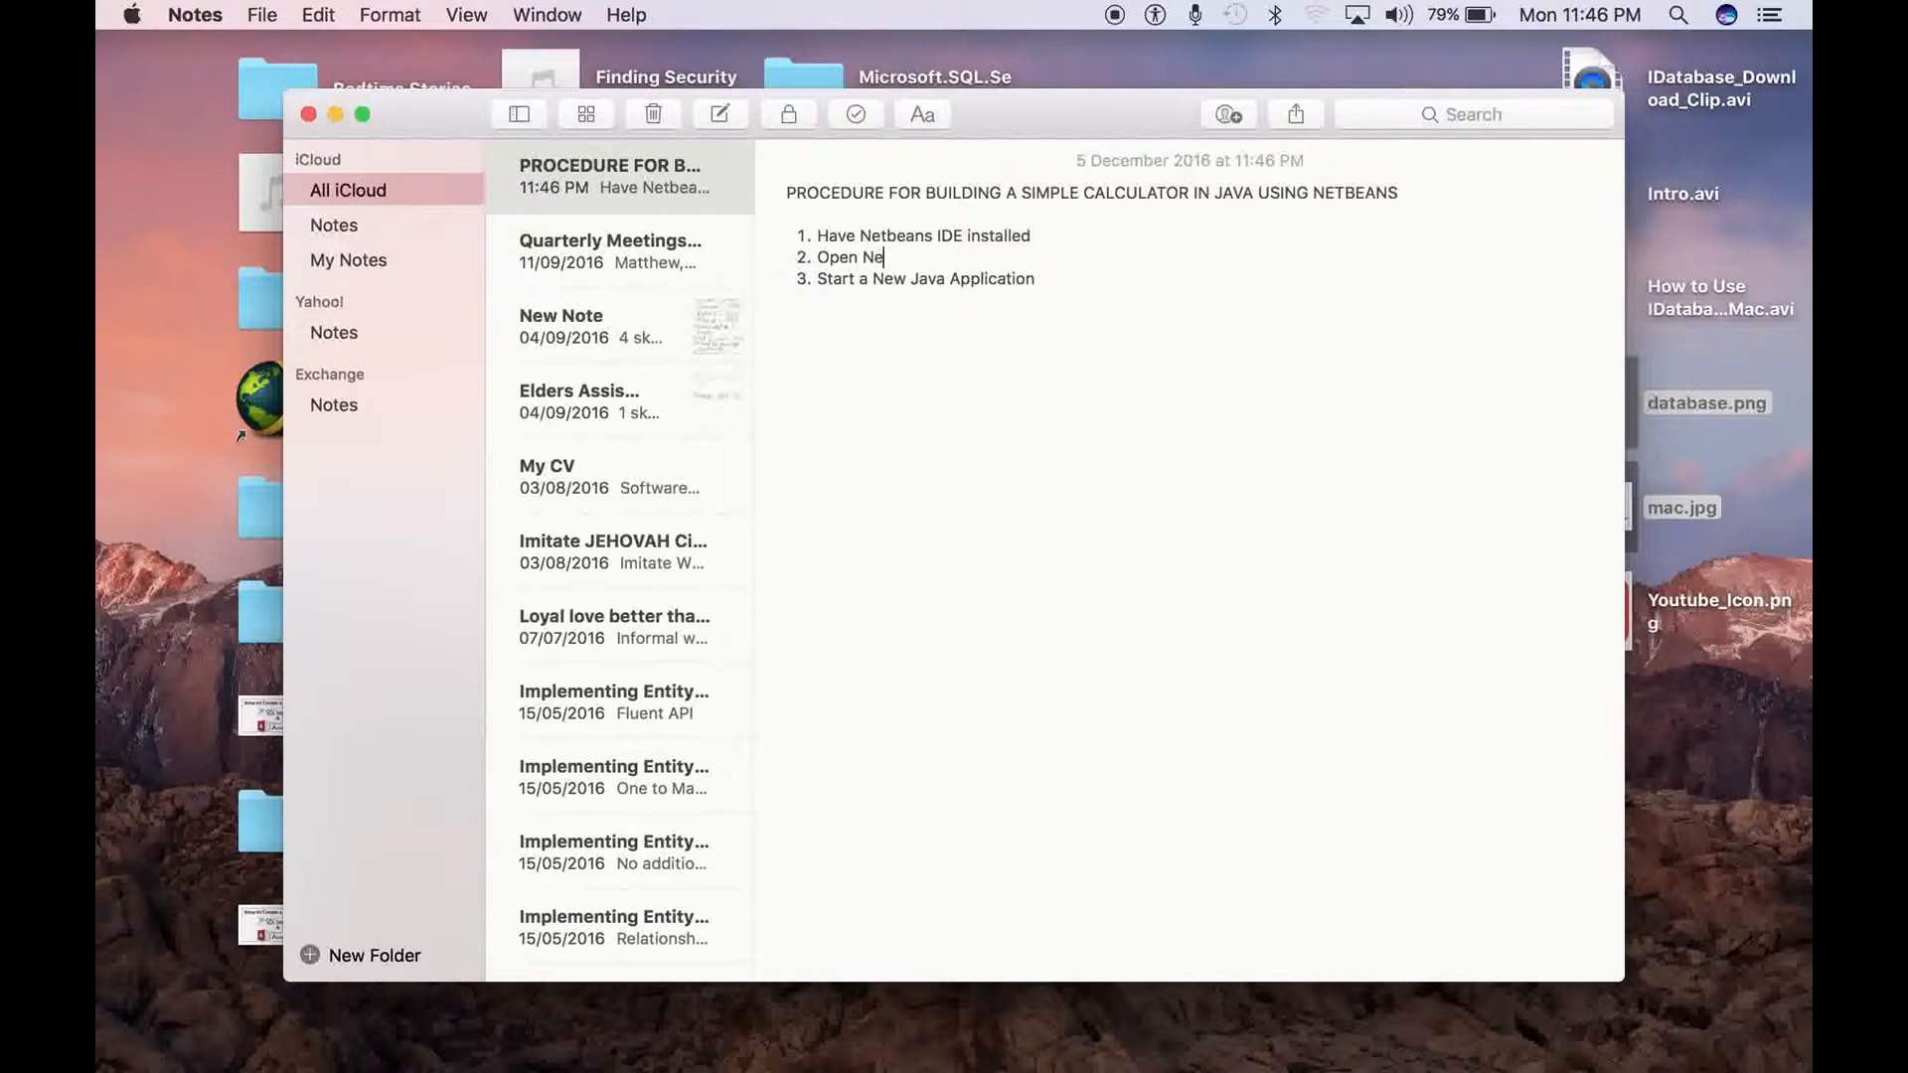
text(tbeas)
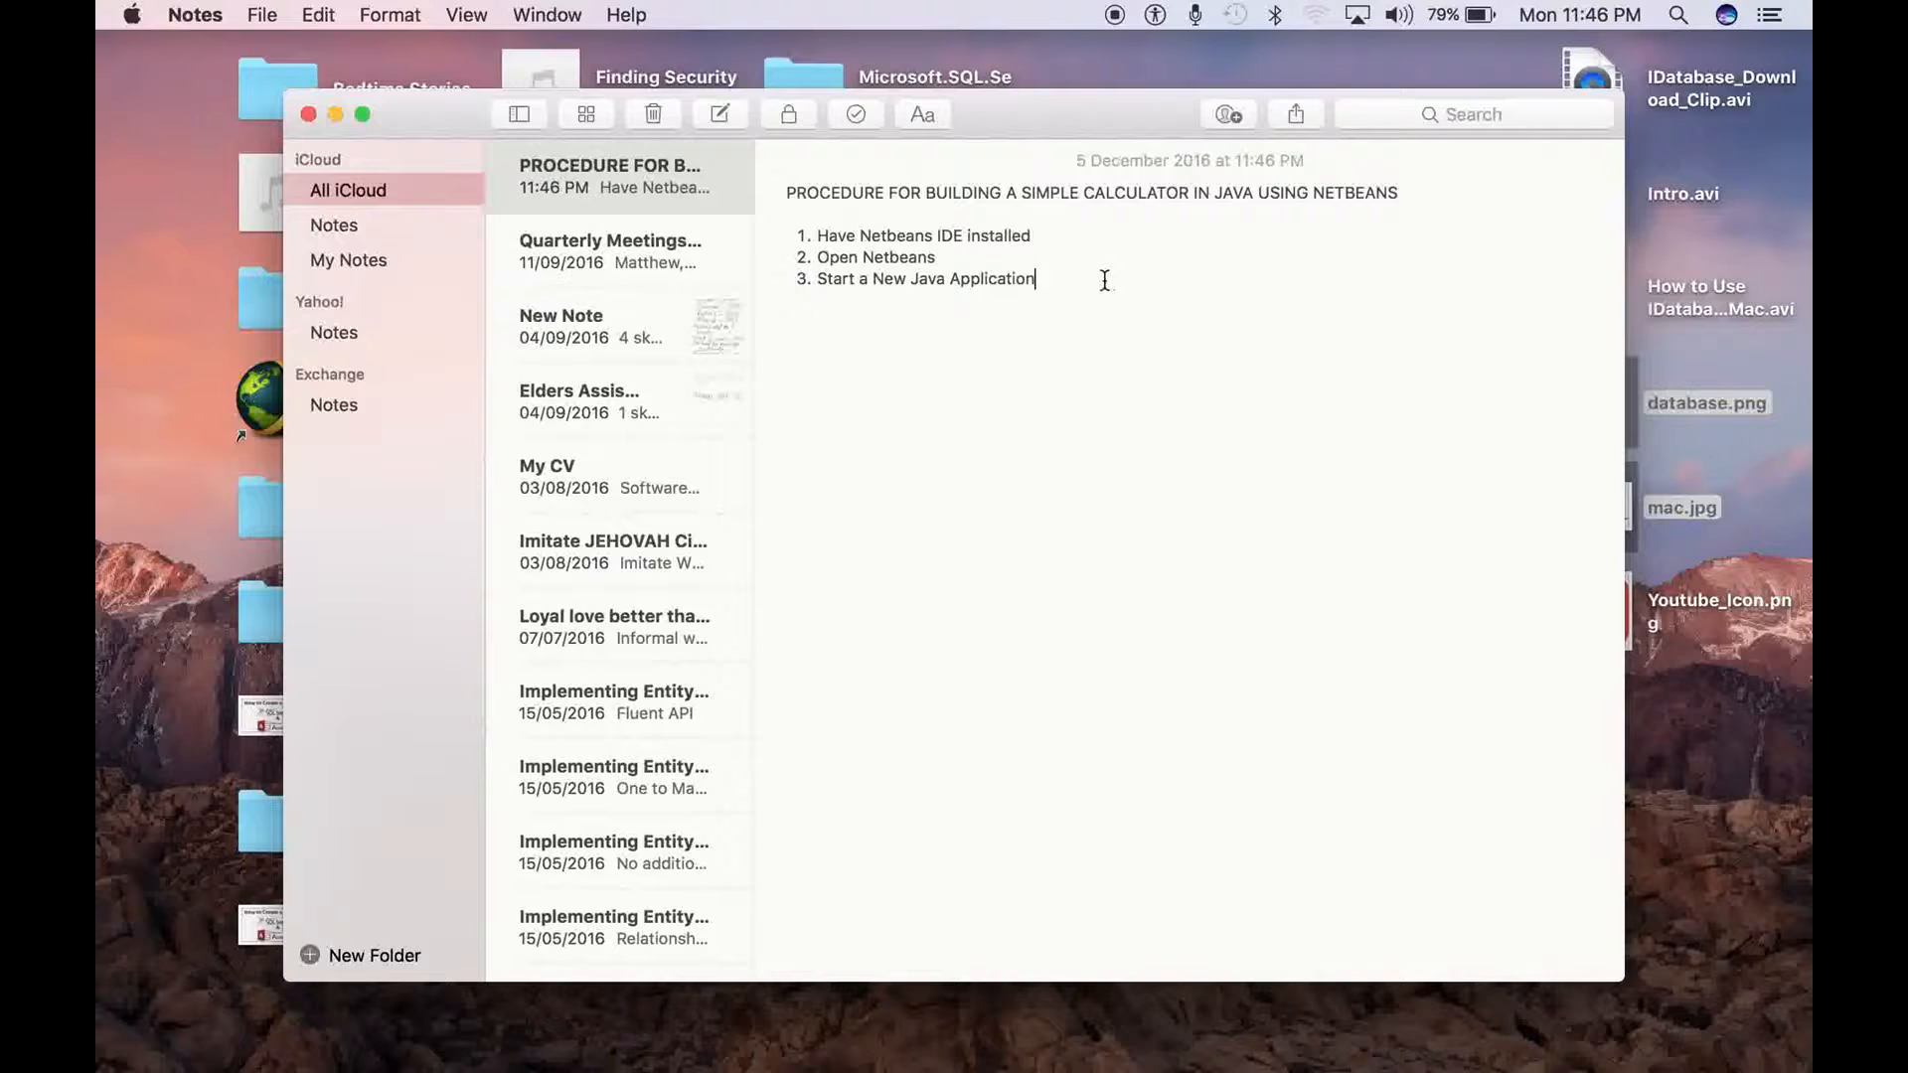
Add the step 'Add a JFrame Form to the Form'
key(Return)
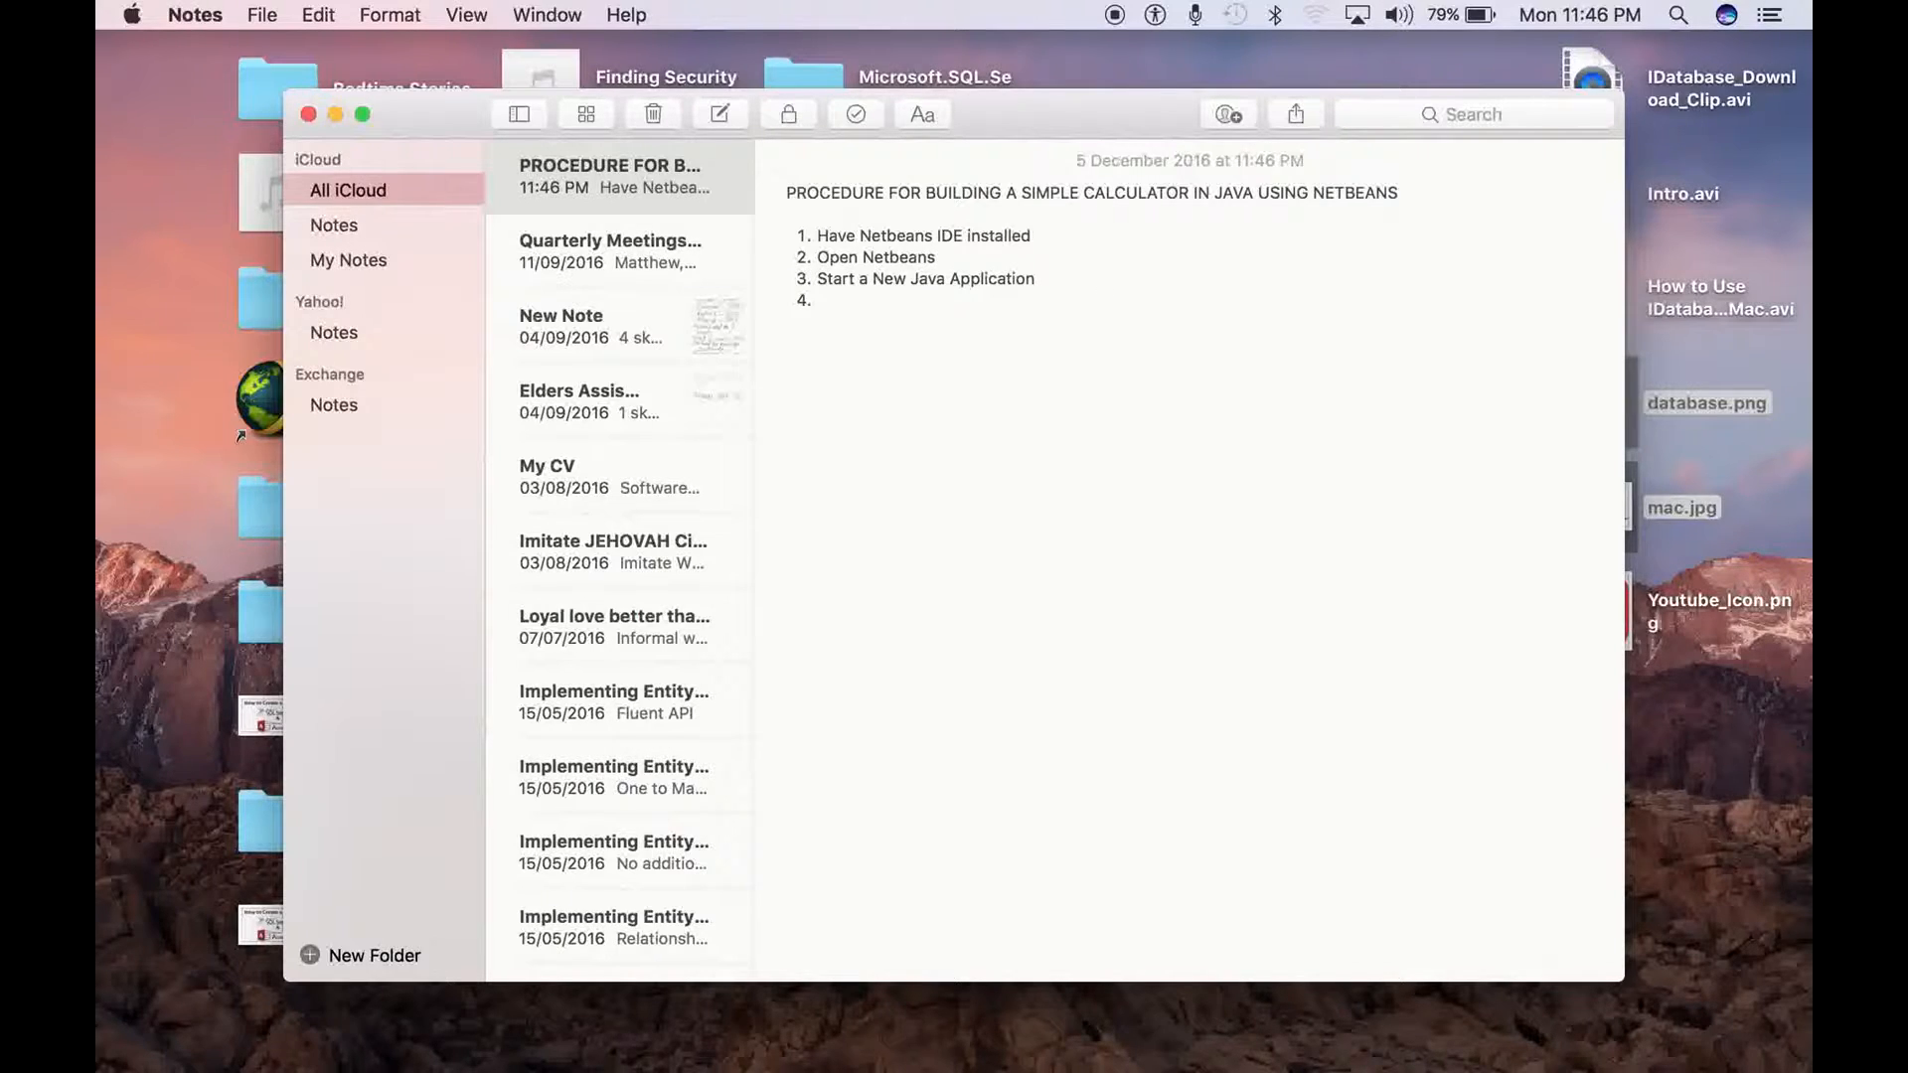
text(Add a J)
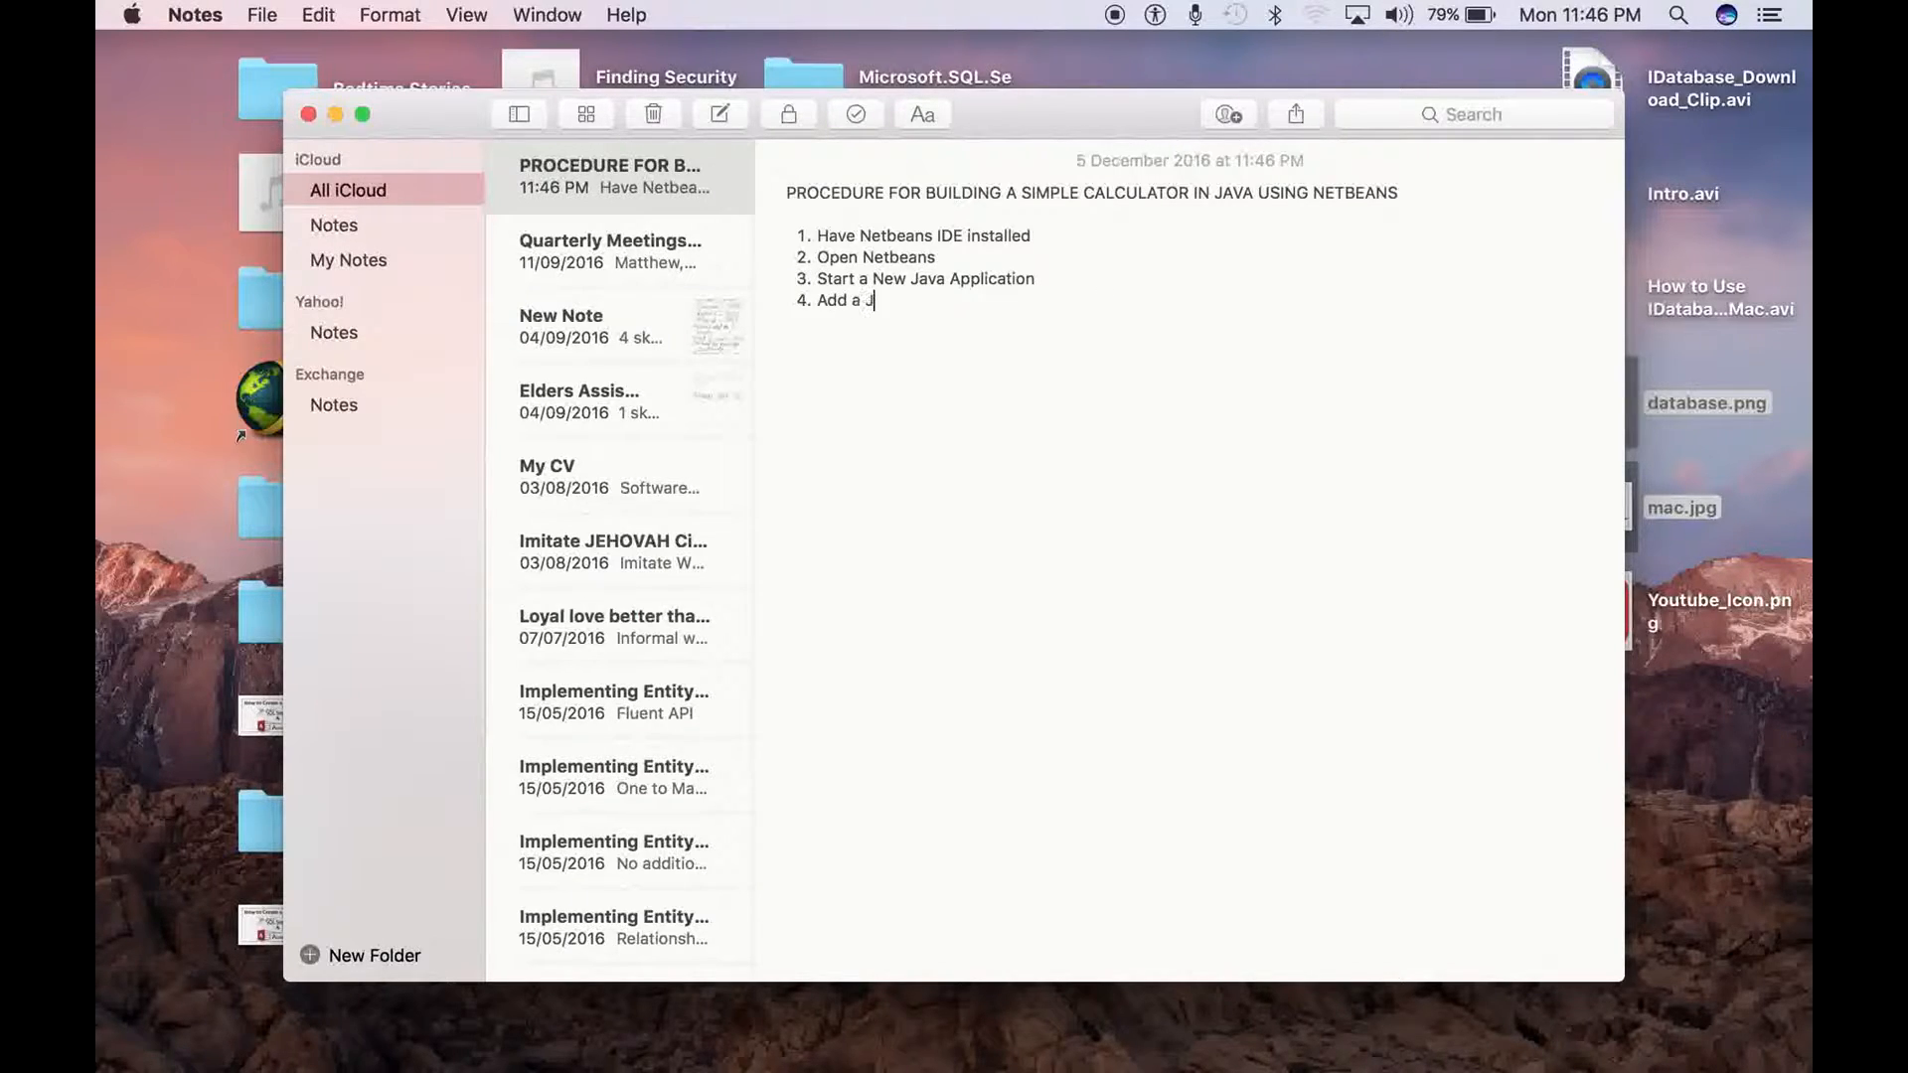
text(Frame)
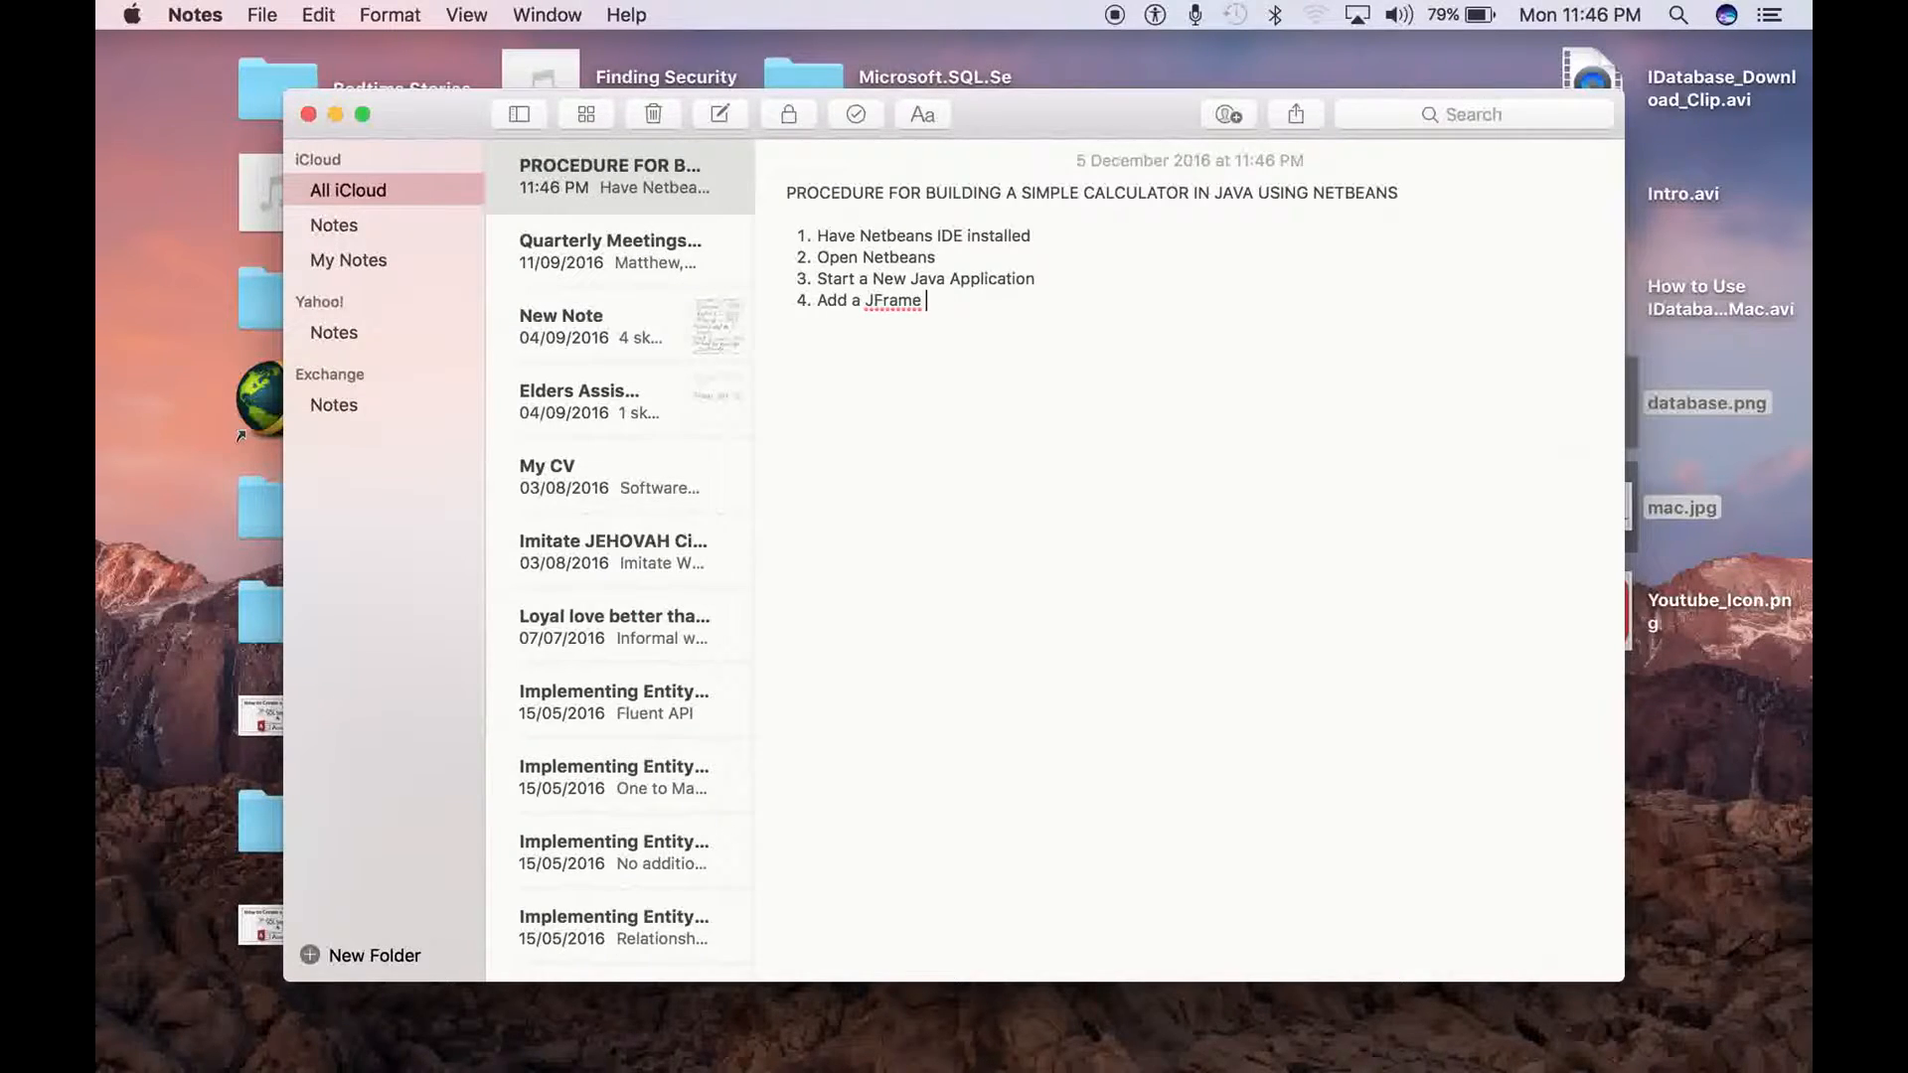
text(Form to the Application)
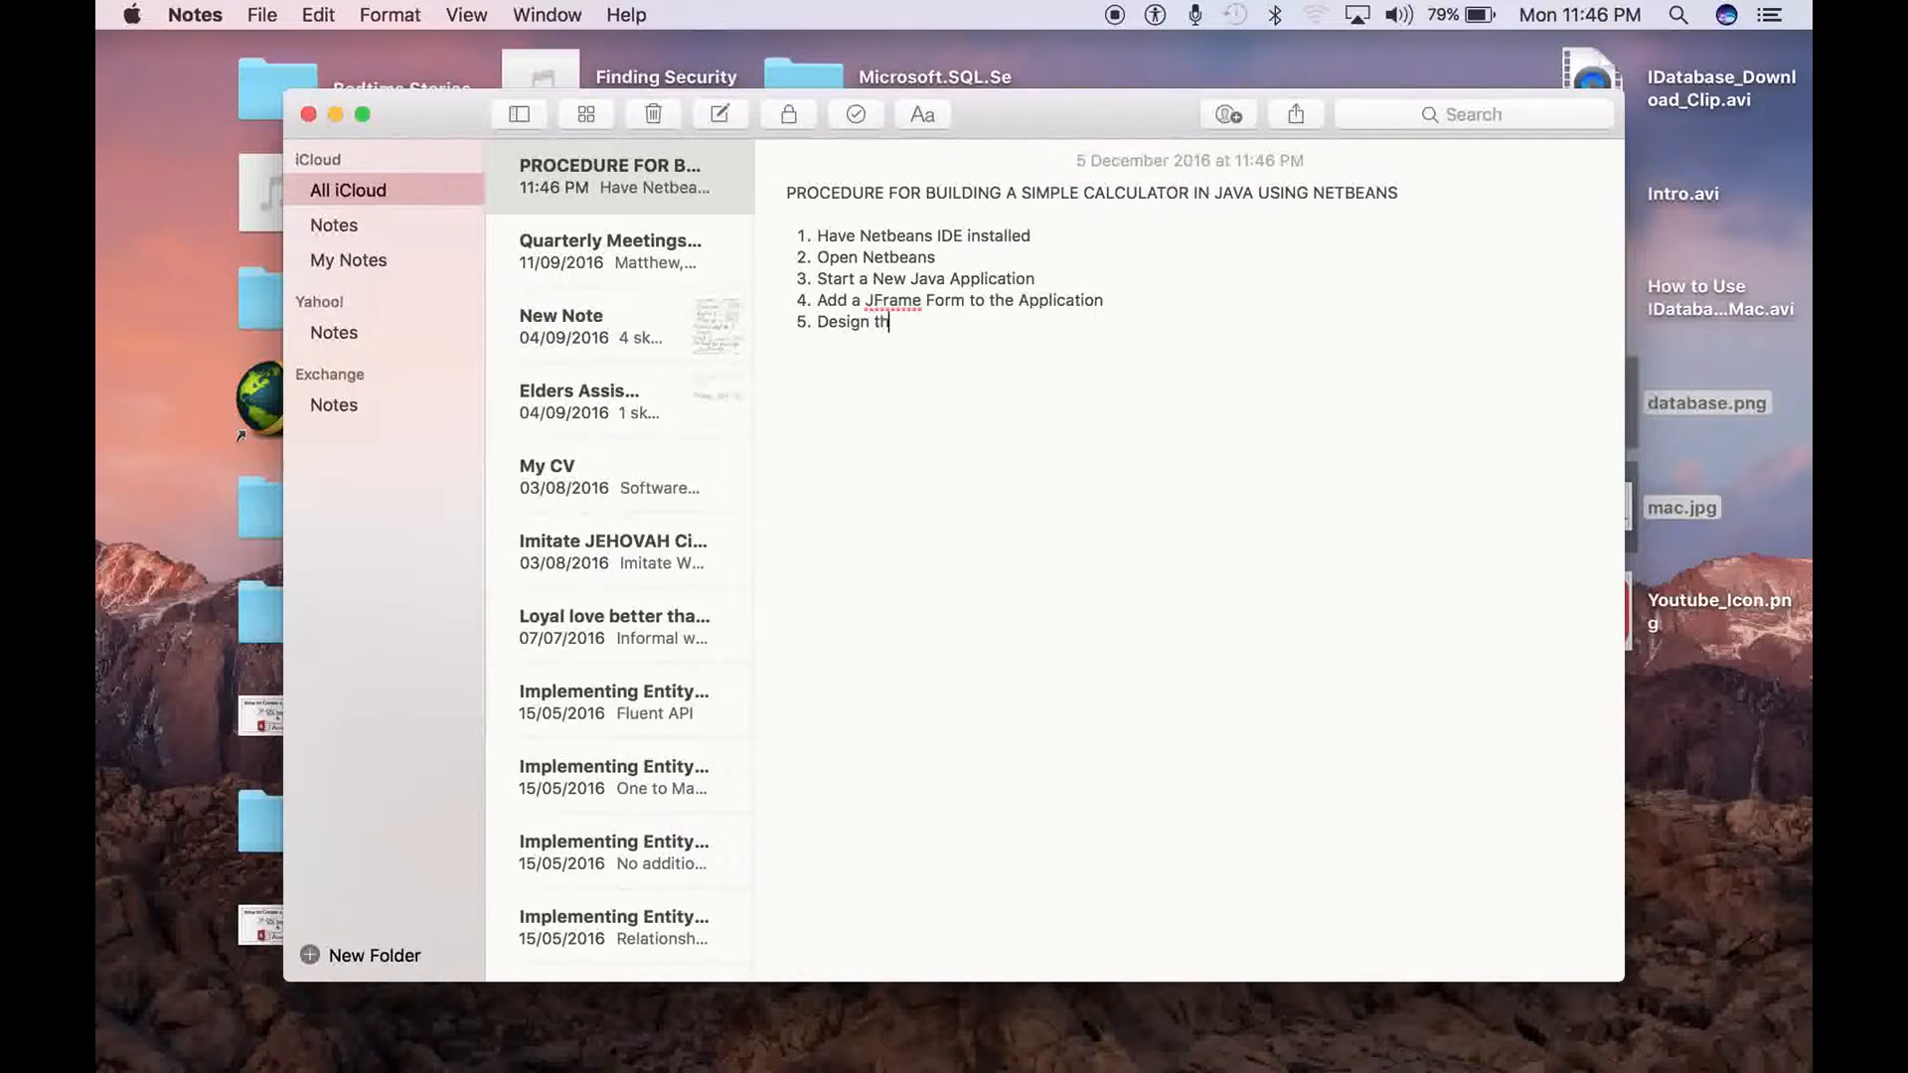
text(e Form)
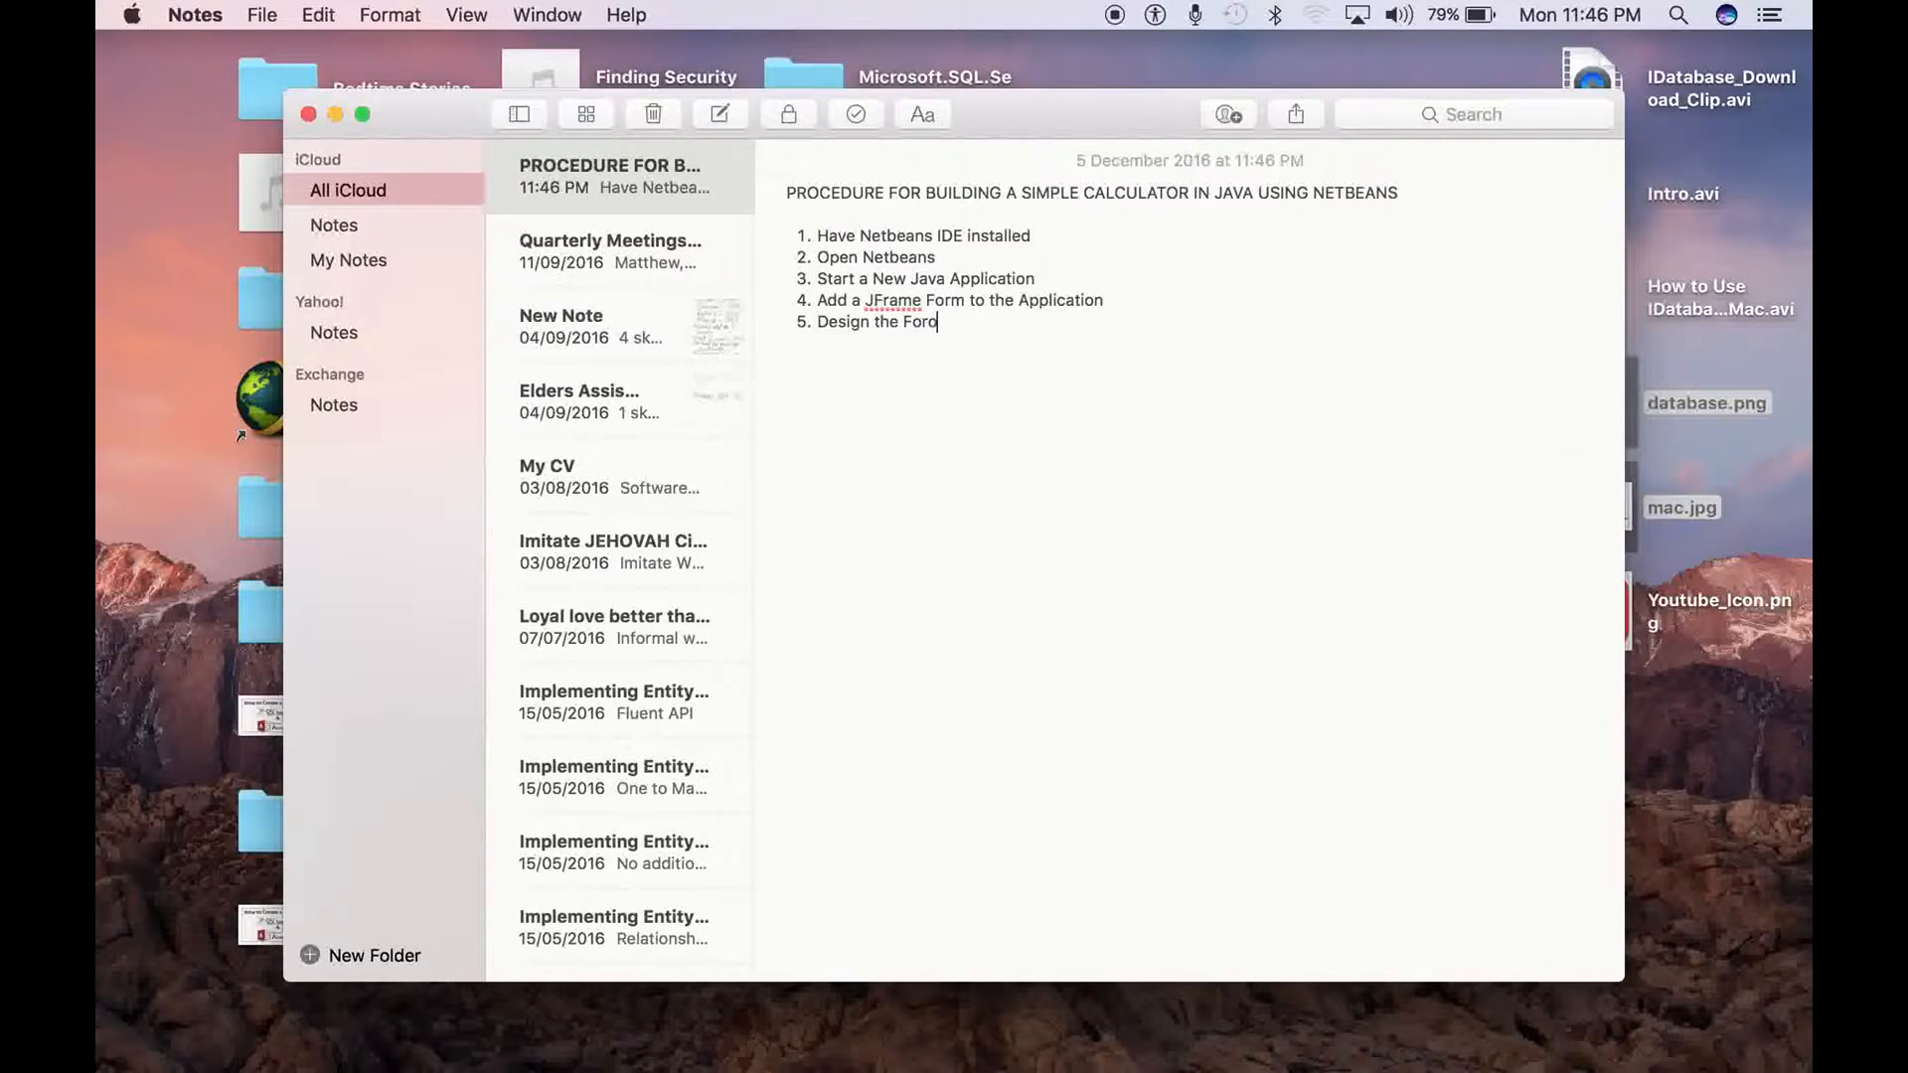
Add the step 'Name the Buttons accordingly'
key(Return)
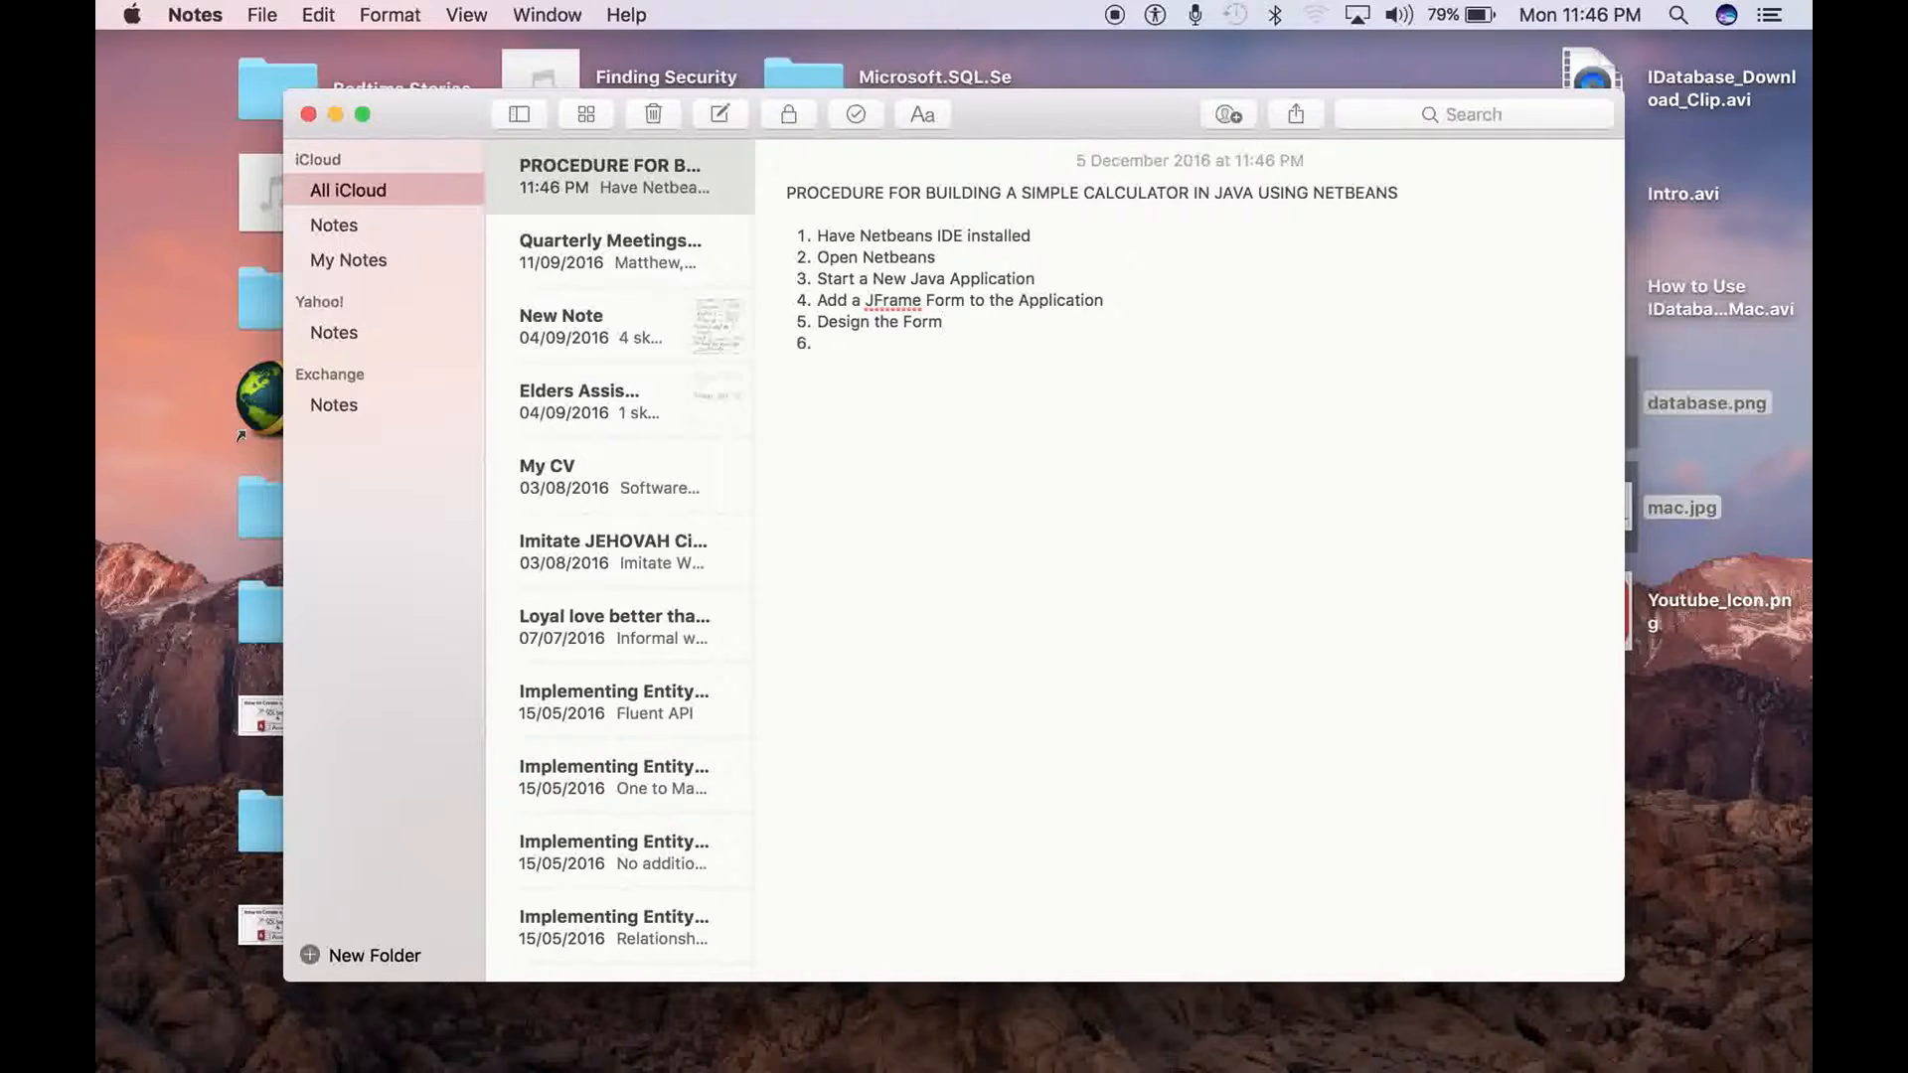
text(Name the Bu)
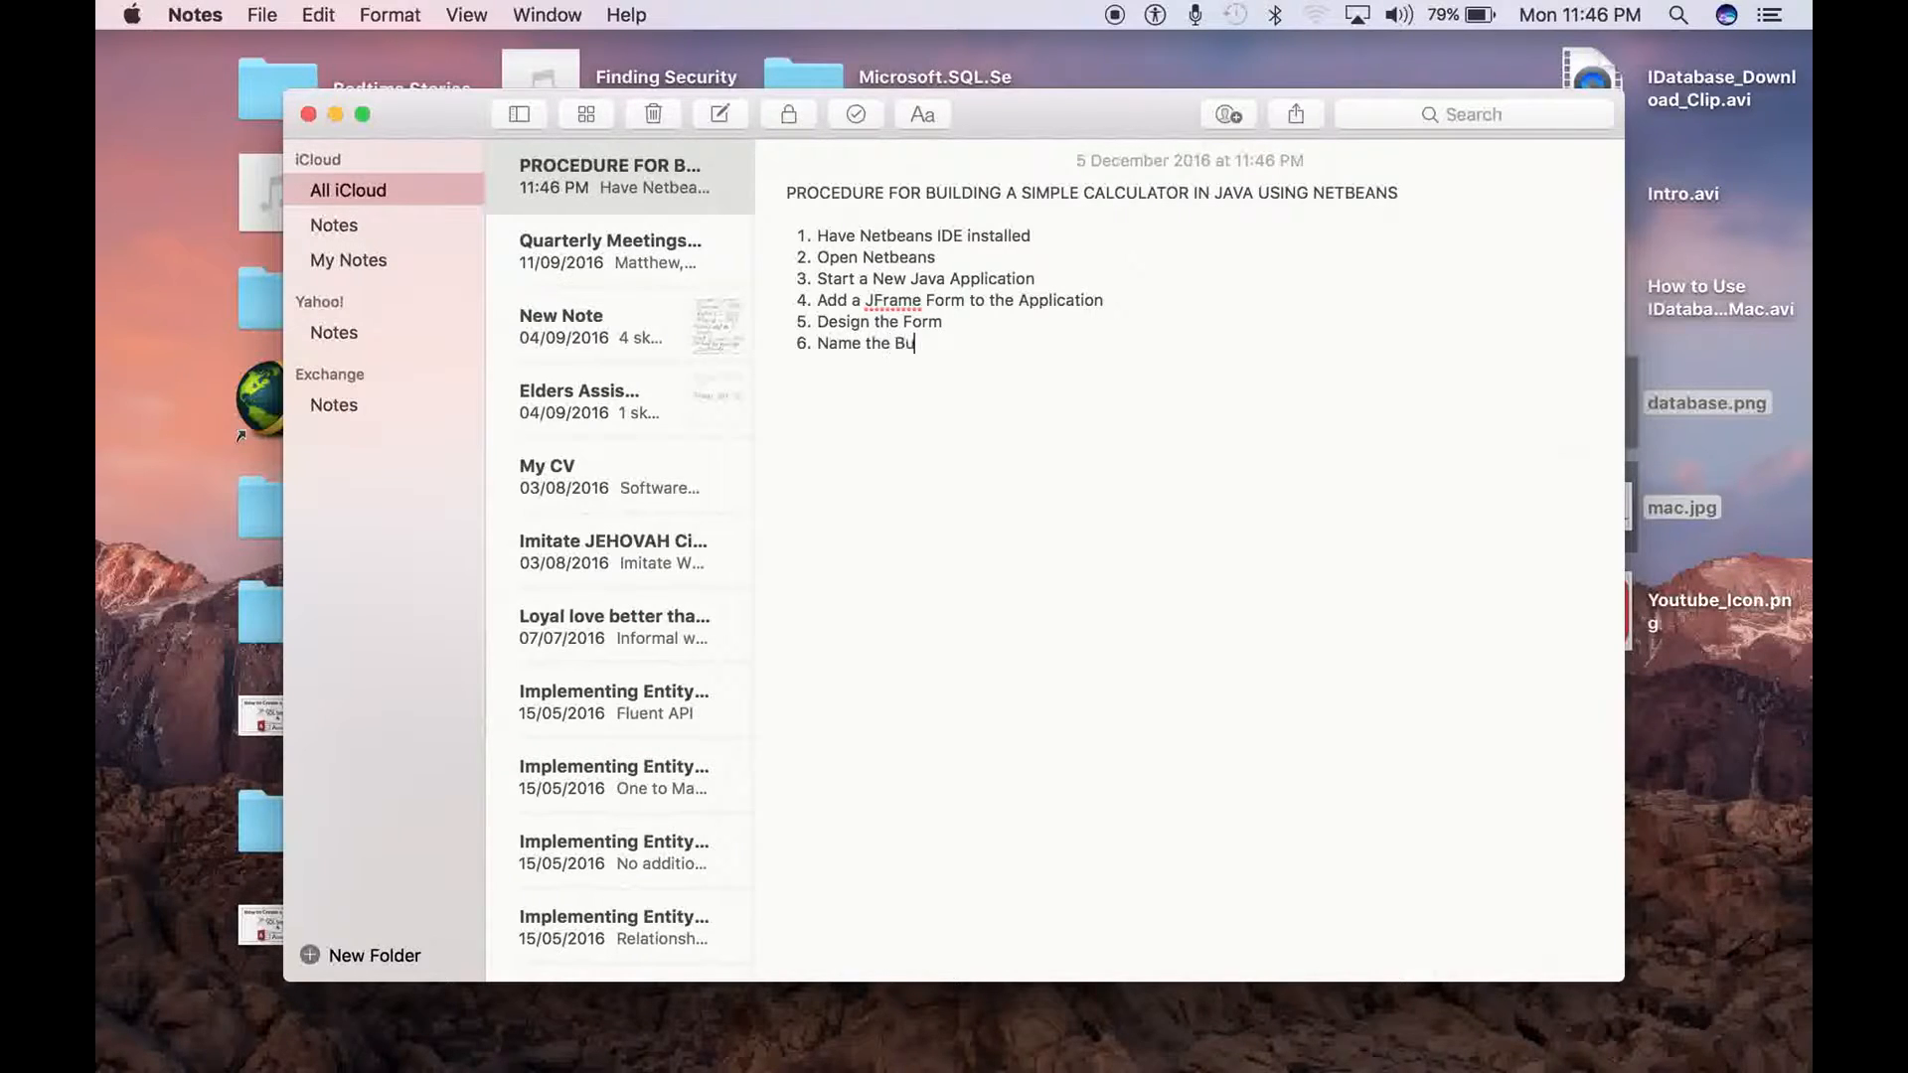
key(Backspace)
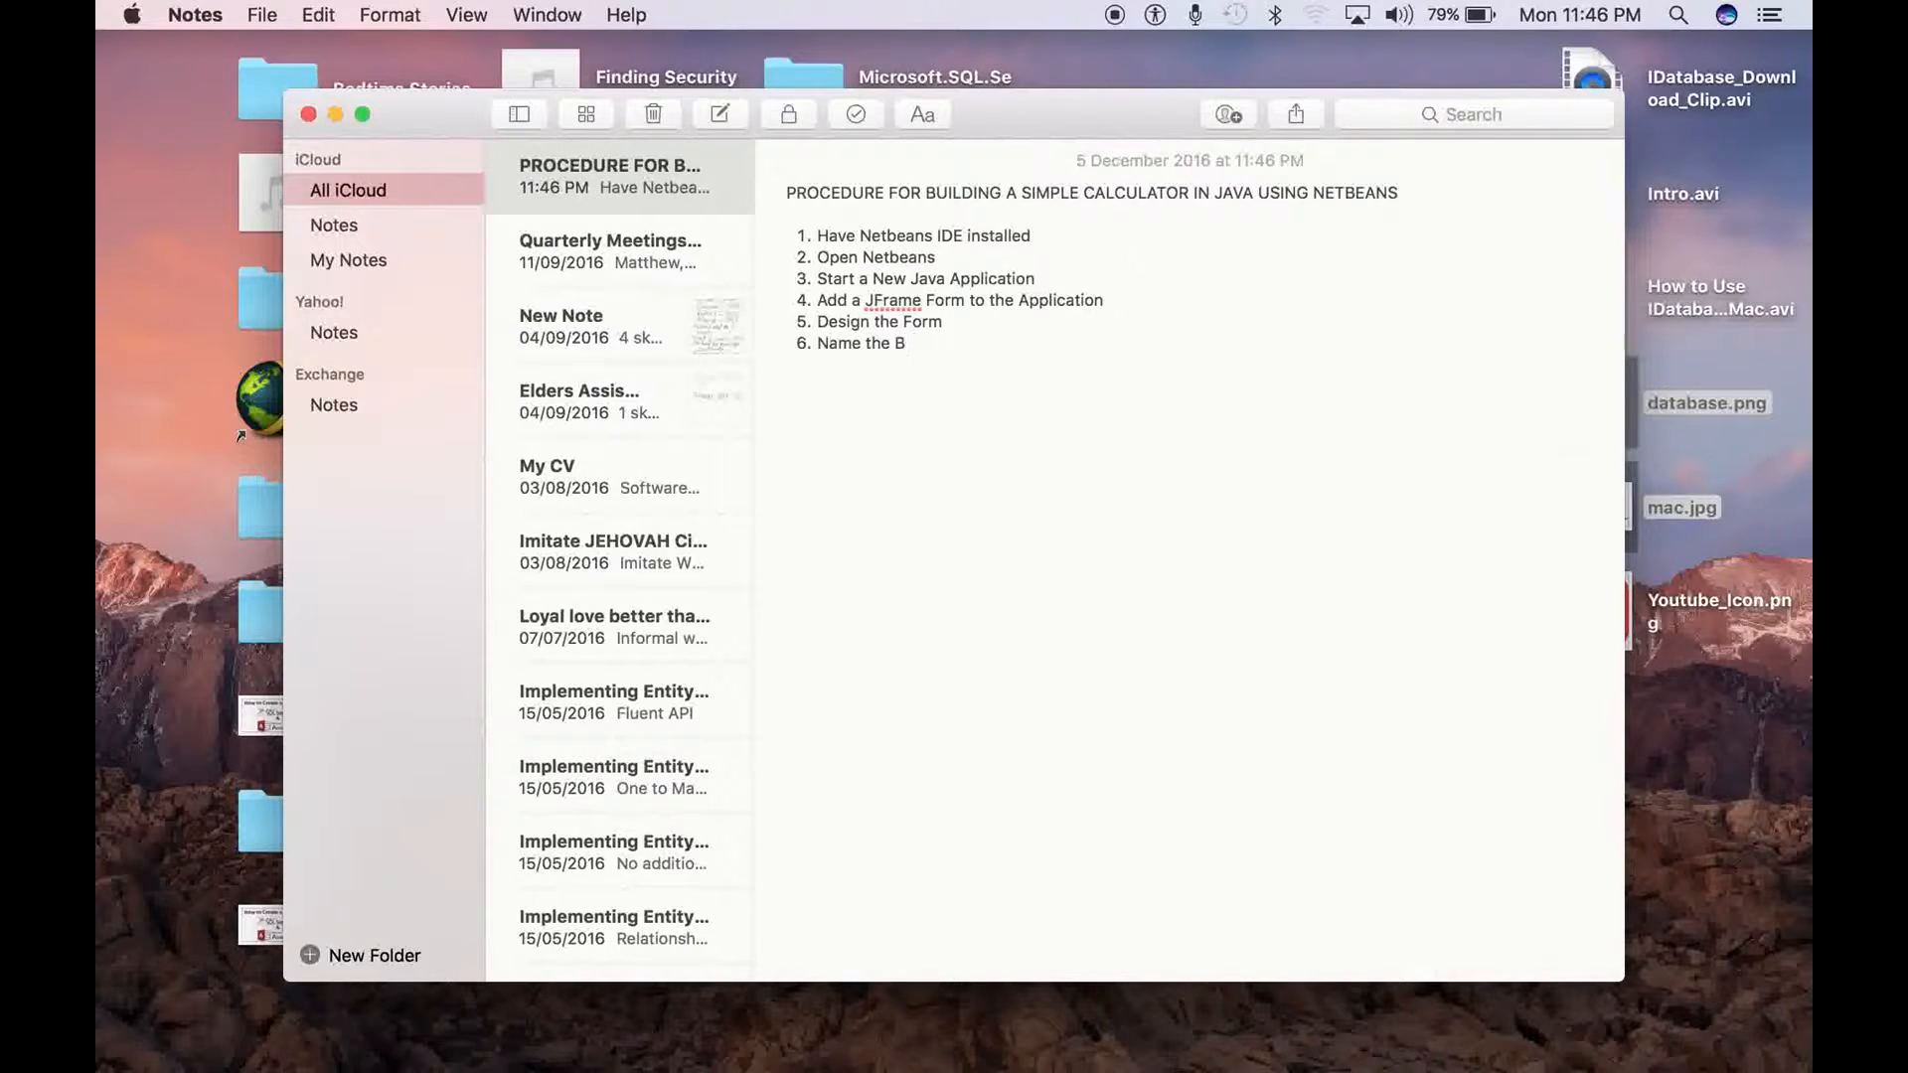
text(utton)
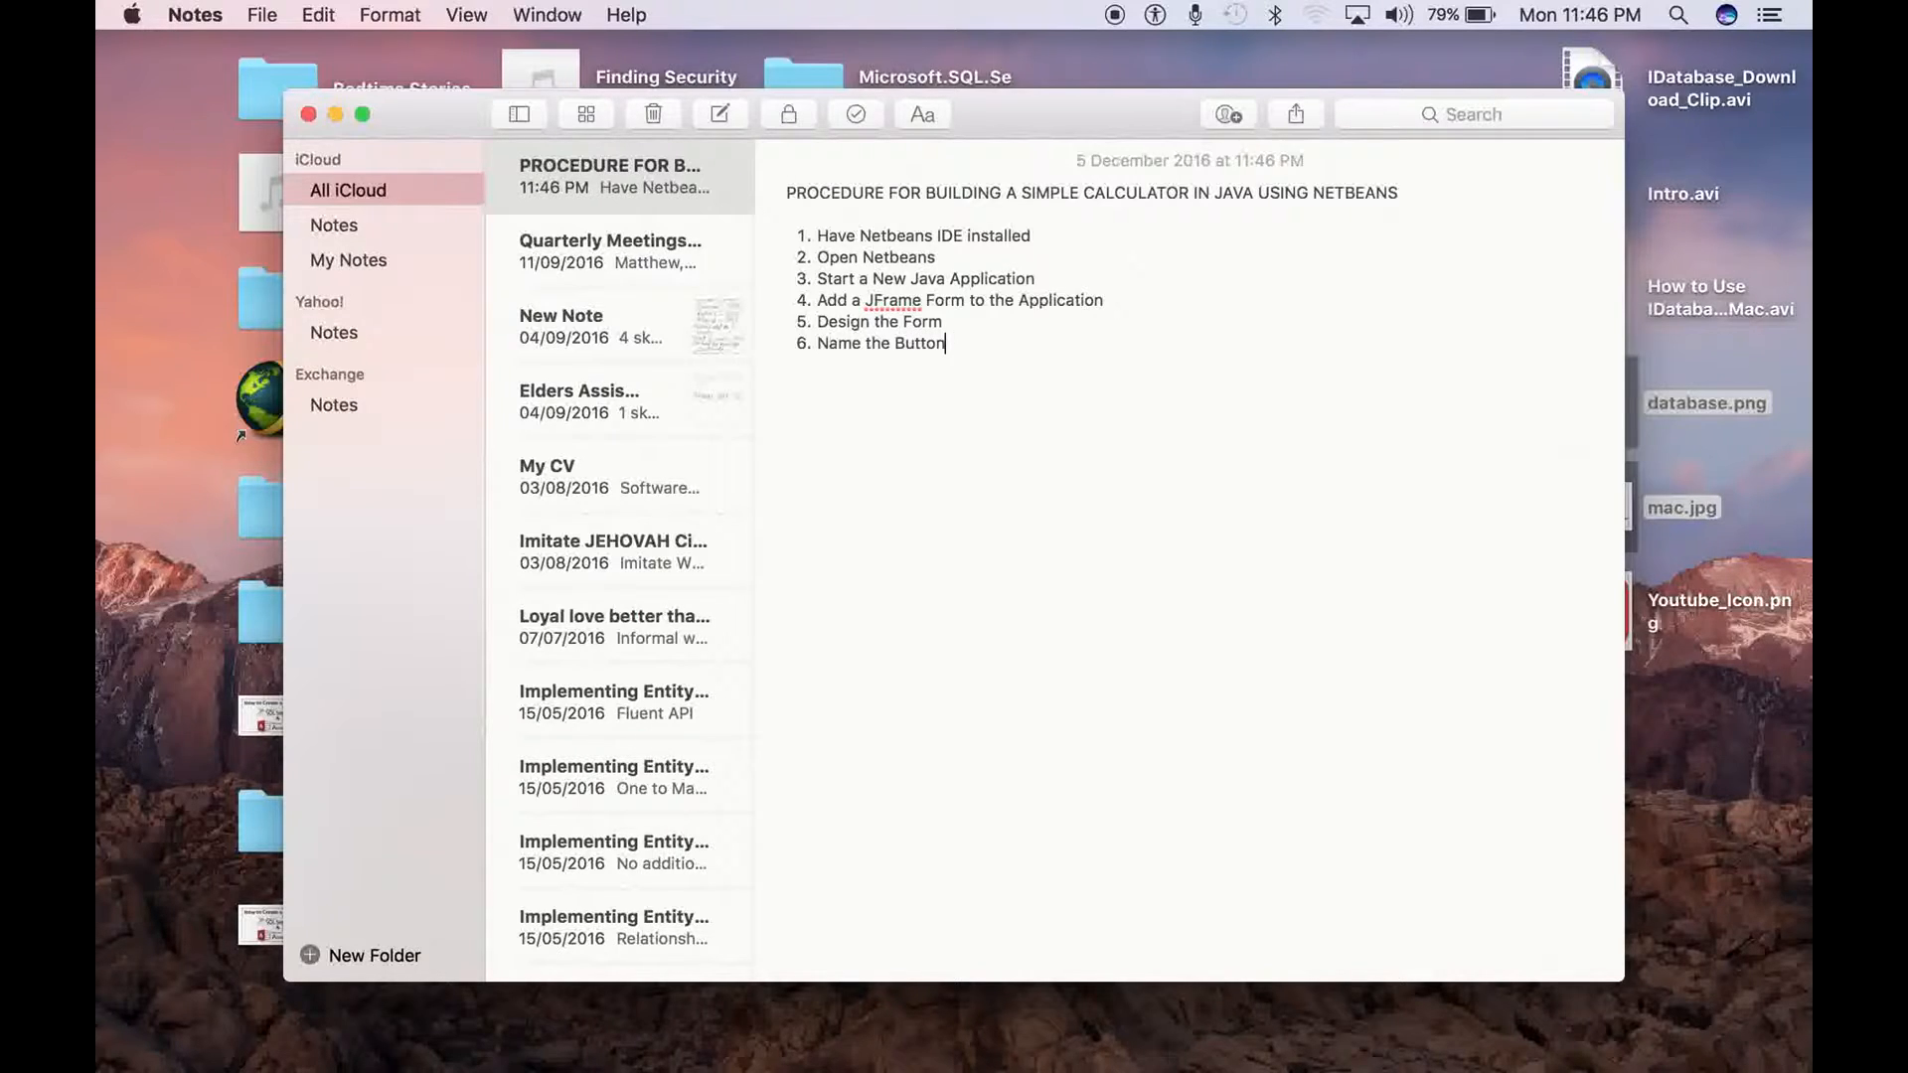
text(s)
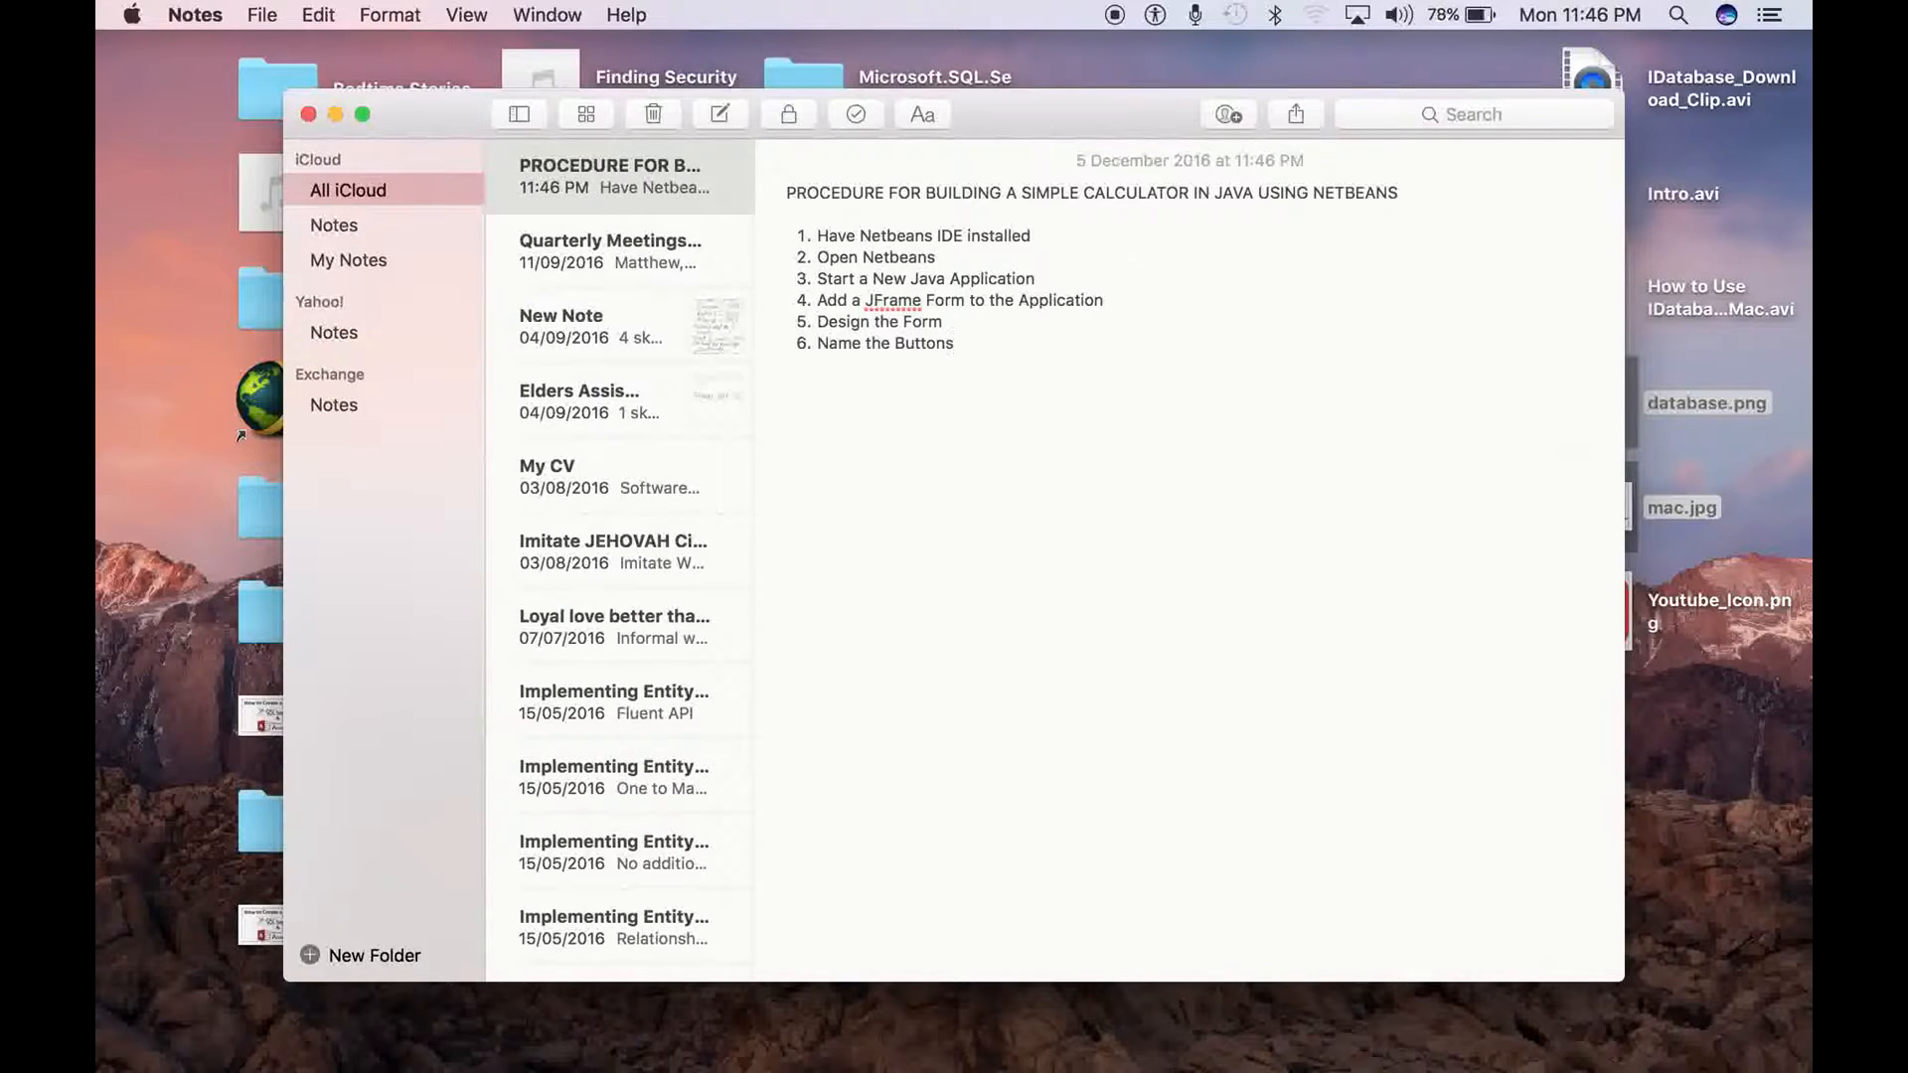
text(accordi)
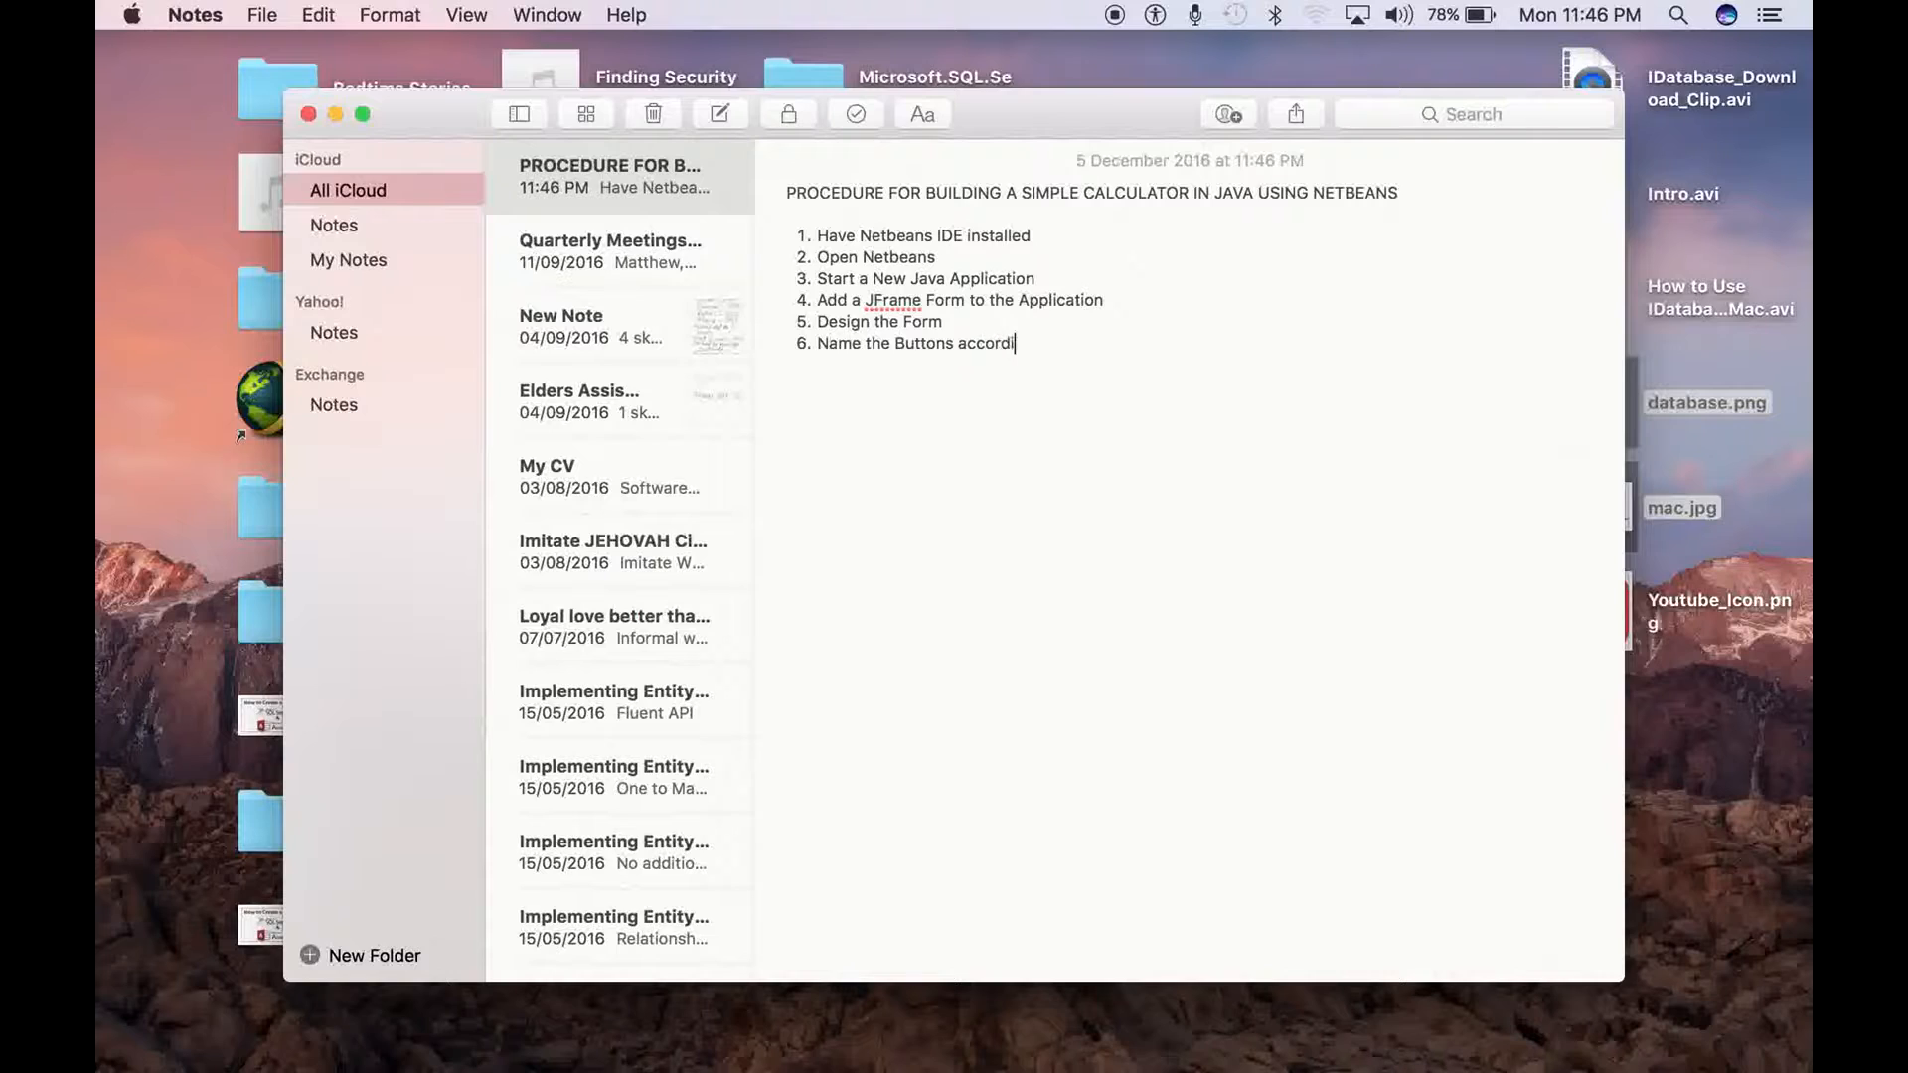
text(ngly)
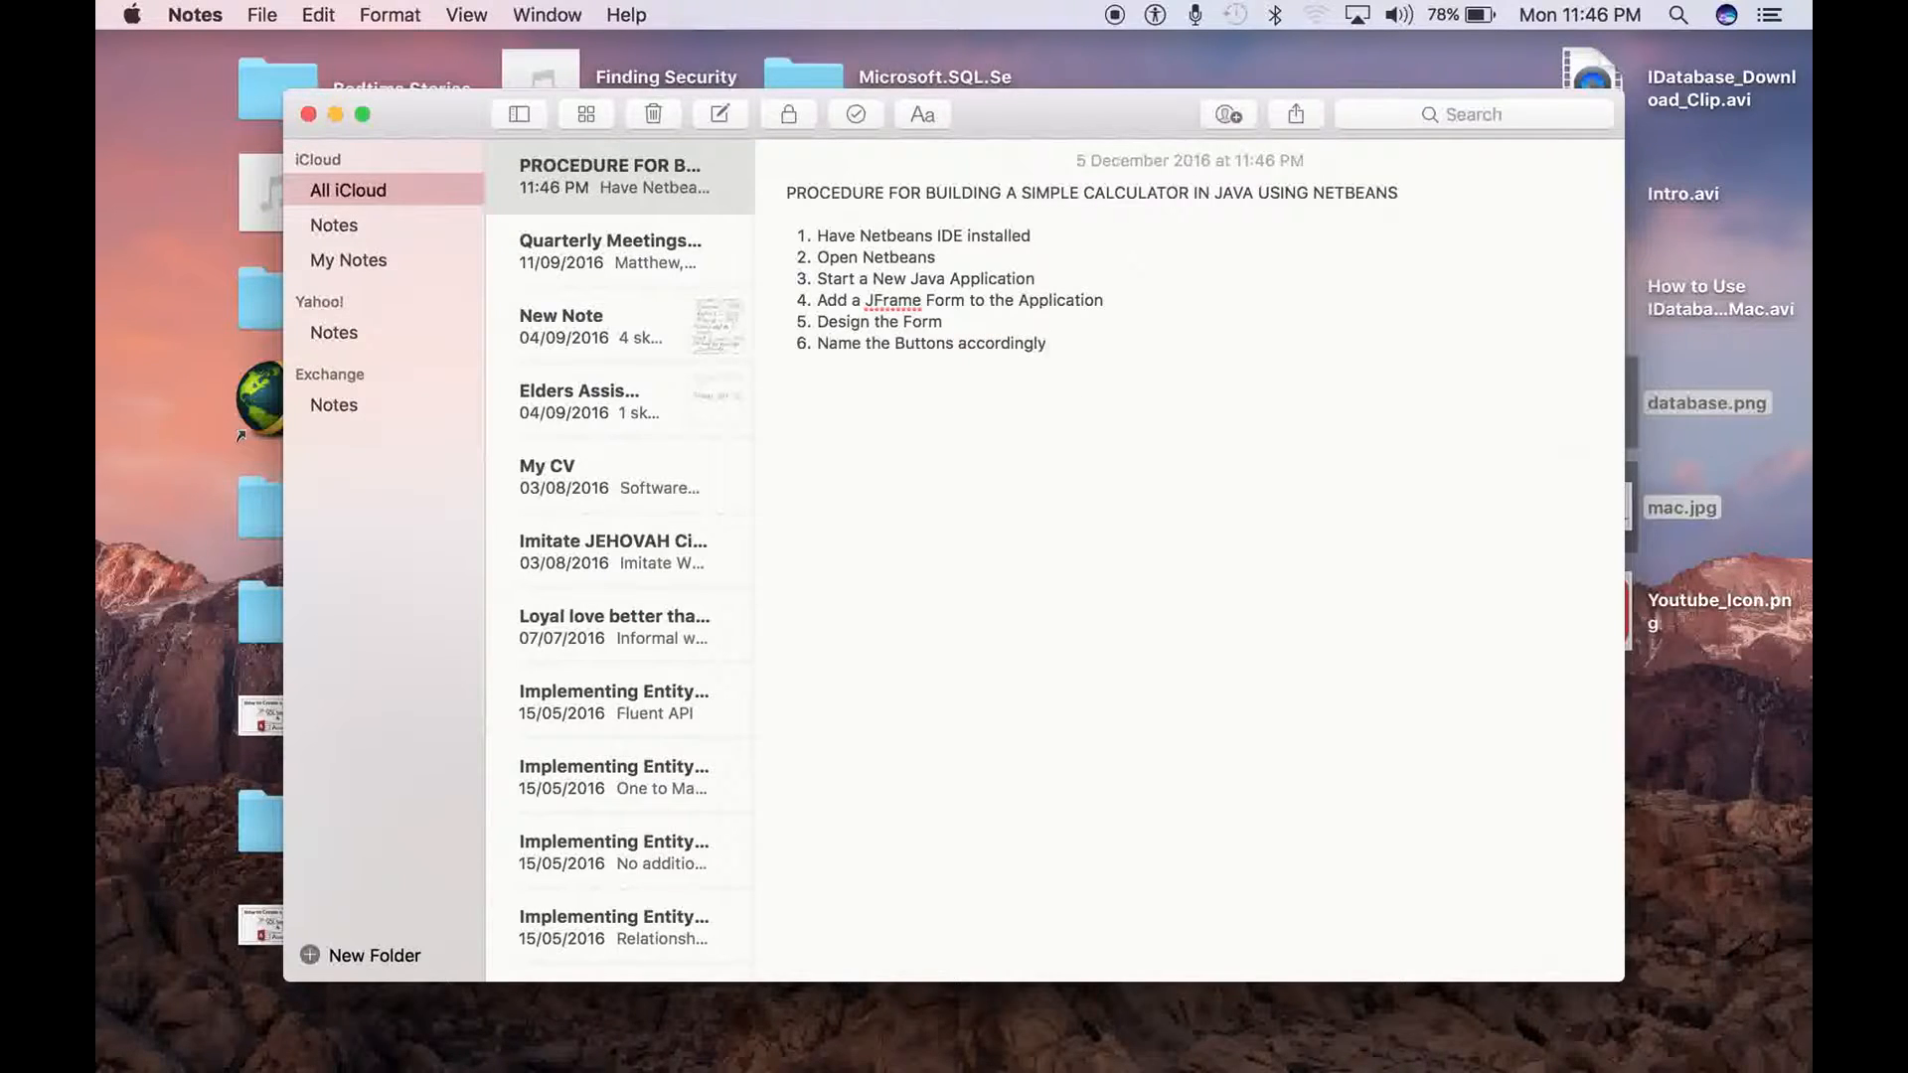
Add the final step 'Write the Click Event procedure'
key(Return)
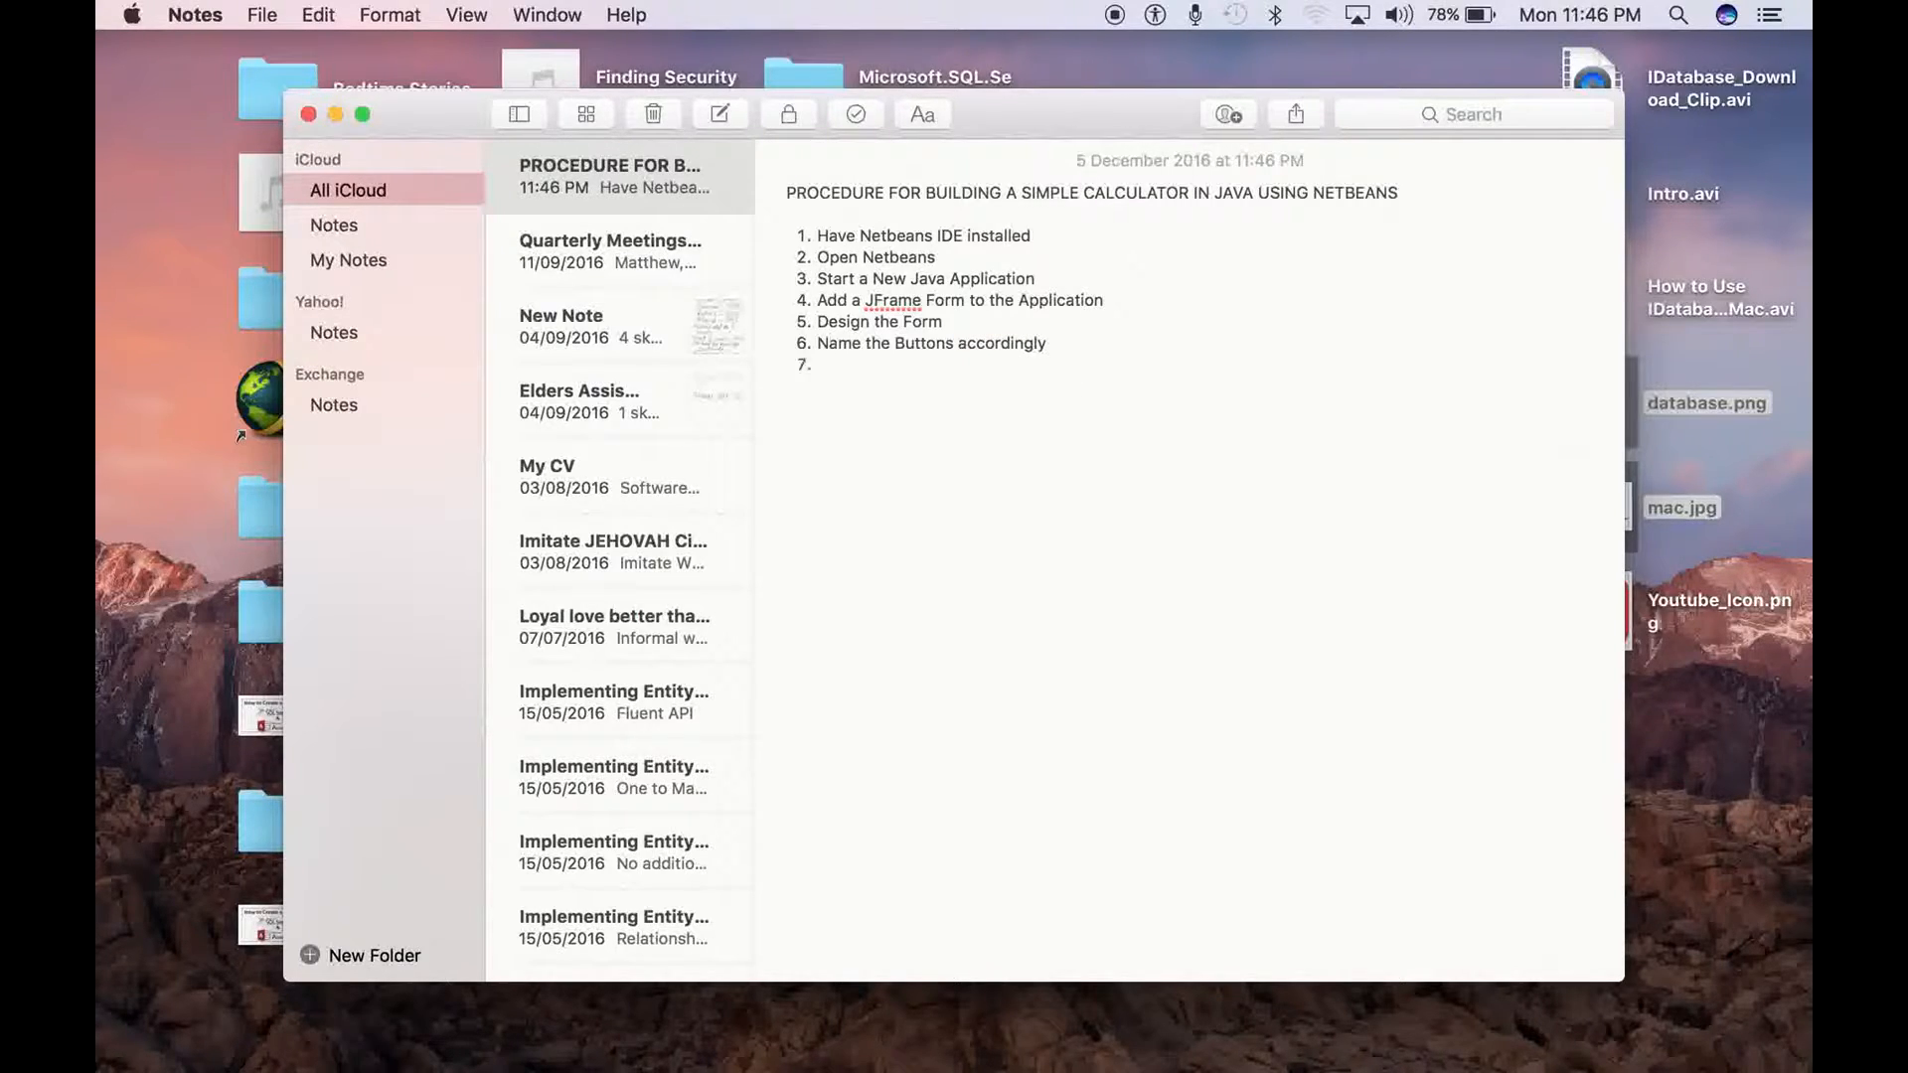
text(Co)
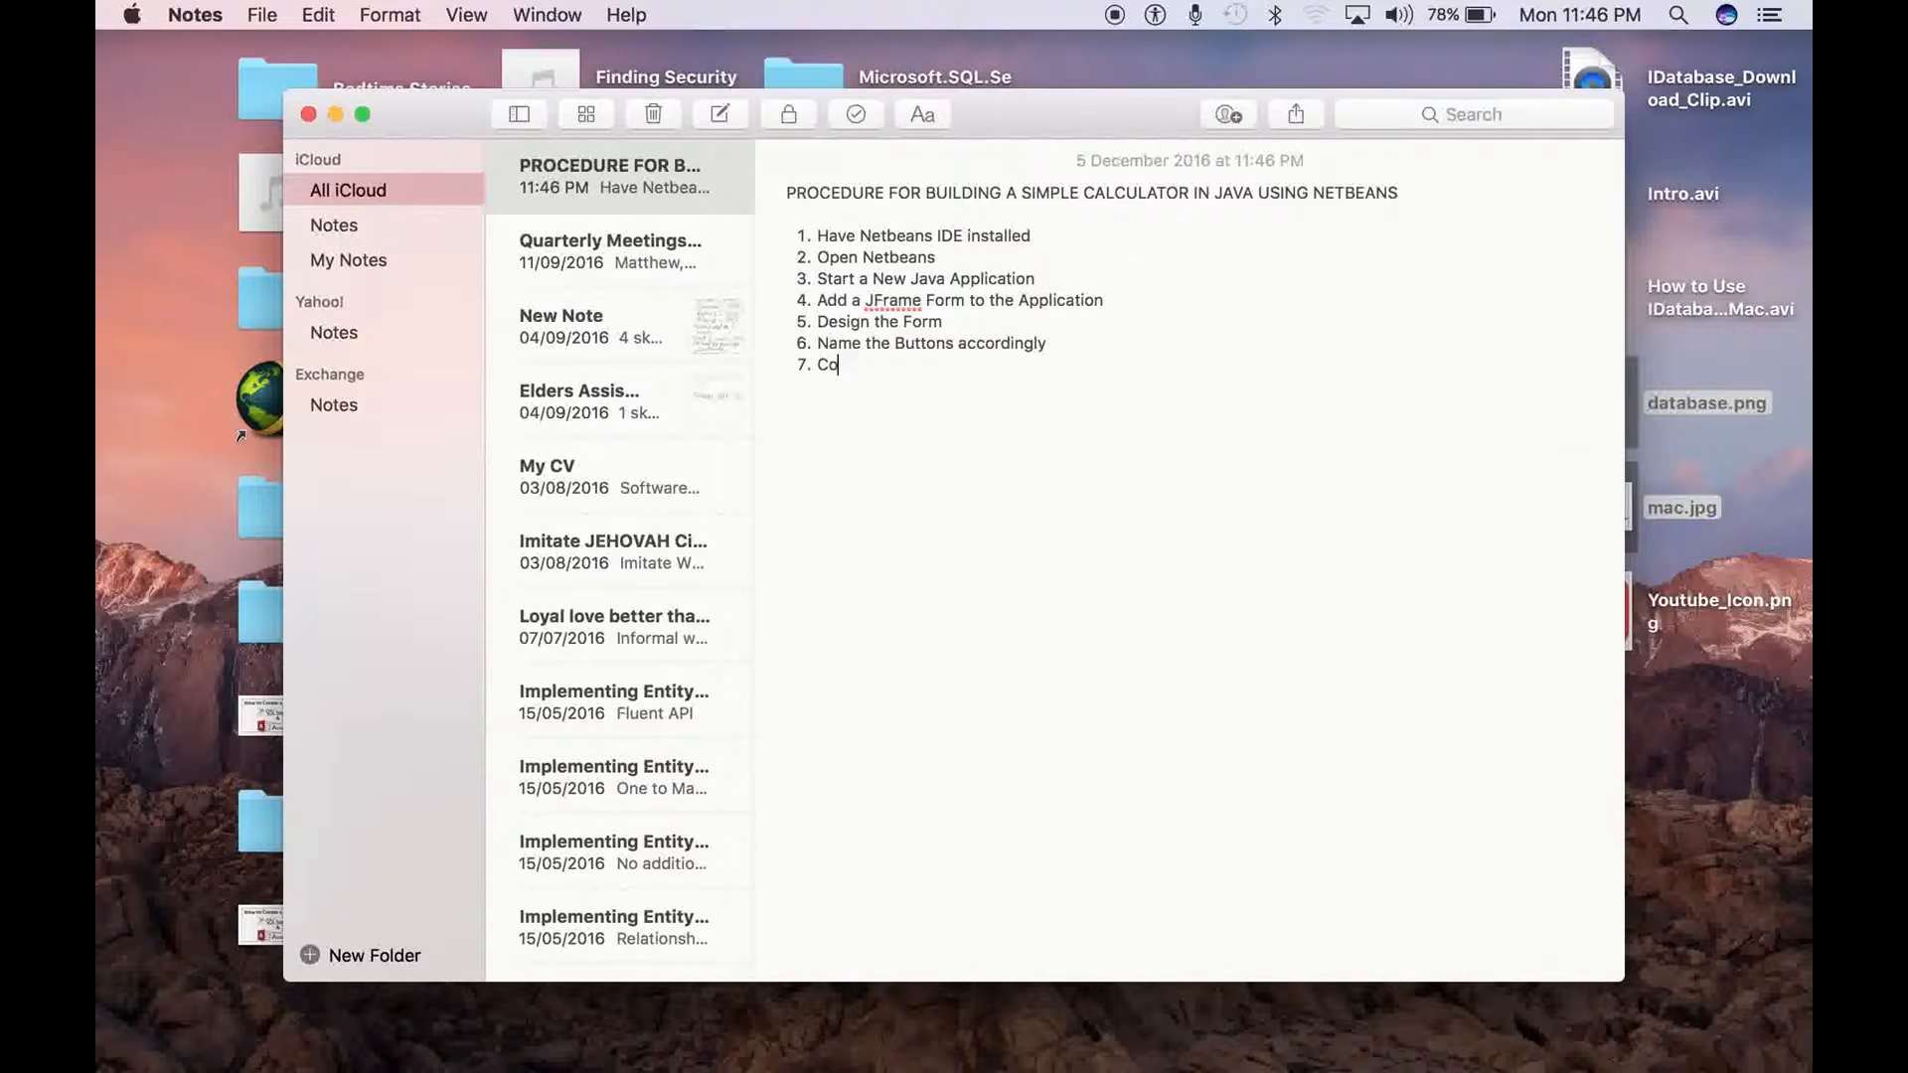
text(Write the Event for the c)
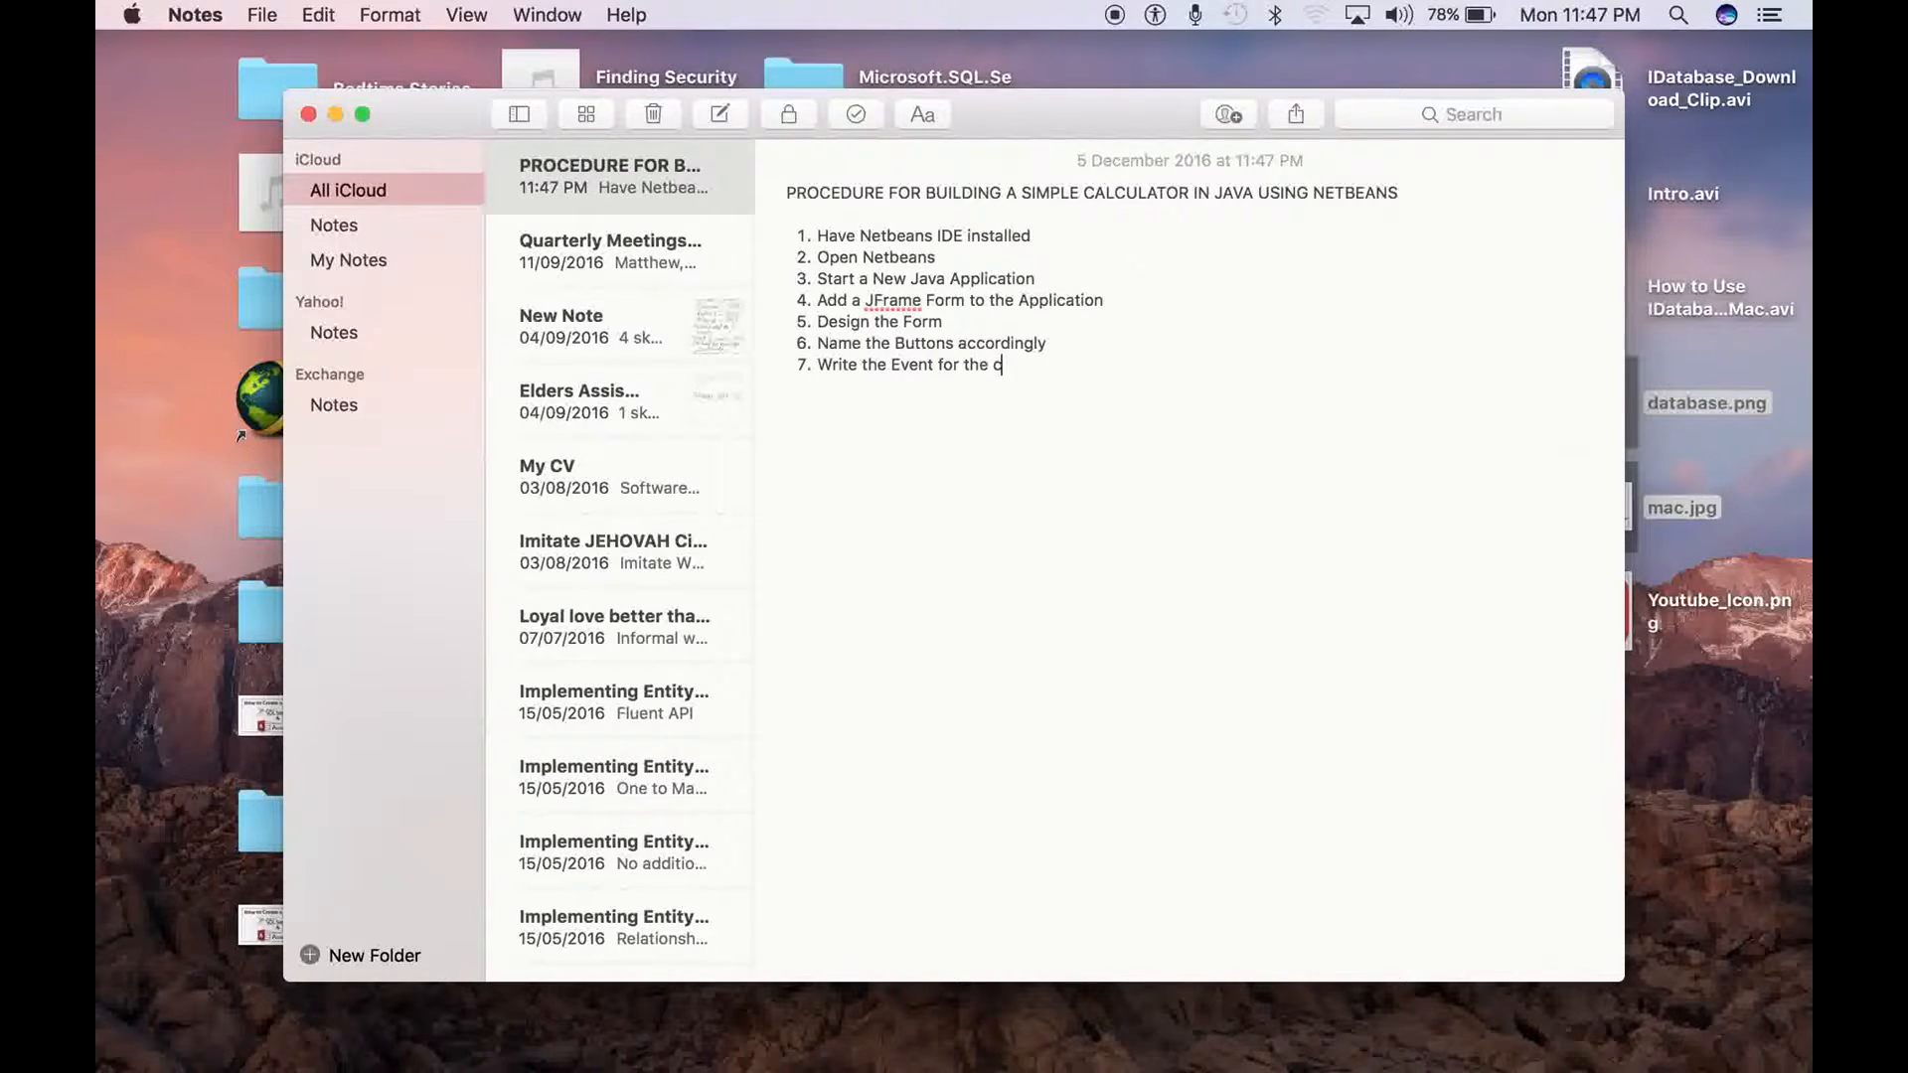
key(backspace)
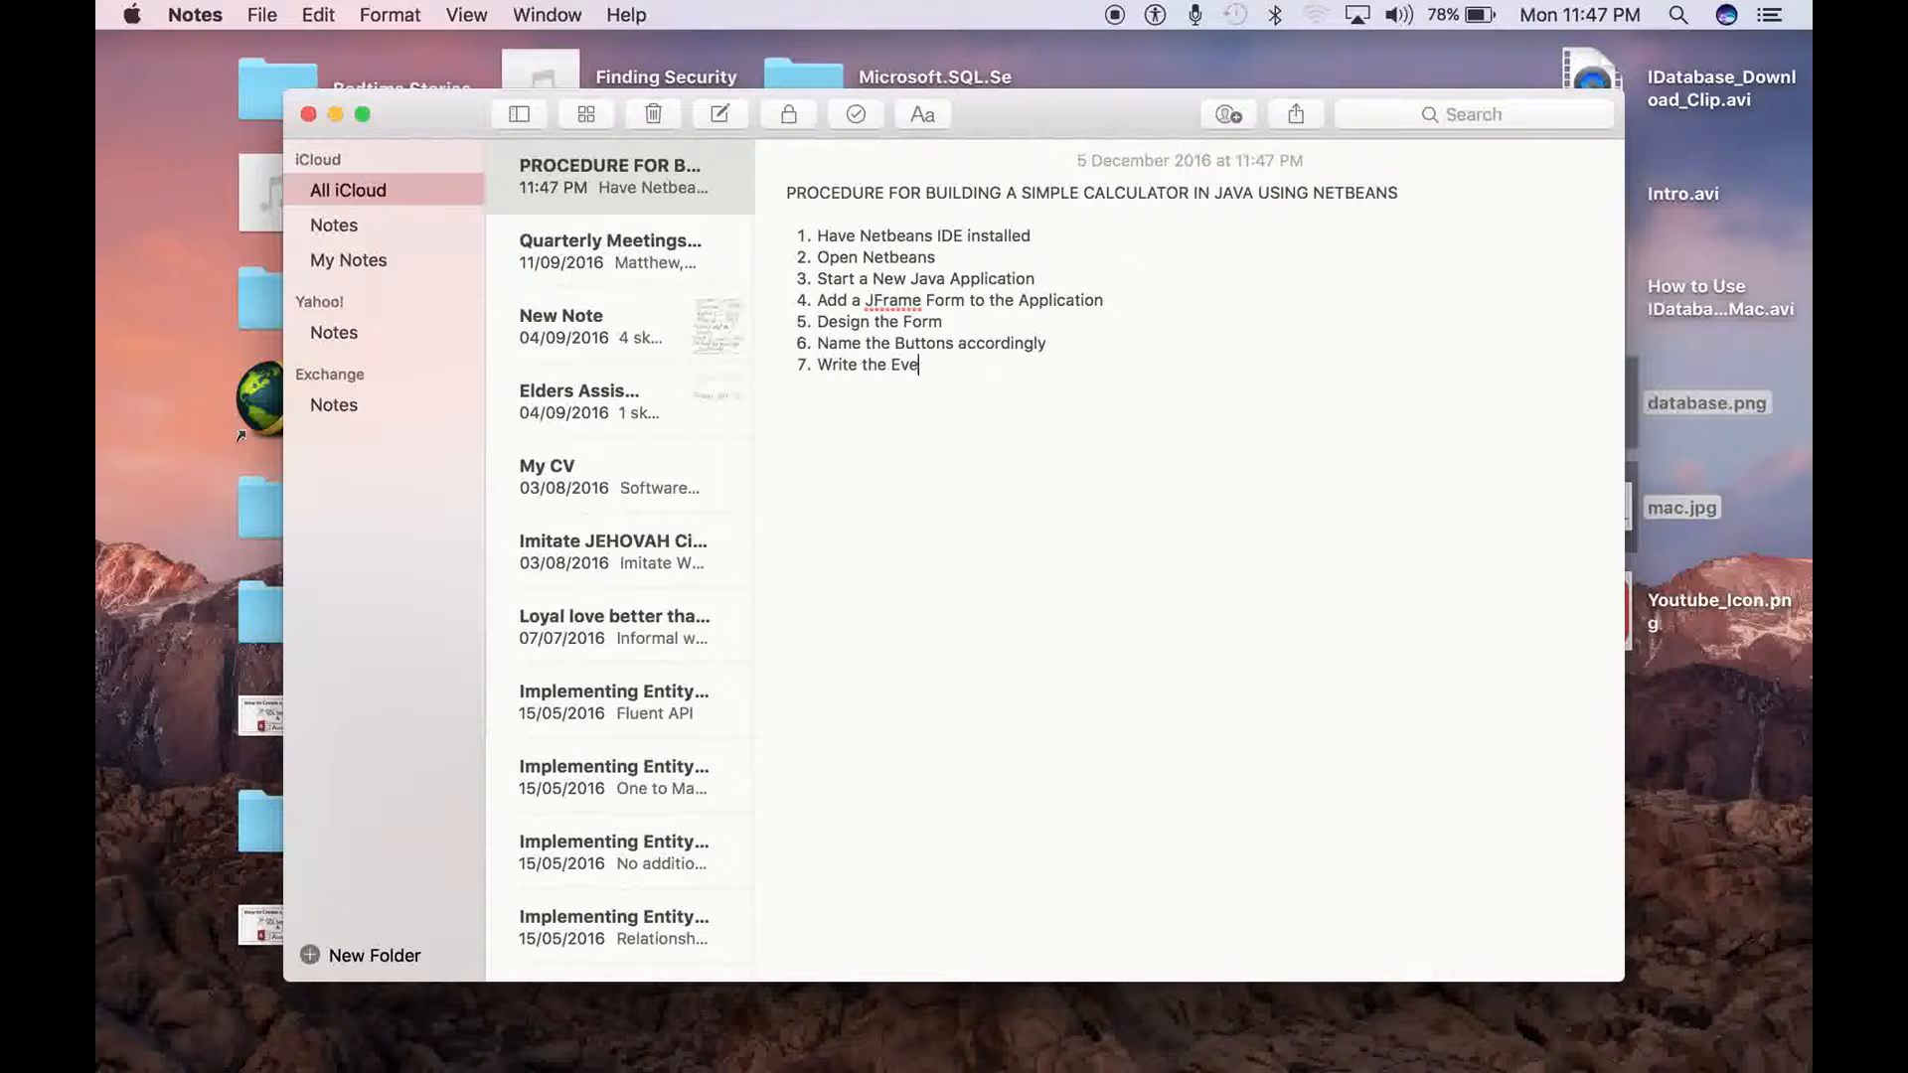
text(Clik)
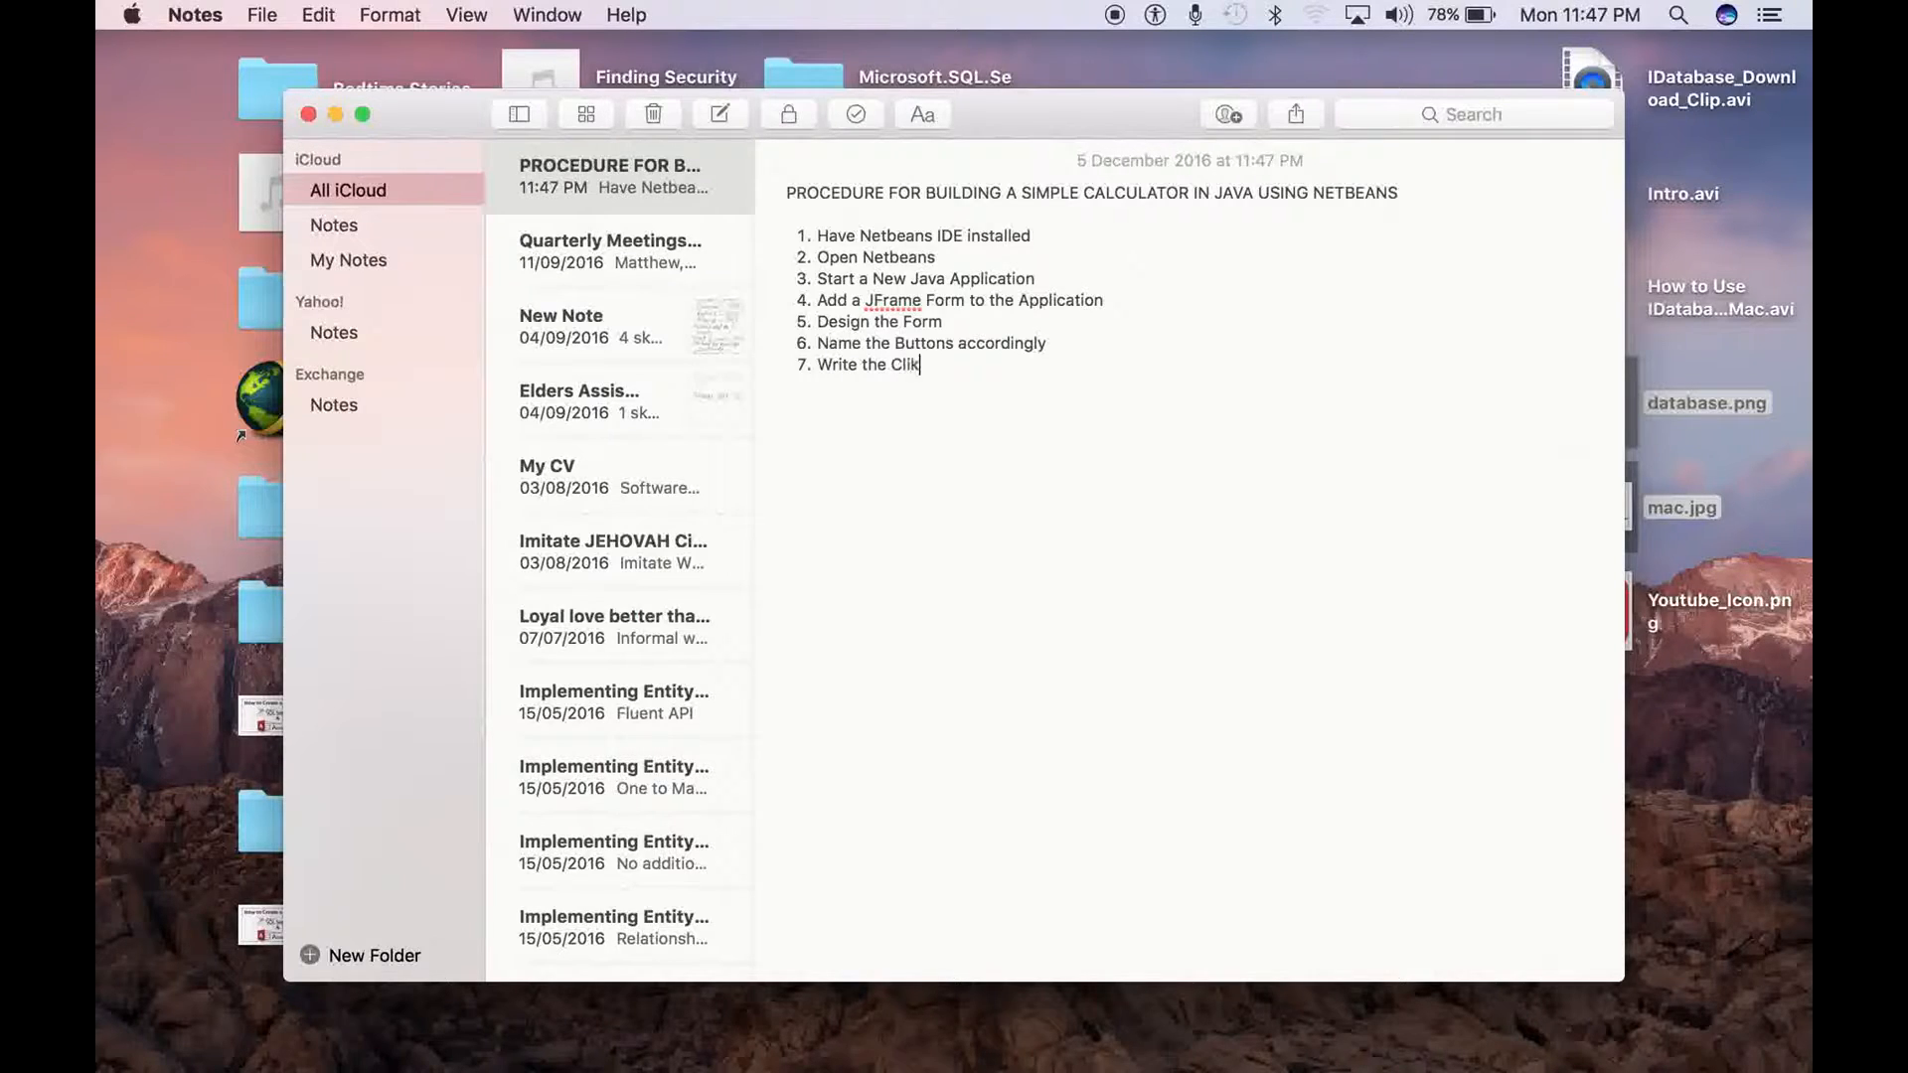
text(c)
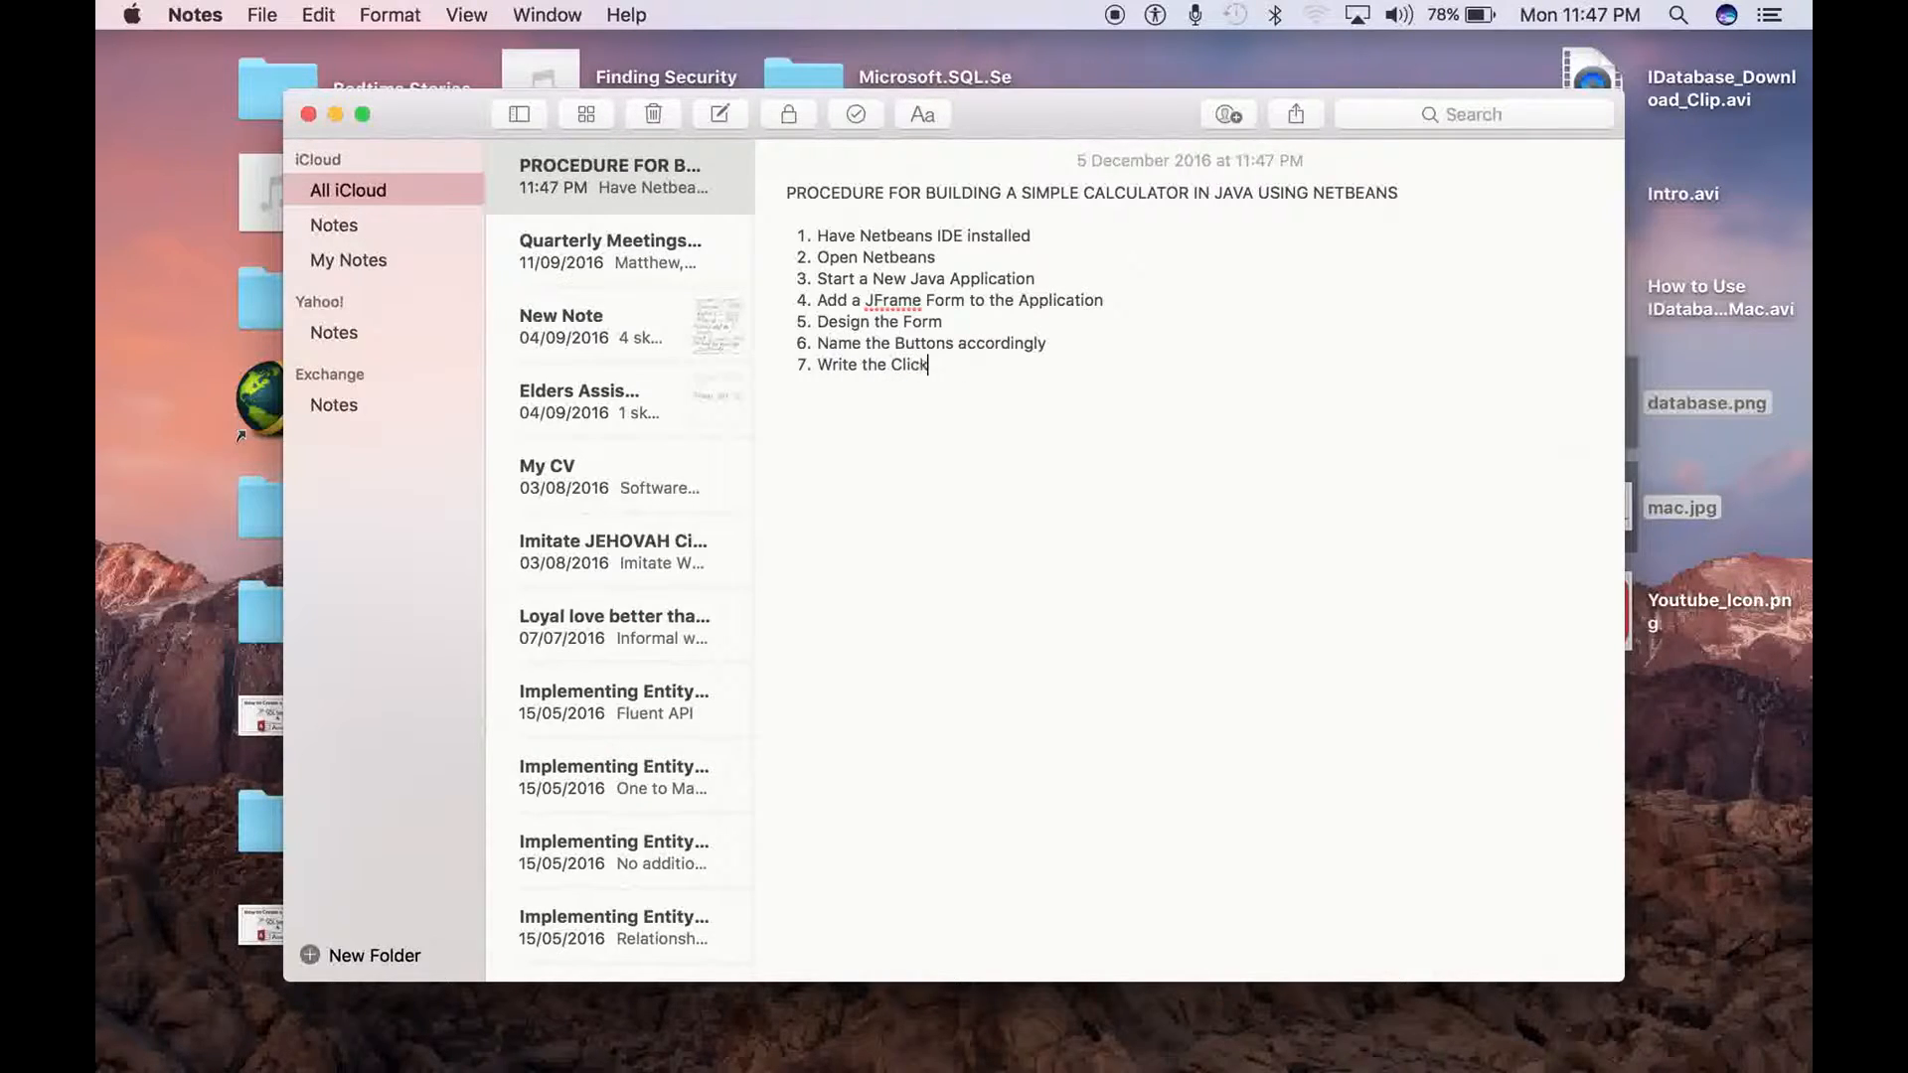
text(Event pr)
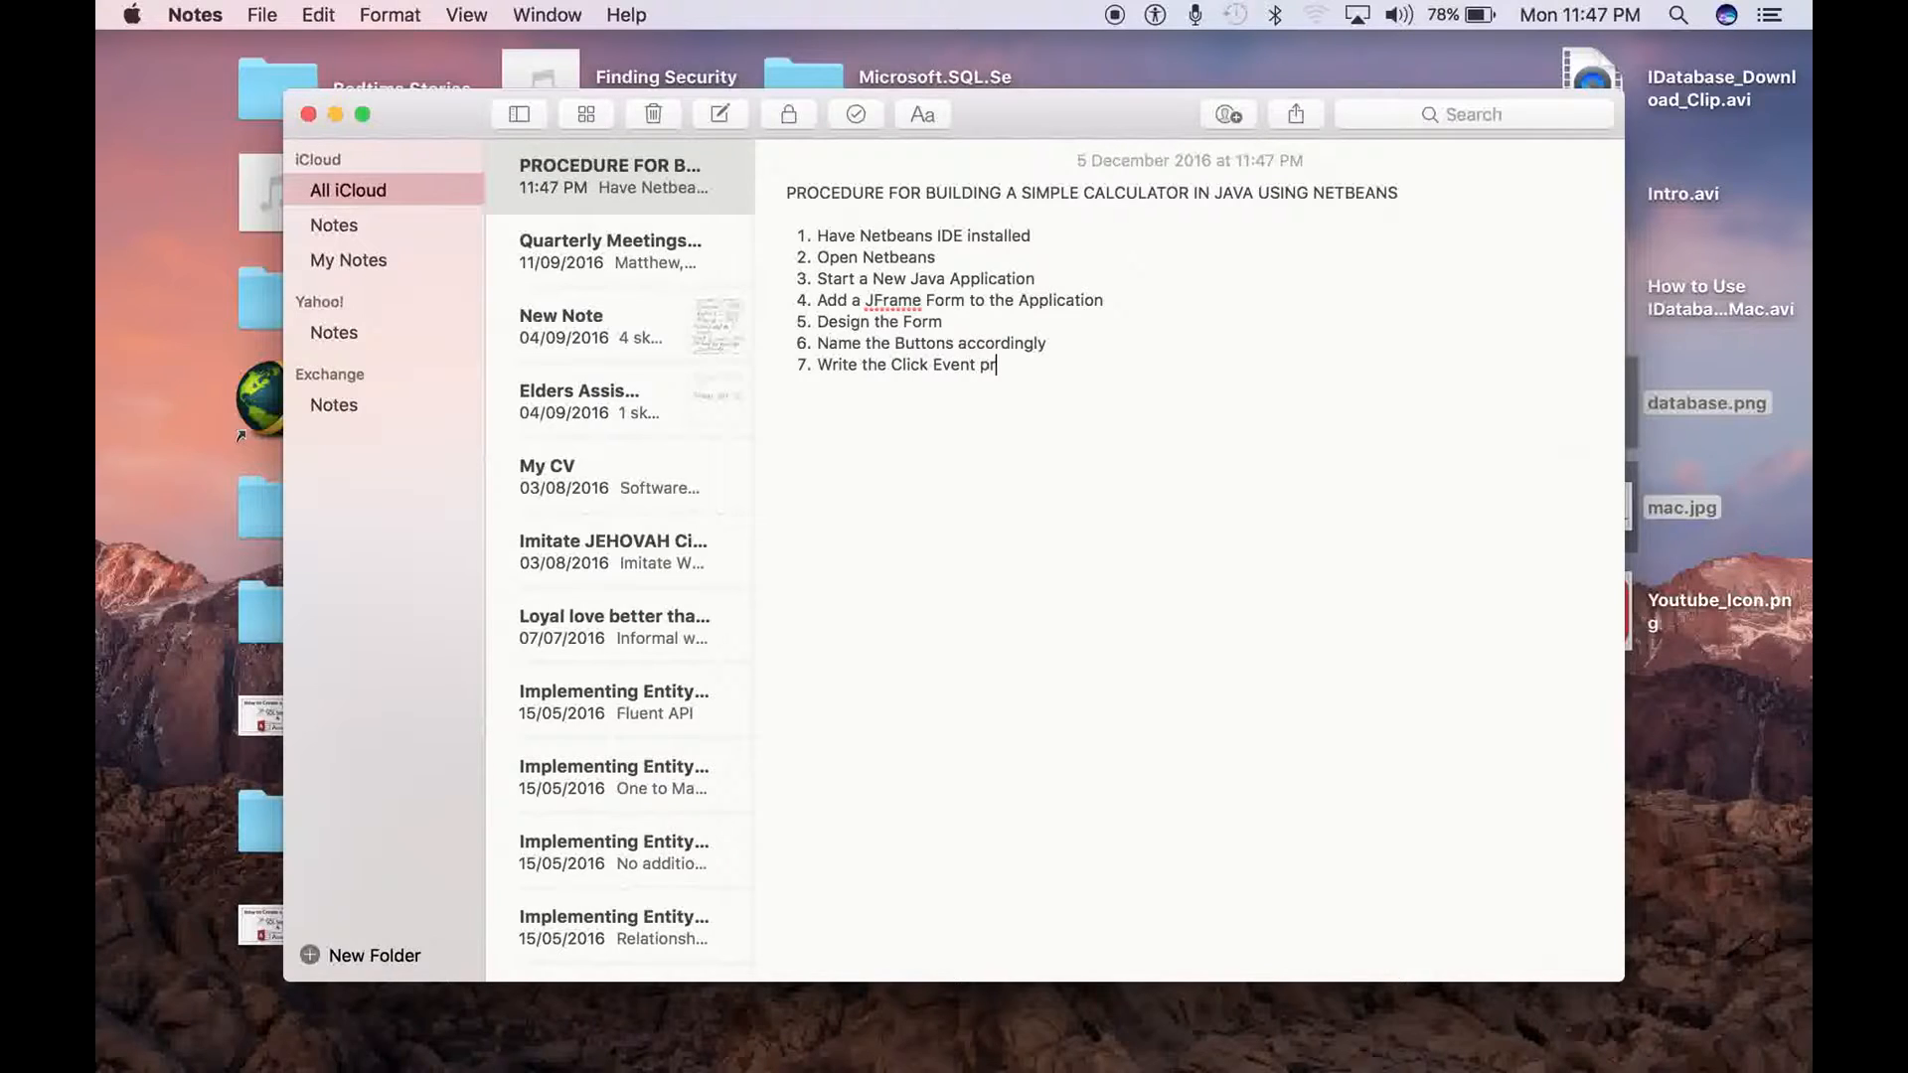
text(ocedure)
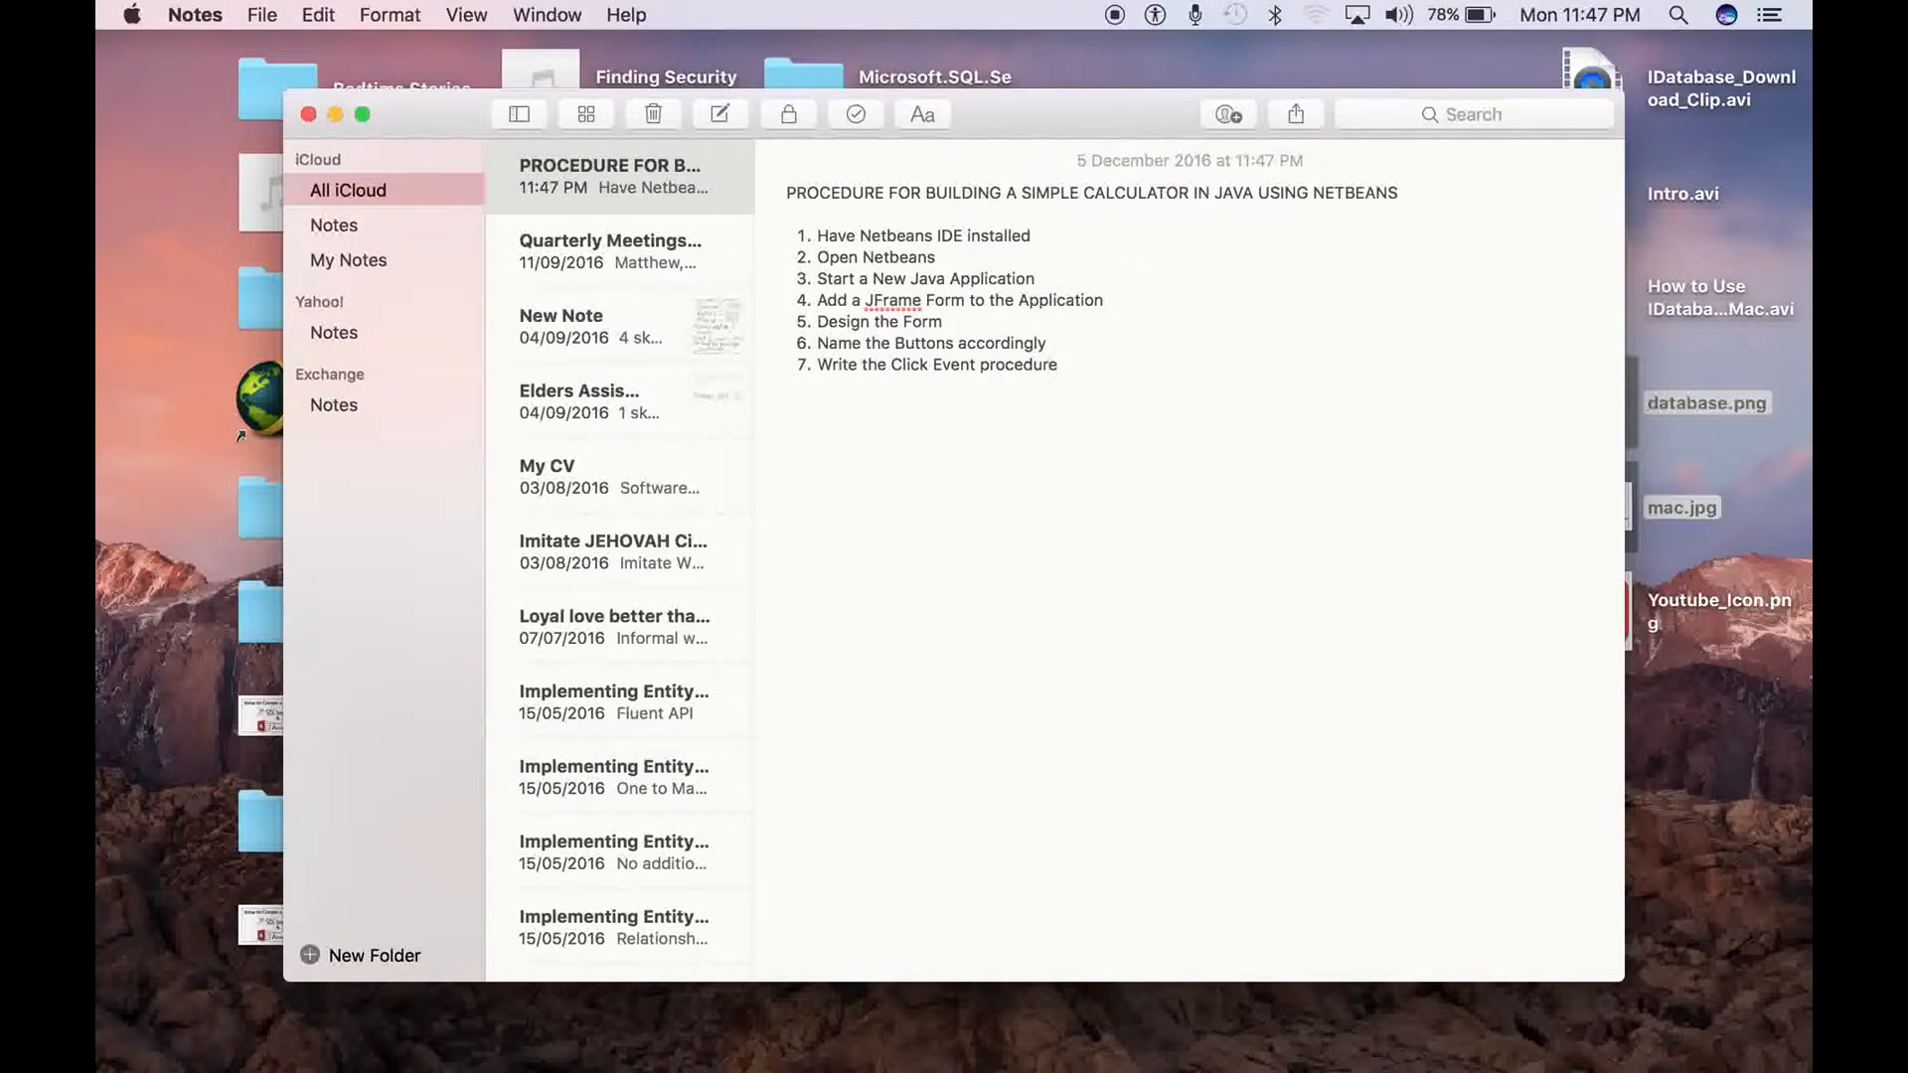
click(1057, 364)
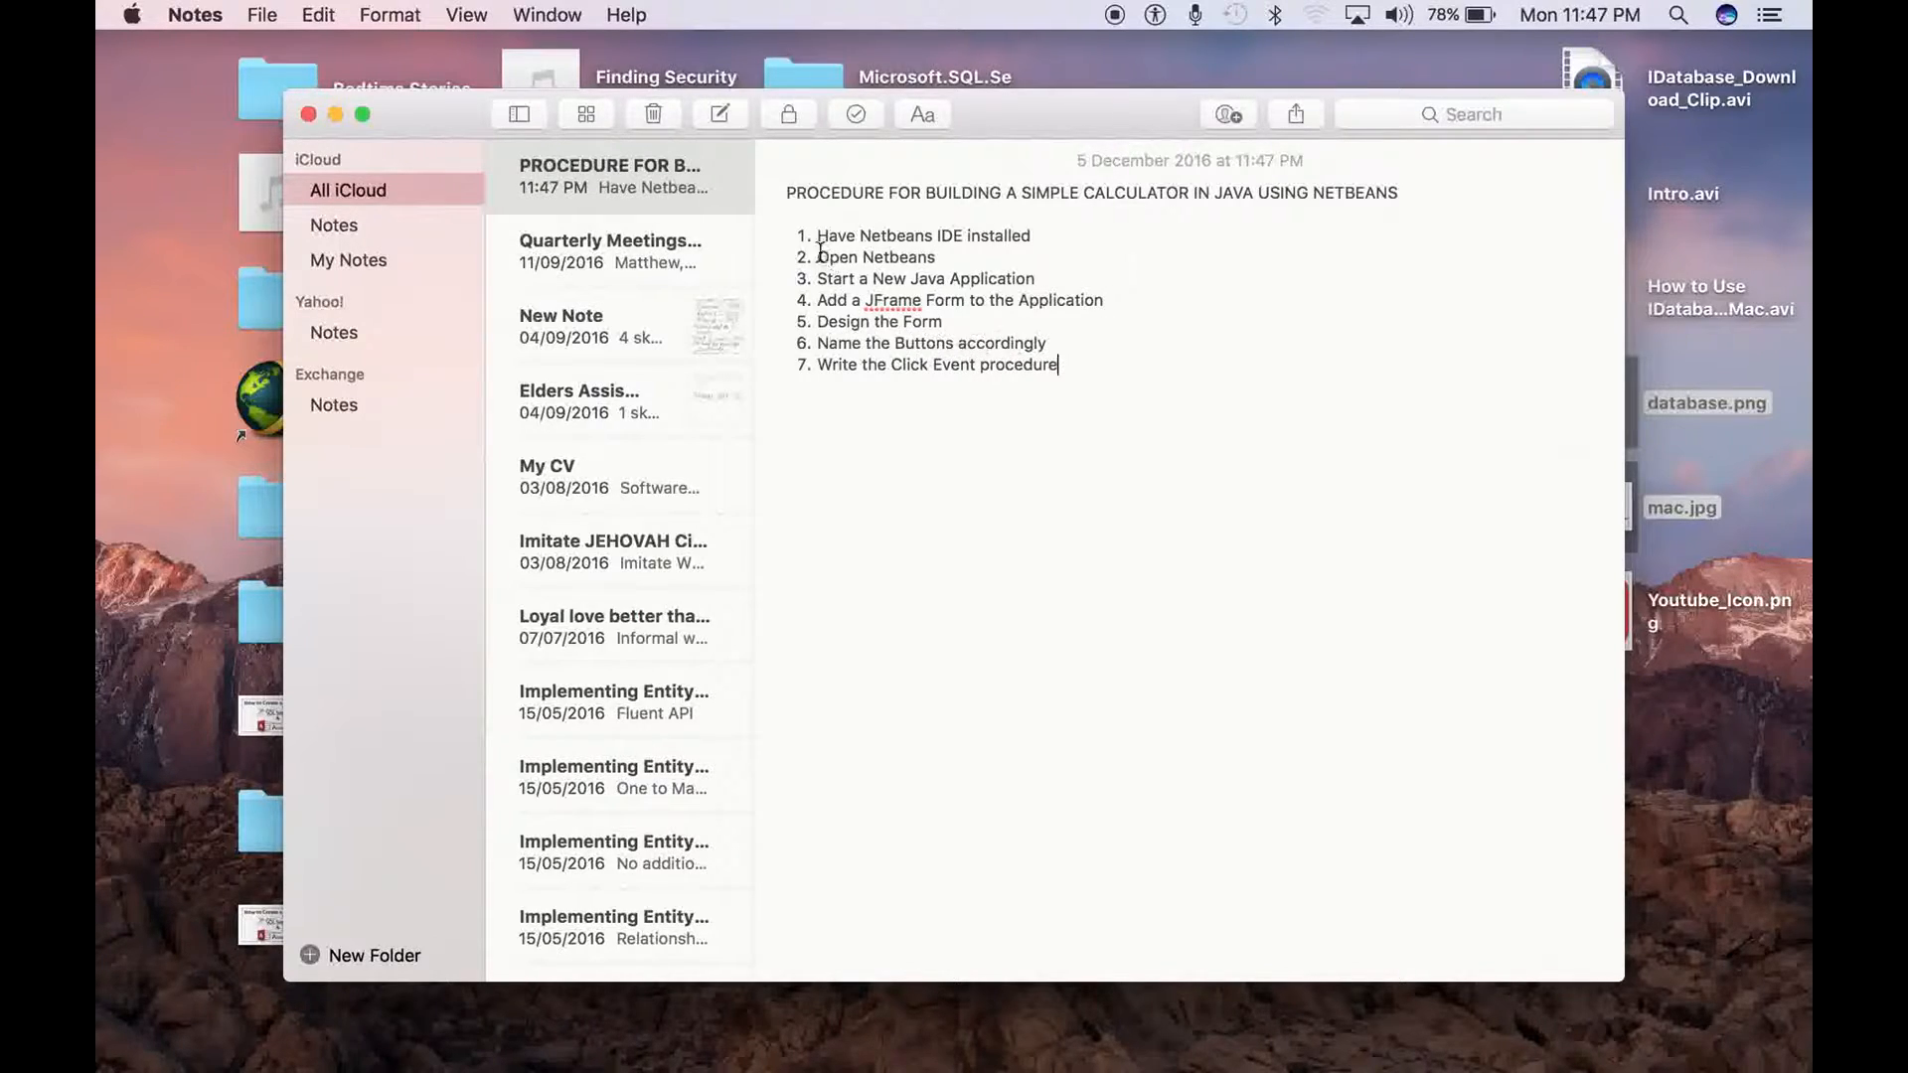
mouse_move(864, 402)
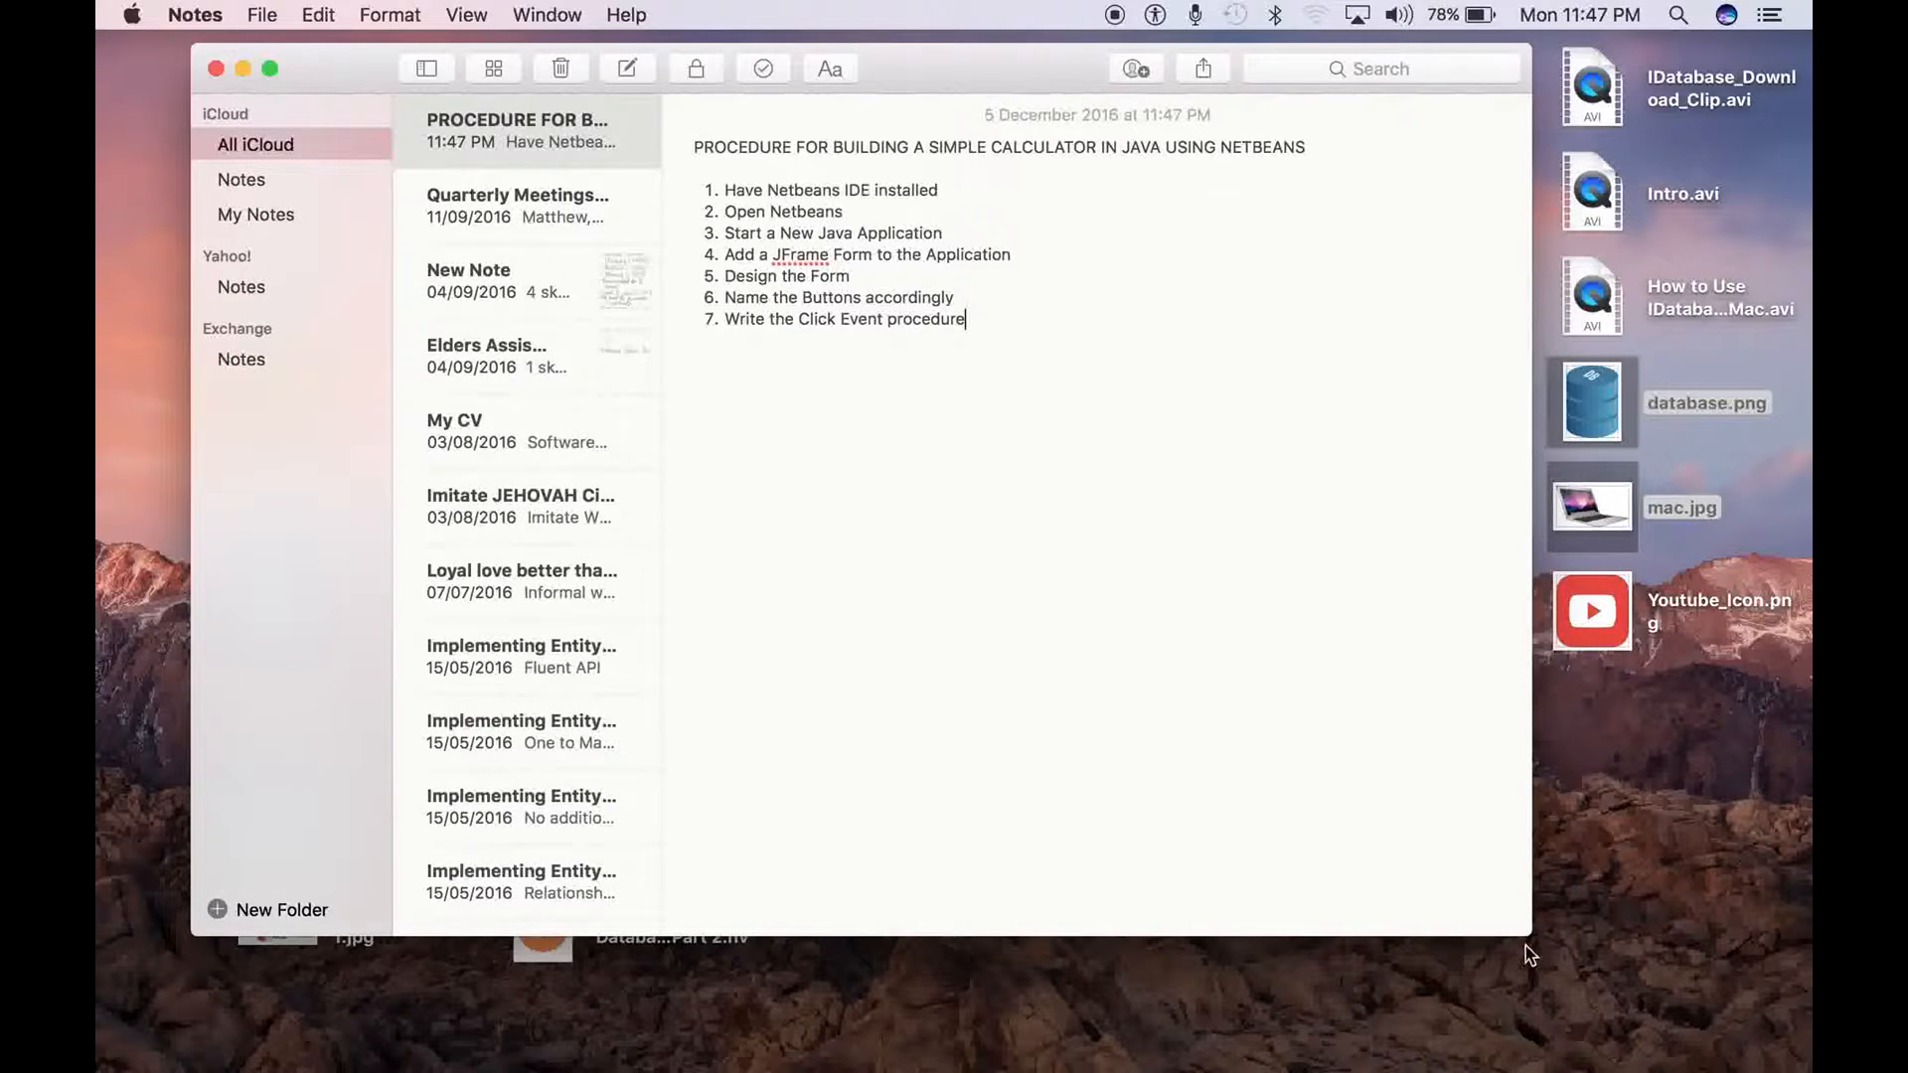
Enlarge the Notes window and append '- done' to 'Have Netbeans IDE installed'
click(270, 69)
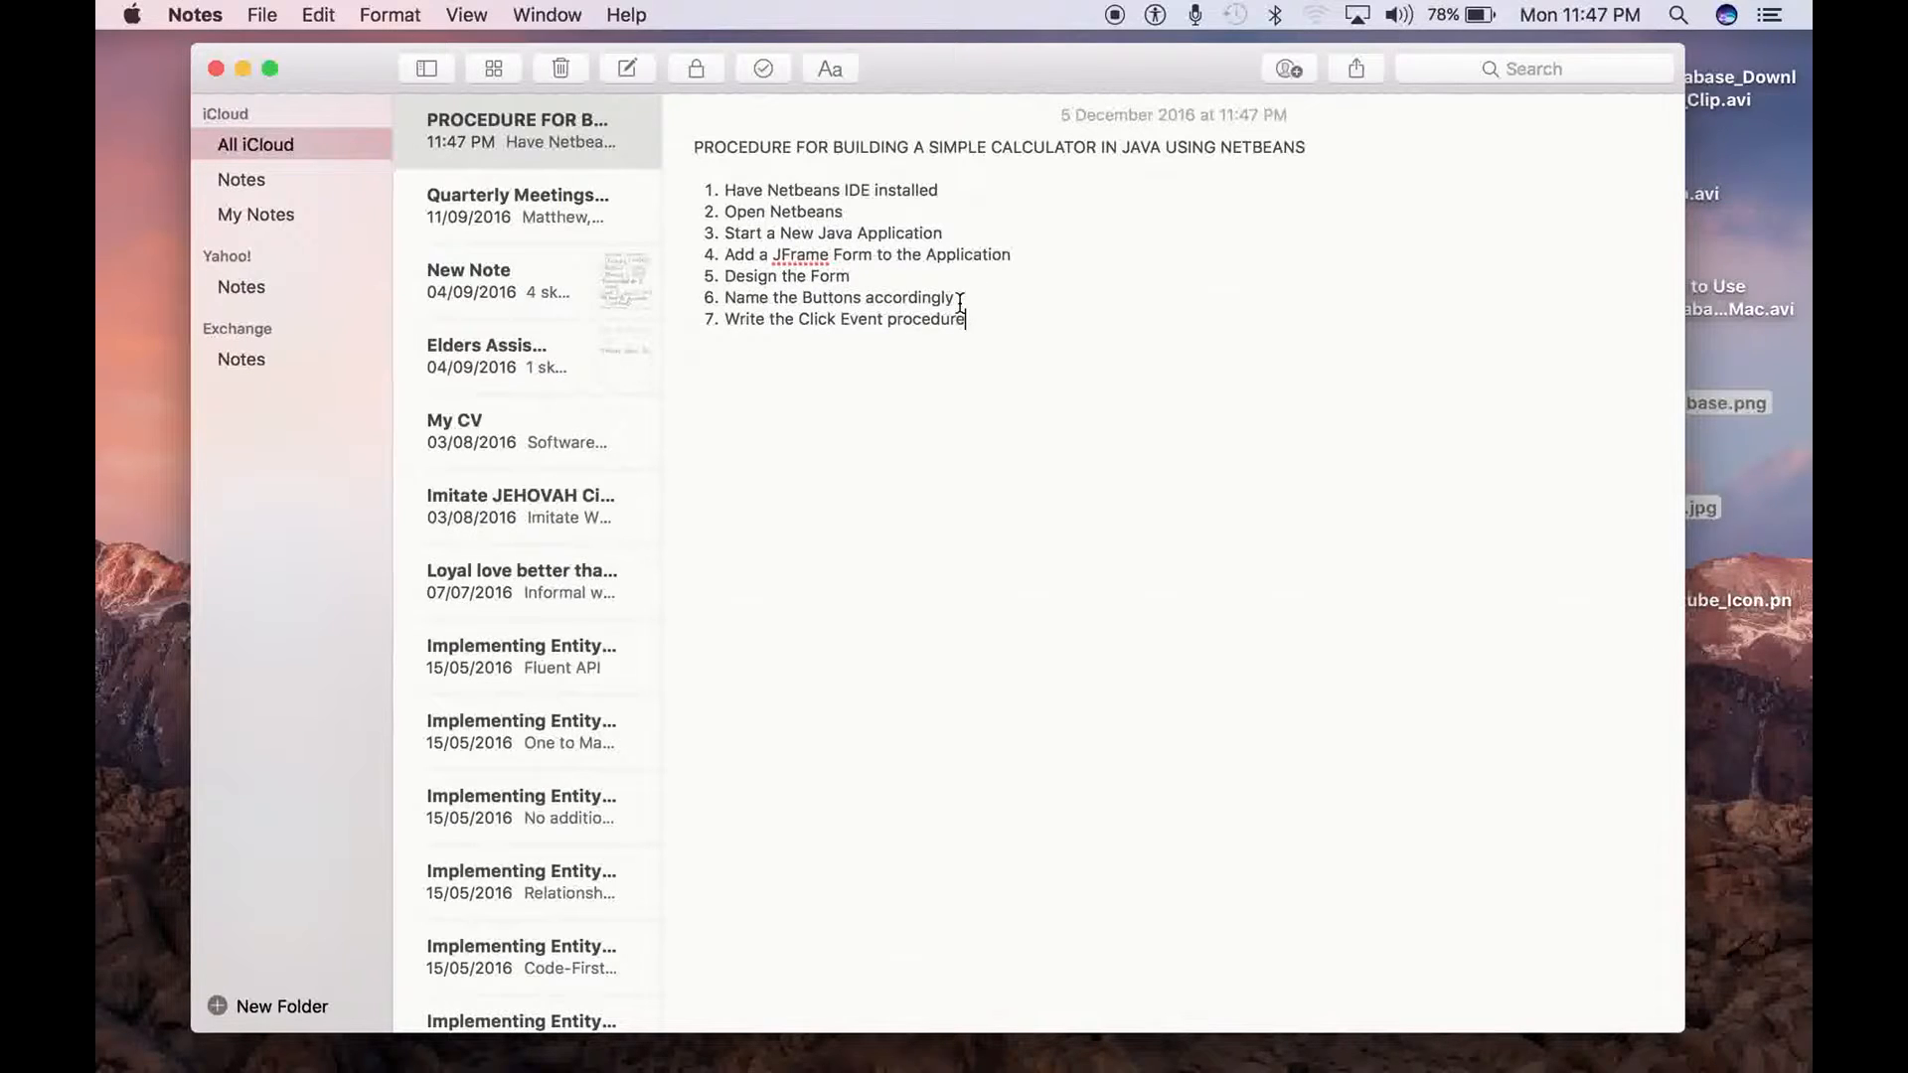
click(938, 190)
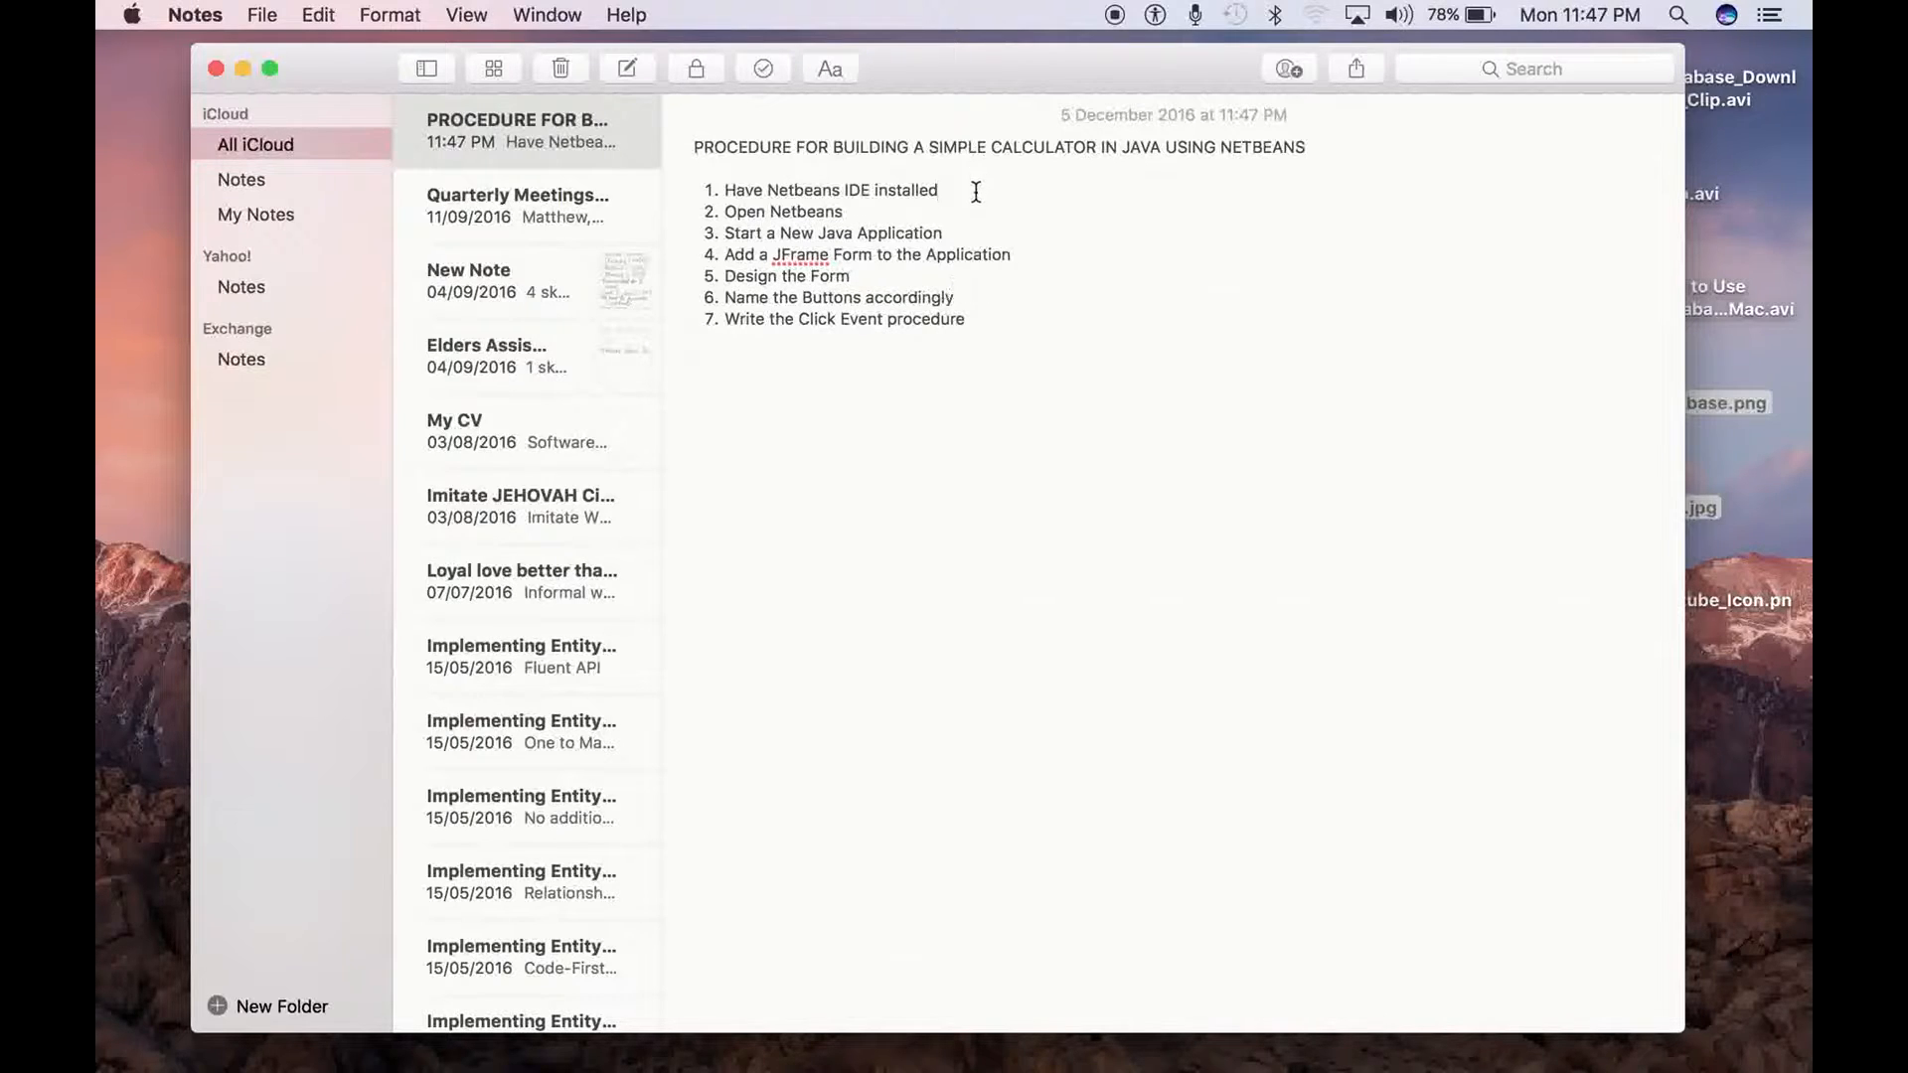
click(937, 190)
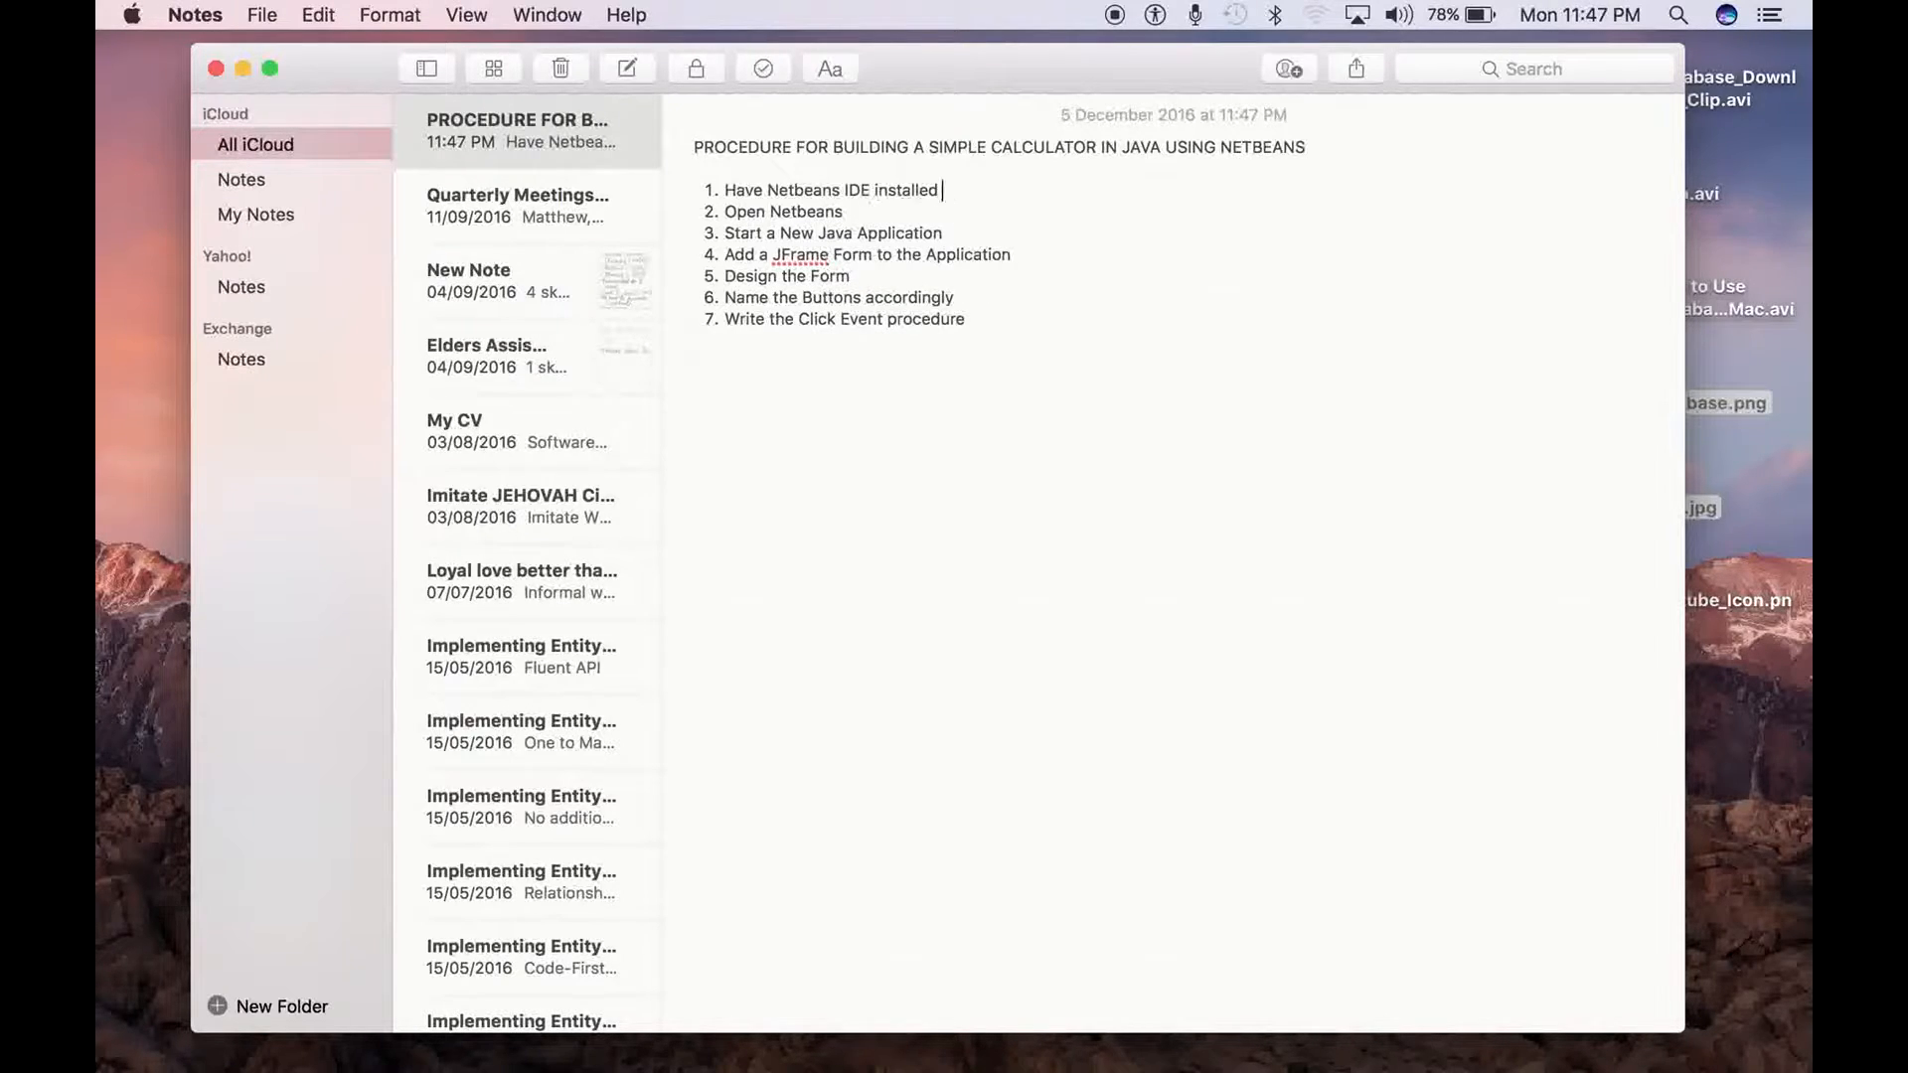
text(- done!)
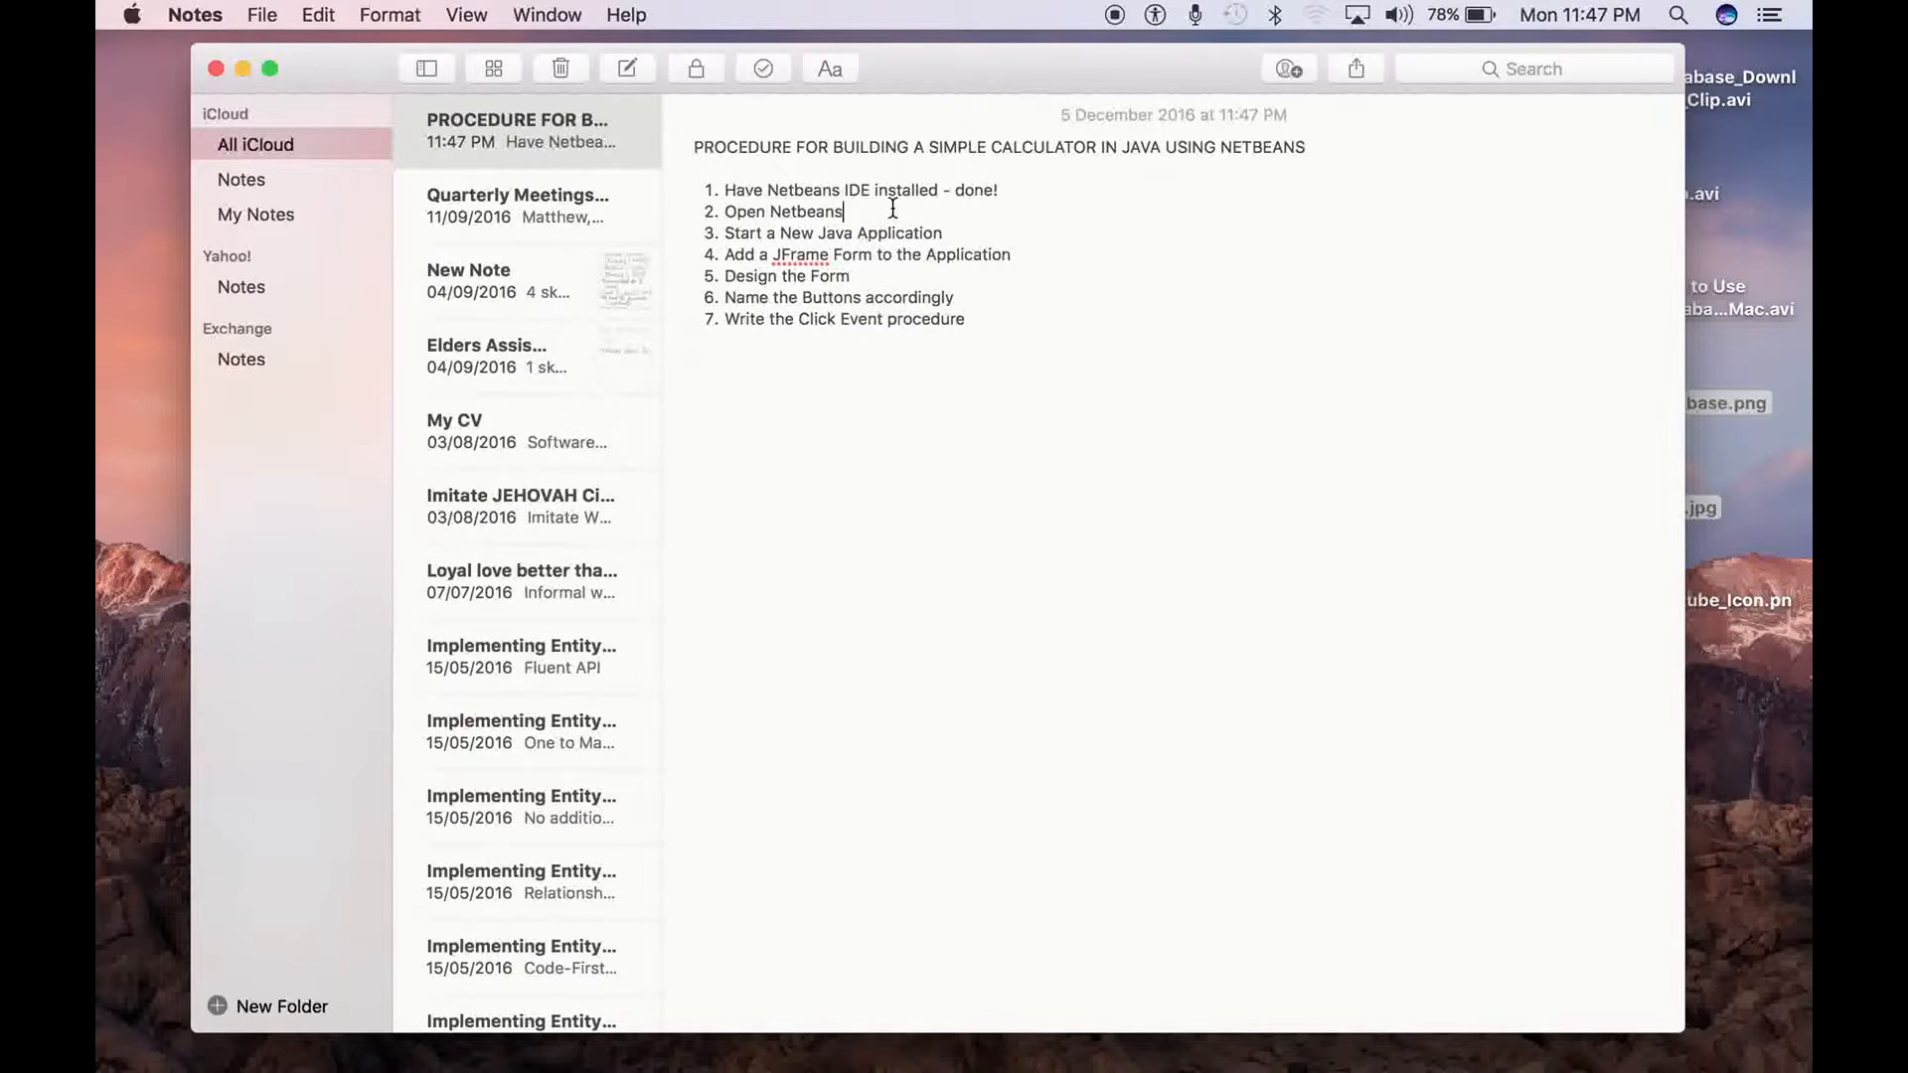
mouse_move(407, 1034)
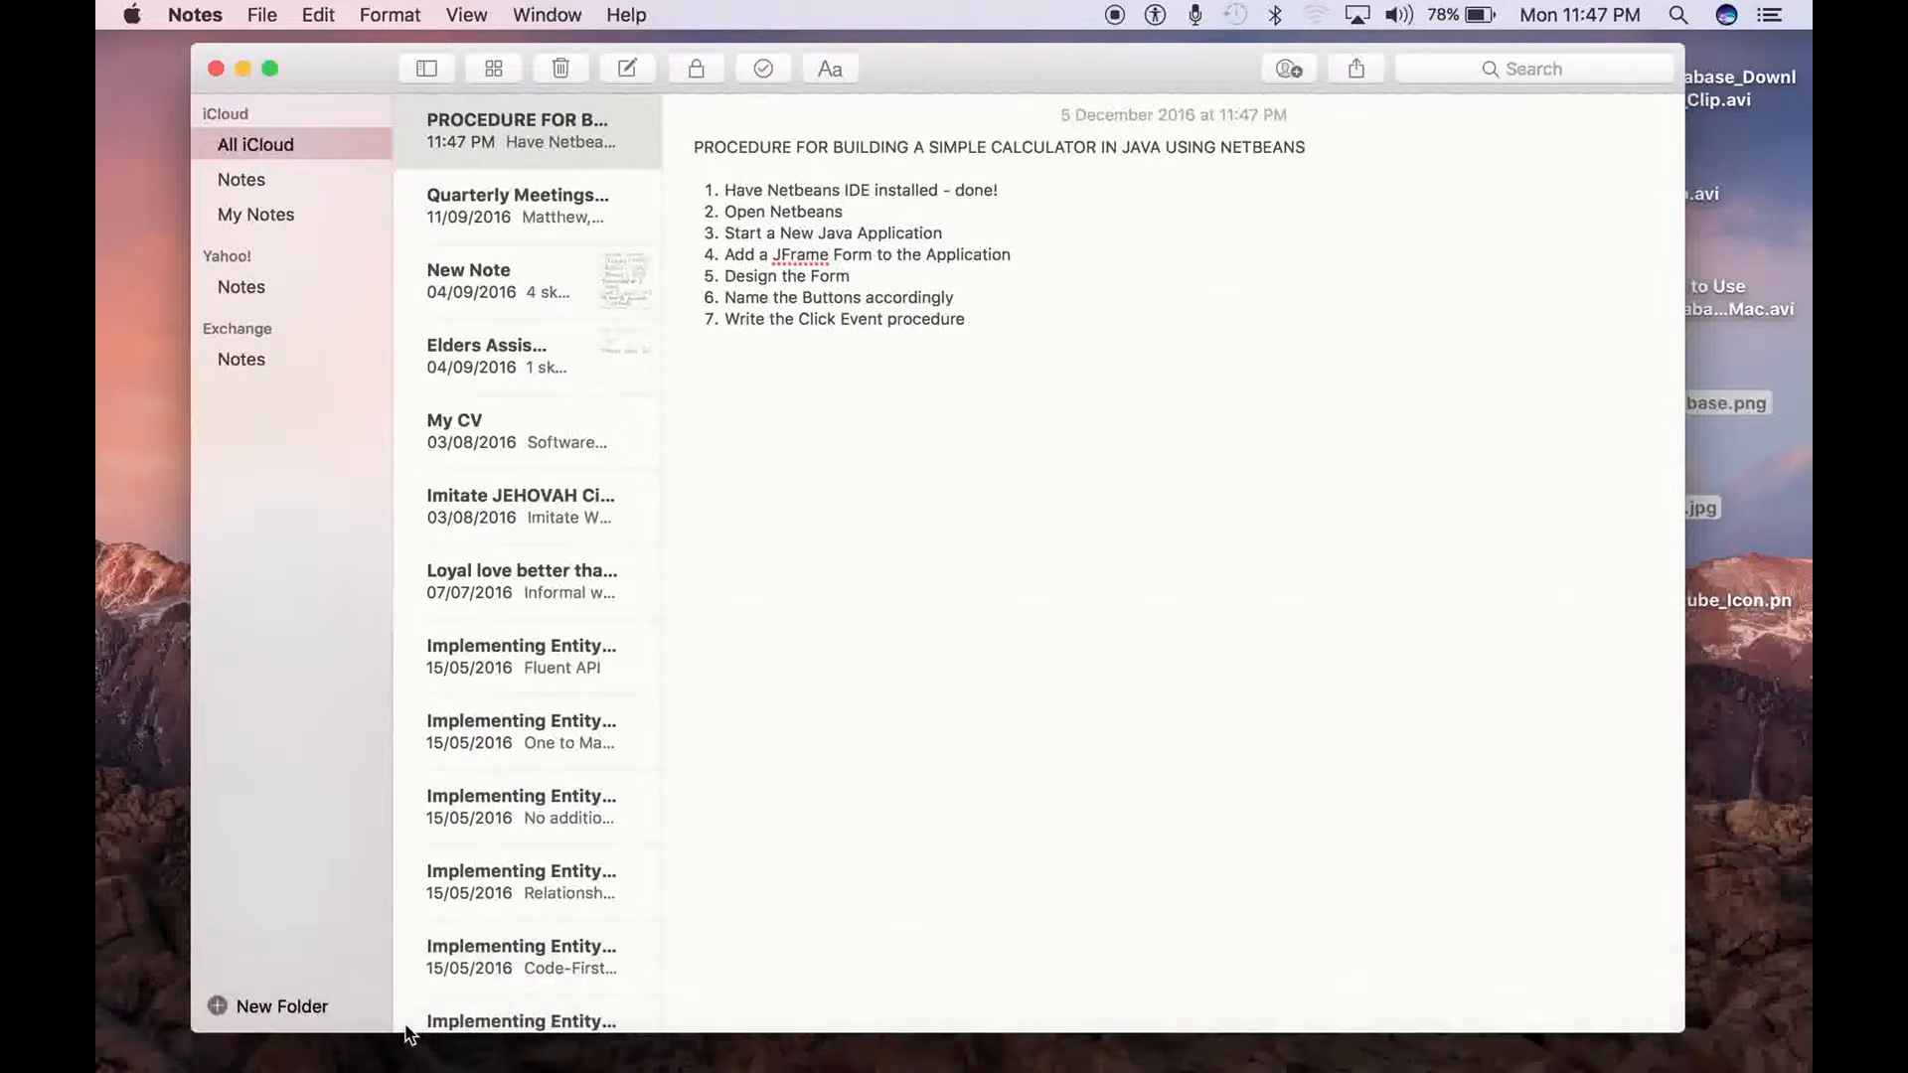
mouse_move(345, 1028)
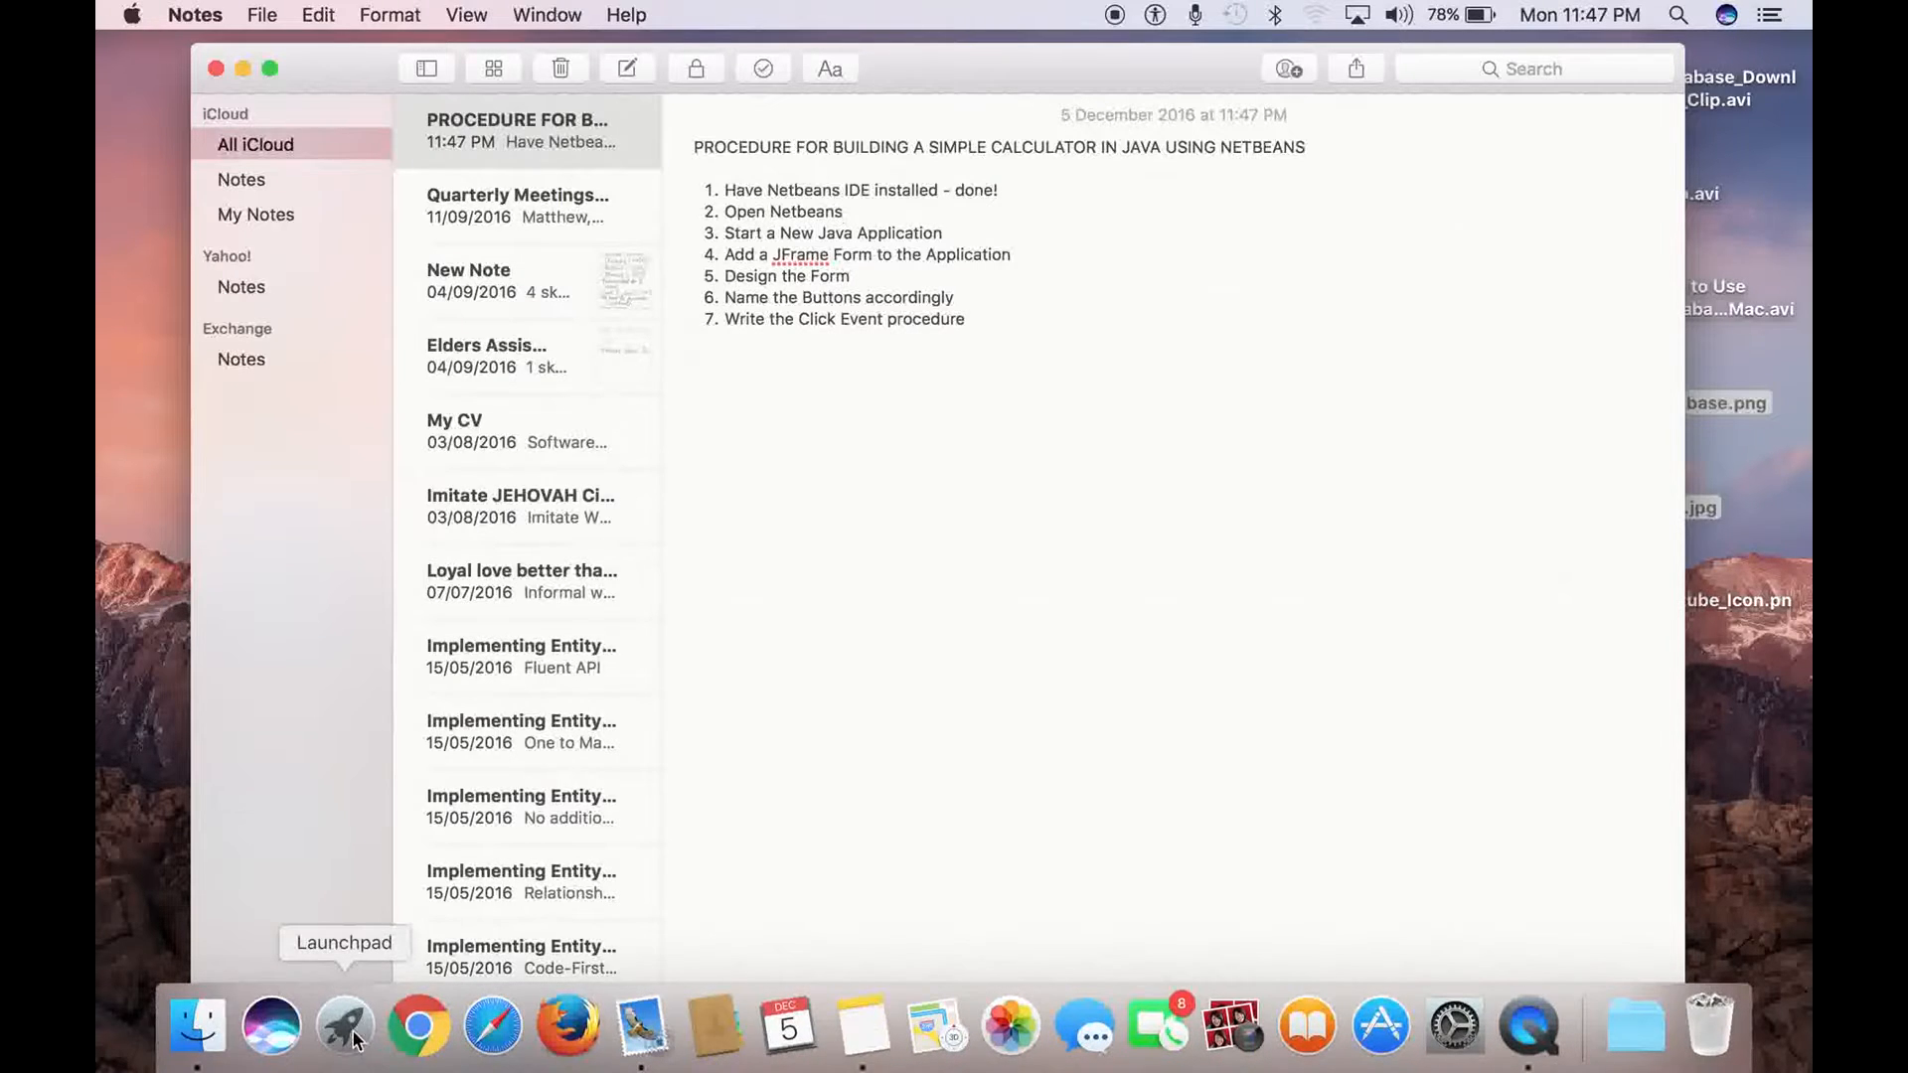
Launch NetBeans IDE 8.2 from Launchpad
click(345, 1025)
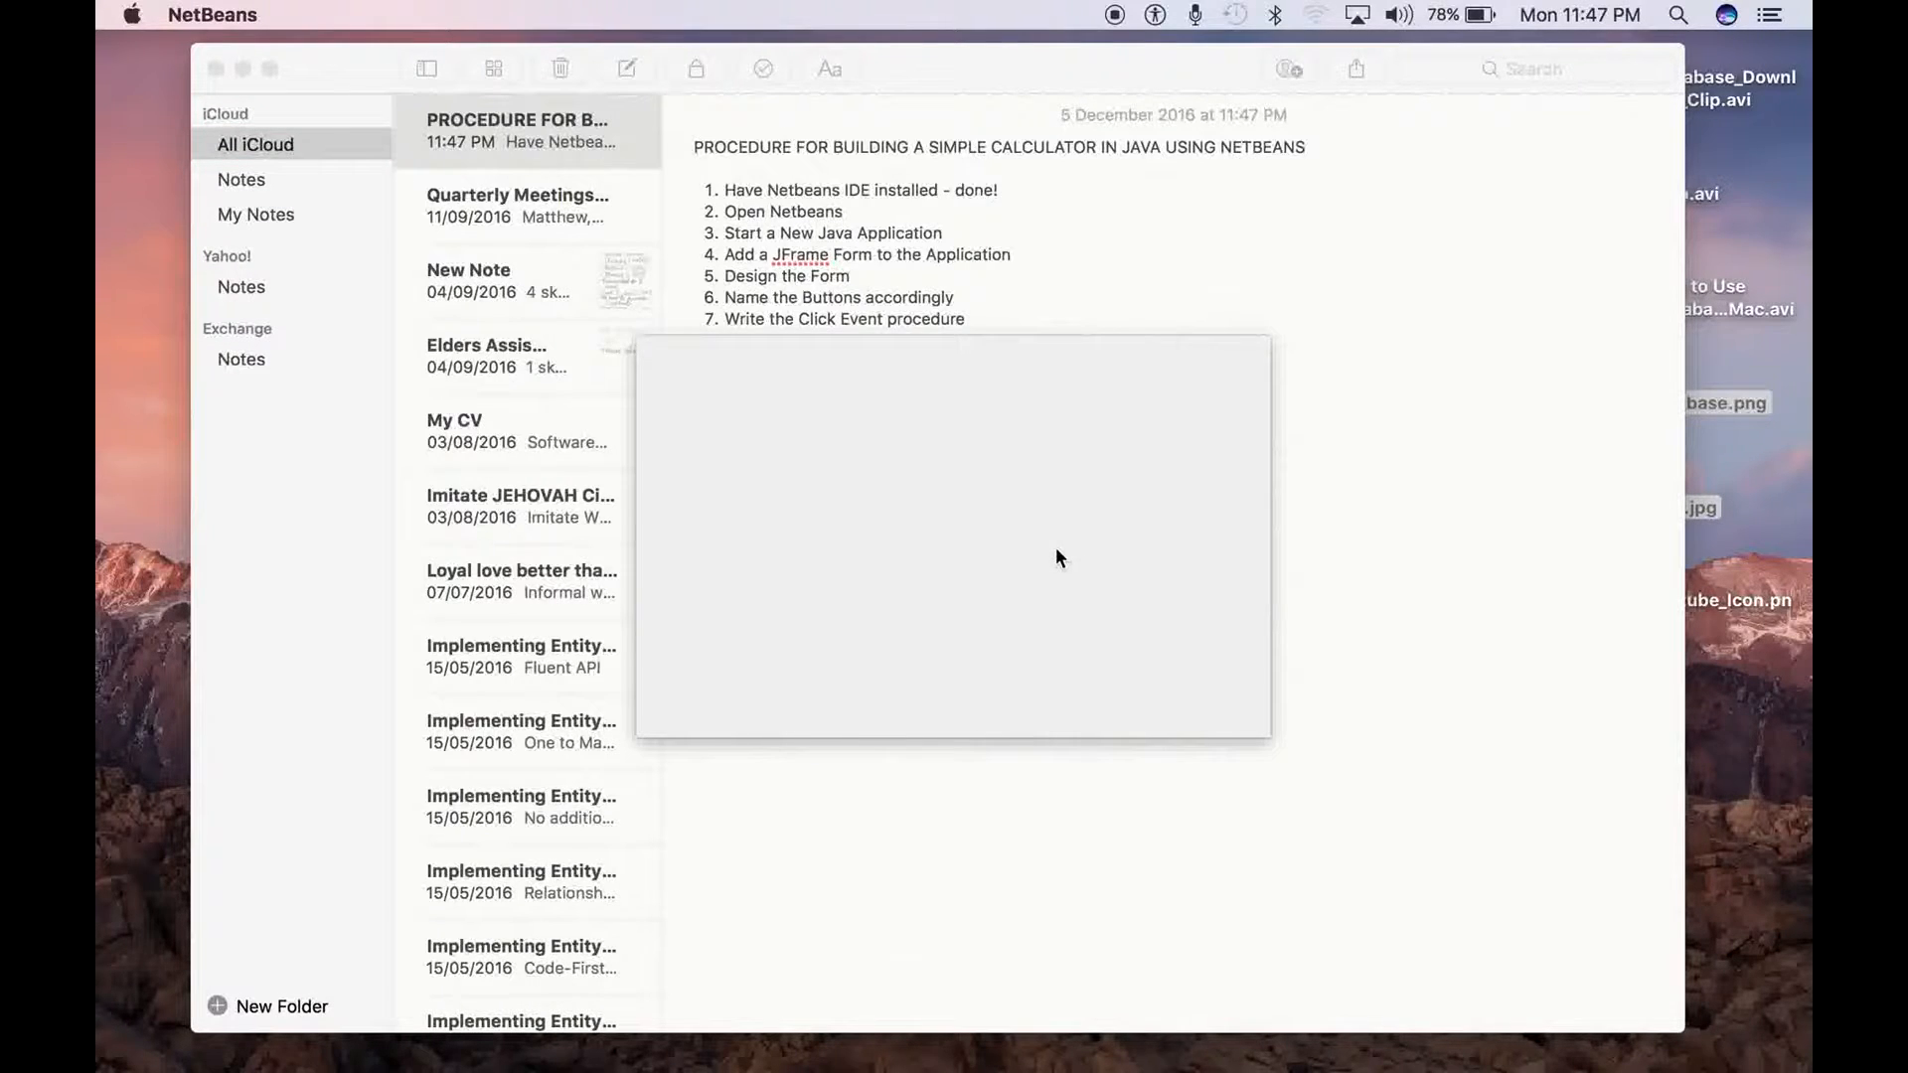
mouse_move(984, 585)
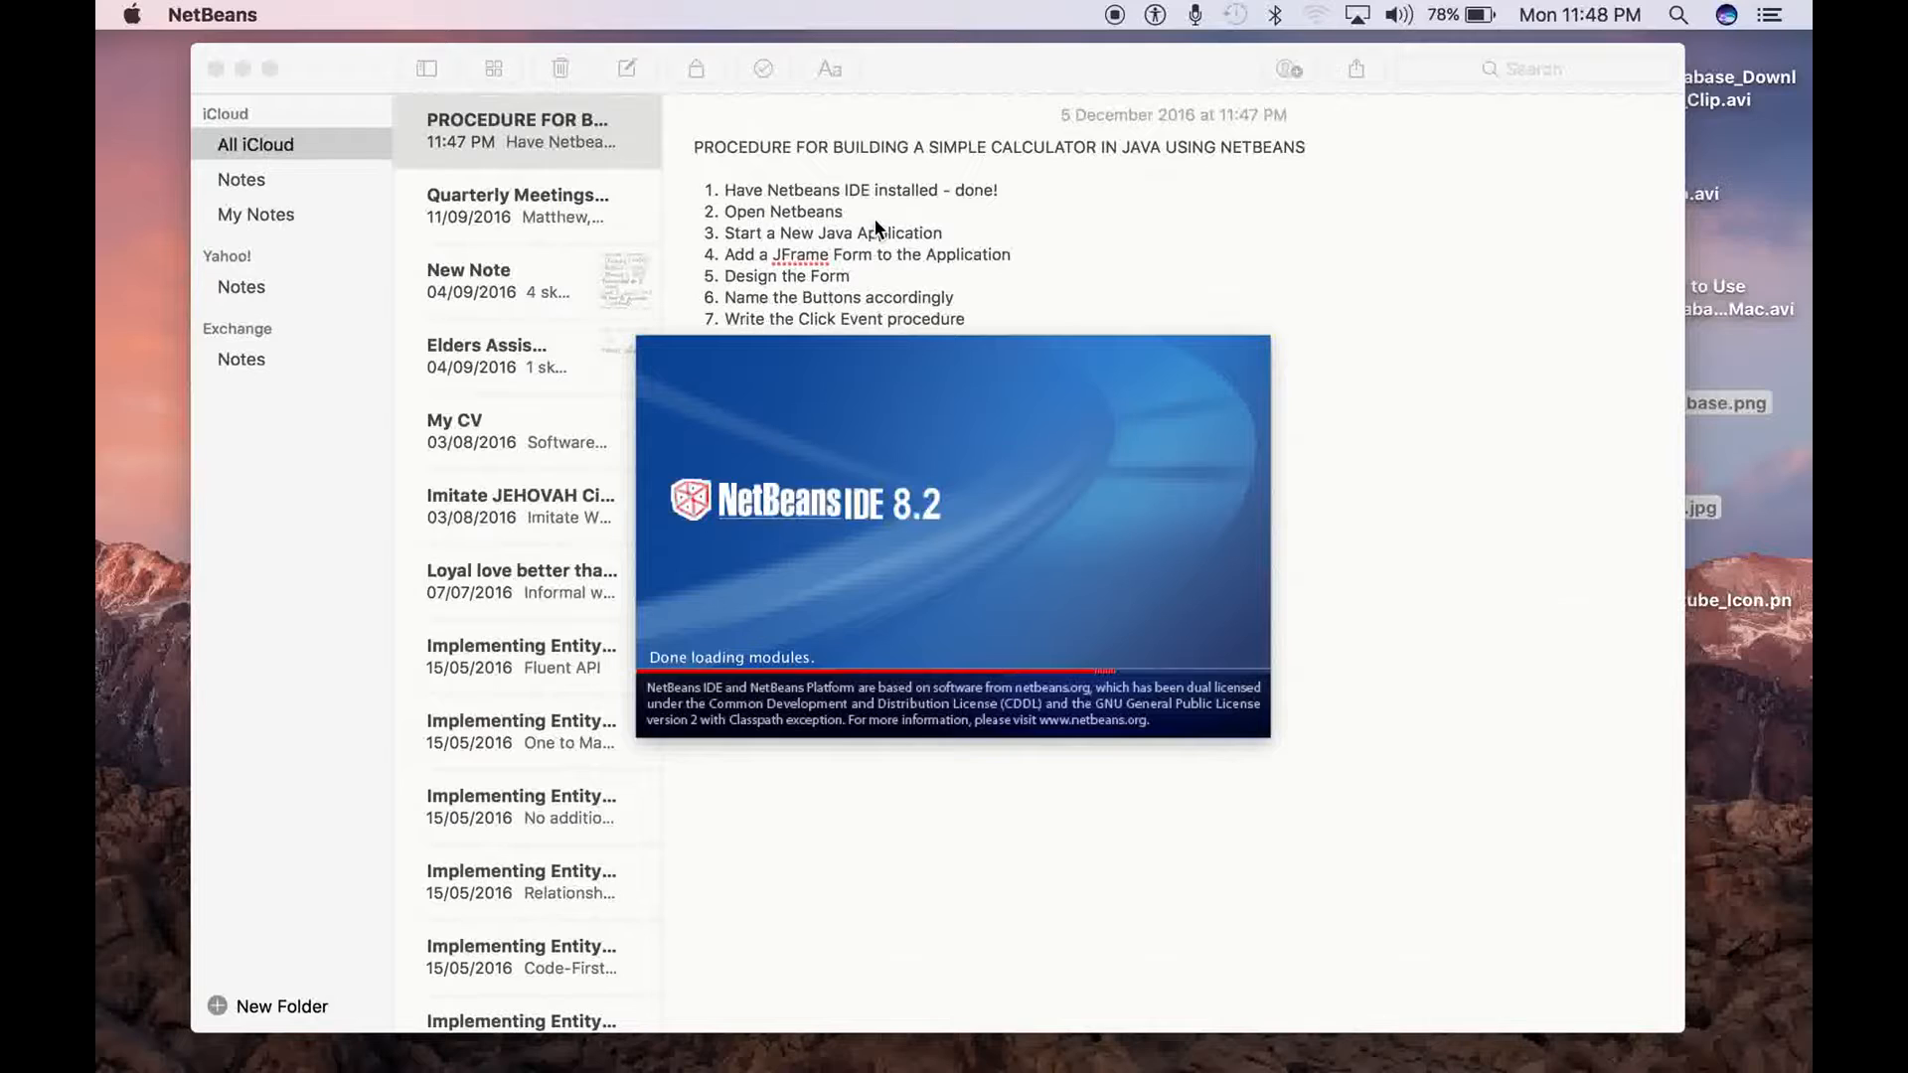
mouse_move(866, 222)
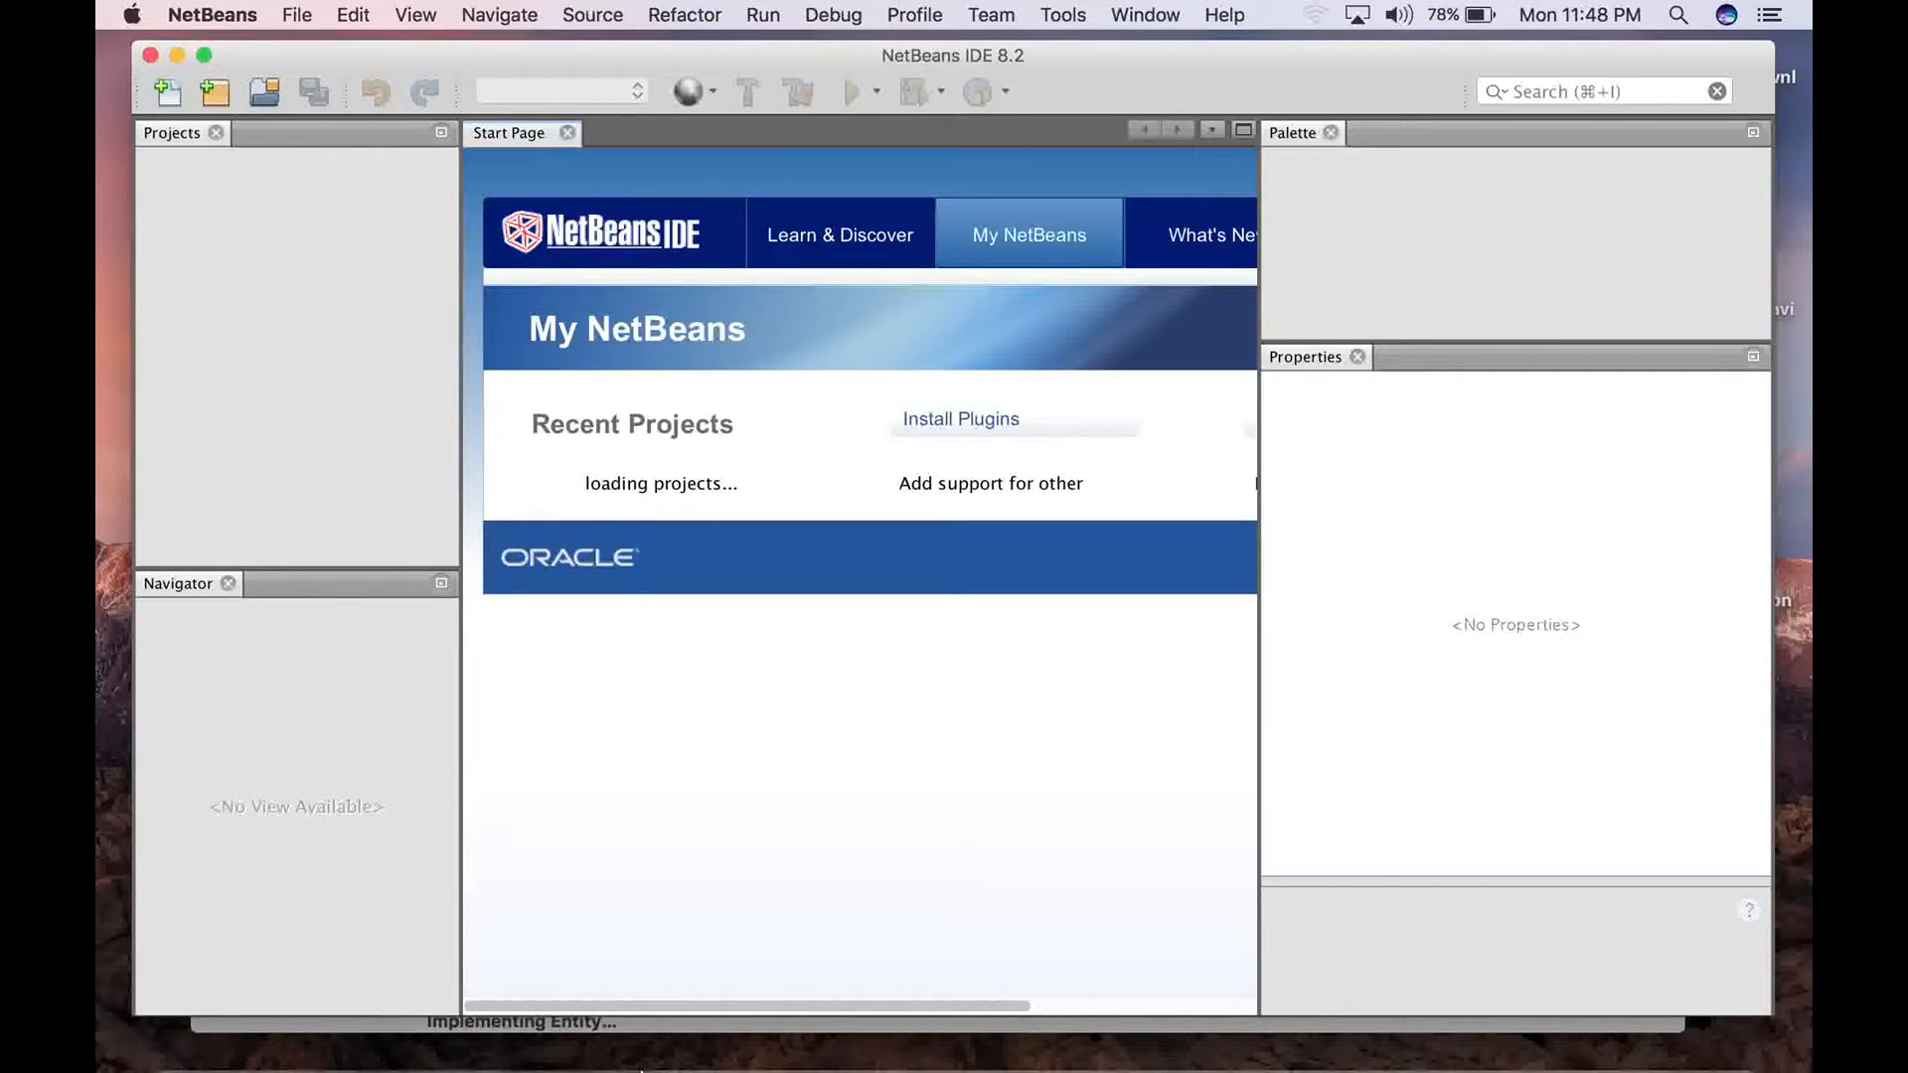
Append 'done!' to the 'Open Netbeans' step in the note
click(830, 1043)
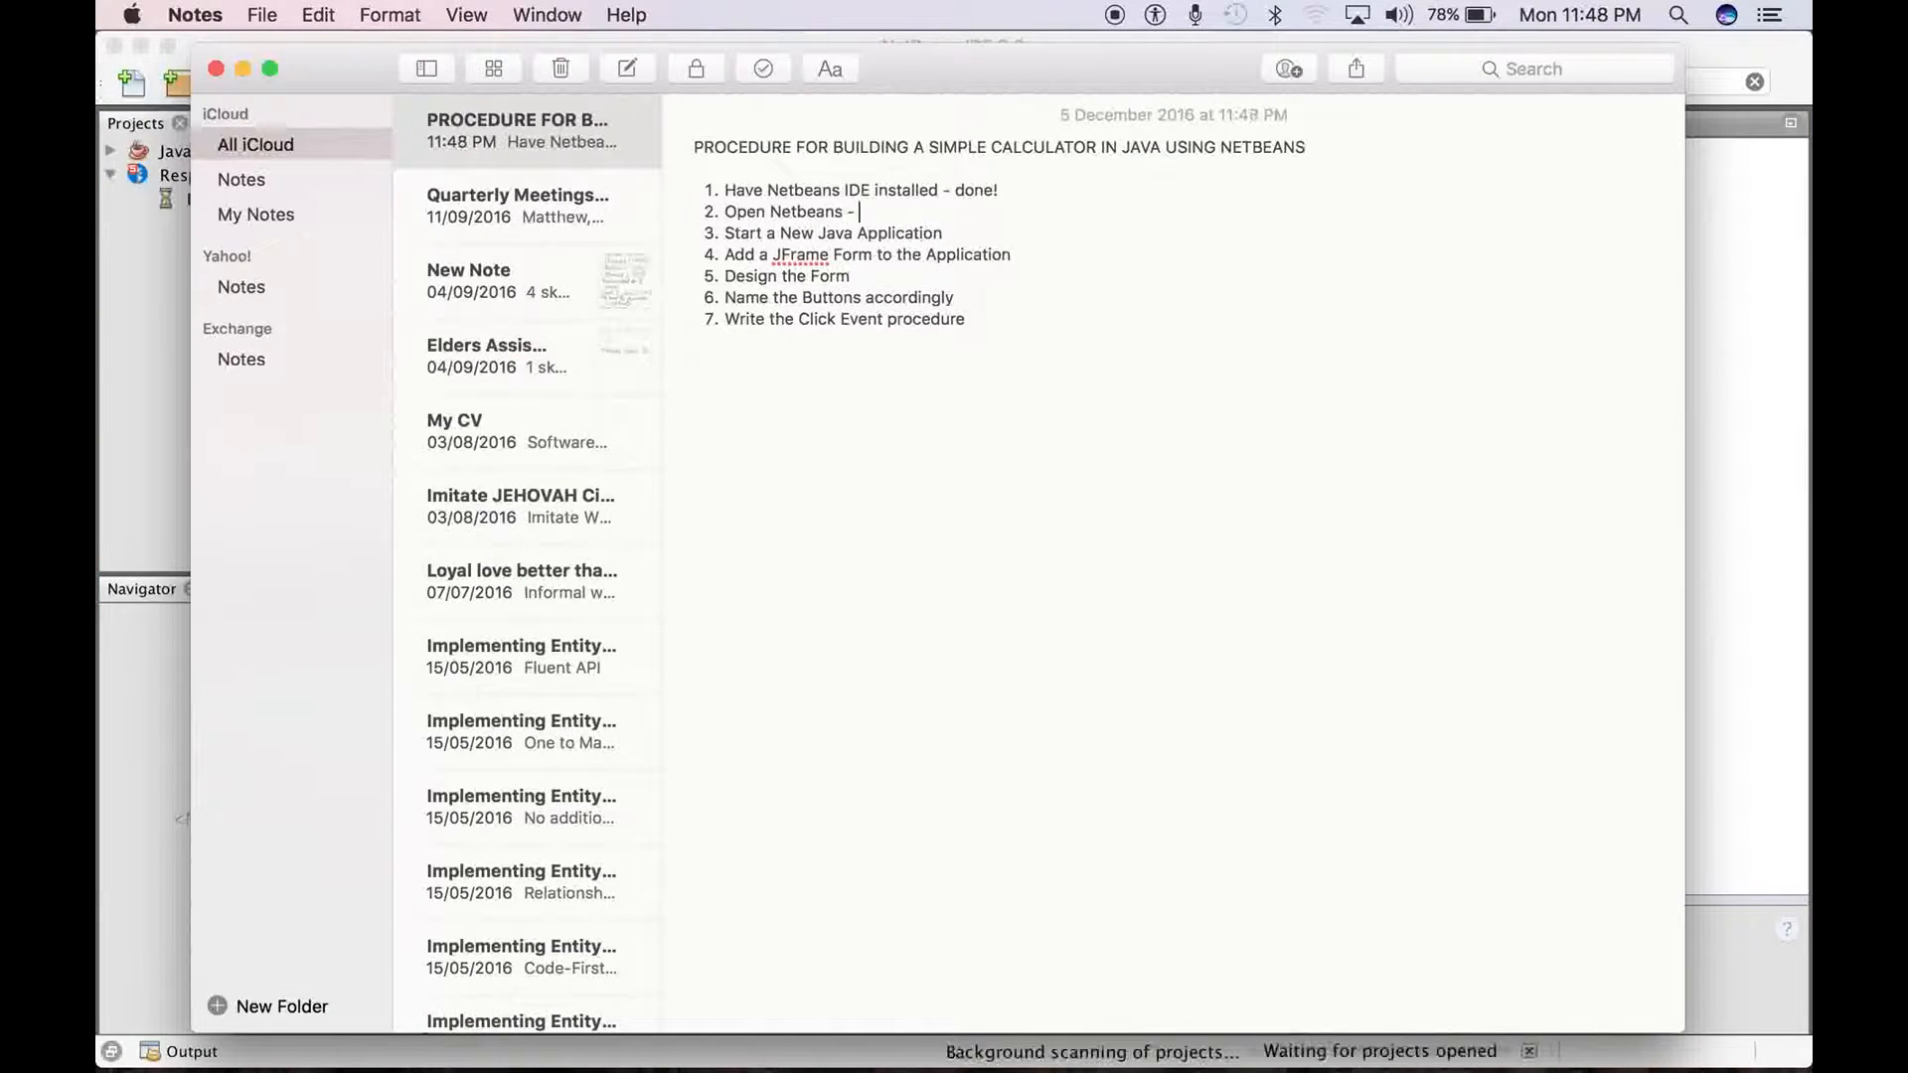
text(don)
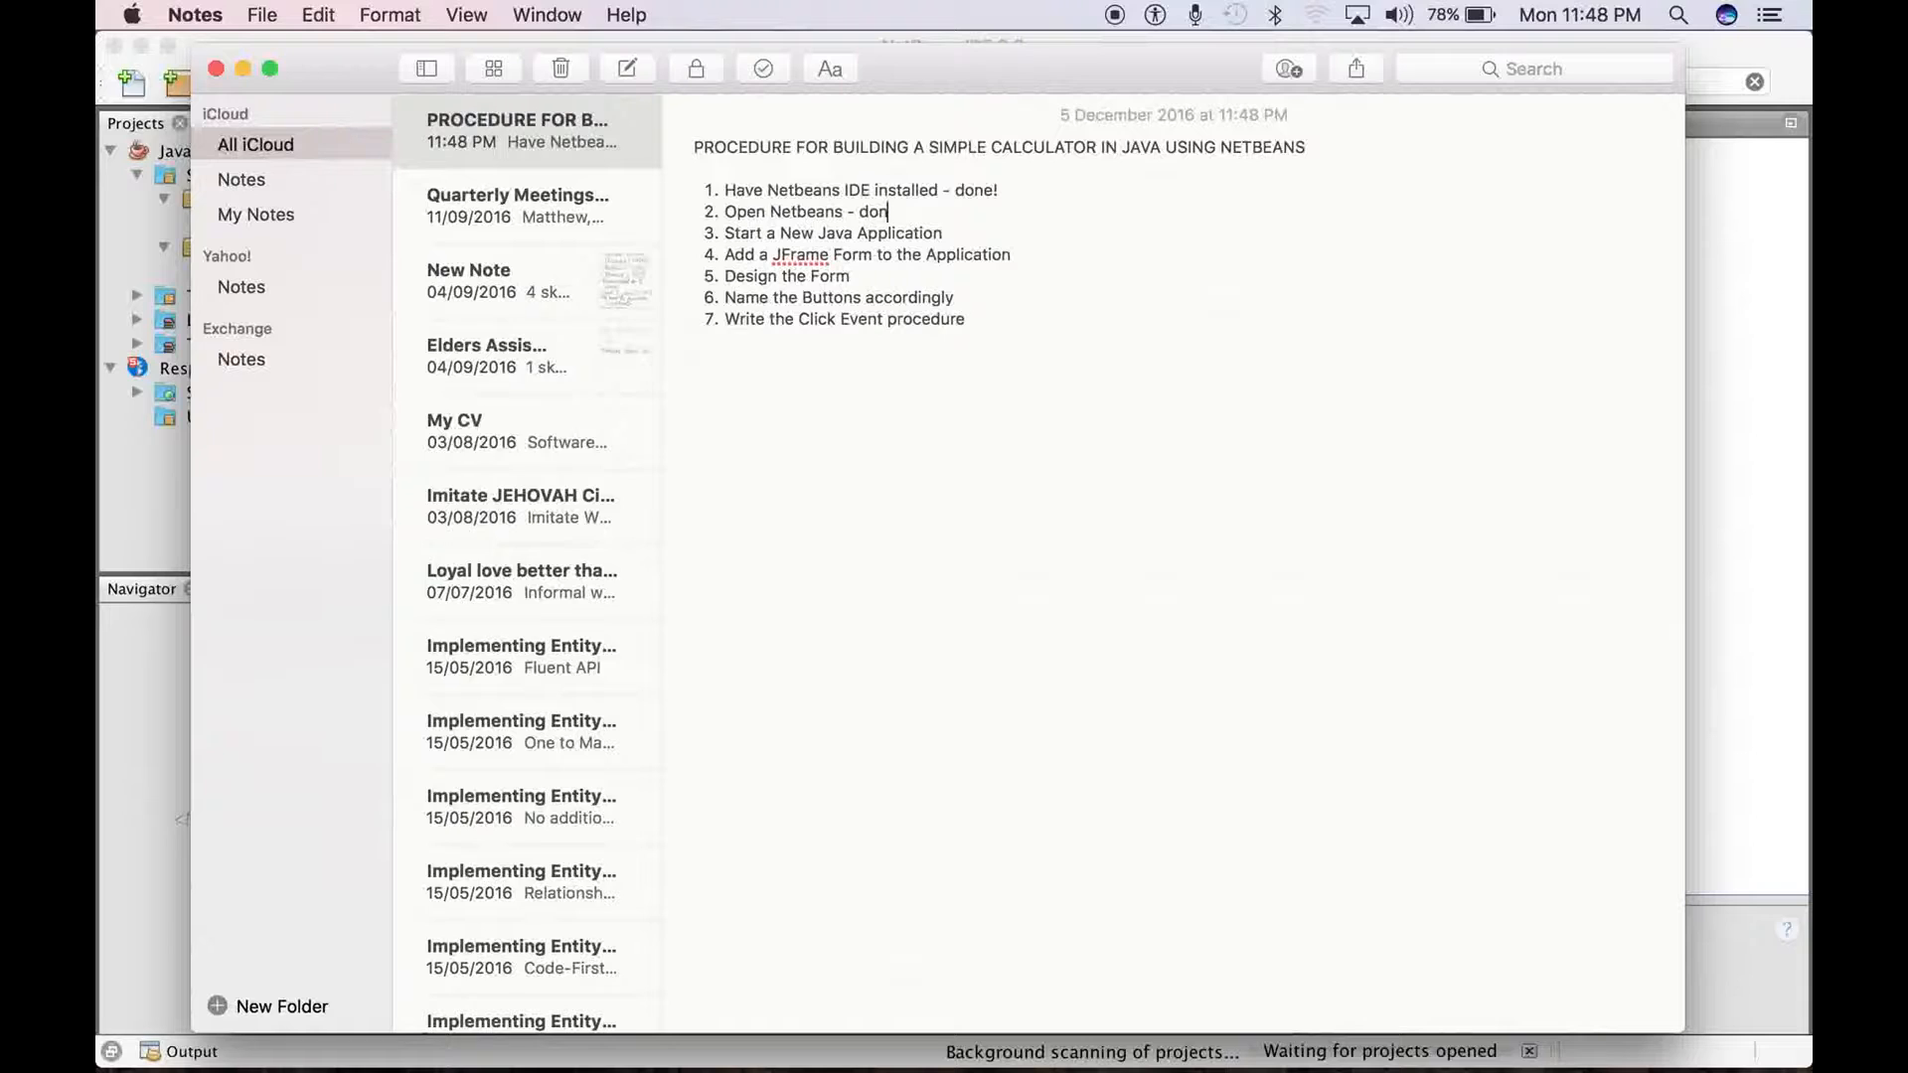
text(e!)
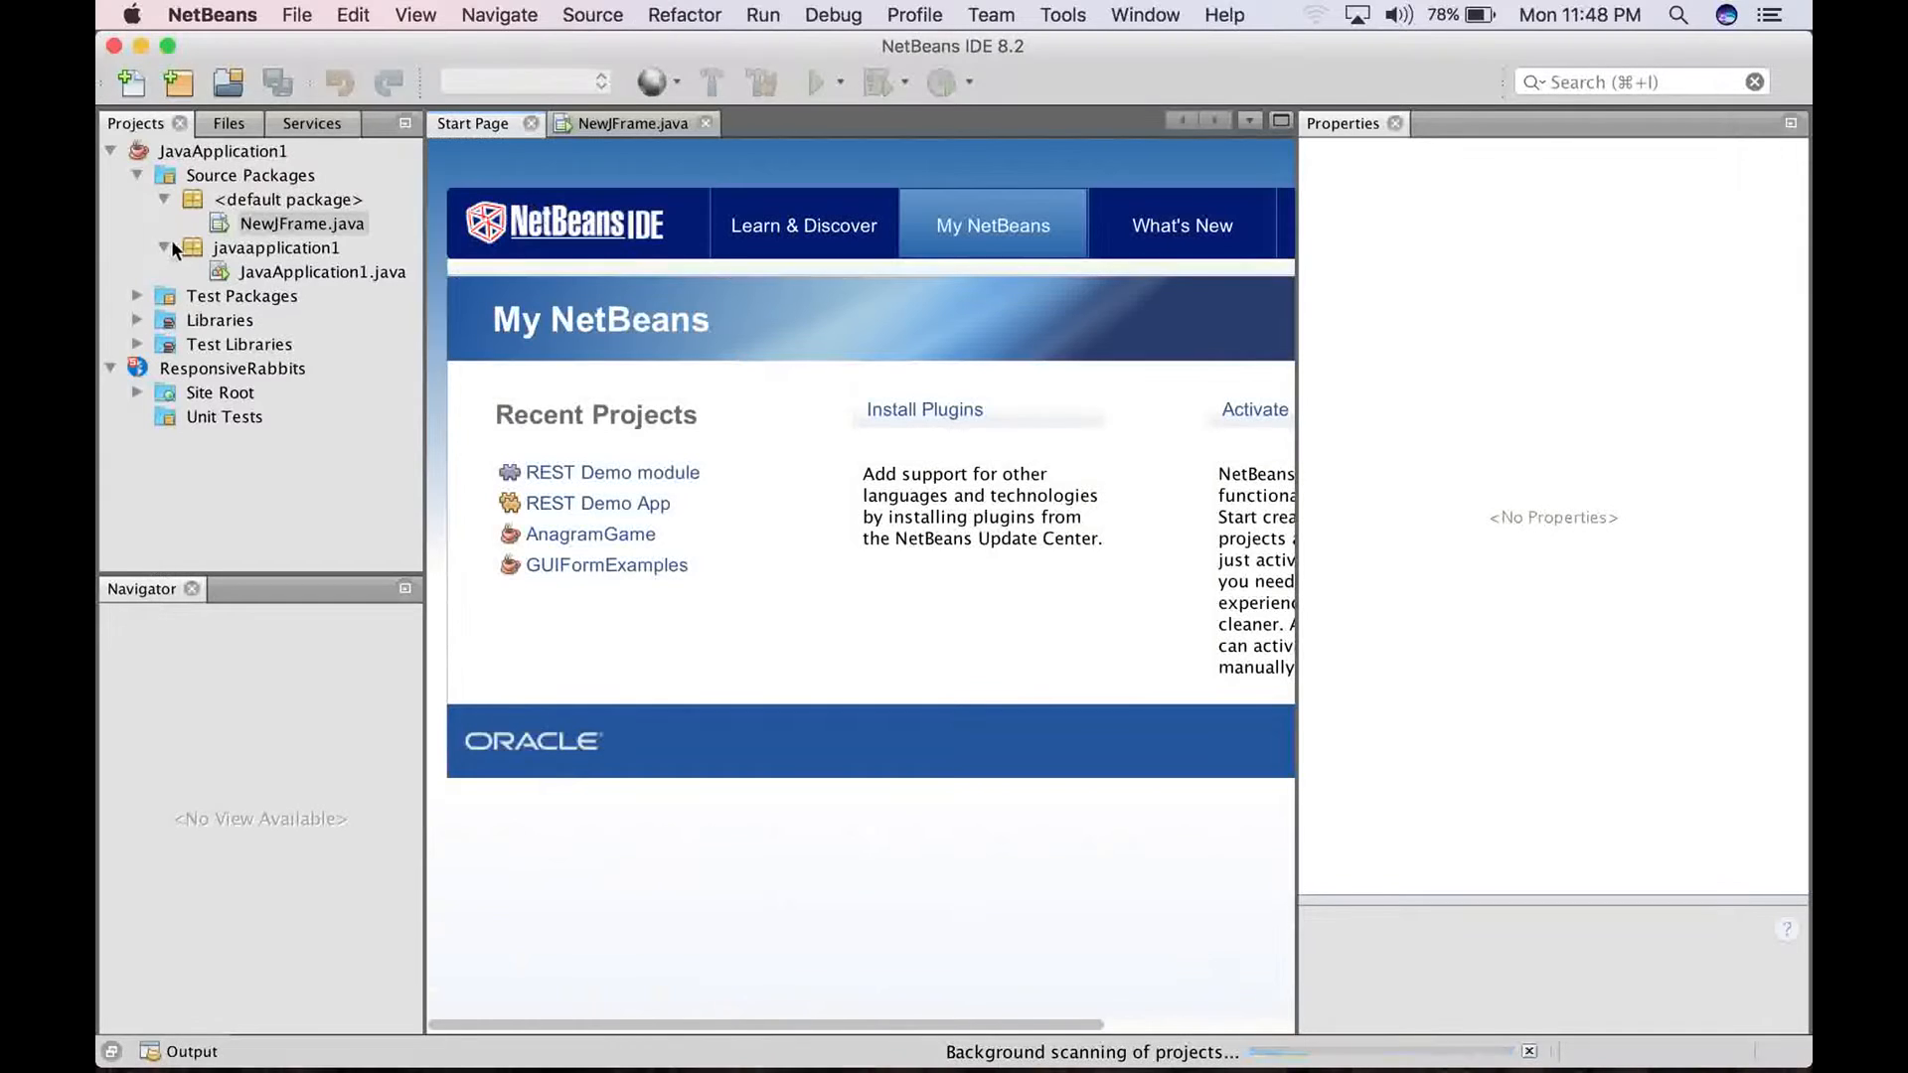
Close all open projects in NetBeans from the File menu
click(304, 224)
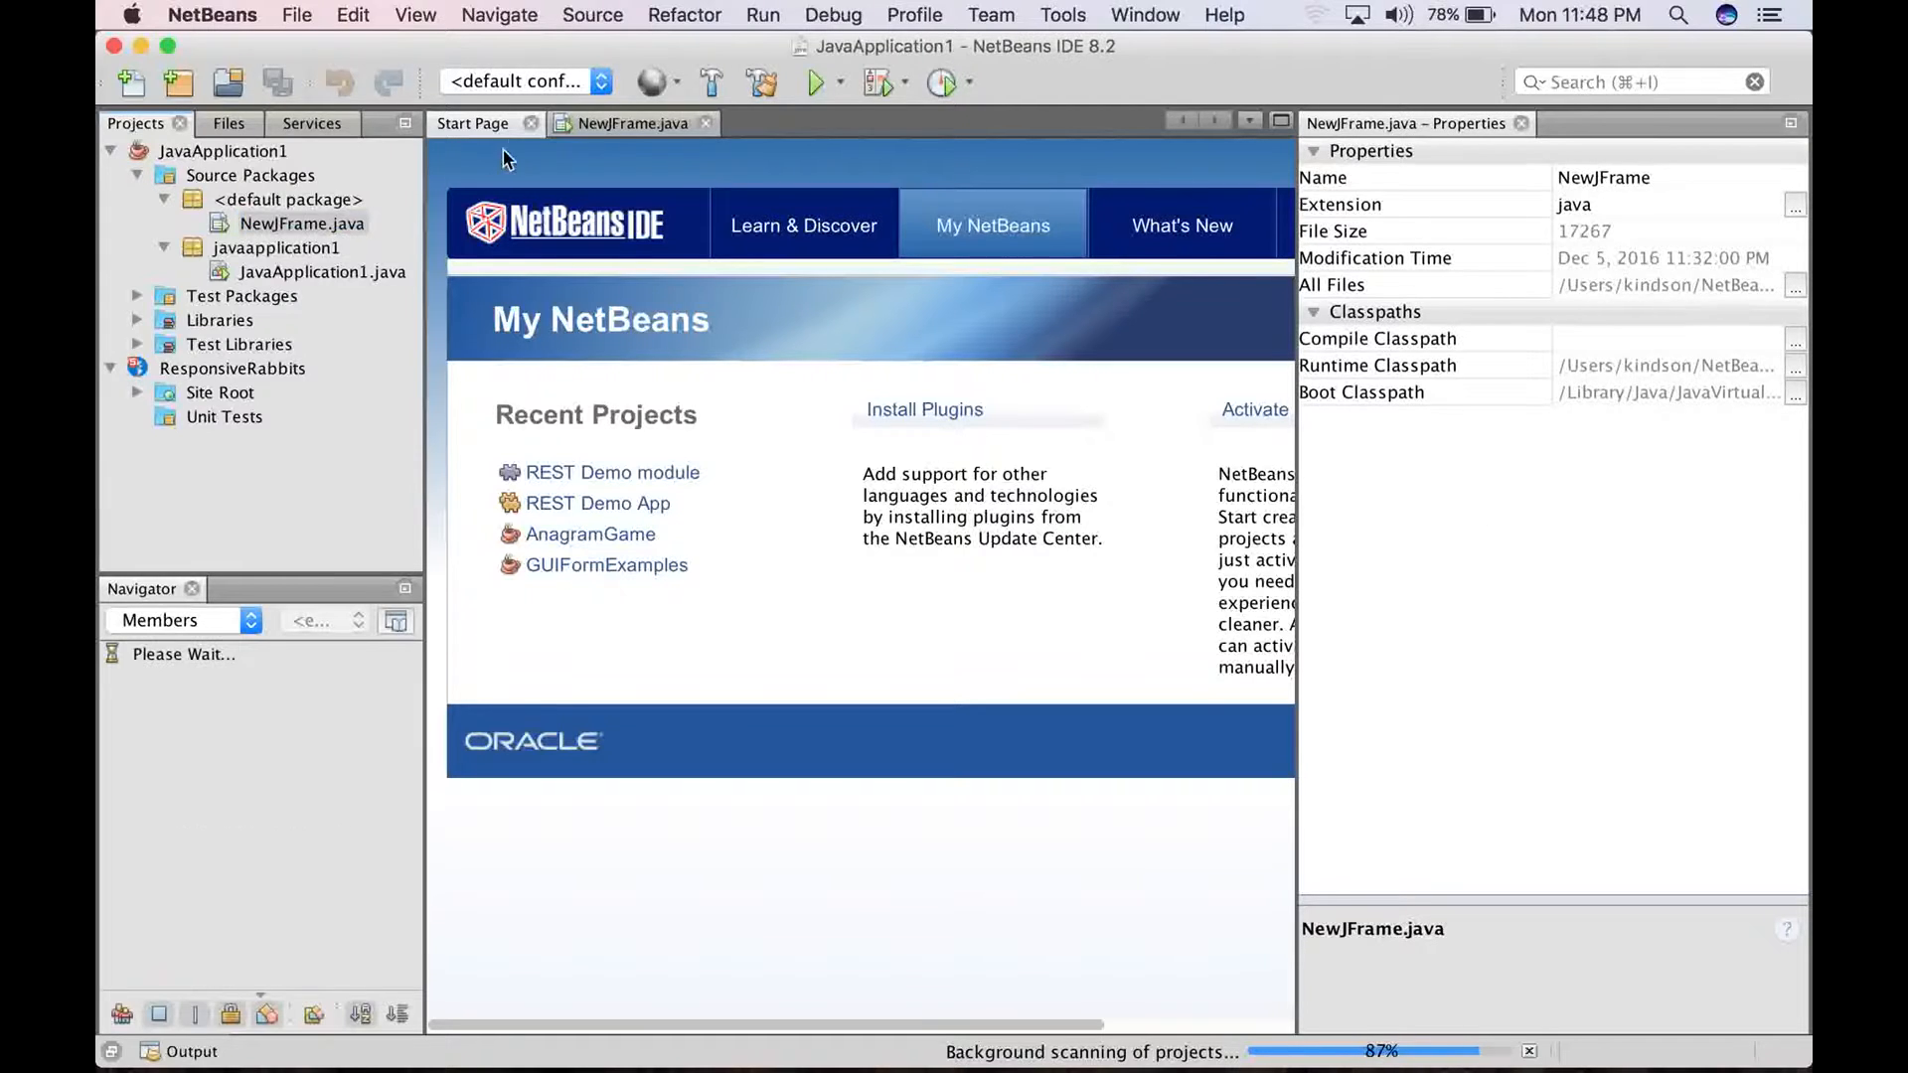
click(296, 15)
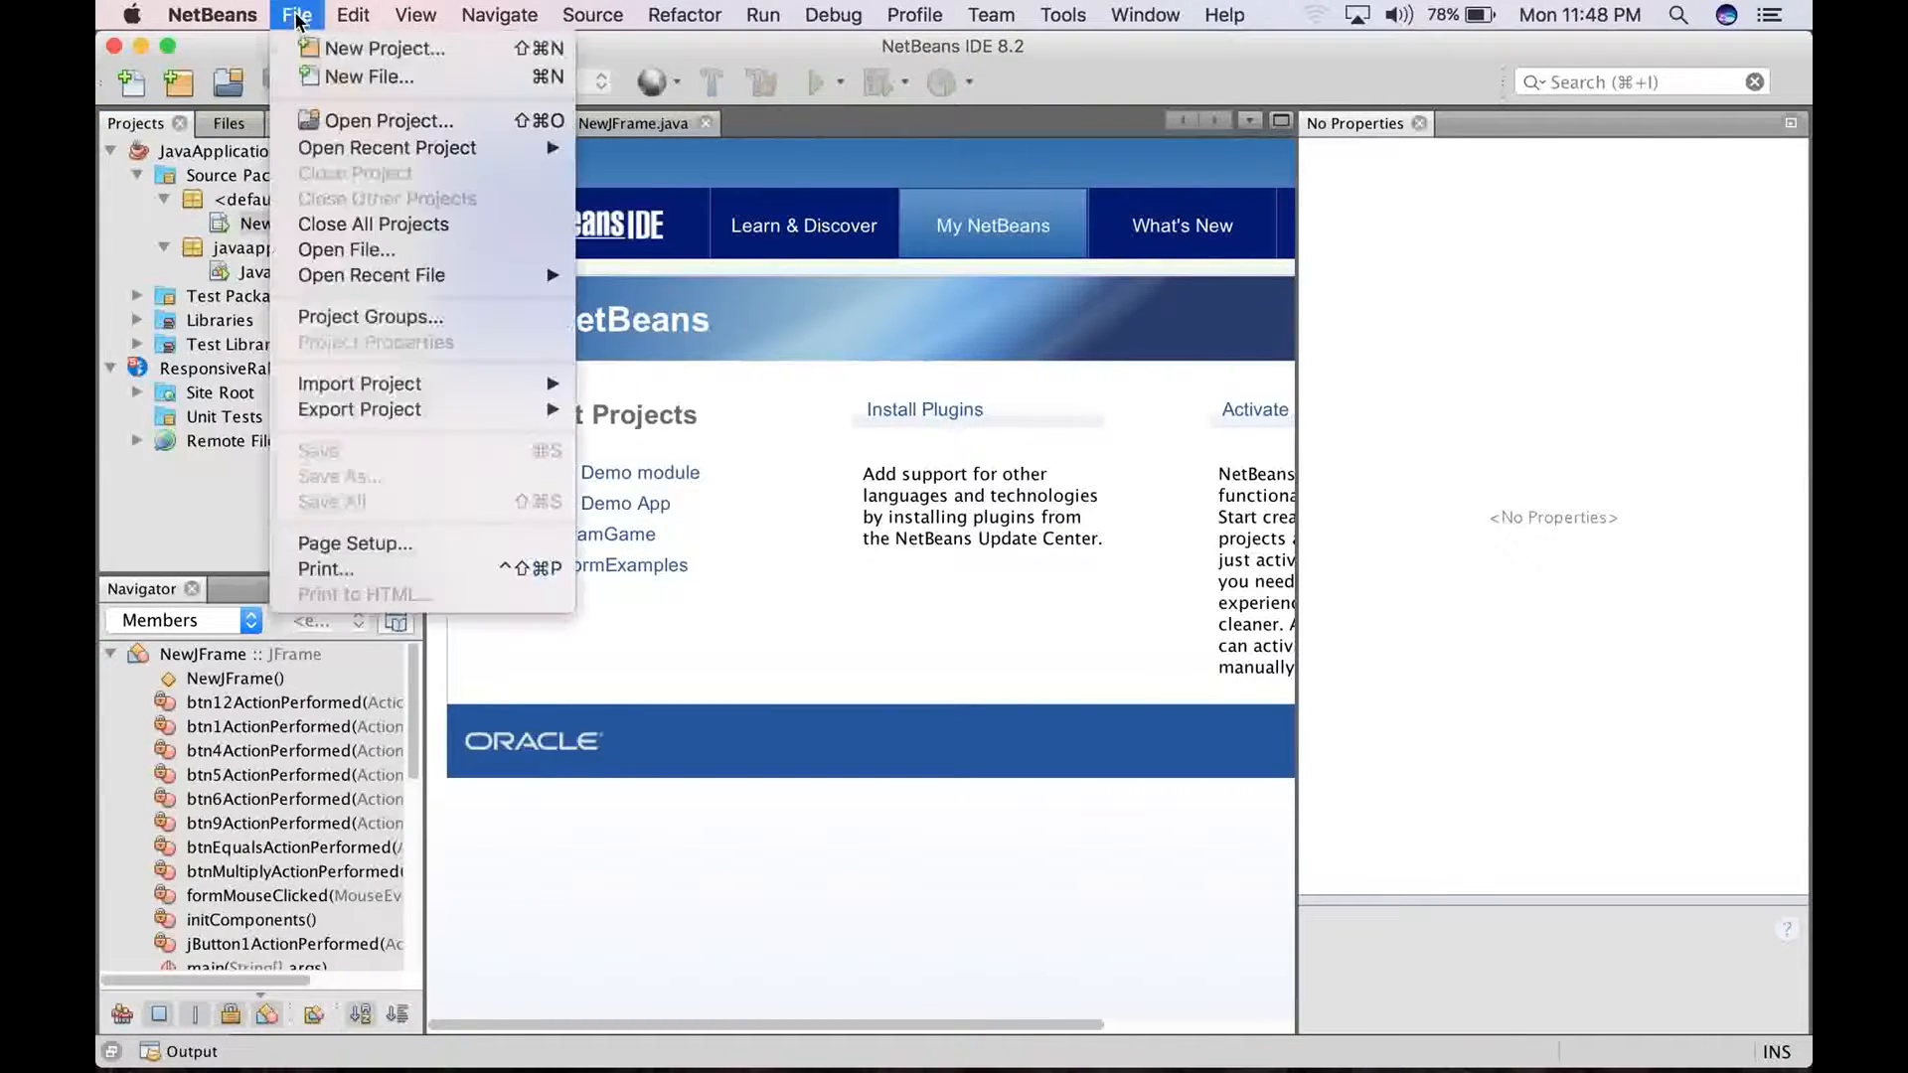
mouse_move(372, 224)
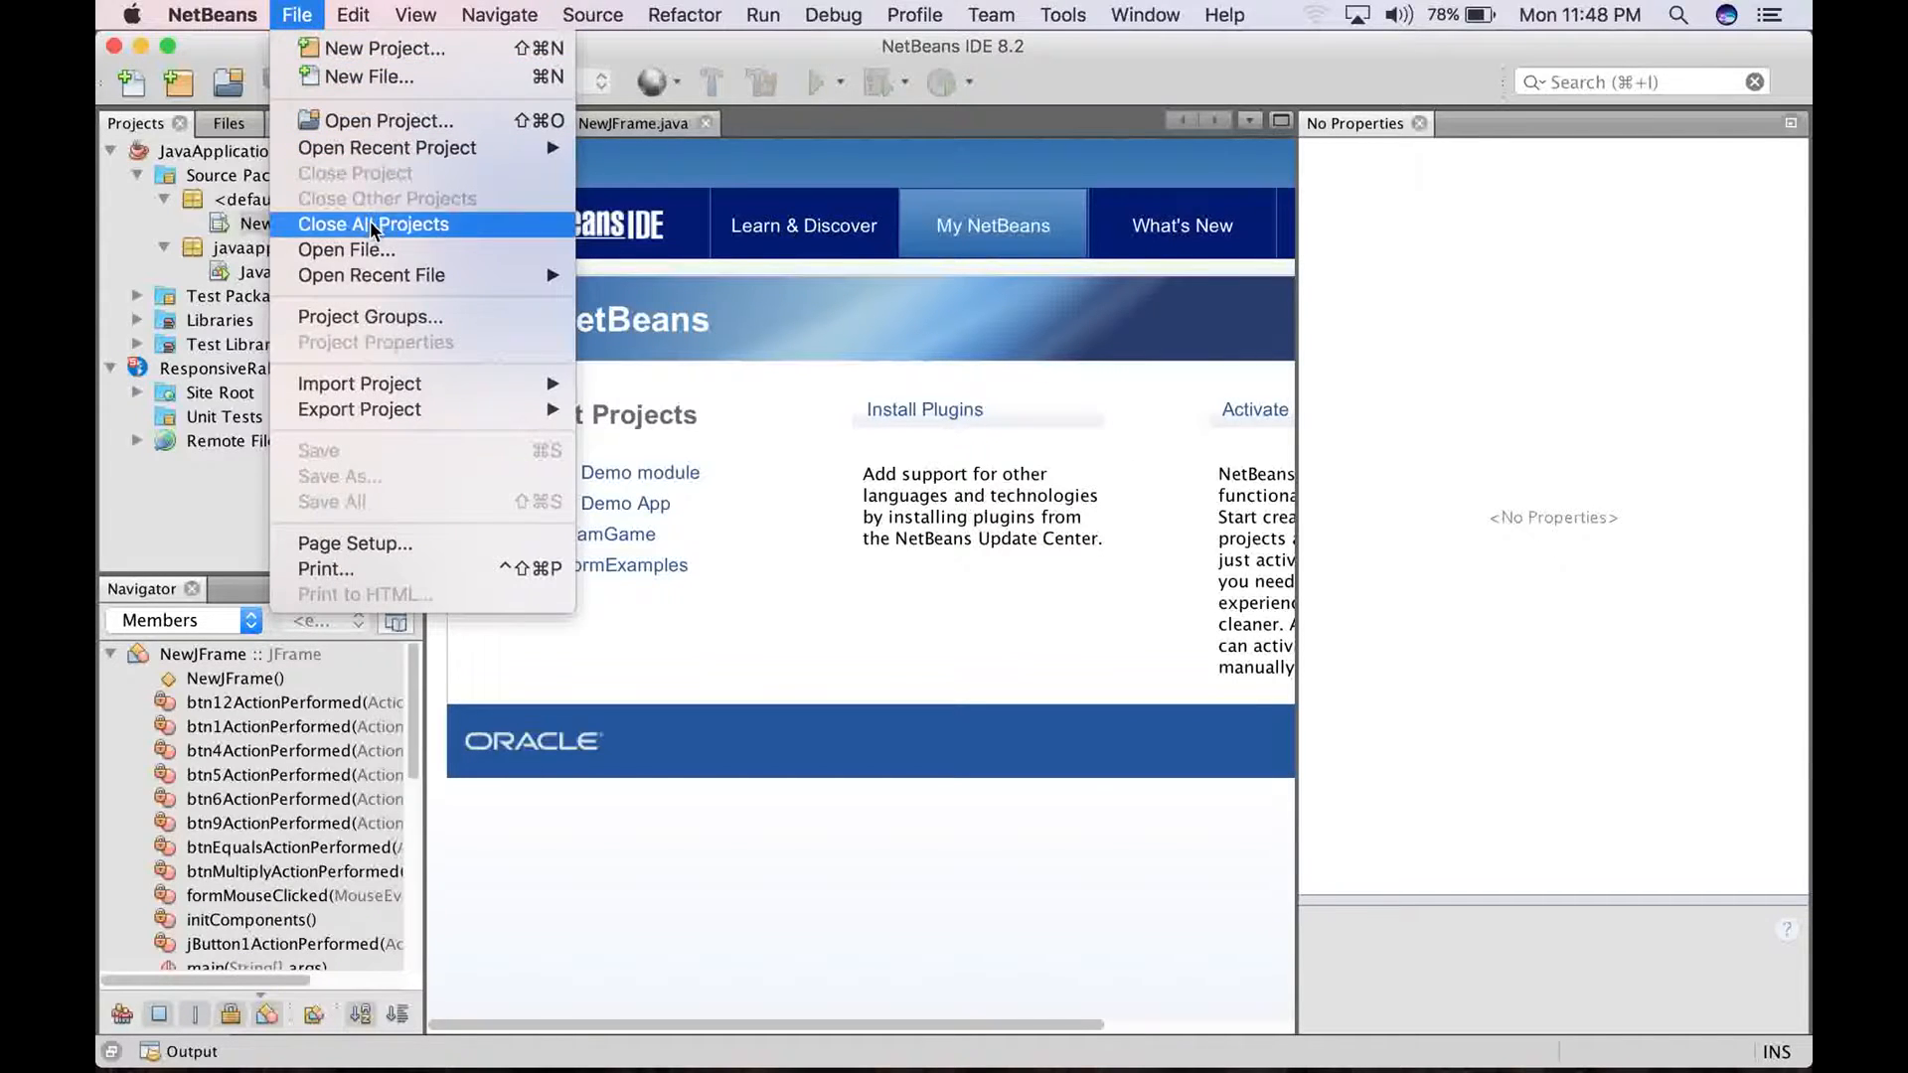
click(370, 223)
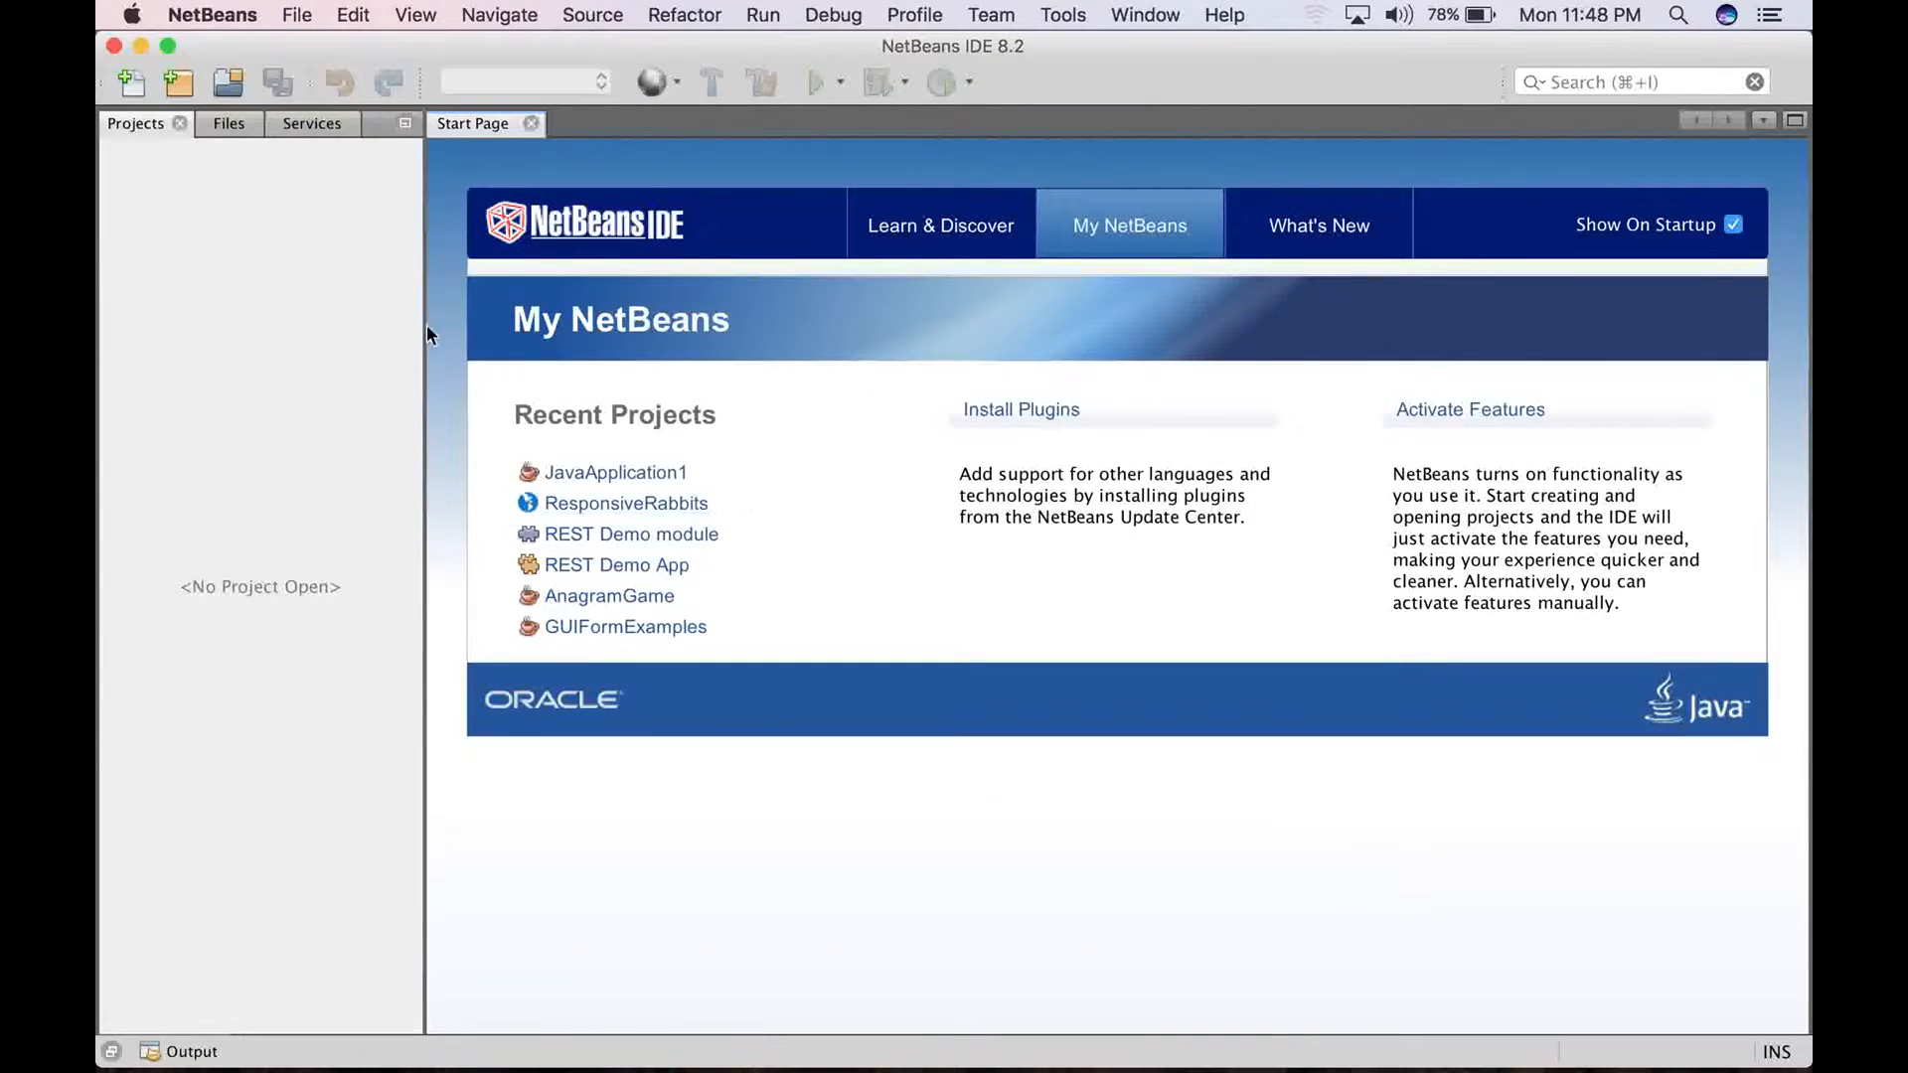
mouse_move(329, 460)
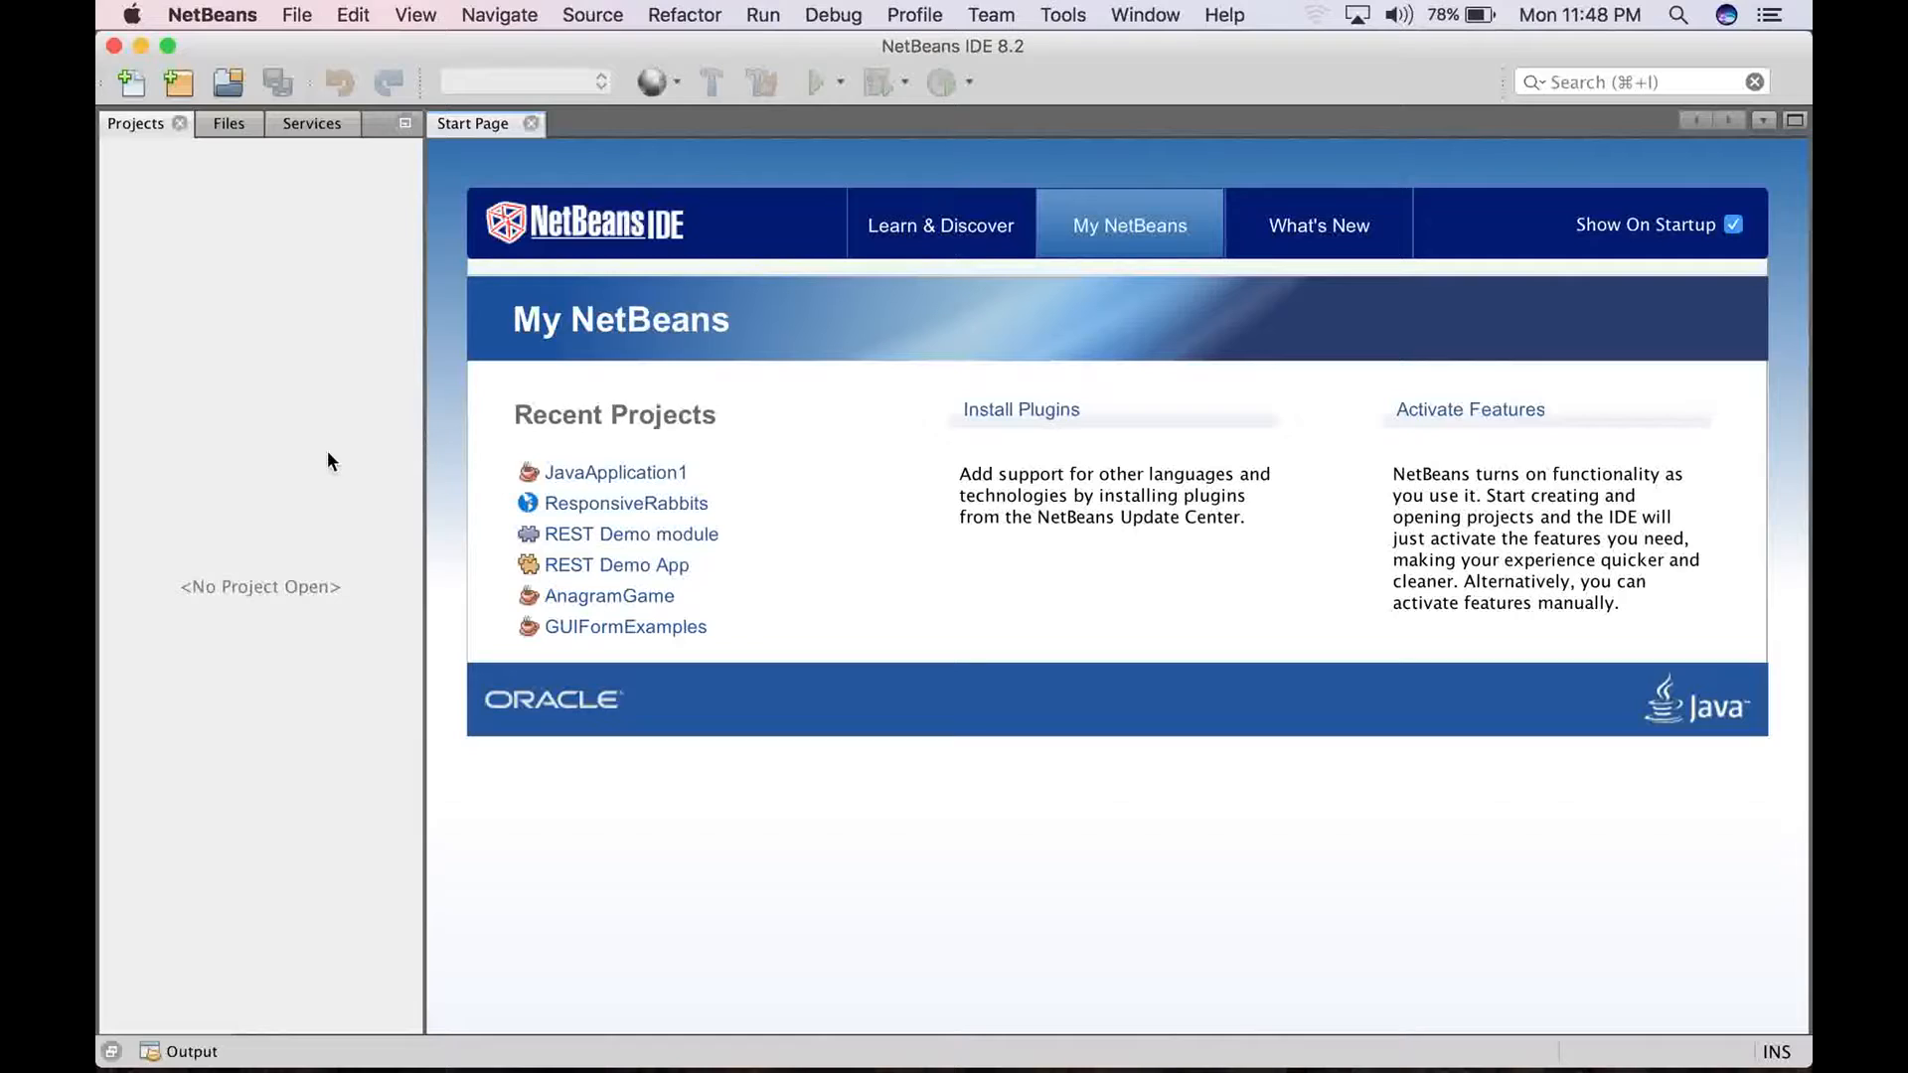
mouse_move(357, 406)
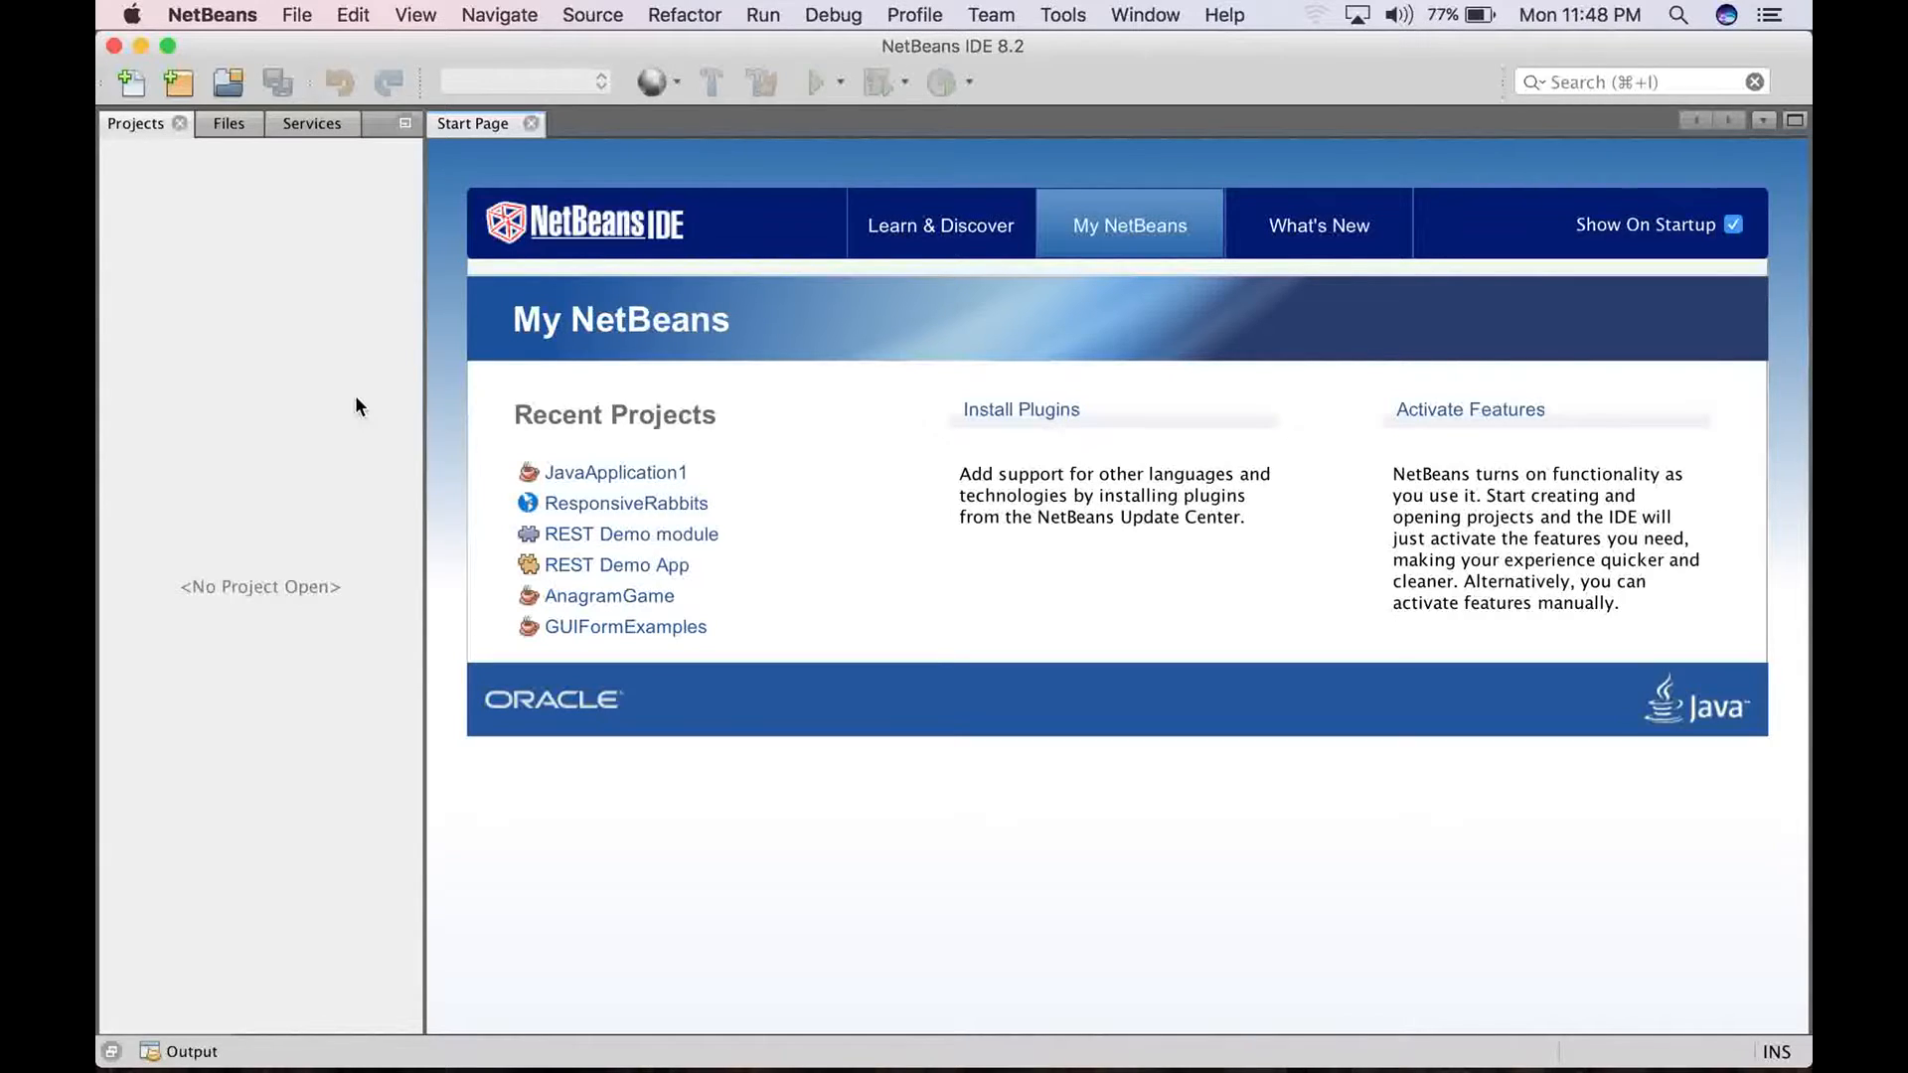
mouse_move(140, 254)
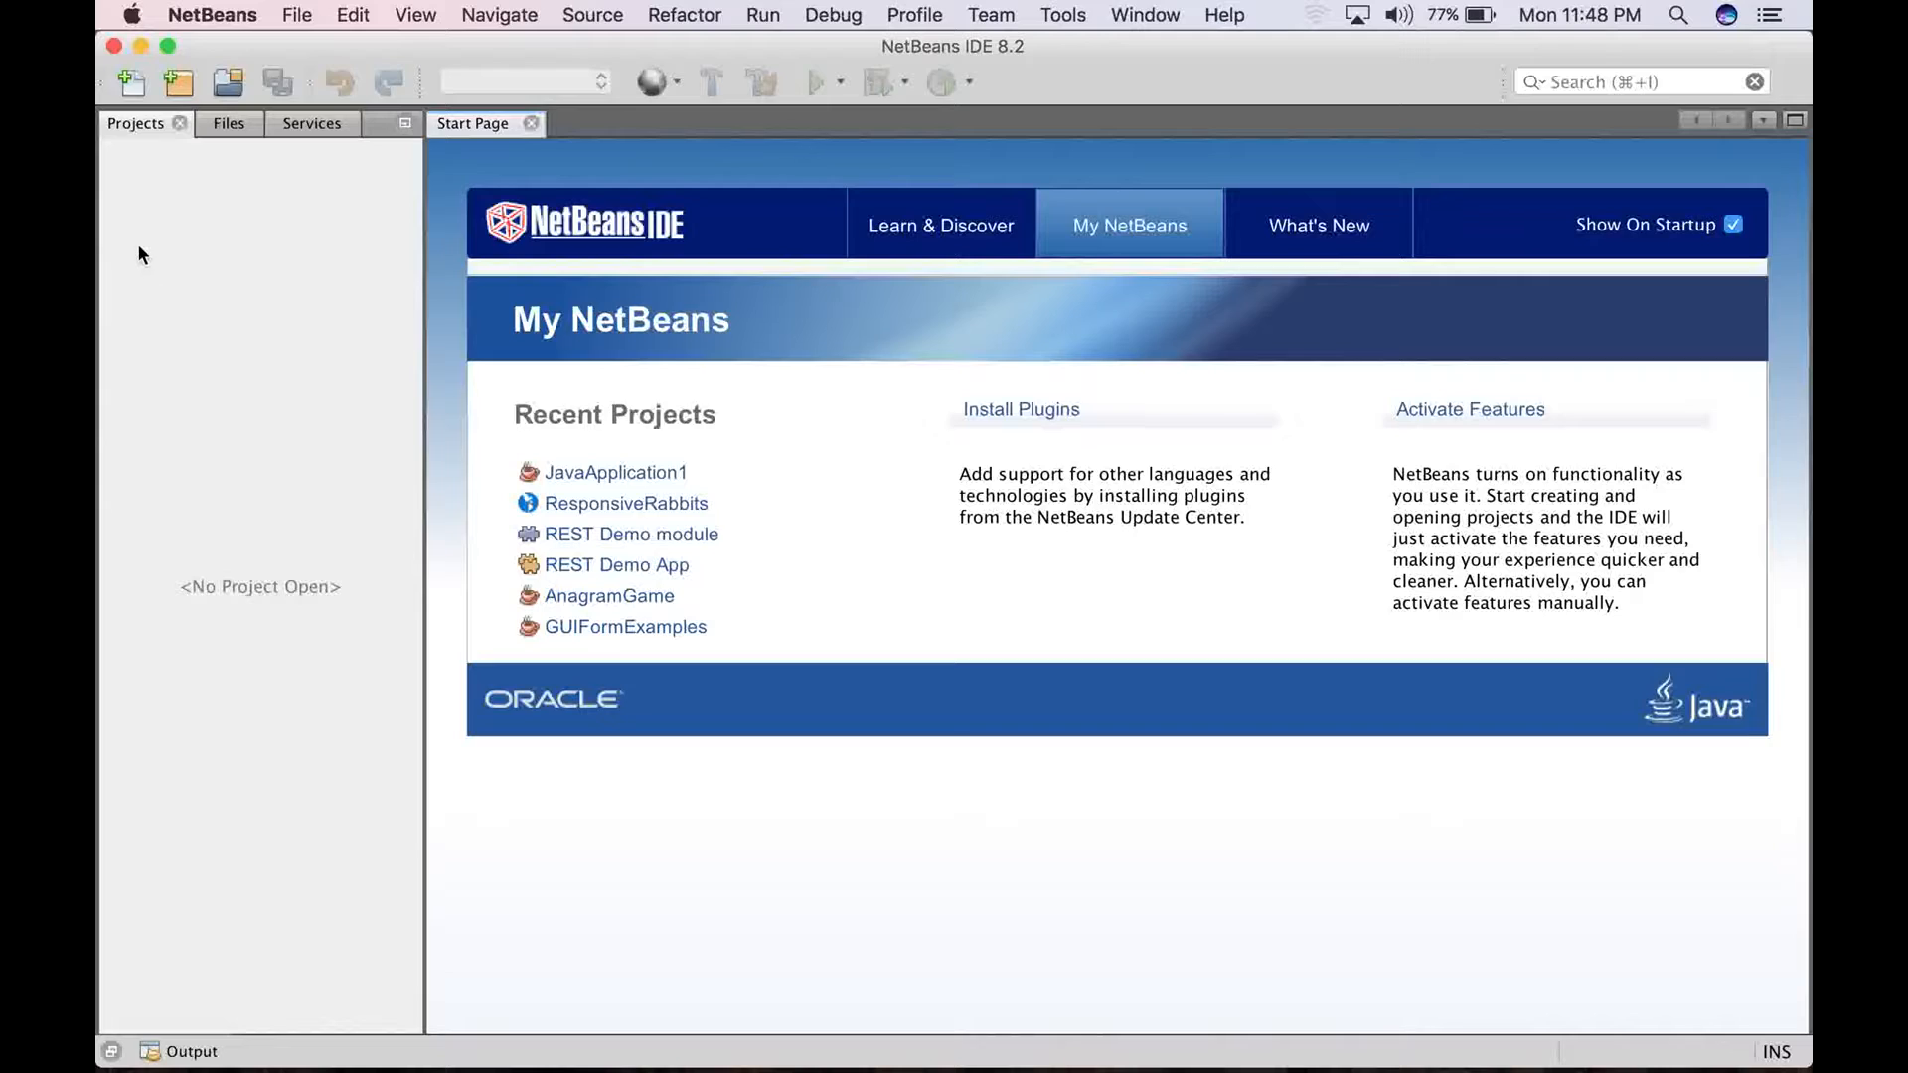
mouse_move(543, 426)
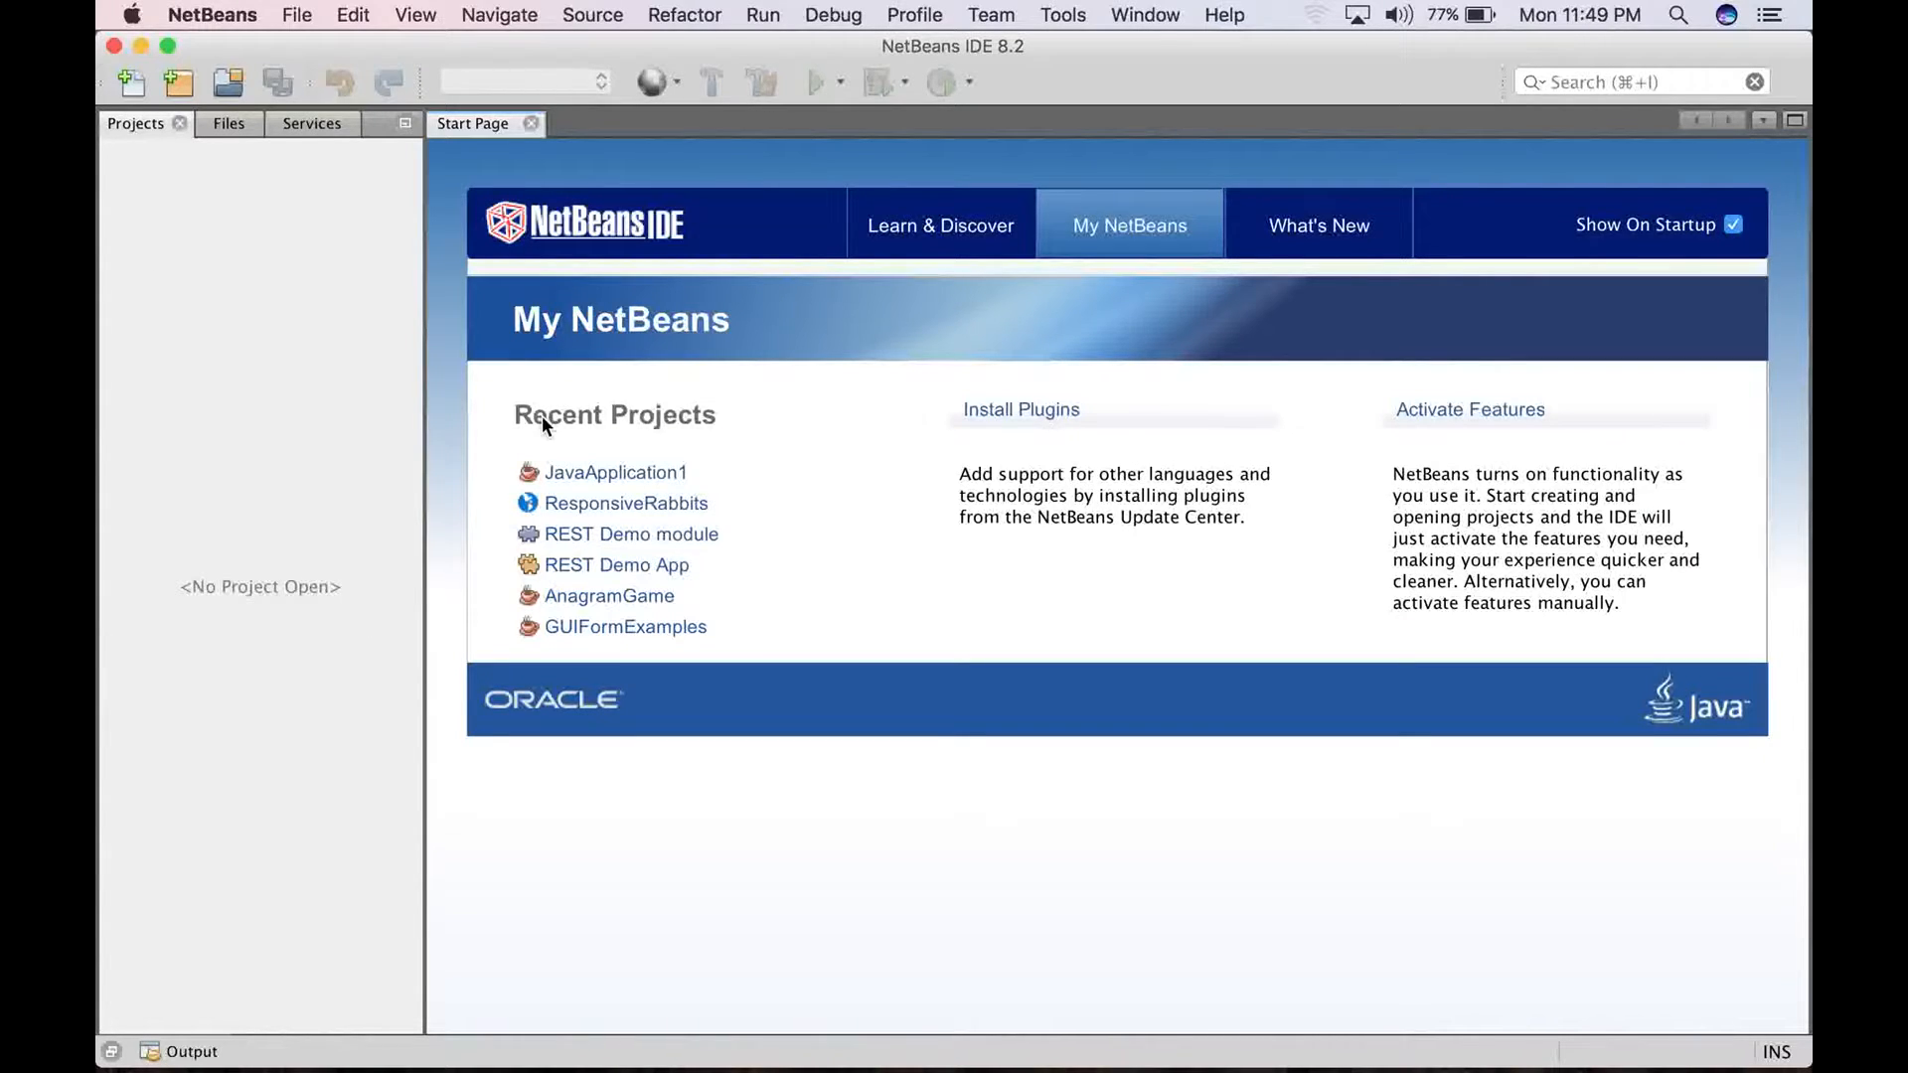
mouse_move(238, 159)
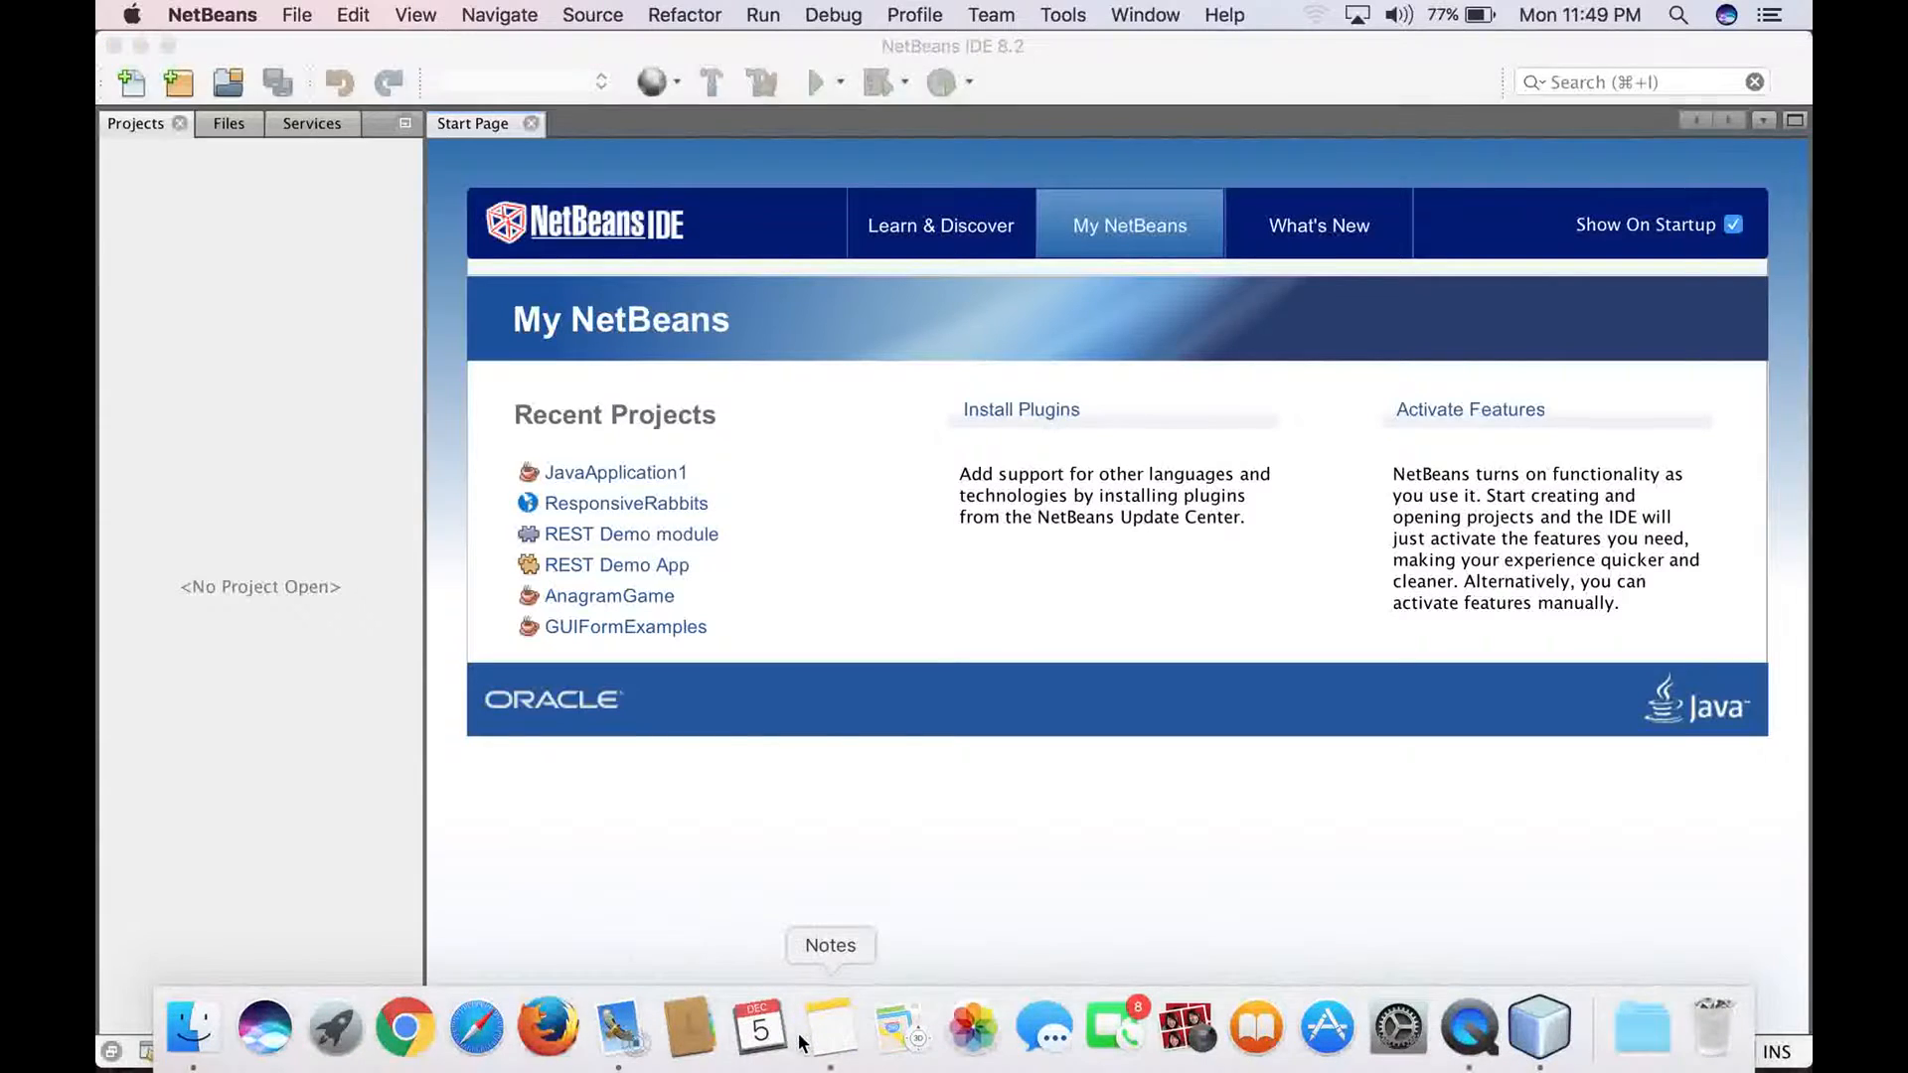
click(829, 1028)
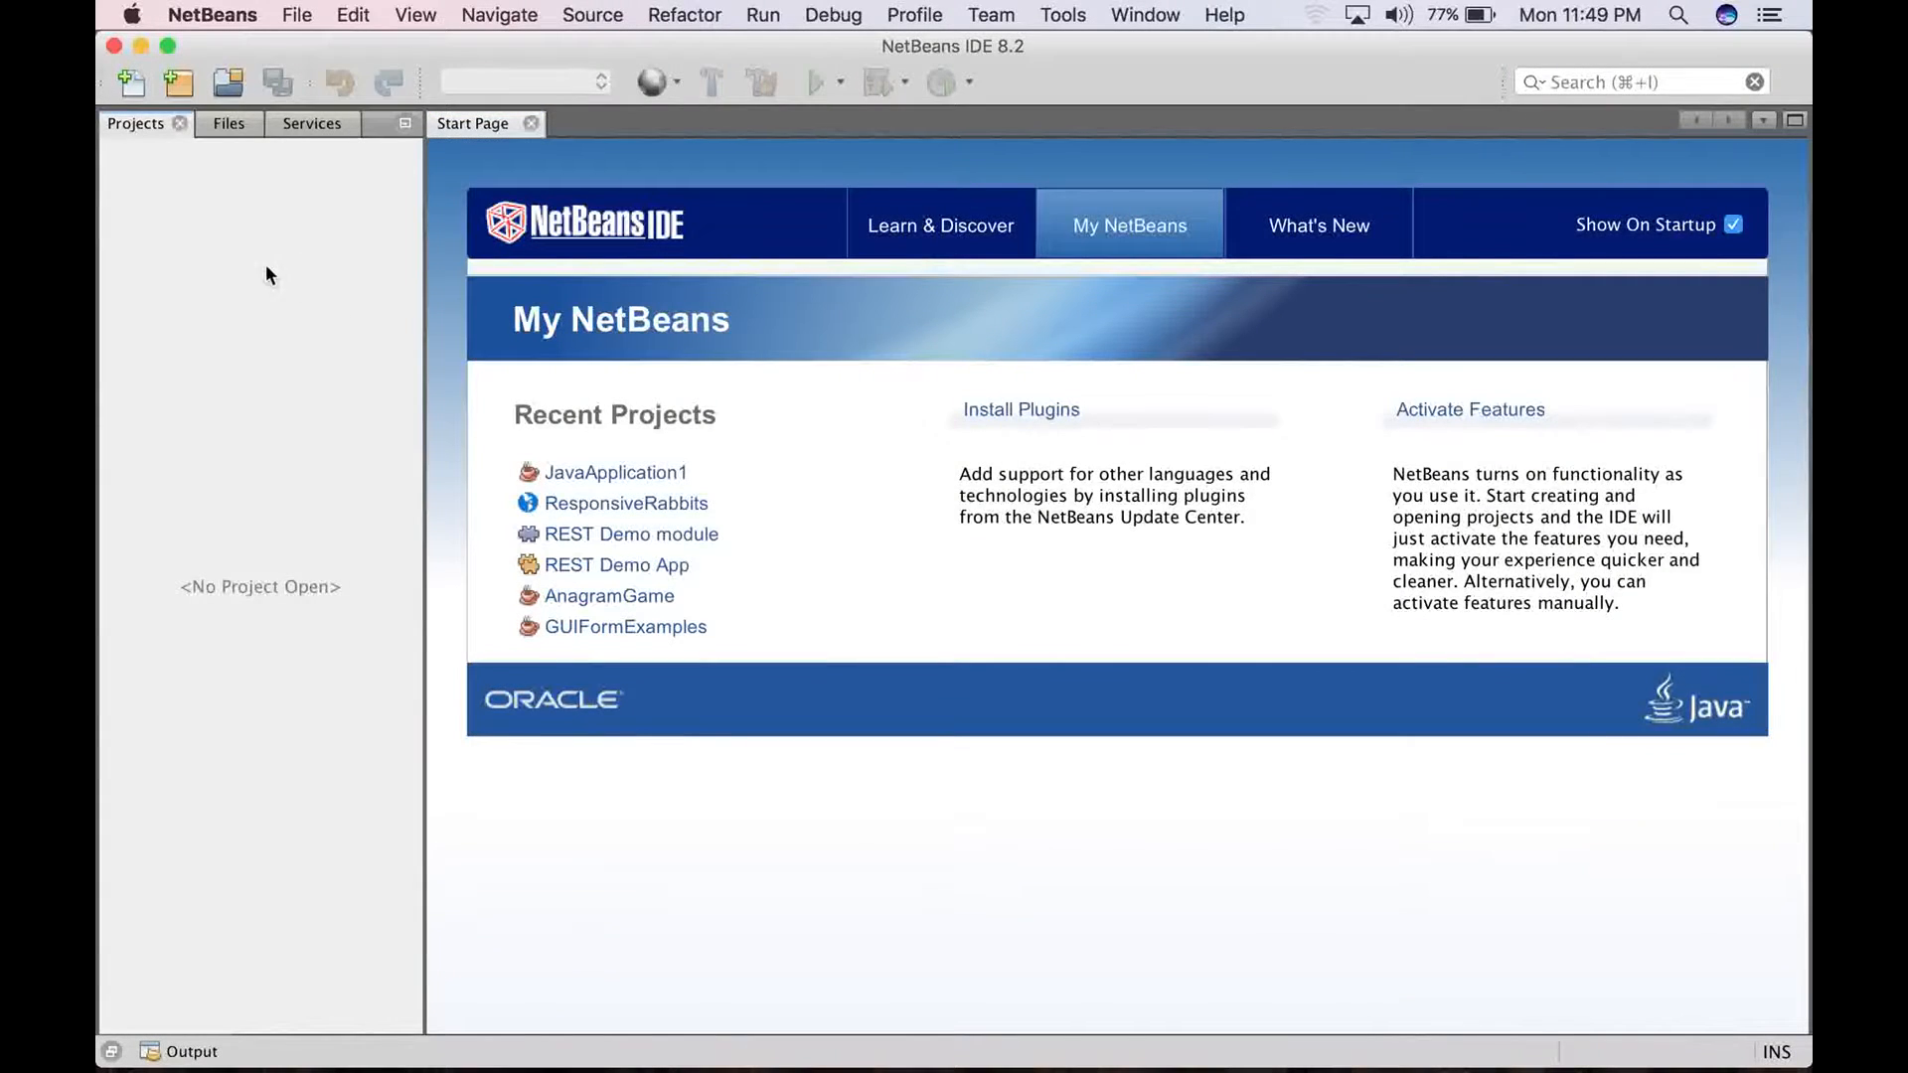
Create a Java Application project named 'Calculator' with main class calculator.Calculator
click(296, 15)
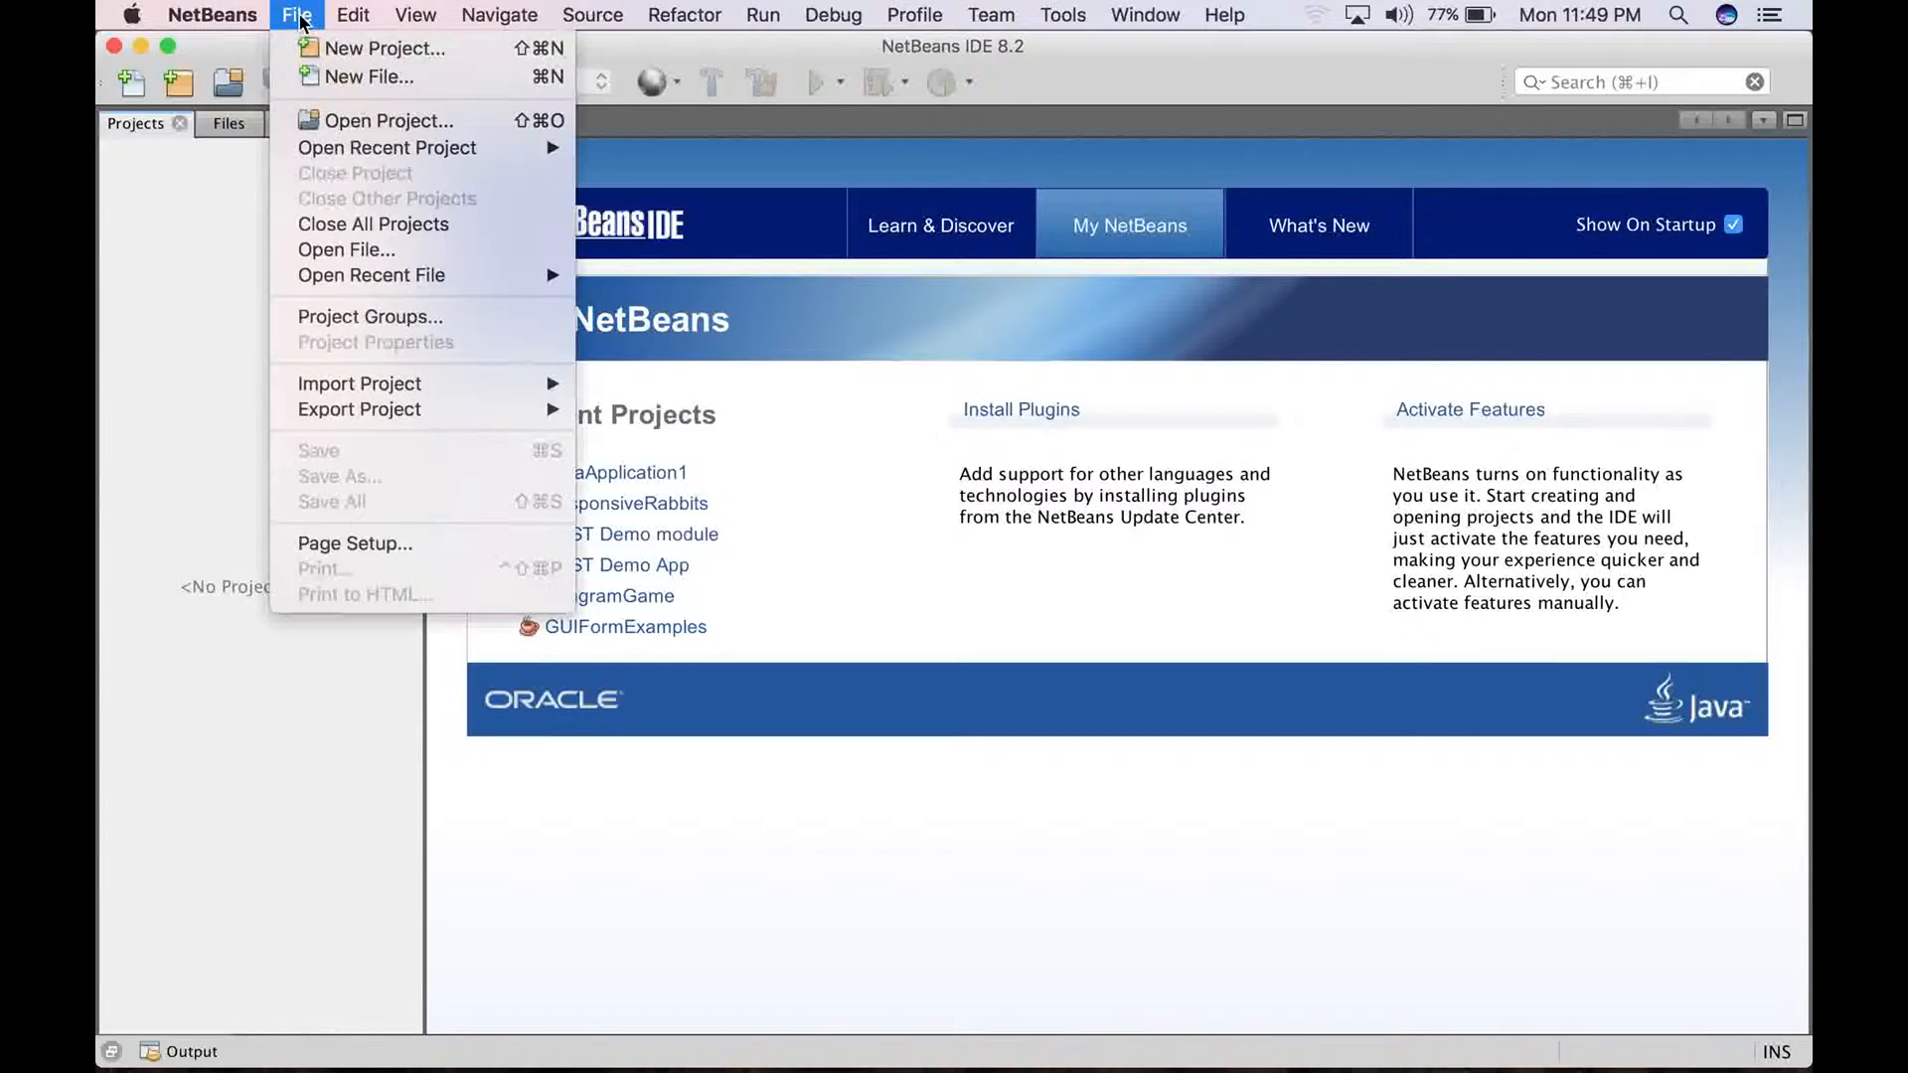
click(387, 48)
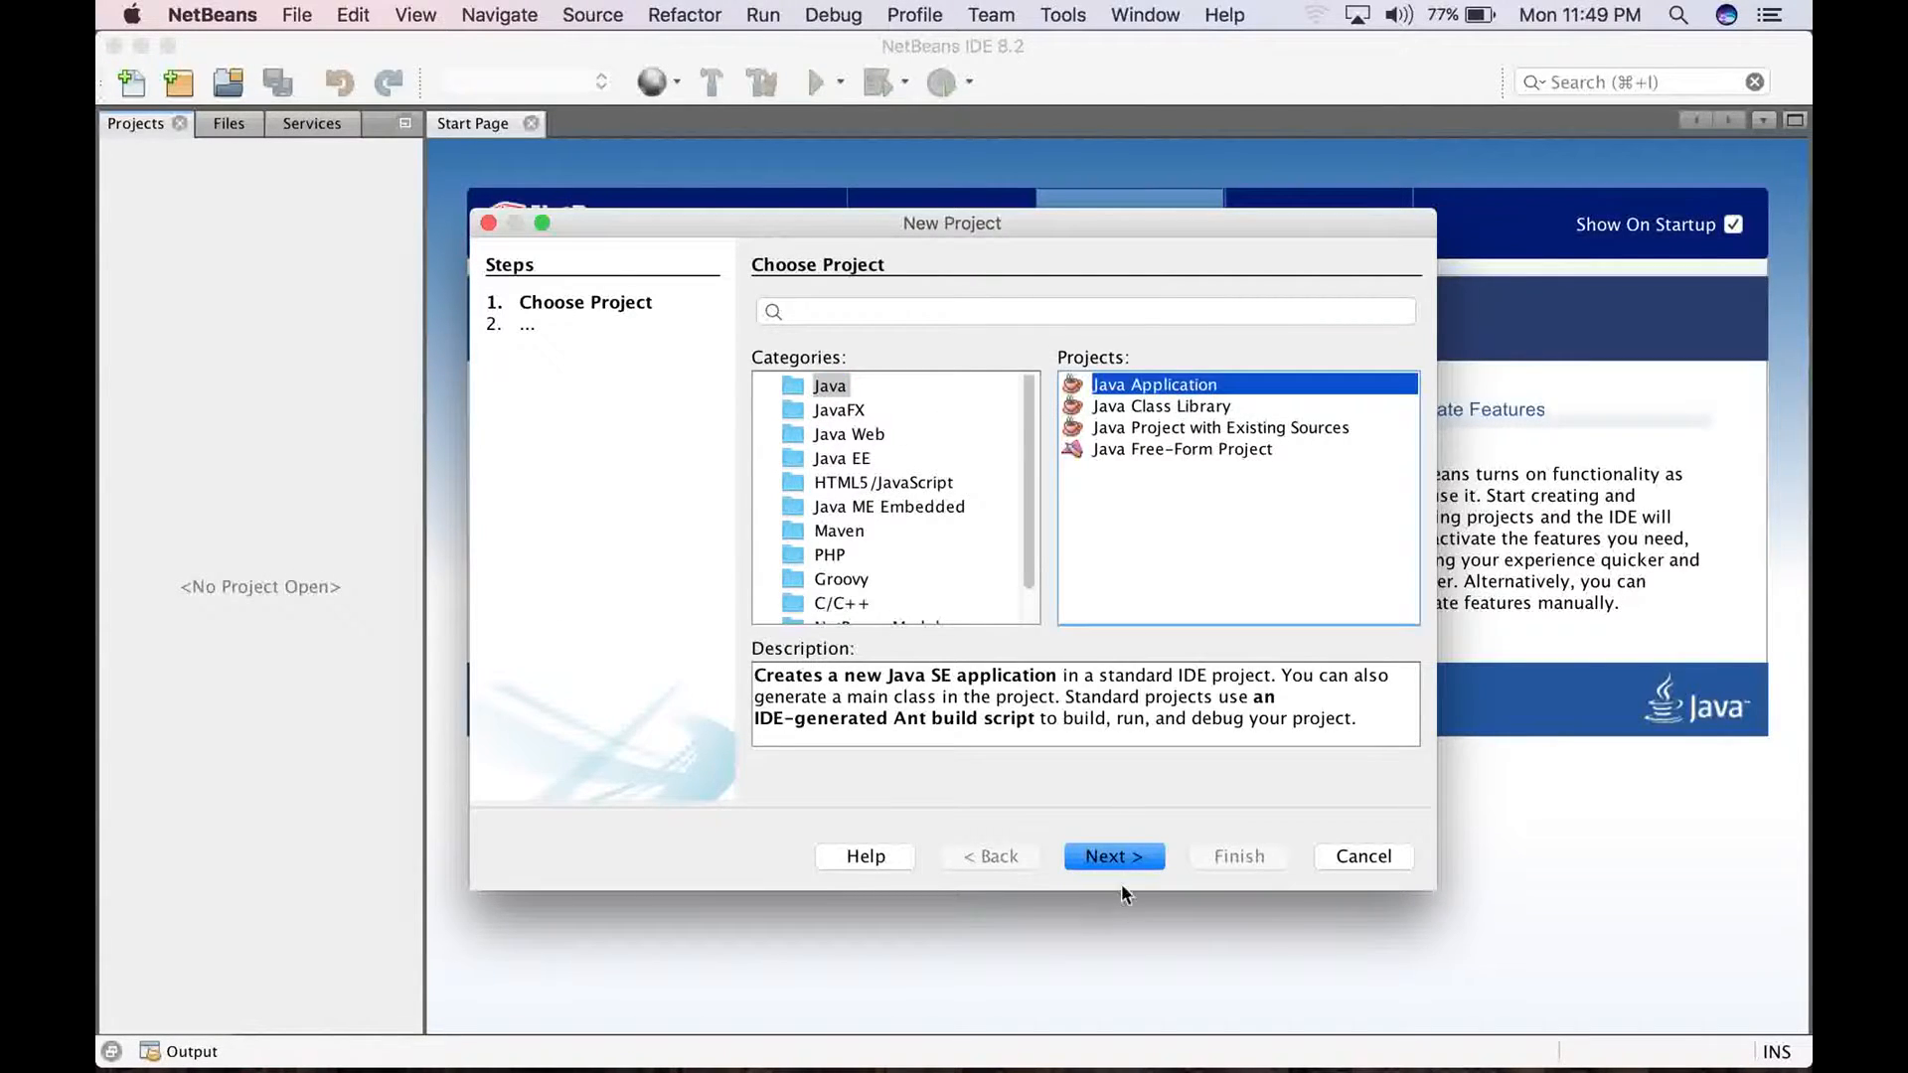
click(1111, 855)
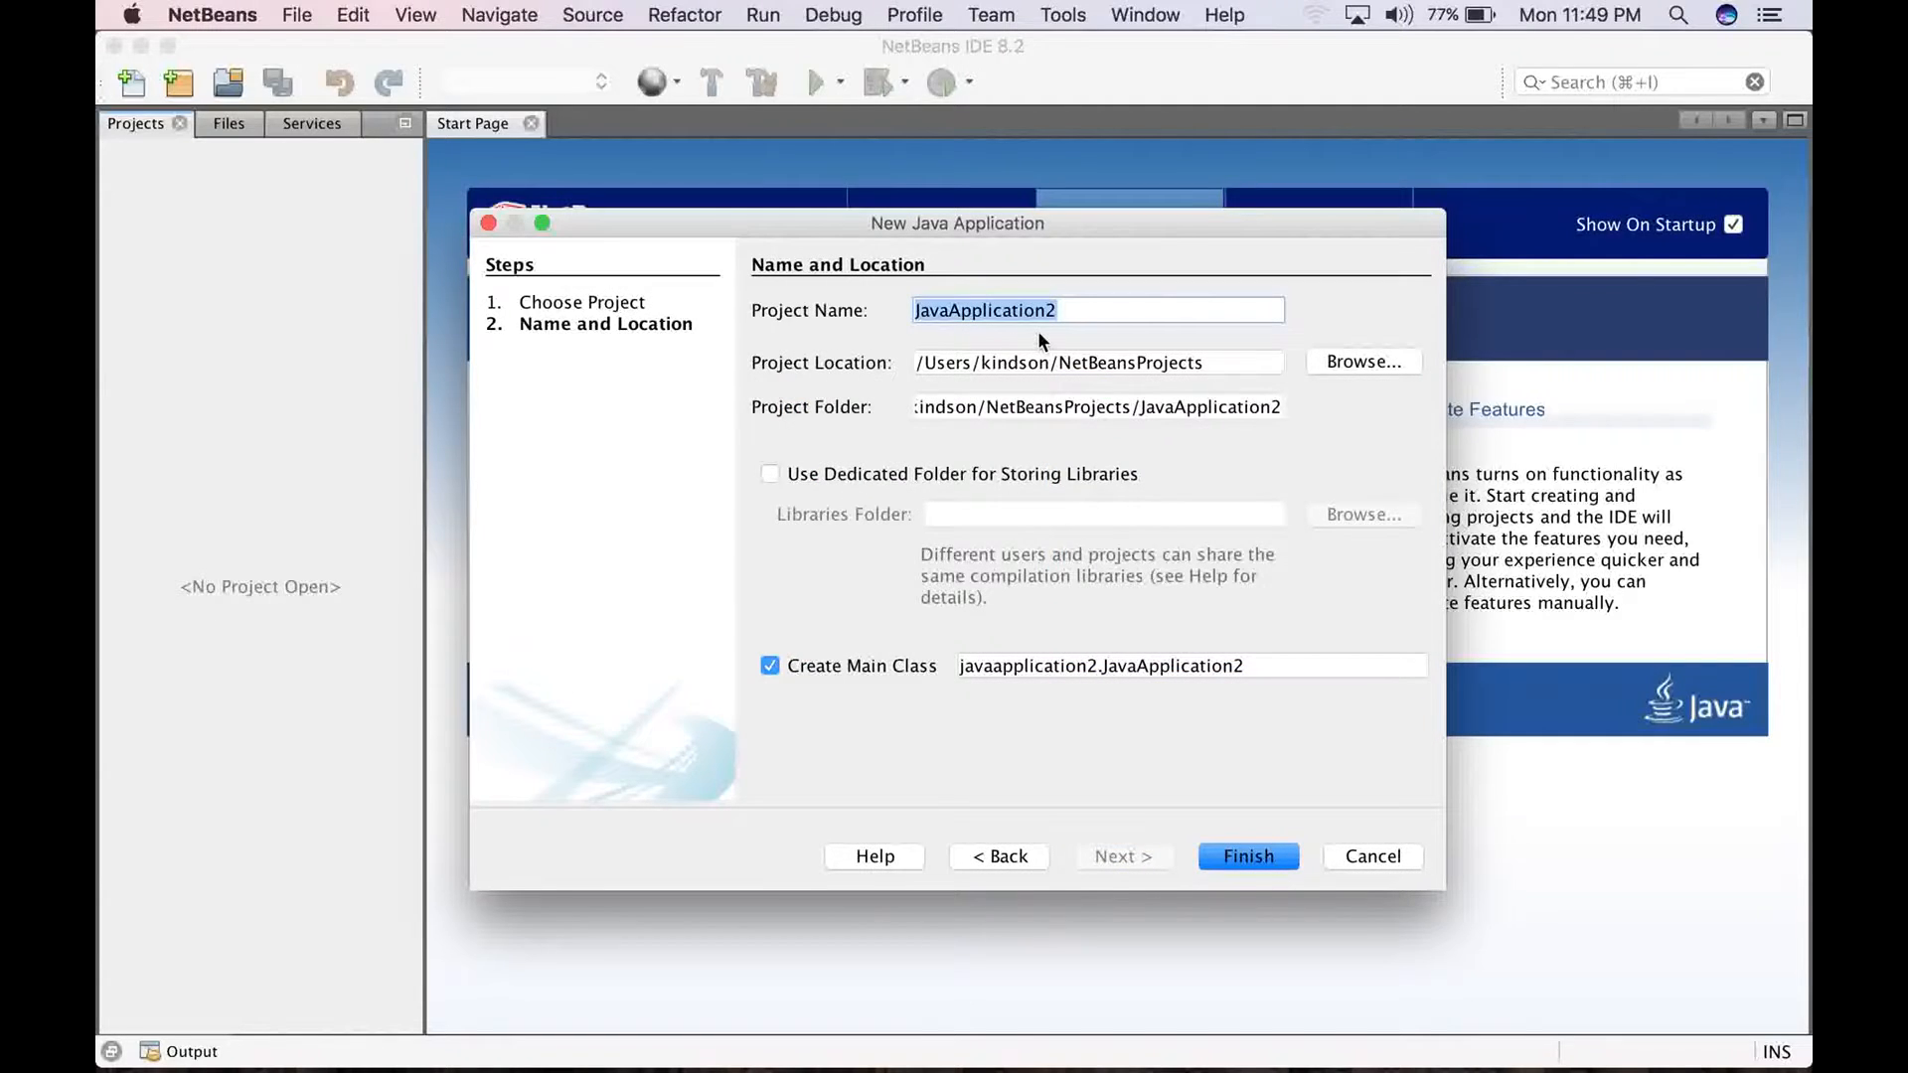
text(CA)
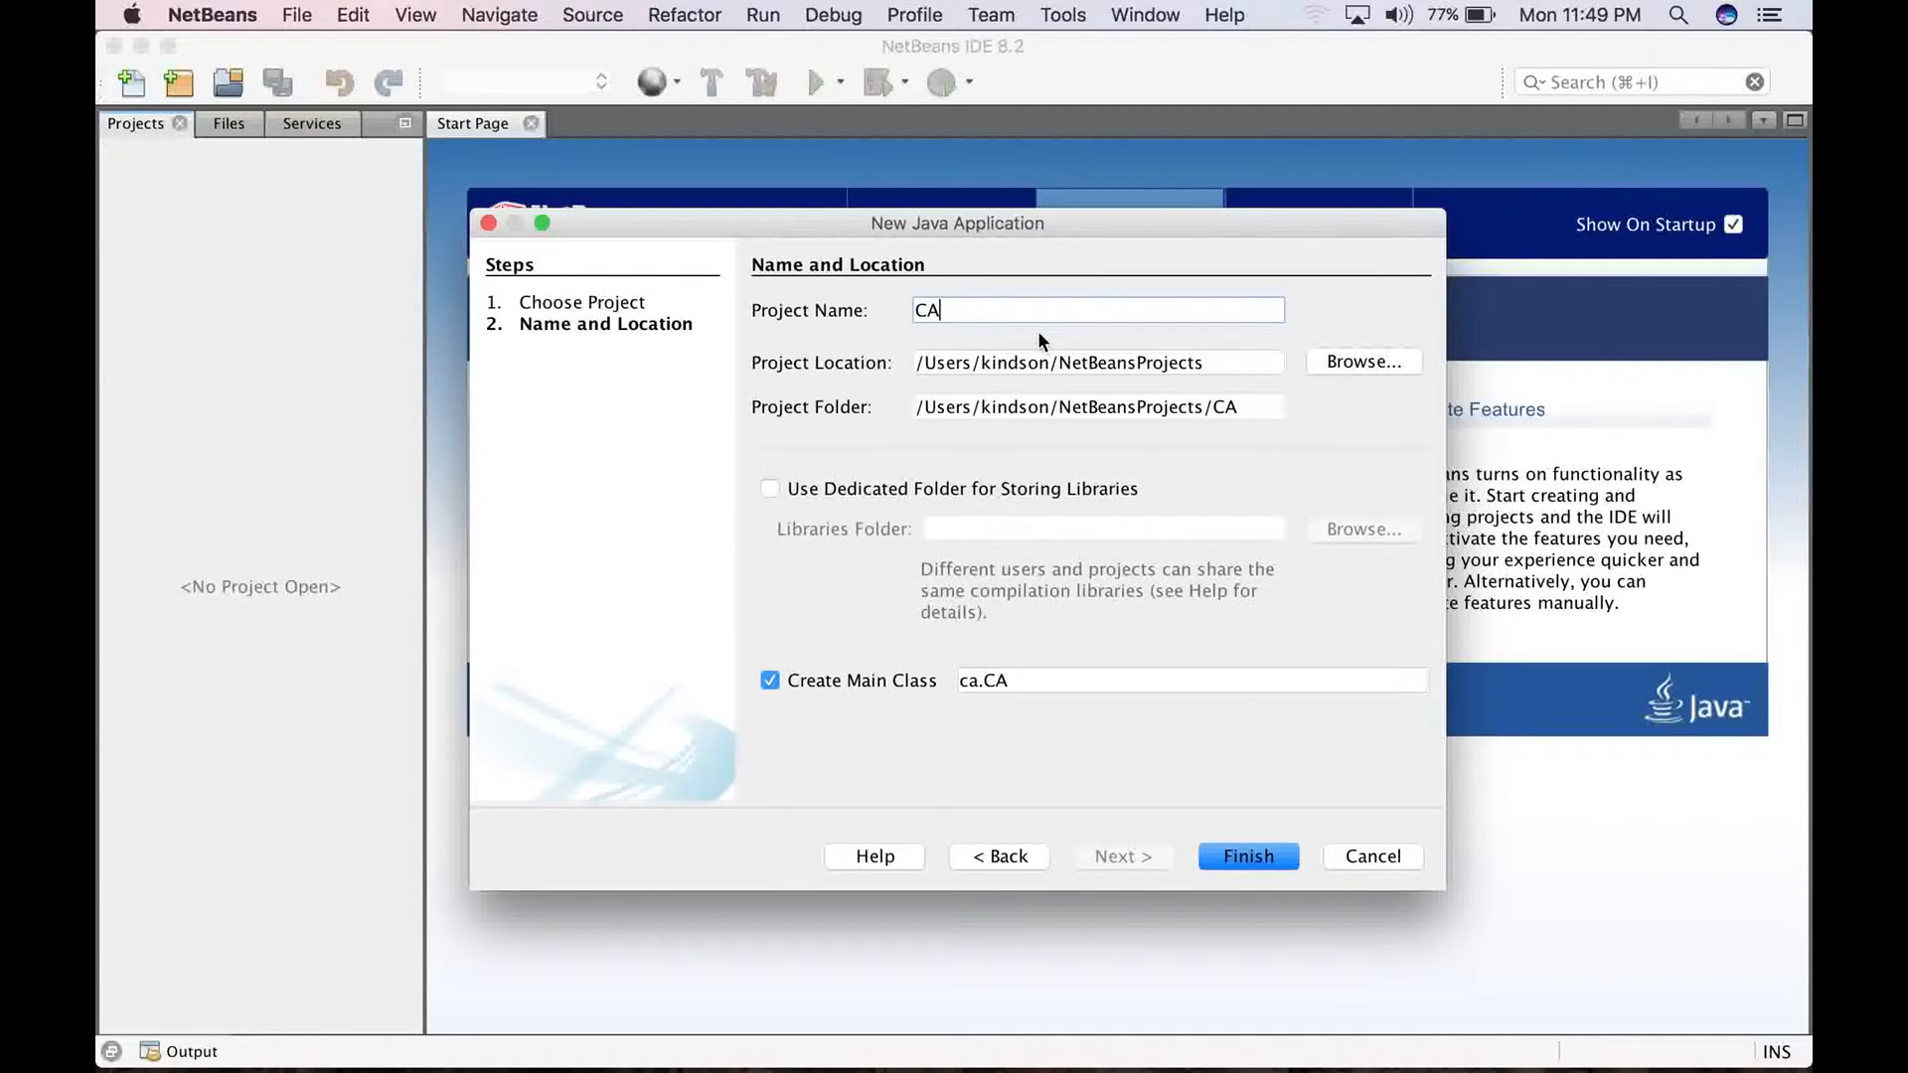
text(a)
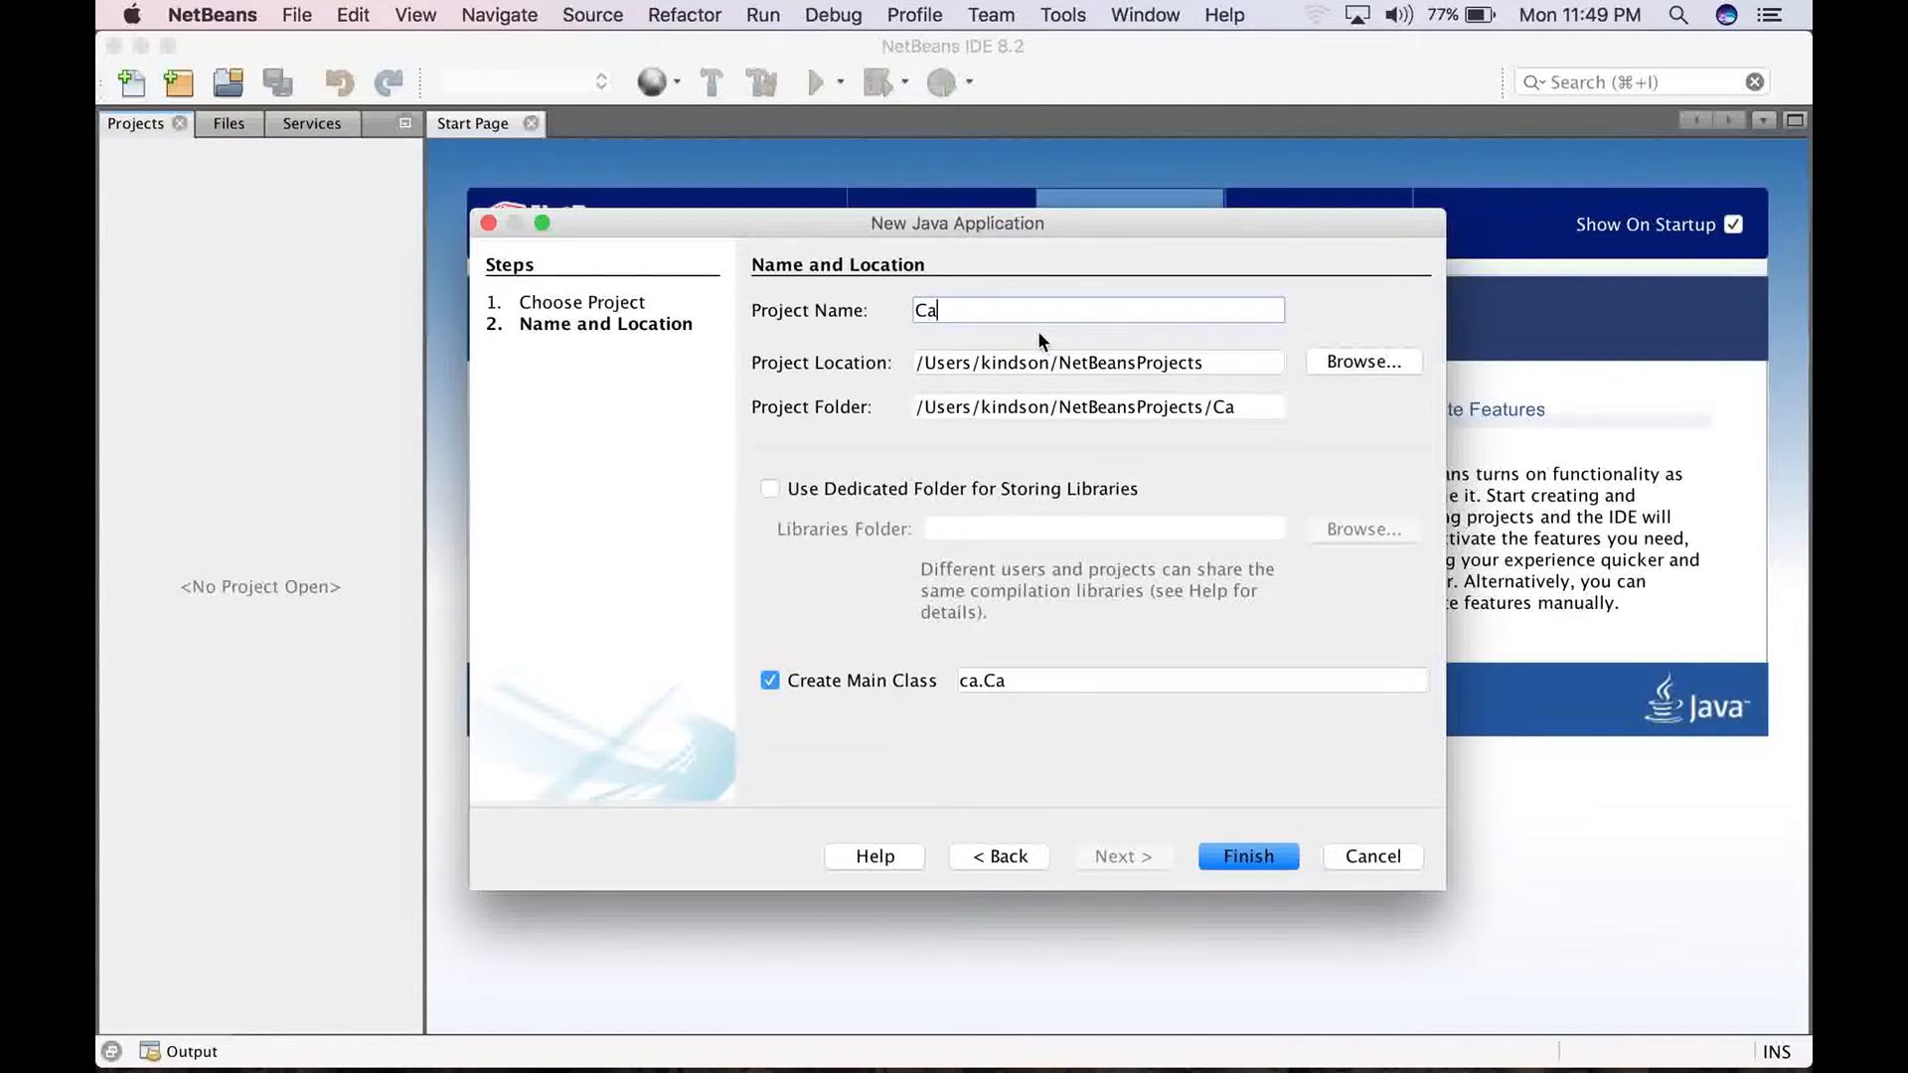
text(lculato)
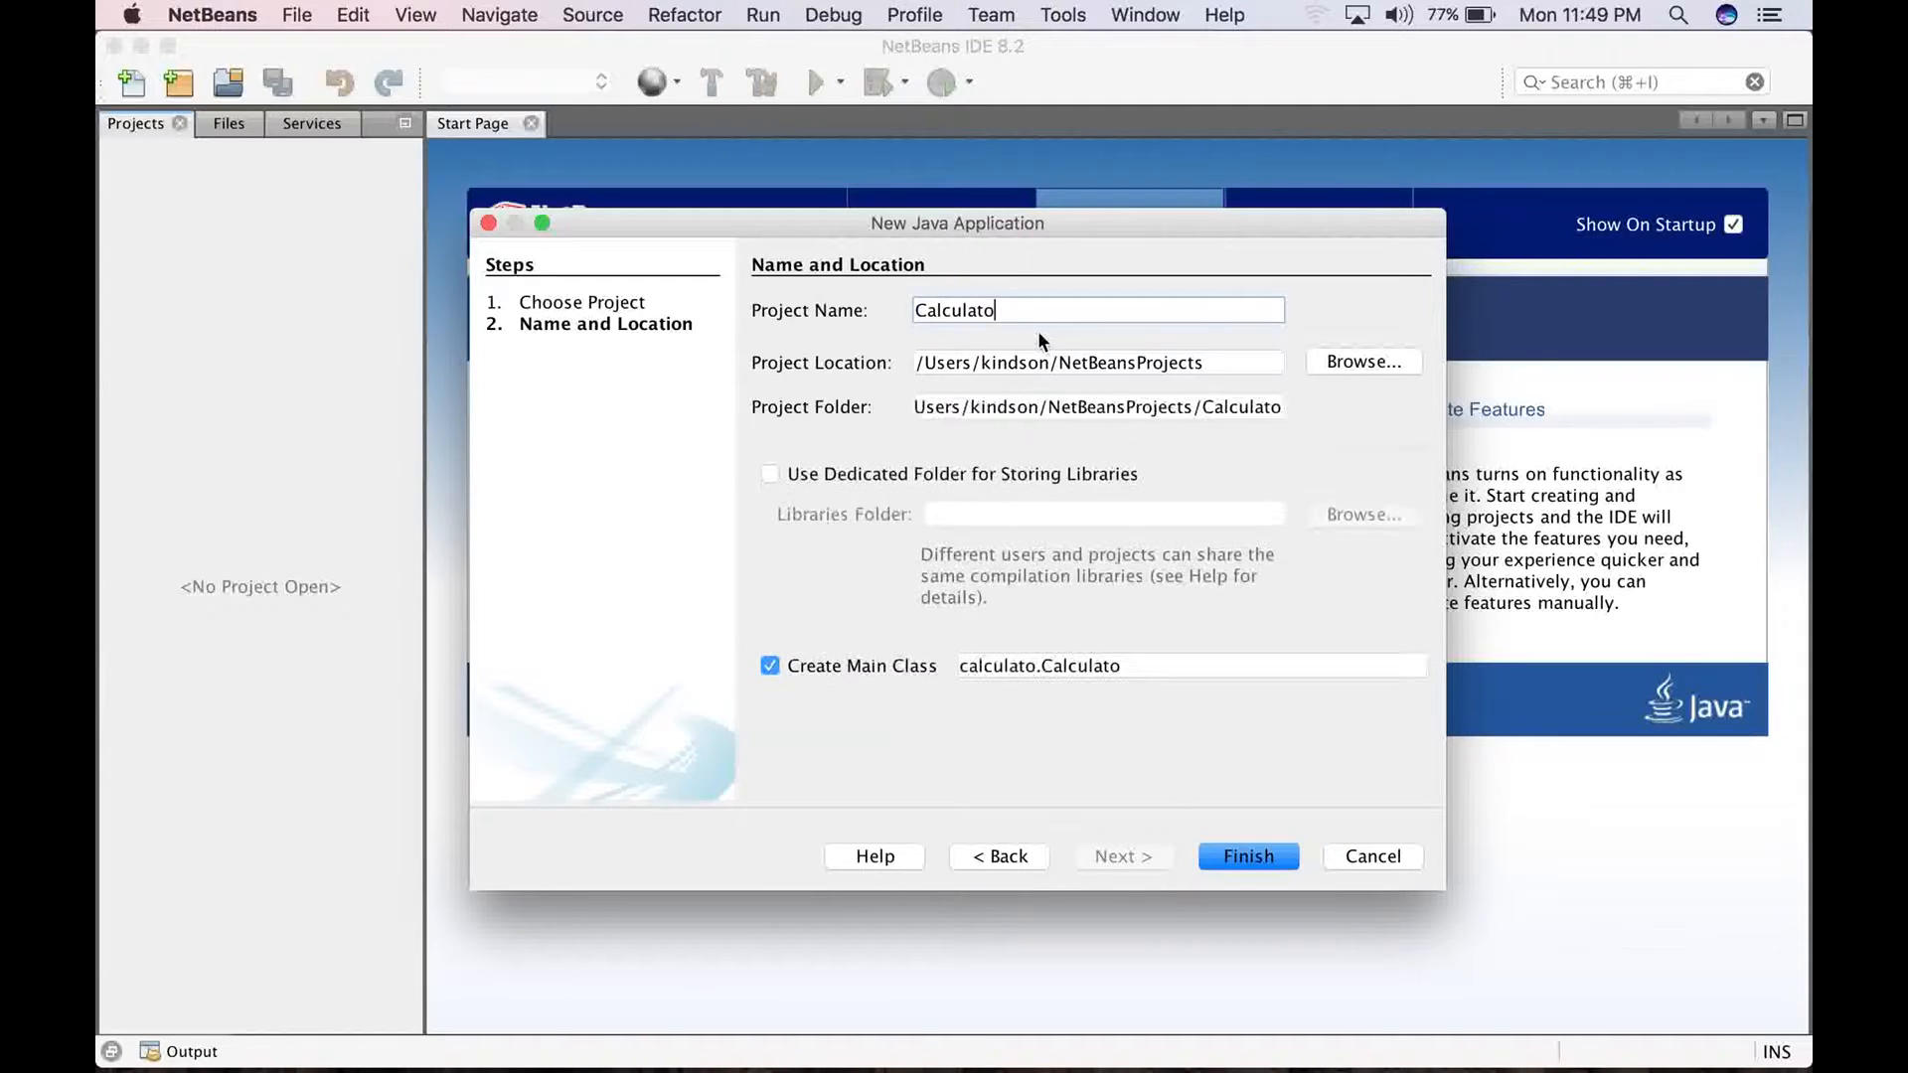
text(r)
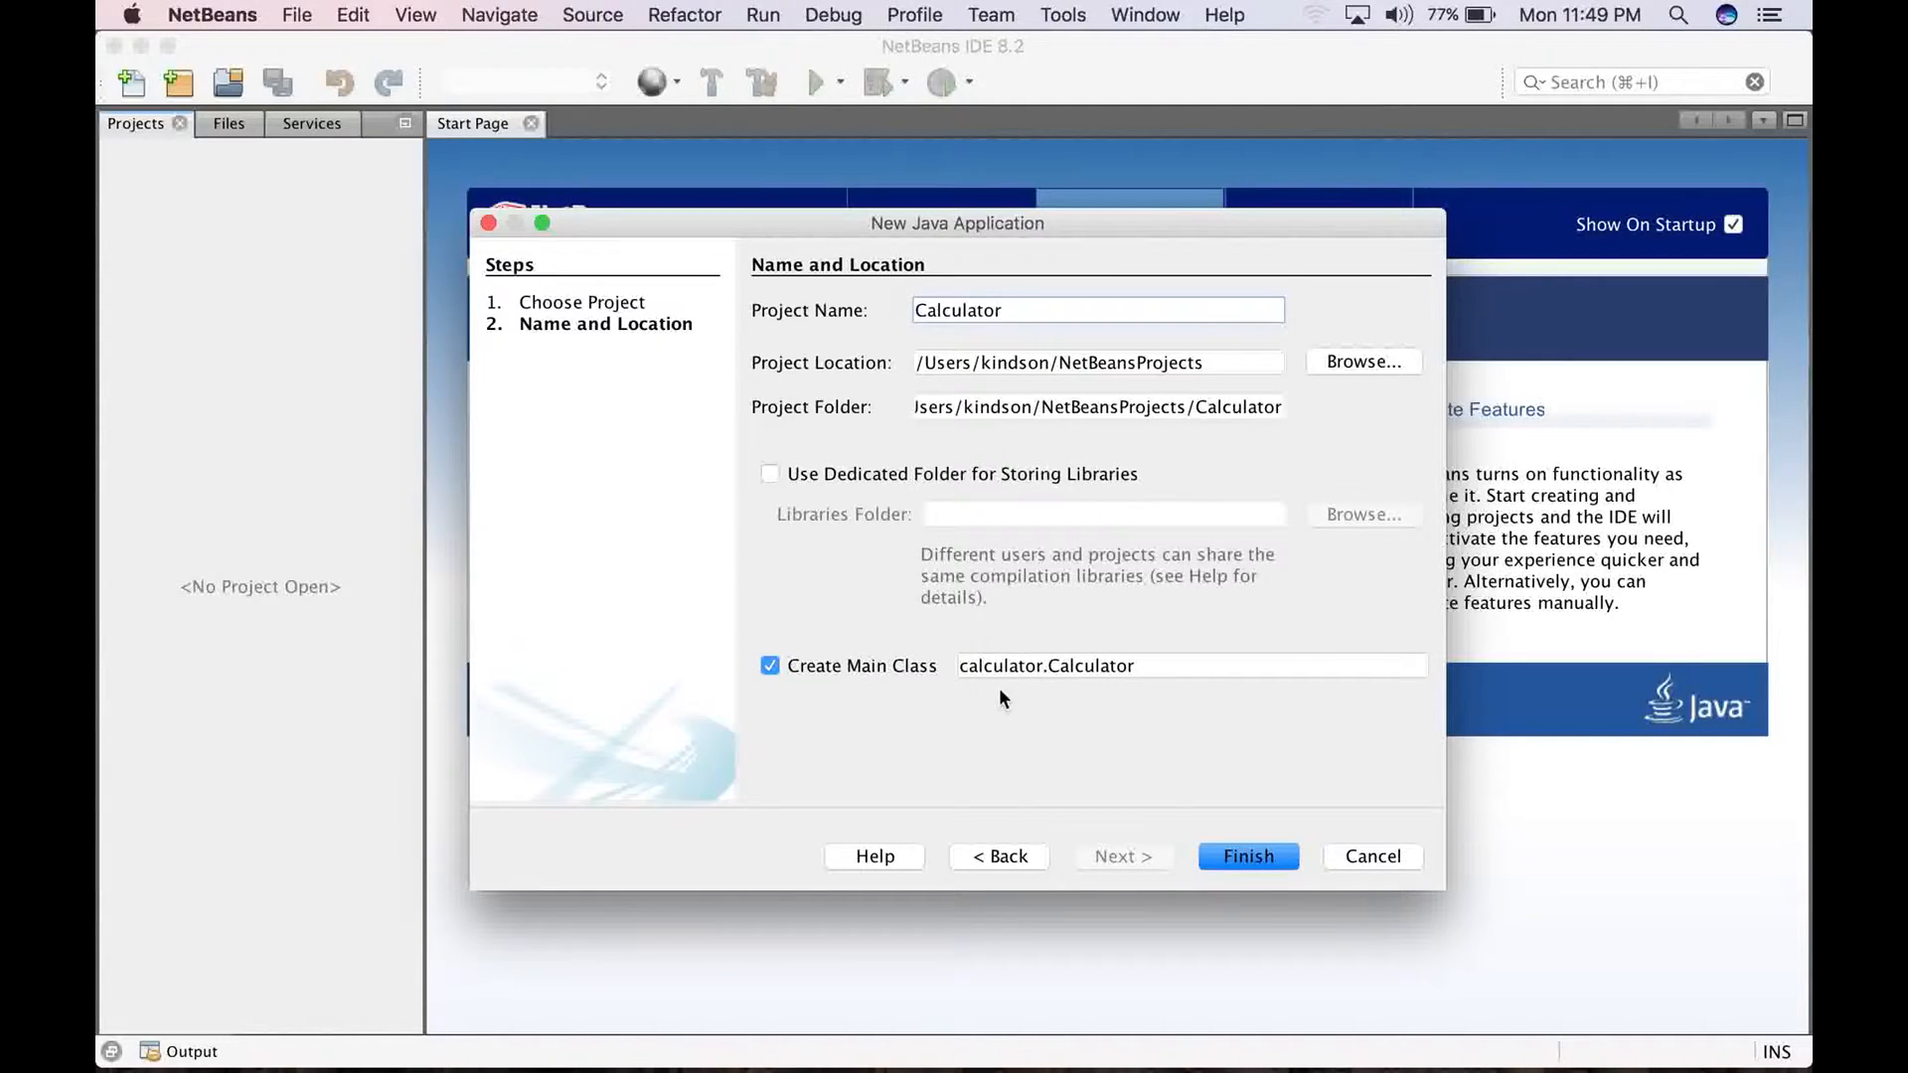
mouse_move(1232, 845)
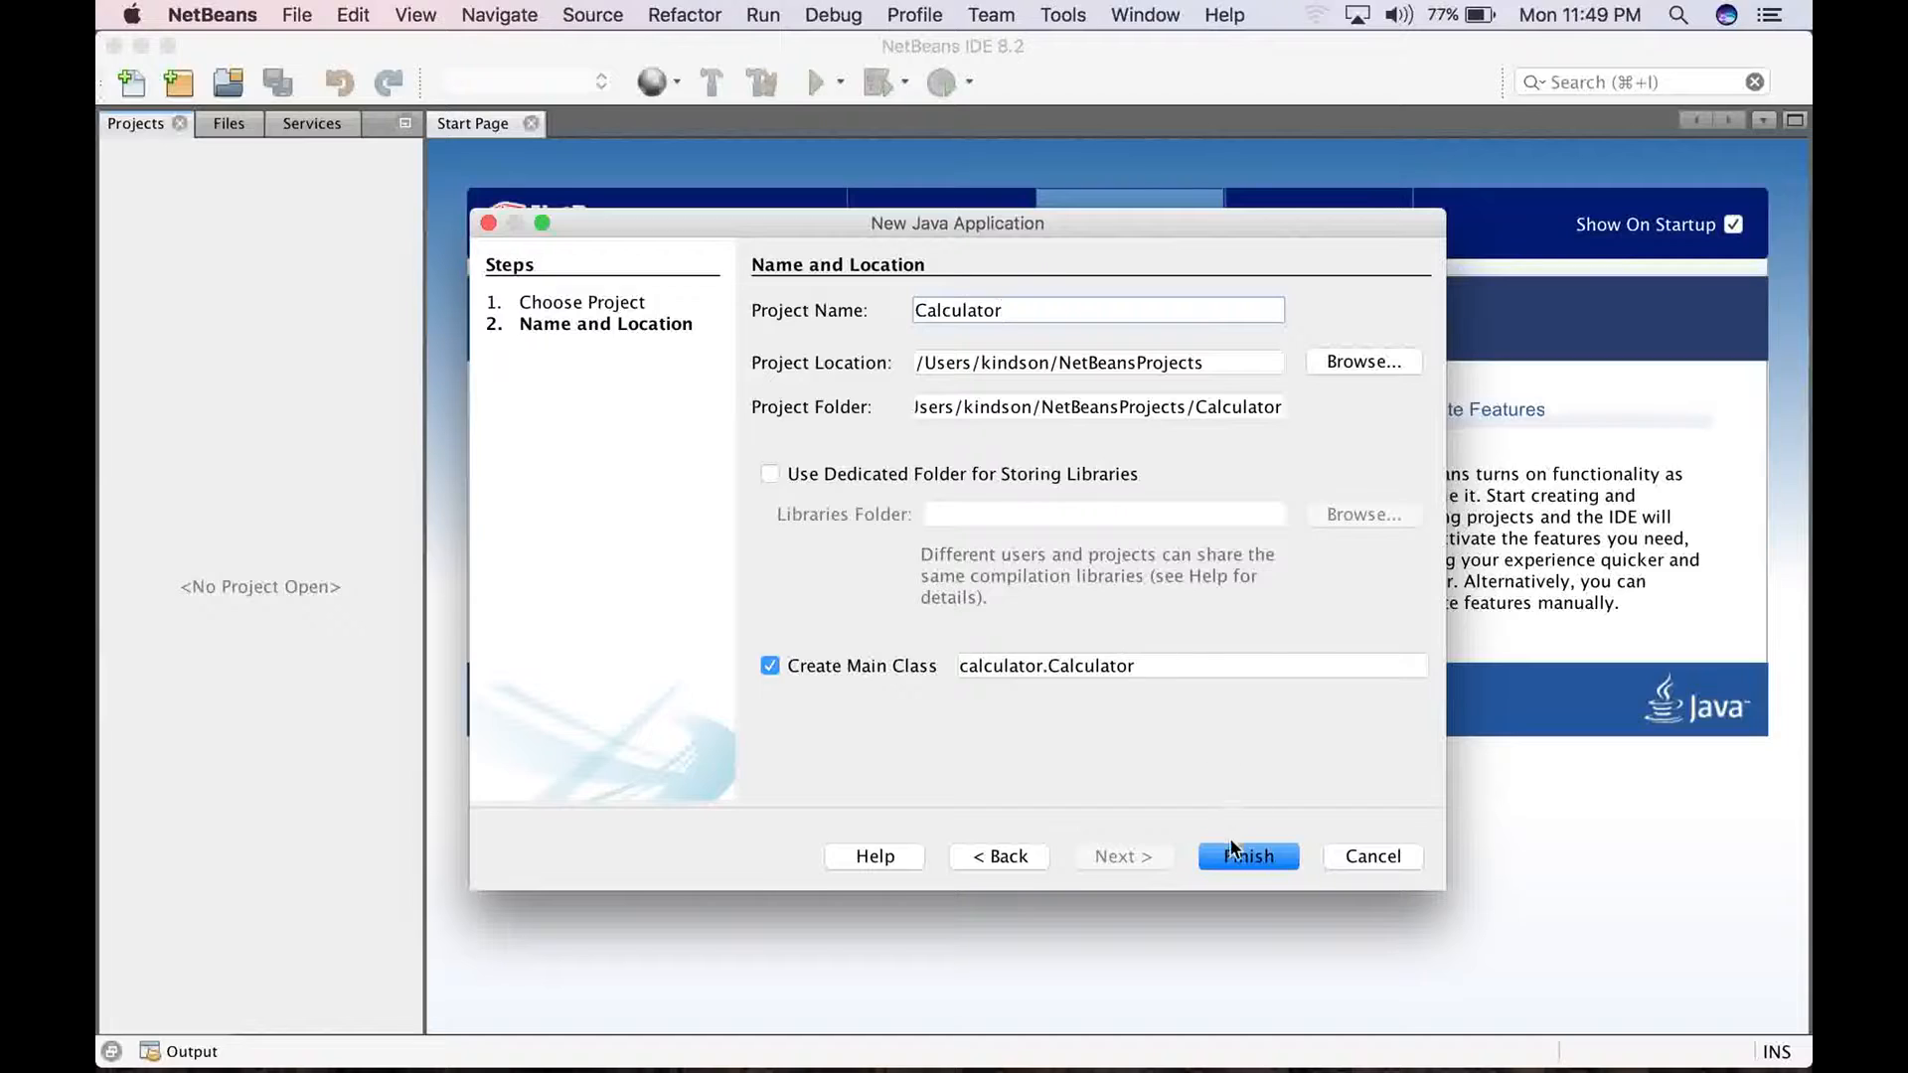
click(1246, 856)
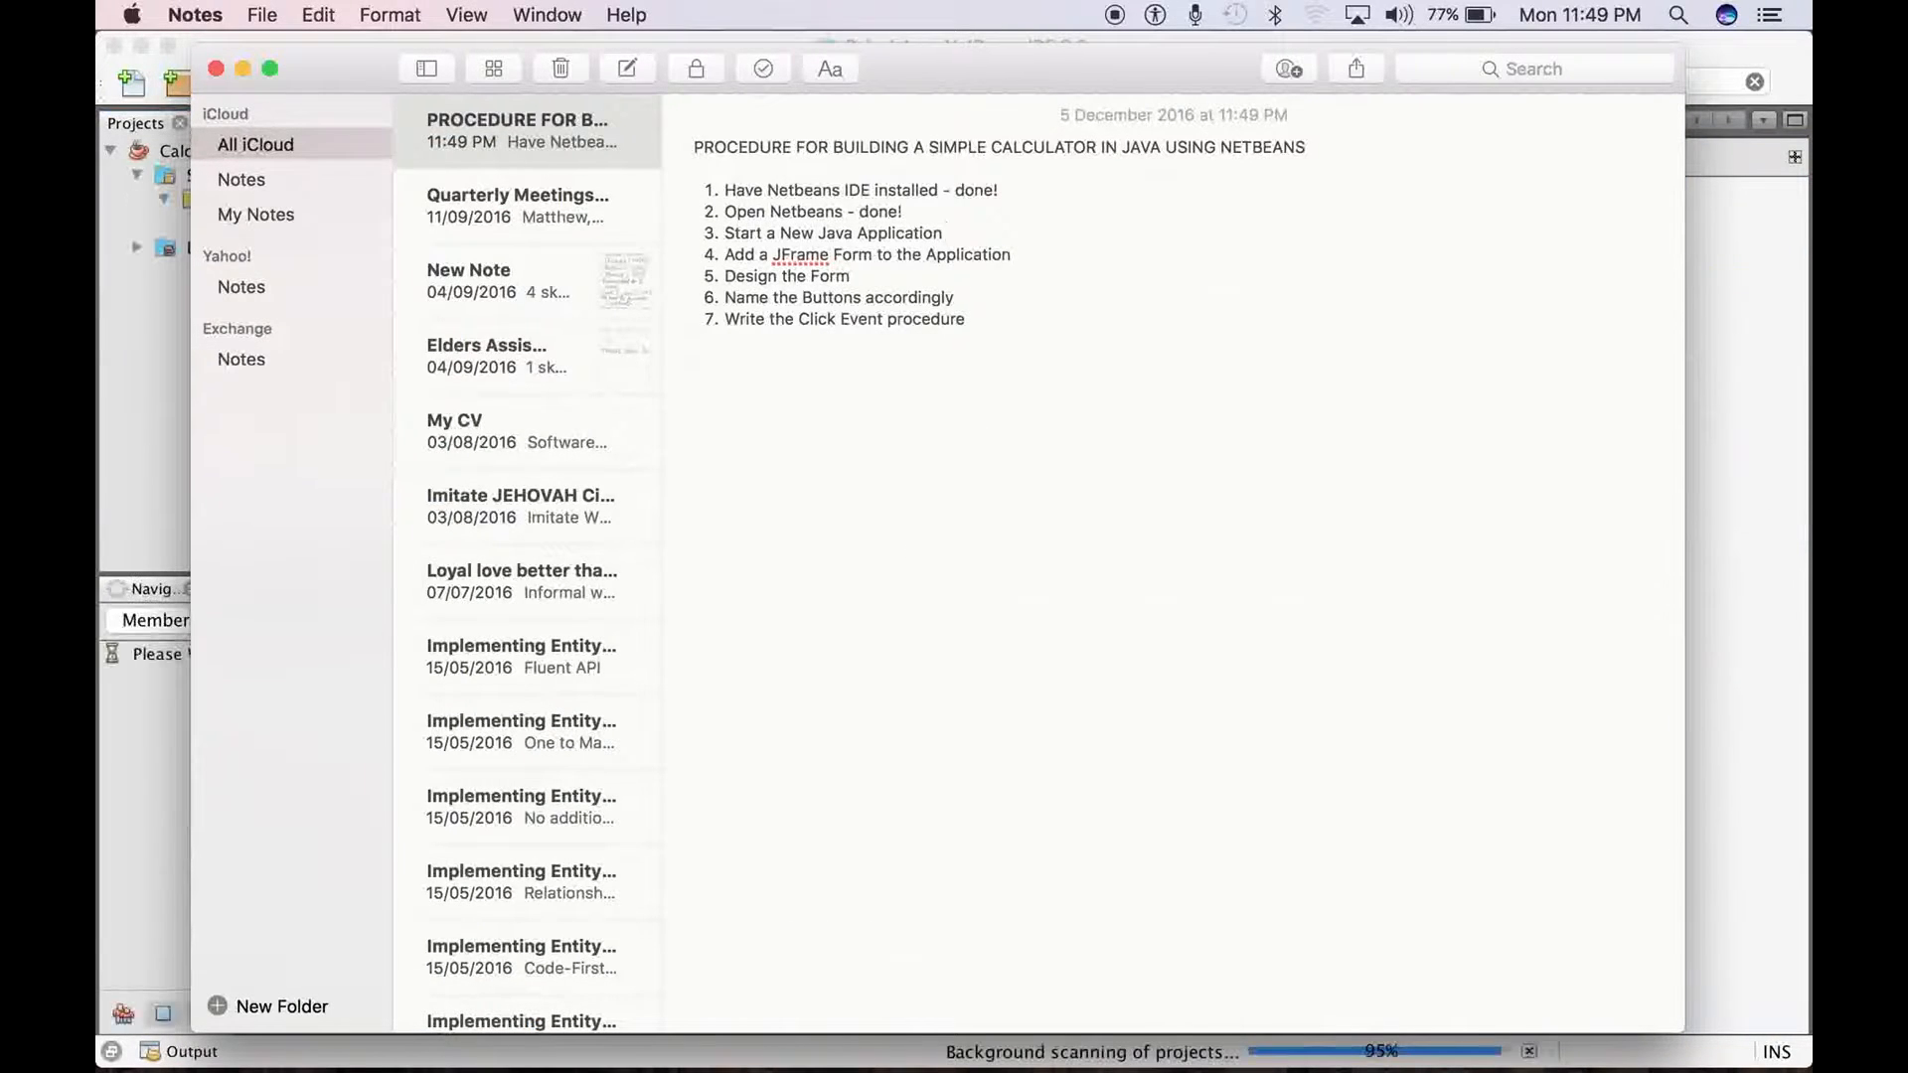
Append '- done!' to 'Start a New Java Application' and bring NetBeans forward
text(- do)
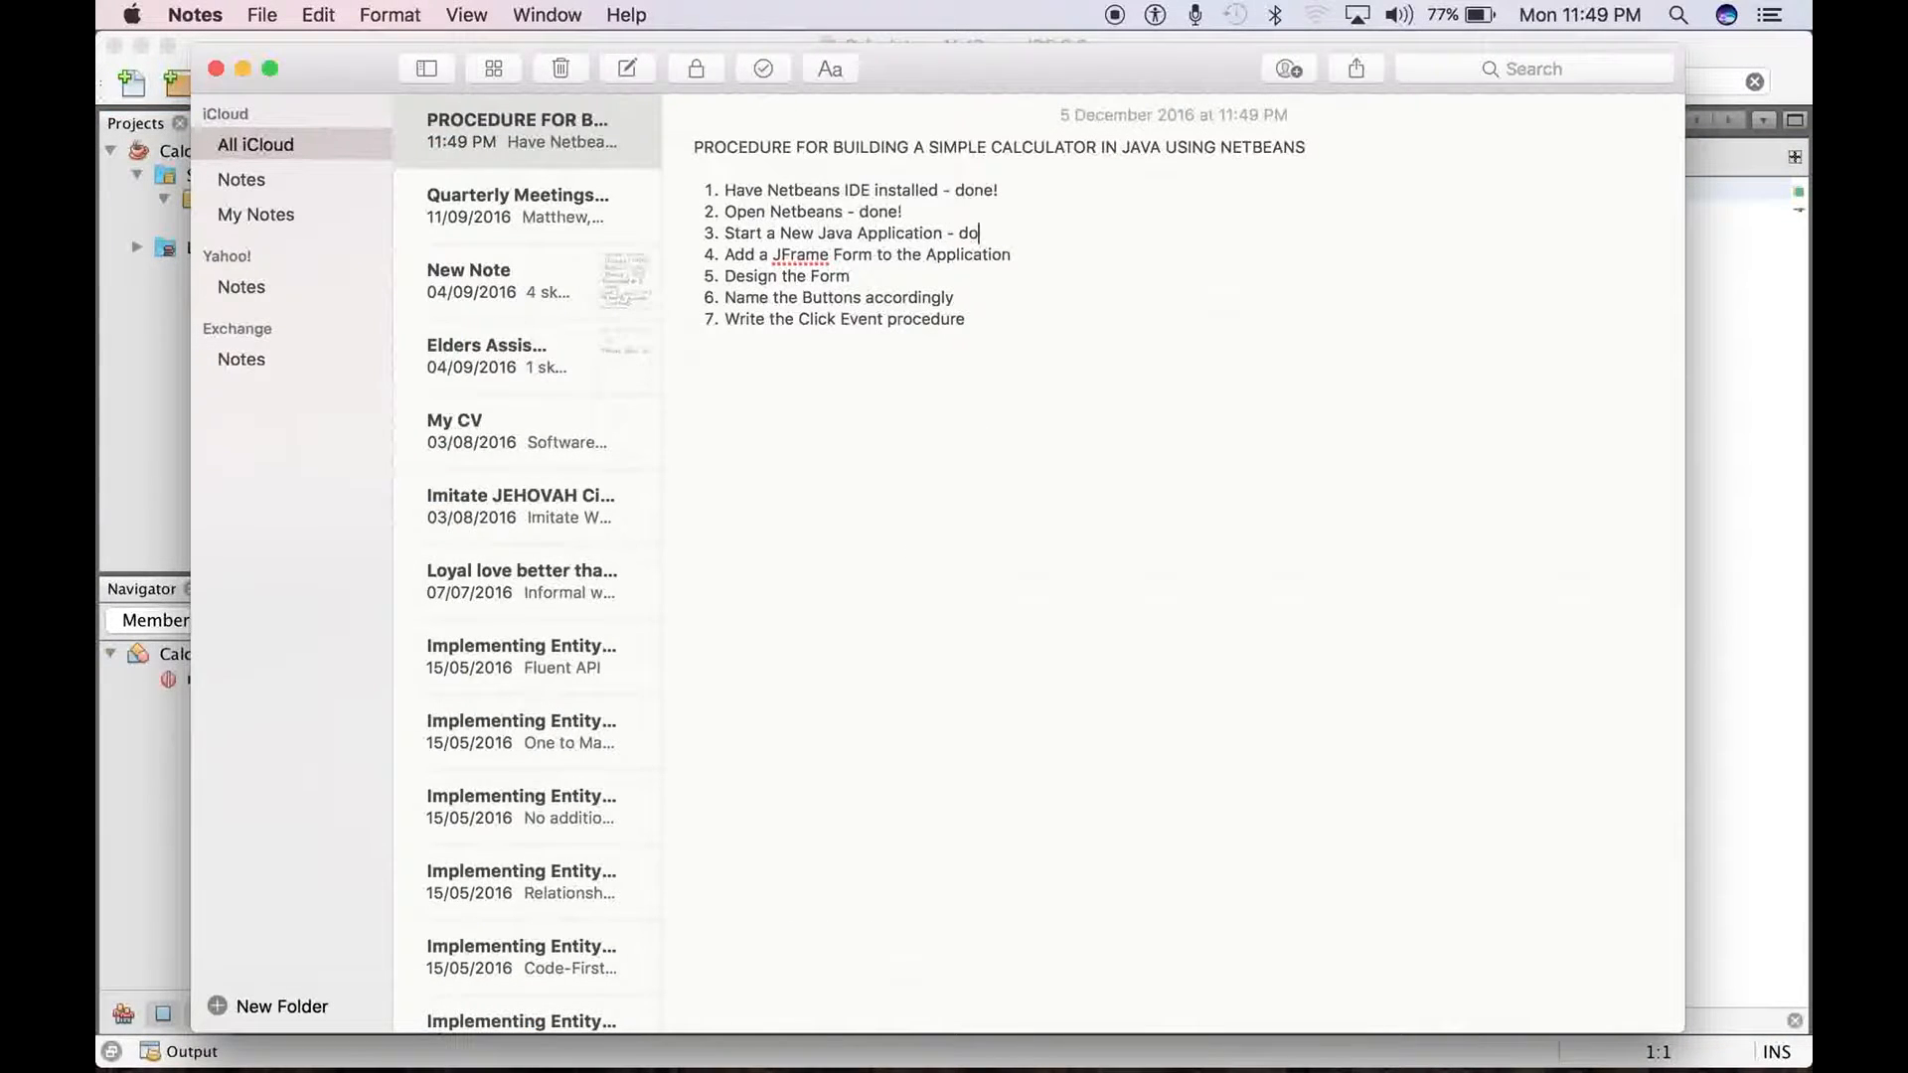
text(ne!)
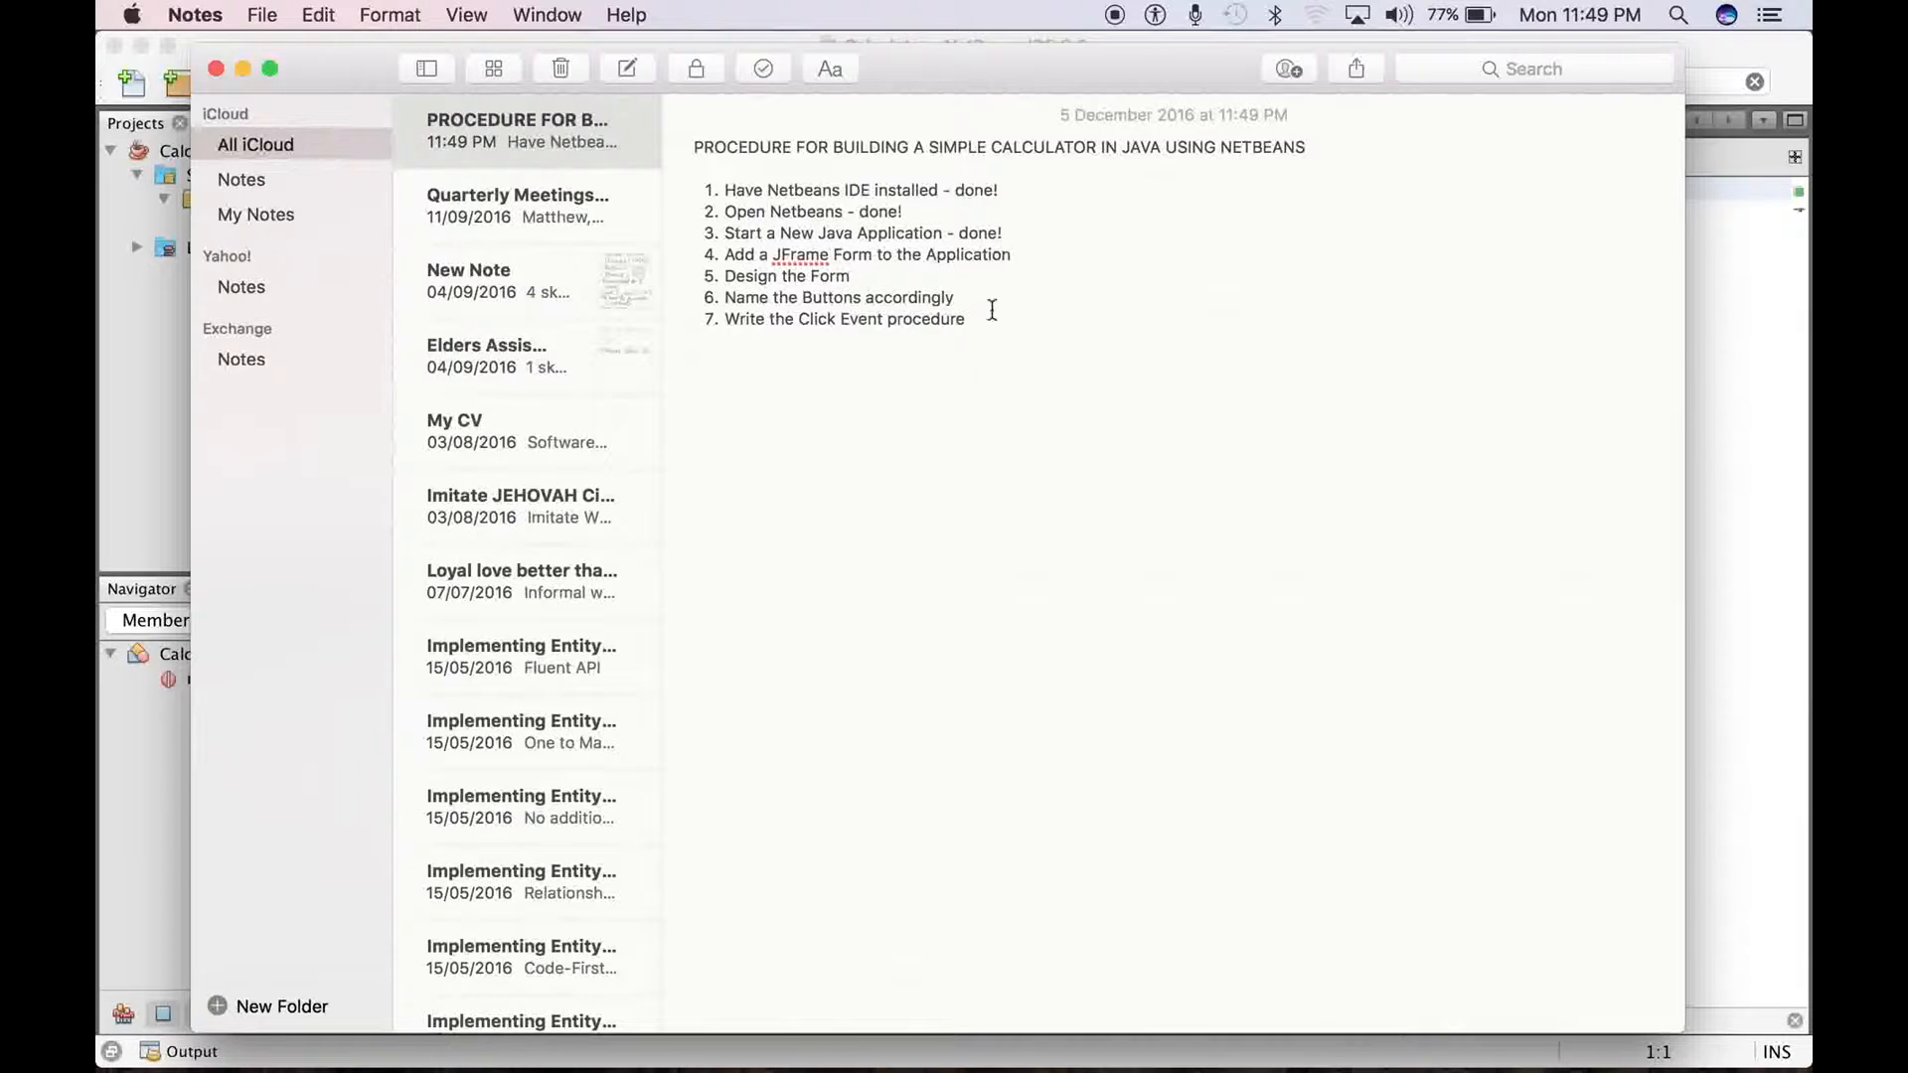
mouse_move(847, 1061)
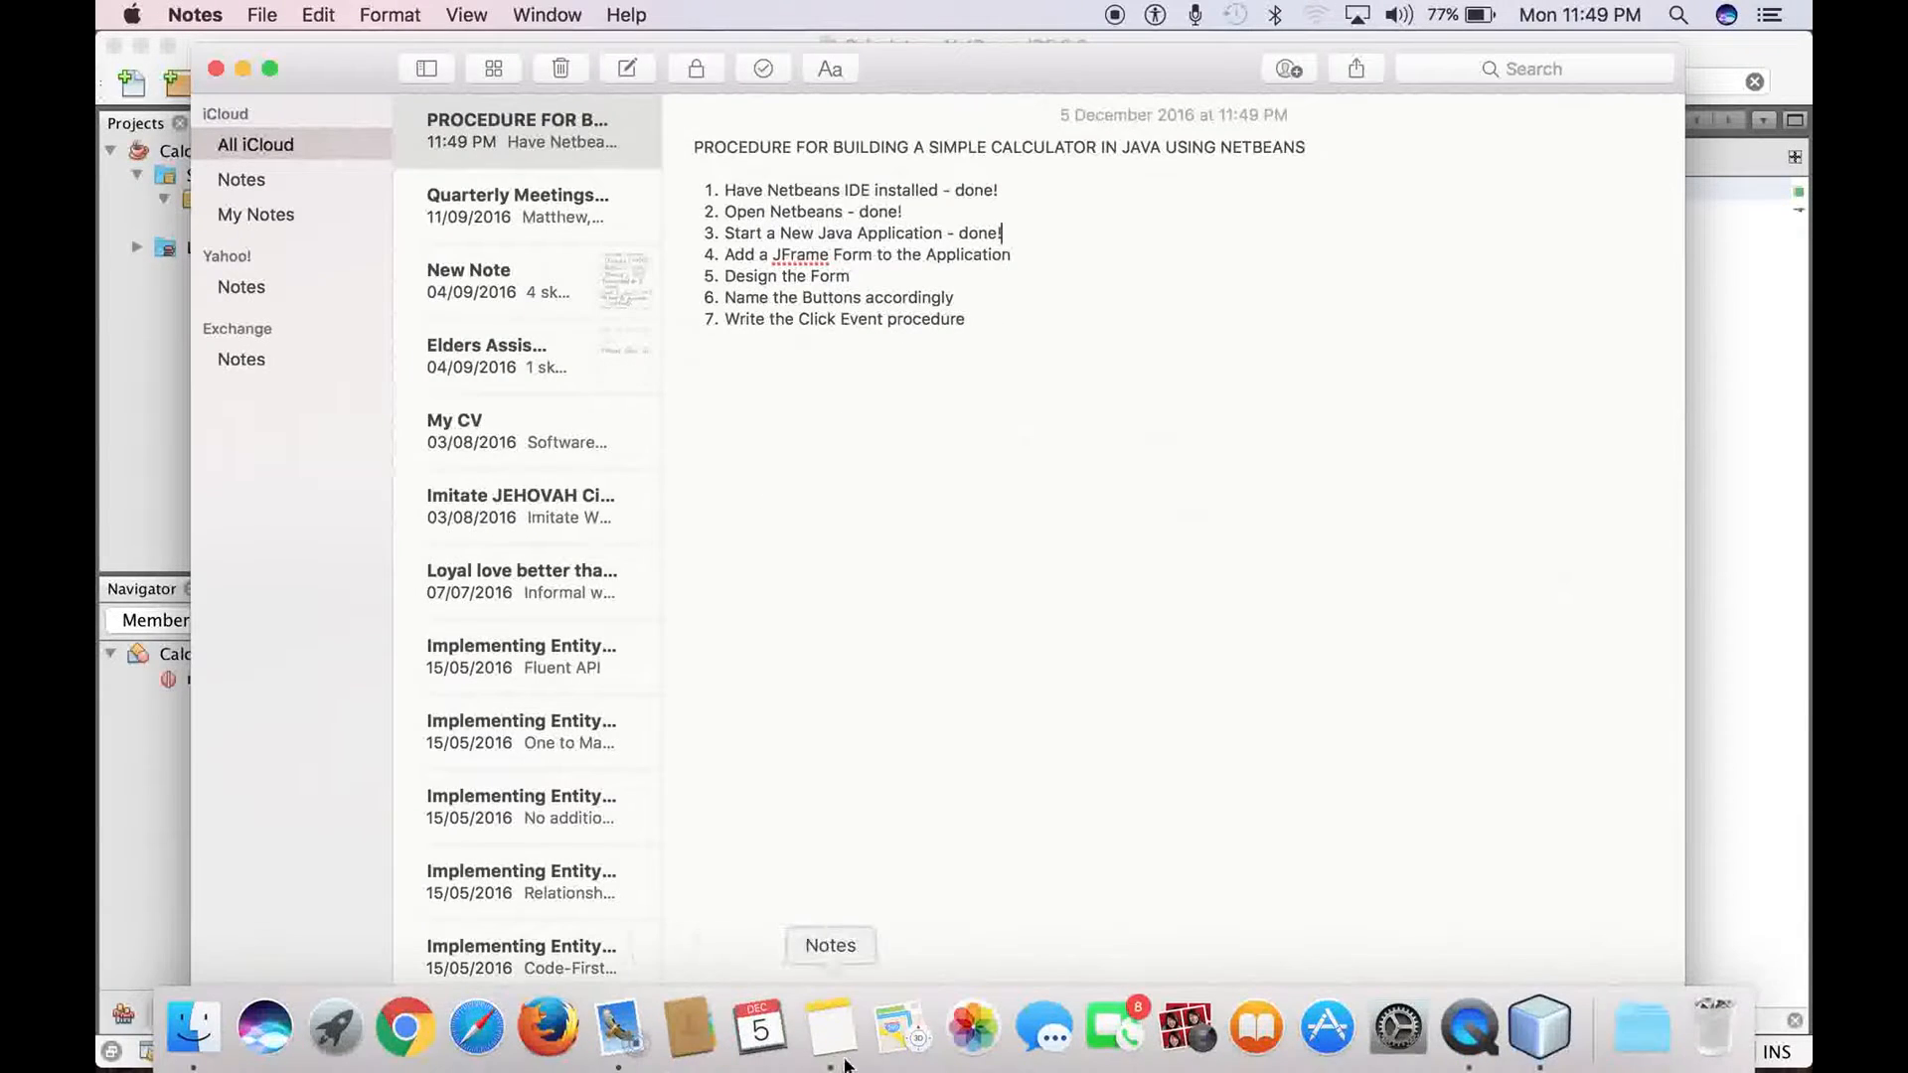
mouse_move(618, 1028)
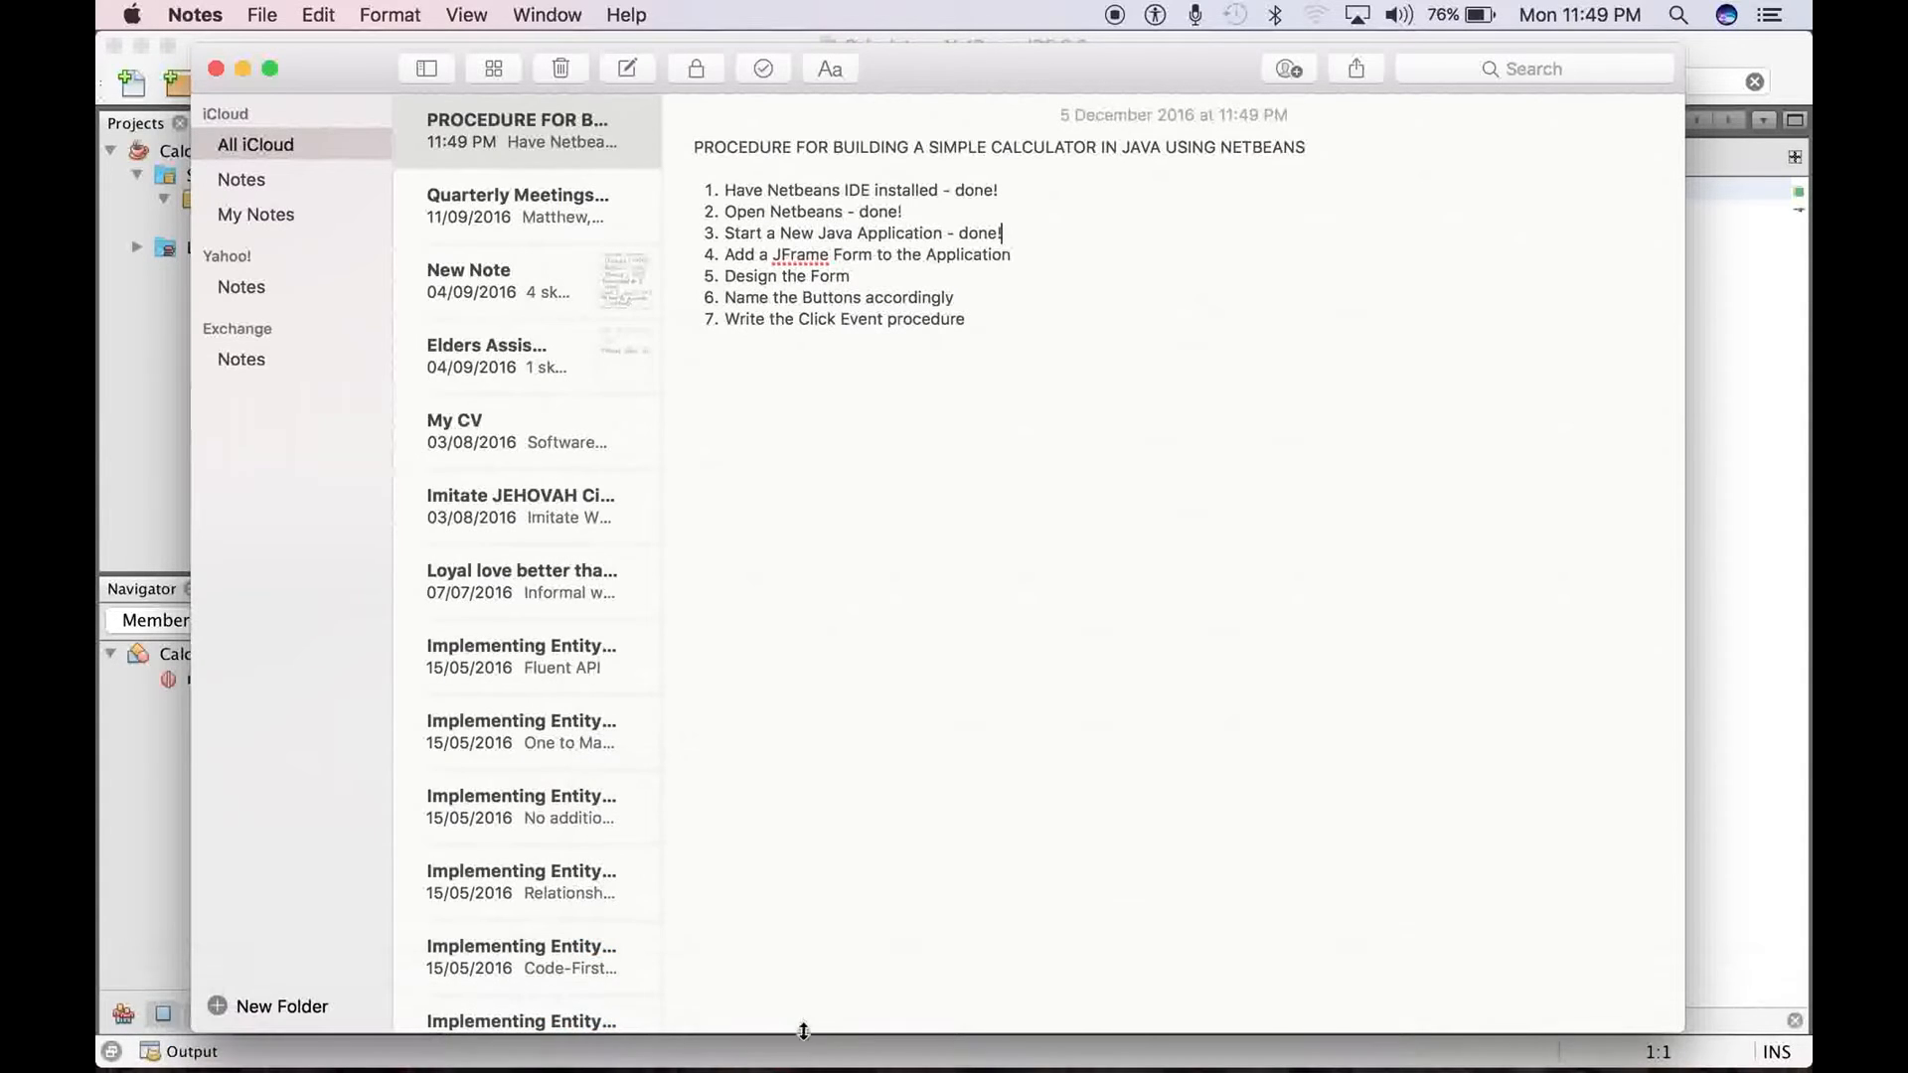
mouse_move(822, 305)
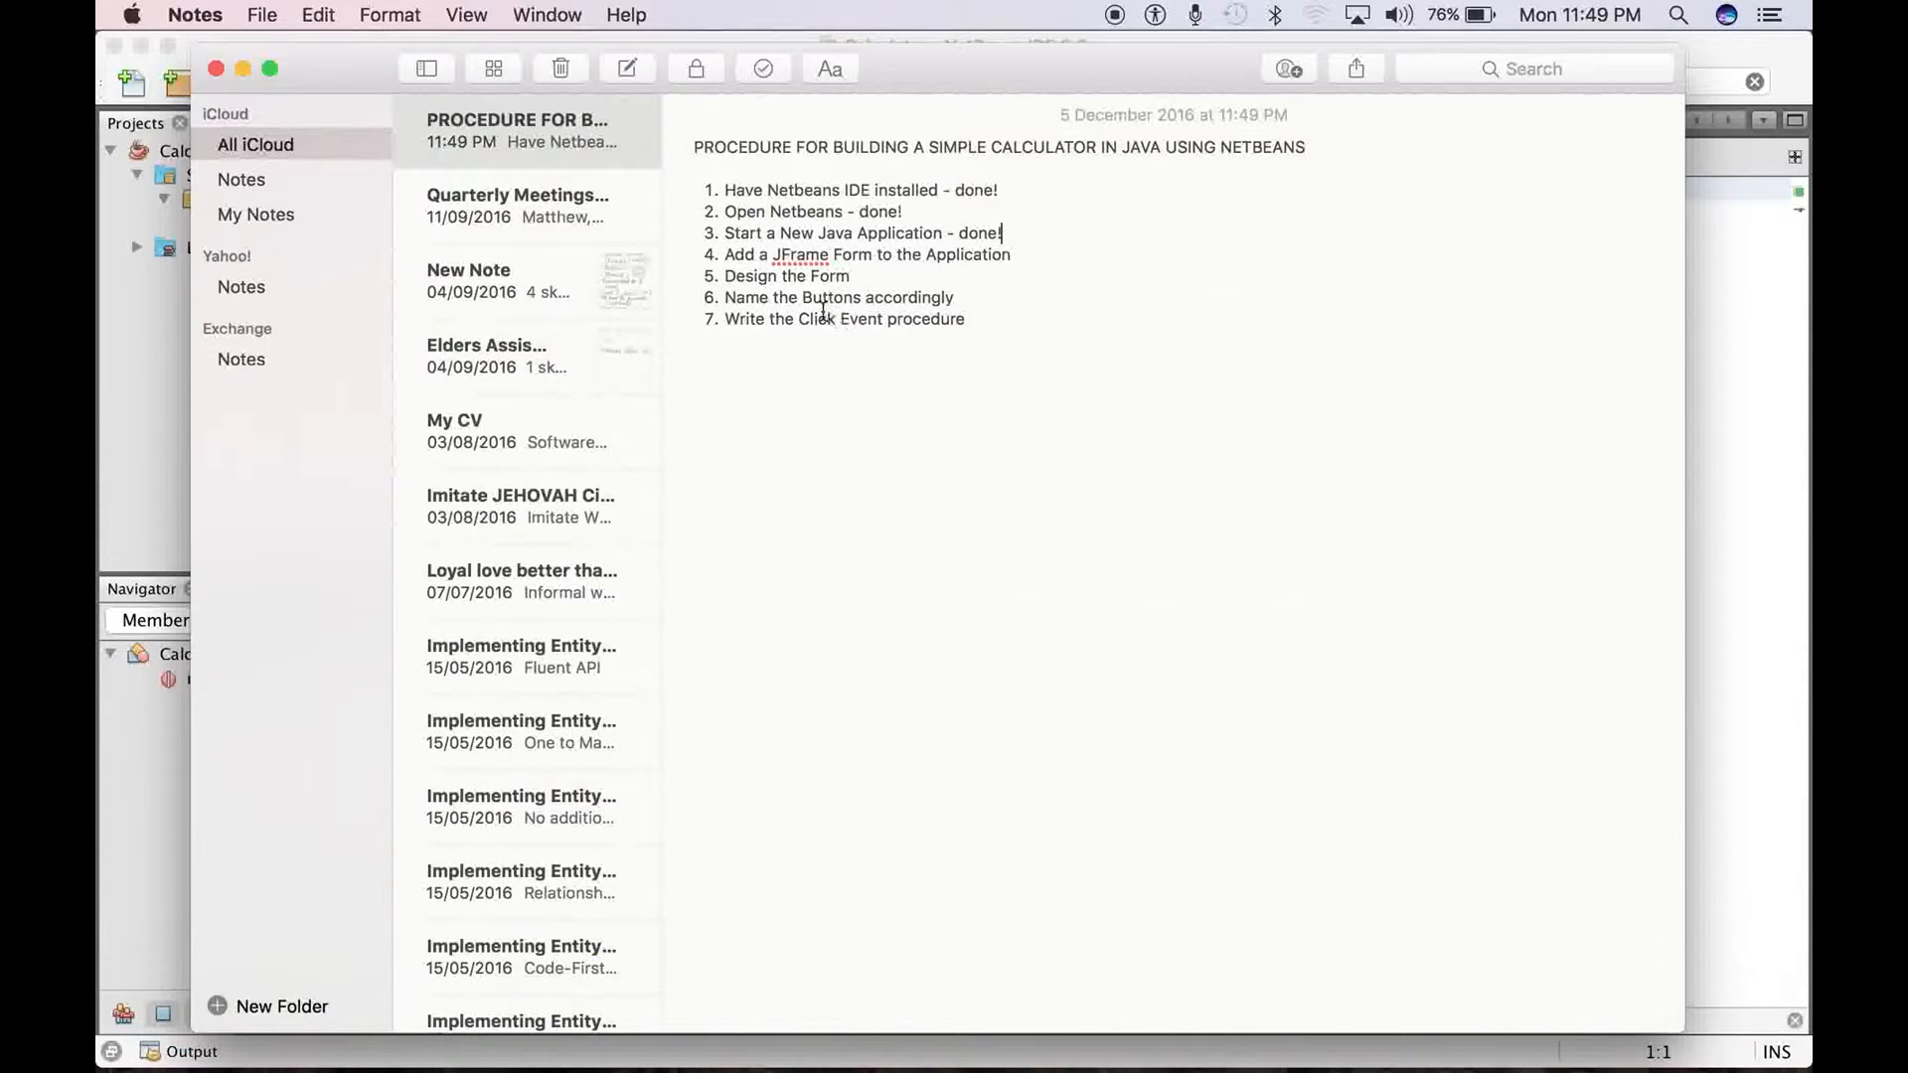
mouse_move(971, 1028)
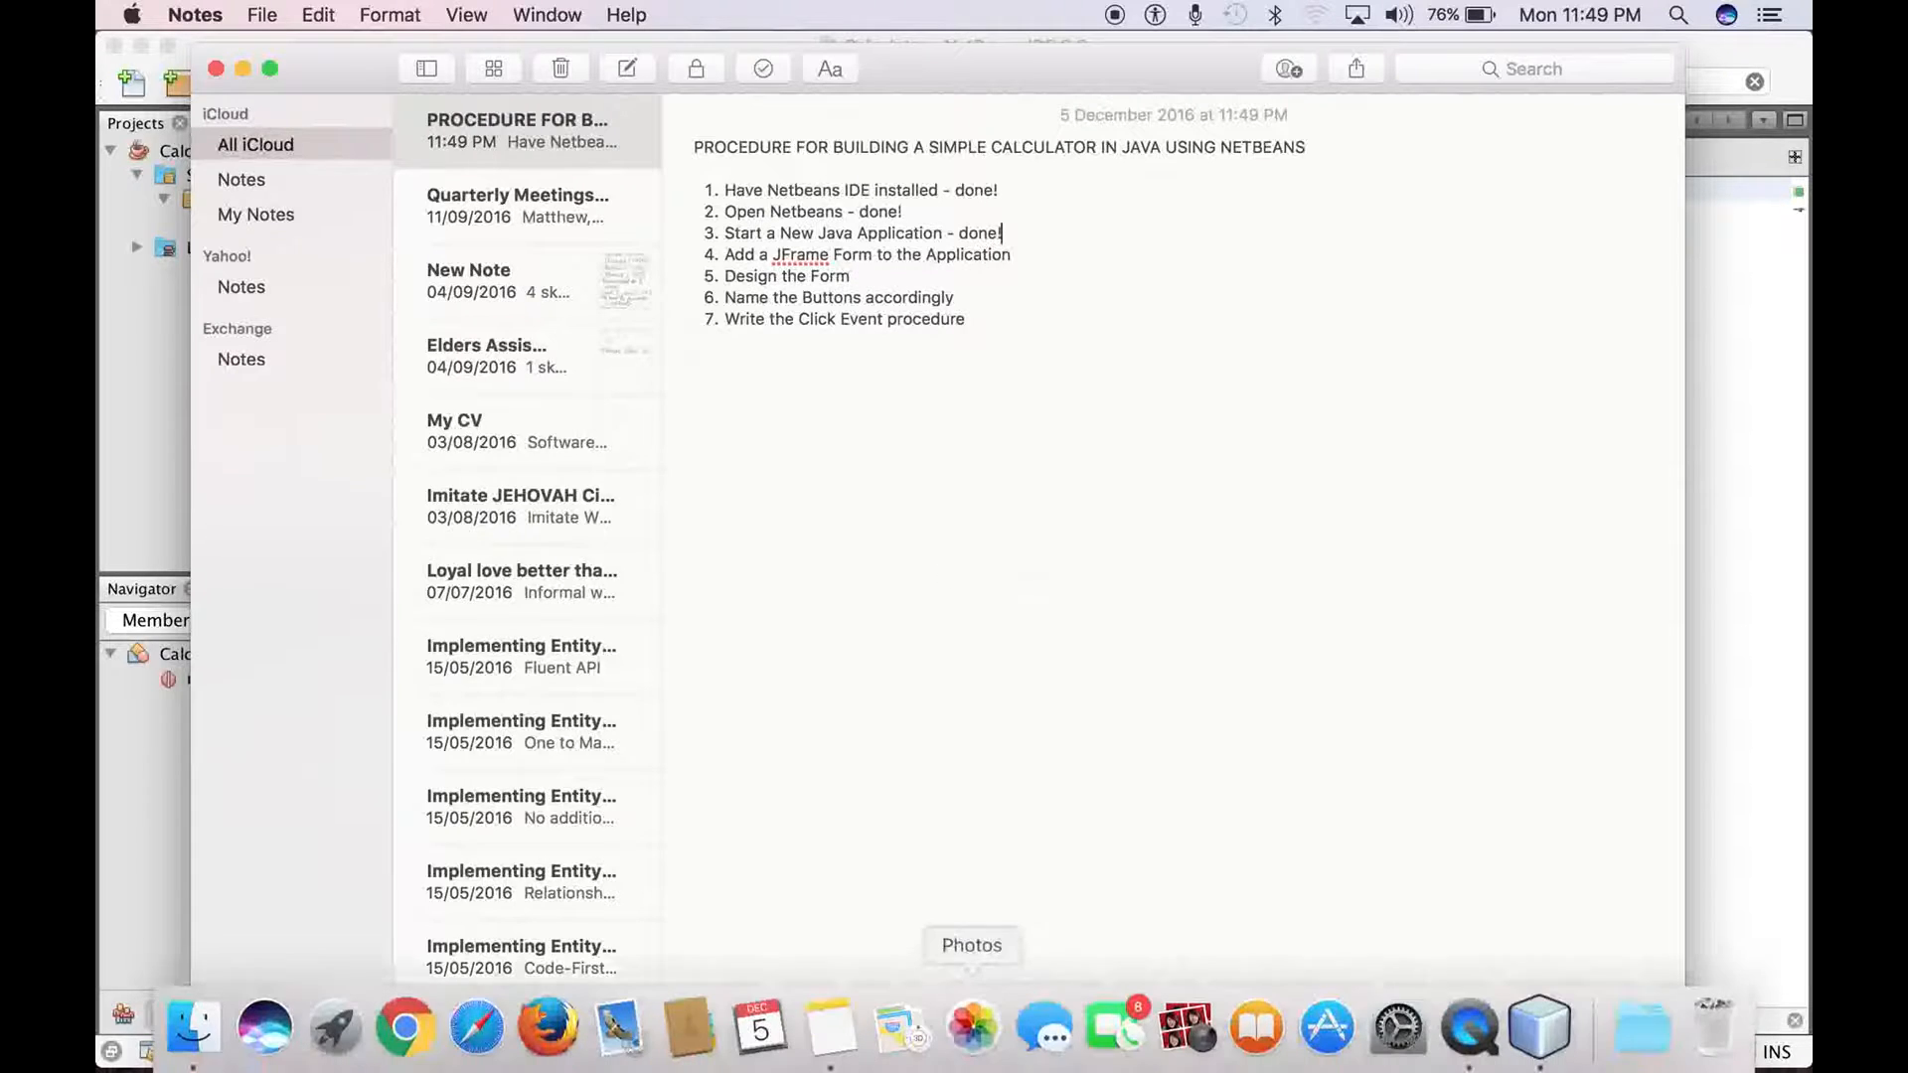
mouse_move(1539, 1029)
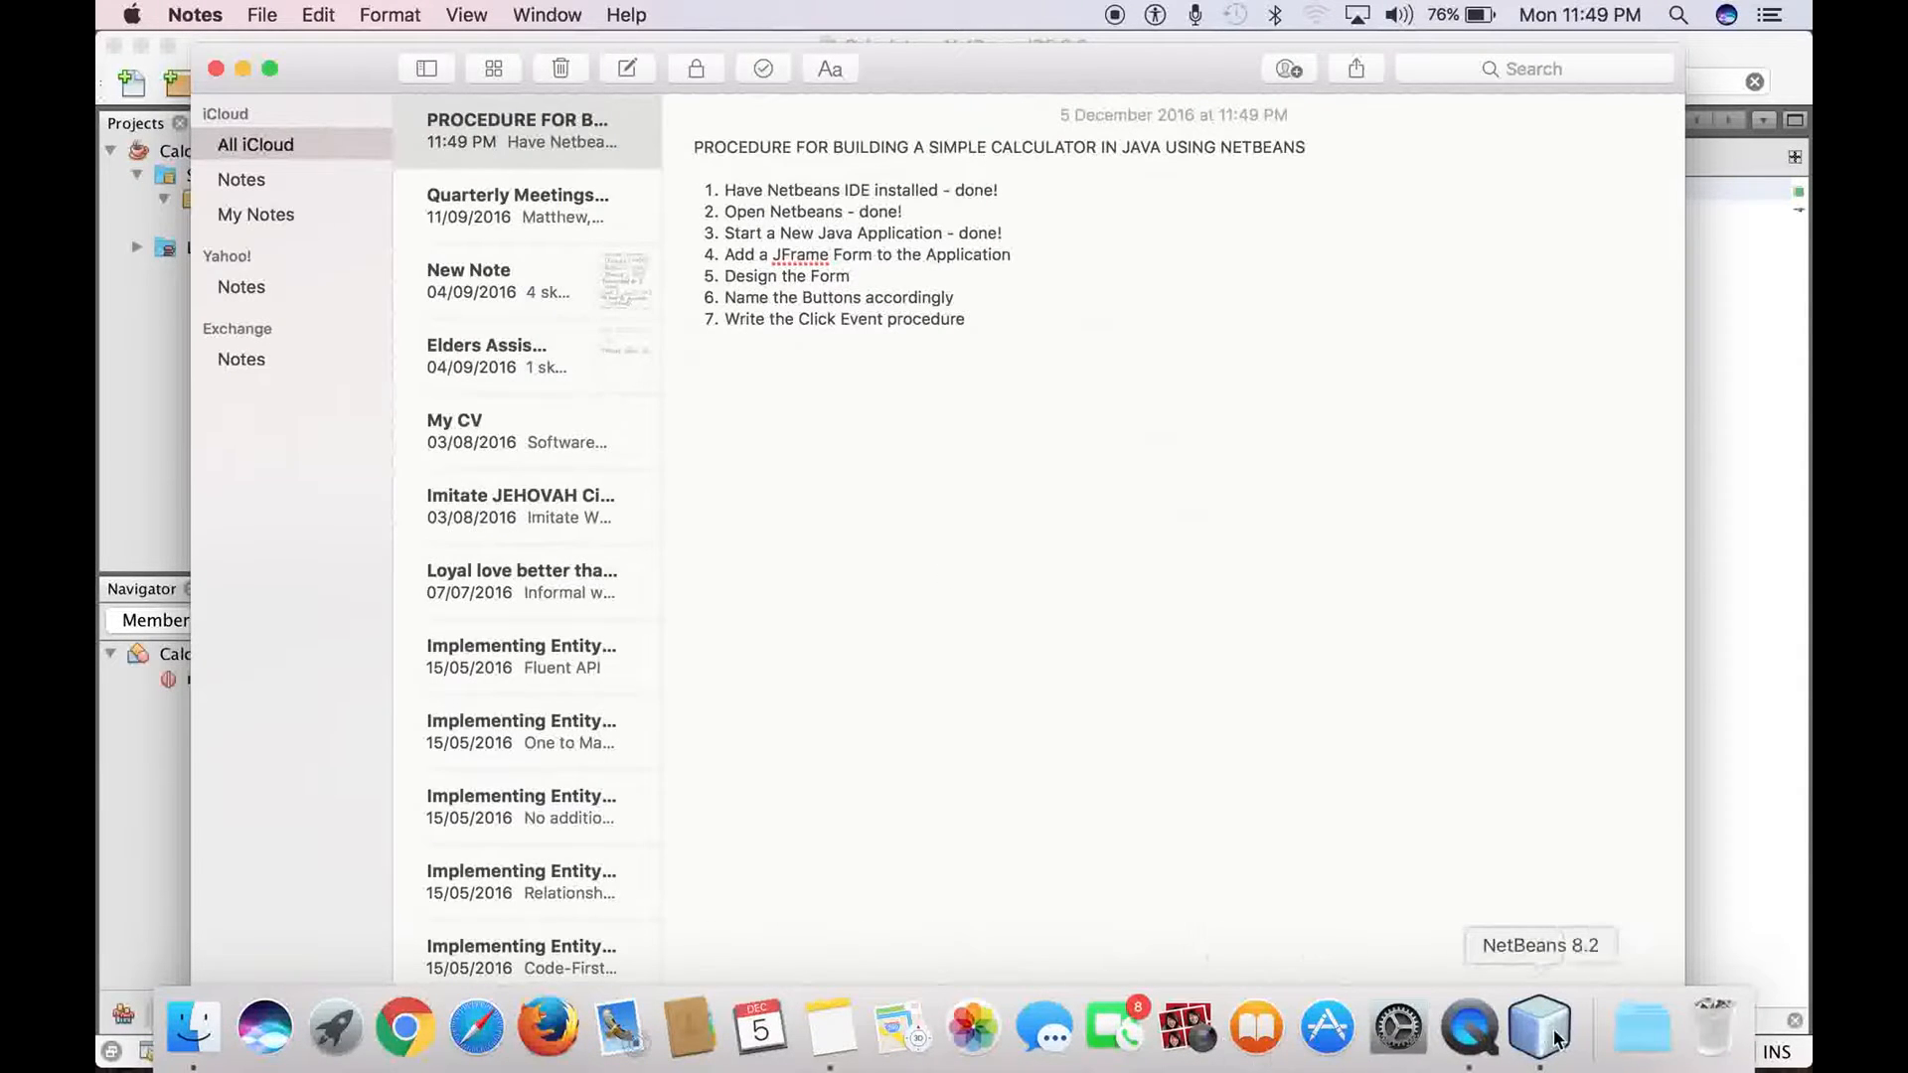
click(1538, 1028)
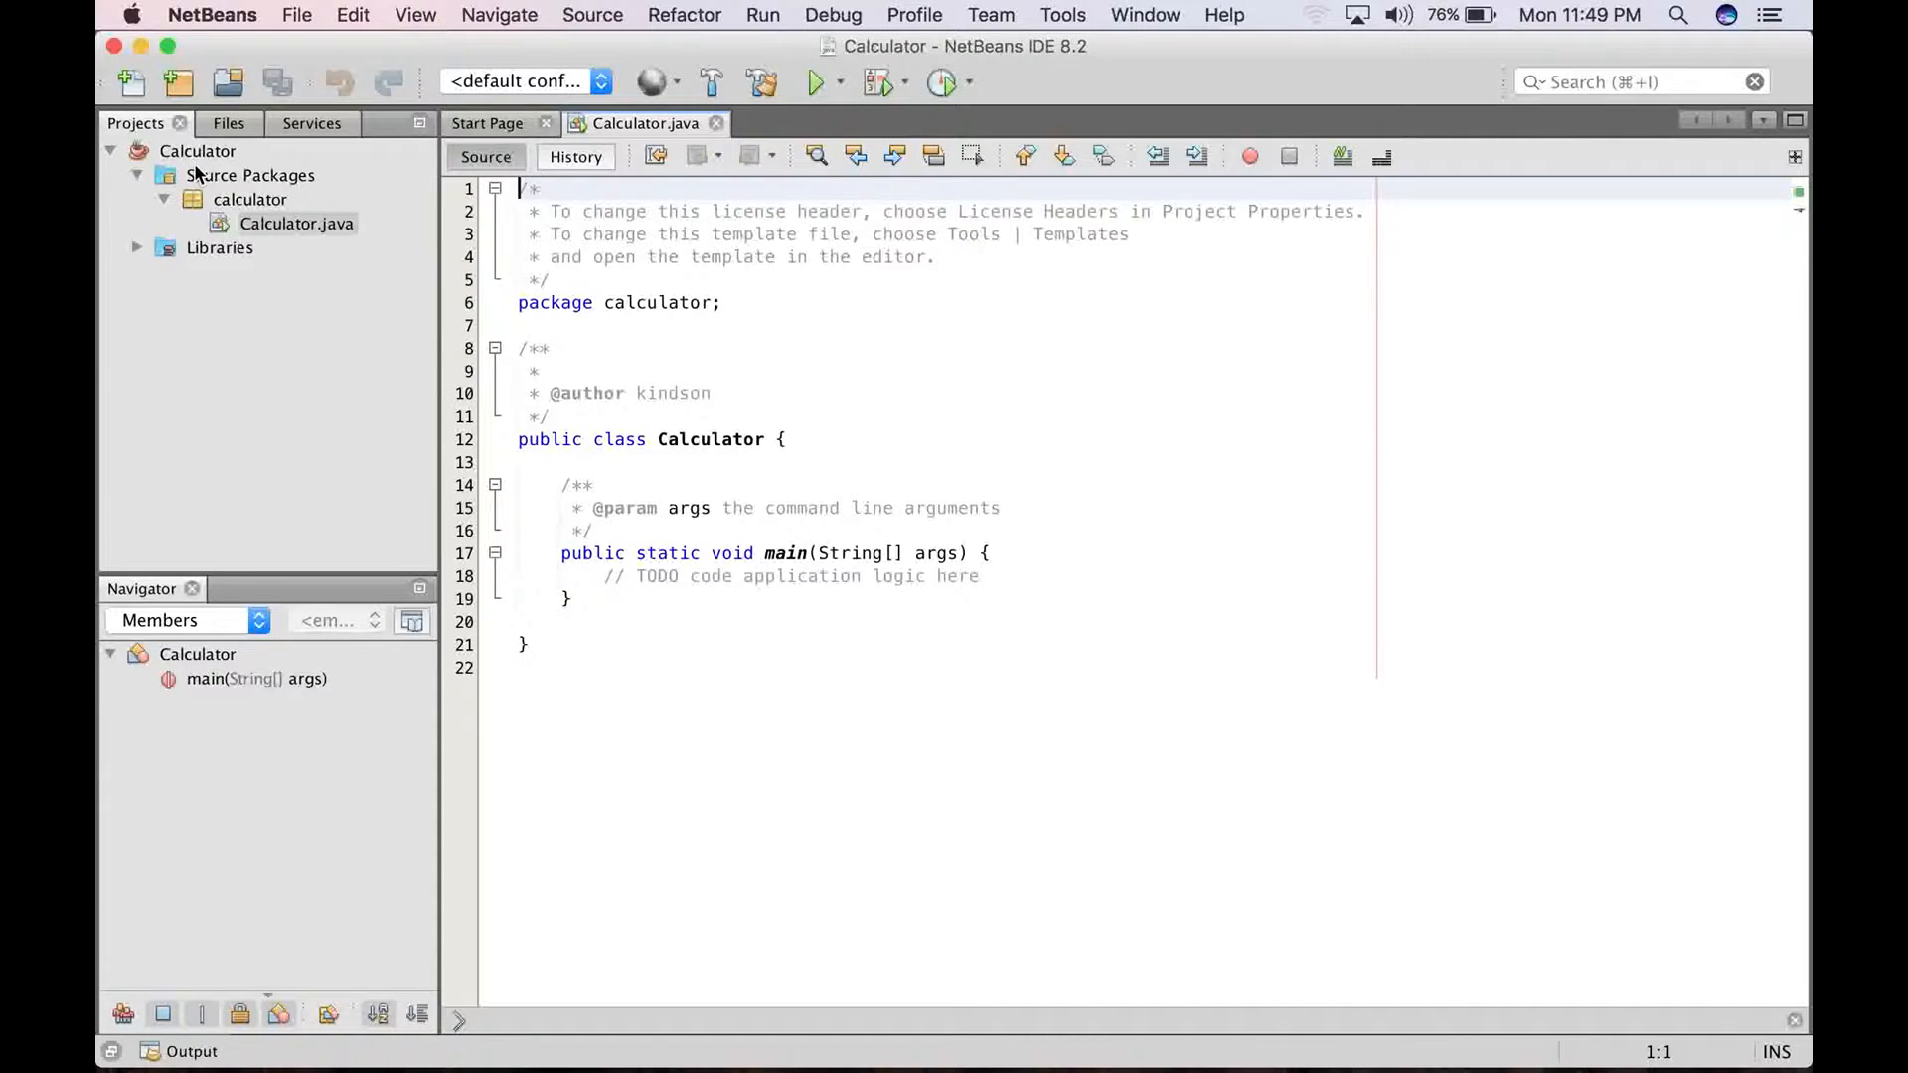
mouse_move(197, 151)
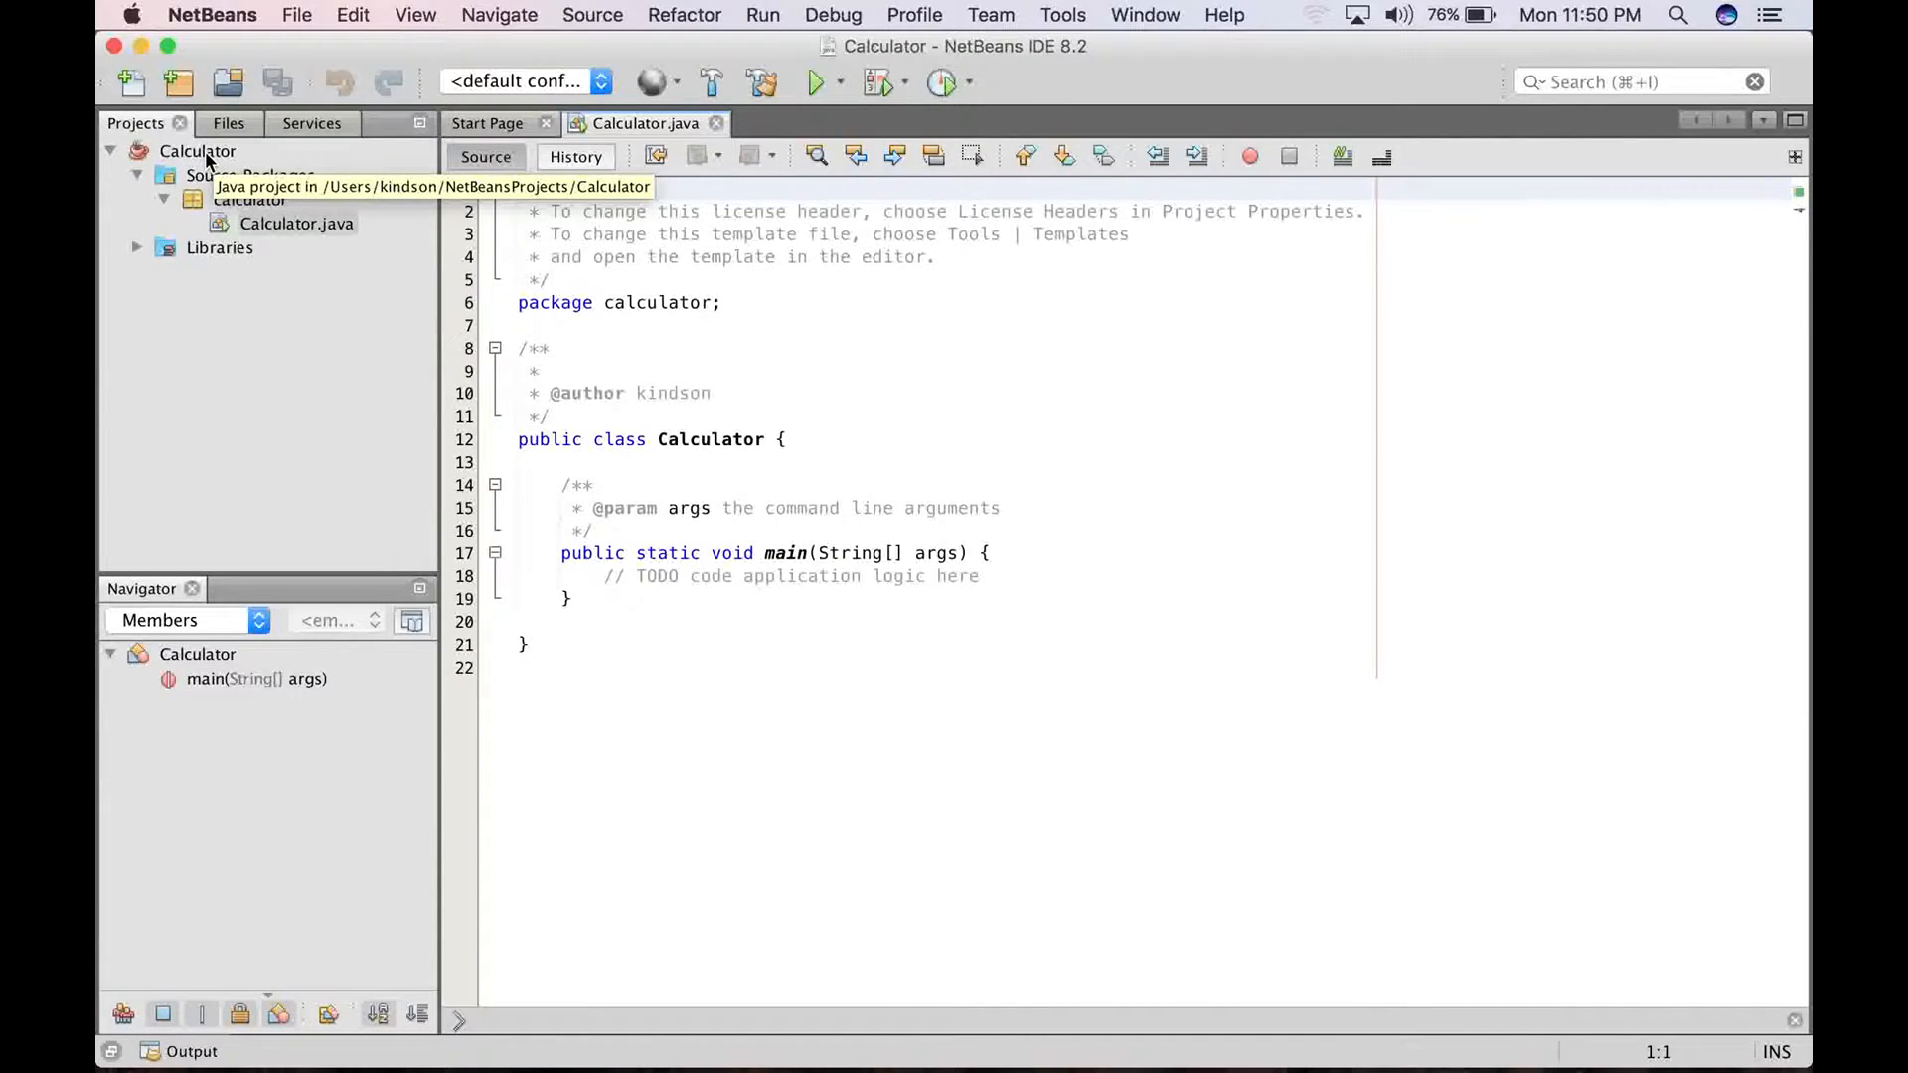
Add a new JFrame form named MainForm to the Calculator project
right_click(197, 150)
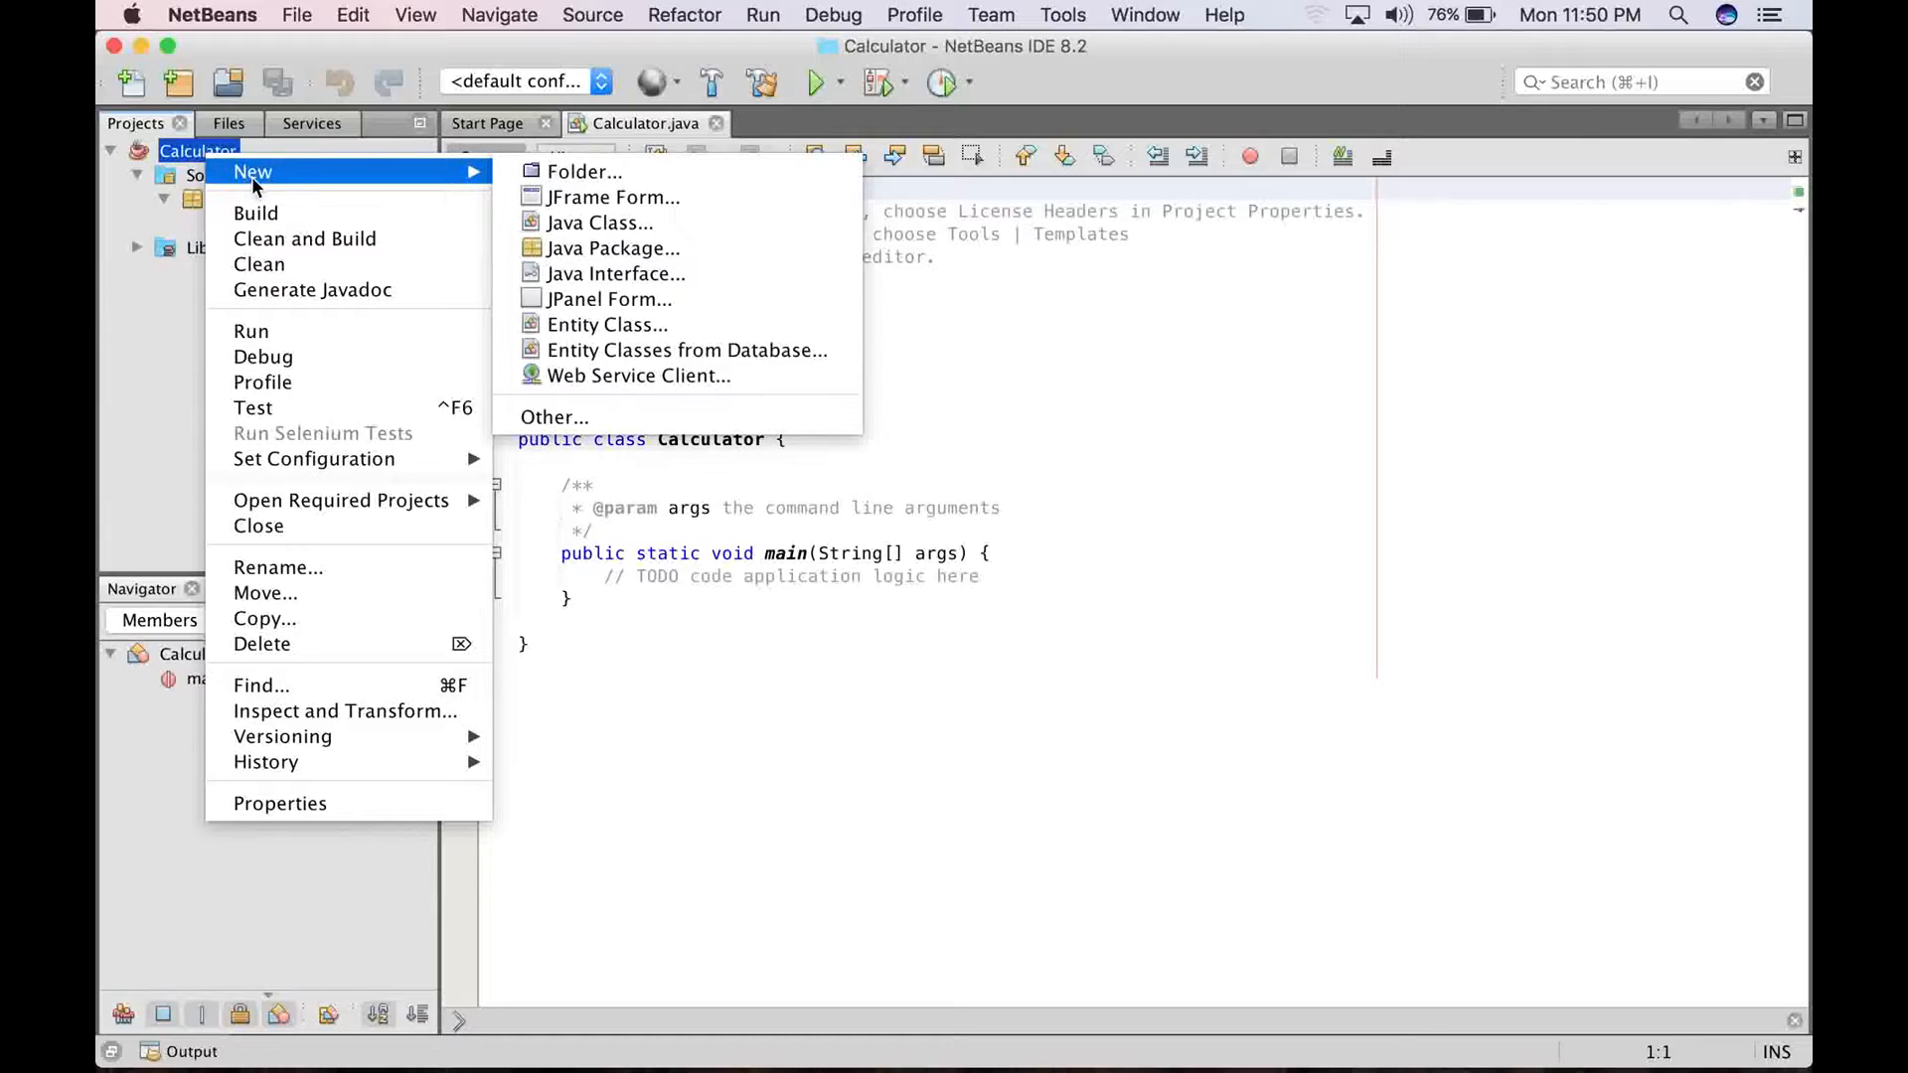
mouse_move(612, 197)
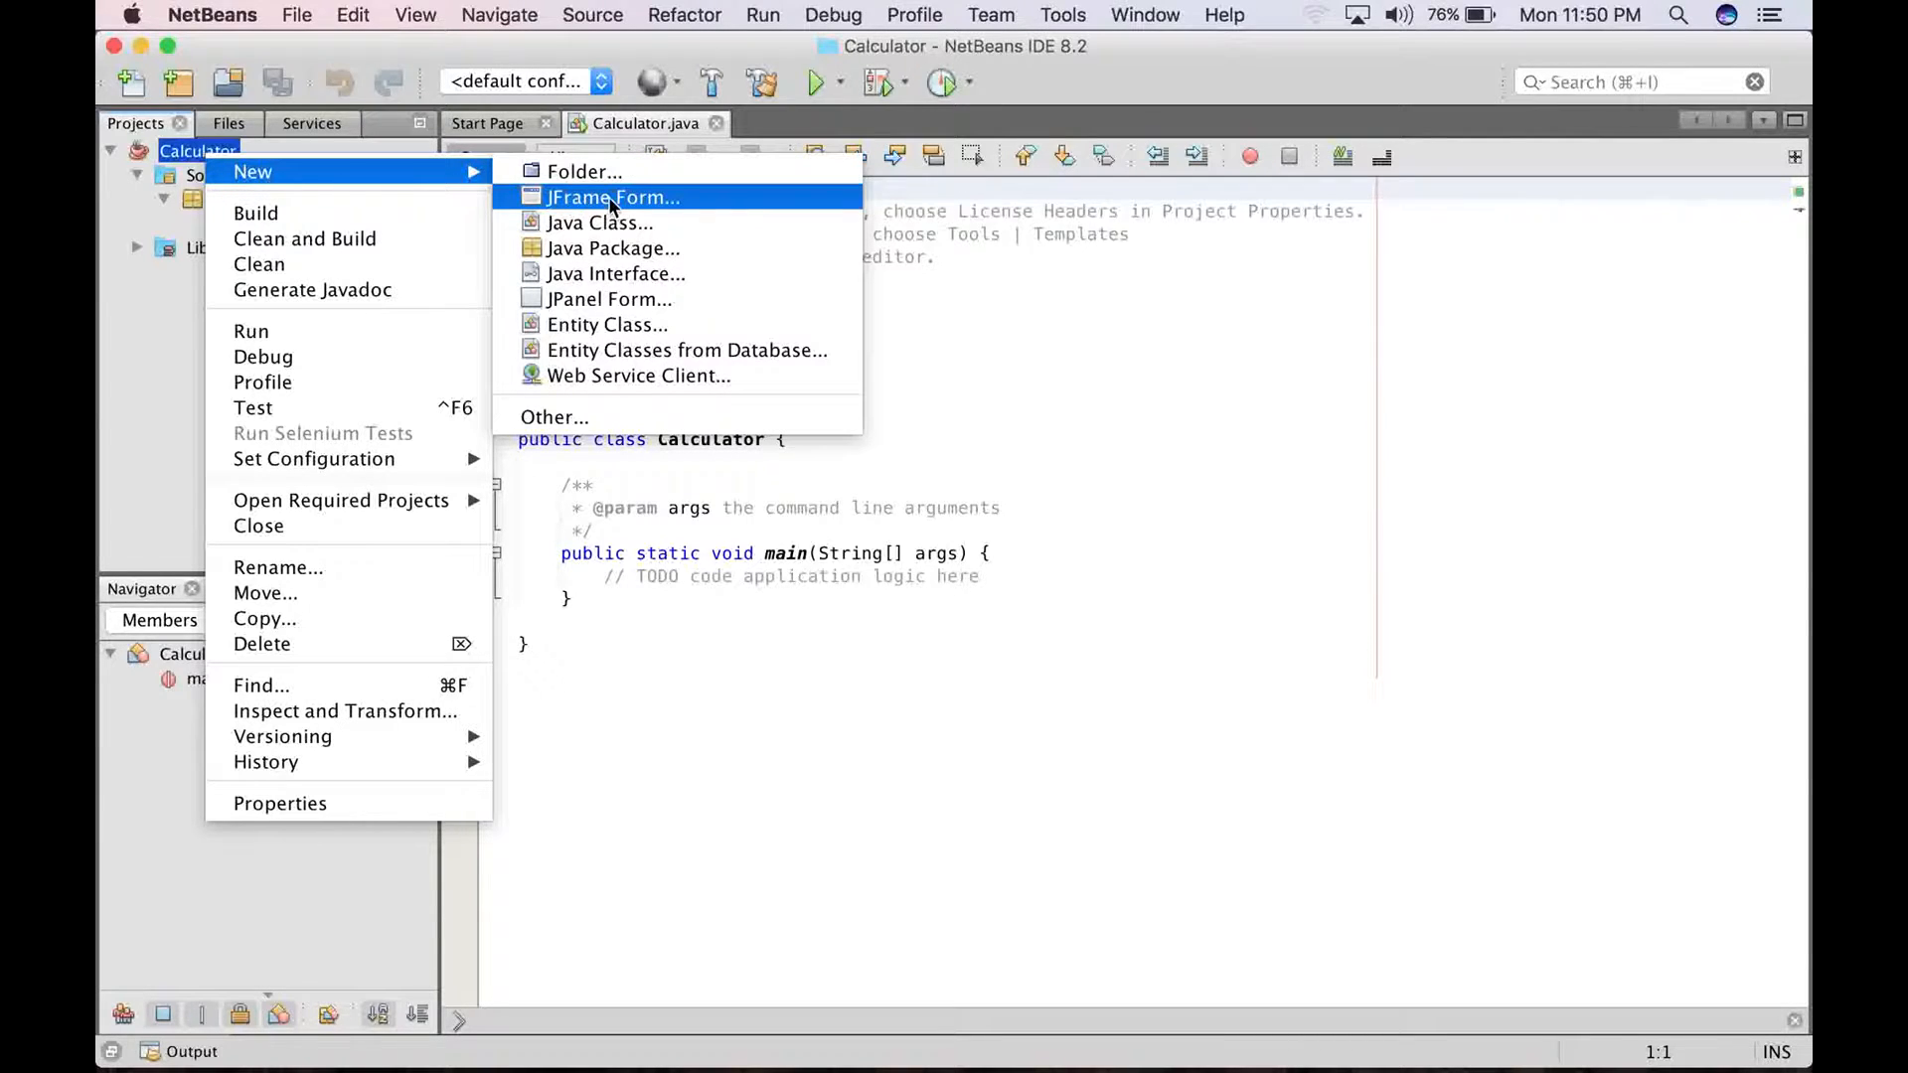
click(613, 196)
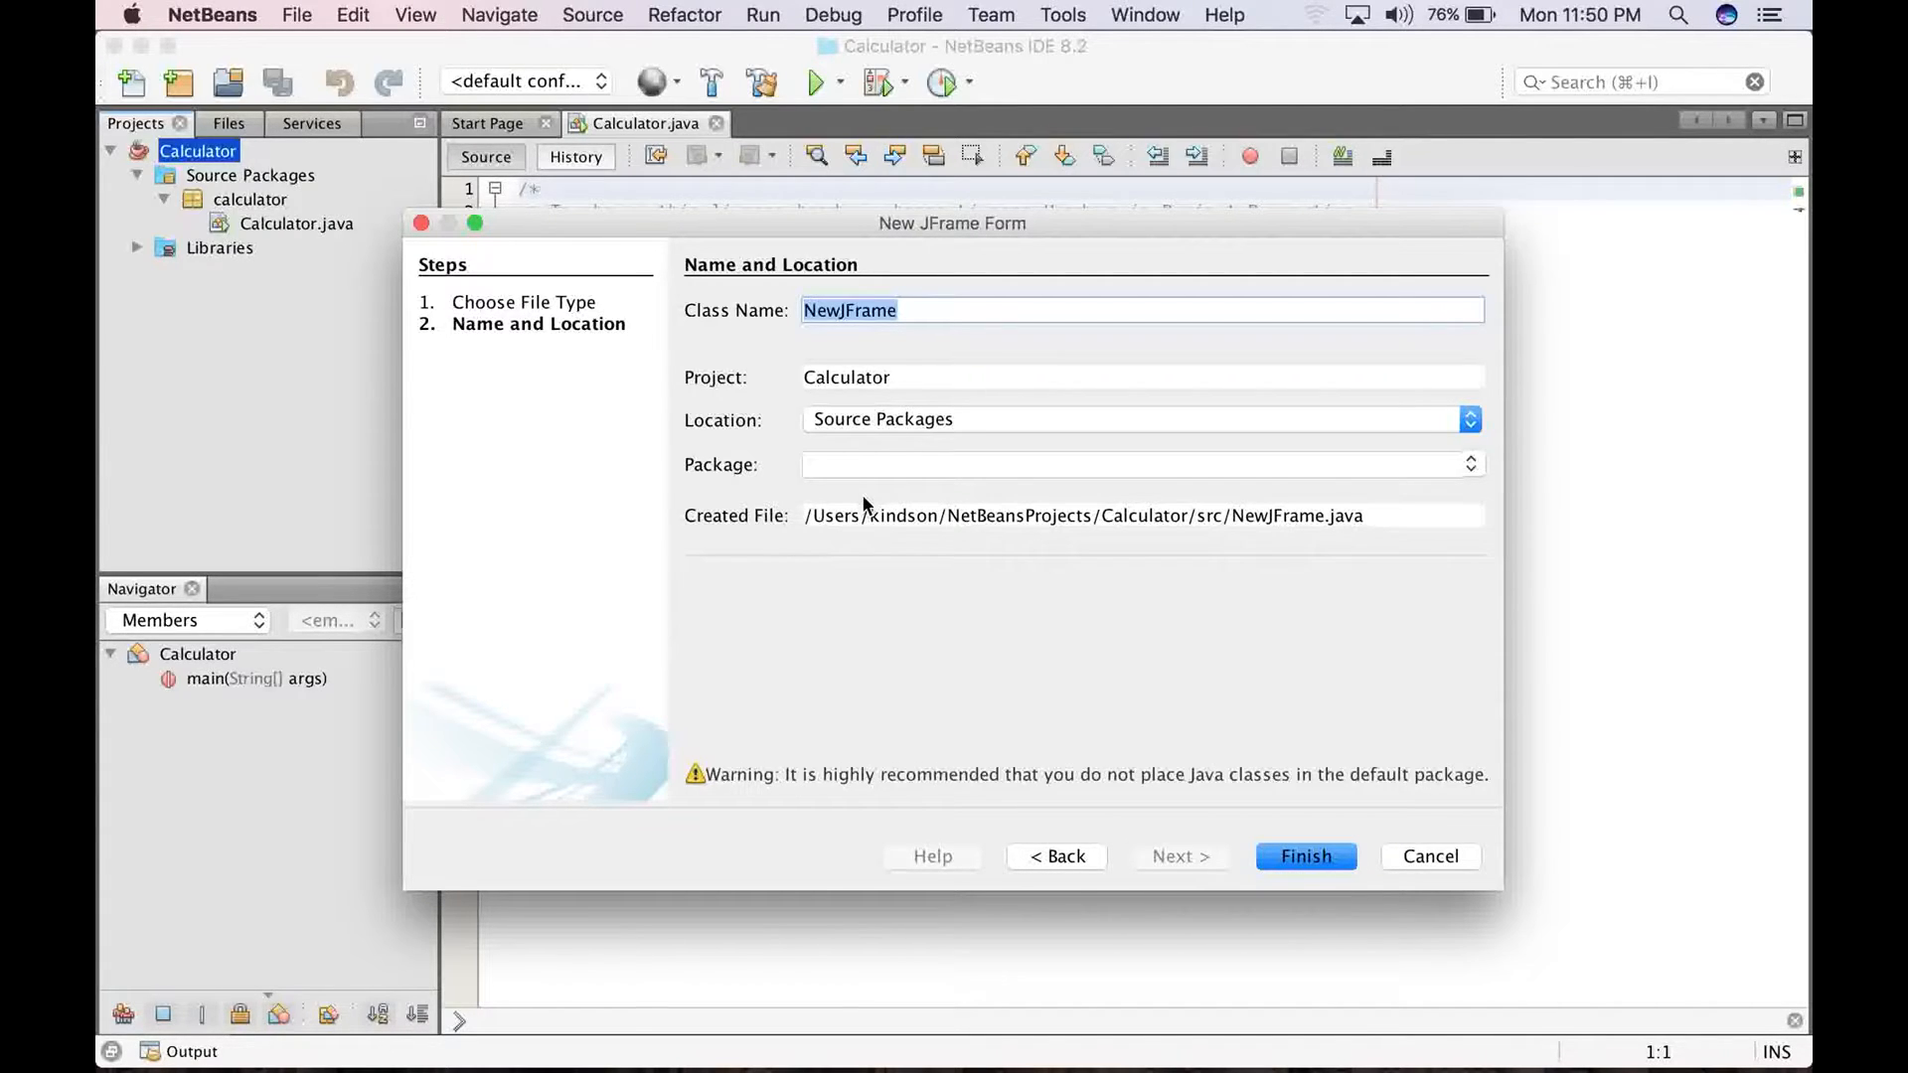
text(Man)
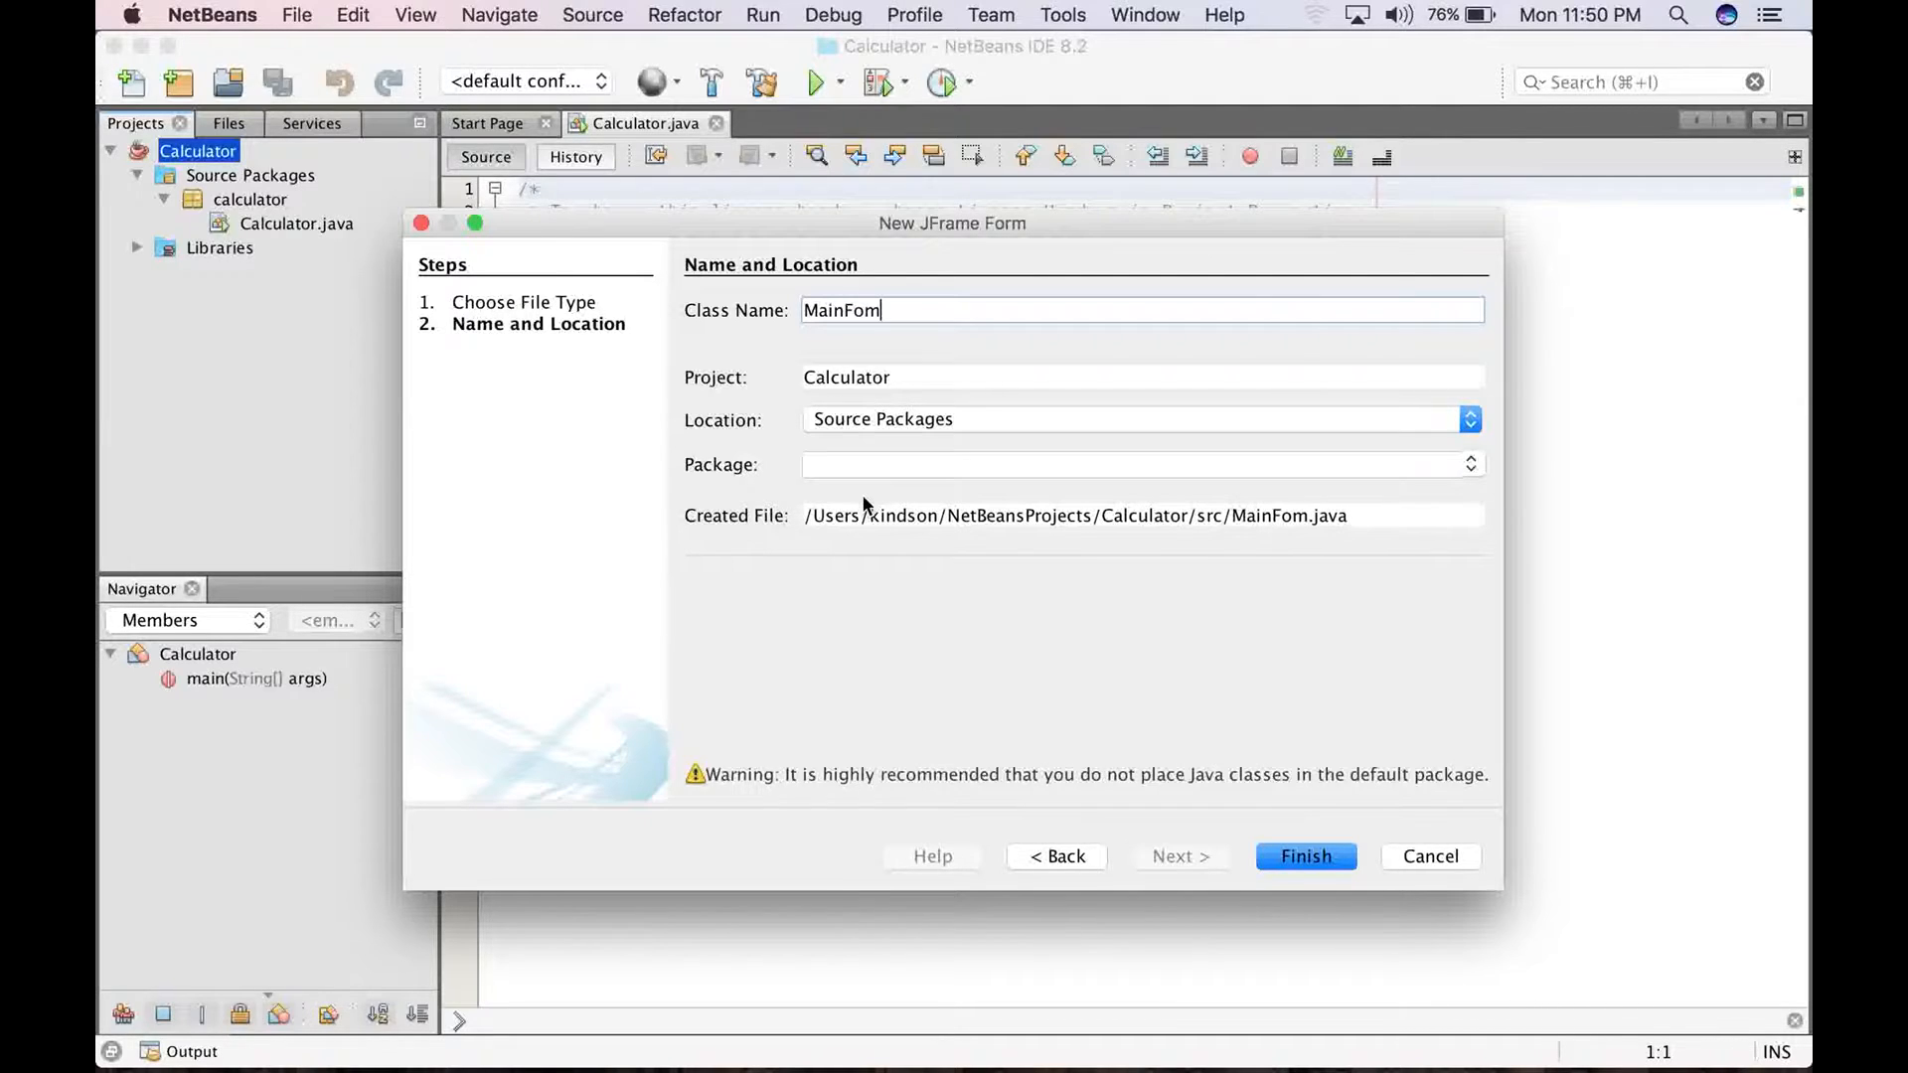
text(r)
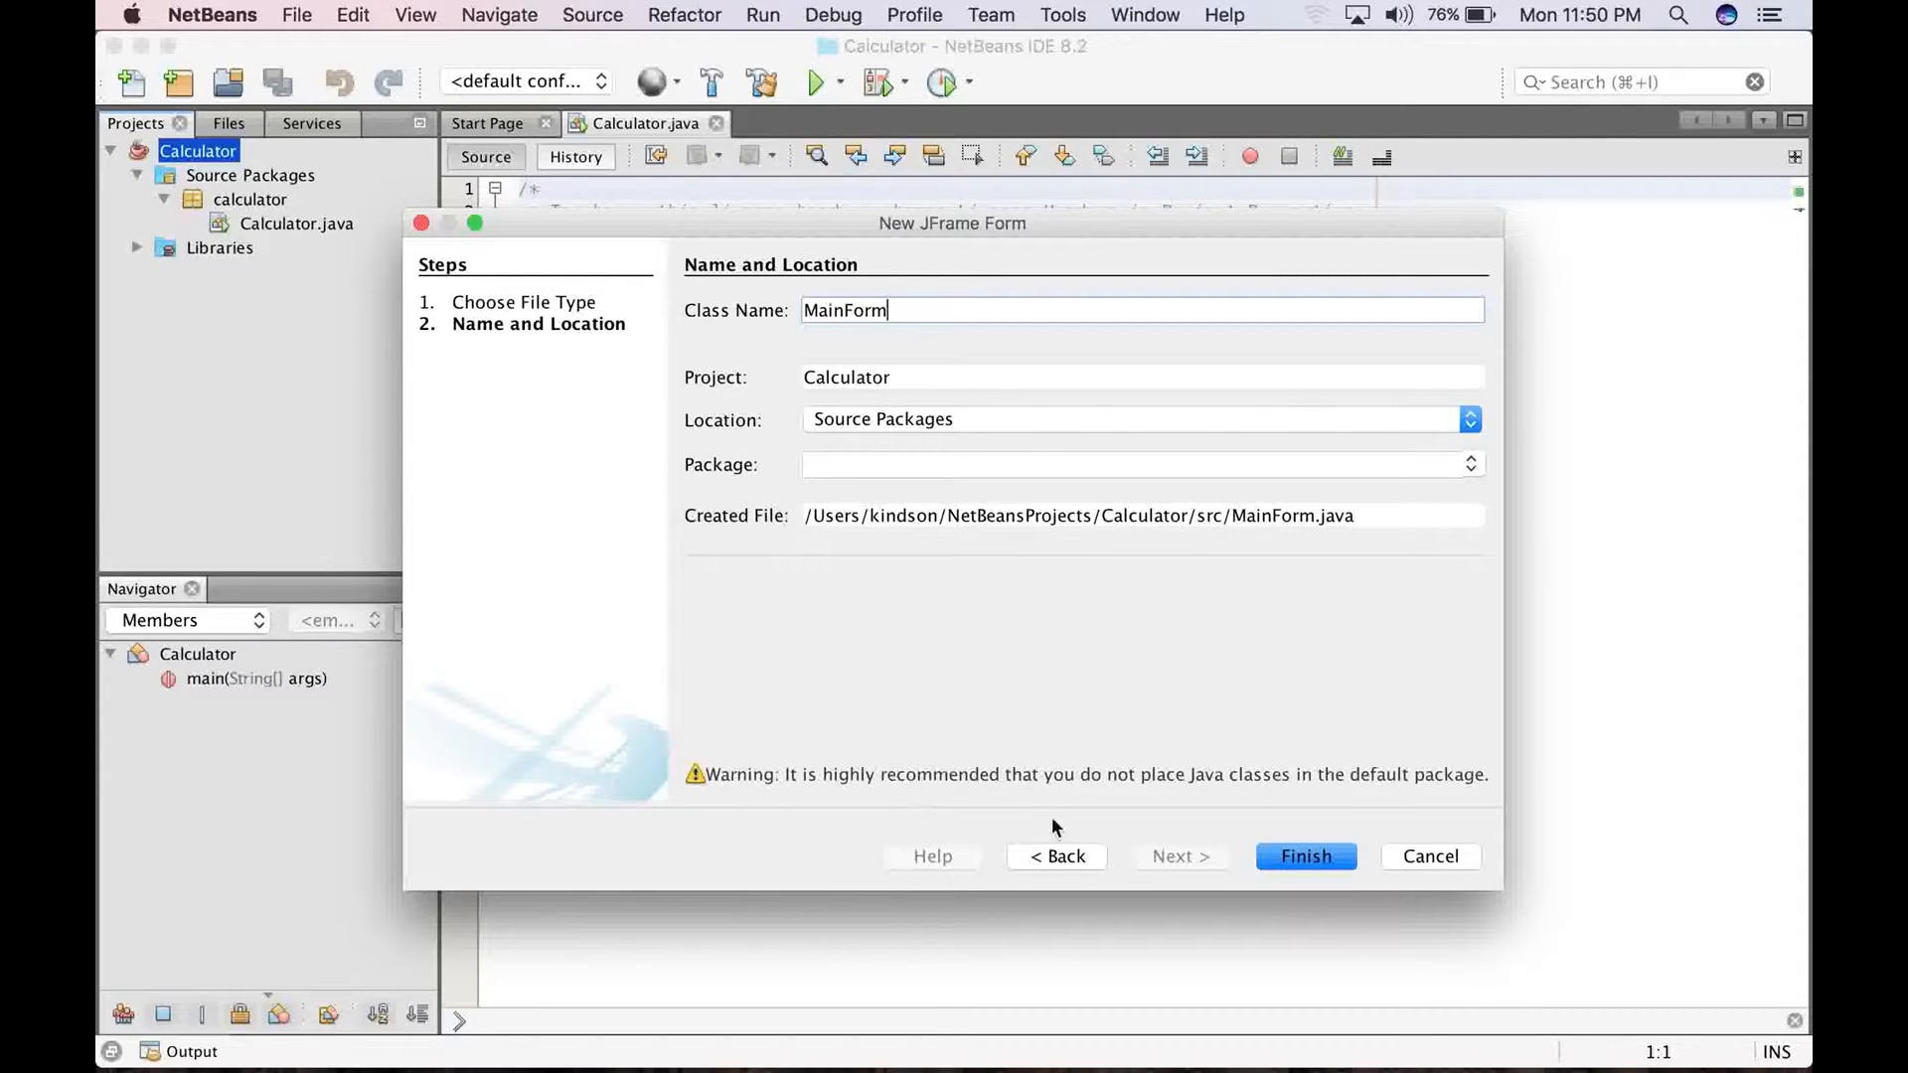
click(1305, 855)
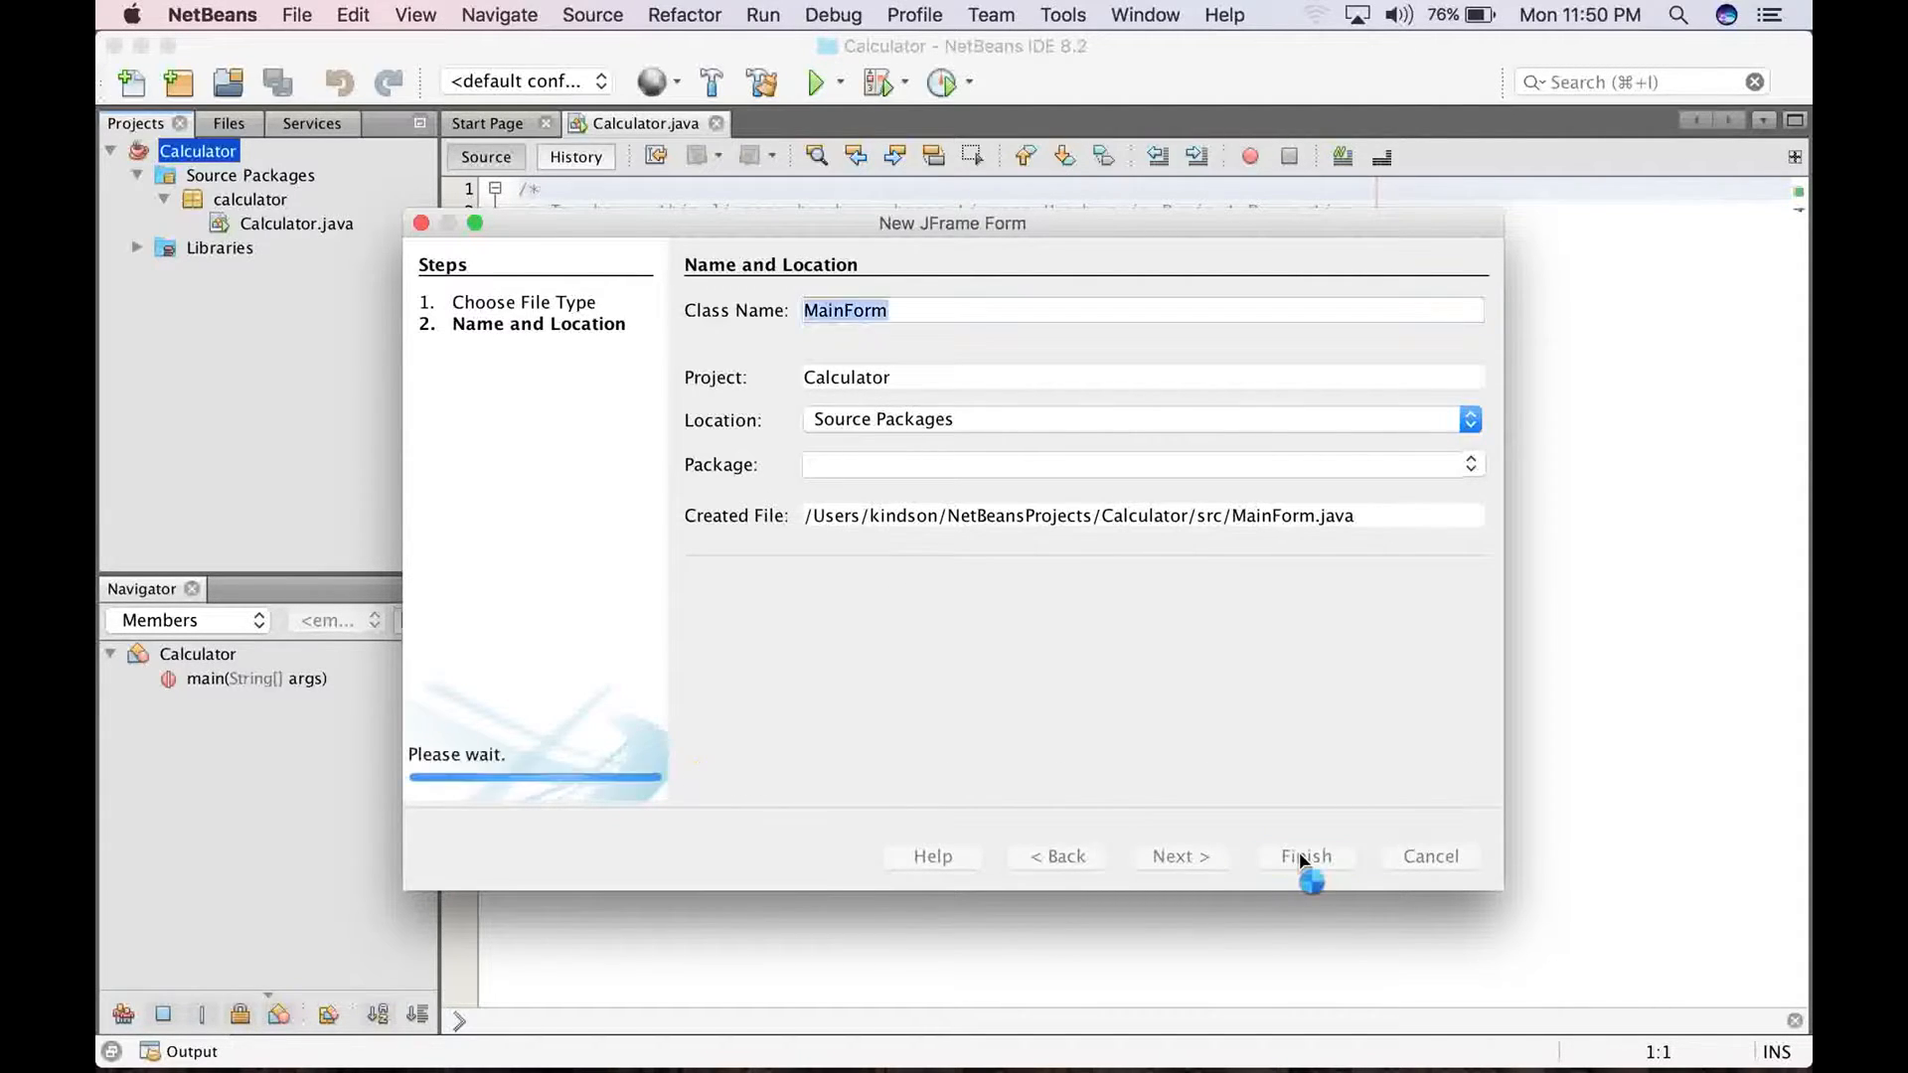
click(1304, 856)
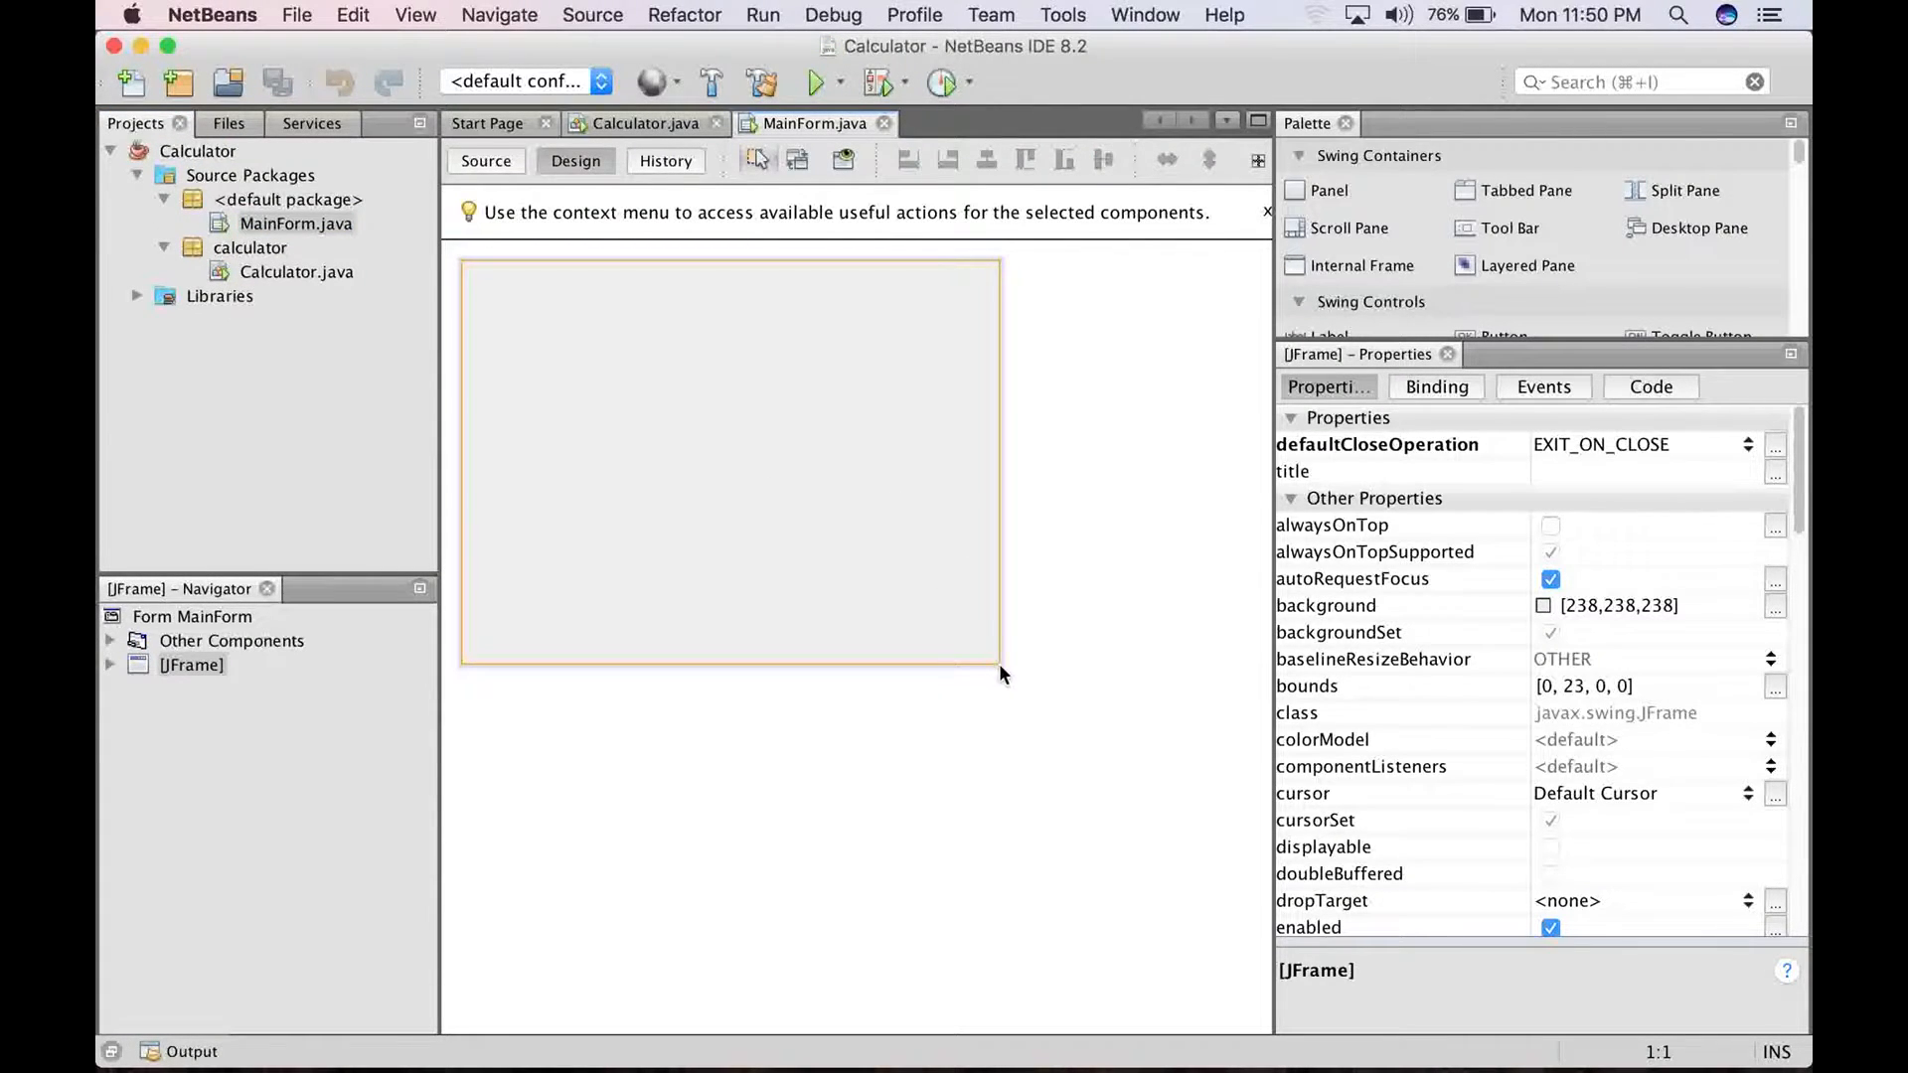
mouse_move(988, 667)
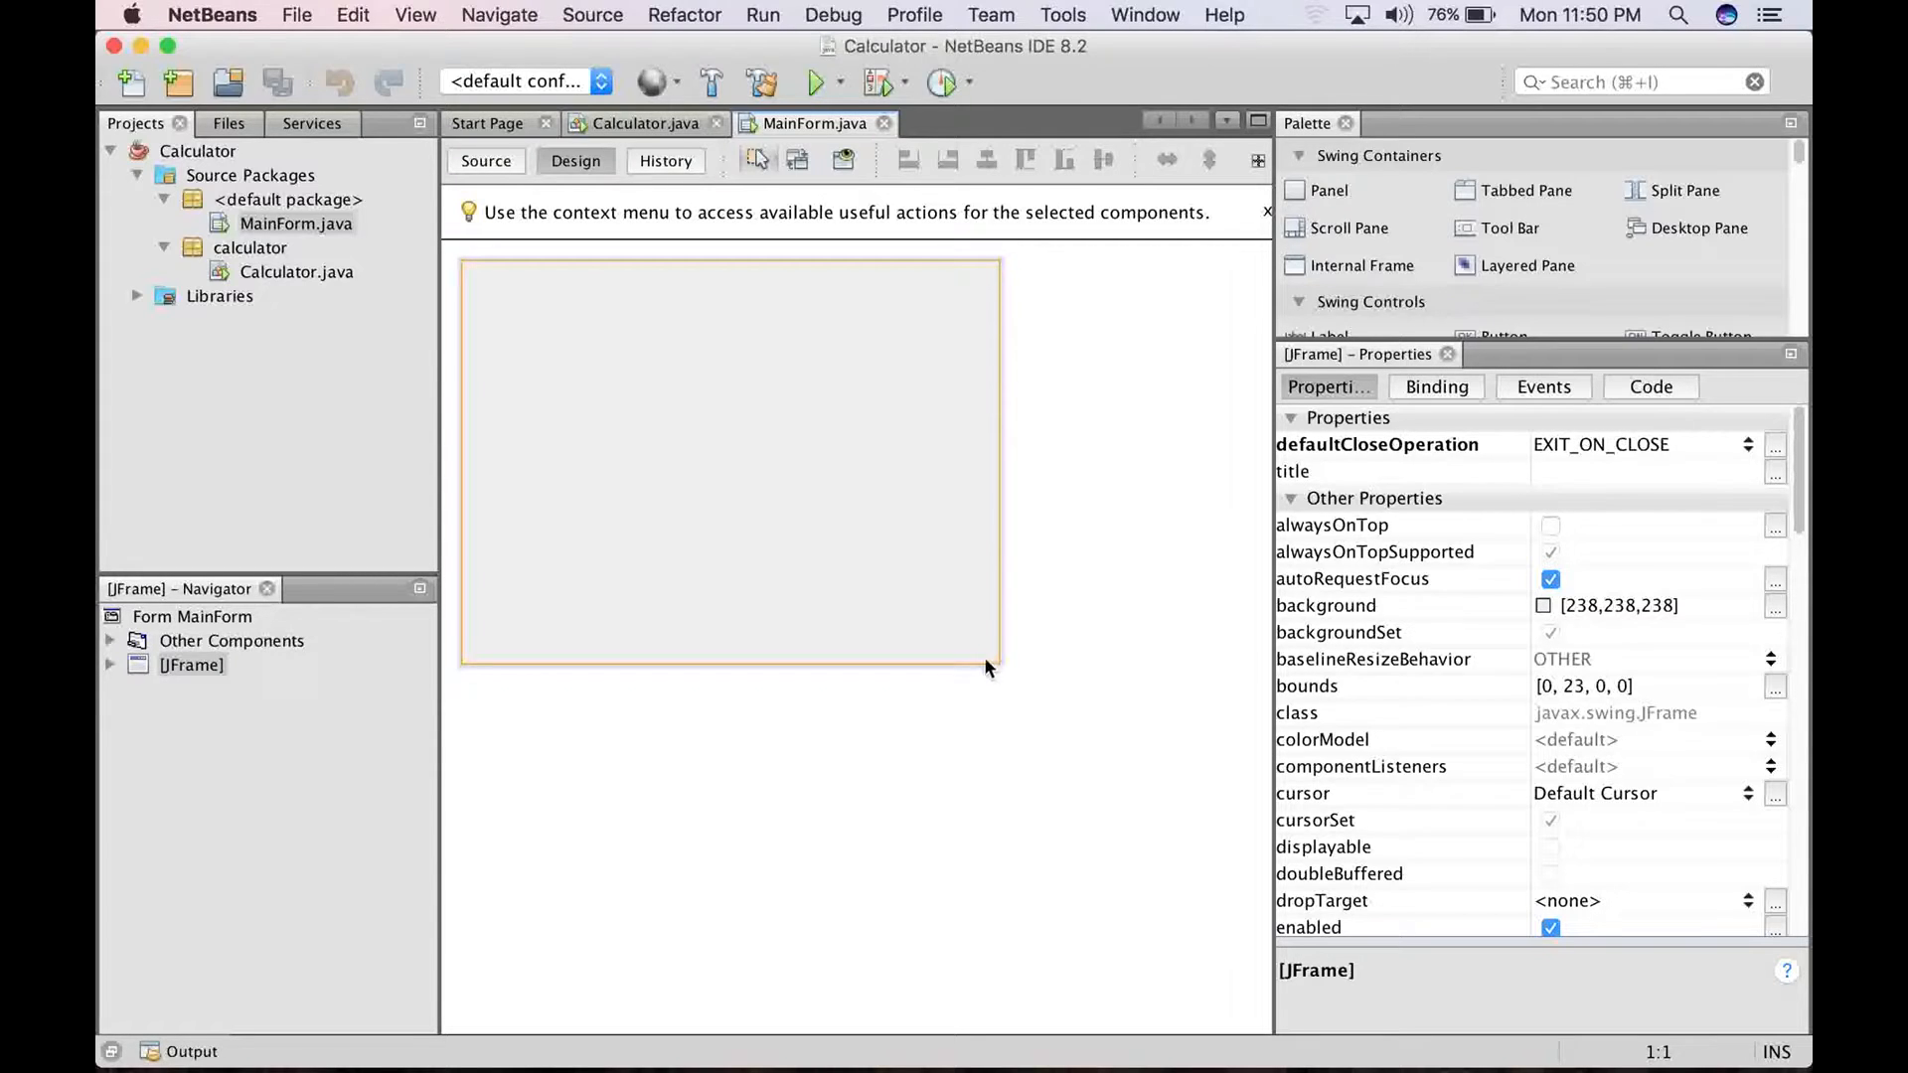
mouse_move(992, 672)
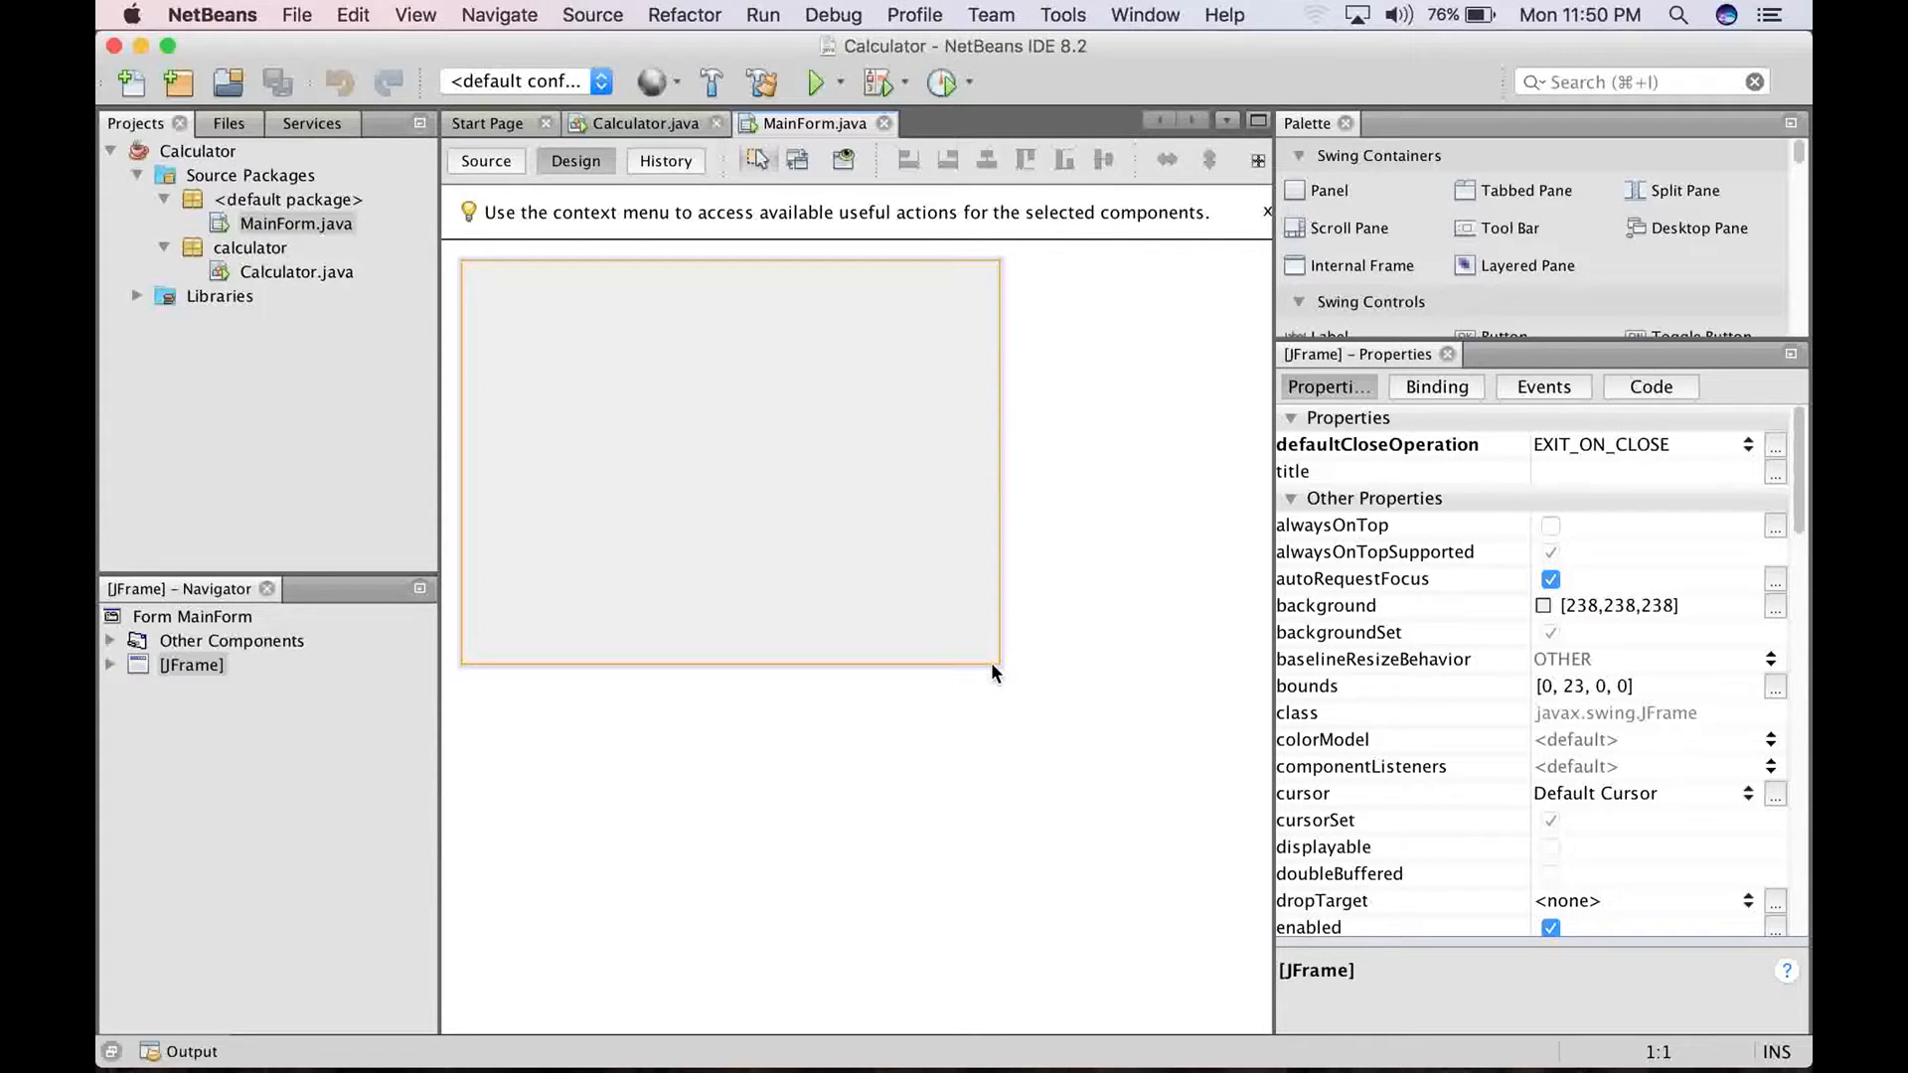
Append '- done!' to note step 4 'Add a JFrame Form to the Application', then return to NetBeans
click(829, 1029)
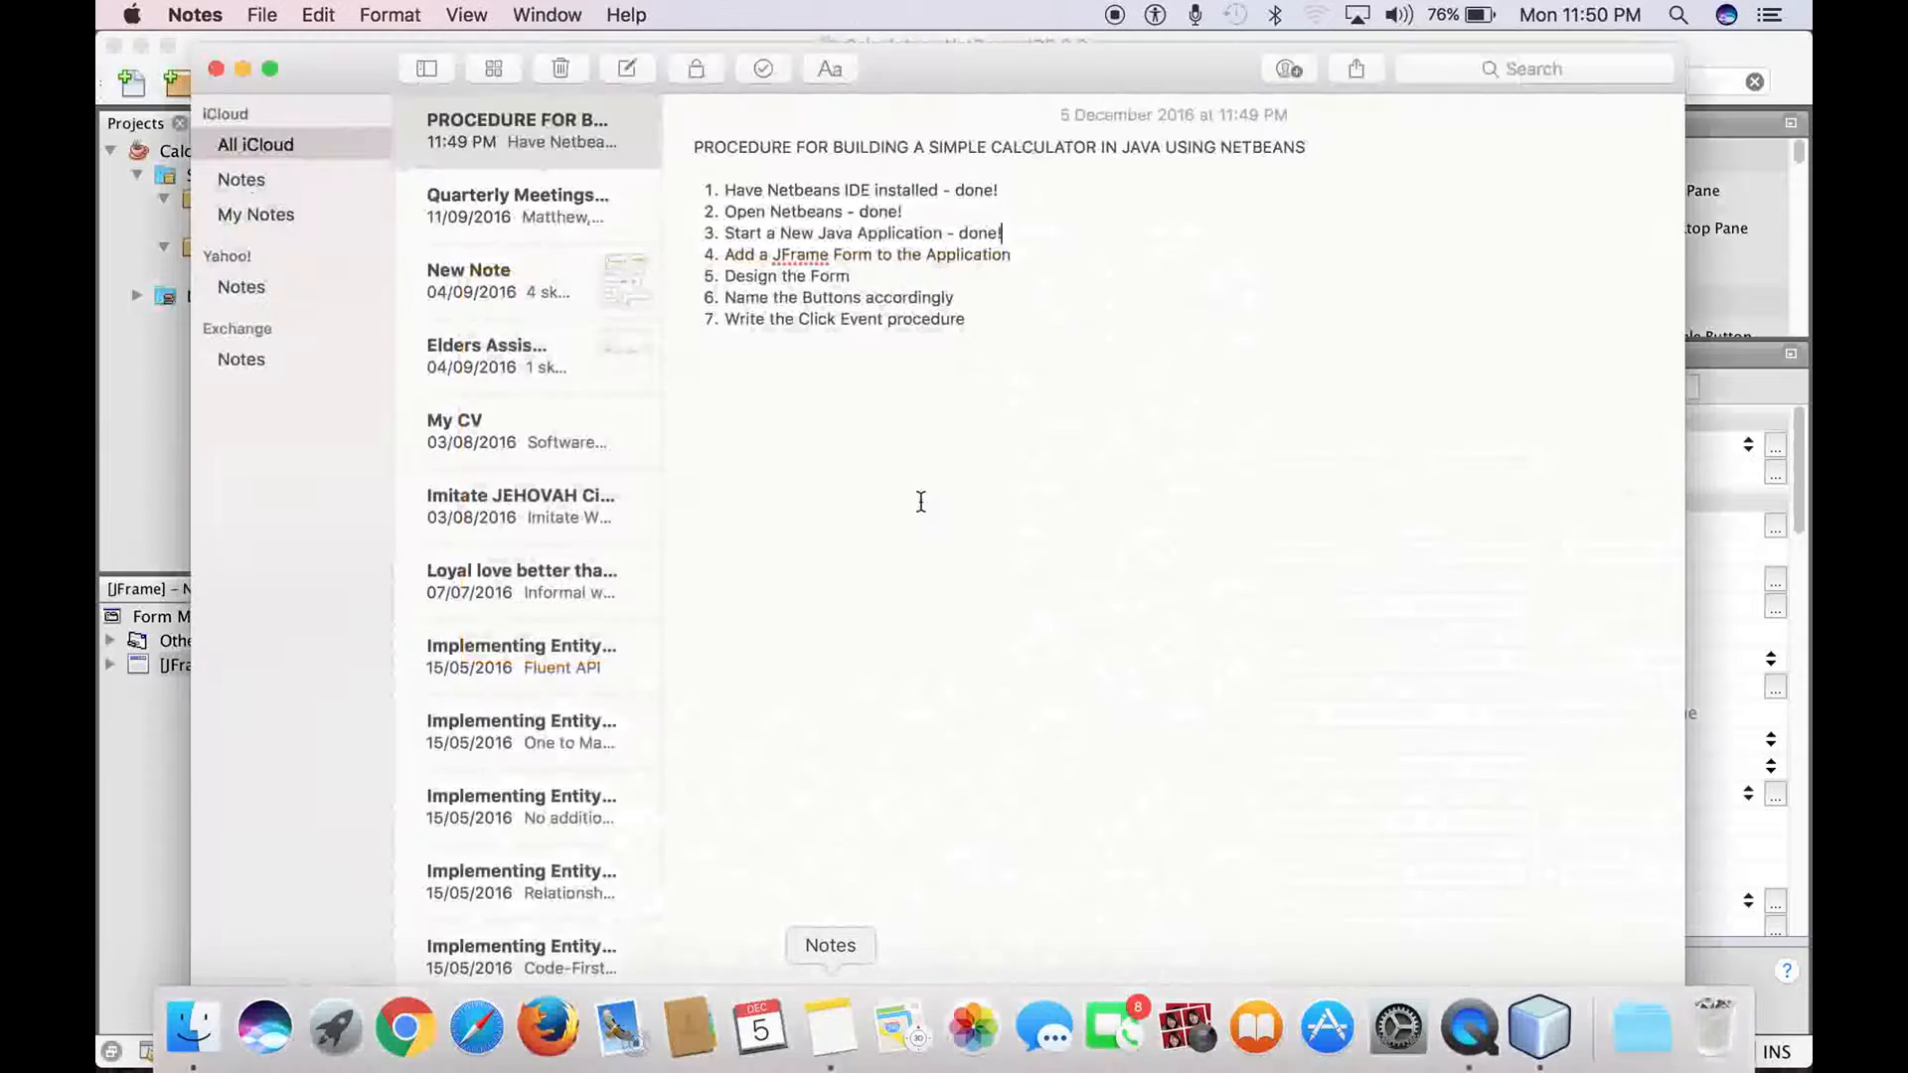
click(1009, 255)
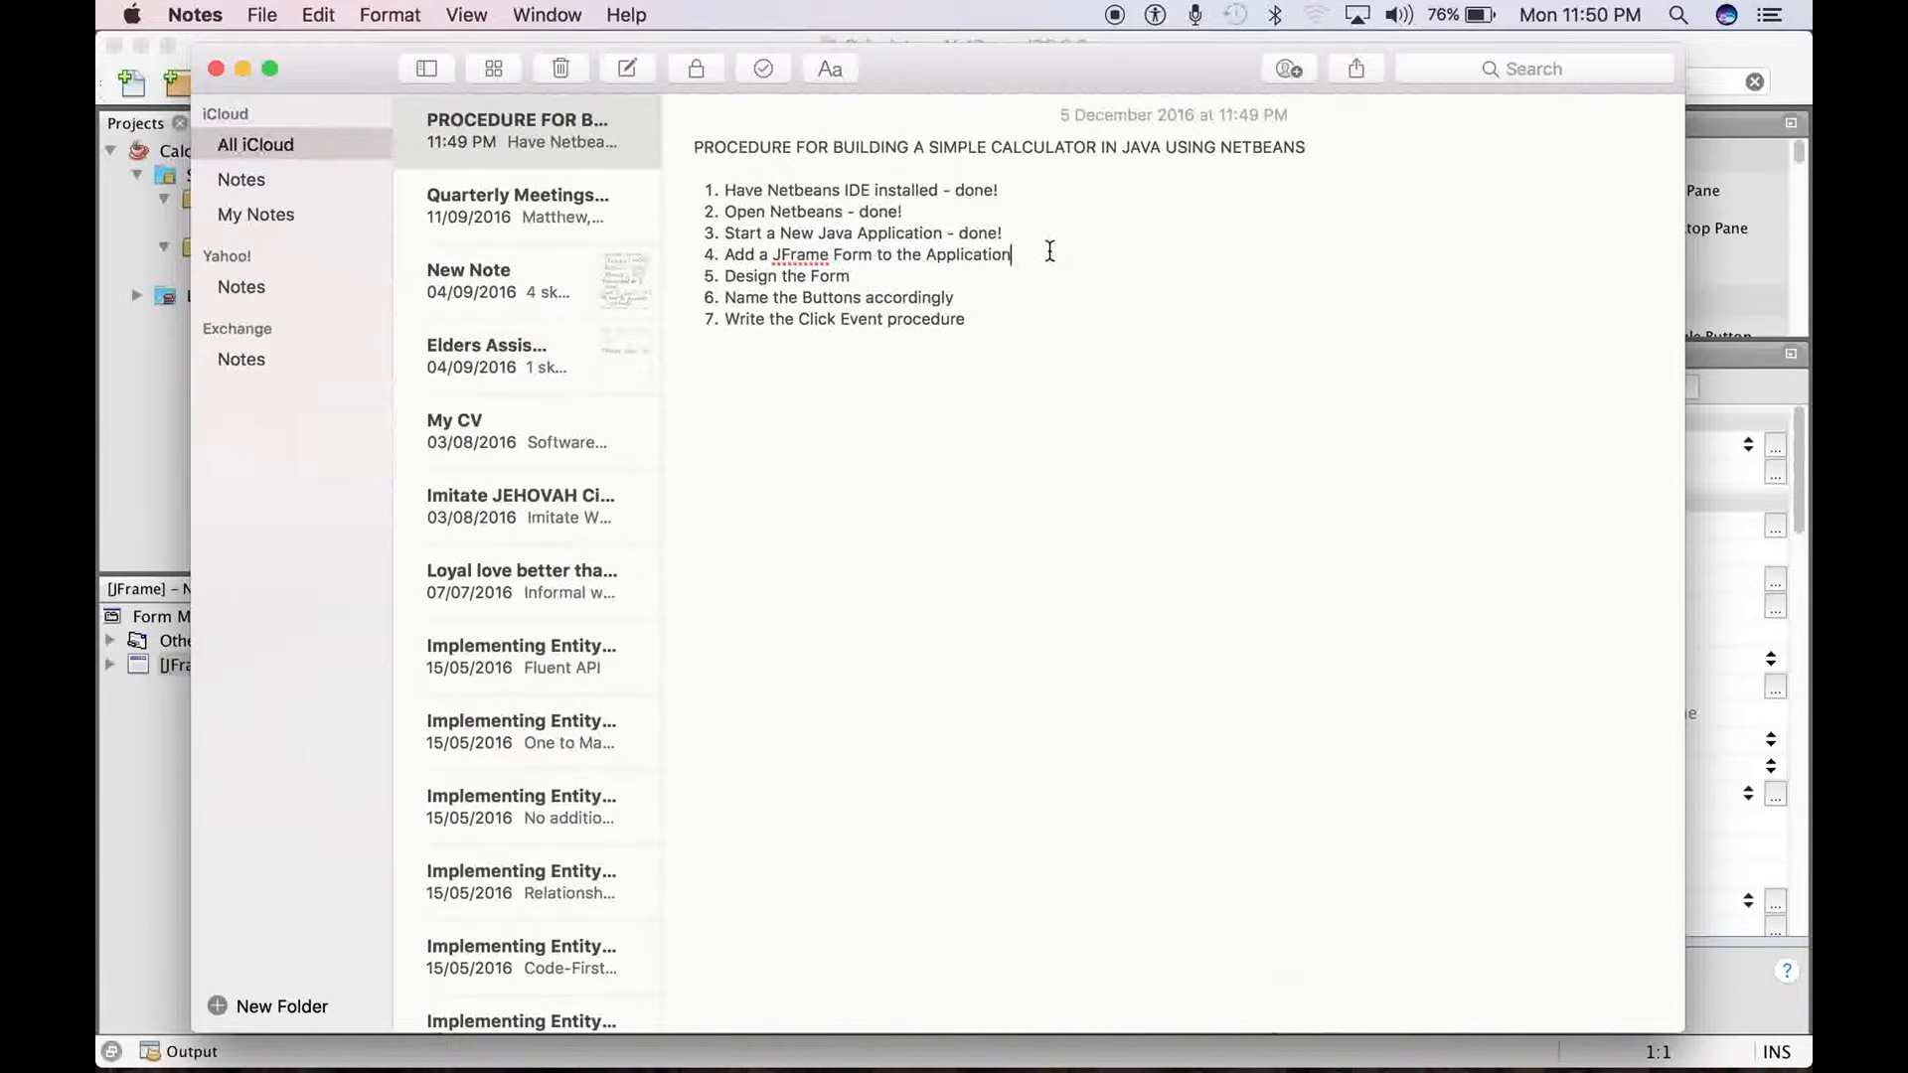
text(-)
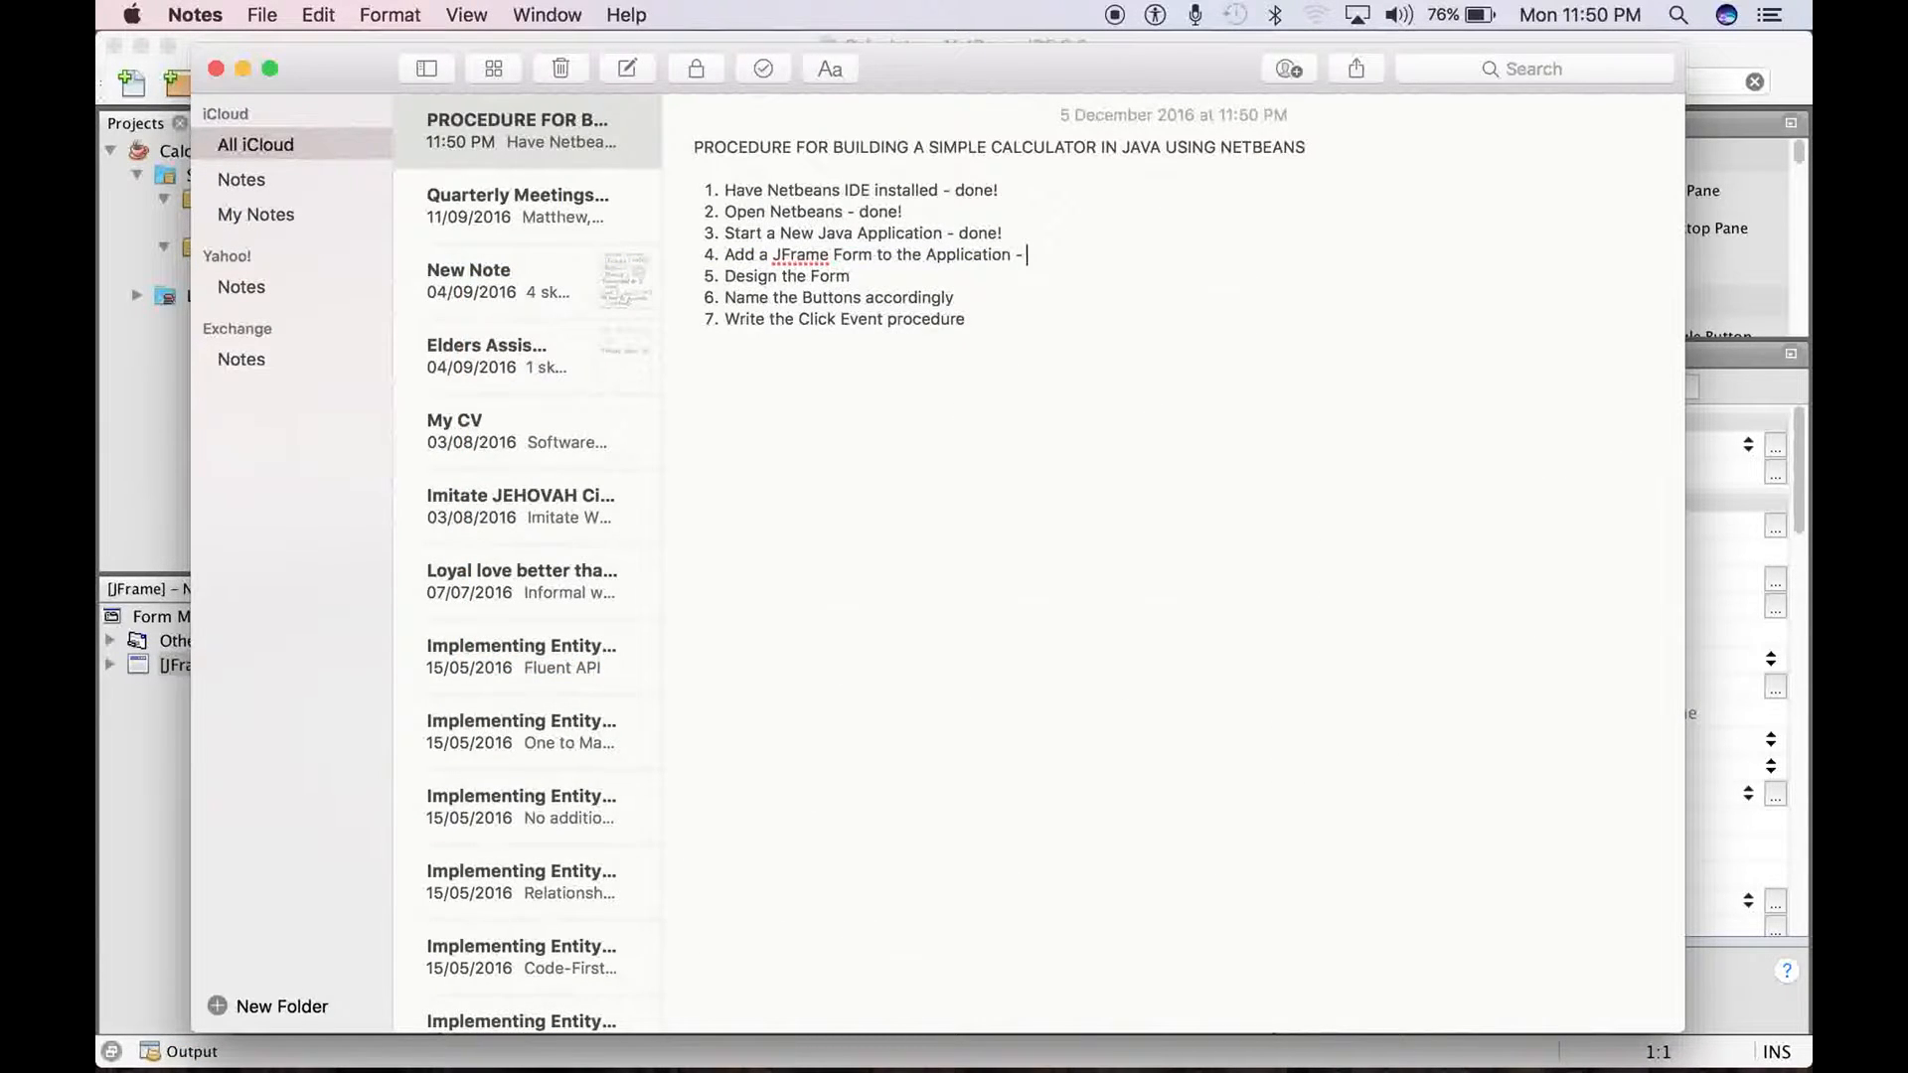
text(done!)
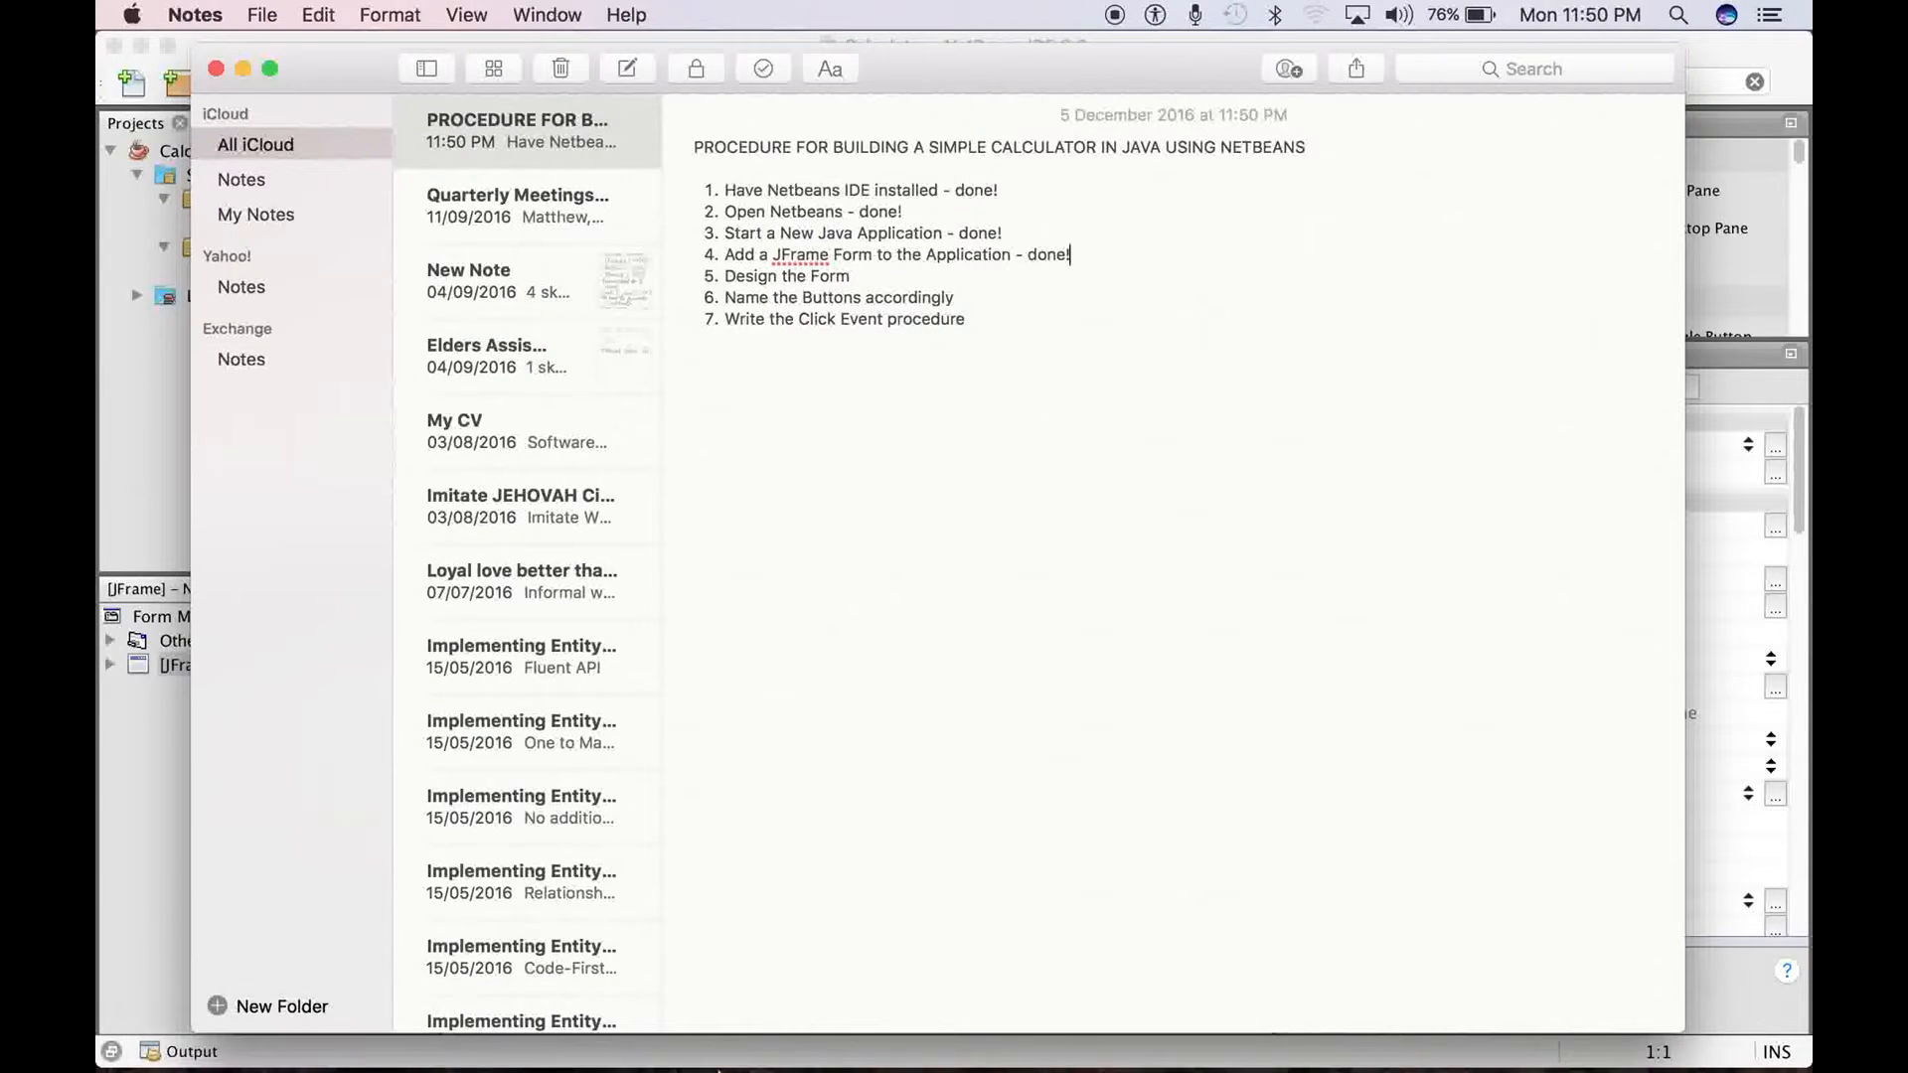
mouse_move(407, 1026)
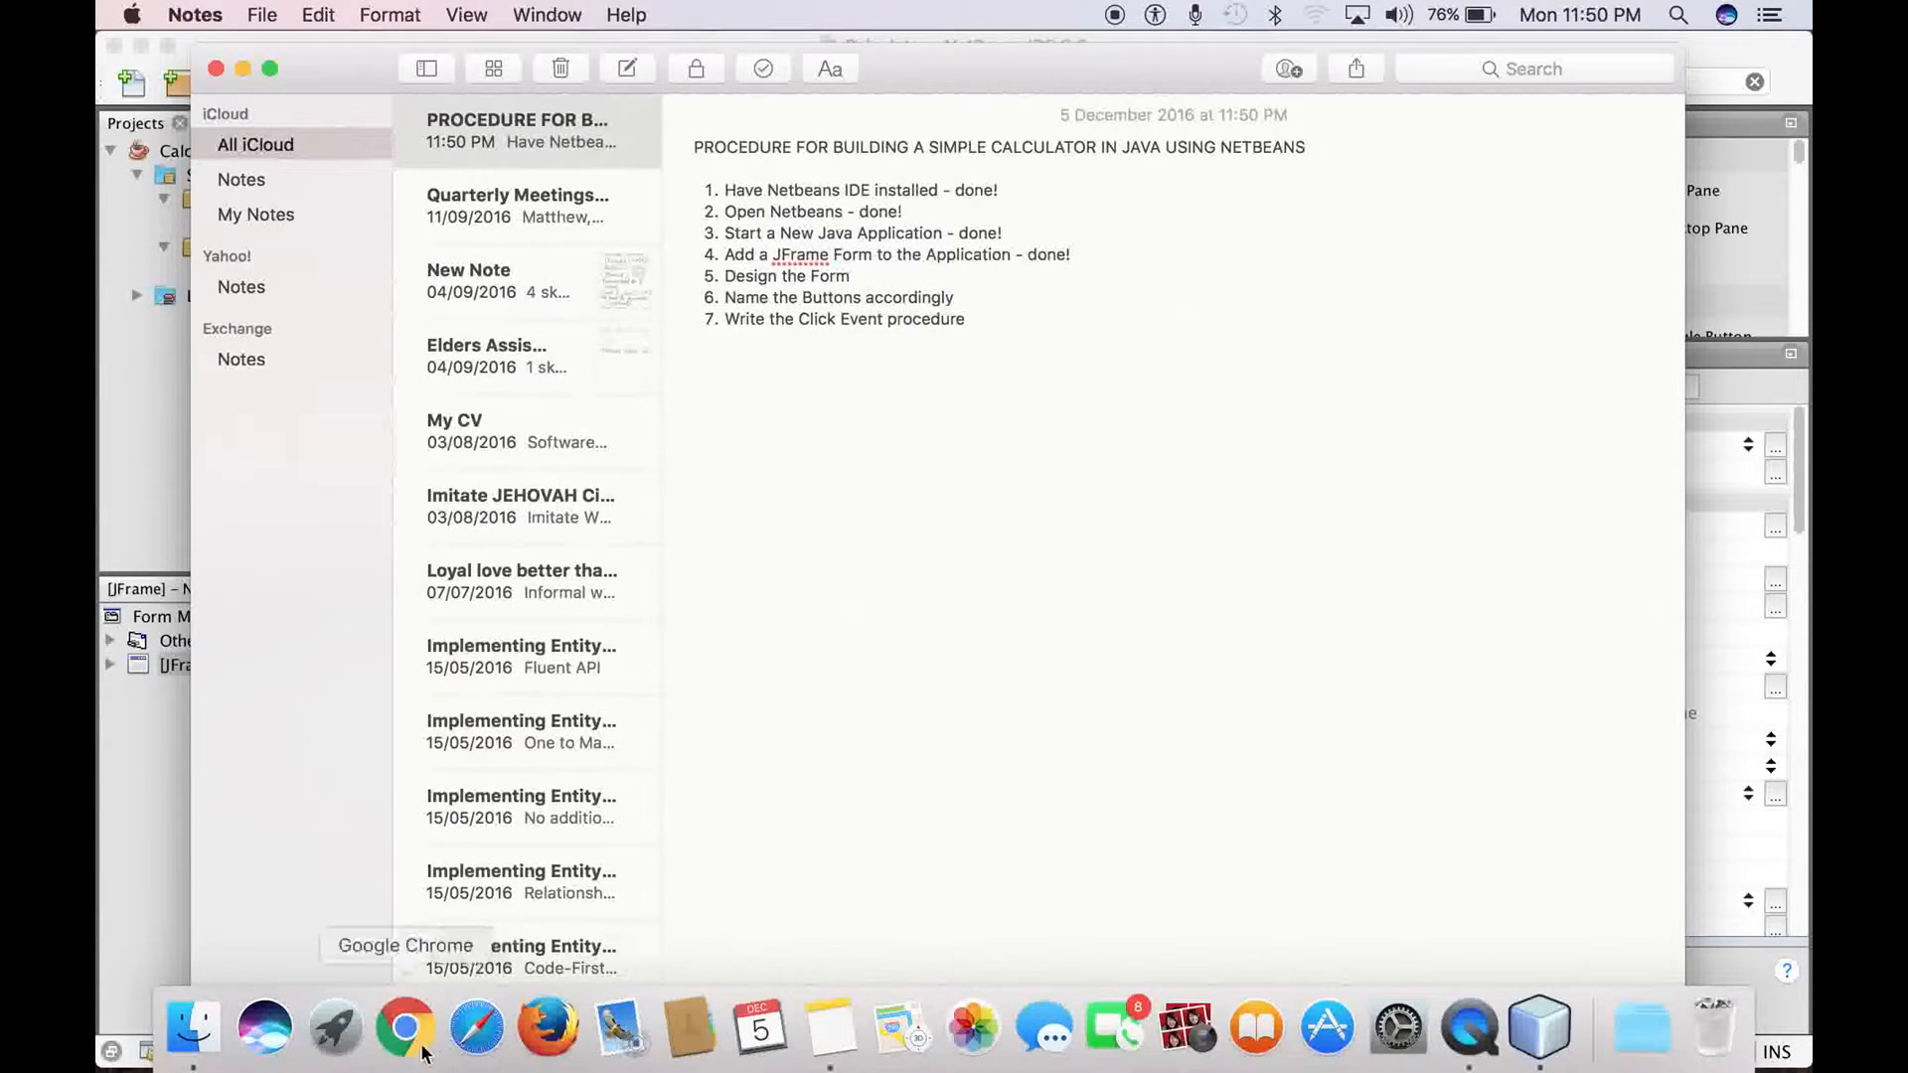
mouse_move(620, 1028)
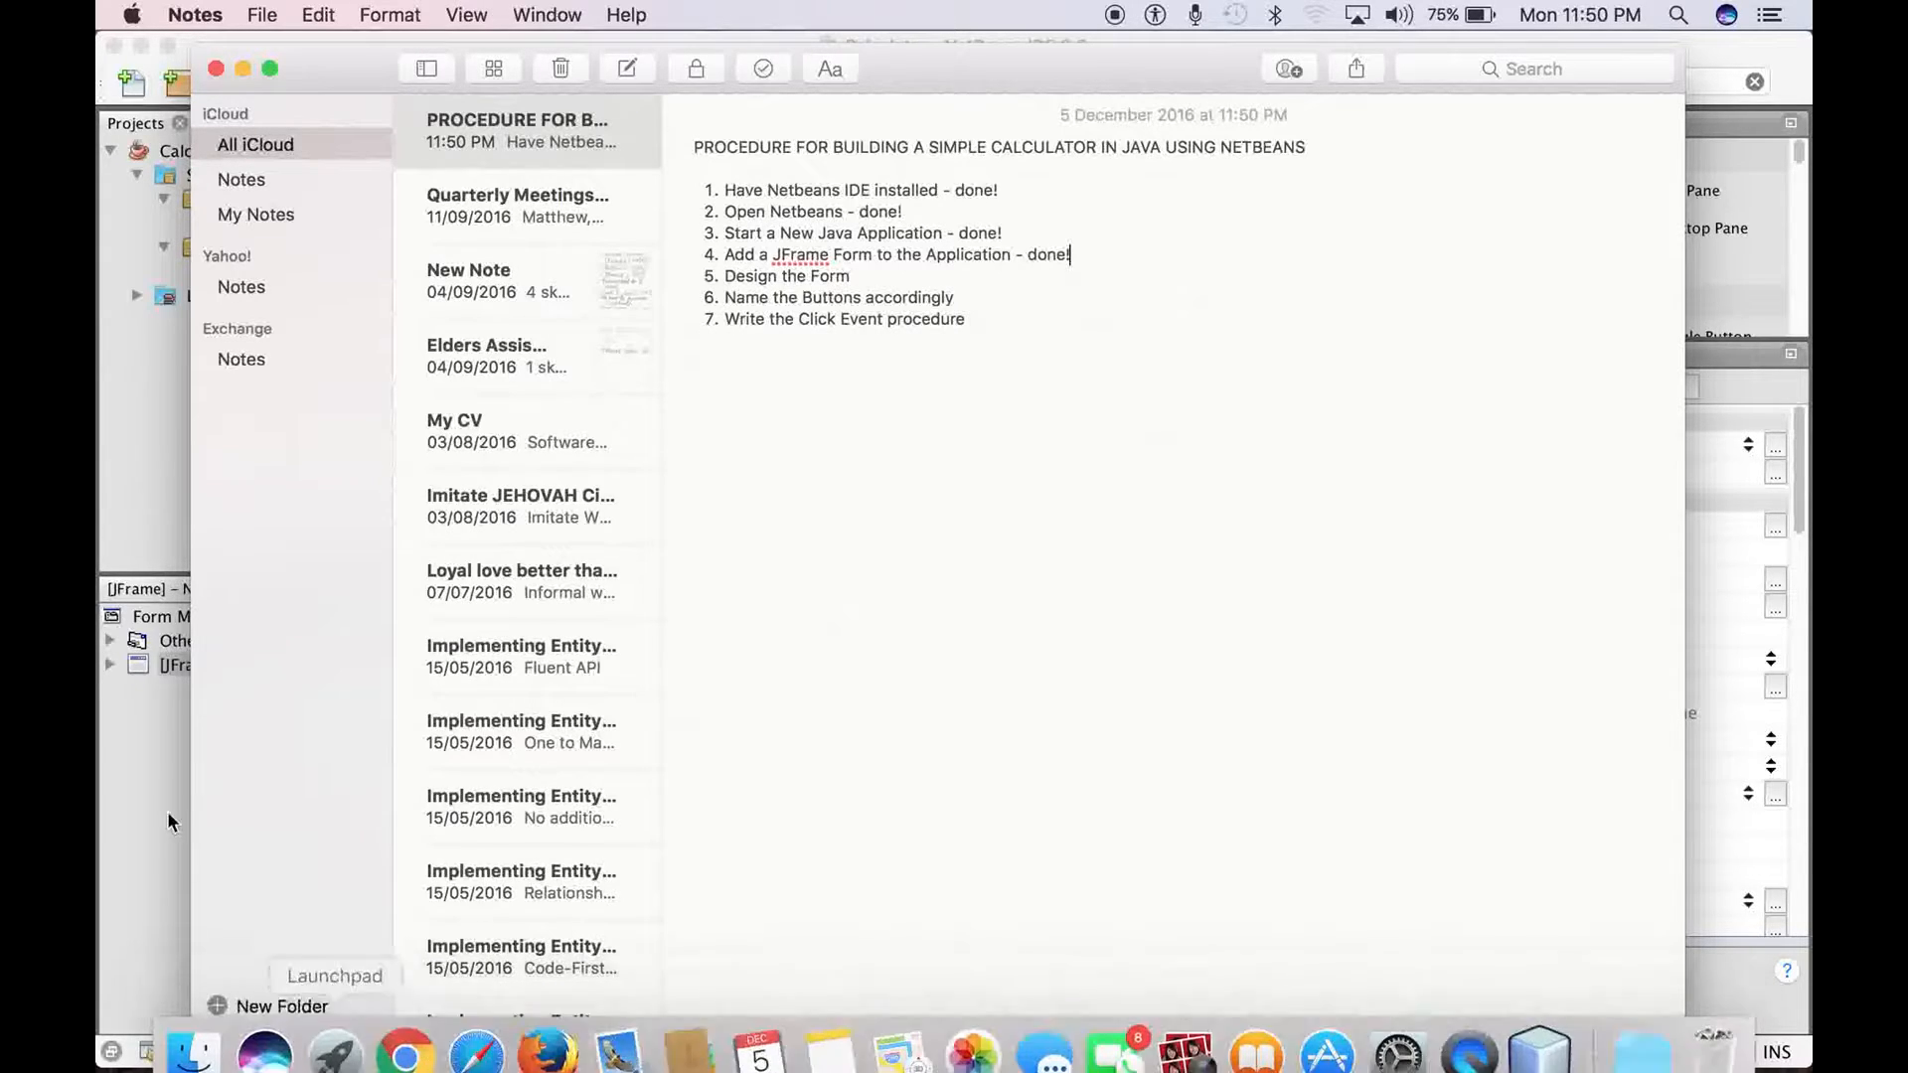
click(1537, 1049)
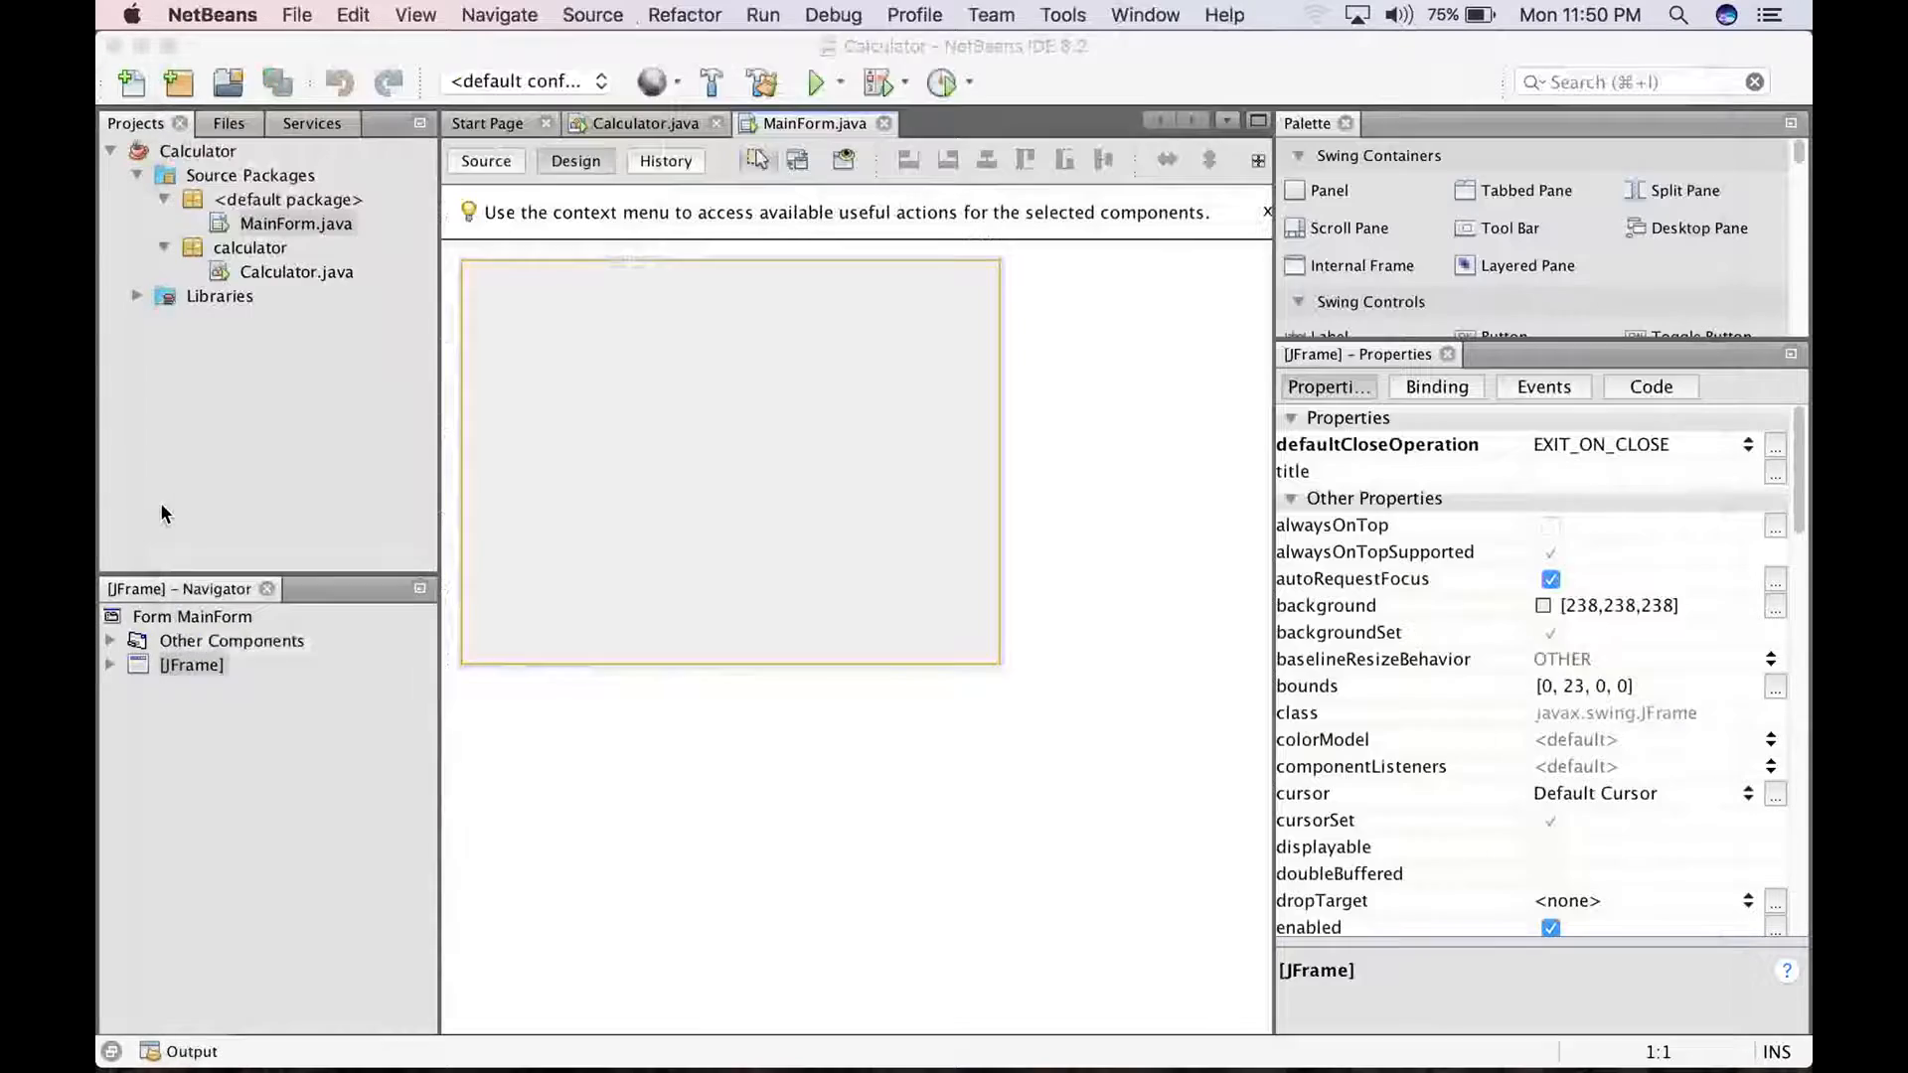
Collapse Swing Containers, narrow the frame, and stretch jTextField1 across its top
click(294, 222)
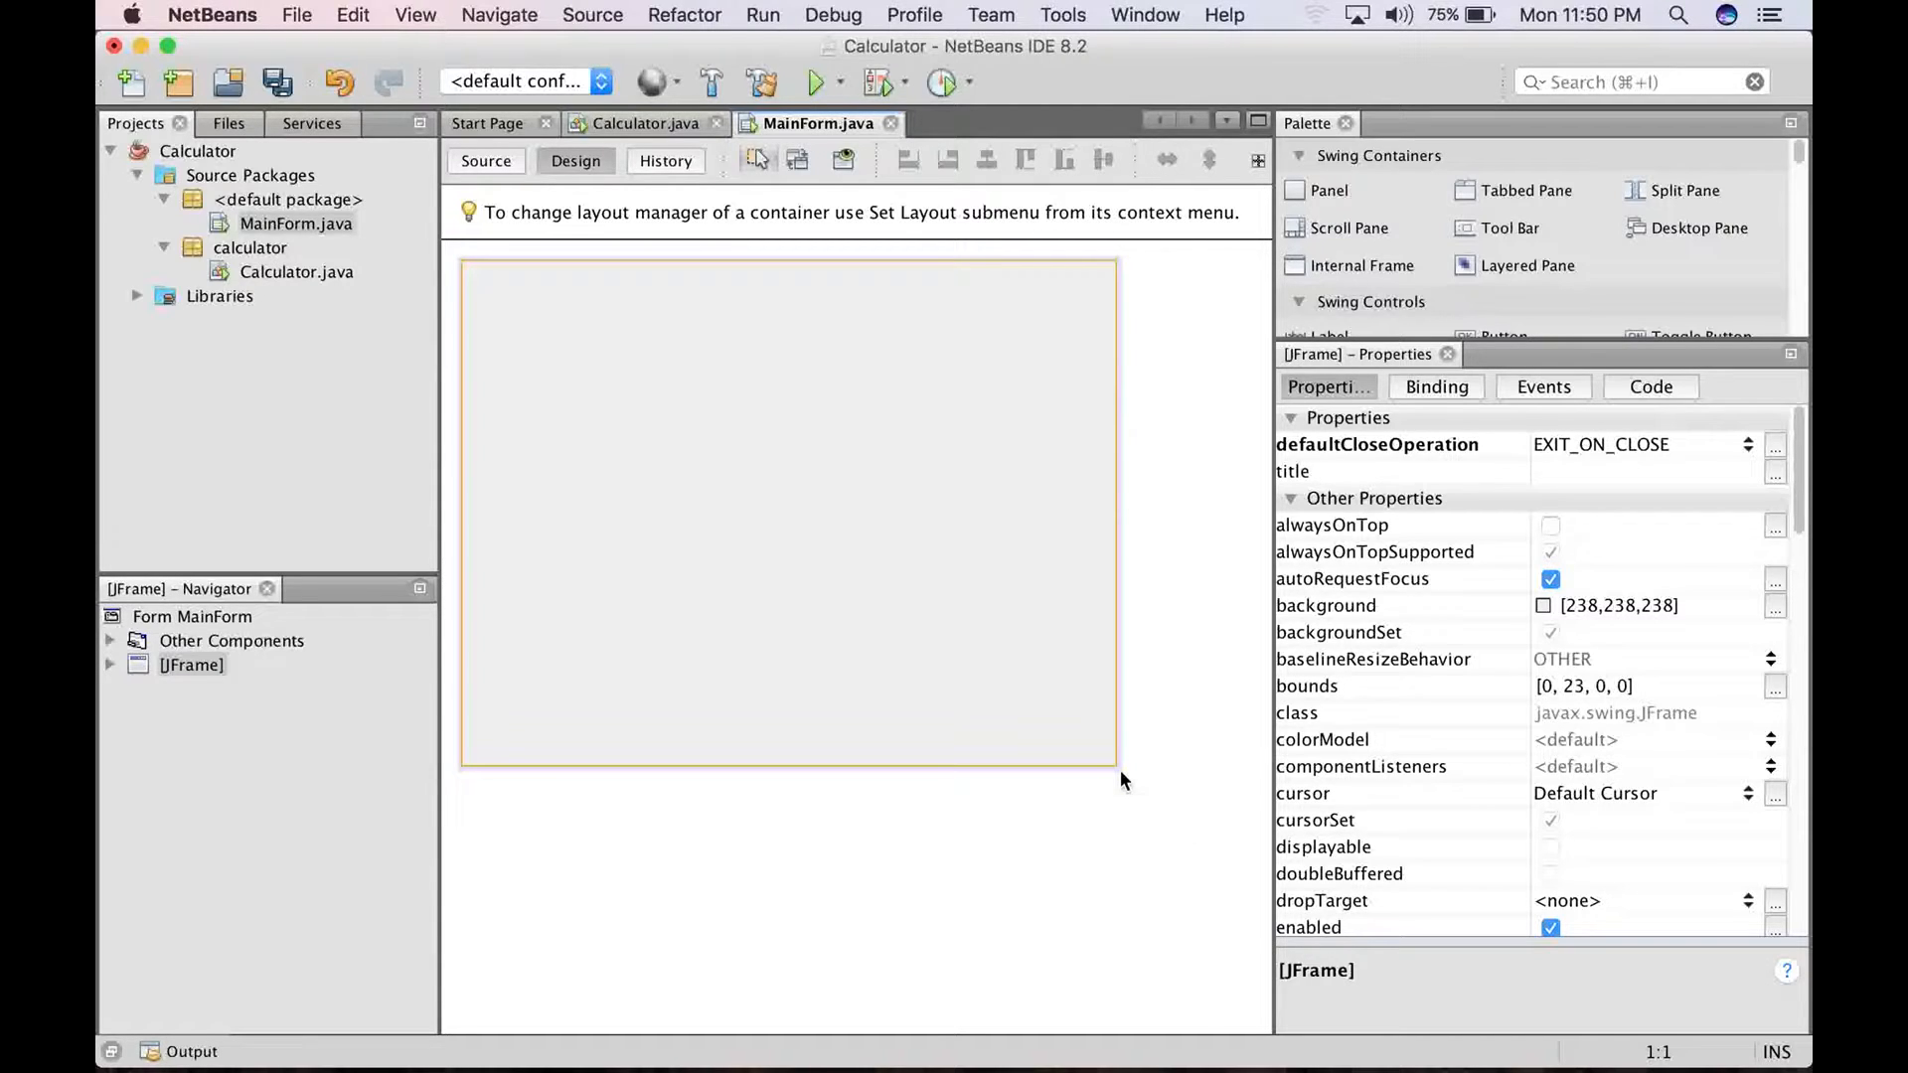
mouse_move(1396, 376)
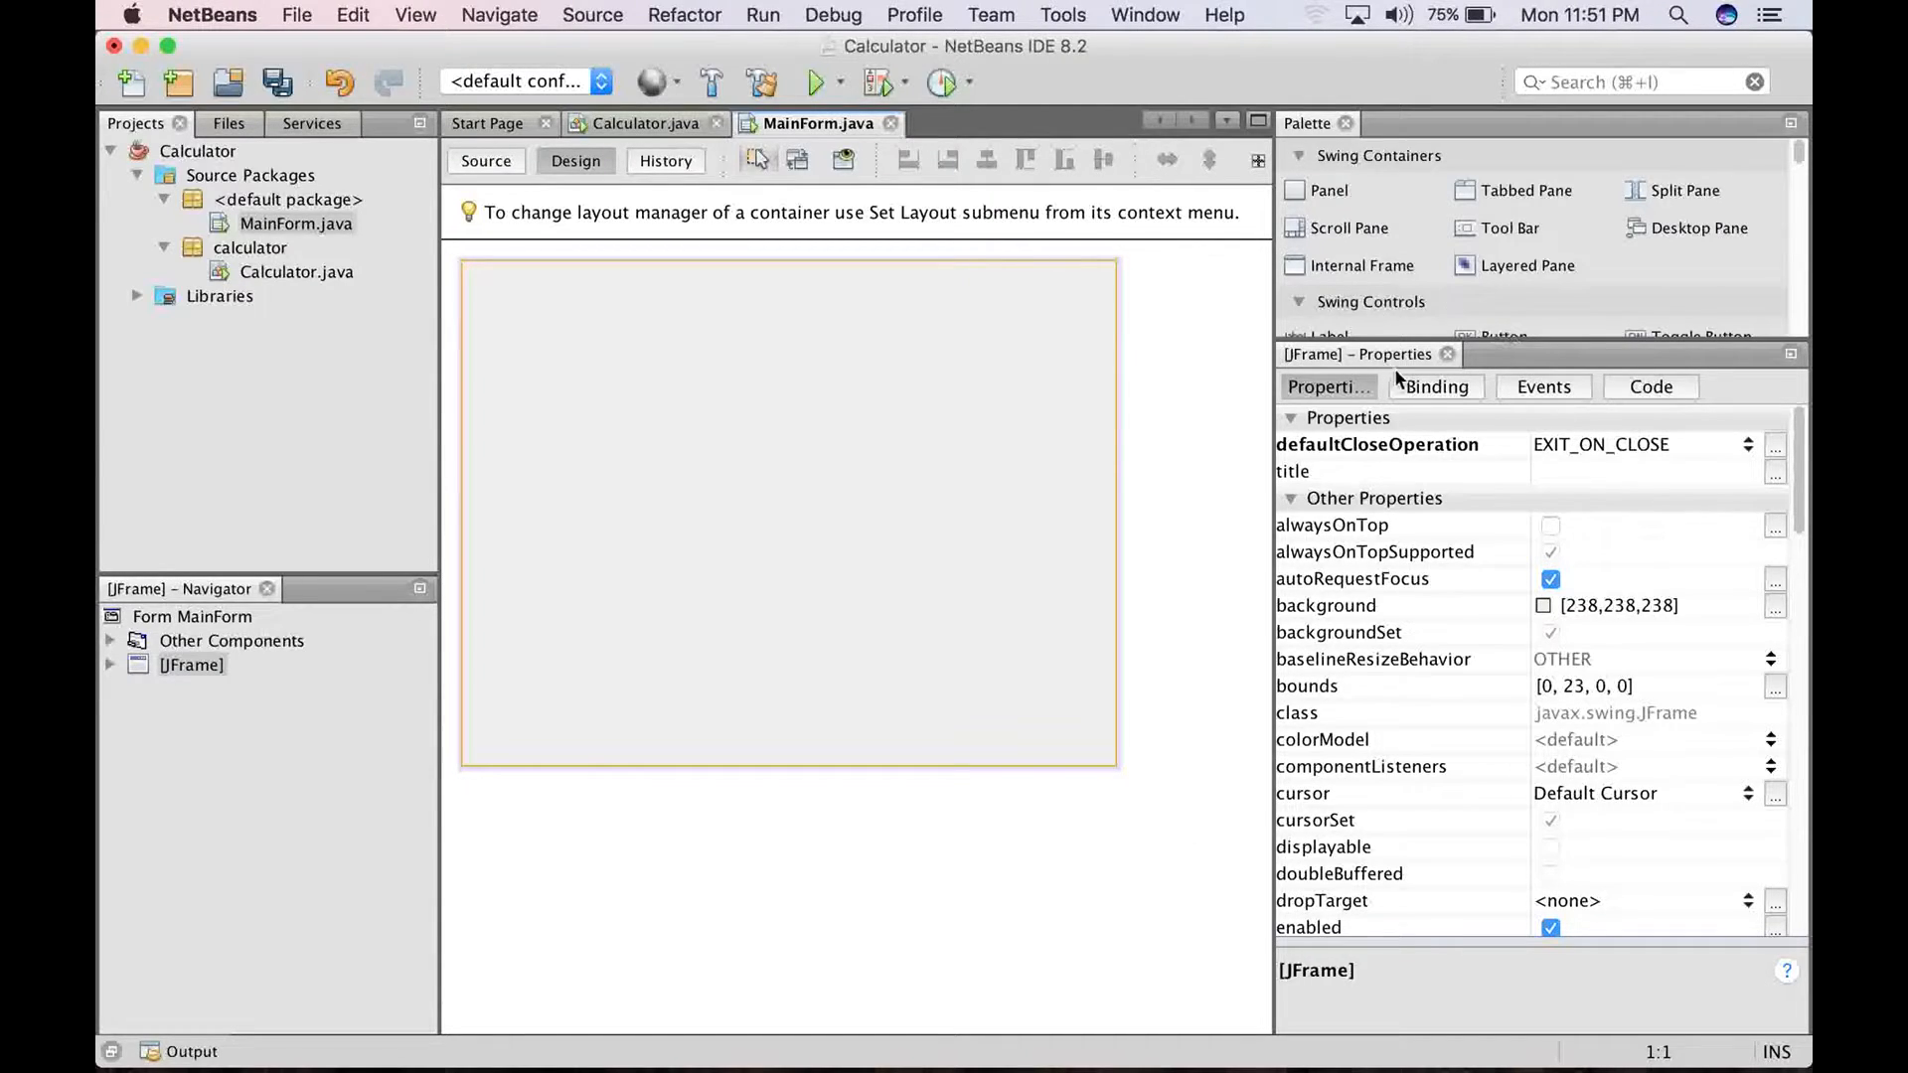
mouse_move(1314, 164)
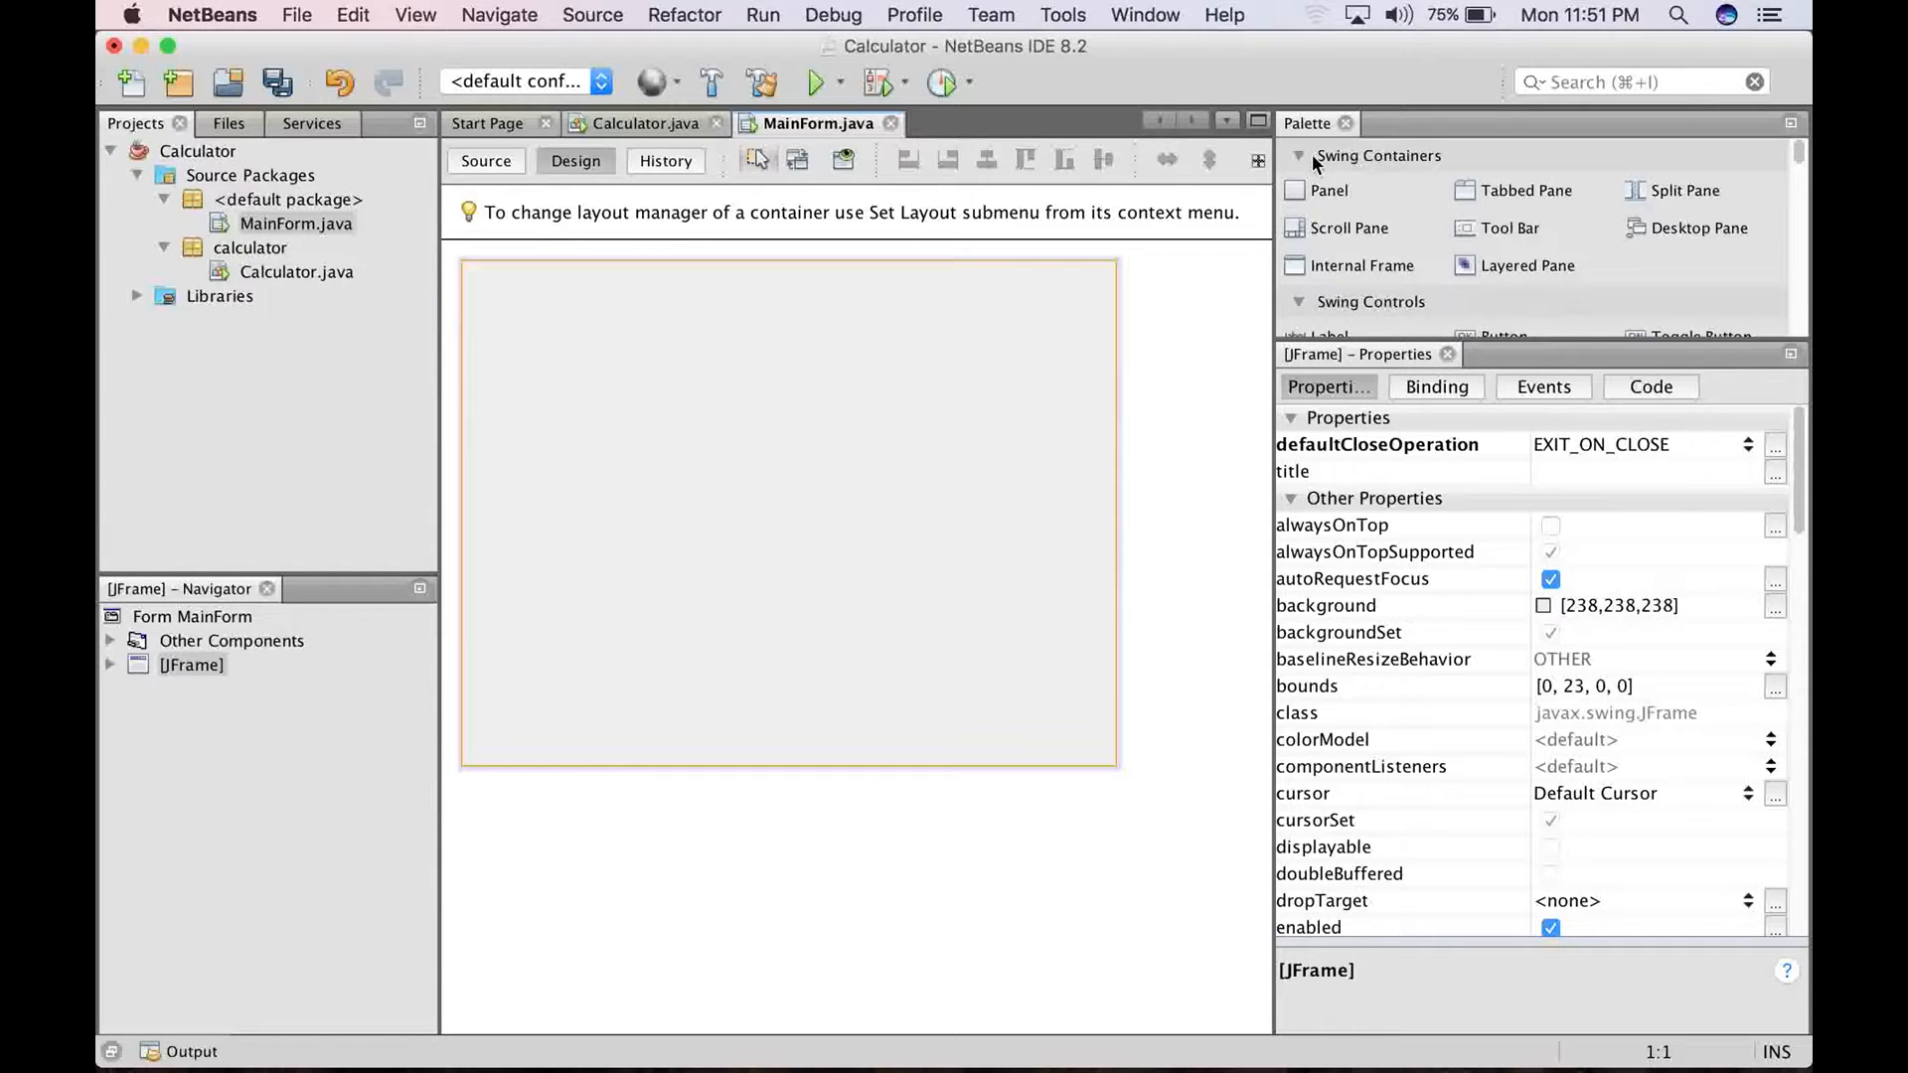
click(1299, 155)
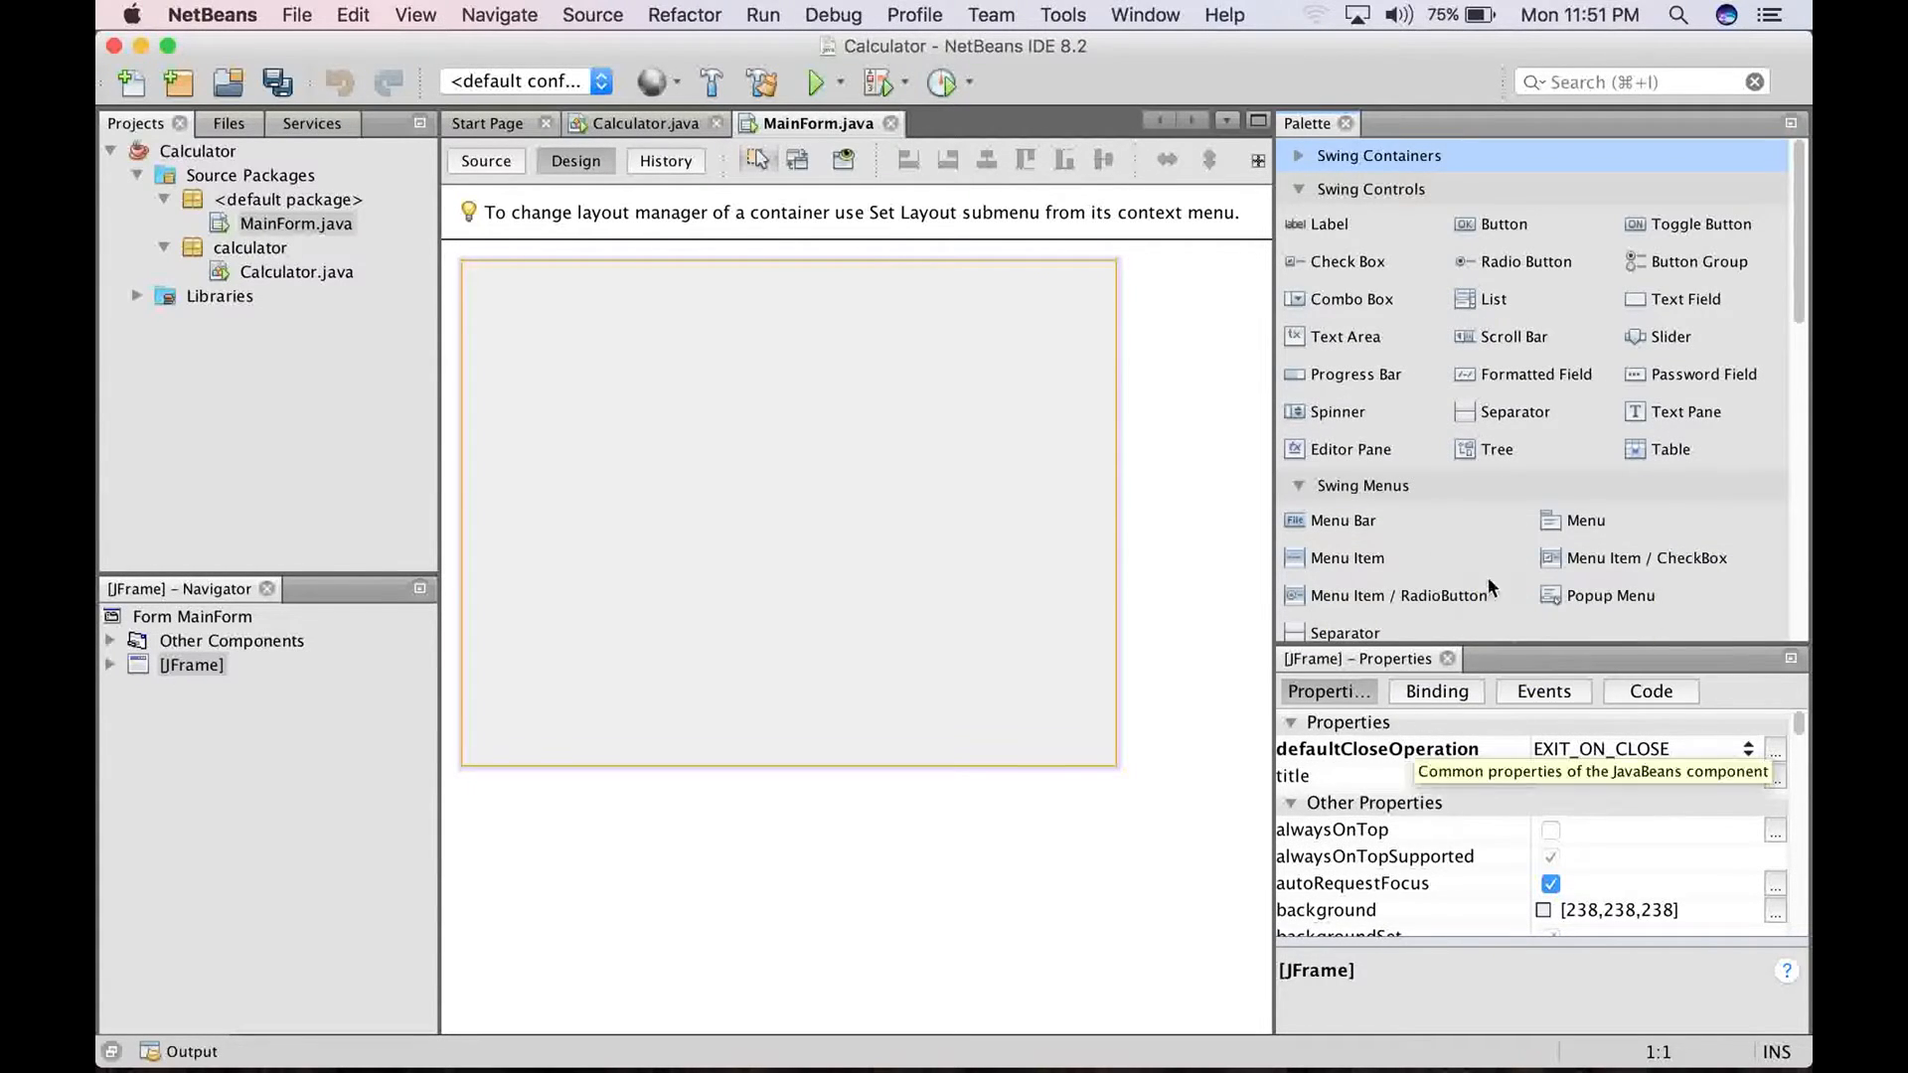
mouse_move(1514, 759)
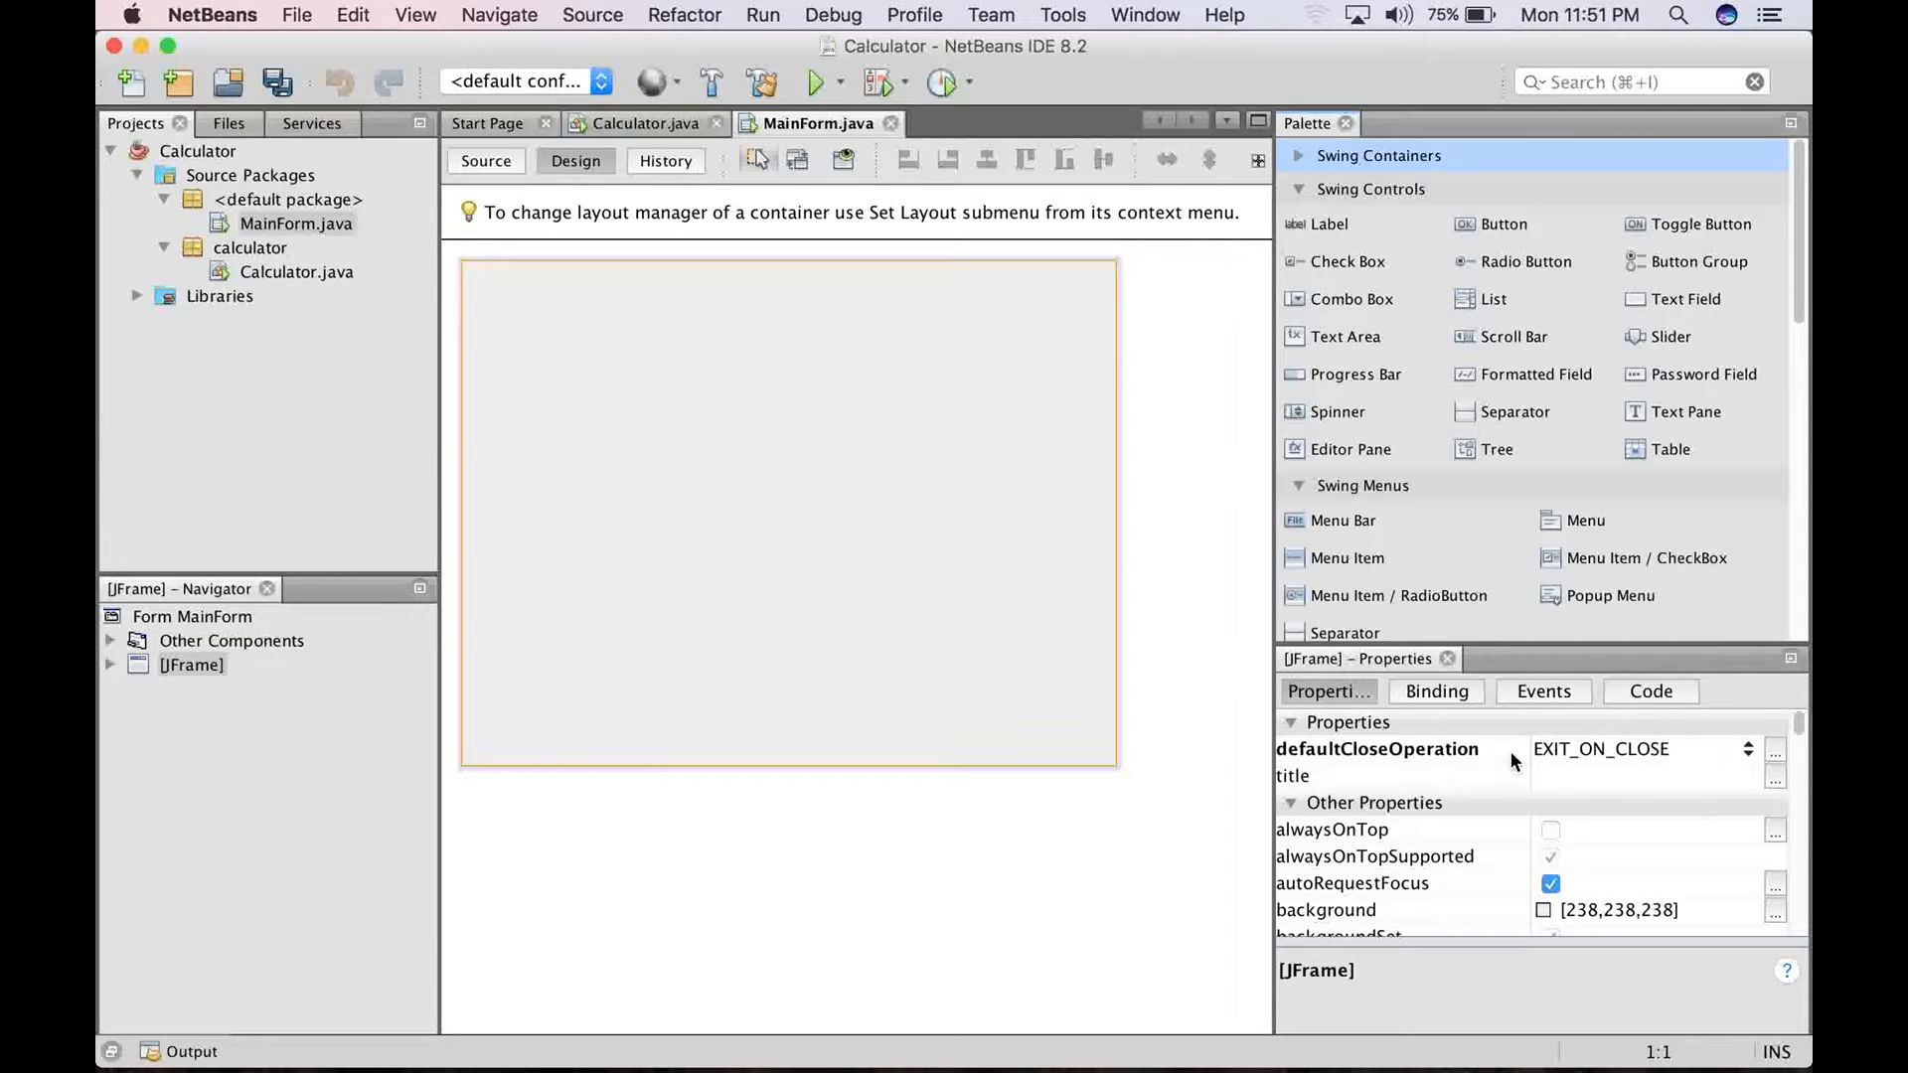
mouse_move(1117, 602)
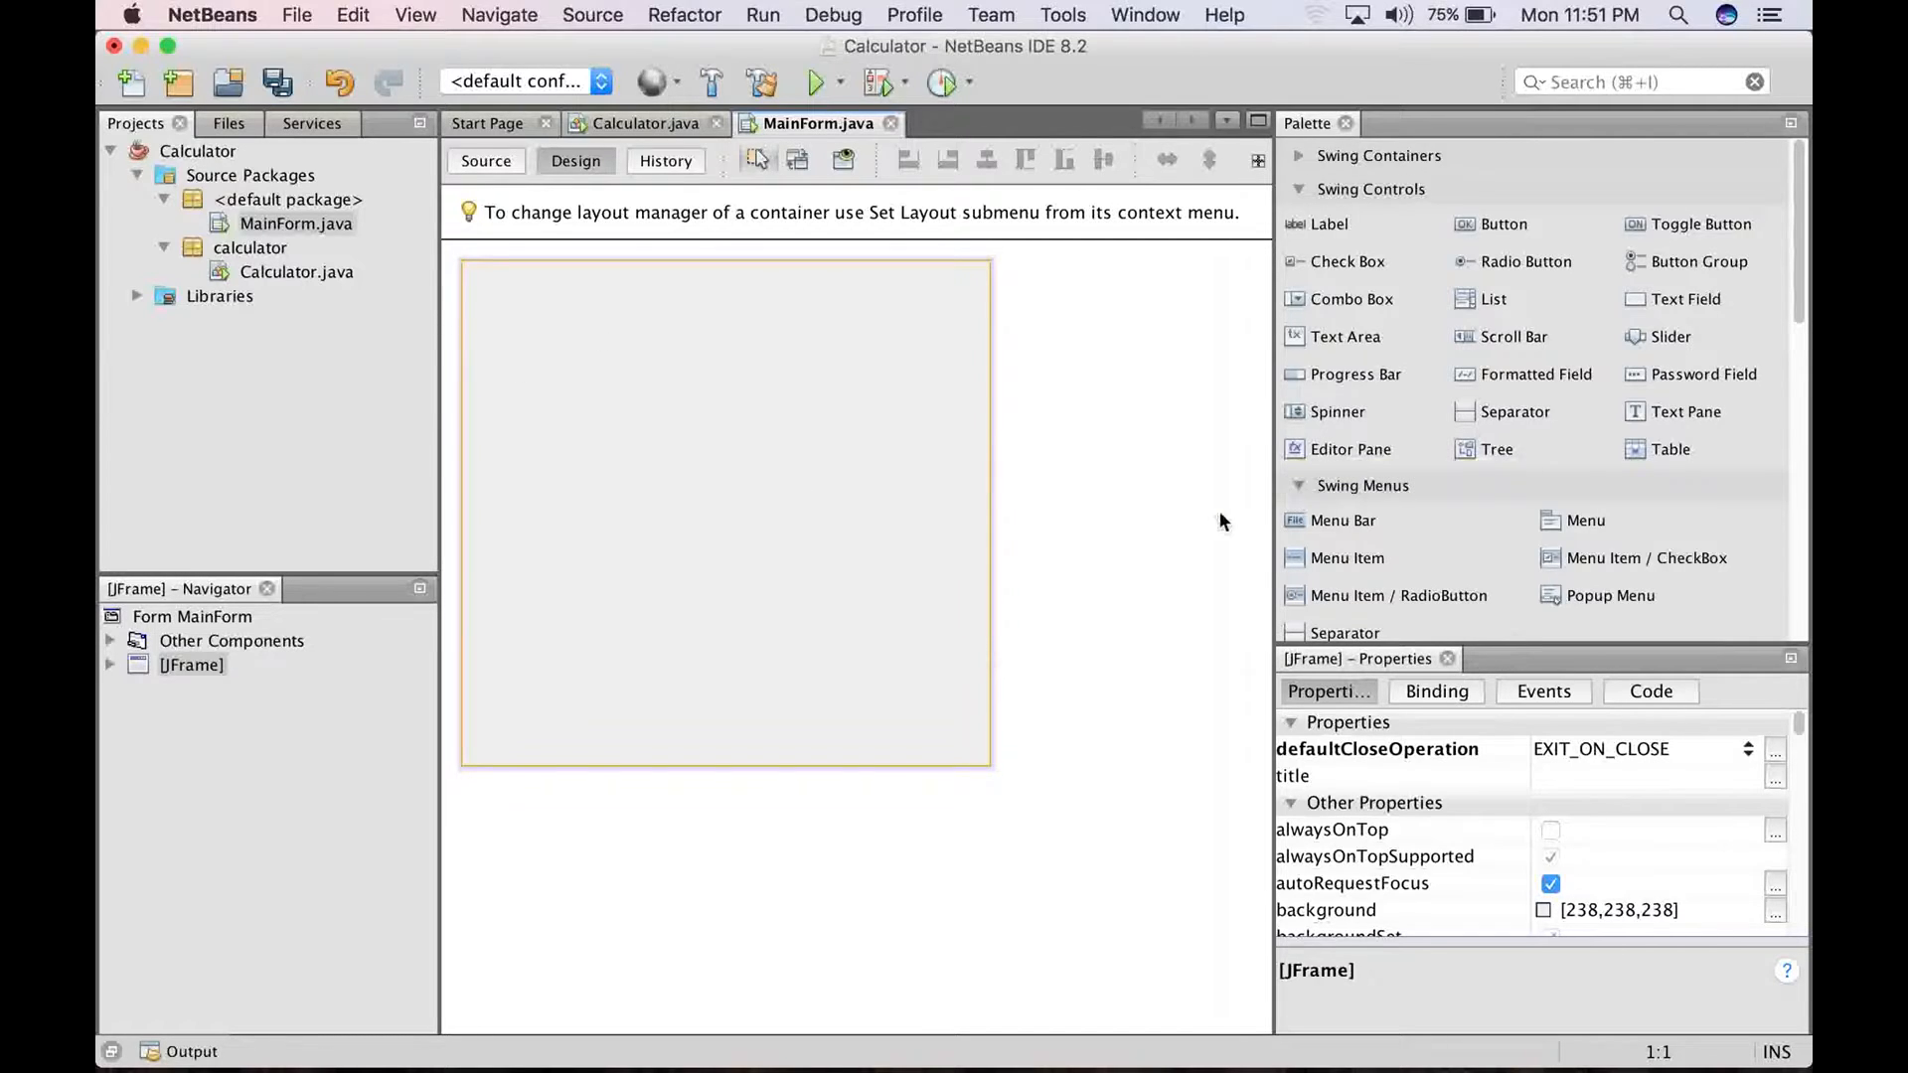
mouse_move(1326, 375)
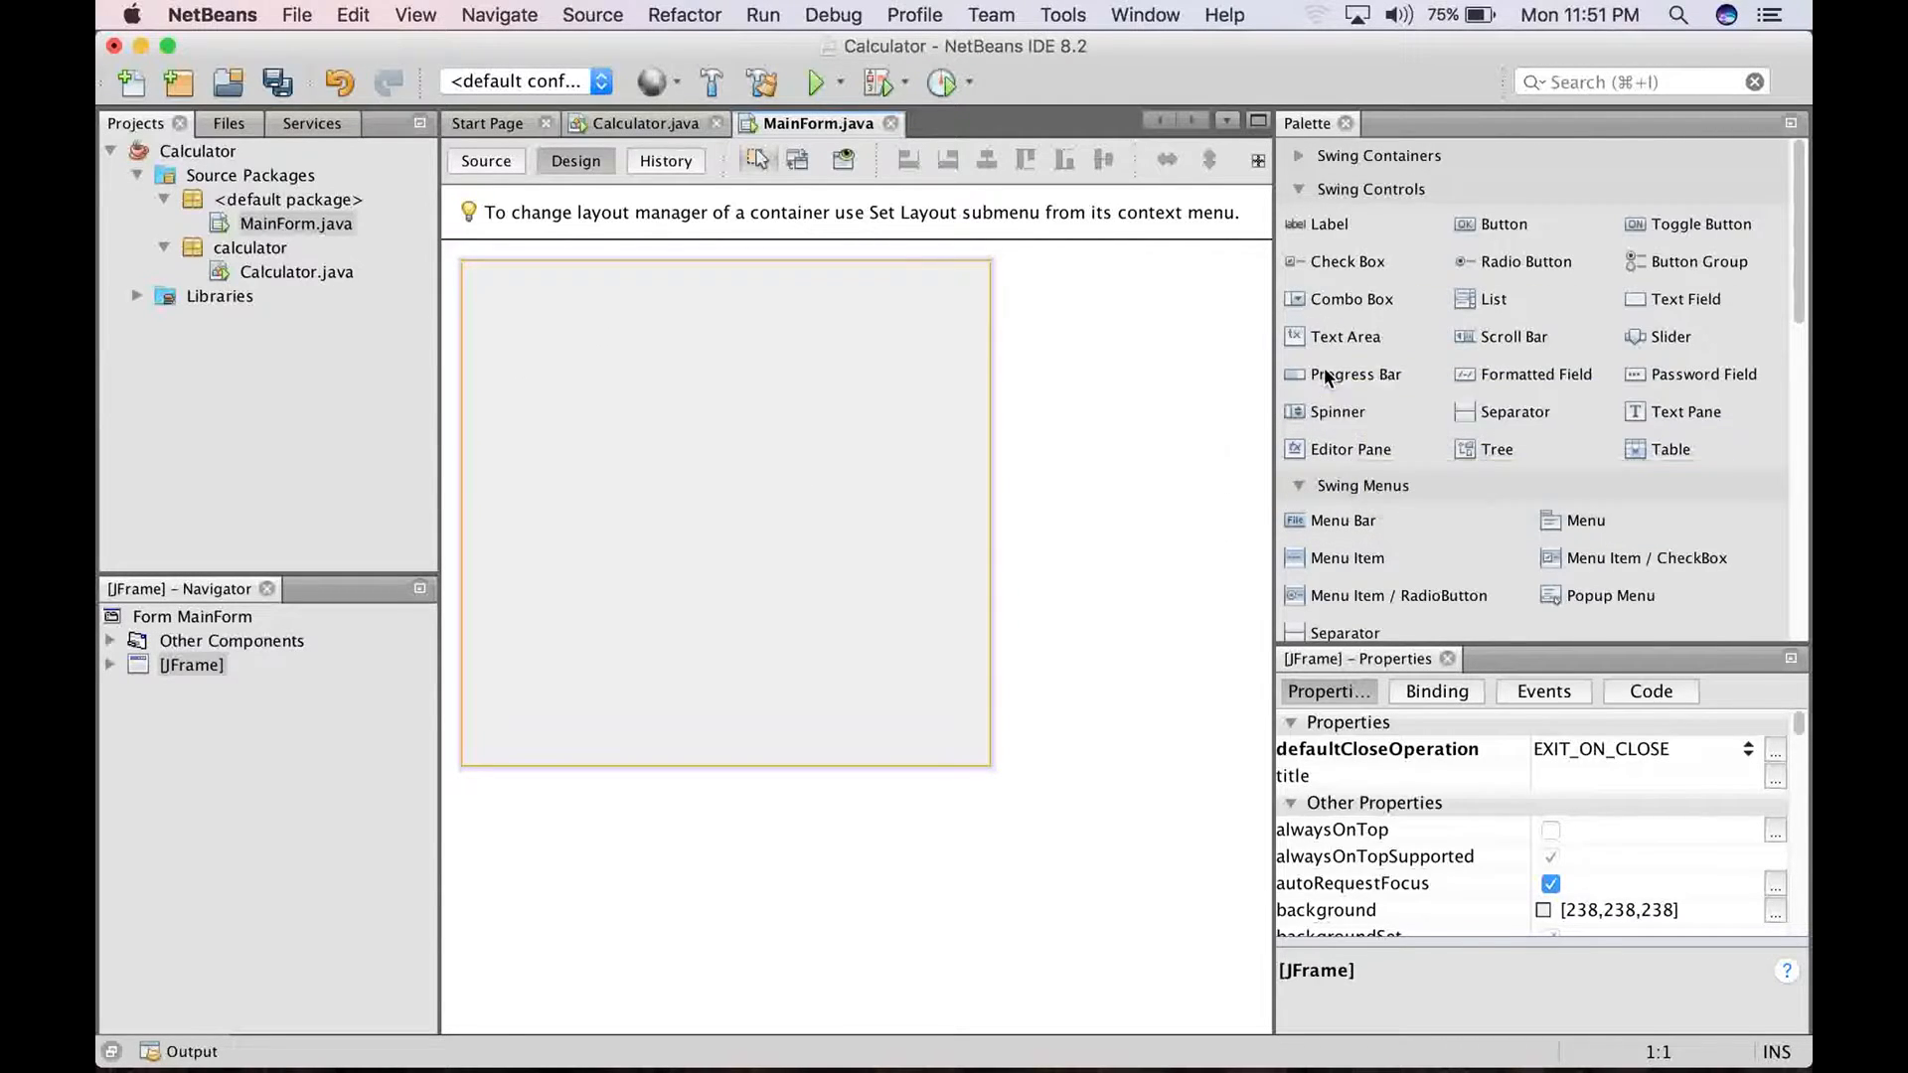
mouse_move(1344, 337)
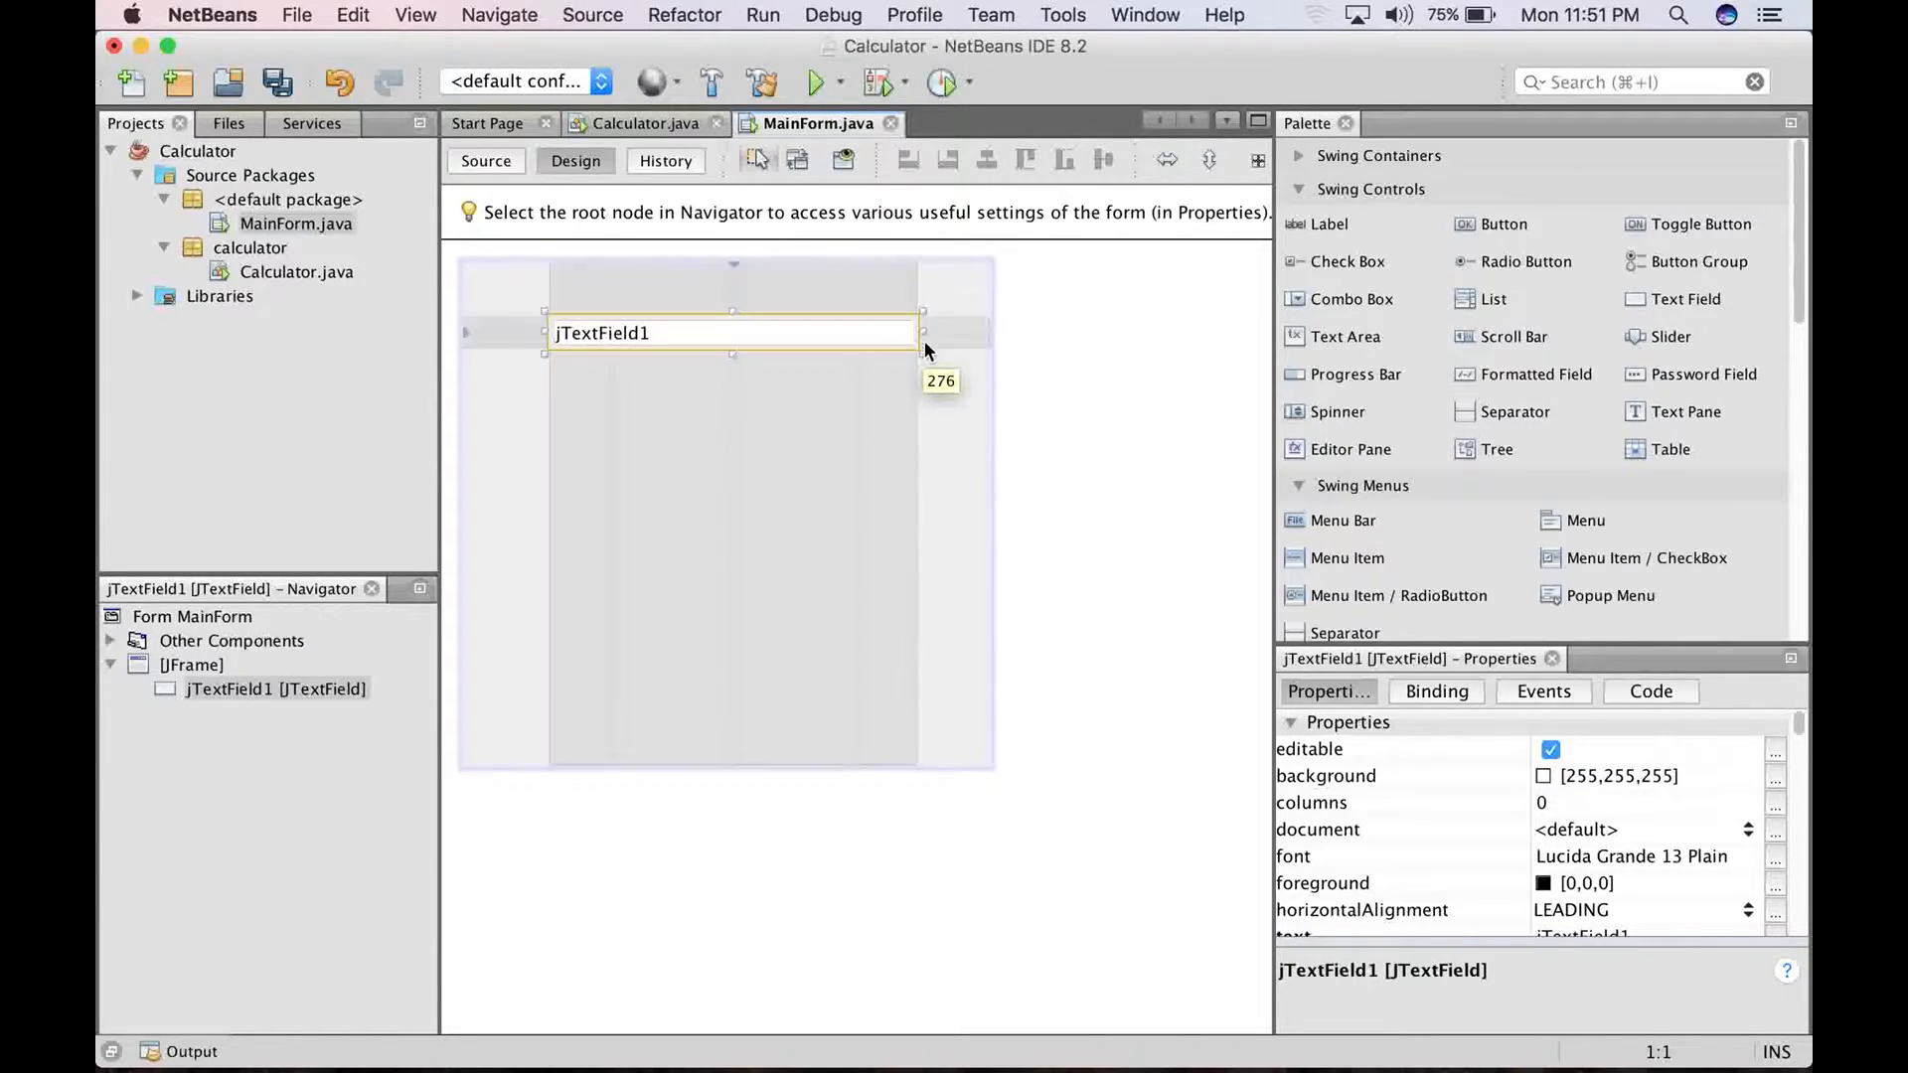
mouse_move(620, 344)
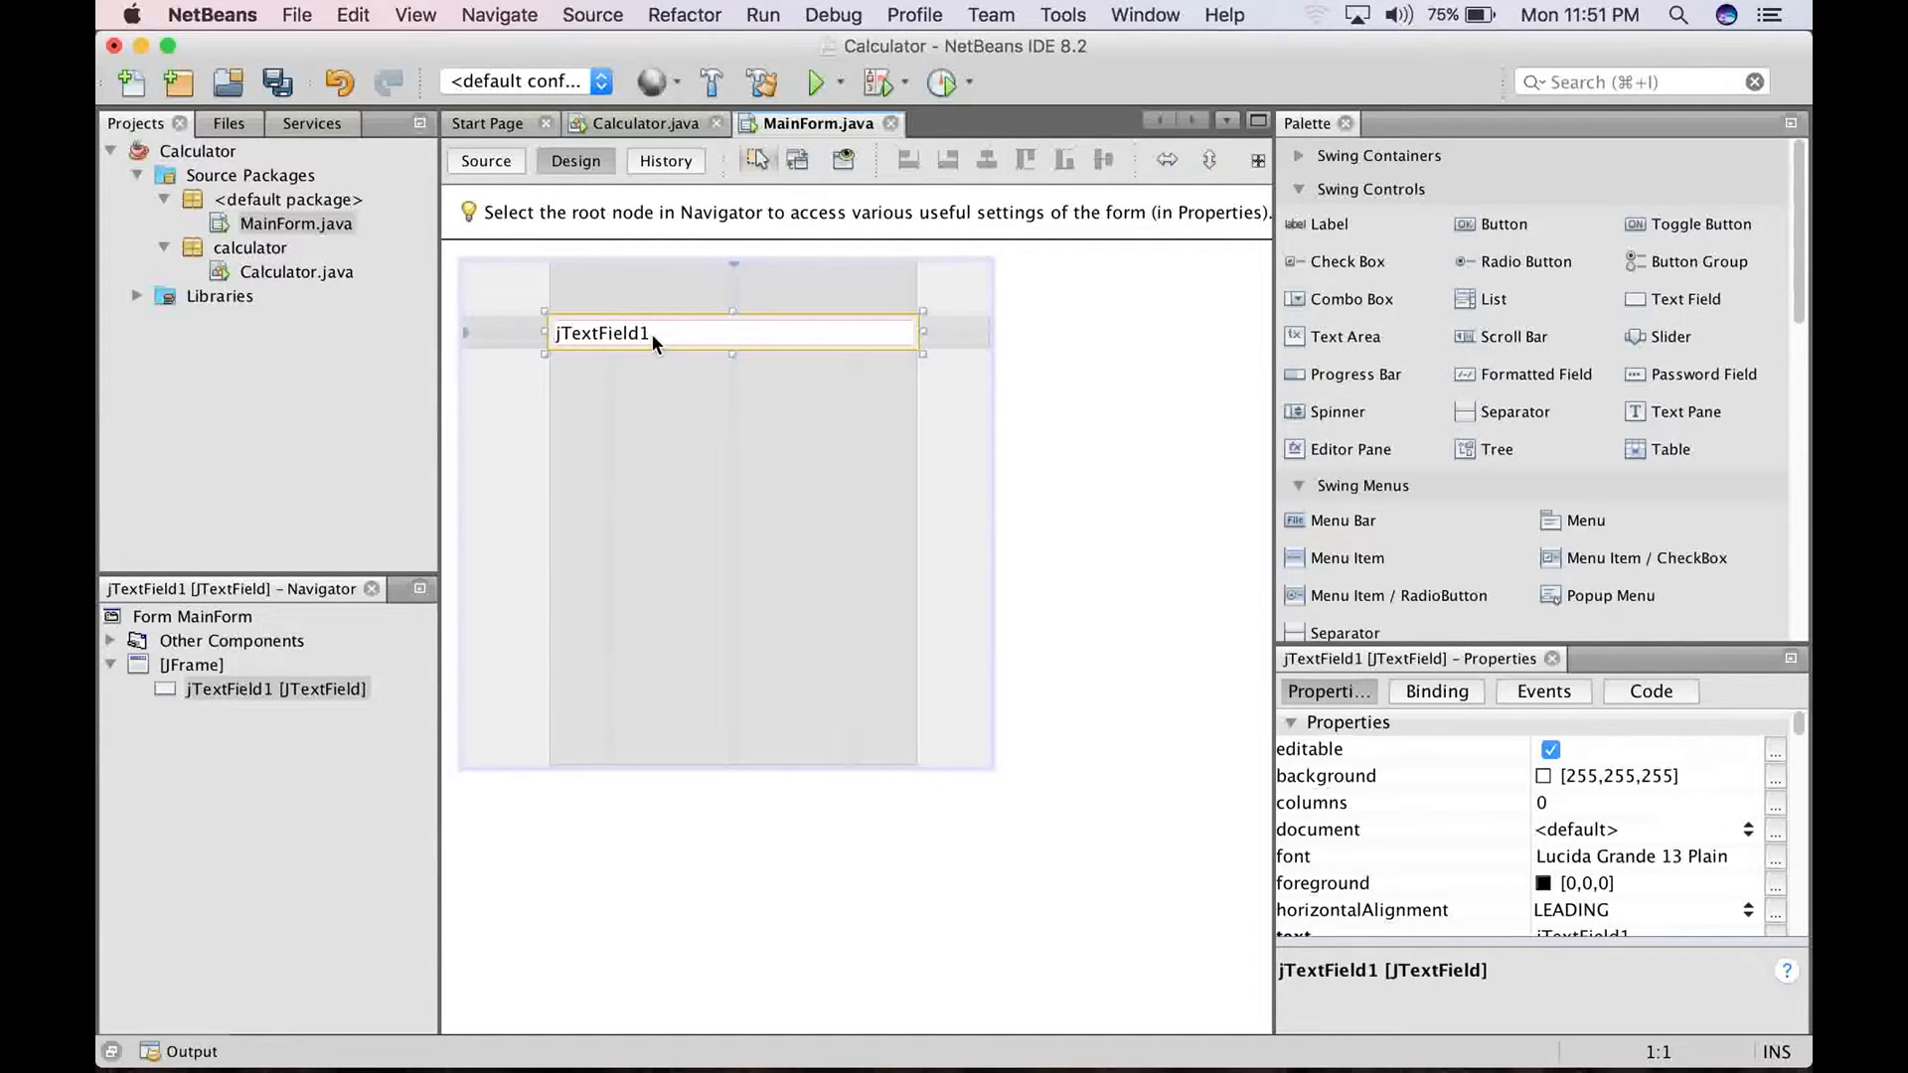
click(943, 572)
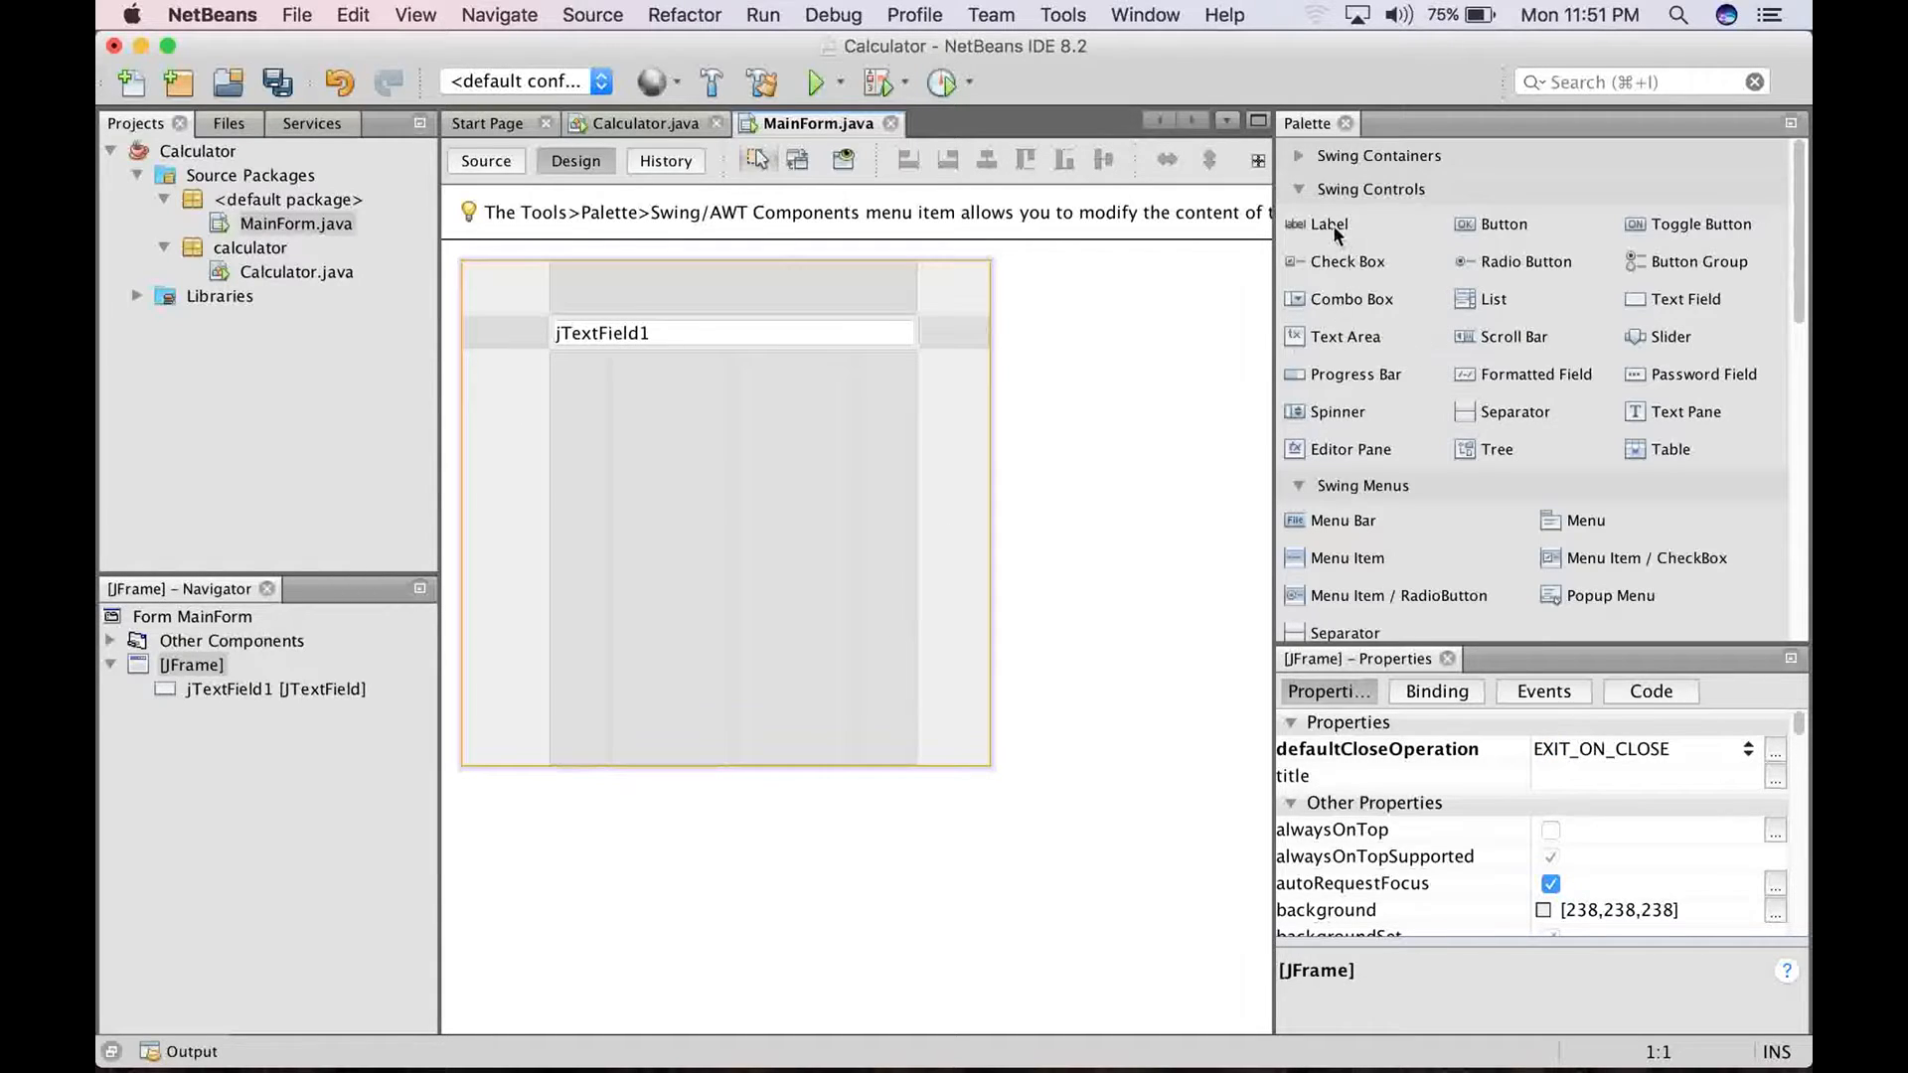
mouse_move(1491, 232)
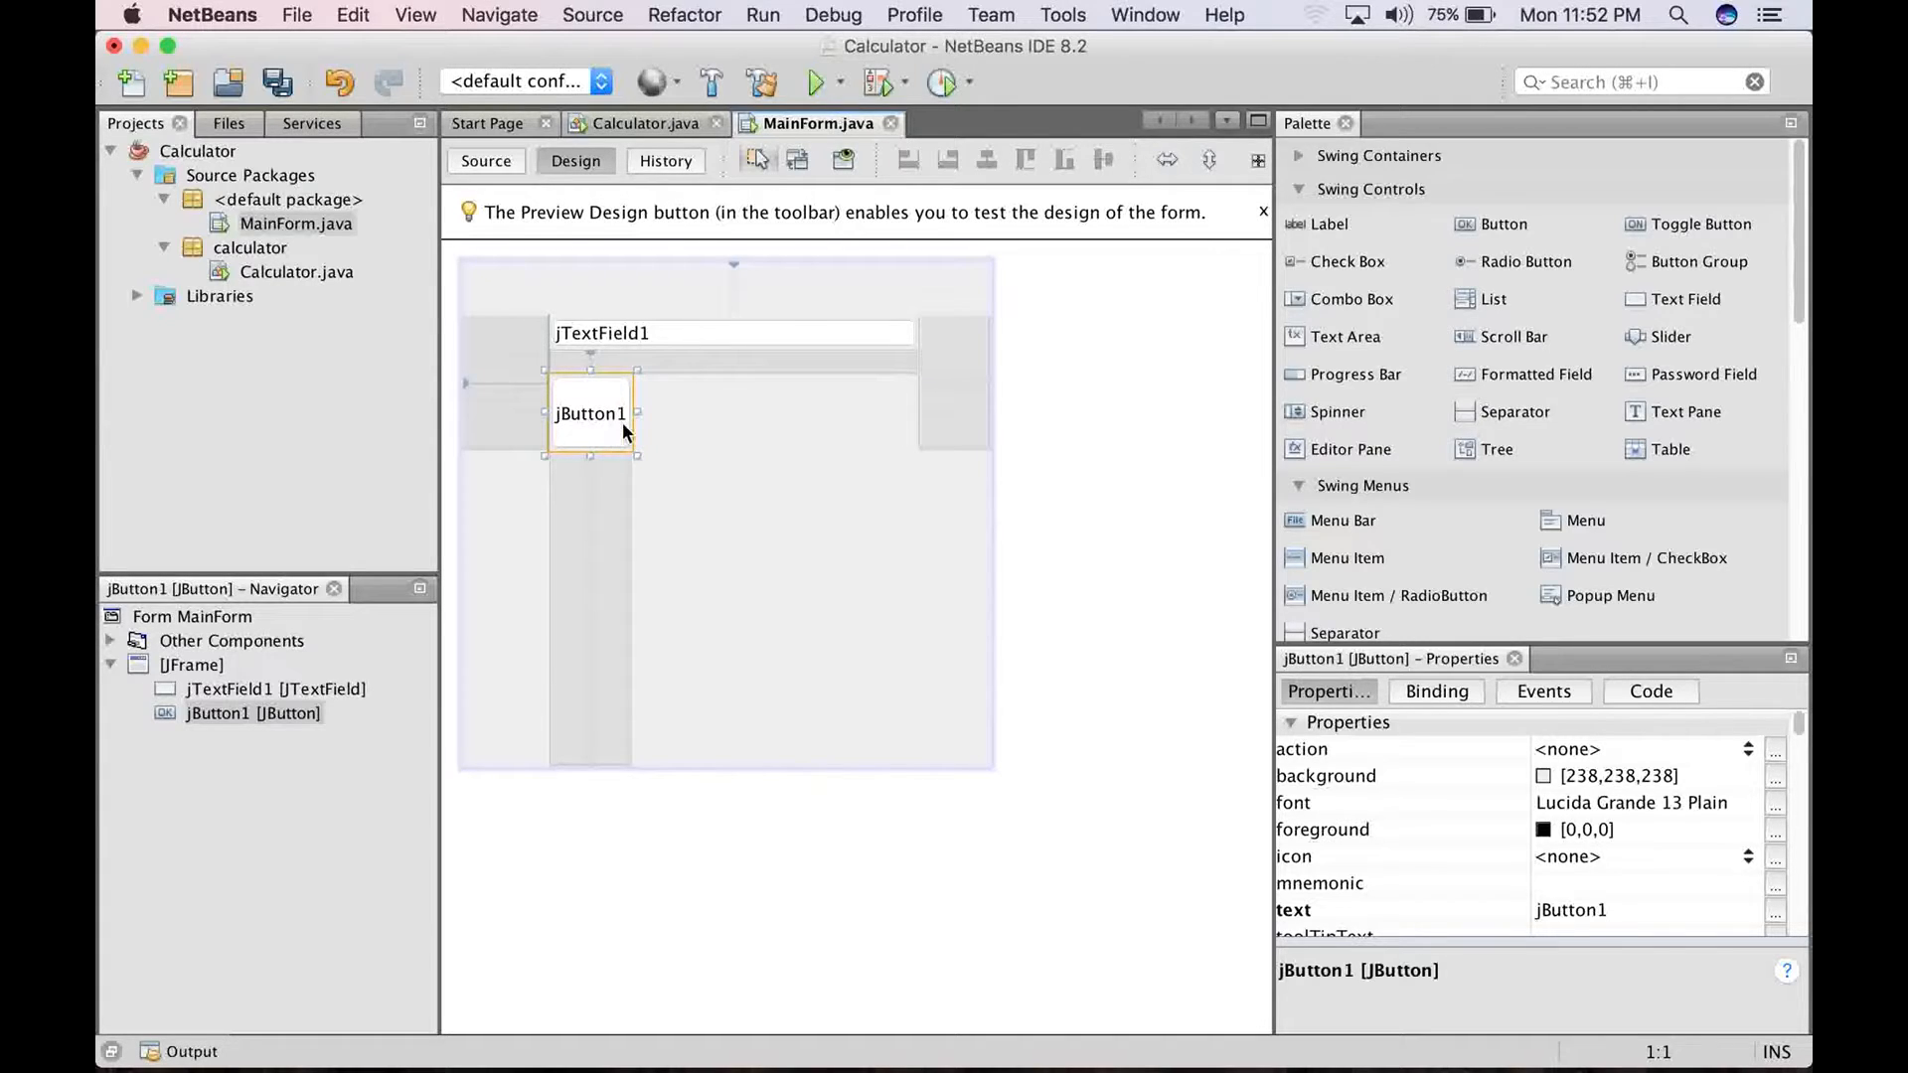
Place a button under the text field and paste copies, giving four buttons
right_click(590, 413)
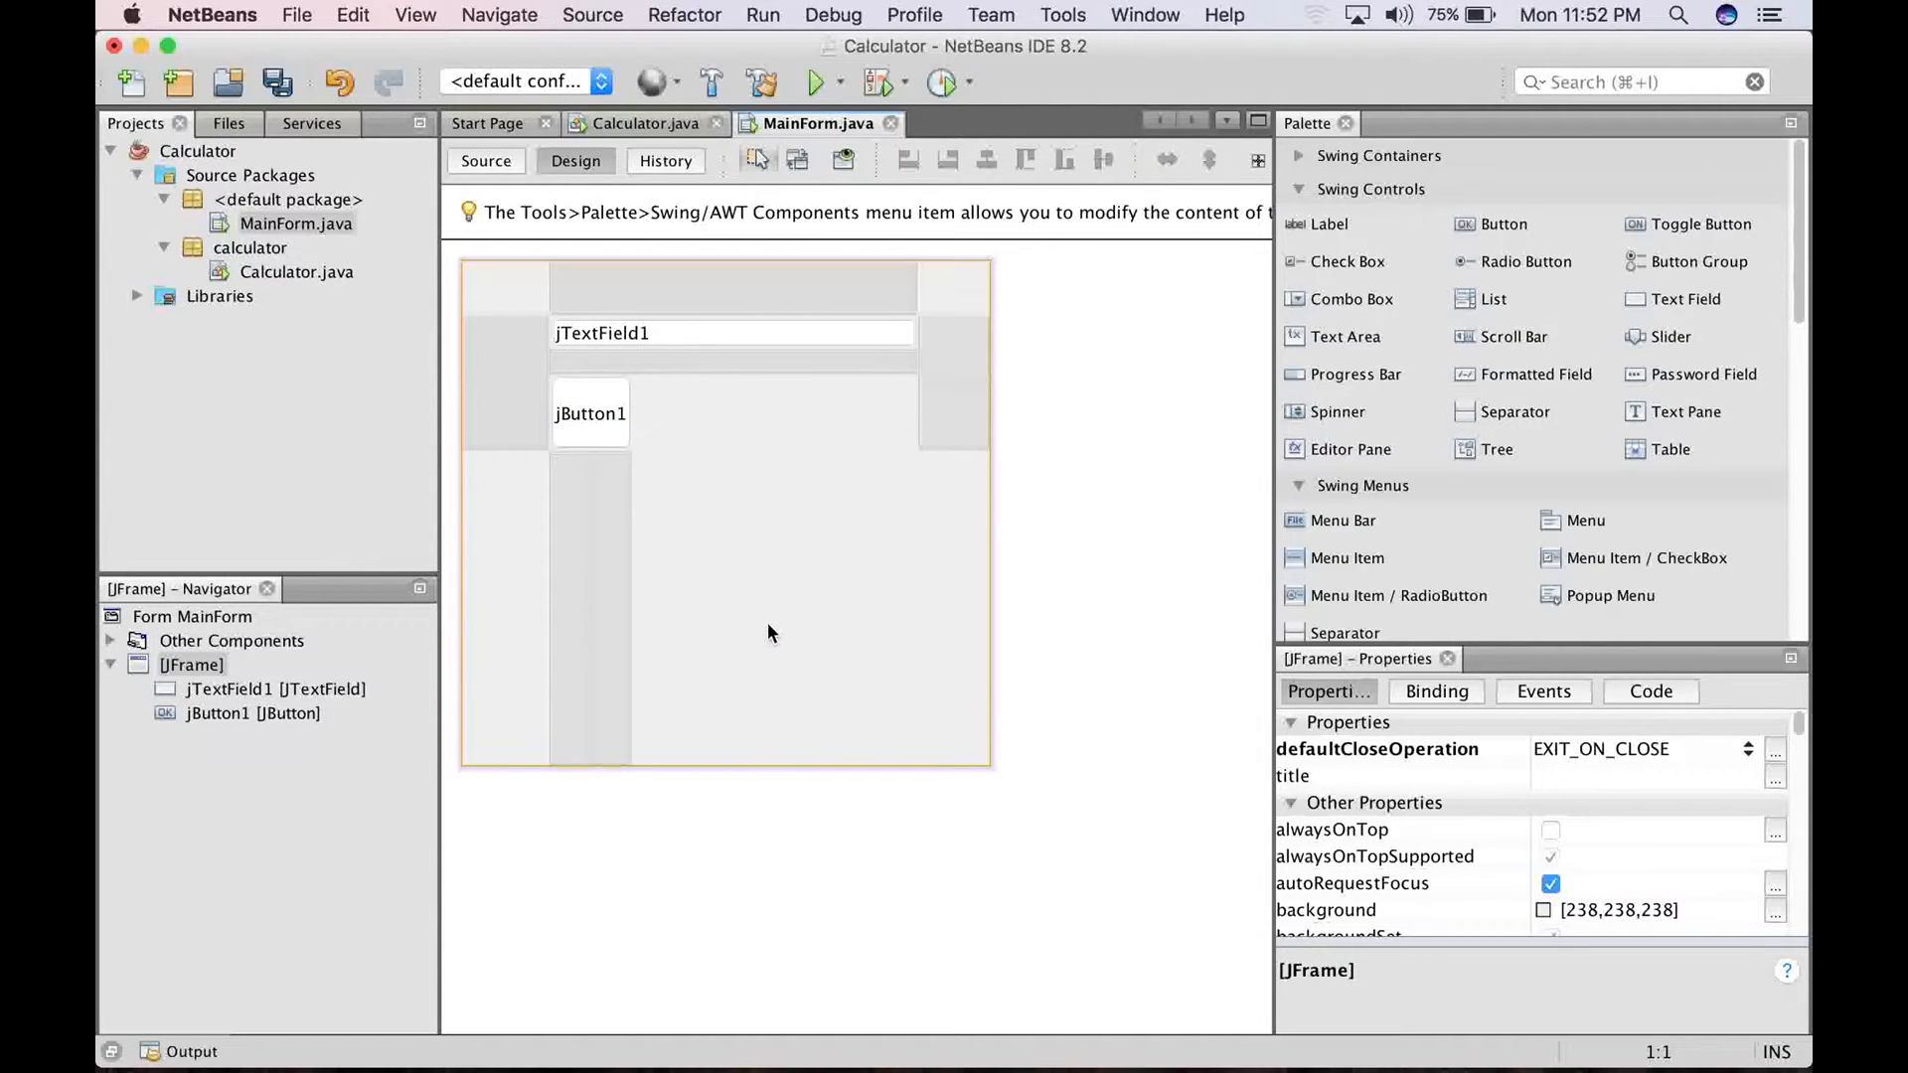
right_click(768, 632)
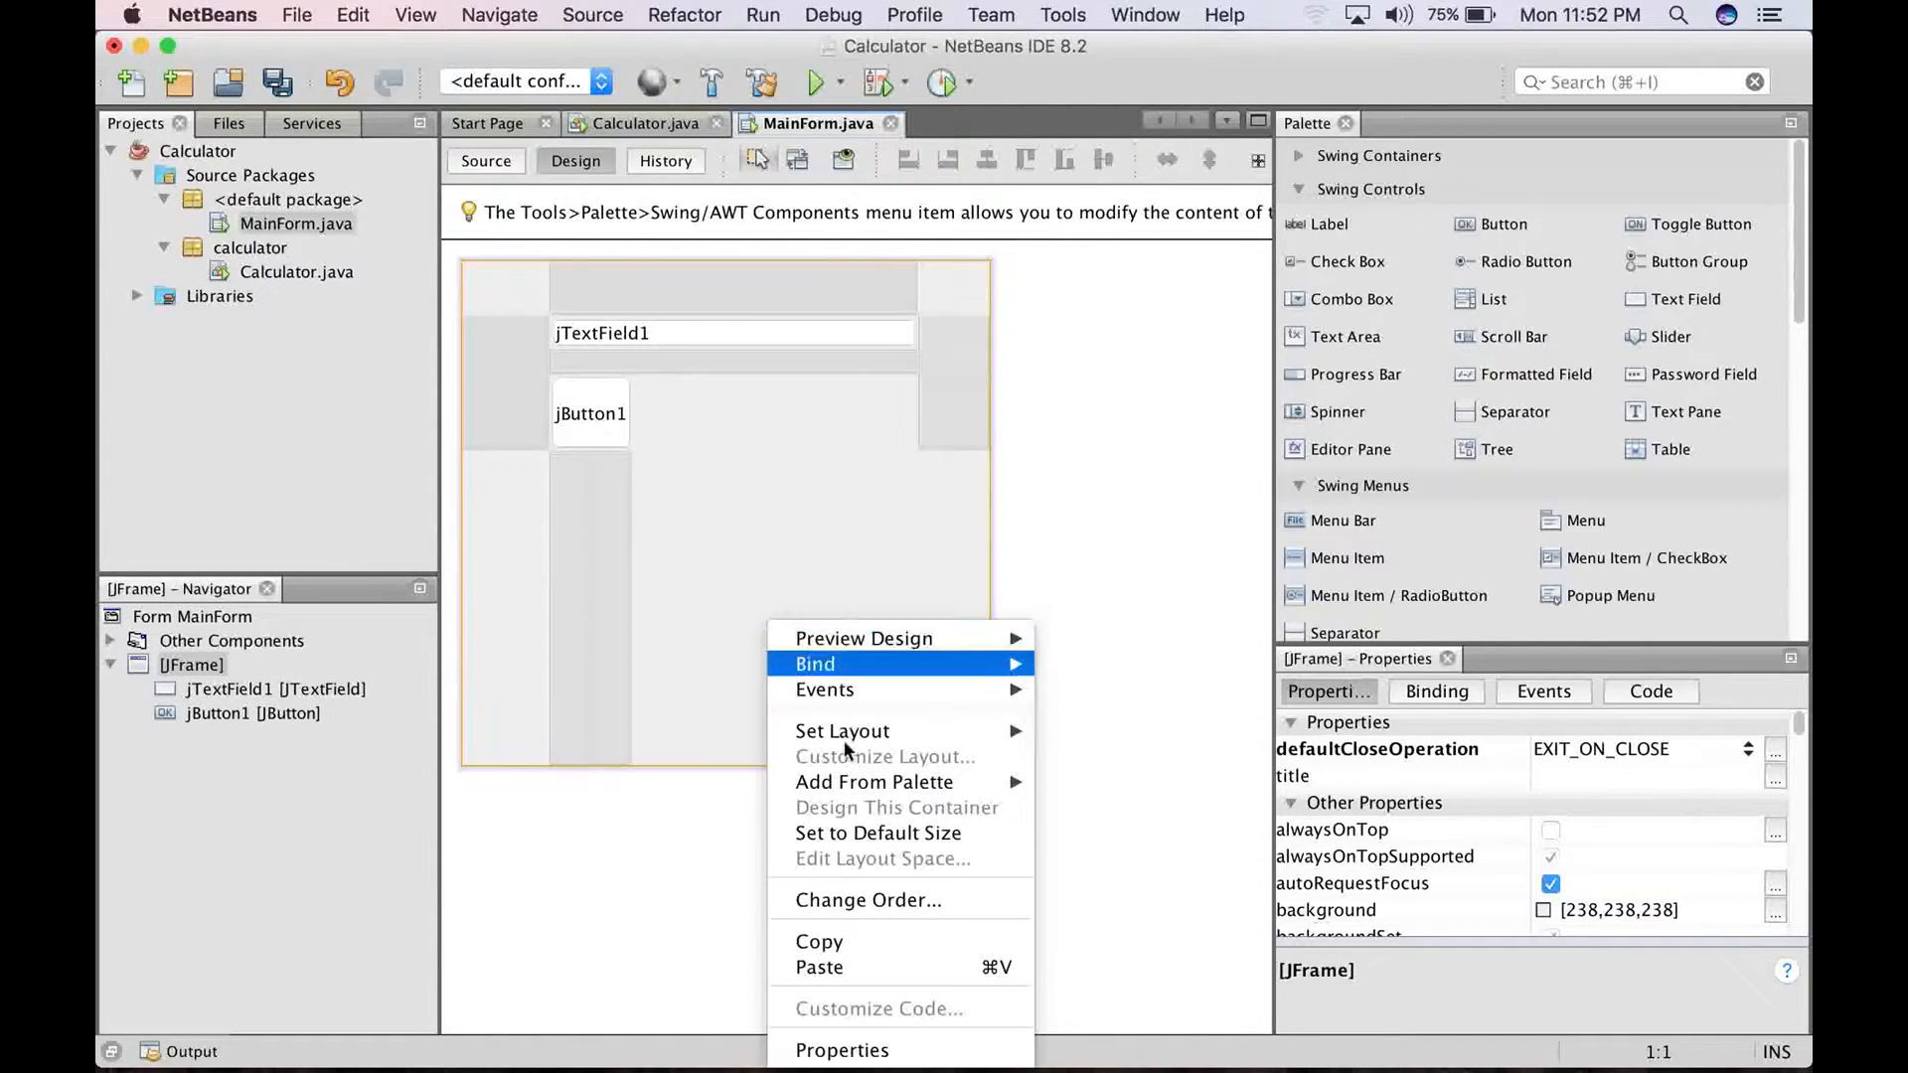
click(819, 966)
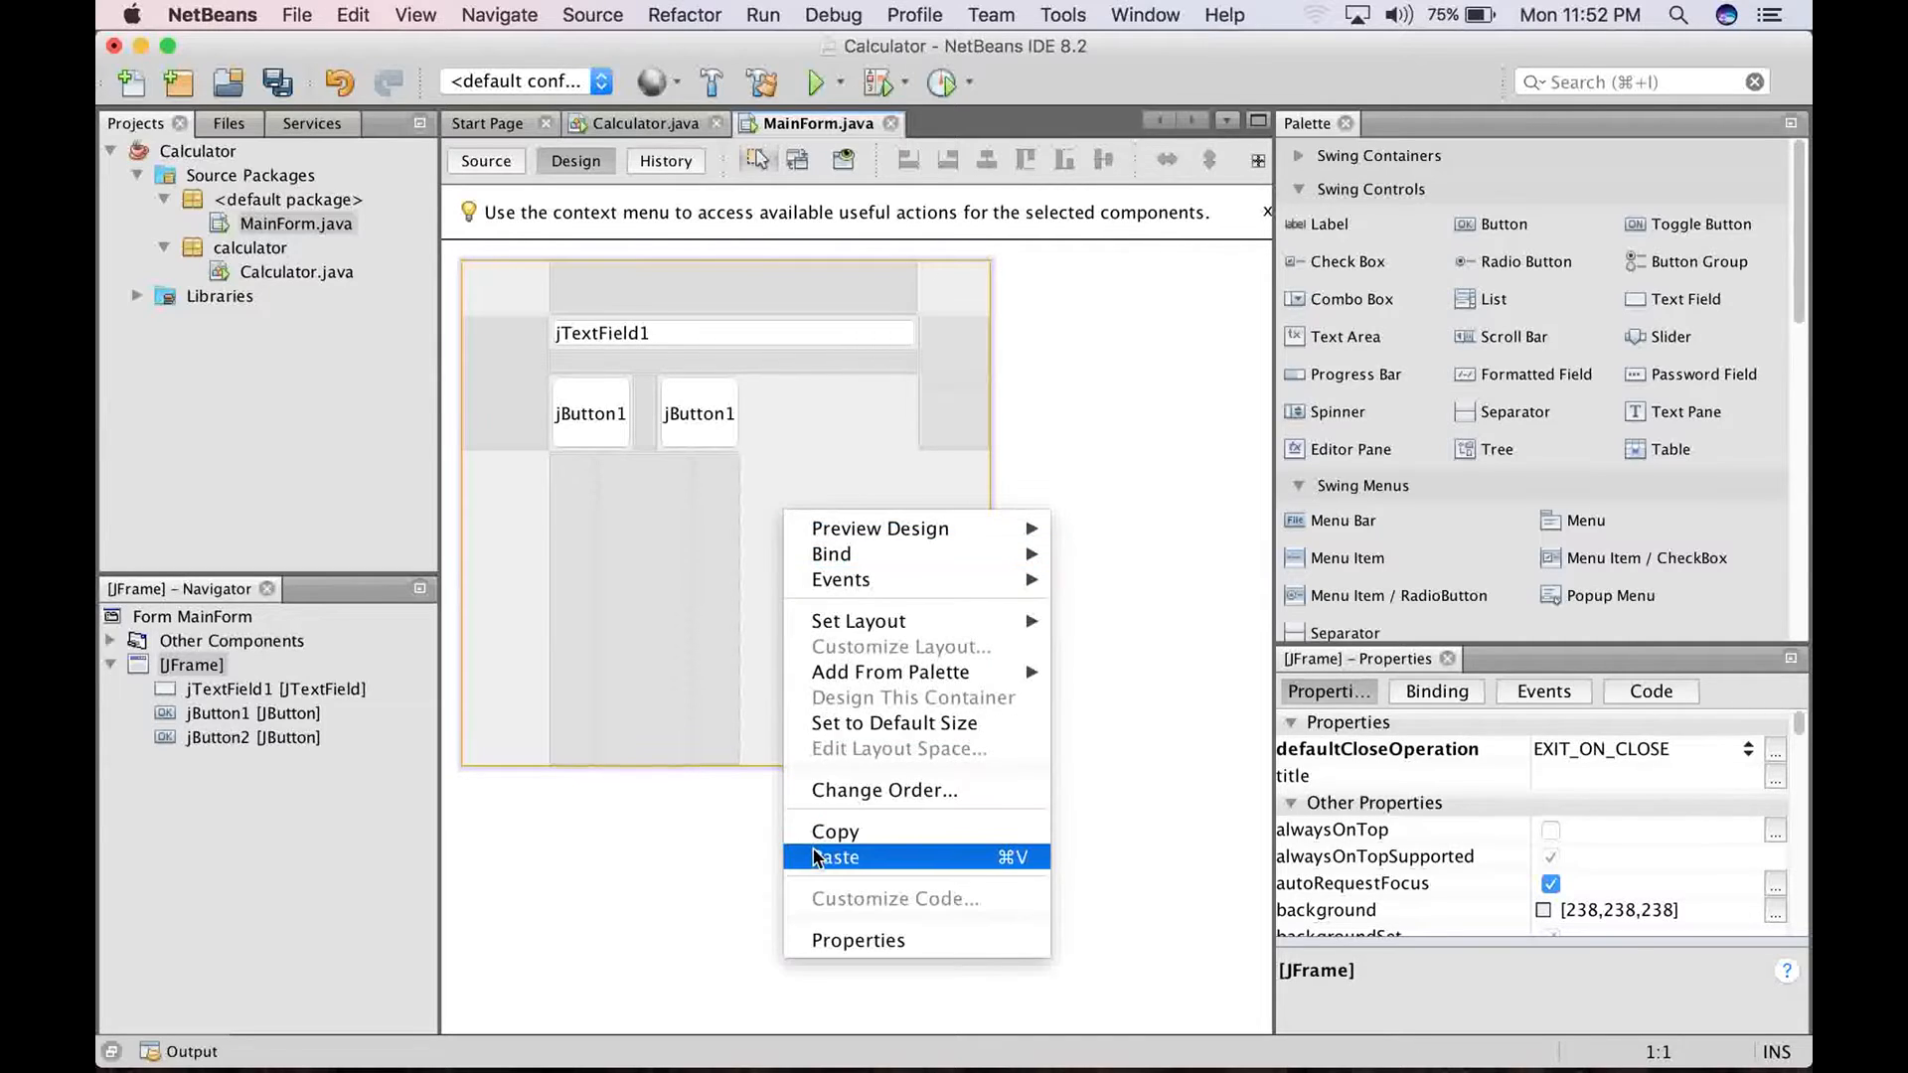
click(836, 857)
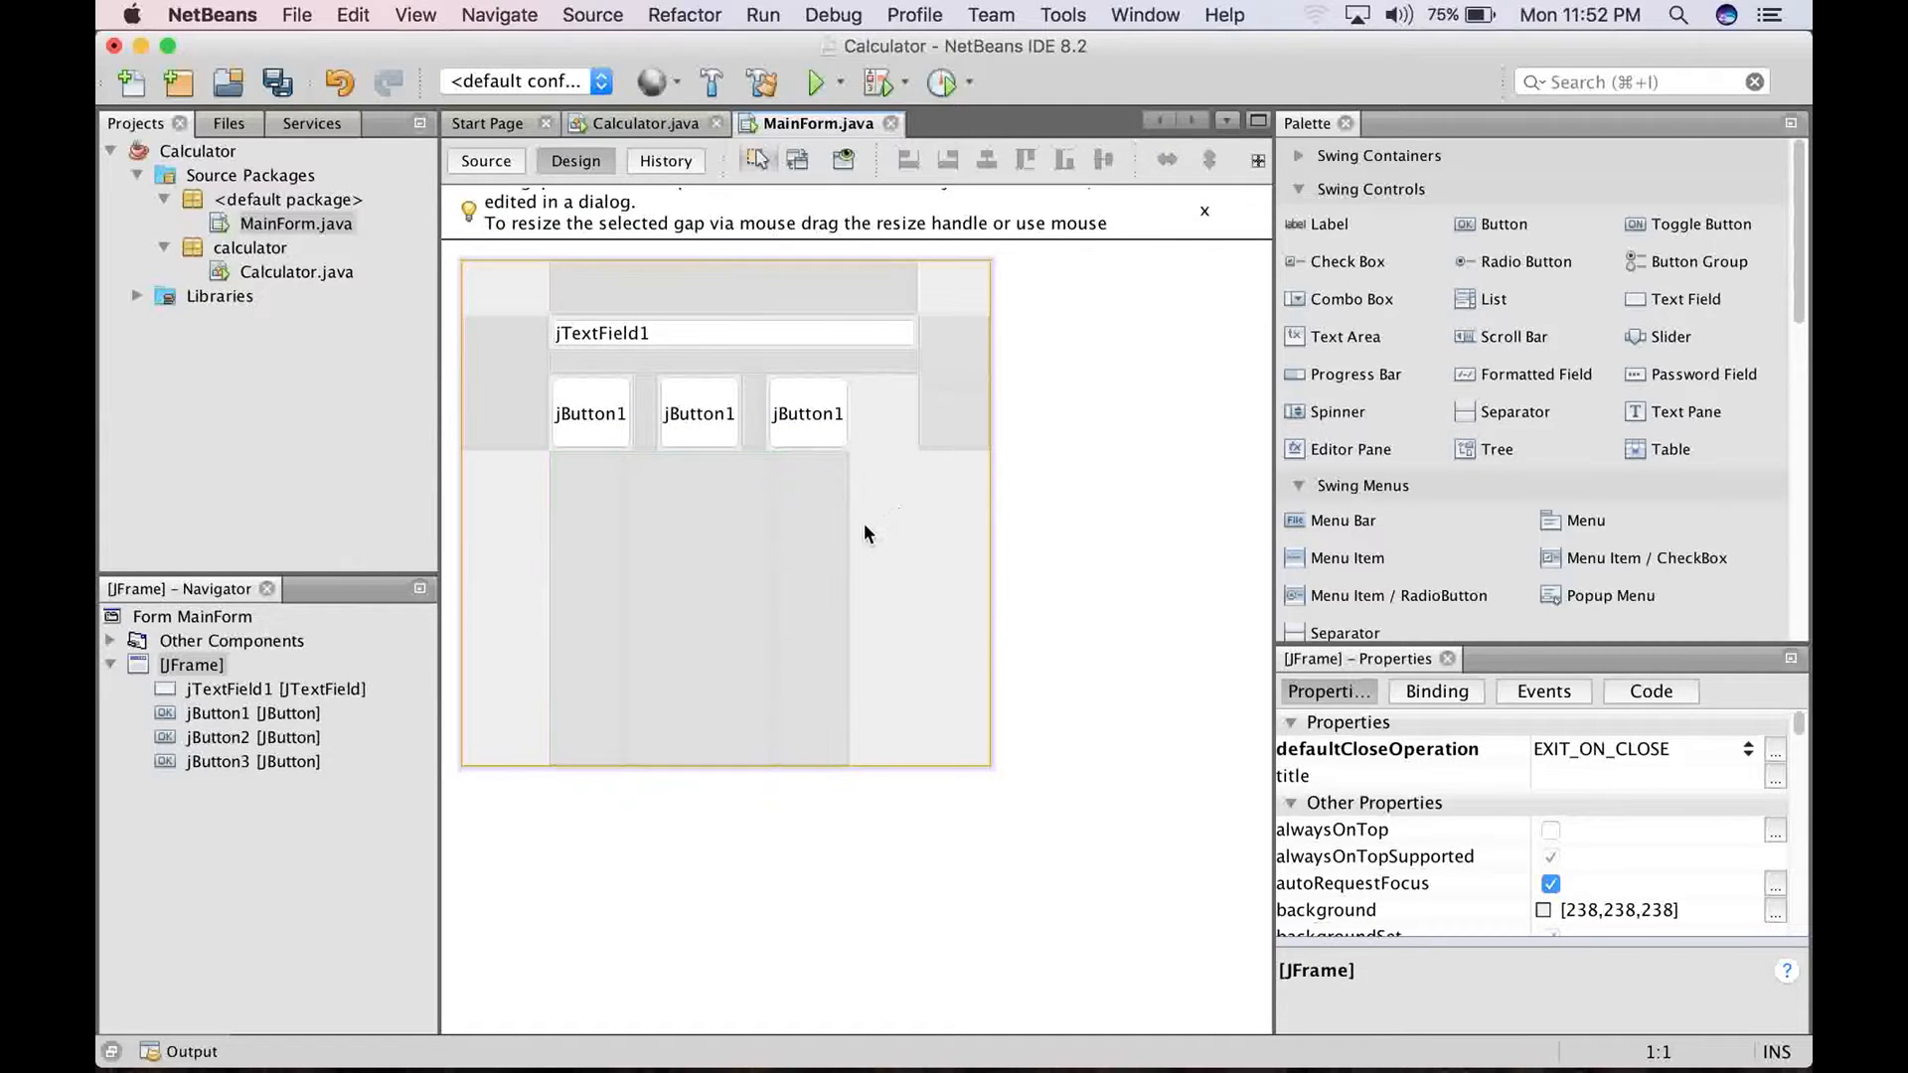
mouse_move(912, 545)
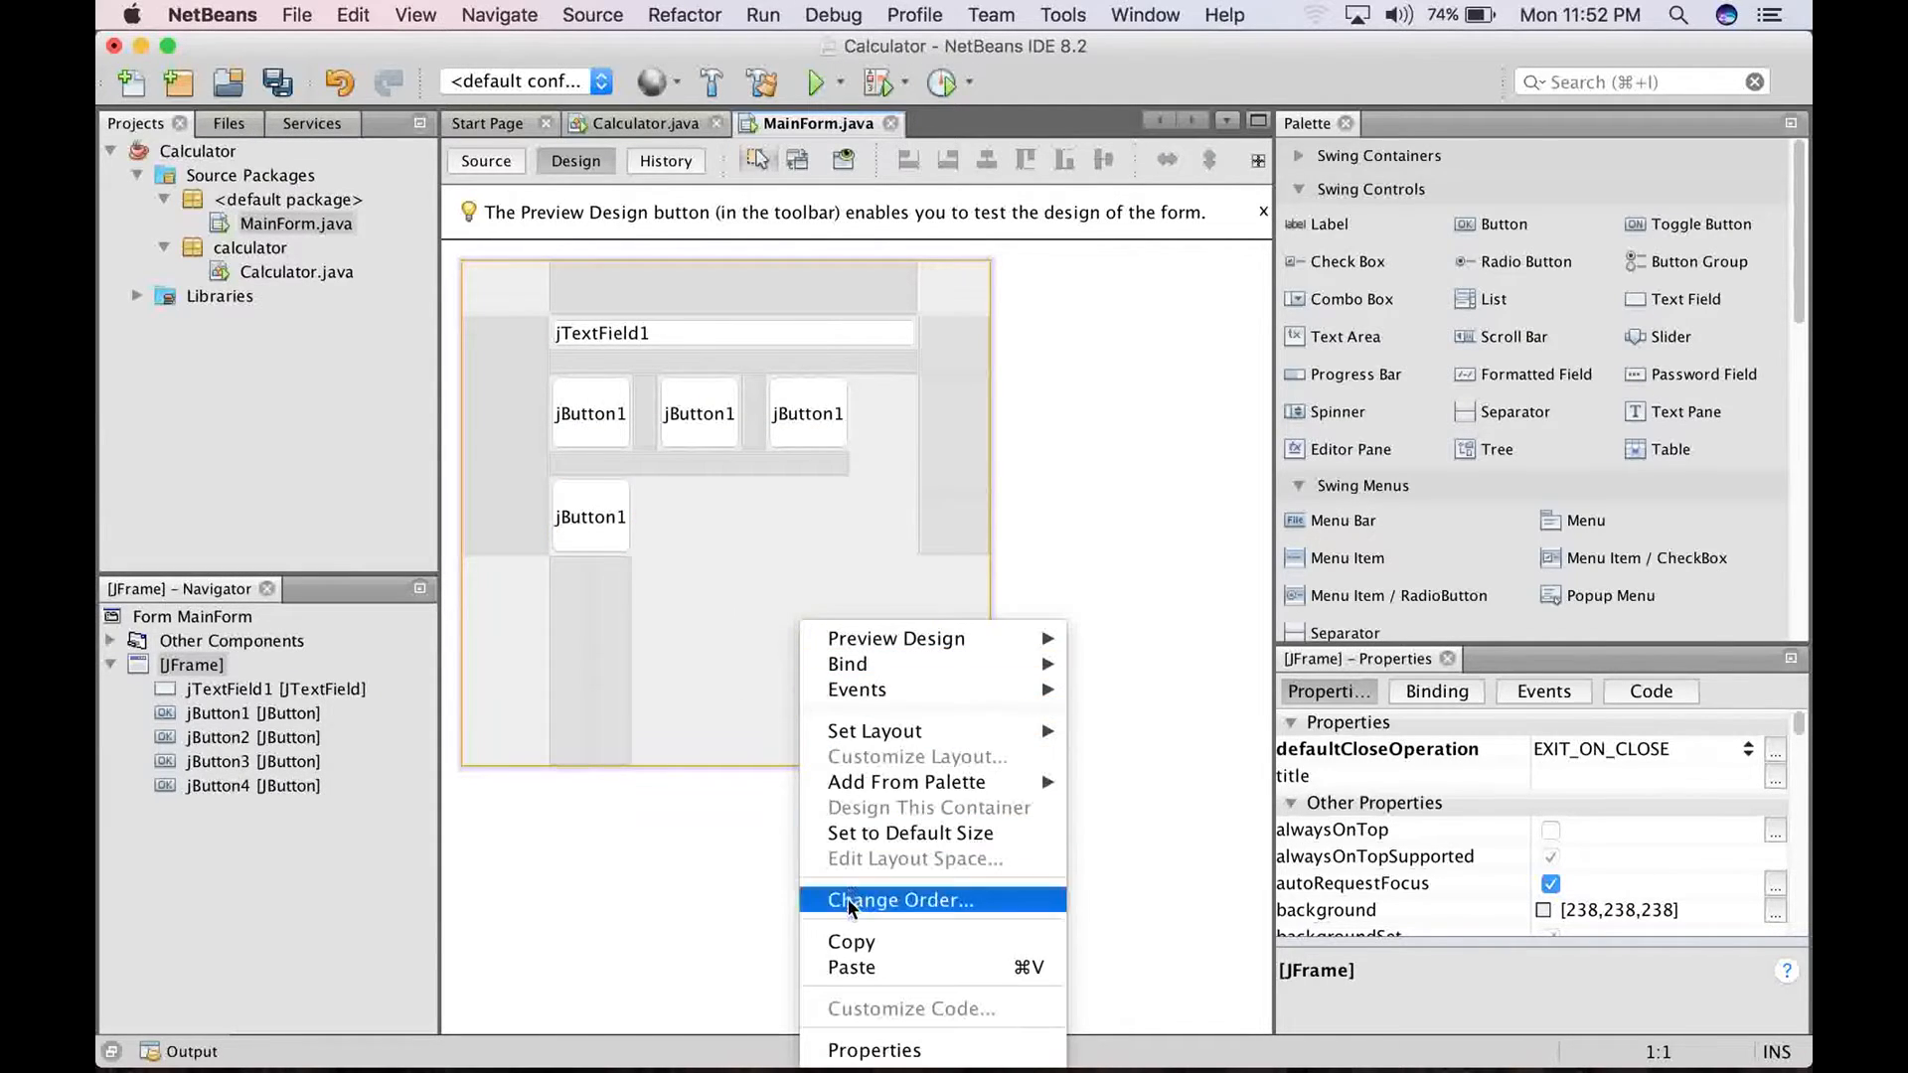
Paste five more button copies to complete three rows of three, ending with jButton9
click(851, 966)
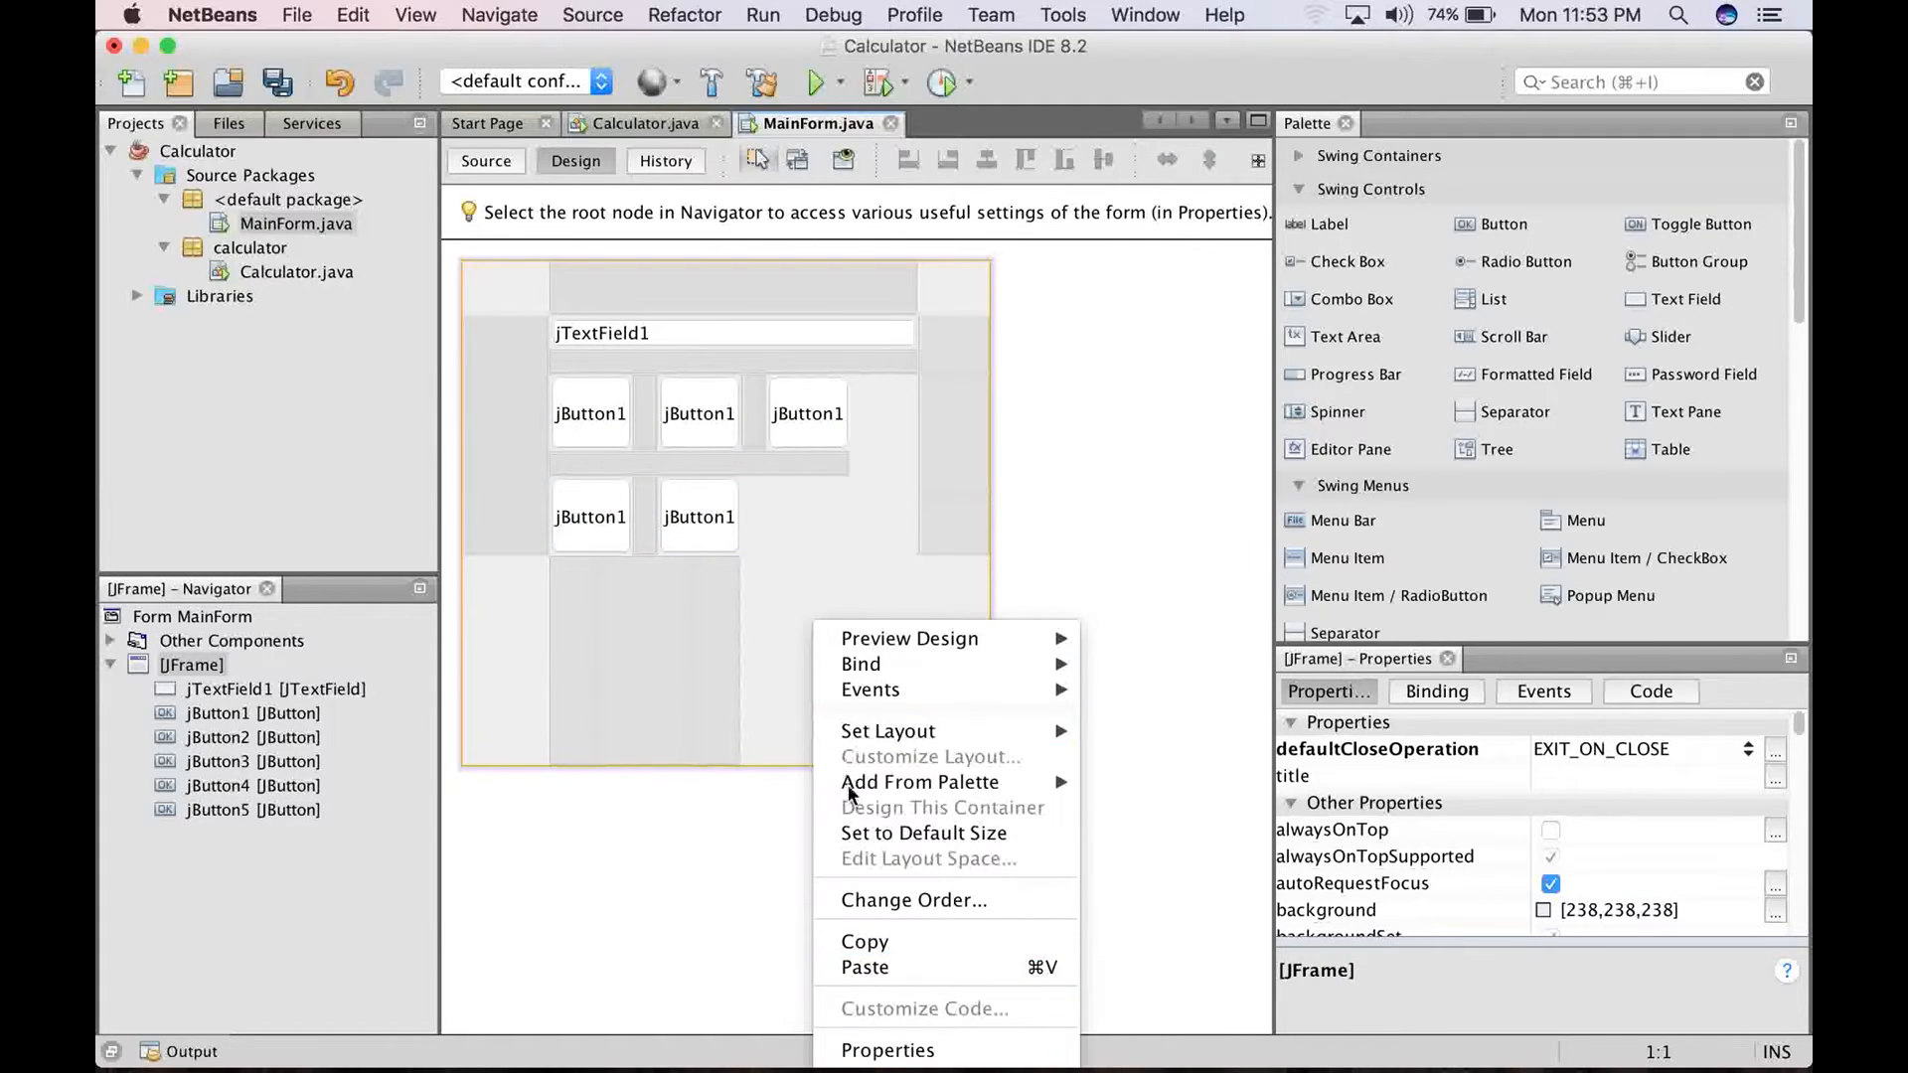
click(864, 966)
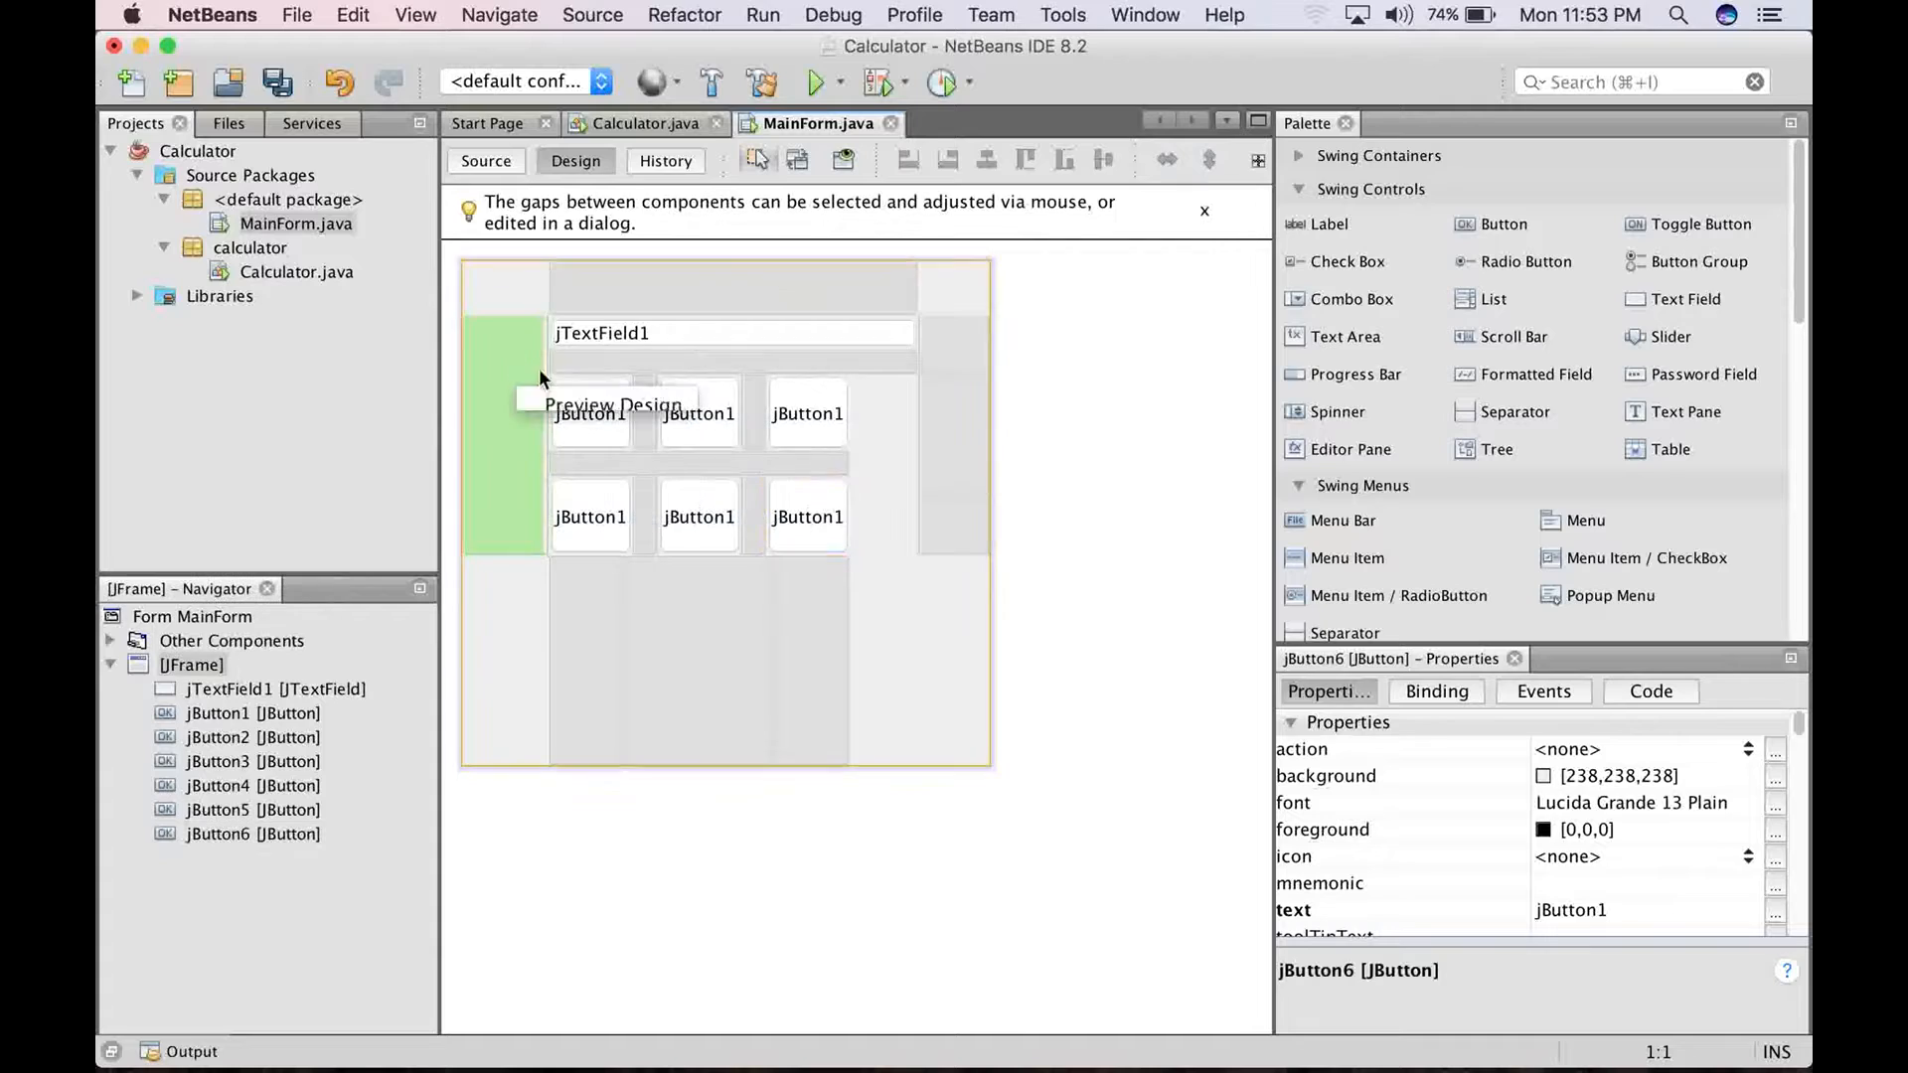
click(504, 413)
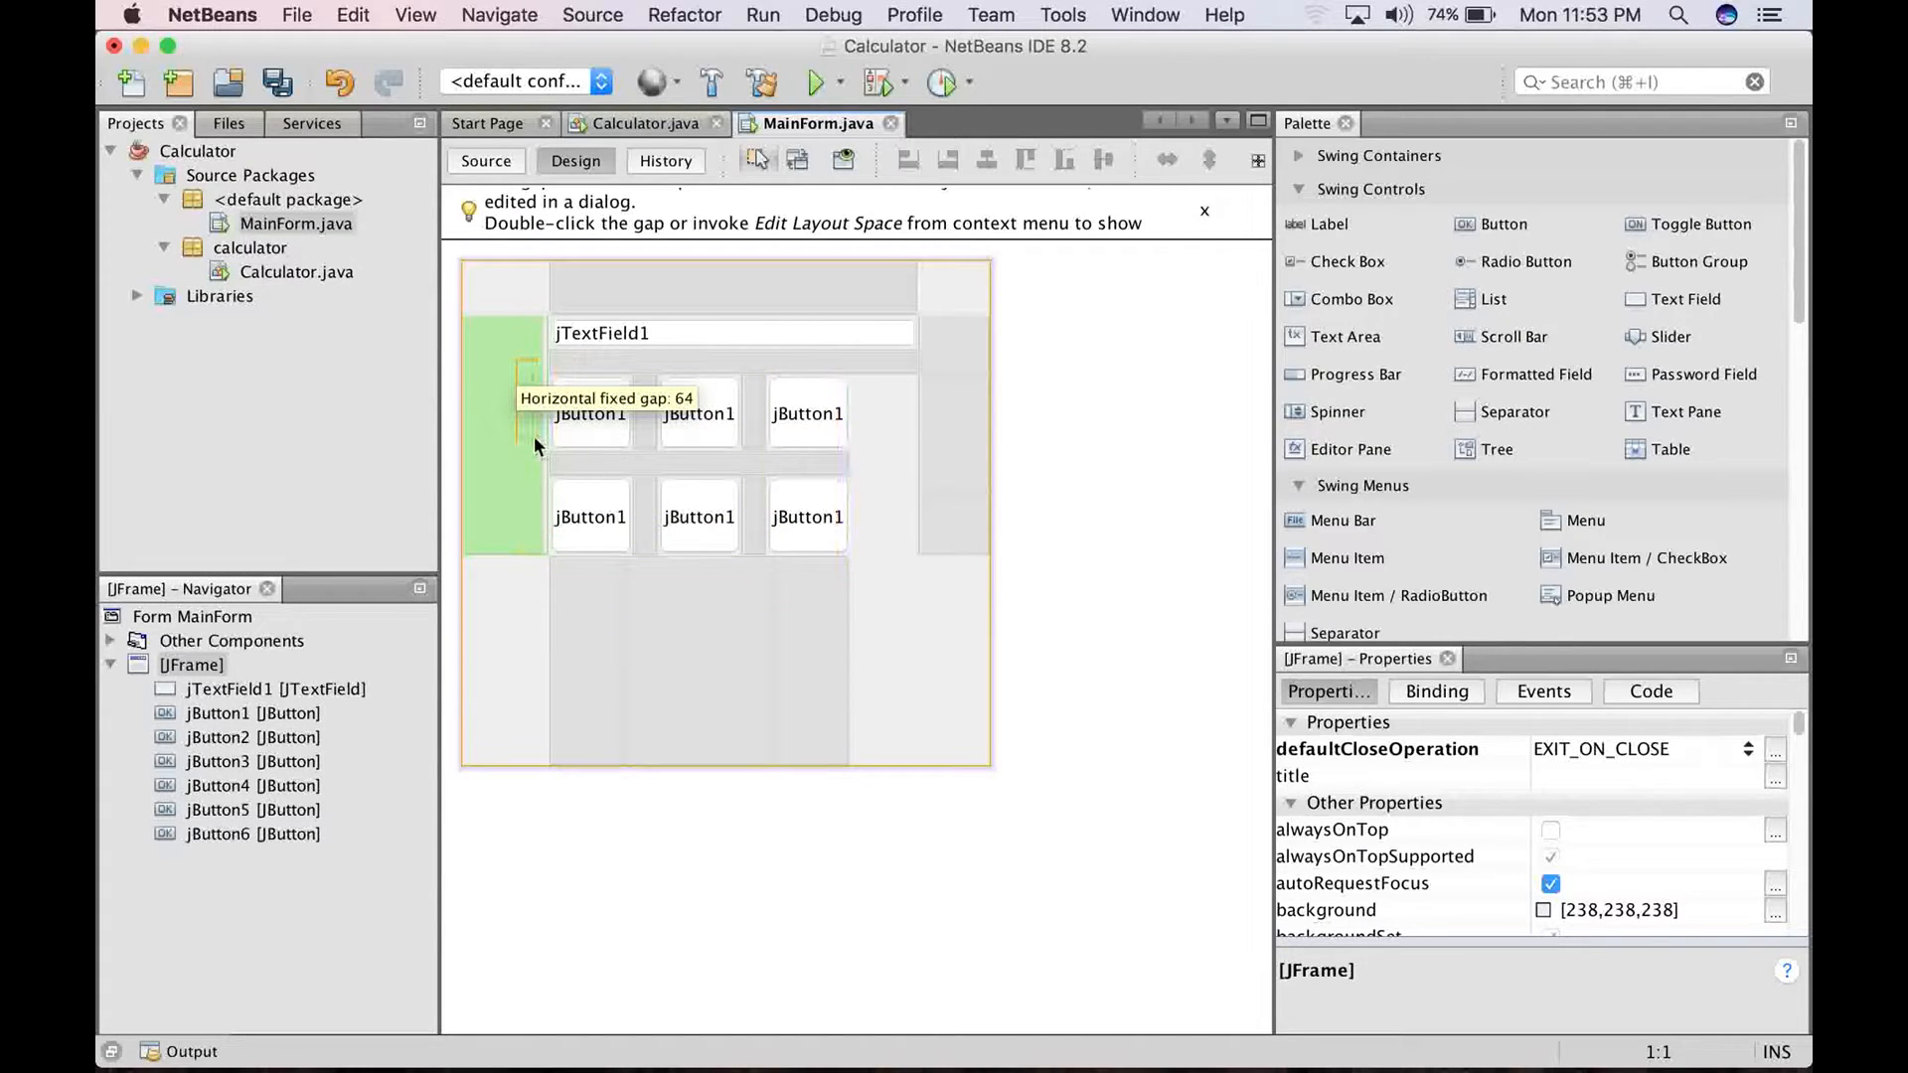
mouse_move(818, 654)
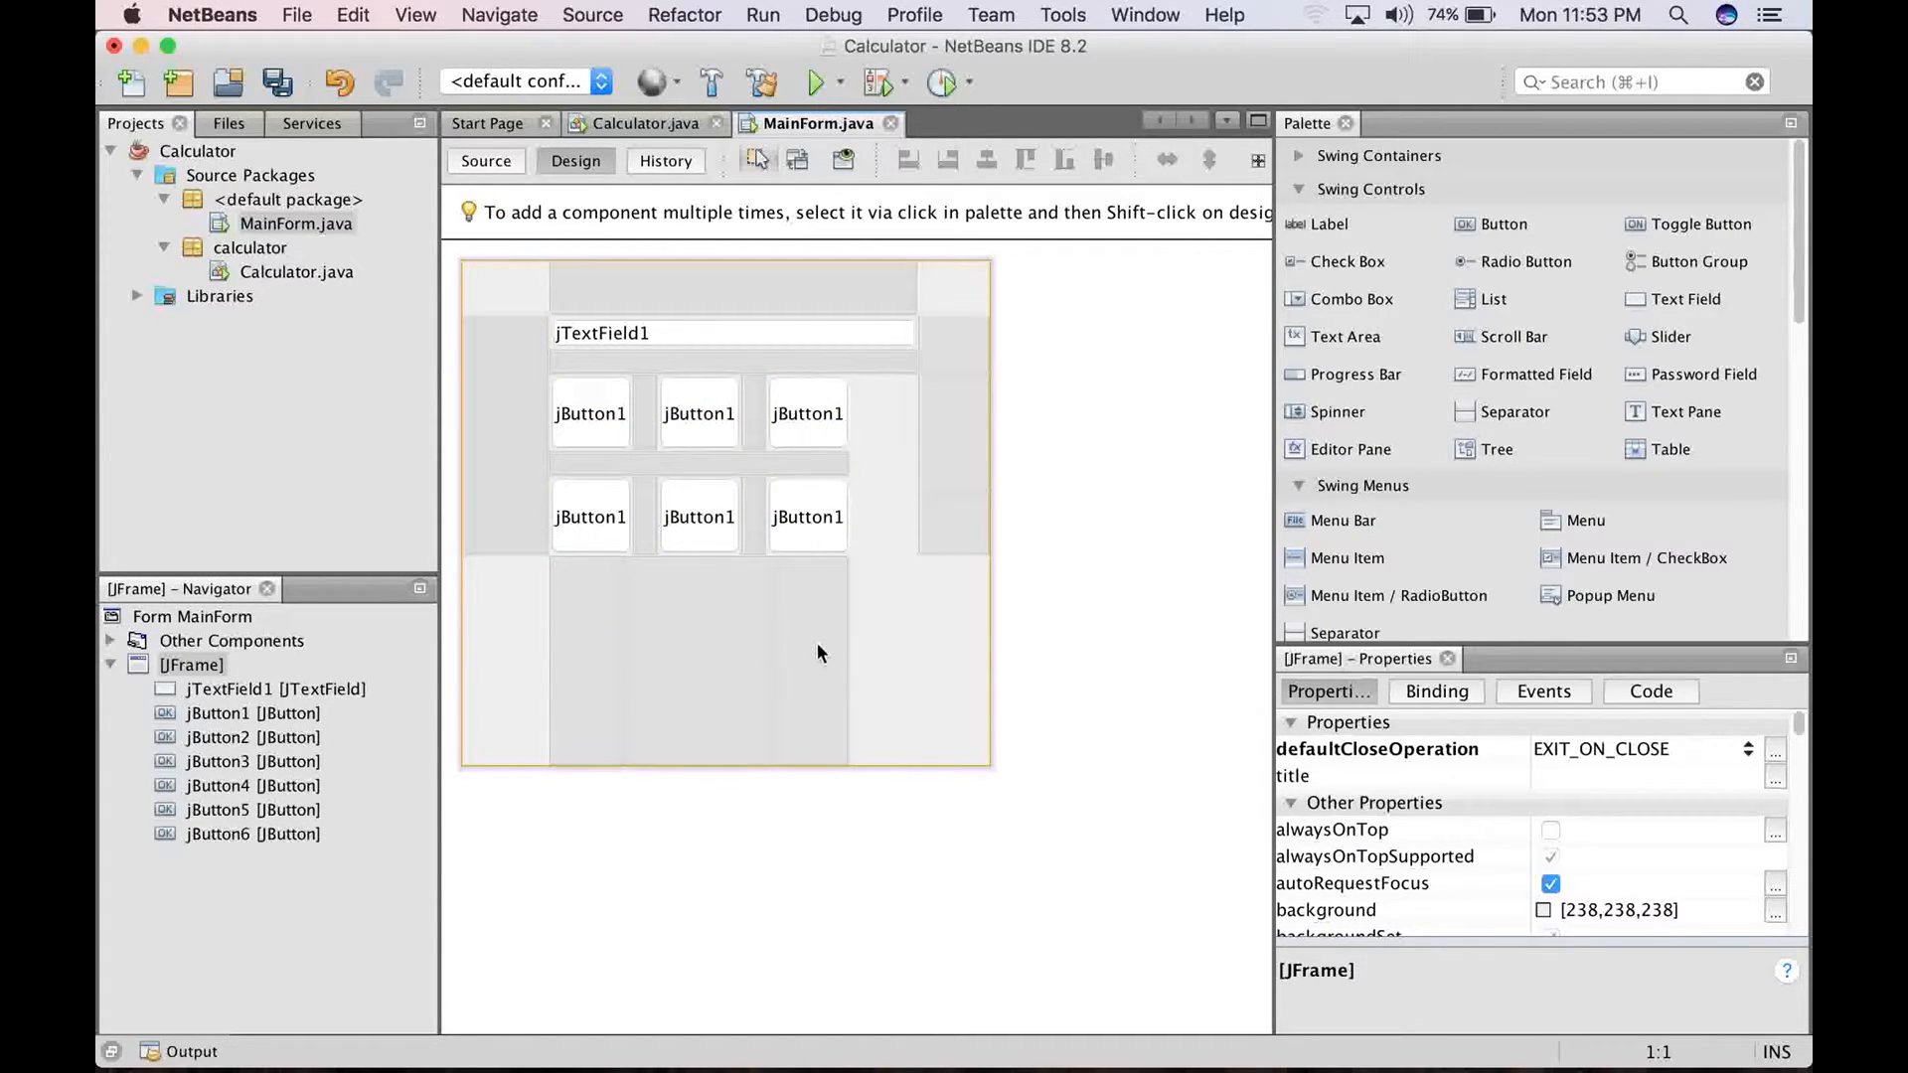
right_click(818, 652)
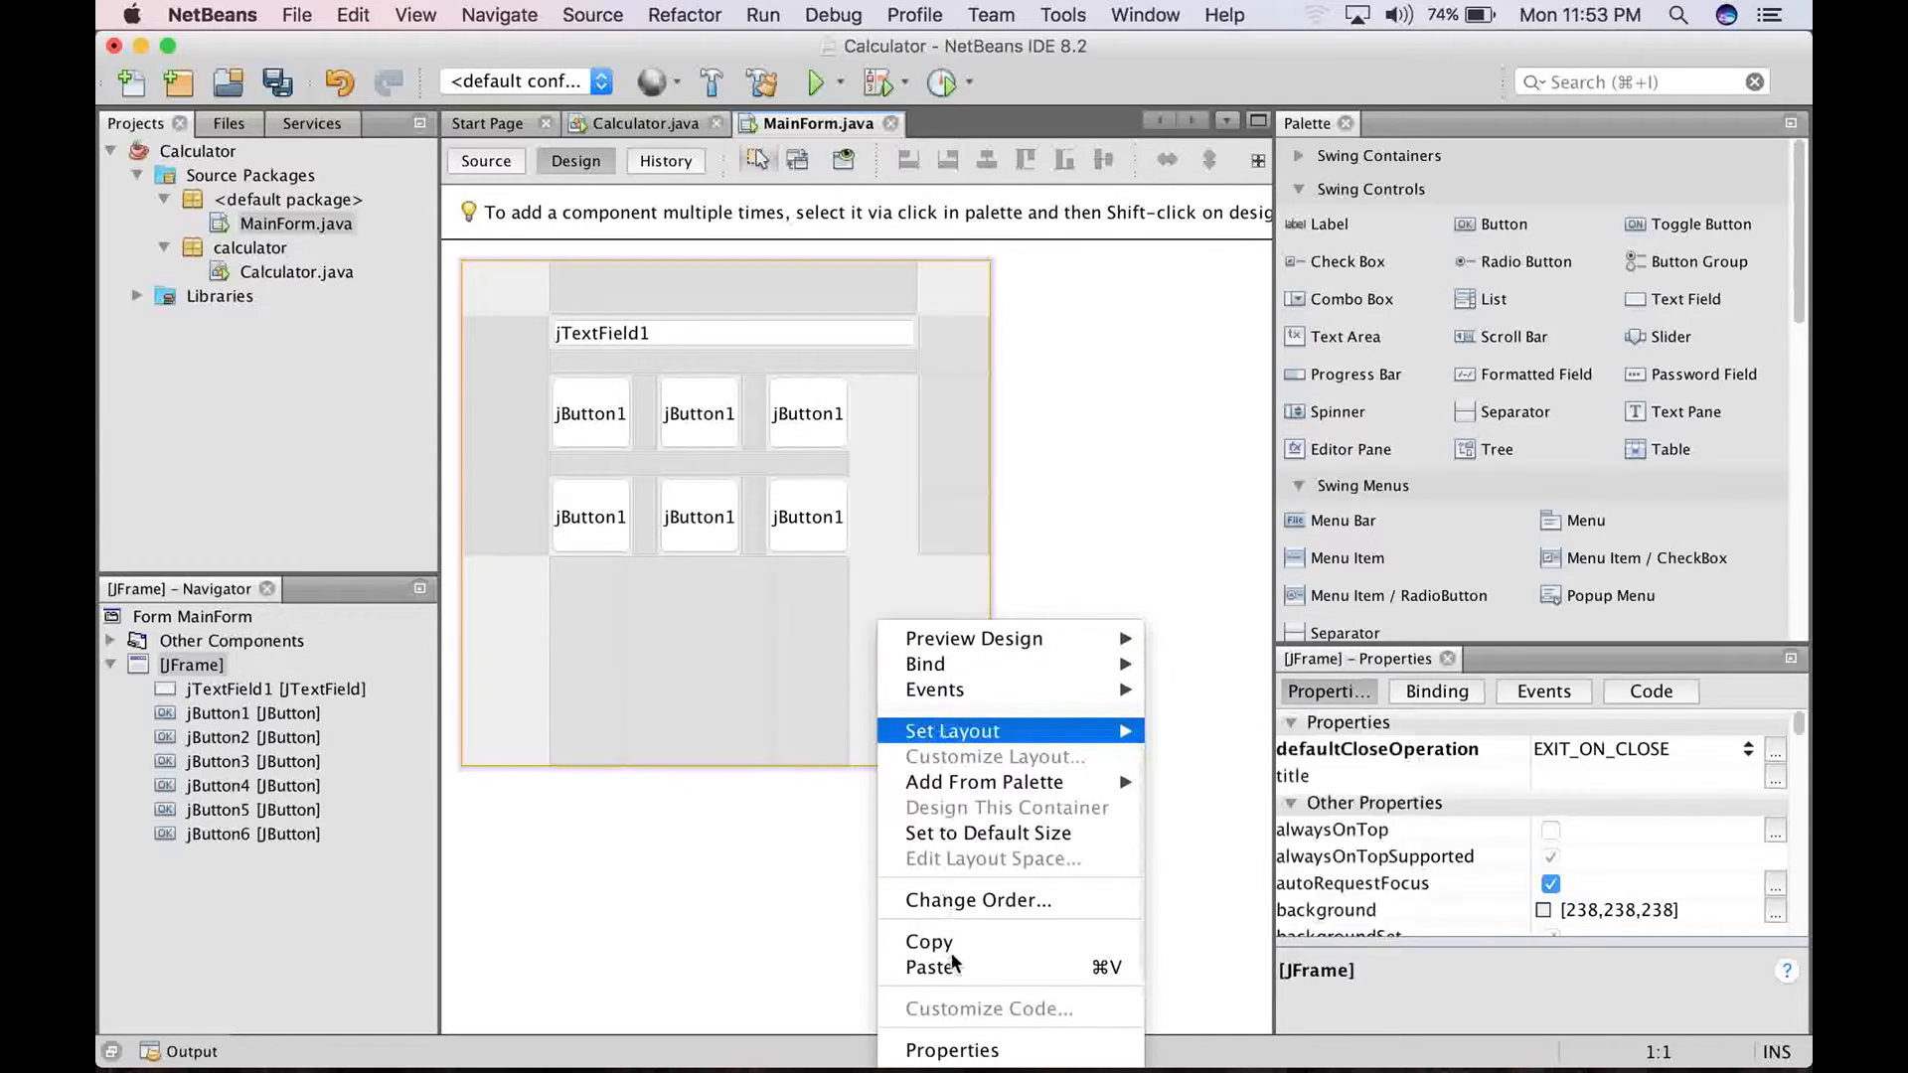
click(930, 966)
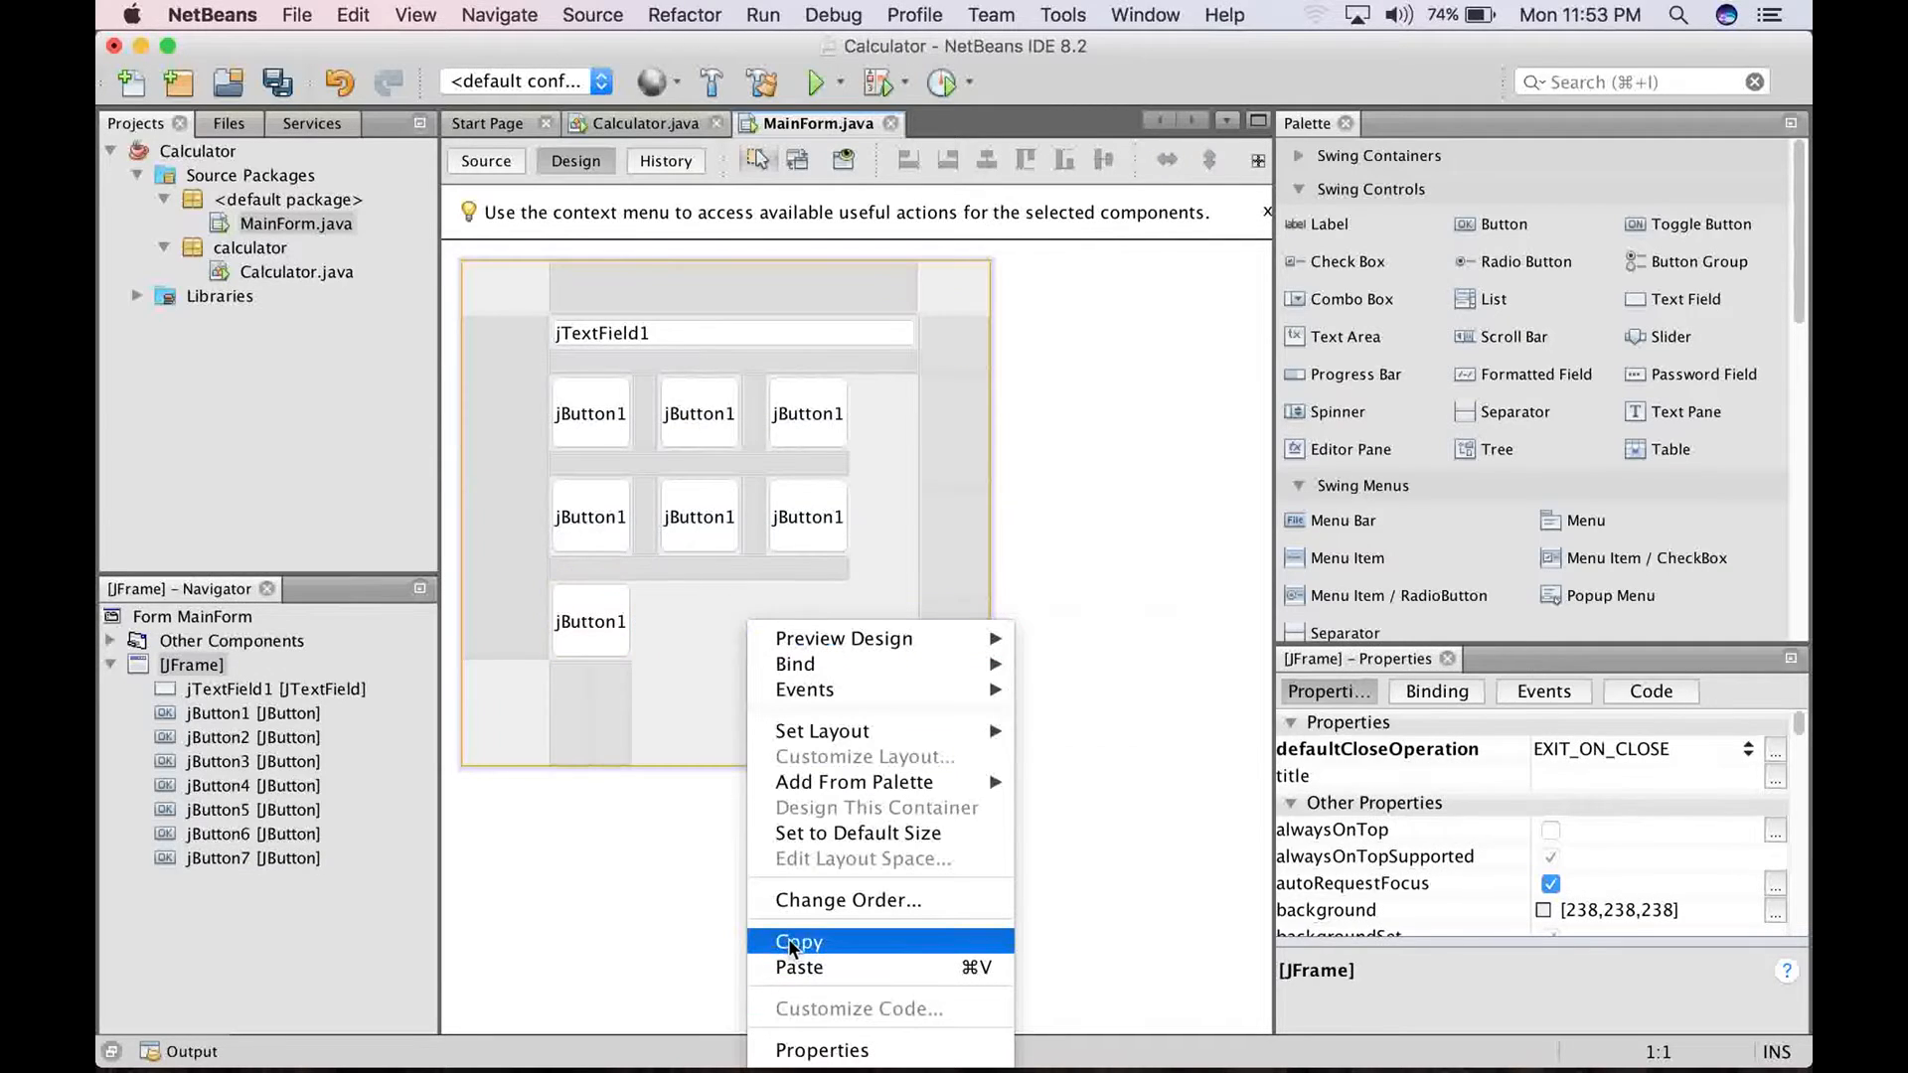
click(799, 967)
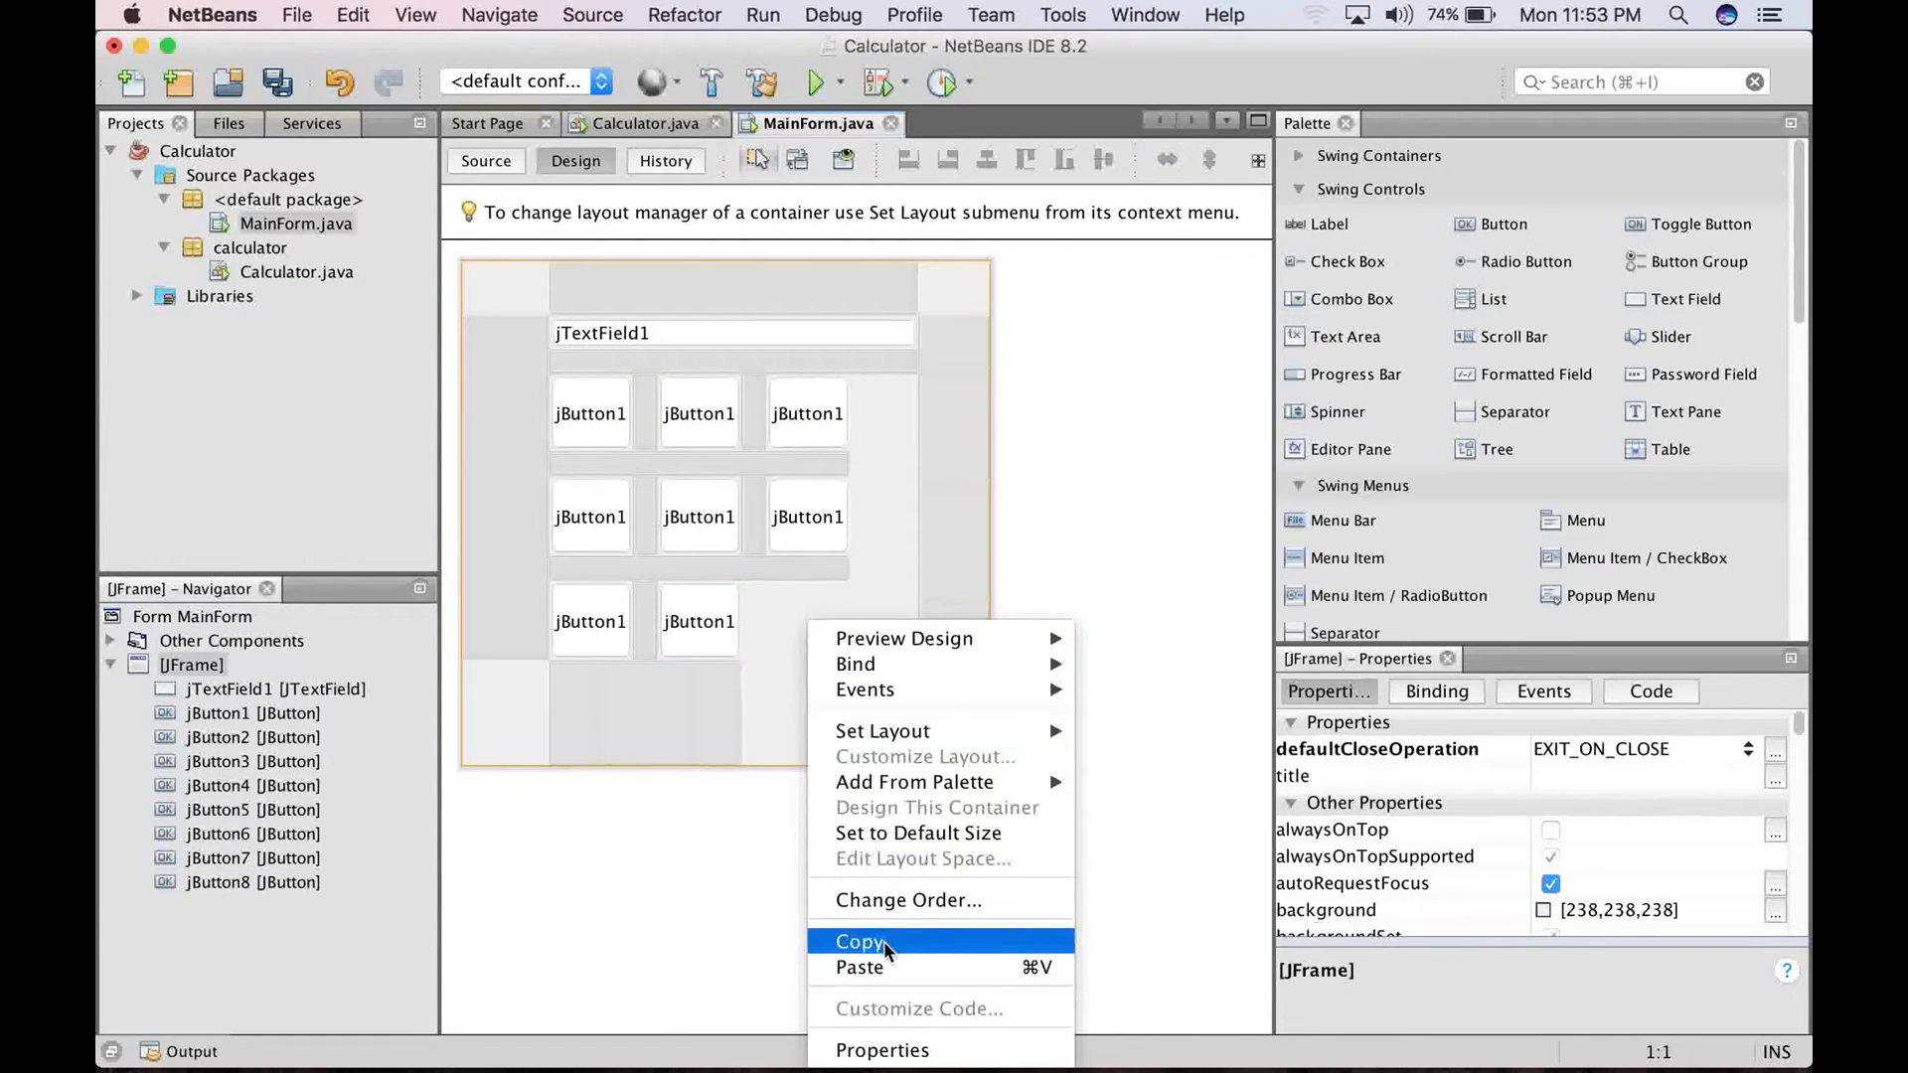
click(859, 966)
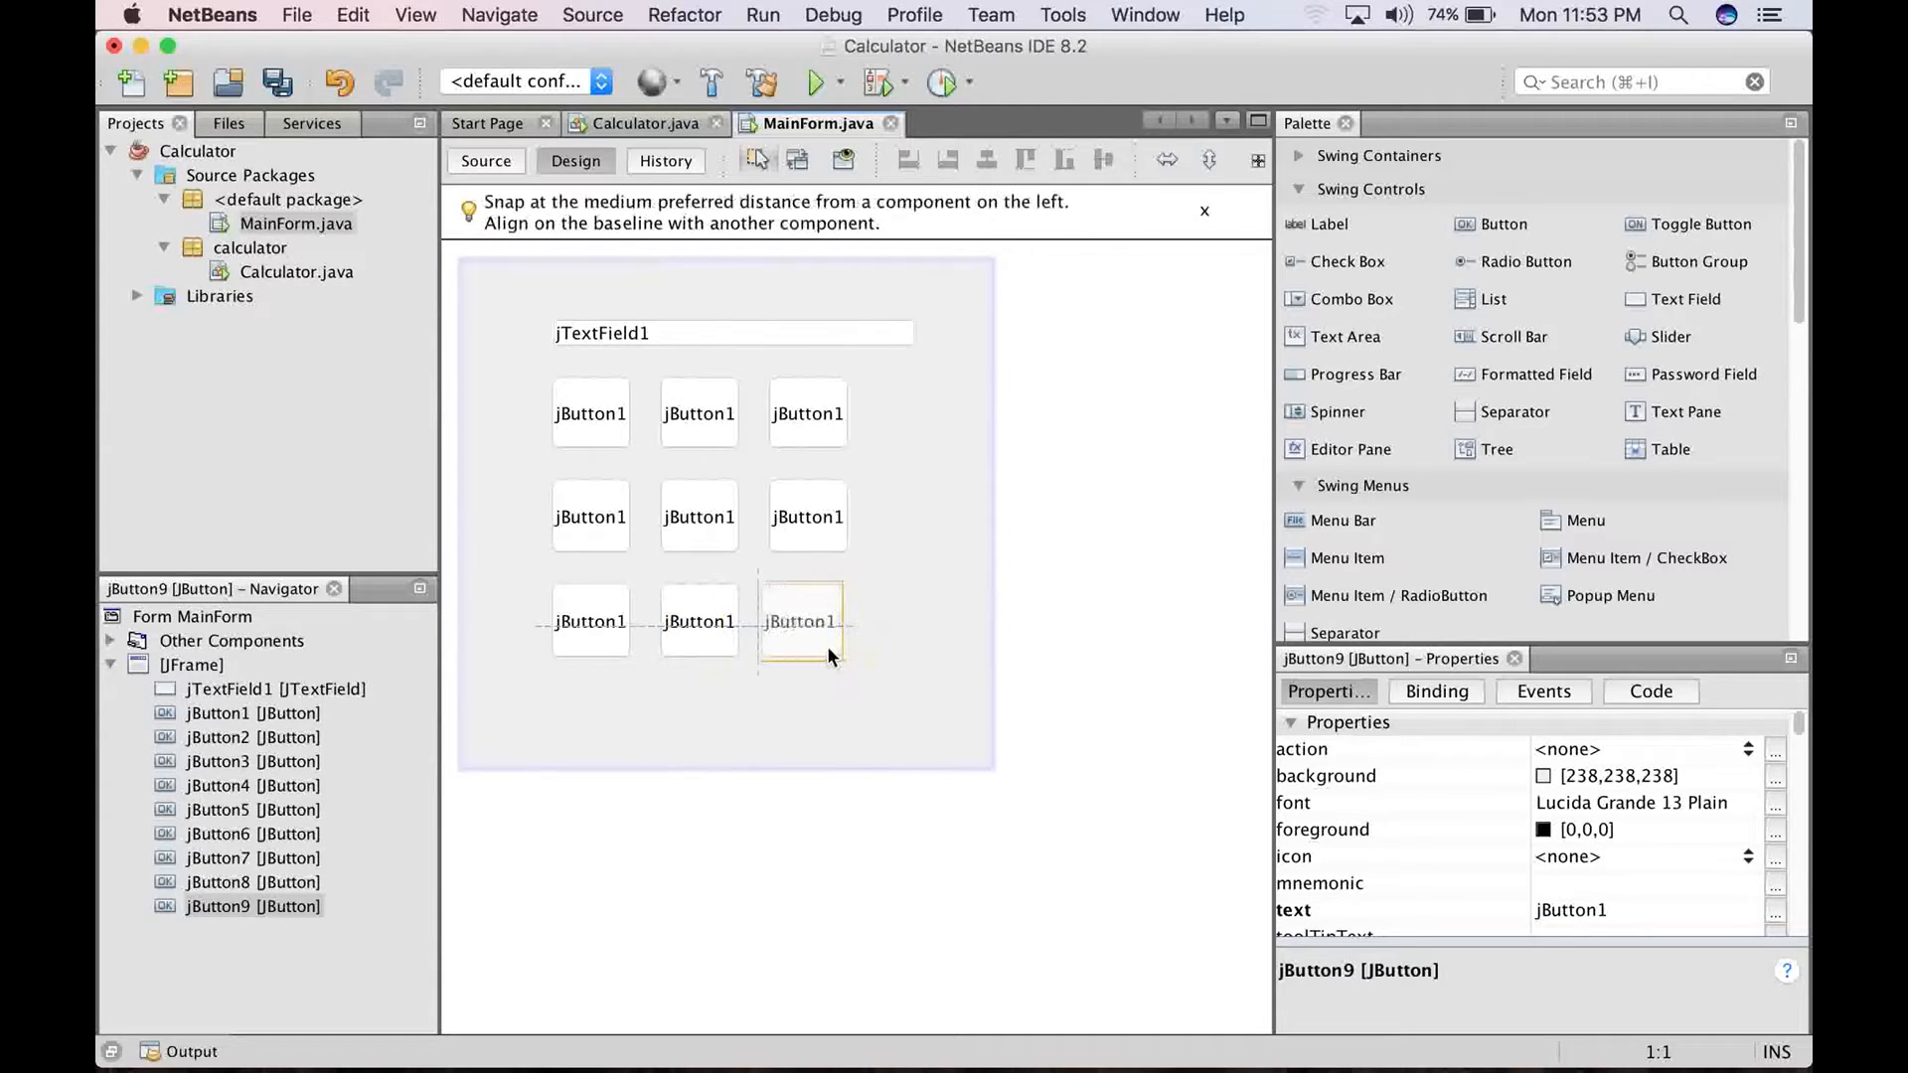
click(806, 620)
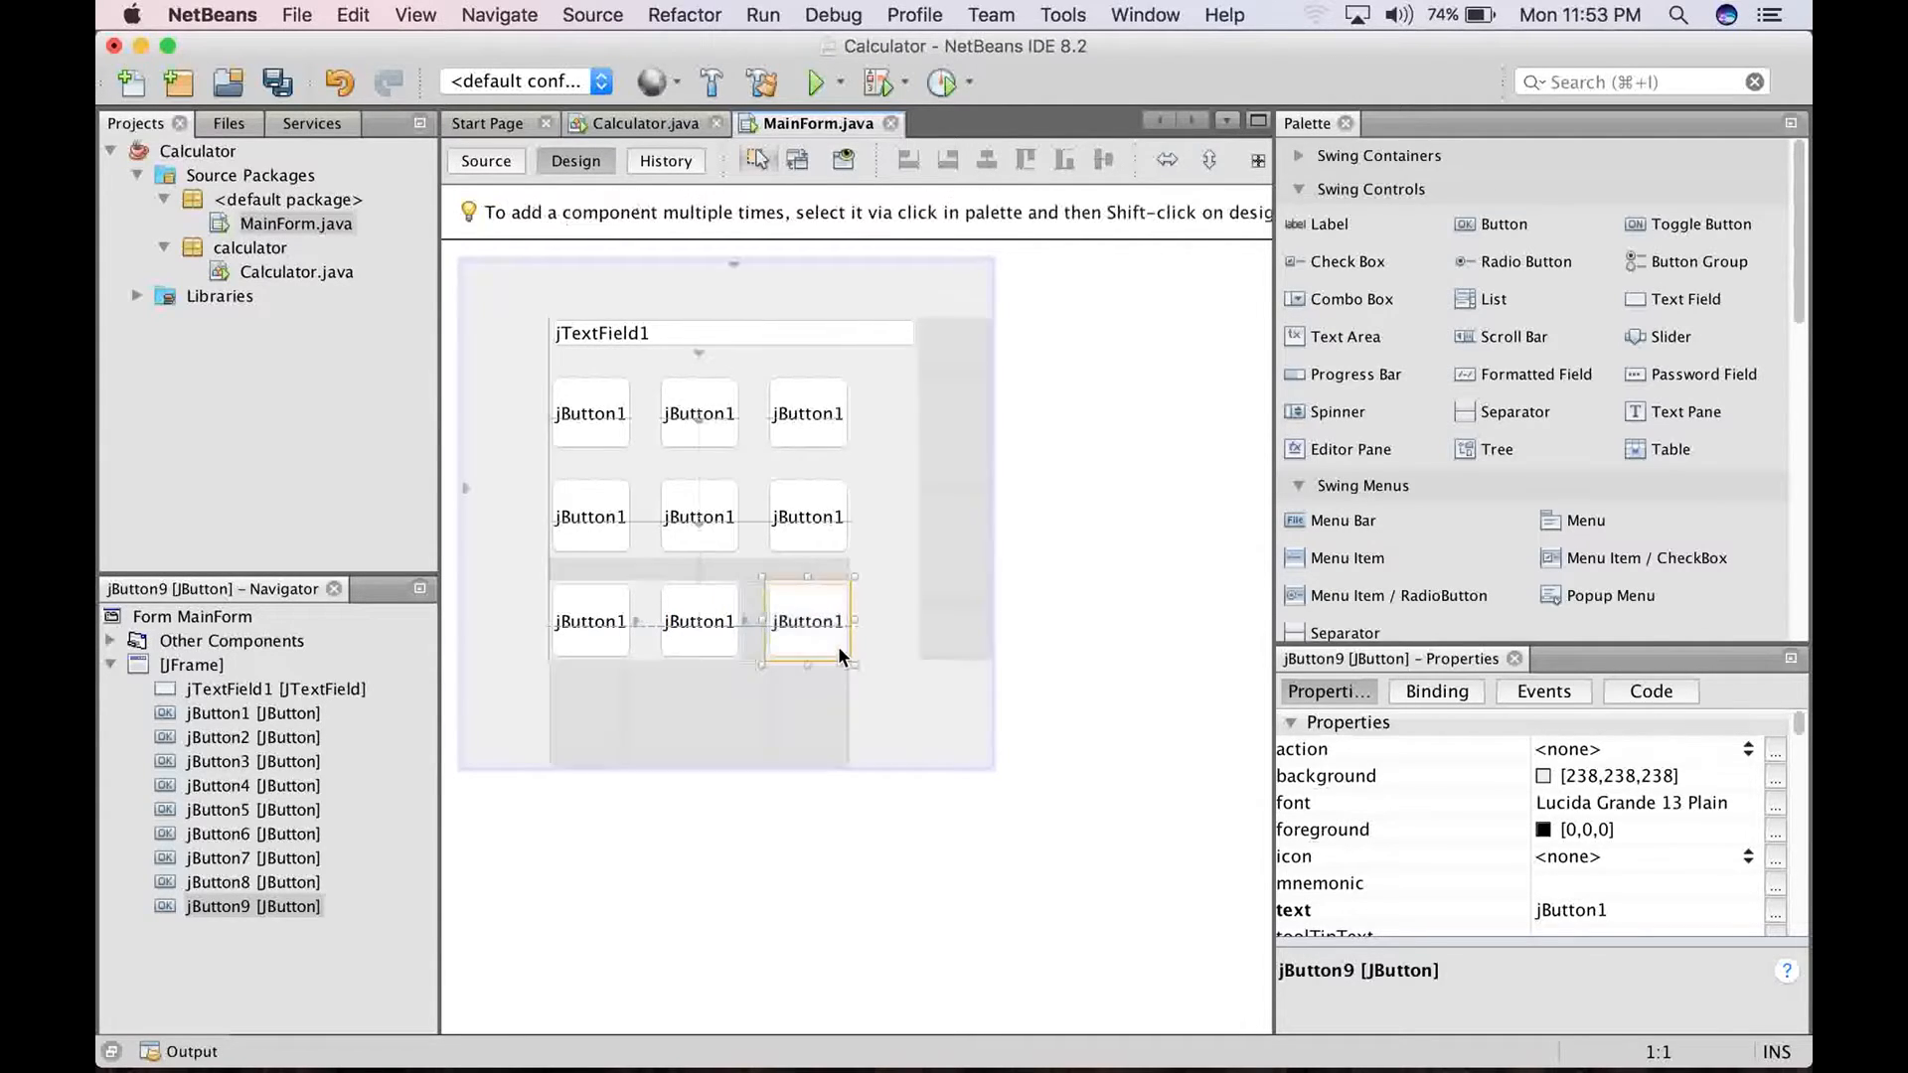
click(949, 705)
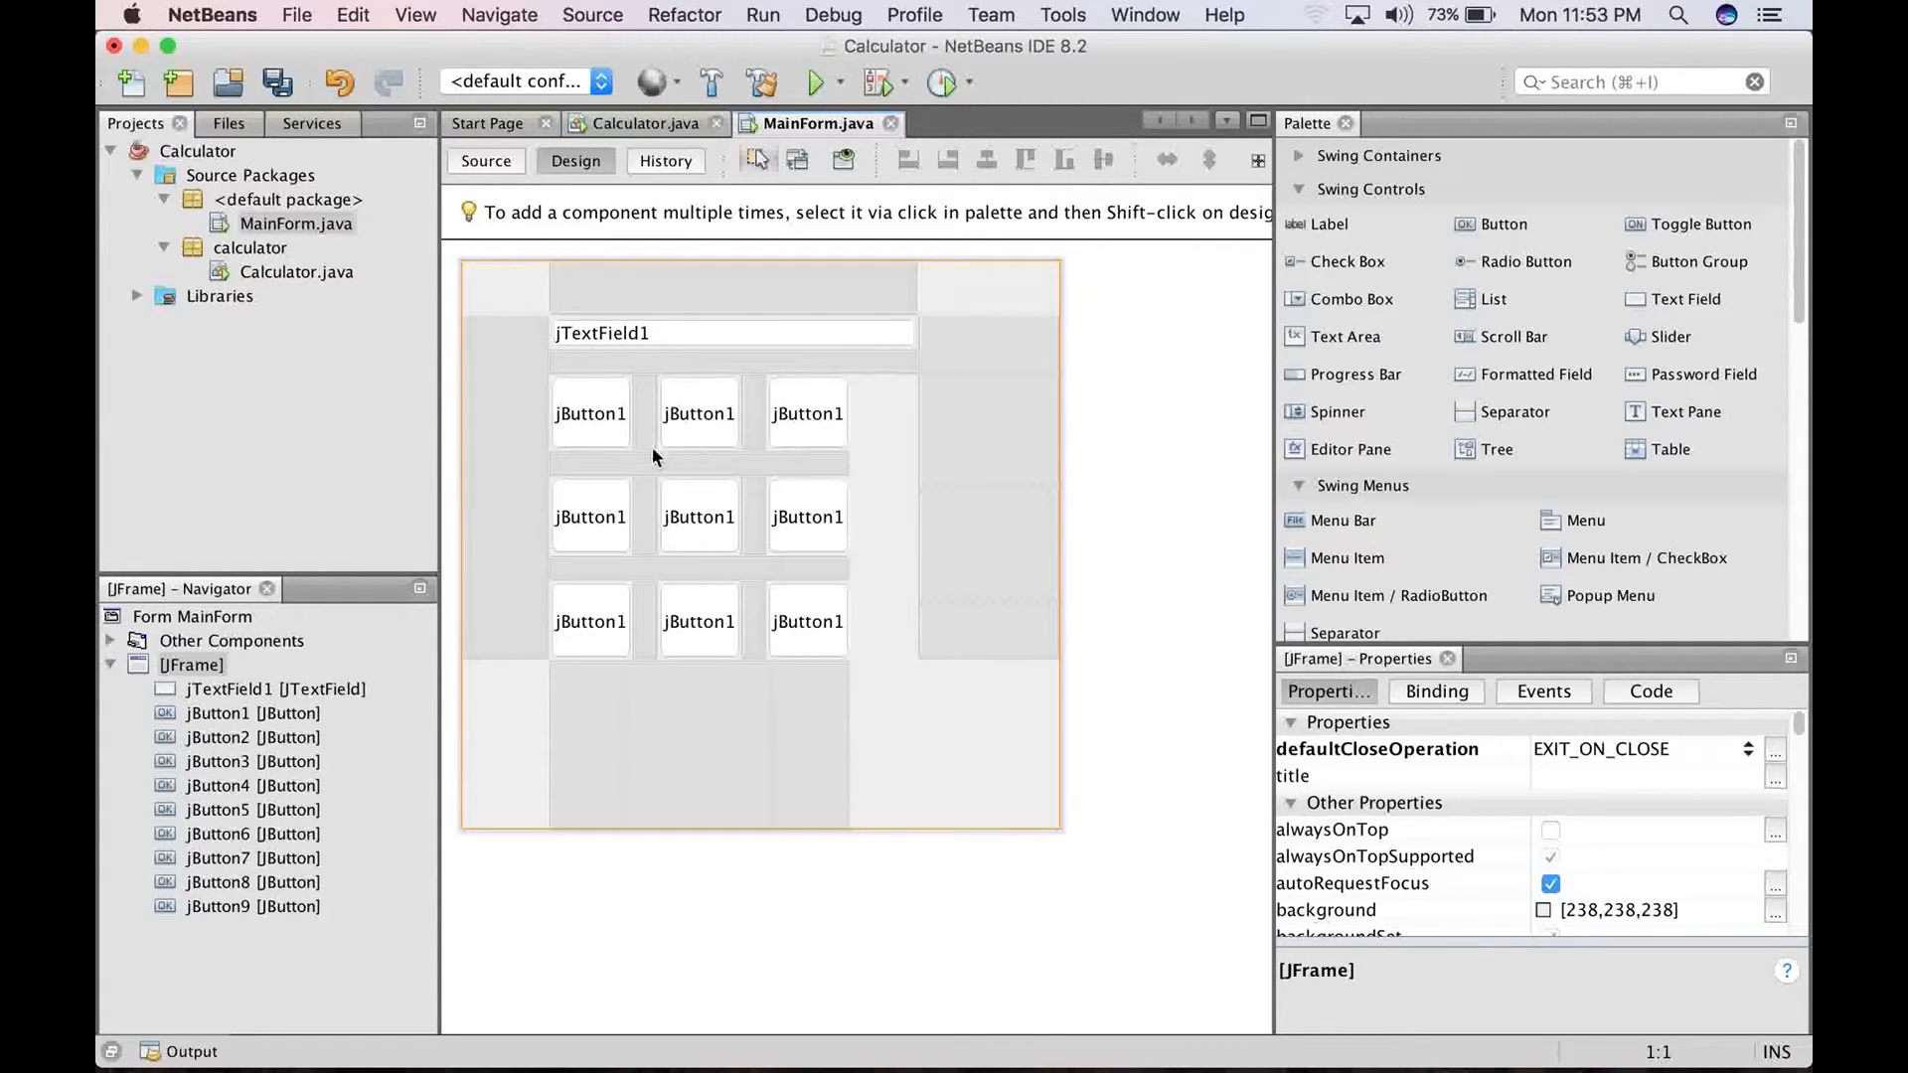
mouse_move(712, 542)
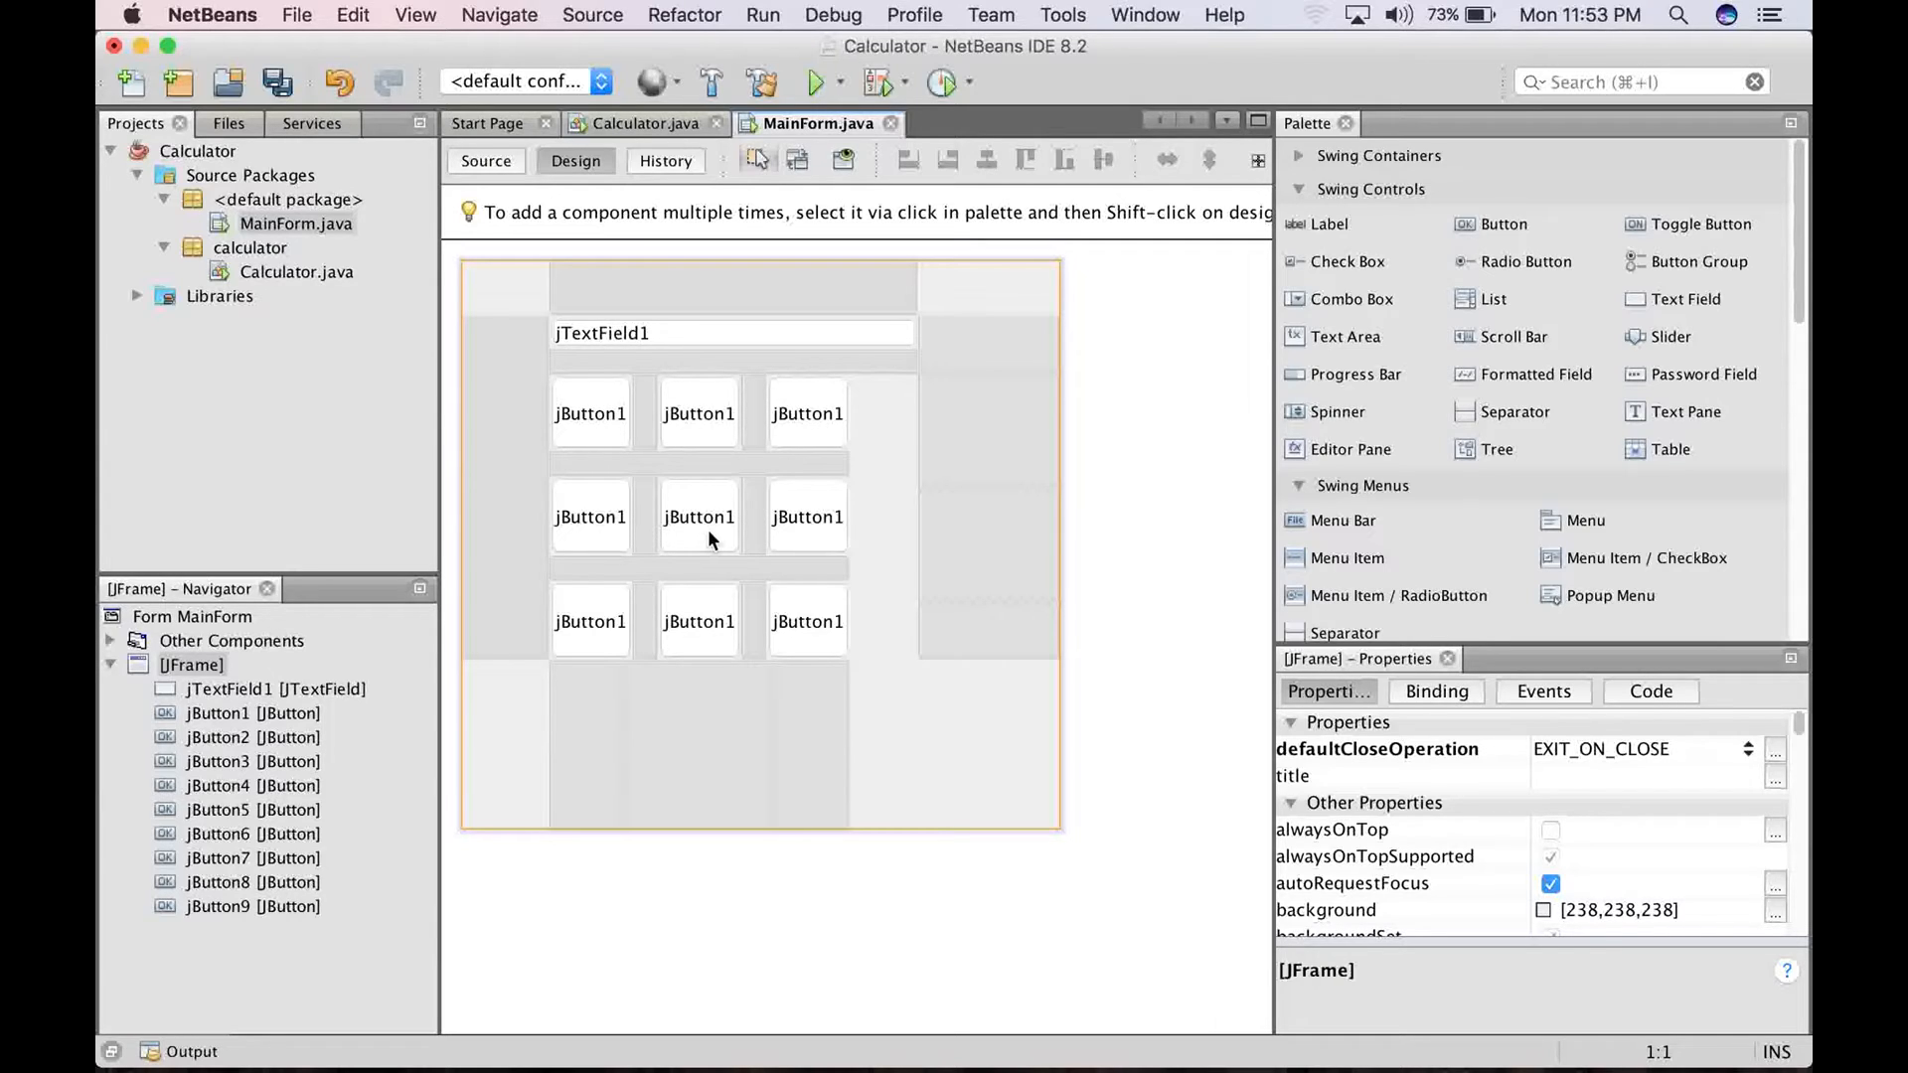
mouse_move(916, 742)
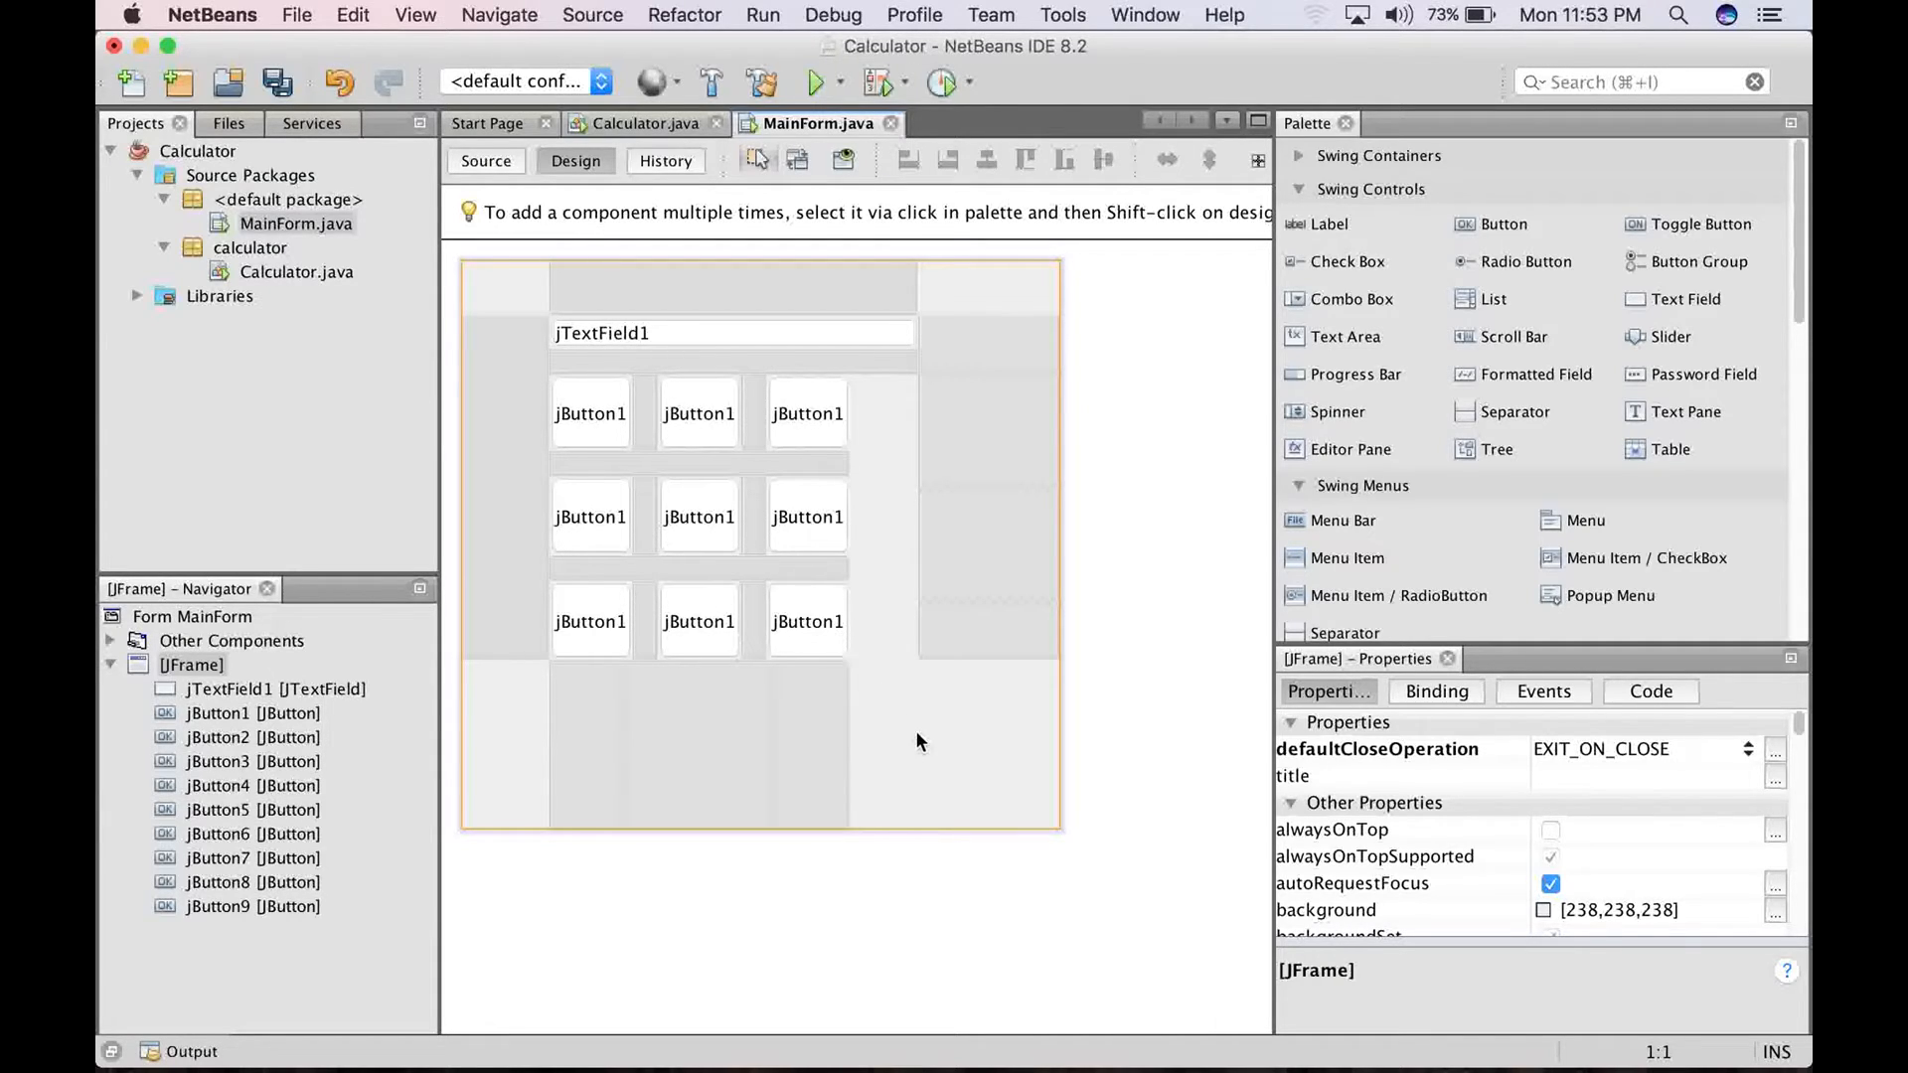
Paste more button copies and place them to start the fourth row
right_click(917, 741)
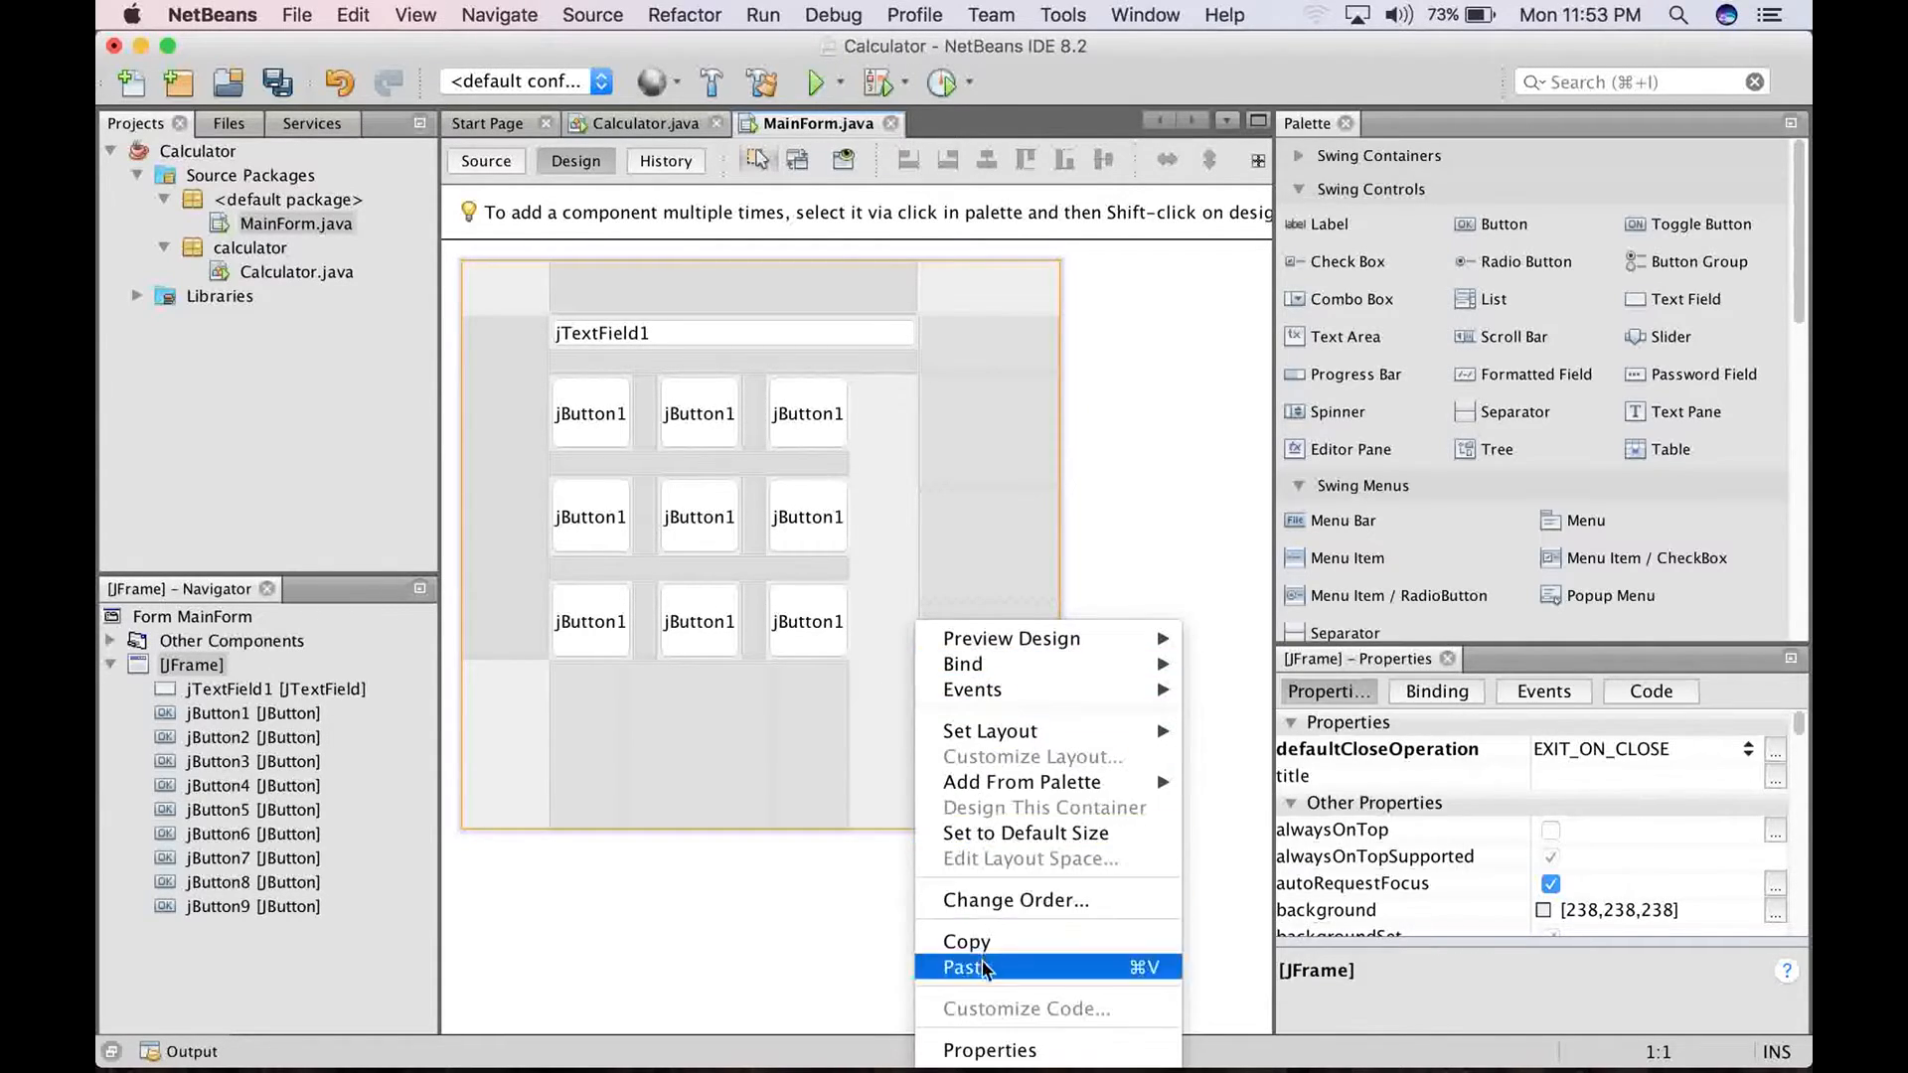
click(961, 966)
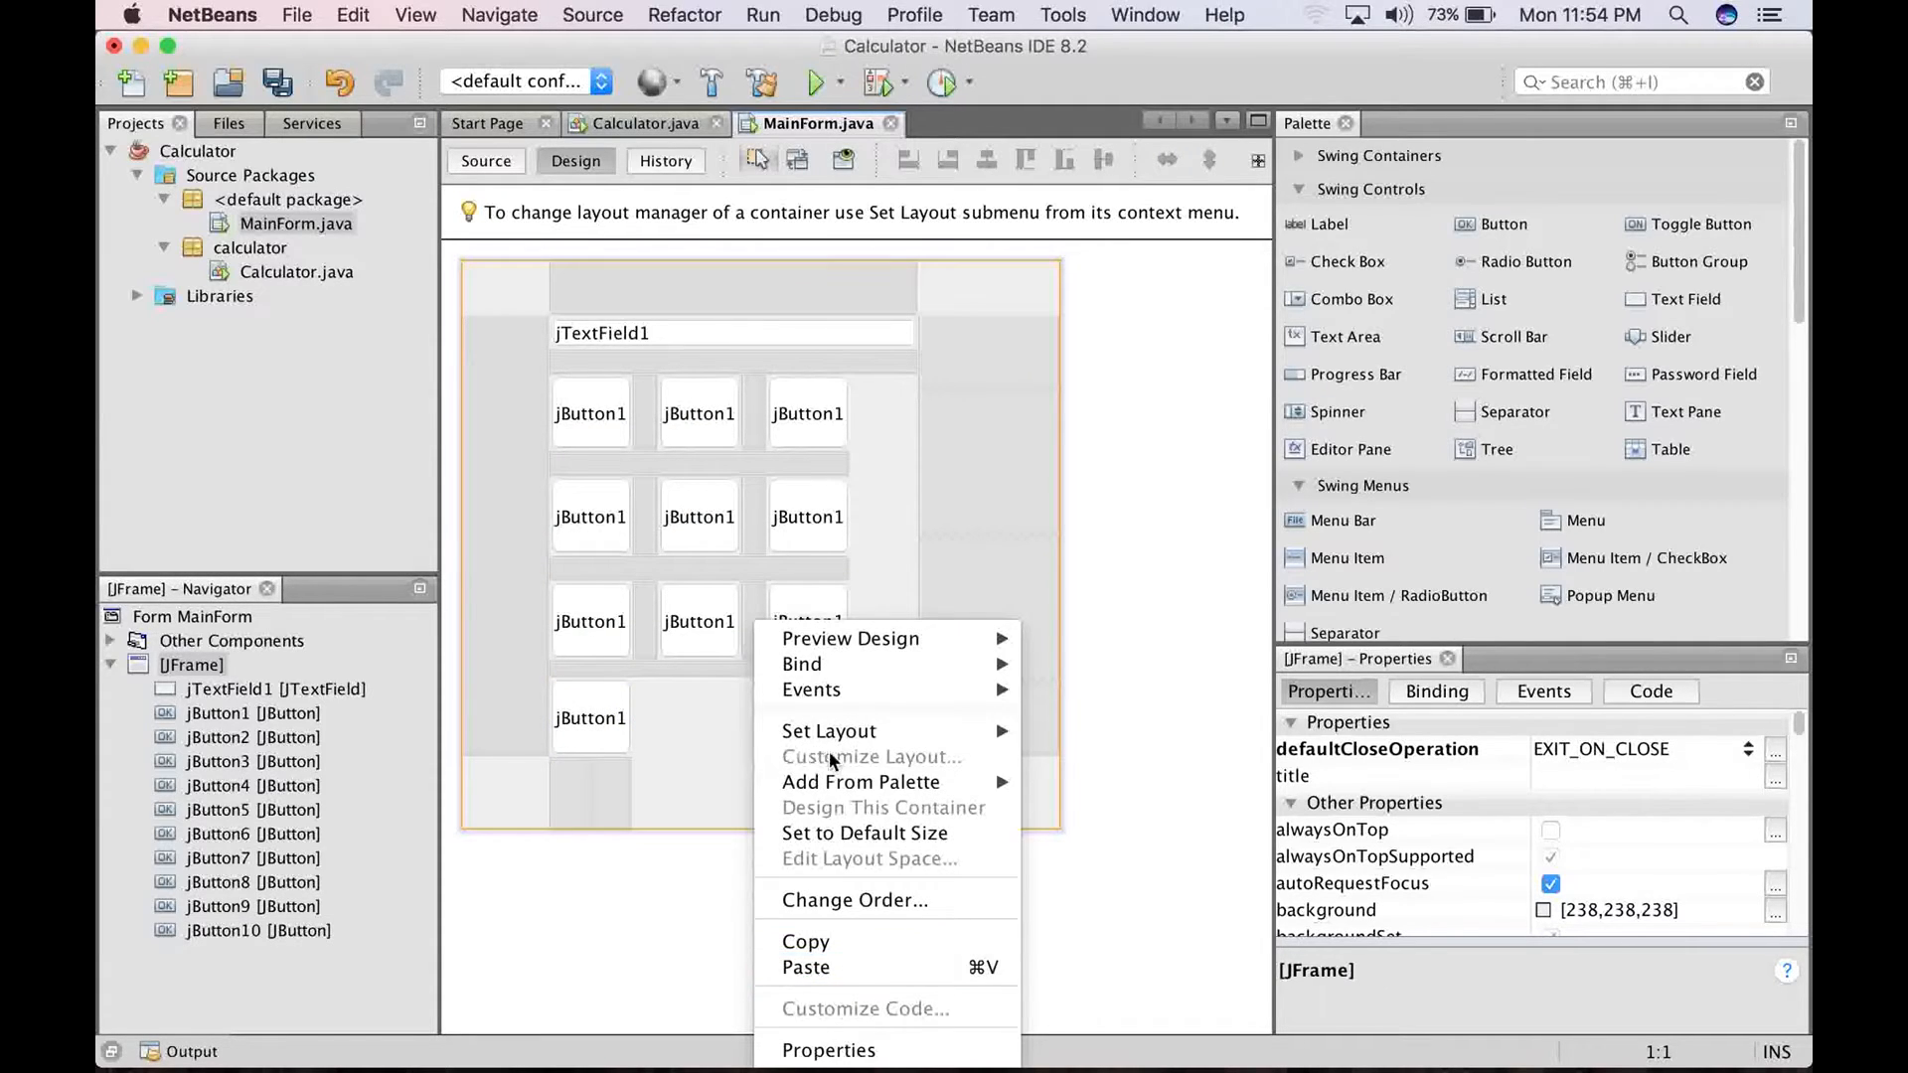
click(806, 967)
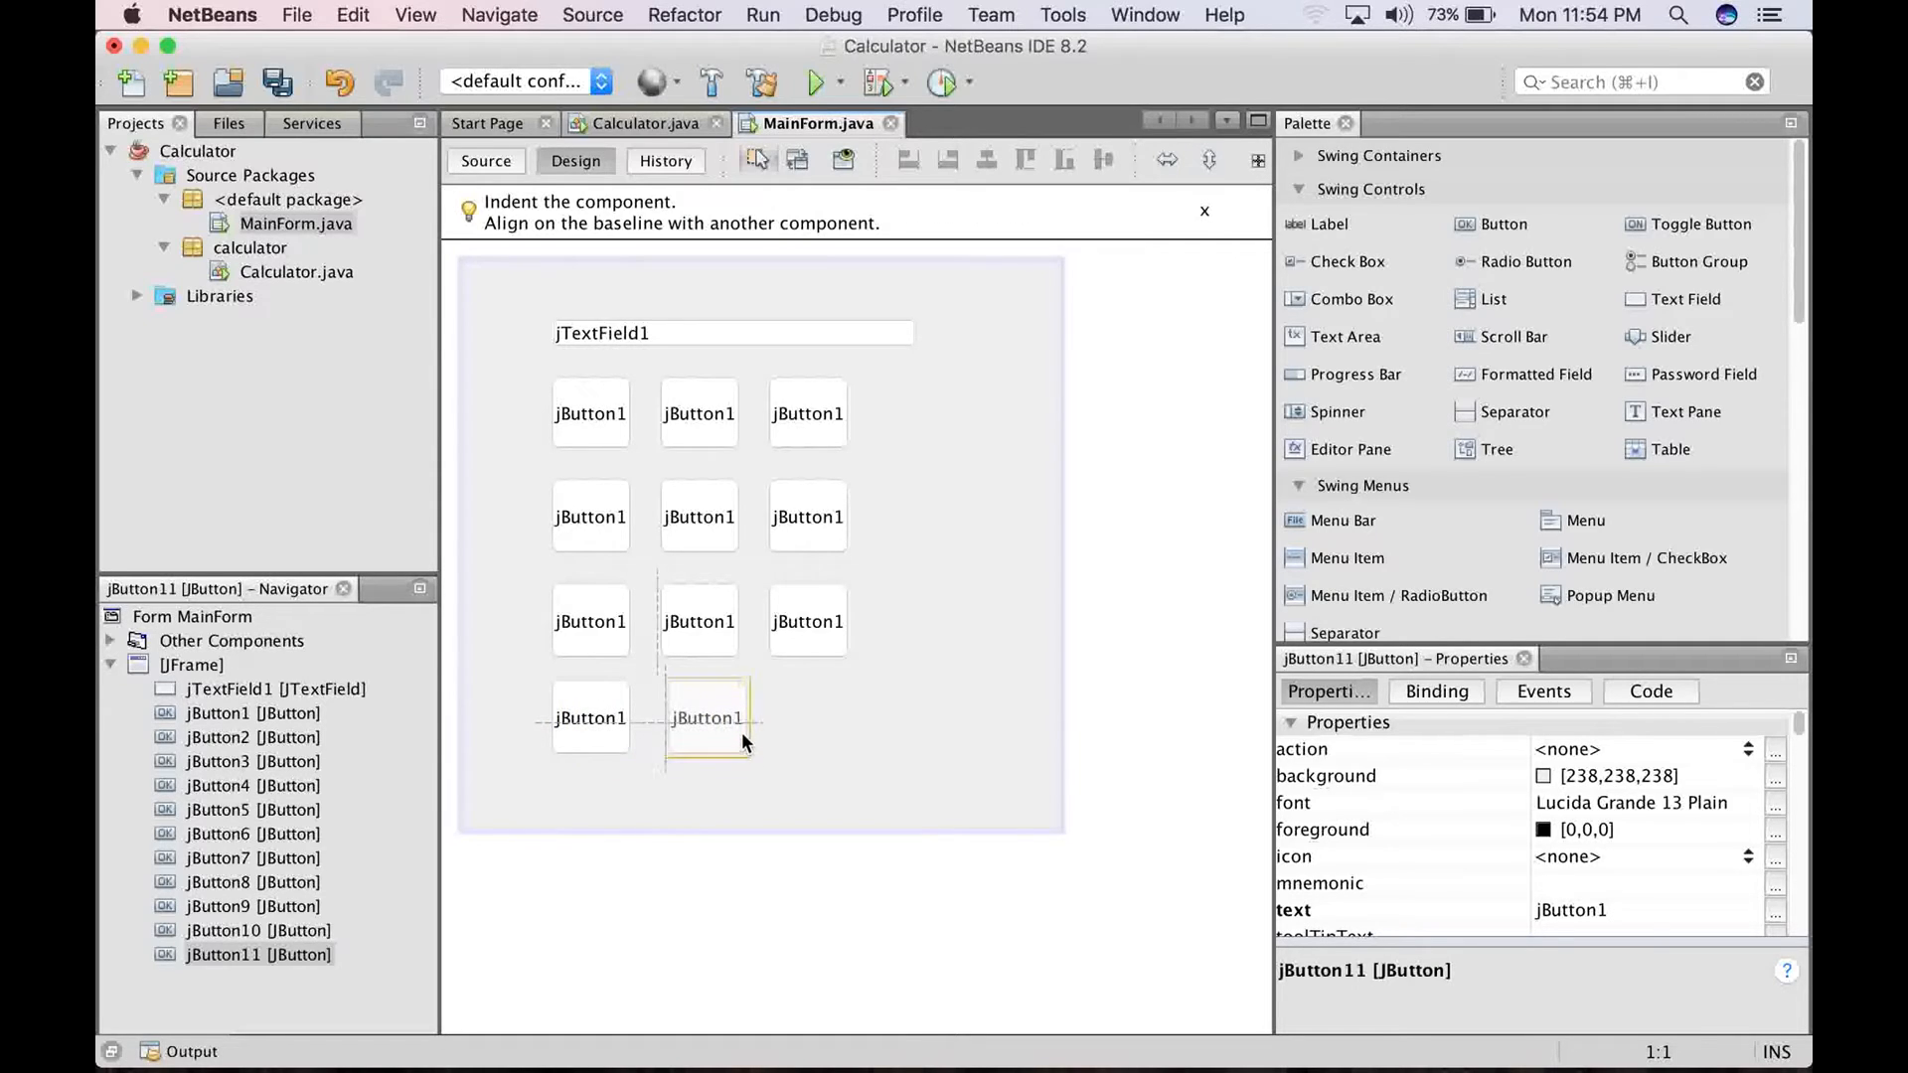
click(851, 760)
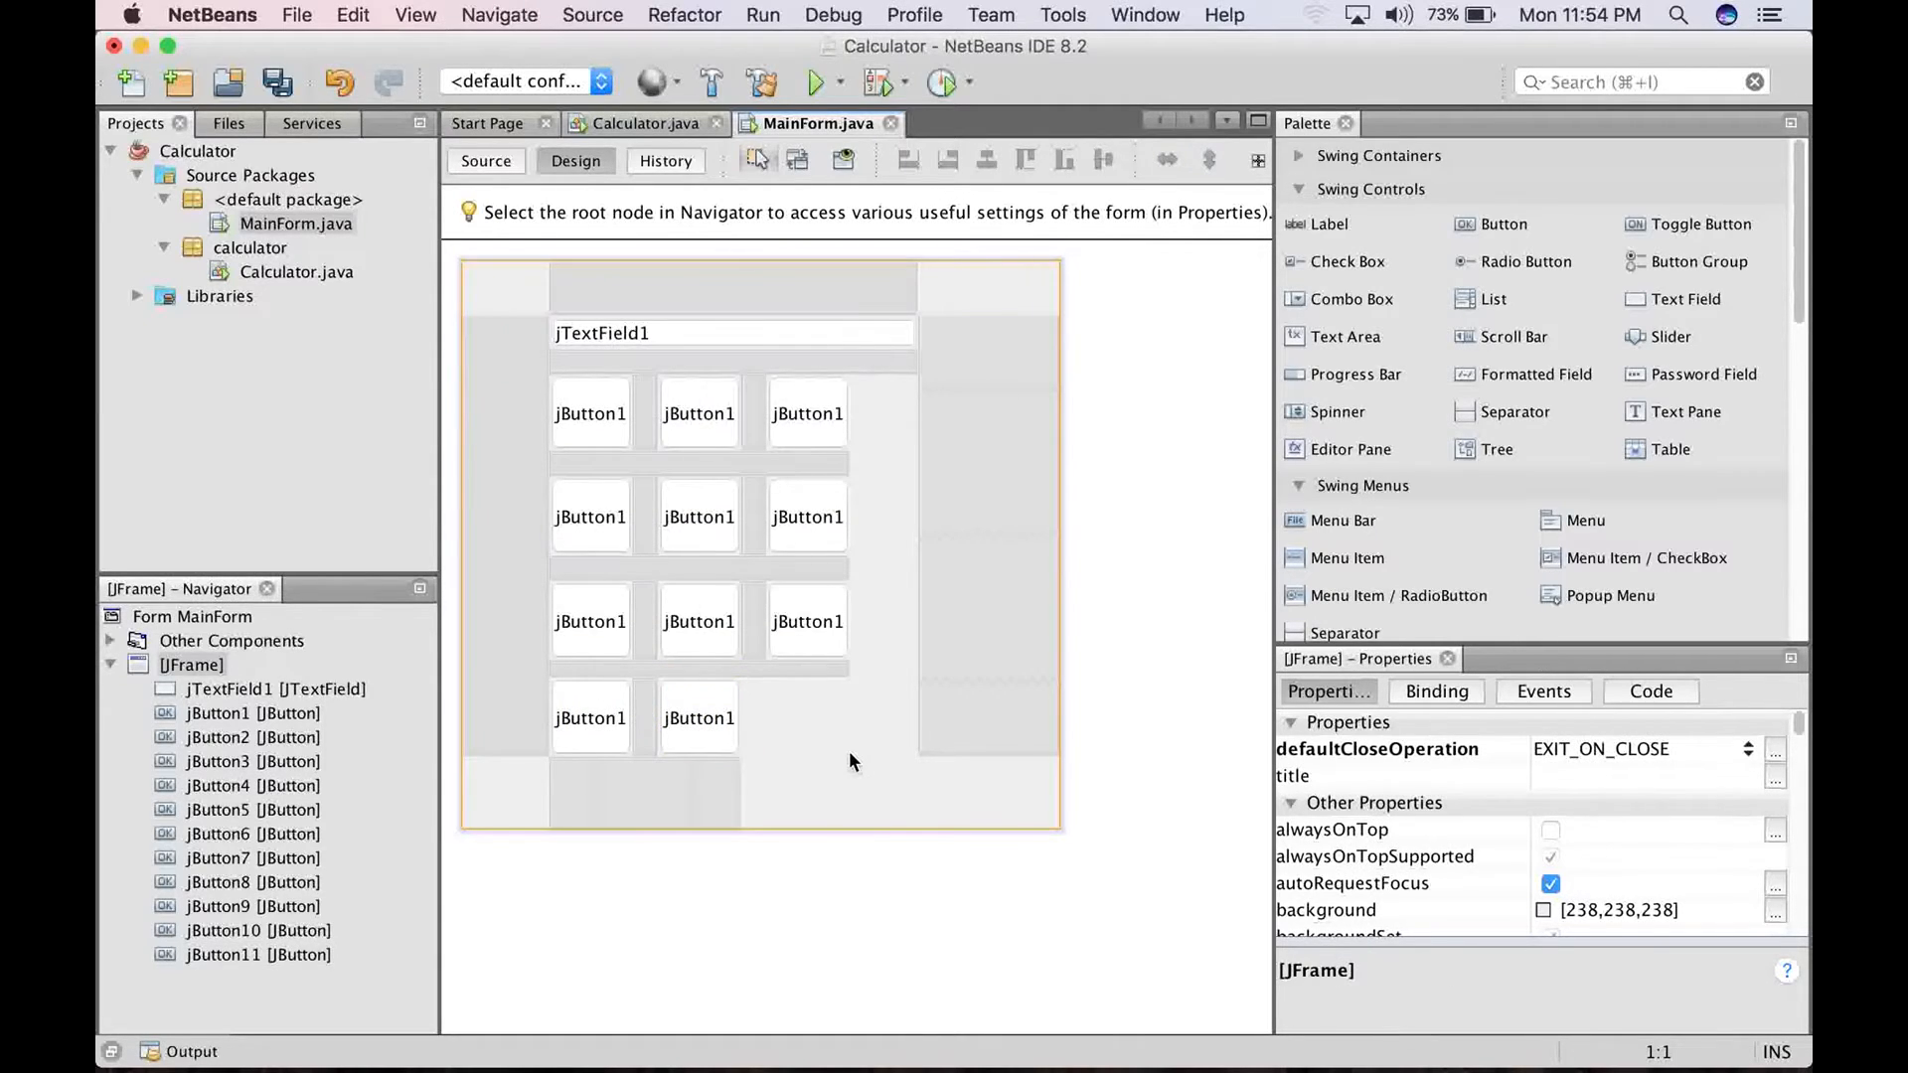
mouse_move(933, 984)
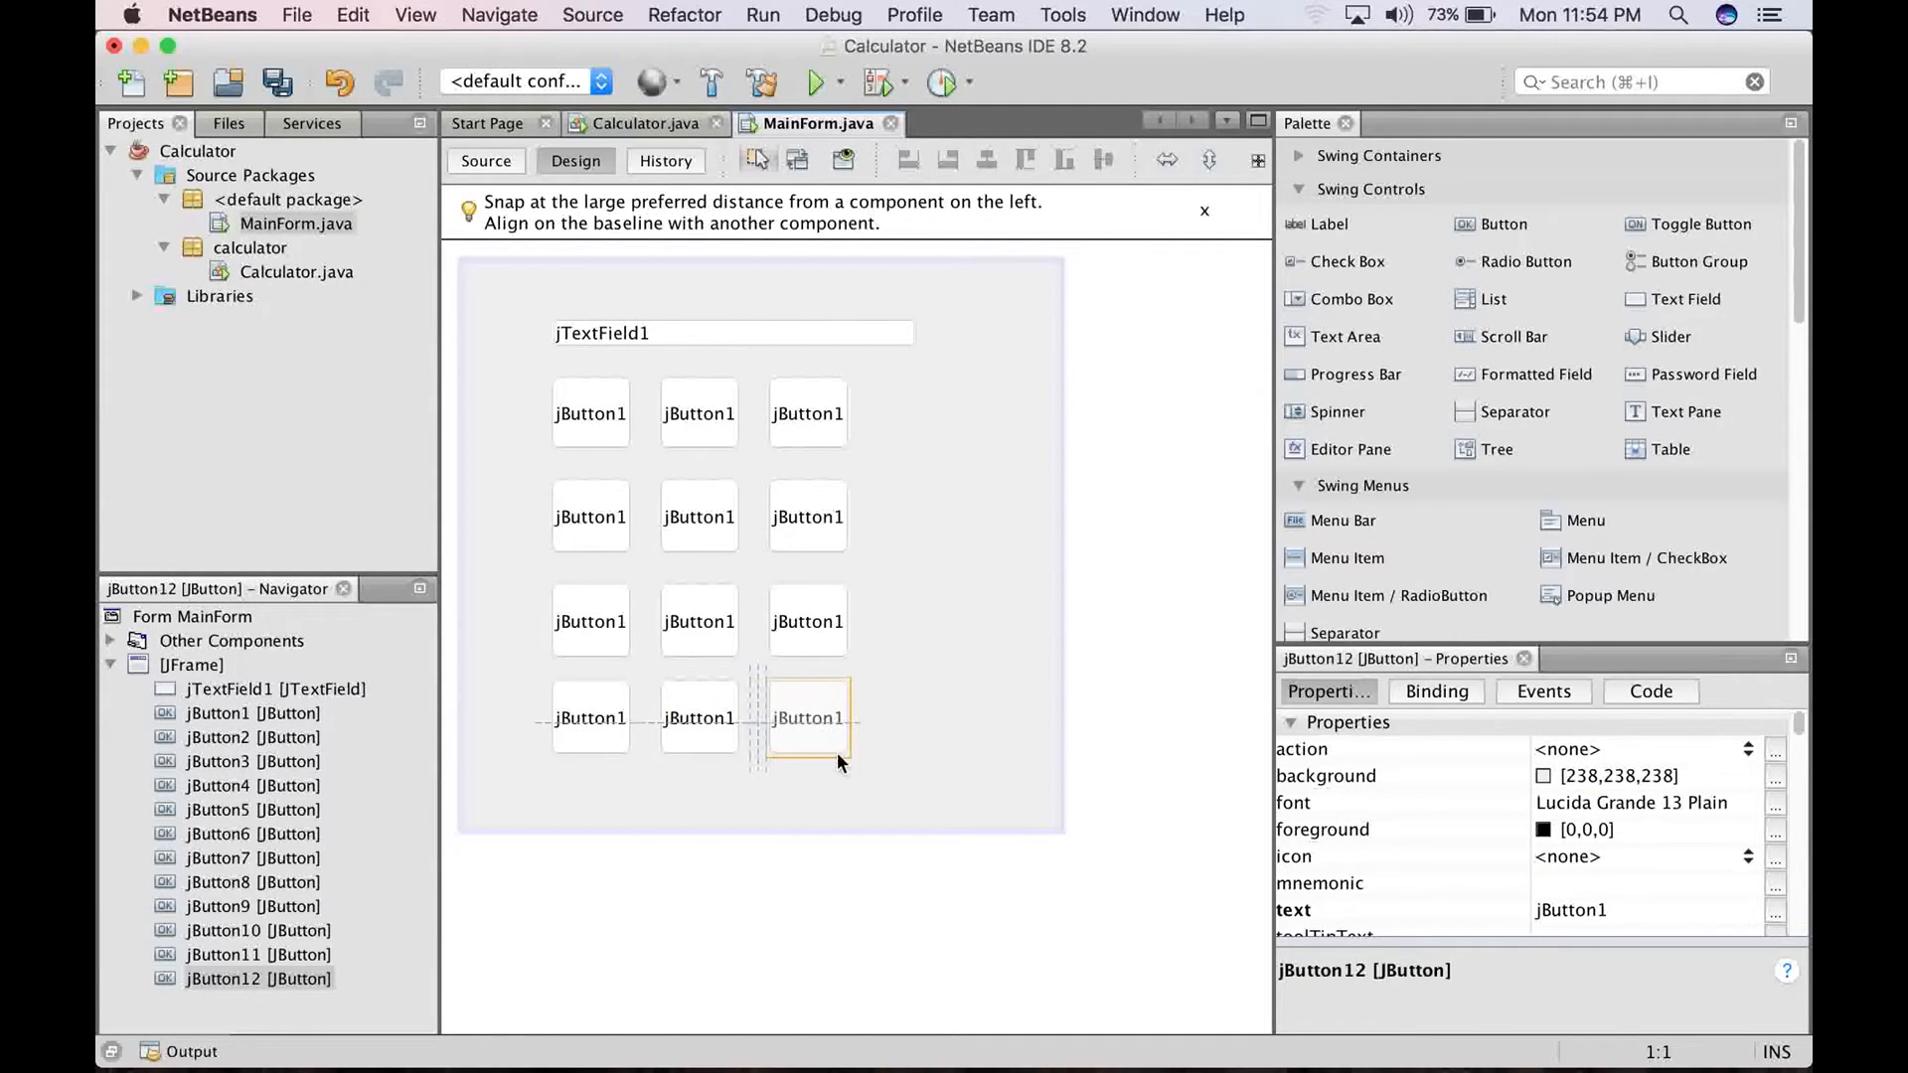
click(910, 778)
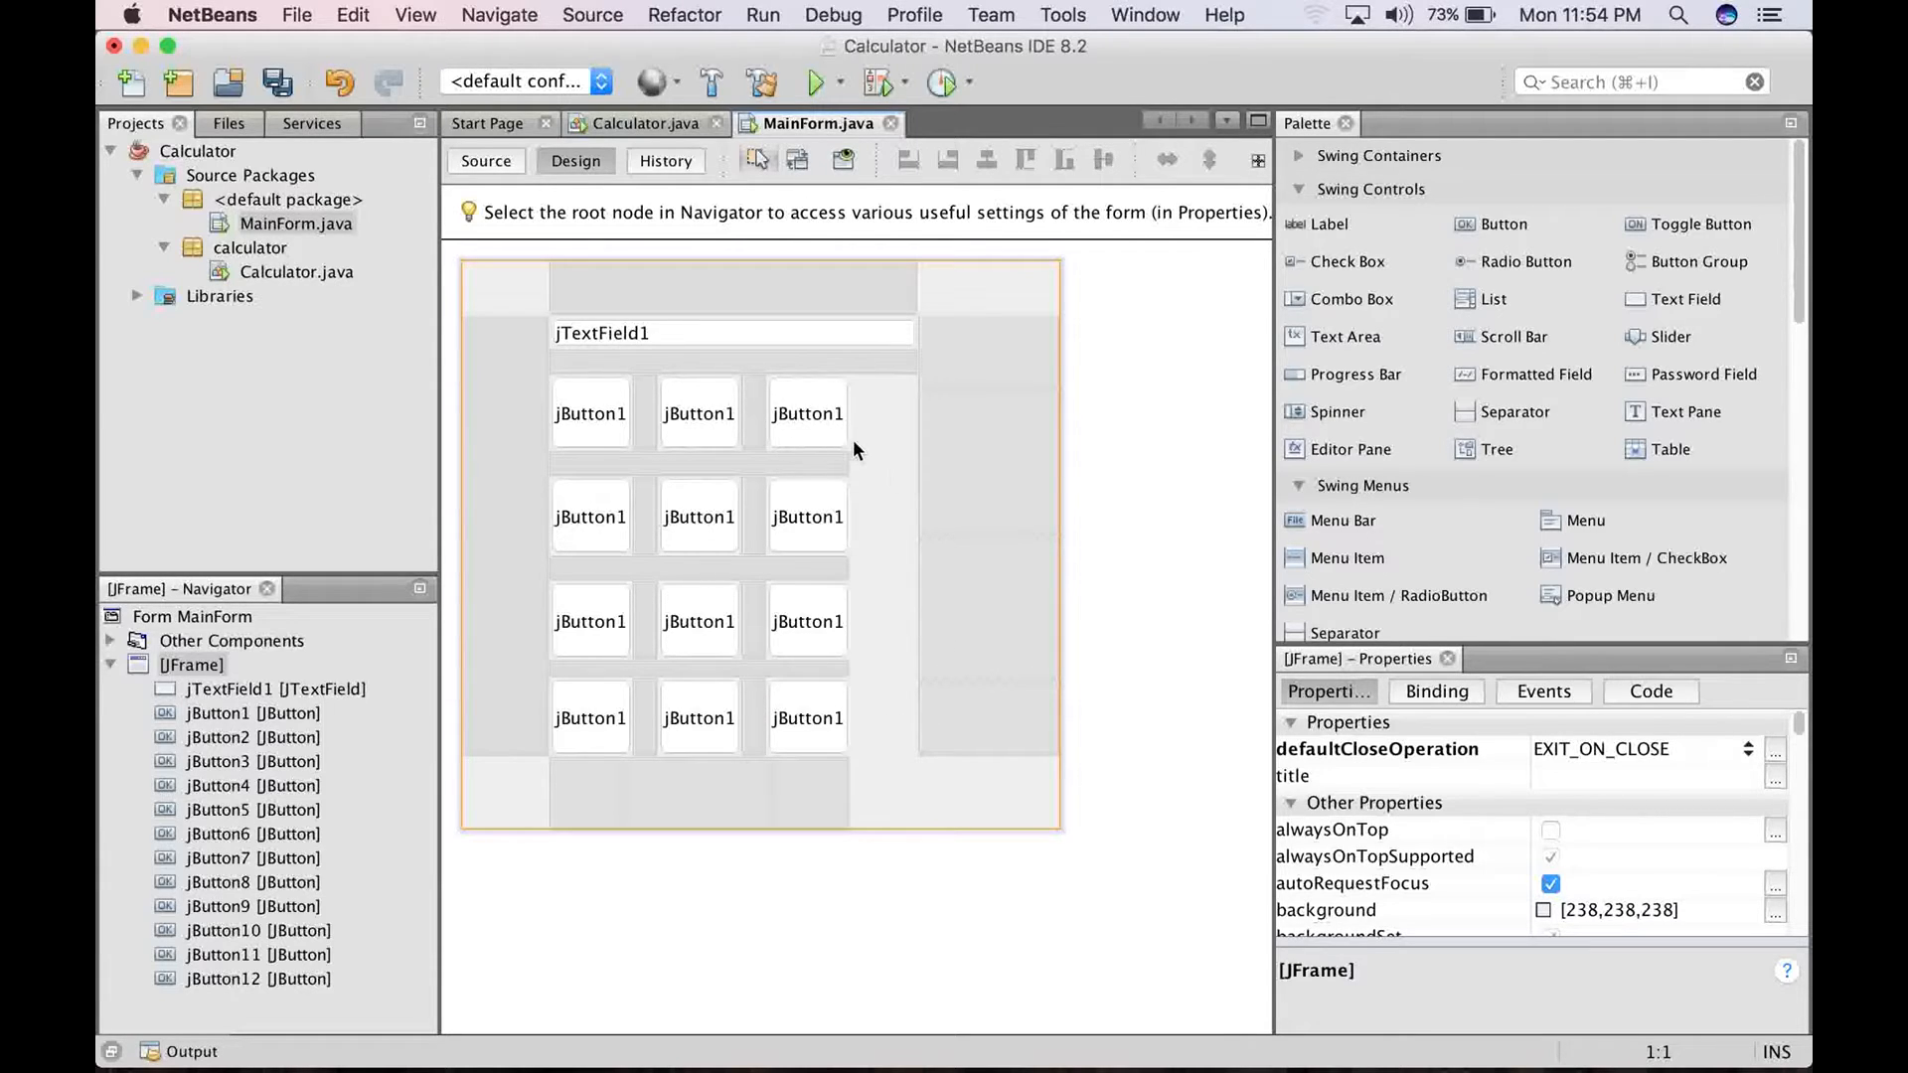
Paste the remaining copies into the fourth column, finishing sixteen buttons at the bottom-right slot
right_click(851, 450)
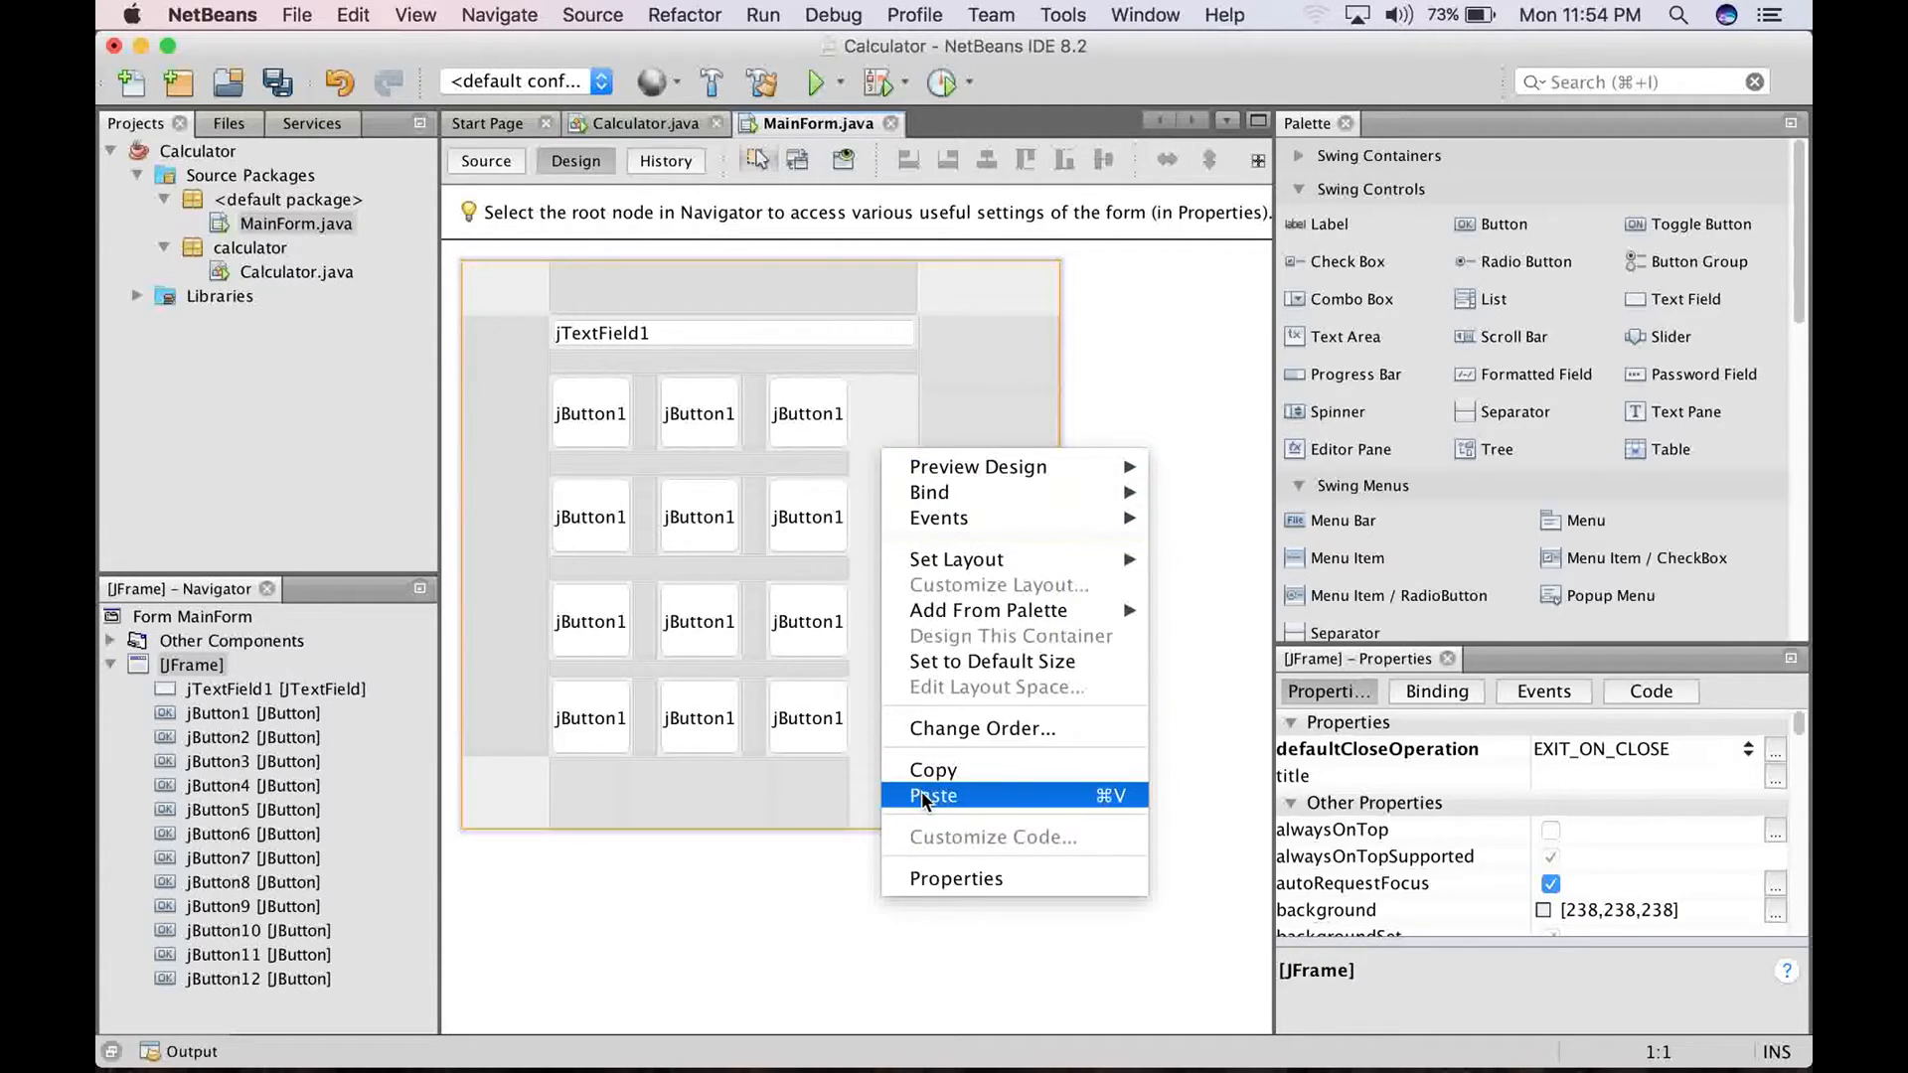
click(932, 795)
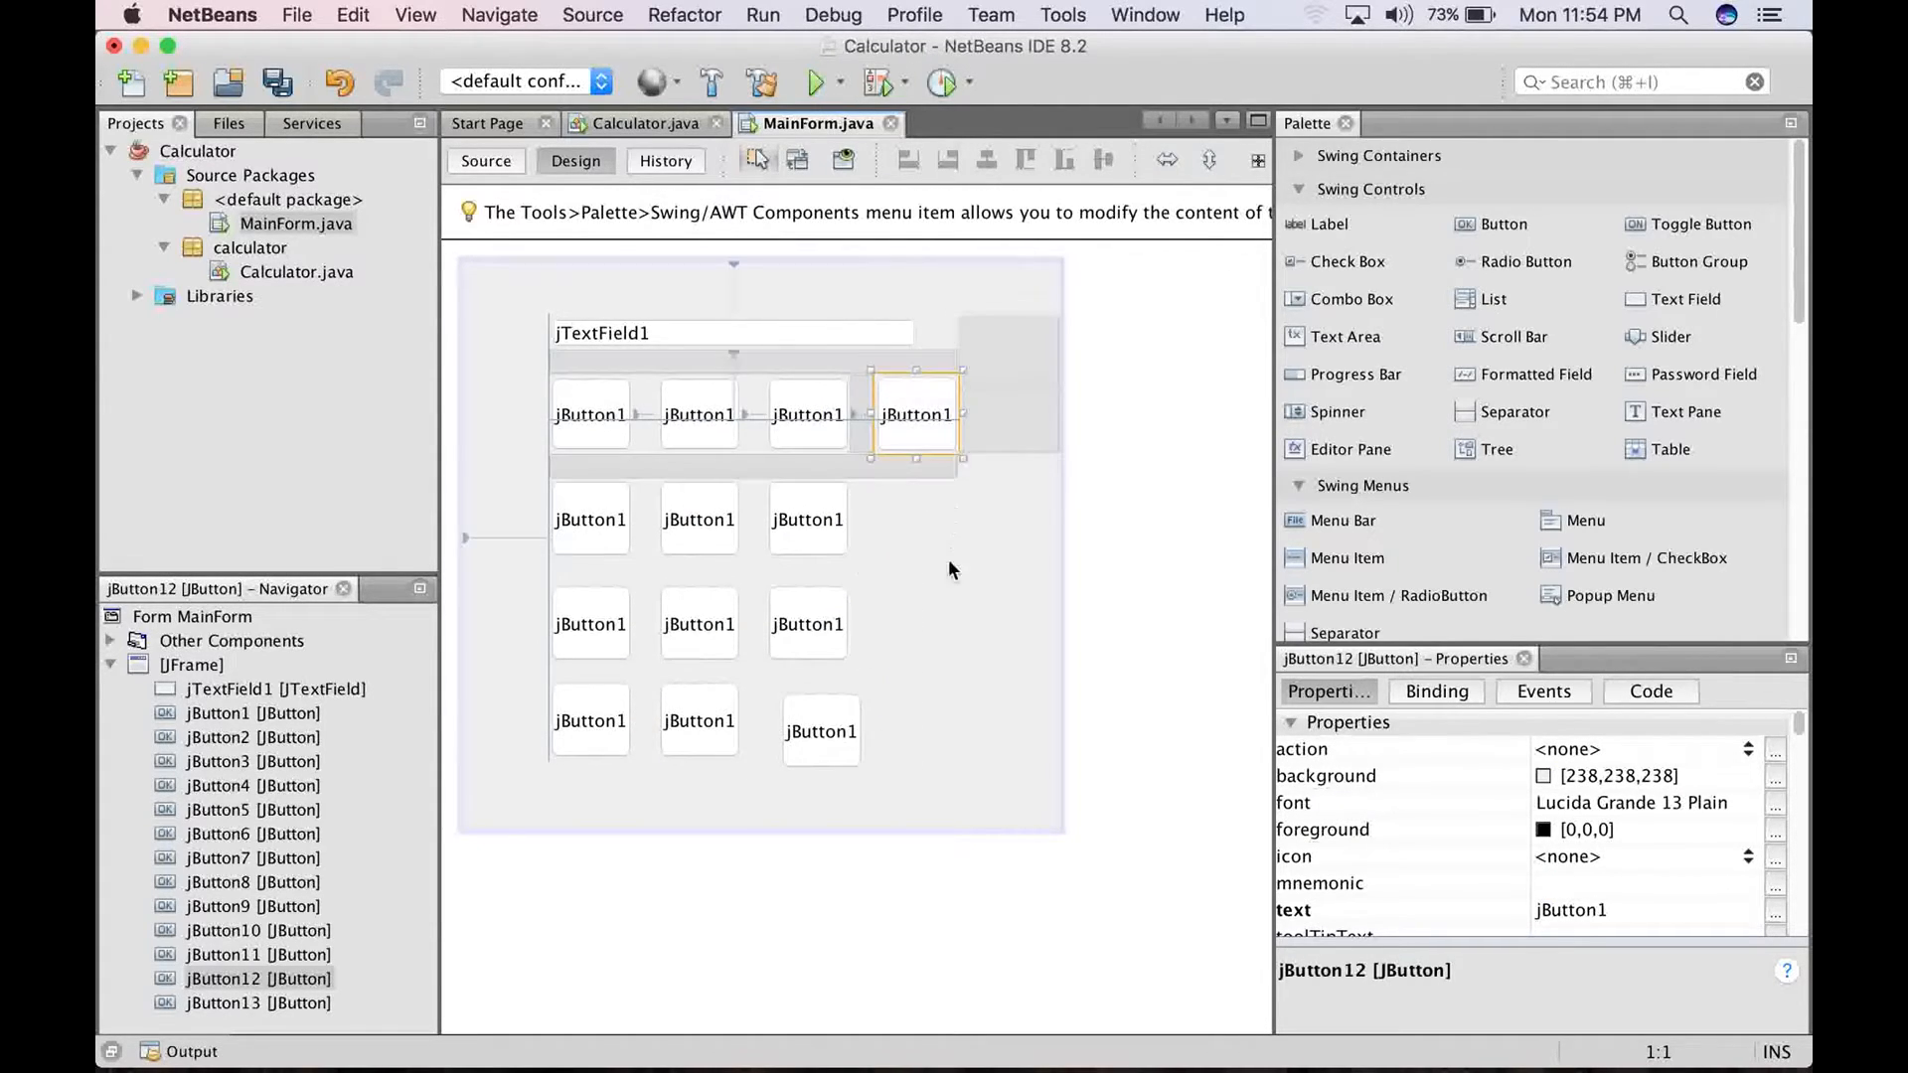
right_click(952, 569)
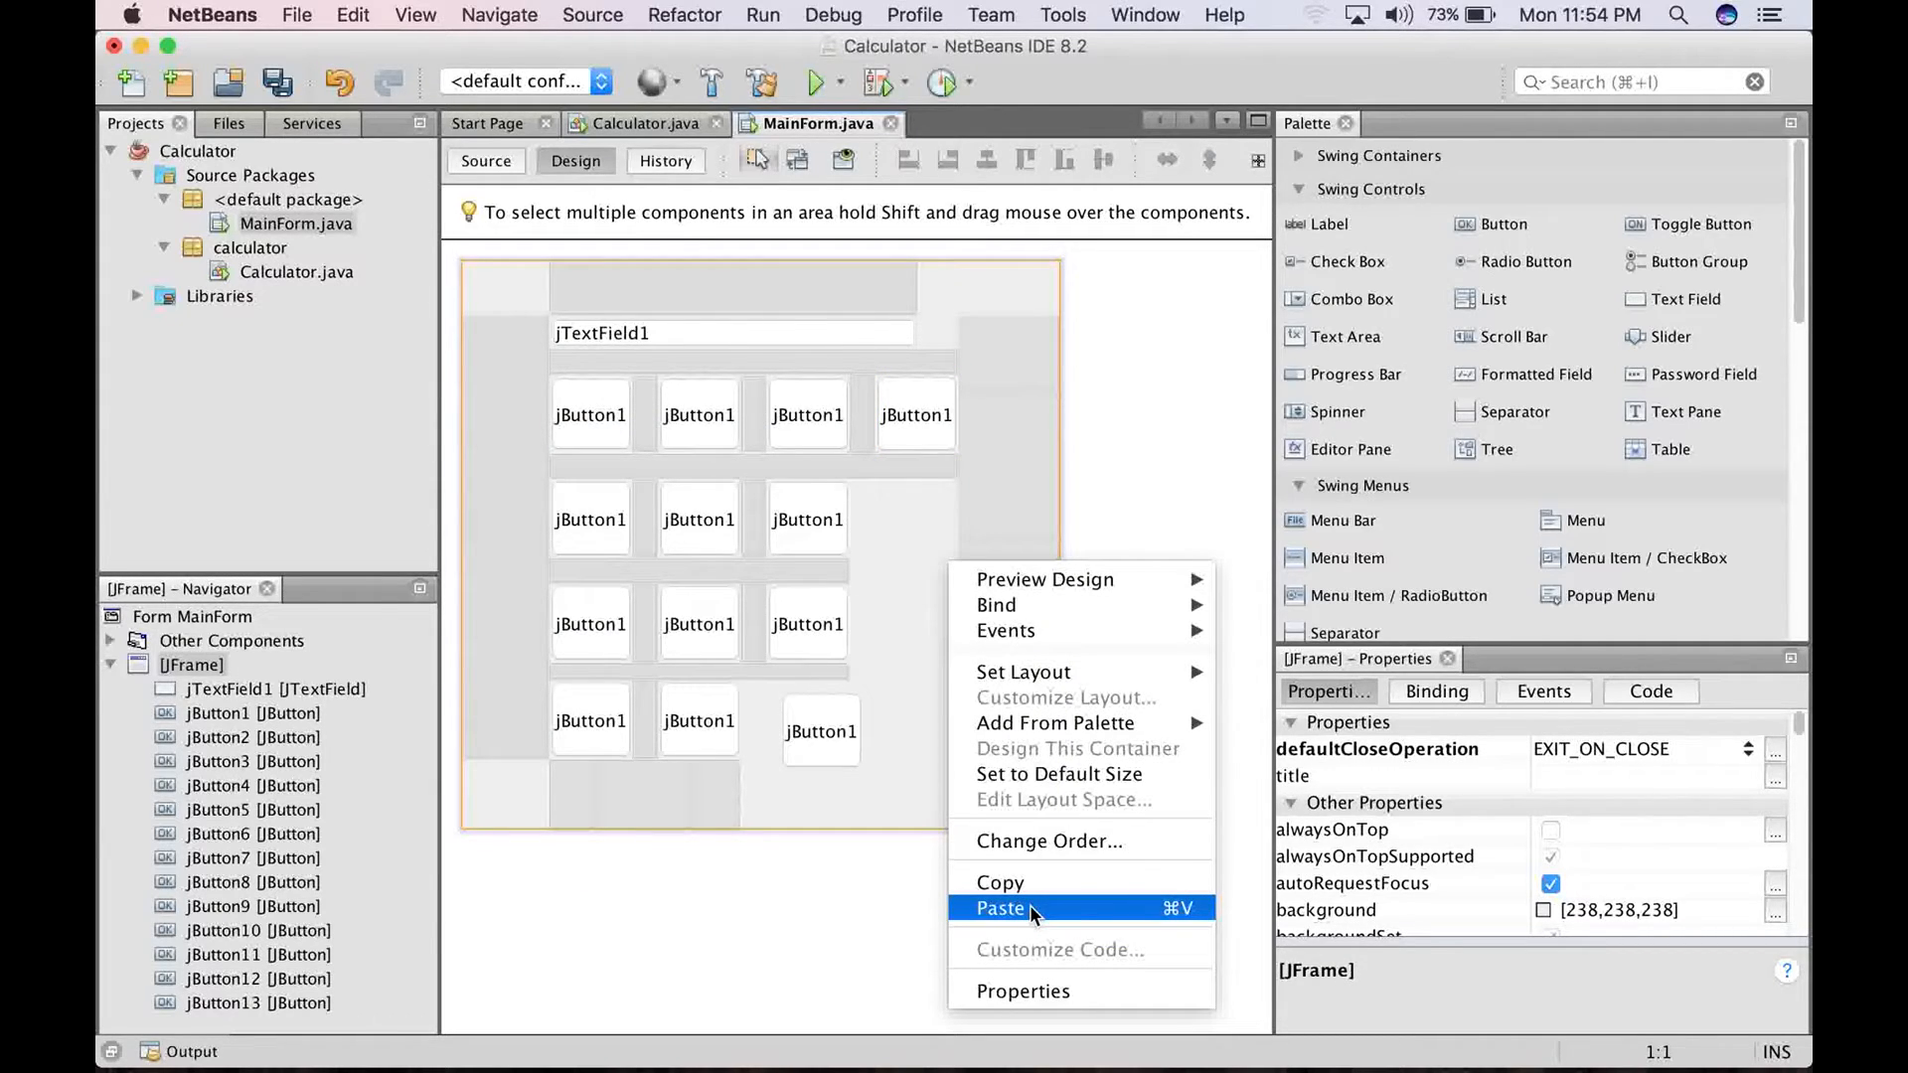
click(1001, 907)
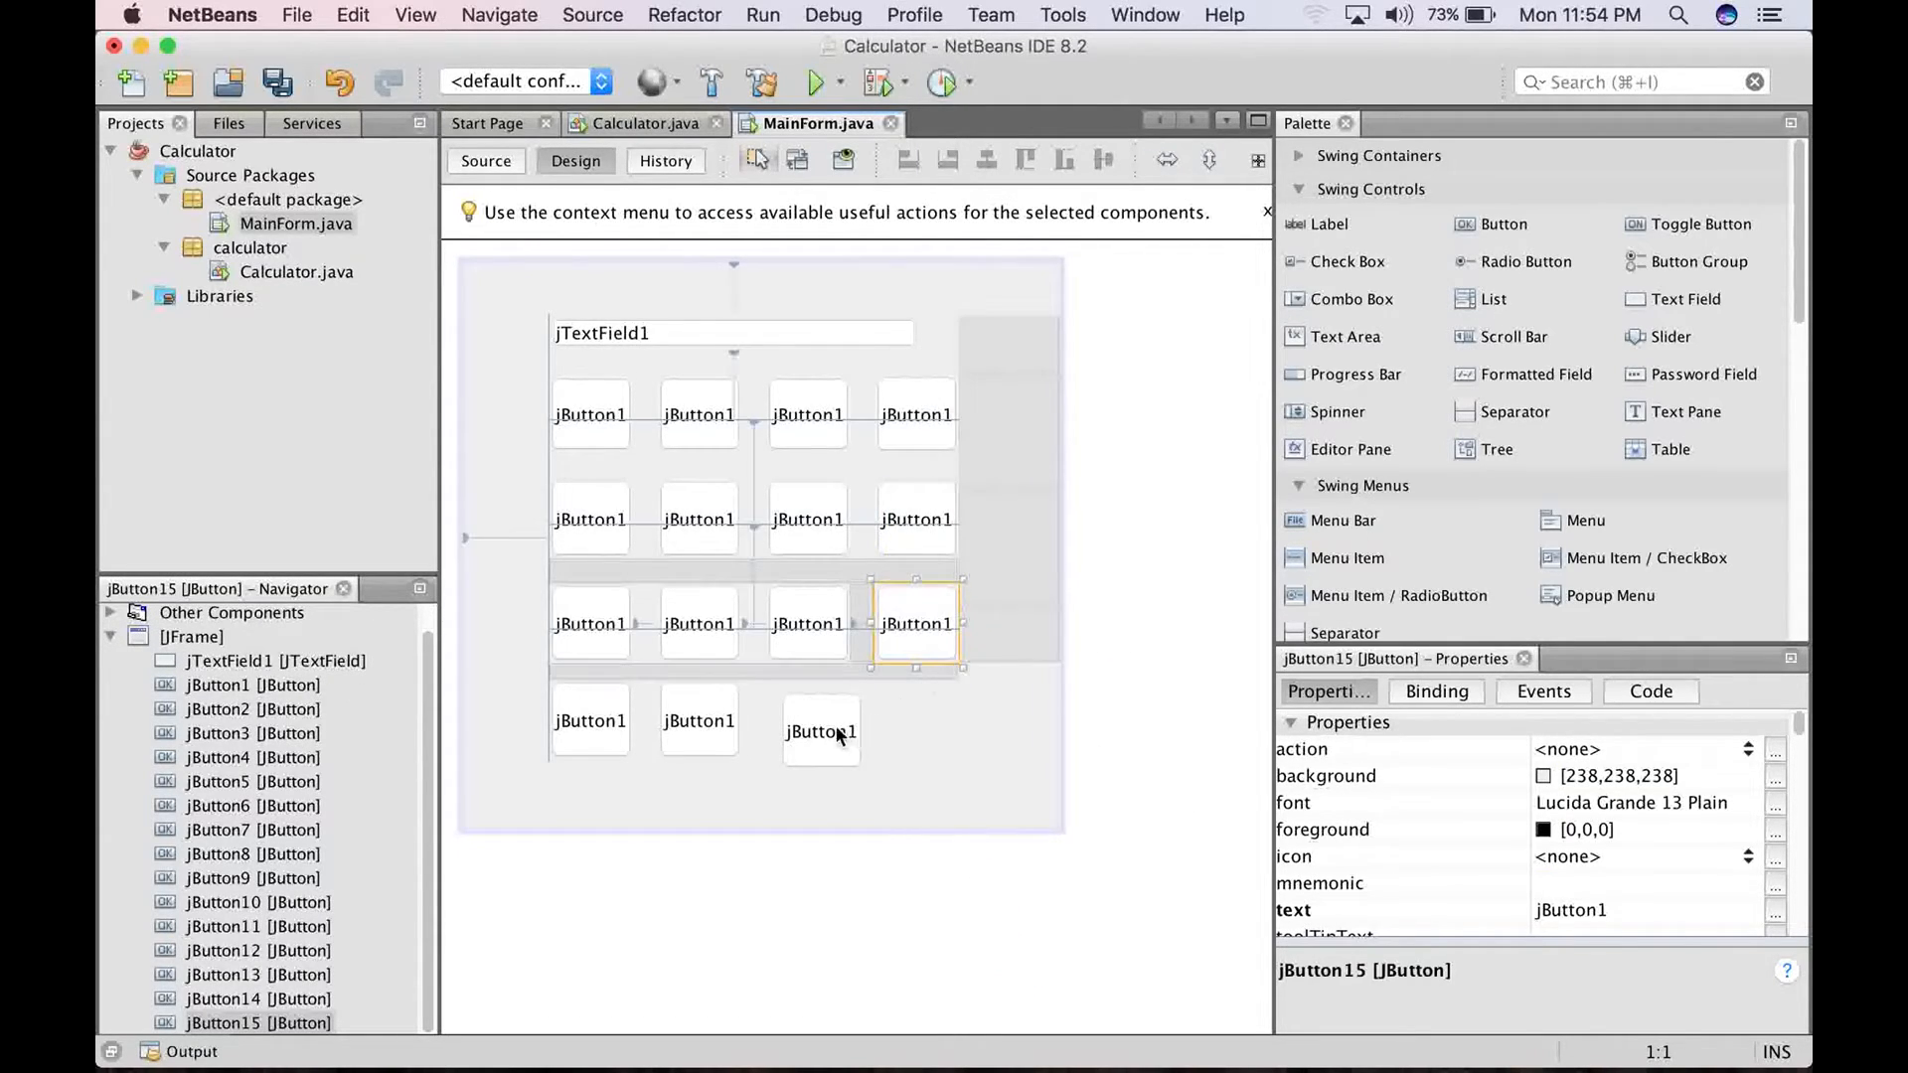
click(888, 754)
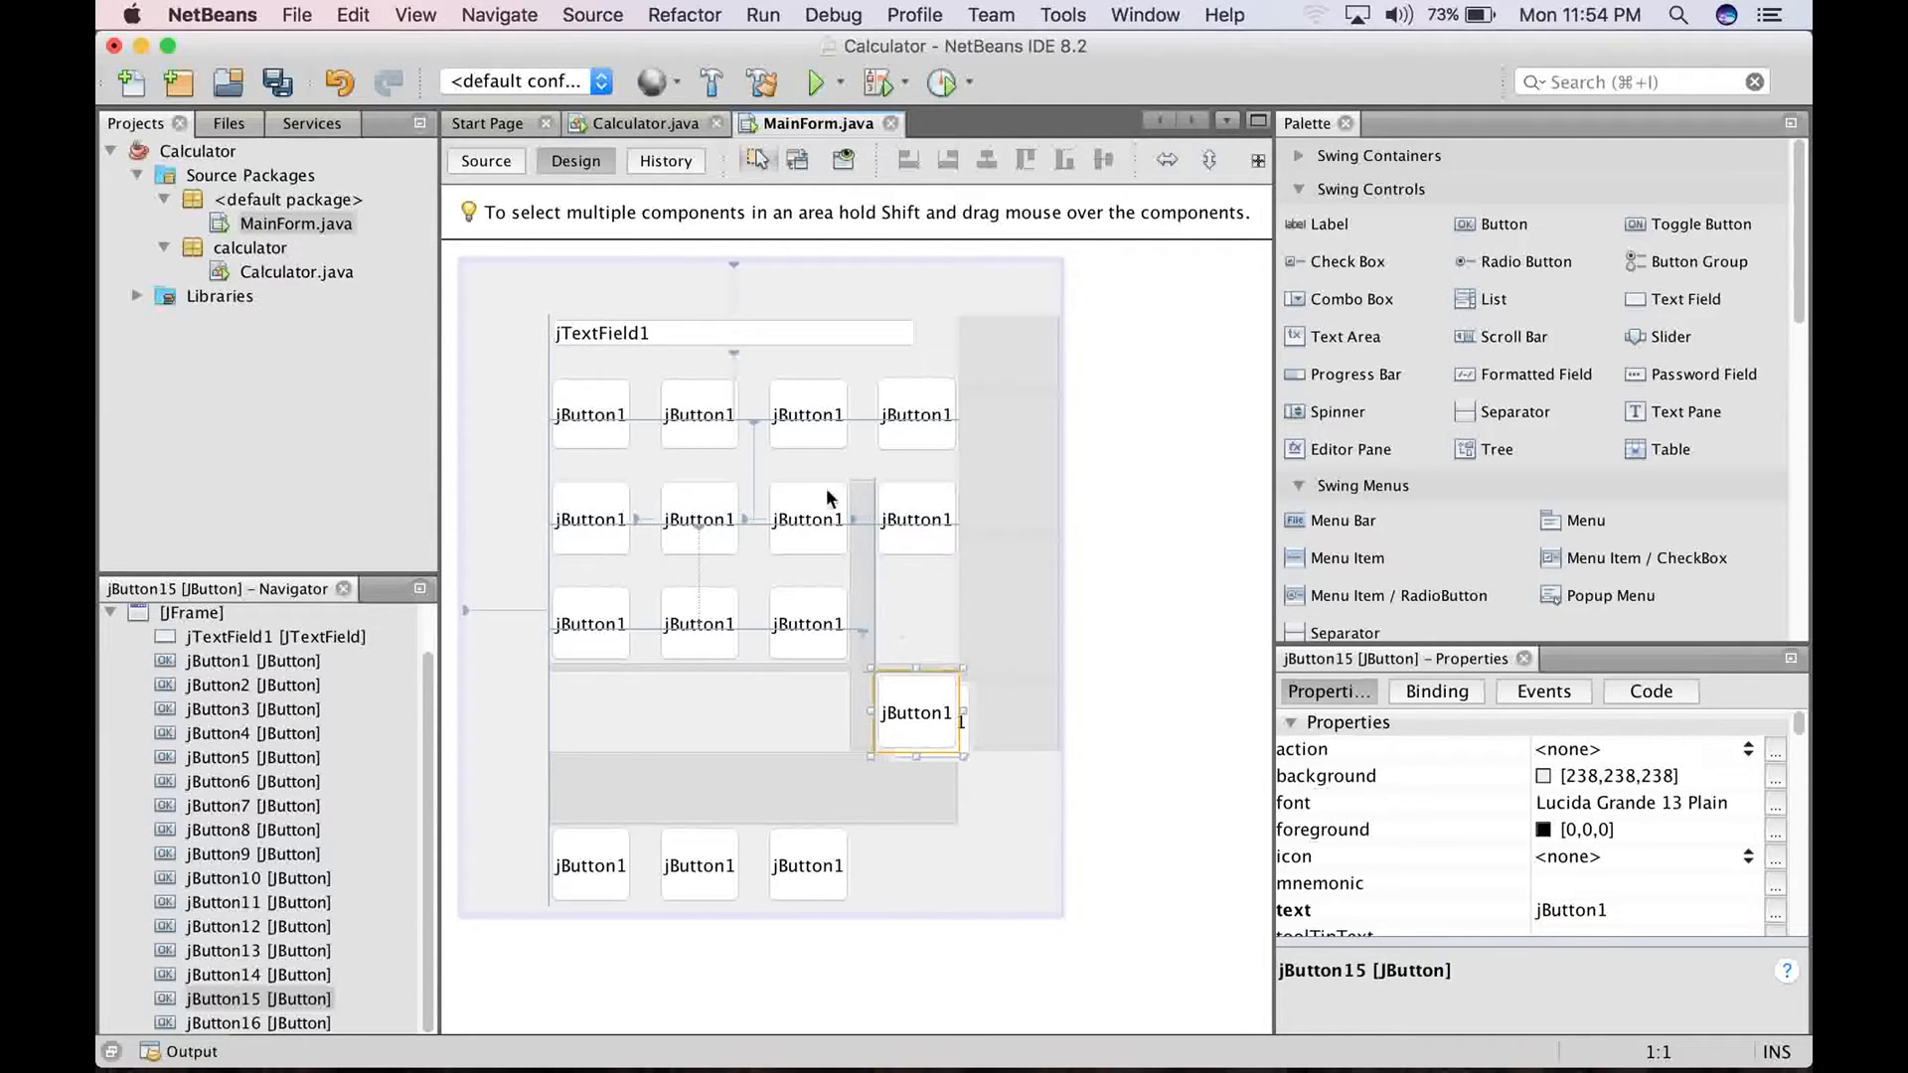
click(351, 15)
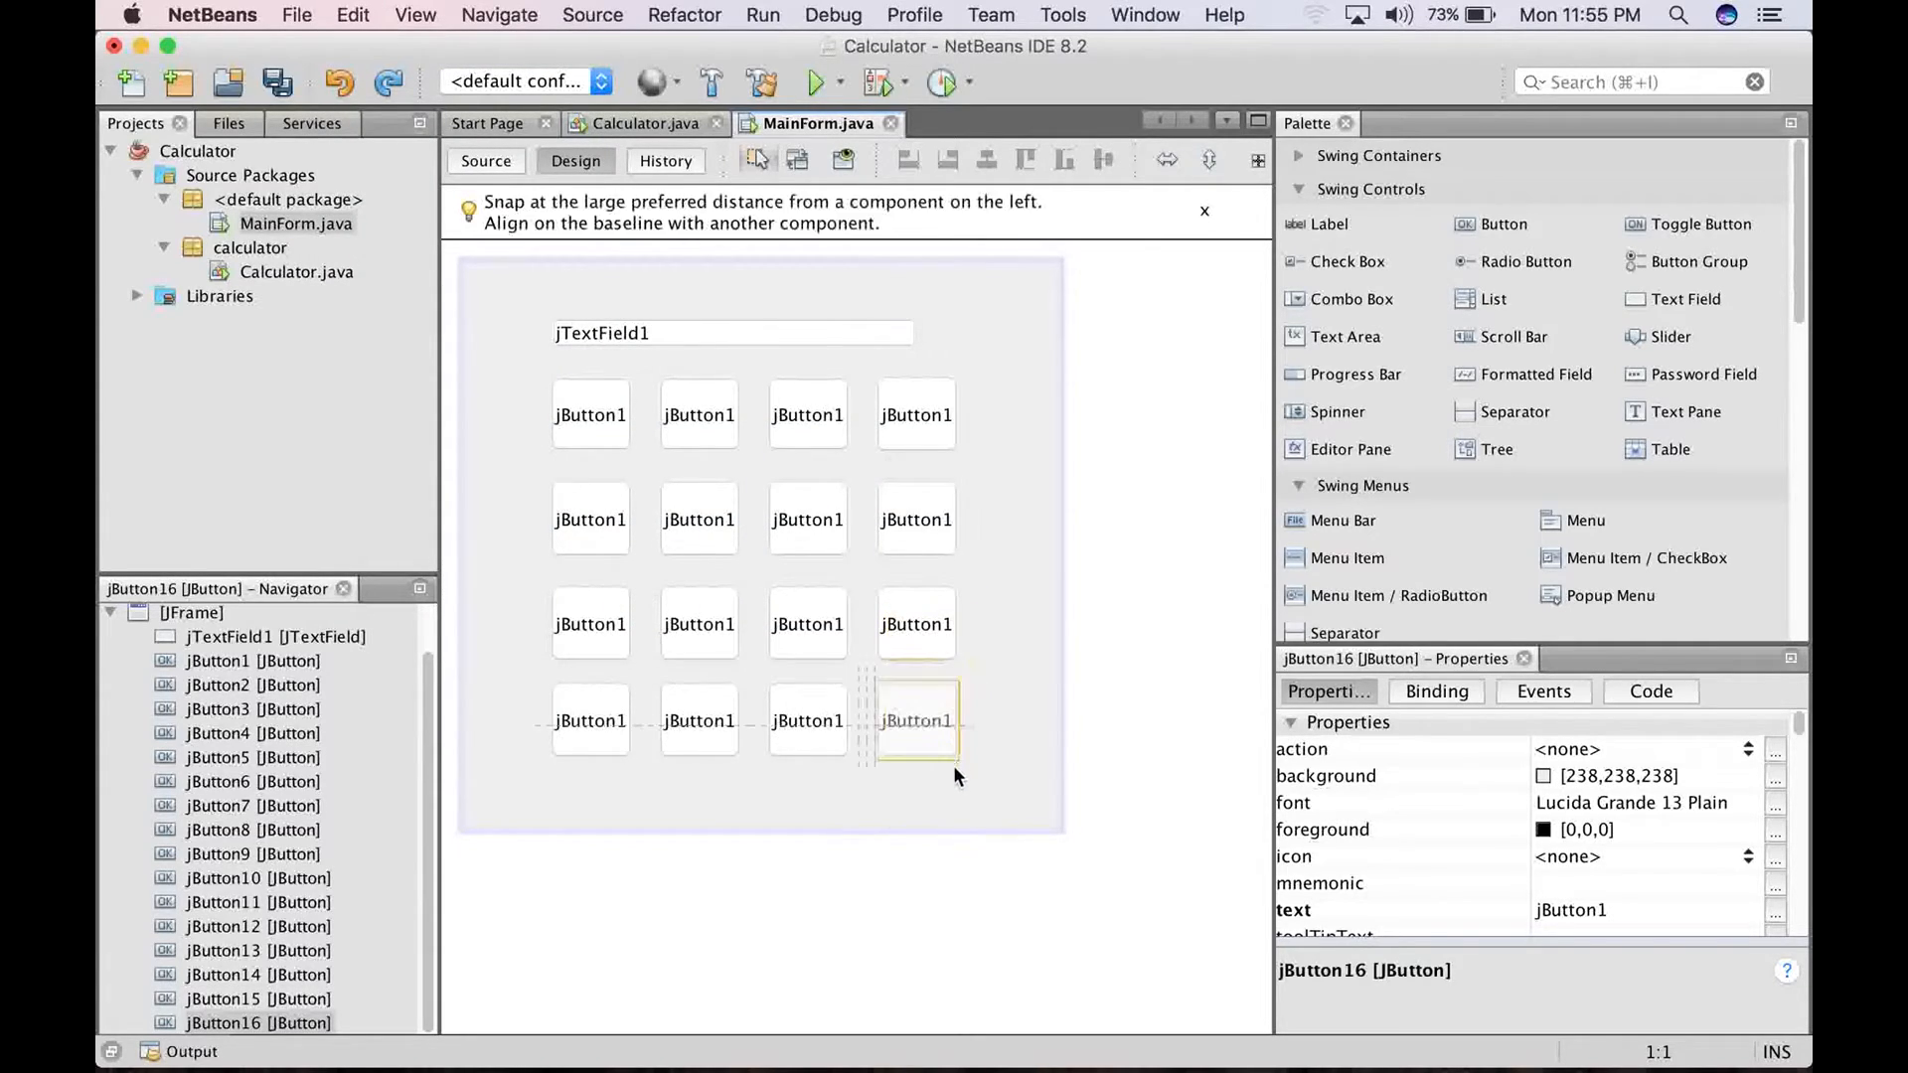
click(1121, 752)
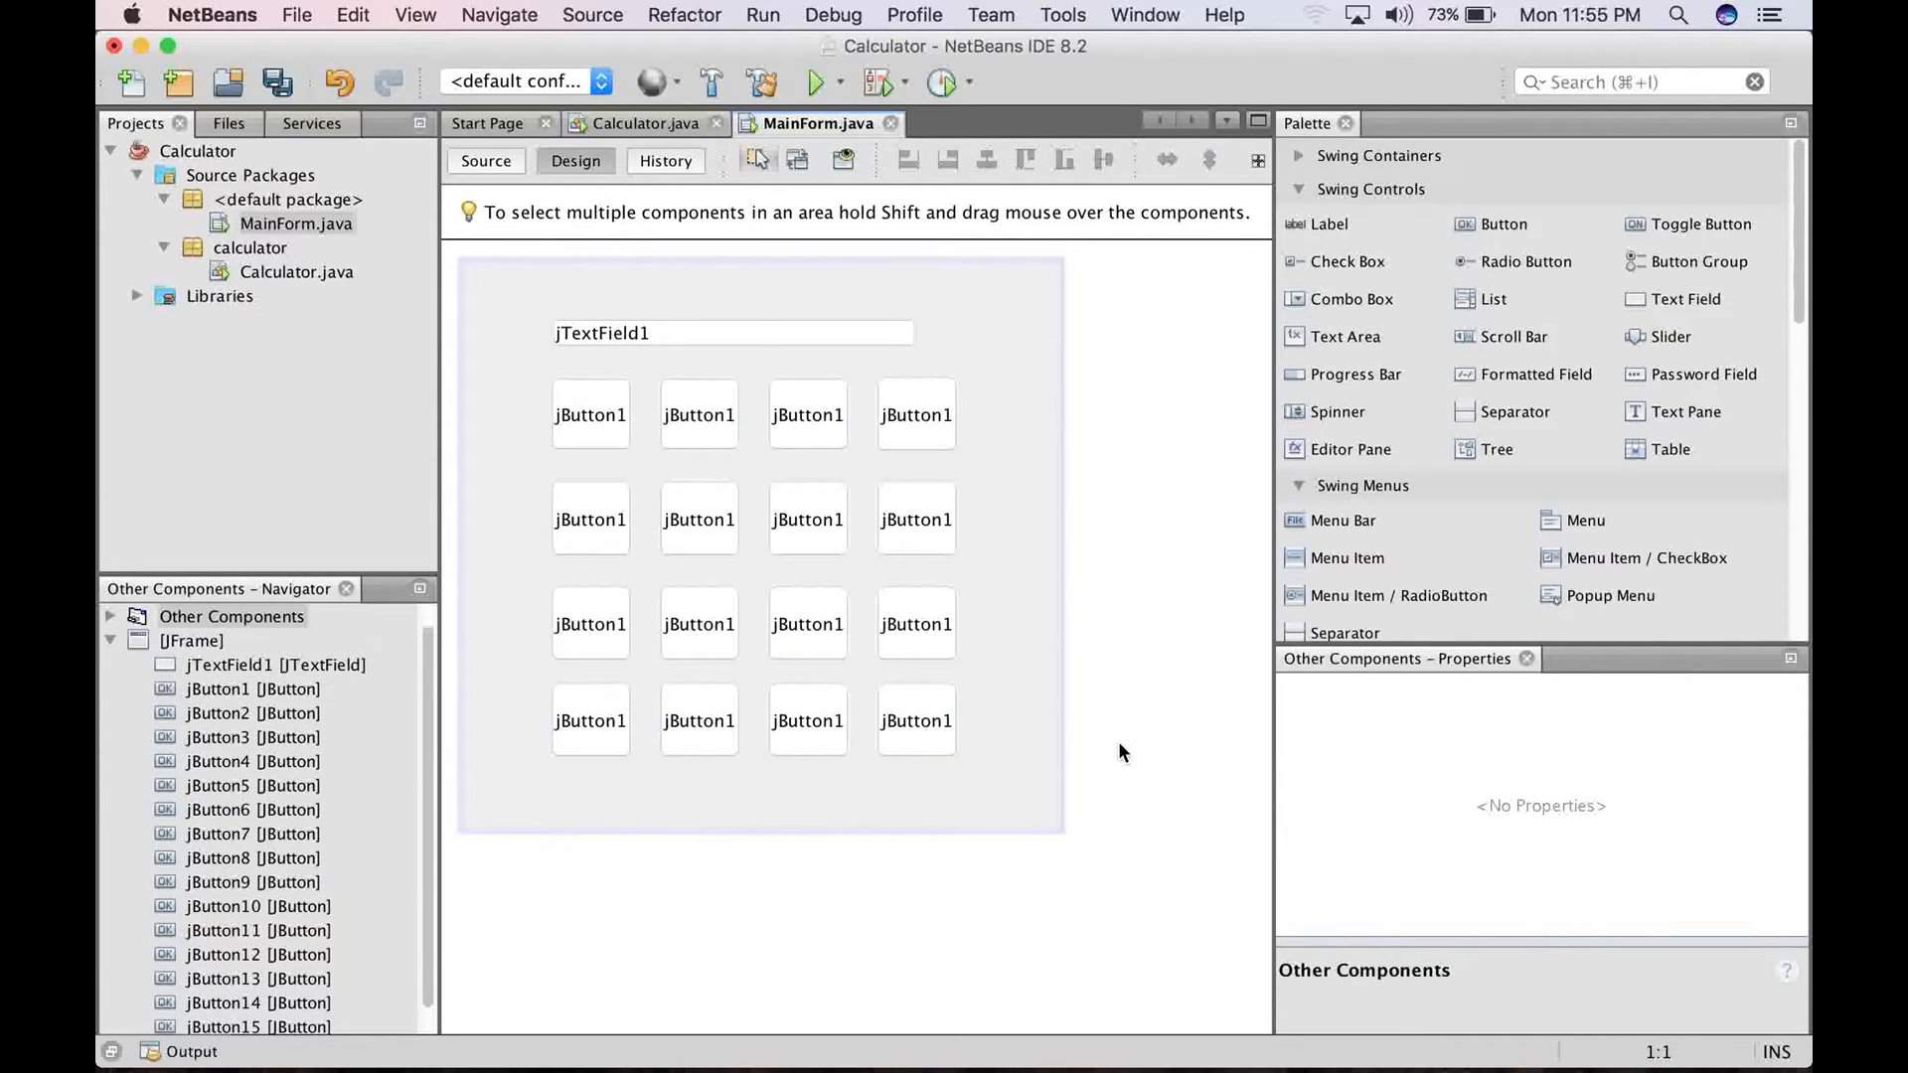
Widen jTextField1 to align with the right edge of the fourth button column
click(731, 332)
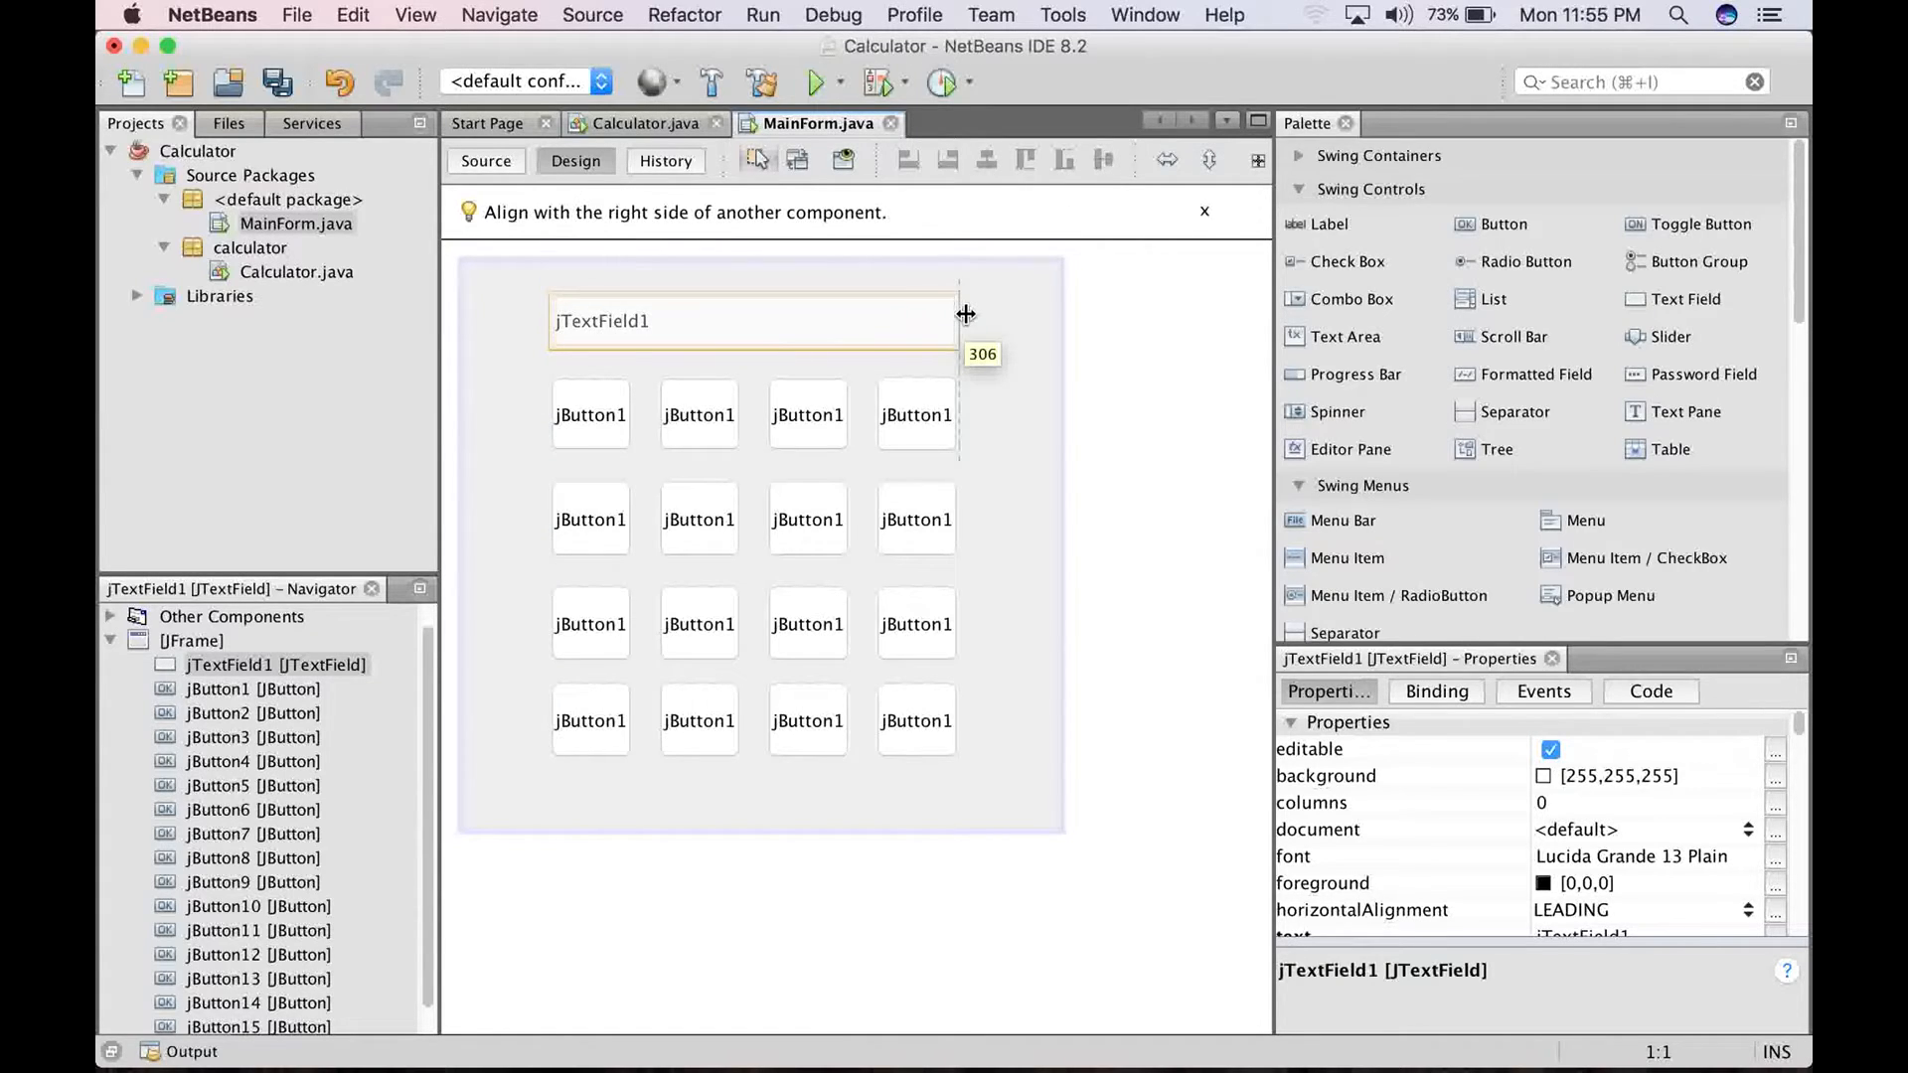
click(744, 812)
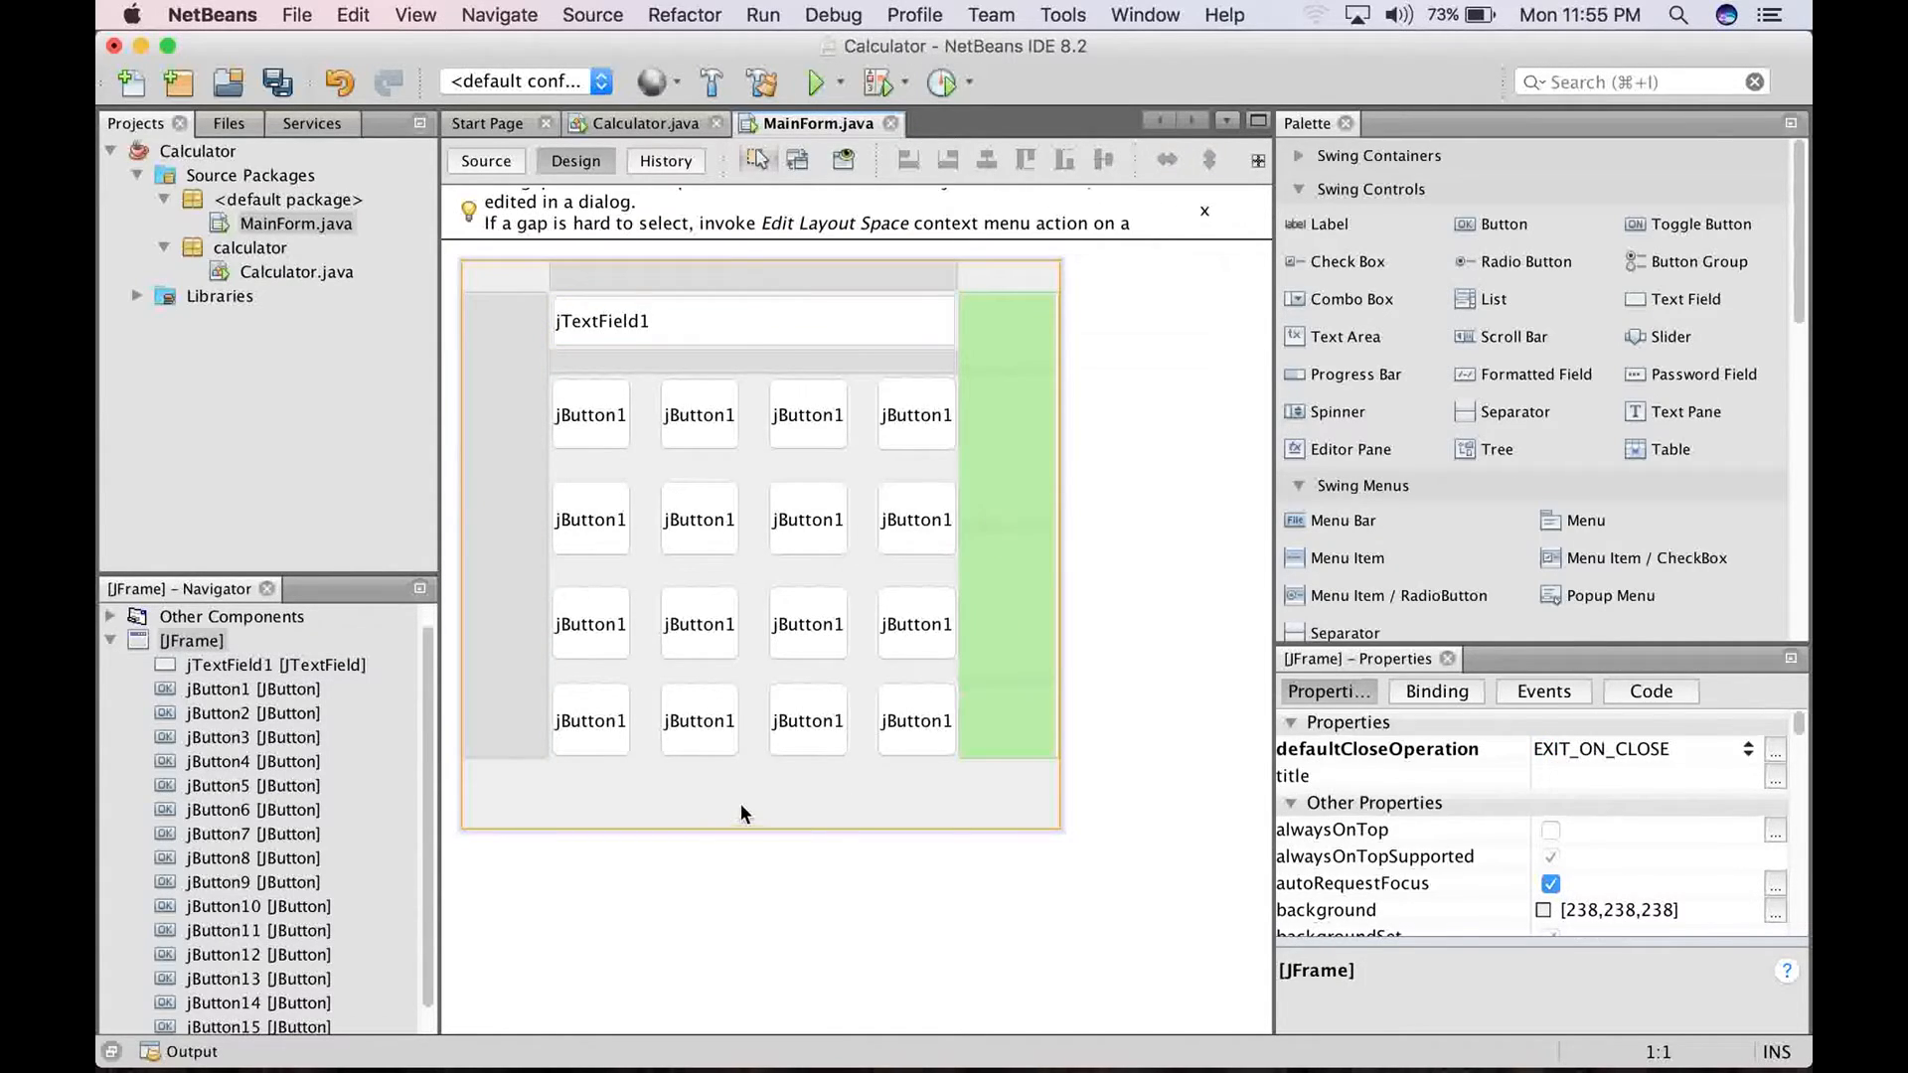
click(230, 616)
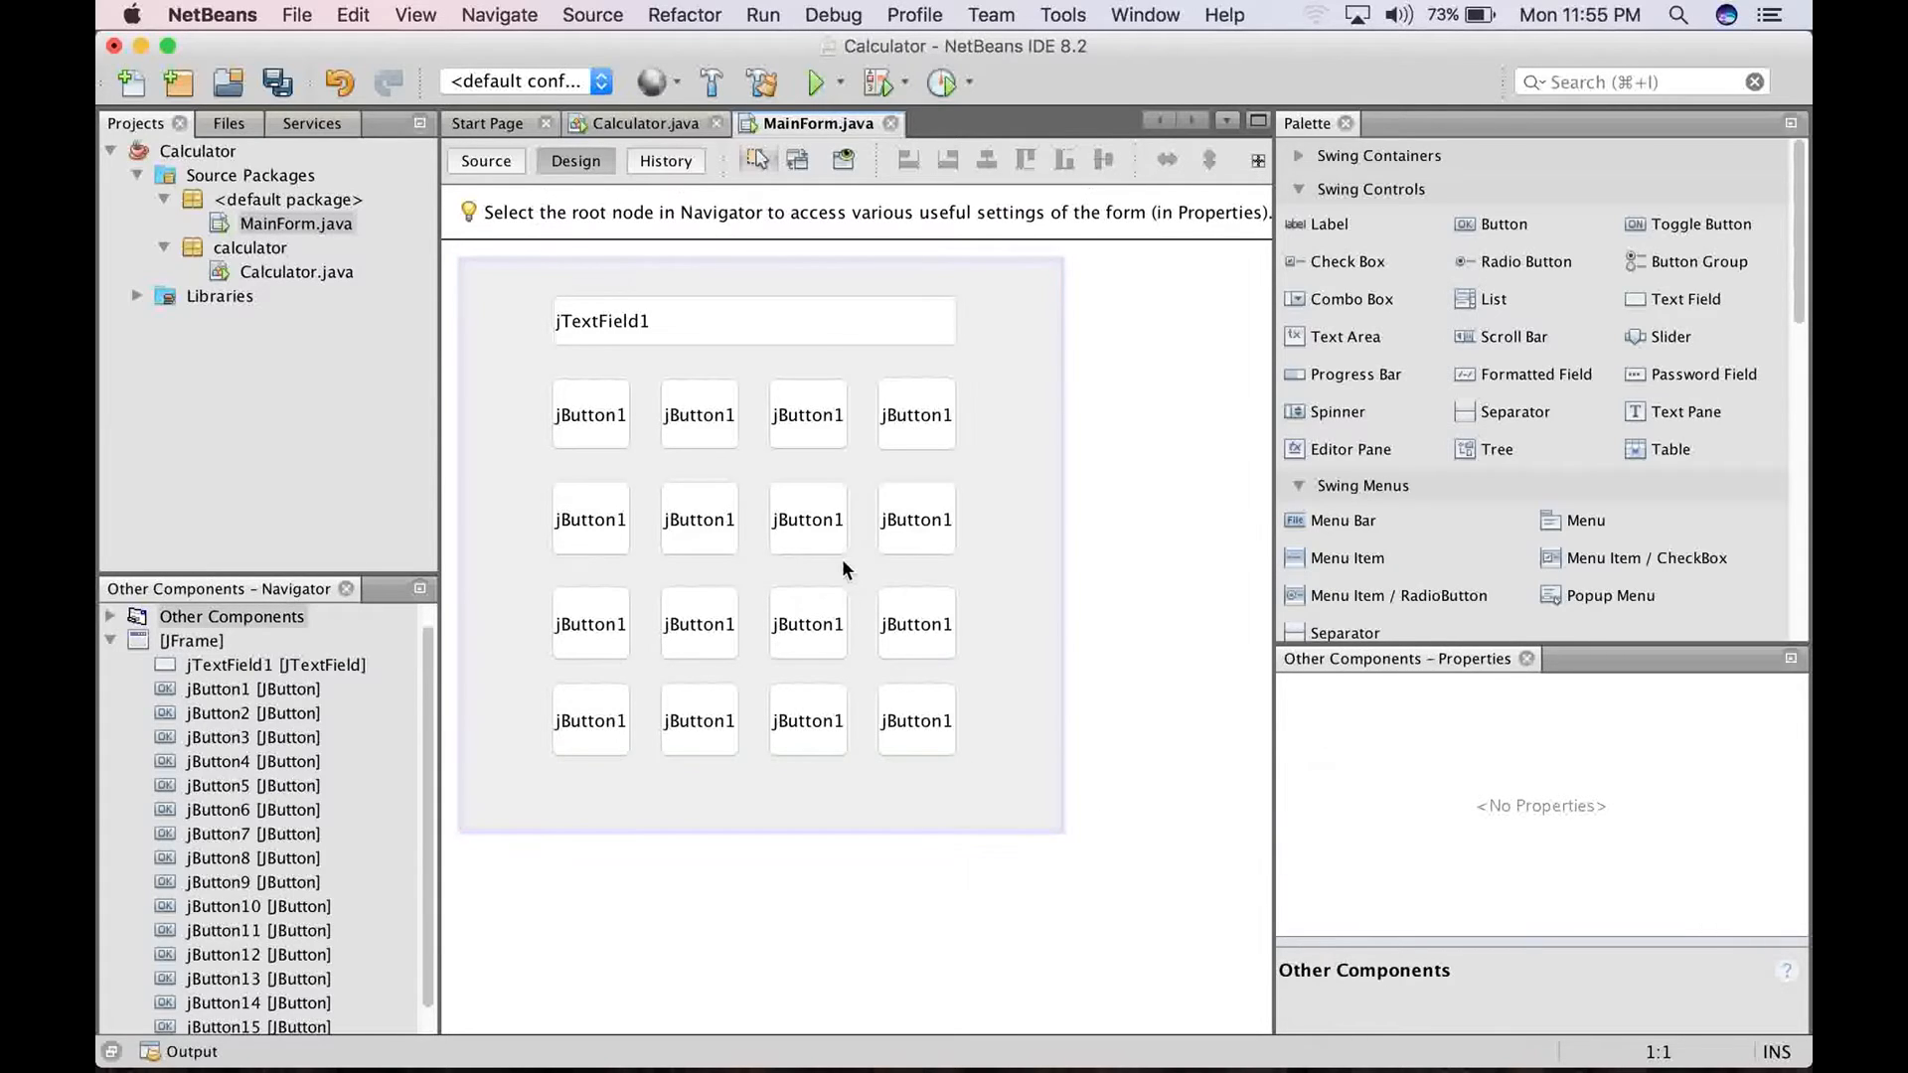
mouse_move(643, 822)
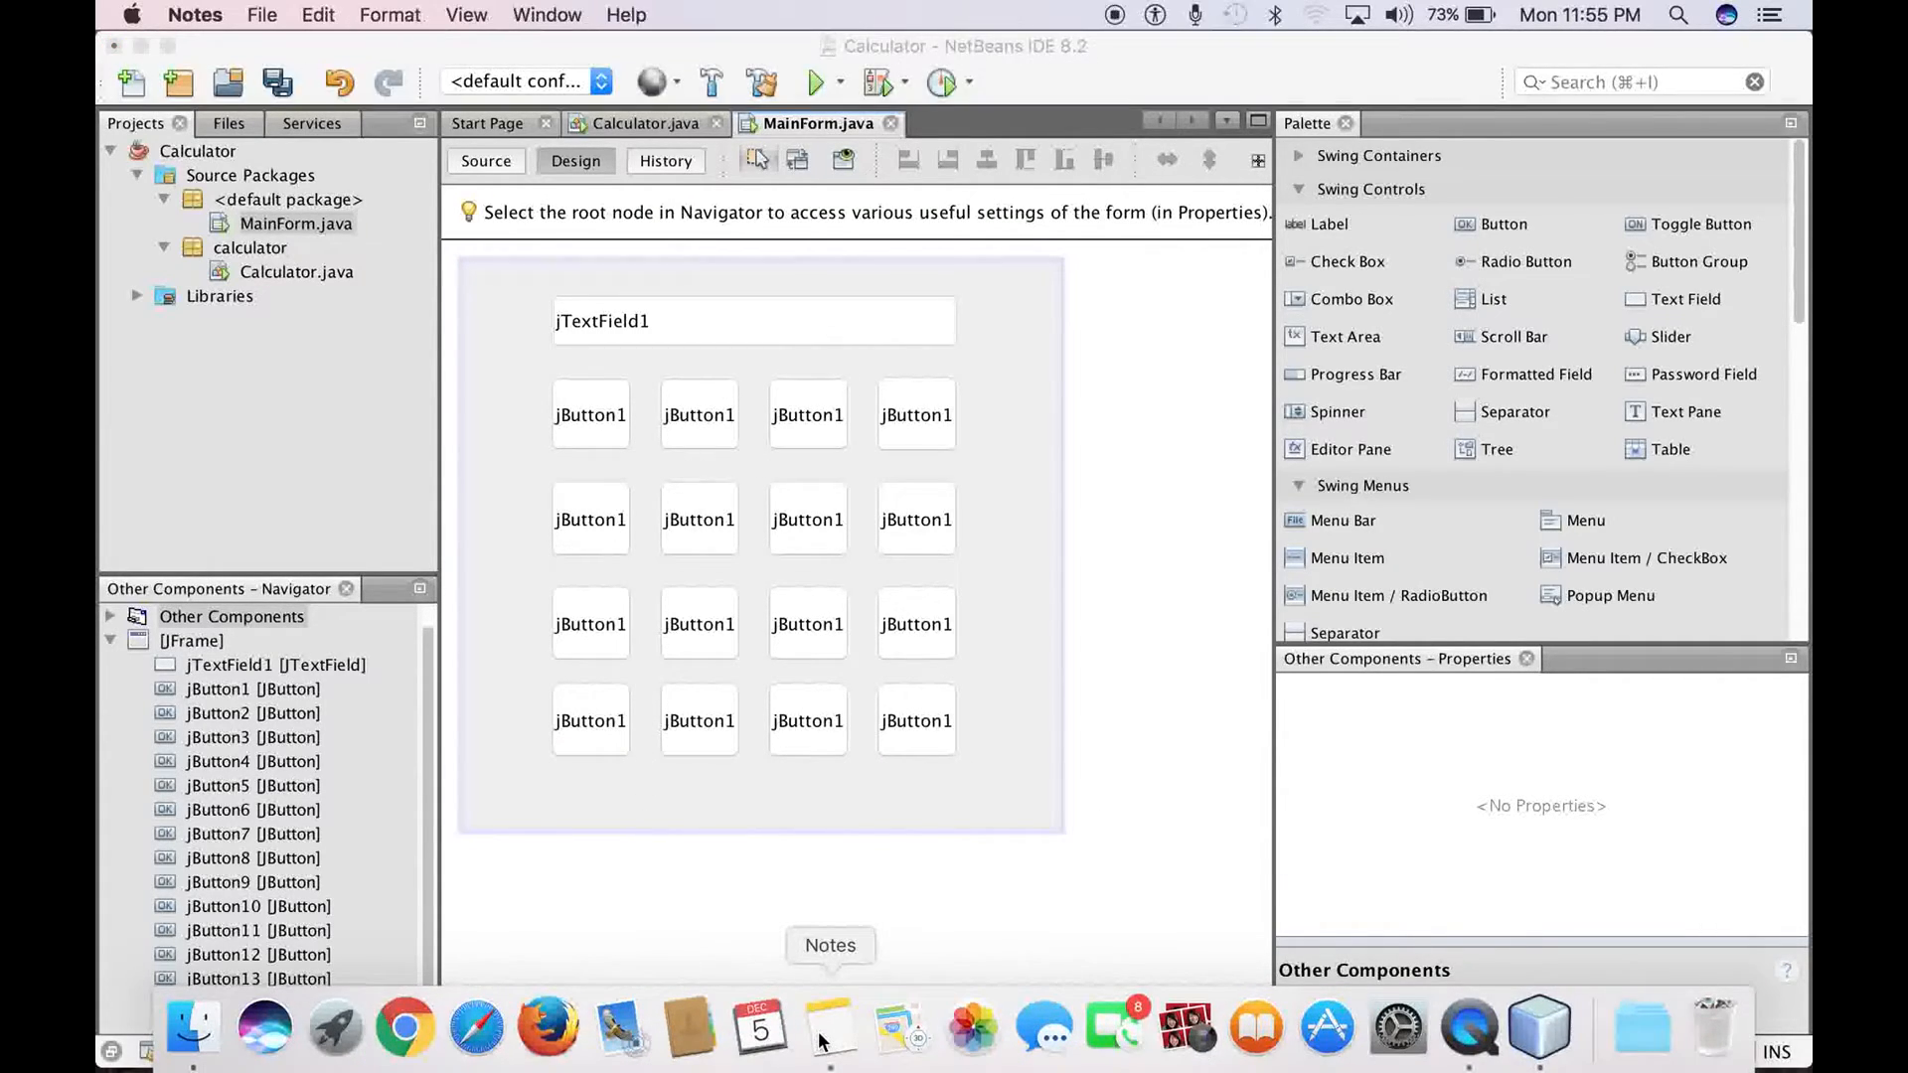
Insert note step 6 'Set the Text on the Button to Numbers' after 'Design the Form'
click(829, 1029)
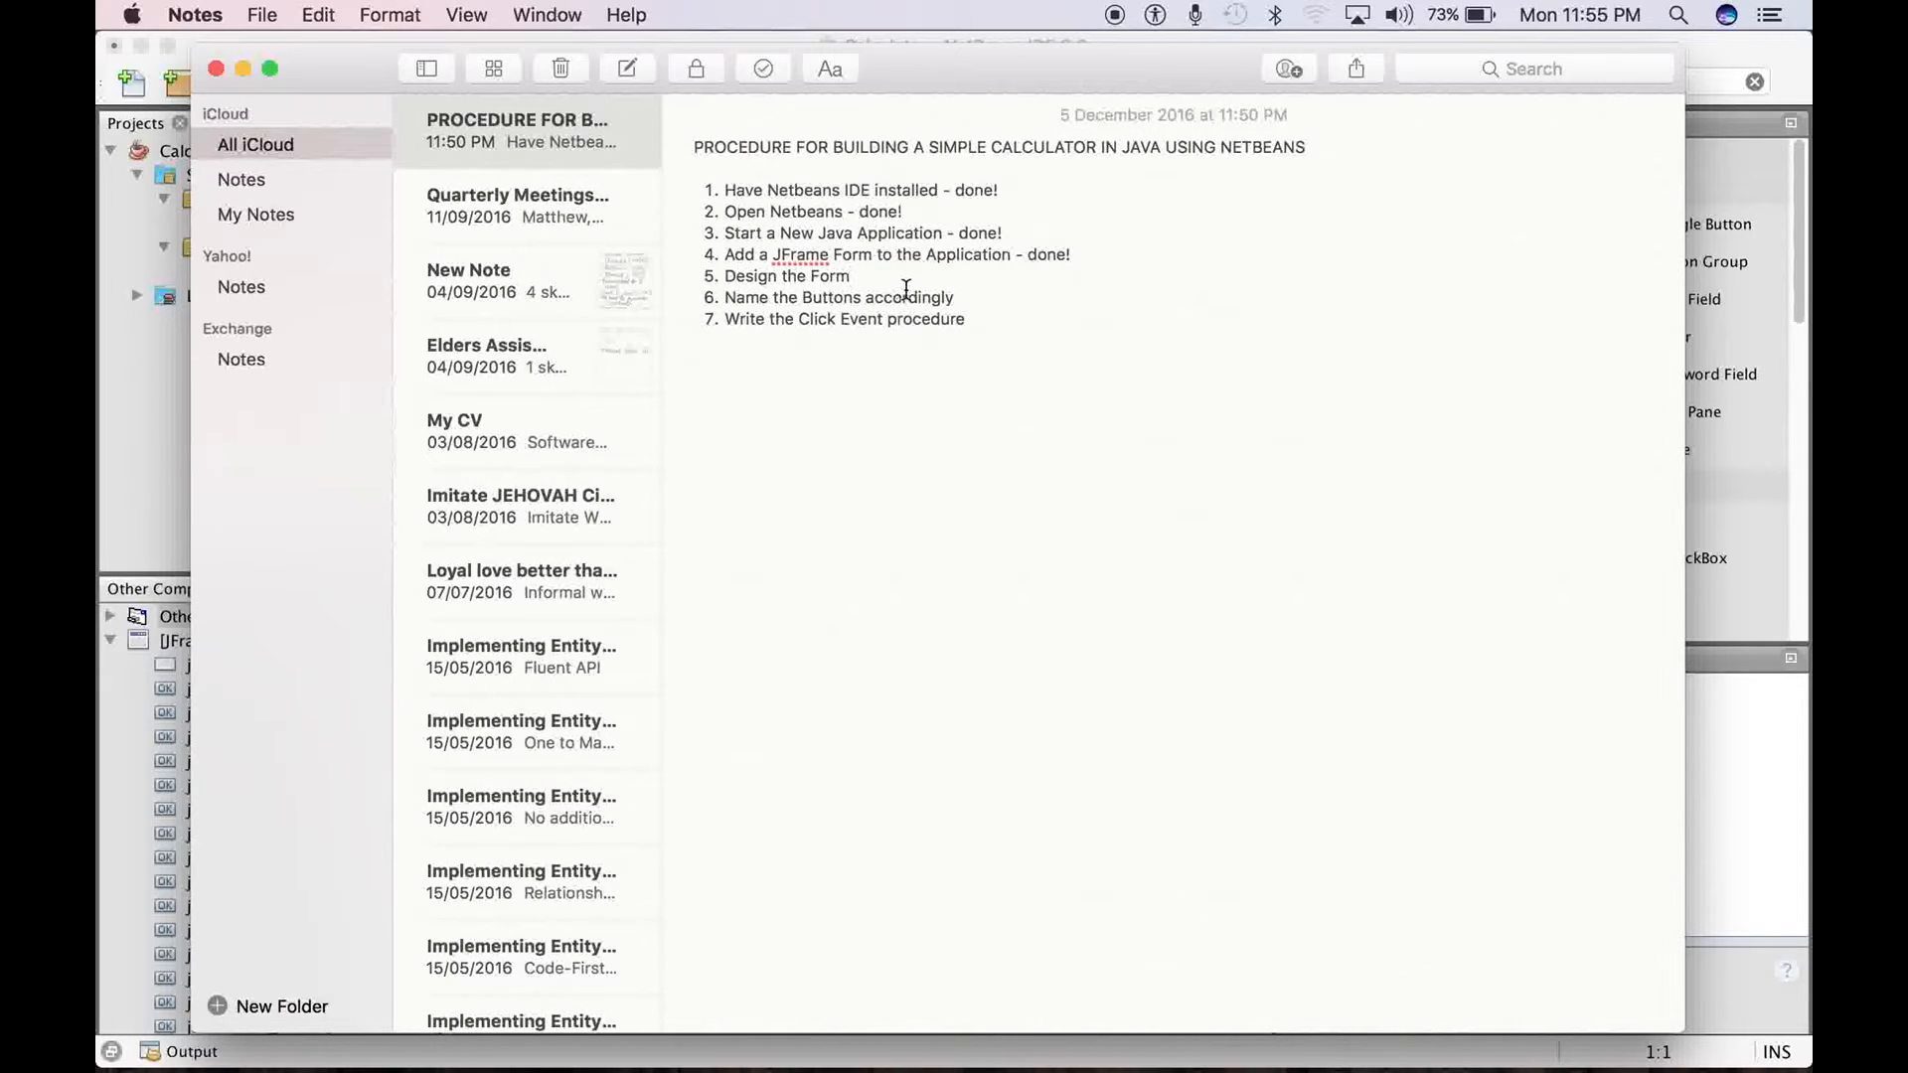
mouse_move(887, 280)
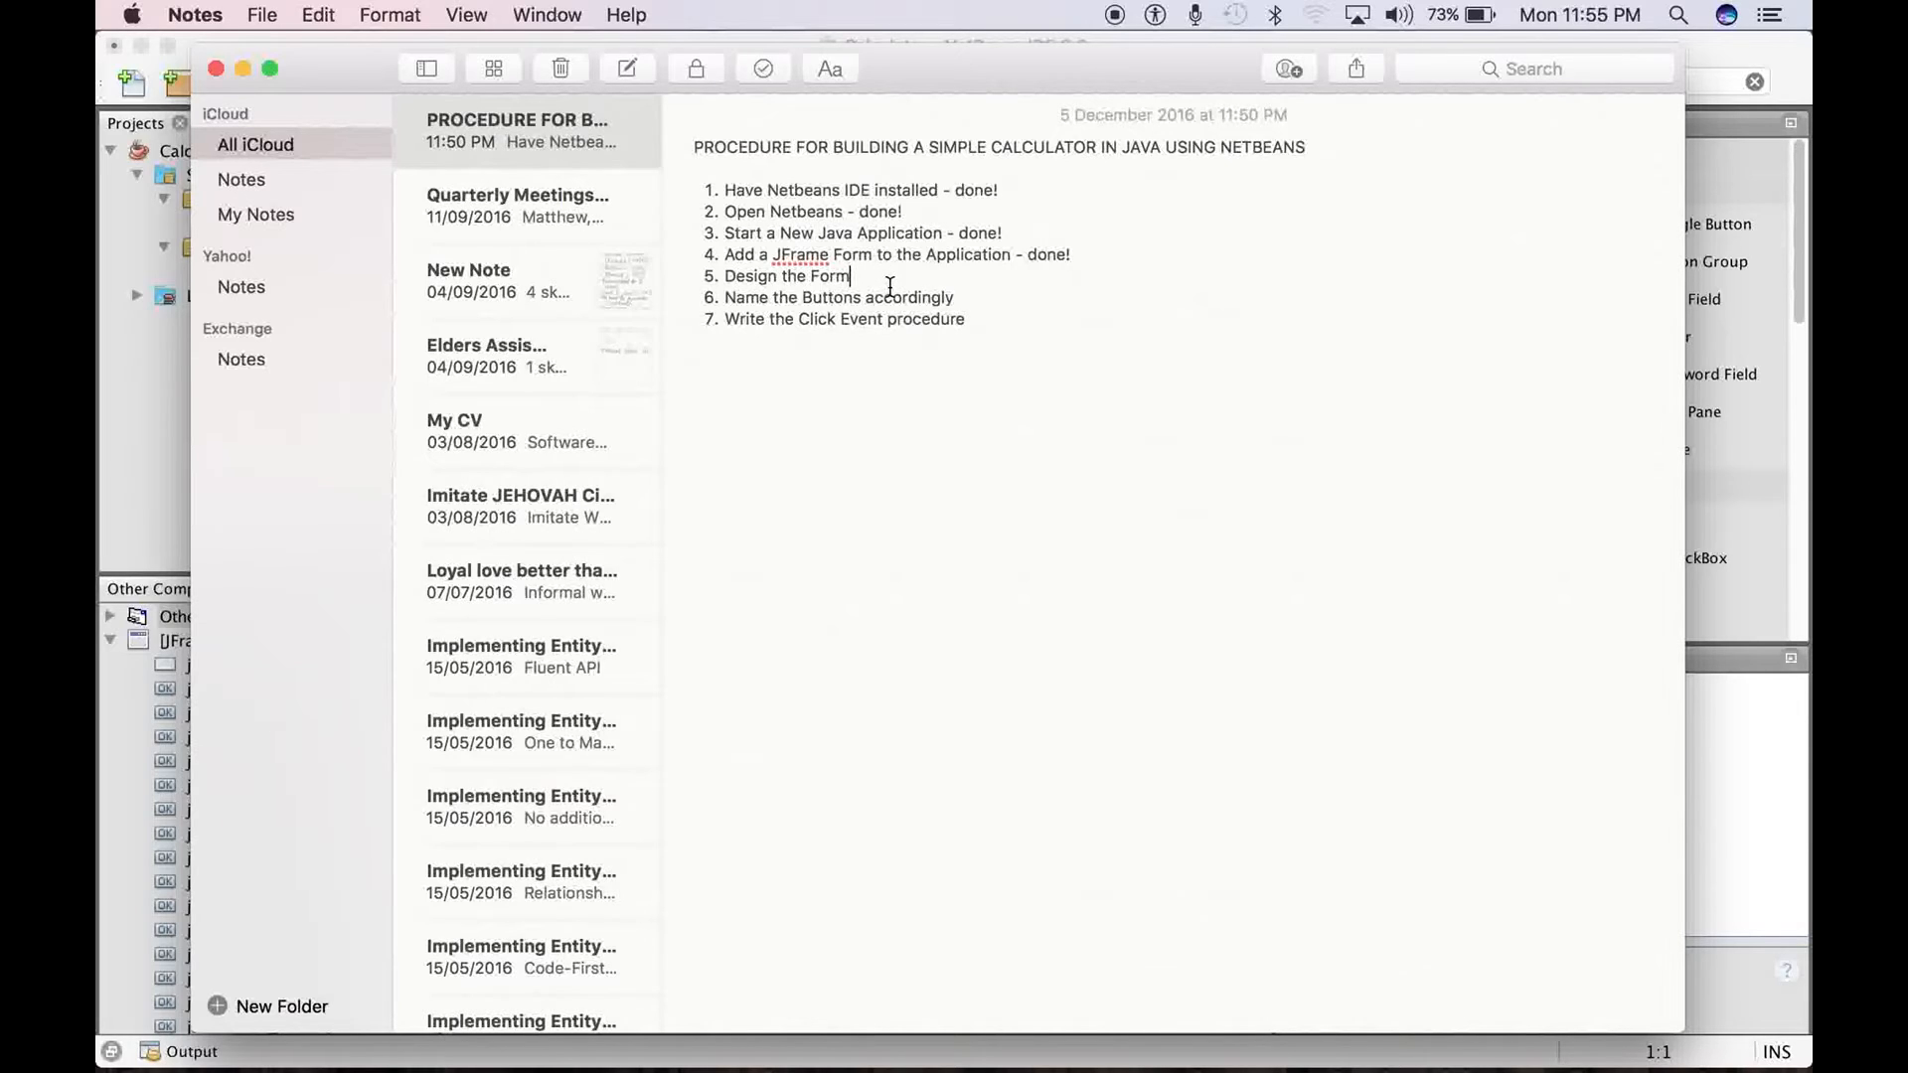
key(Return)
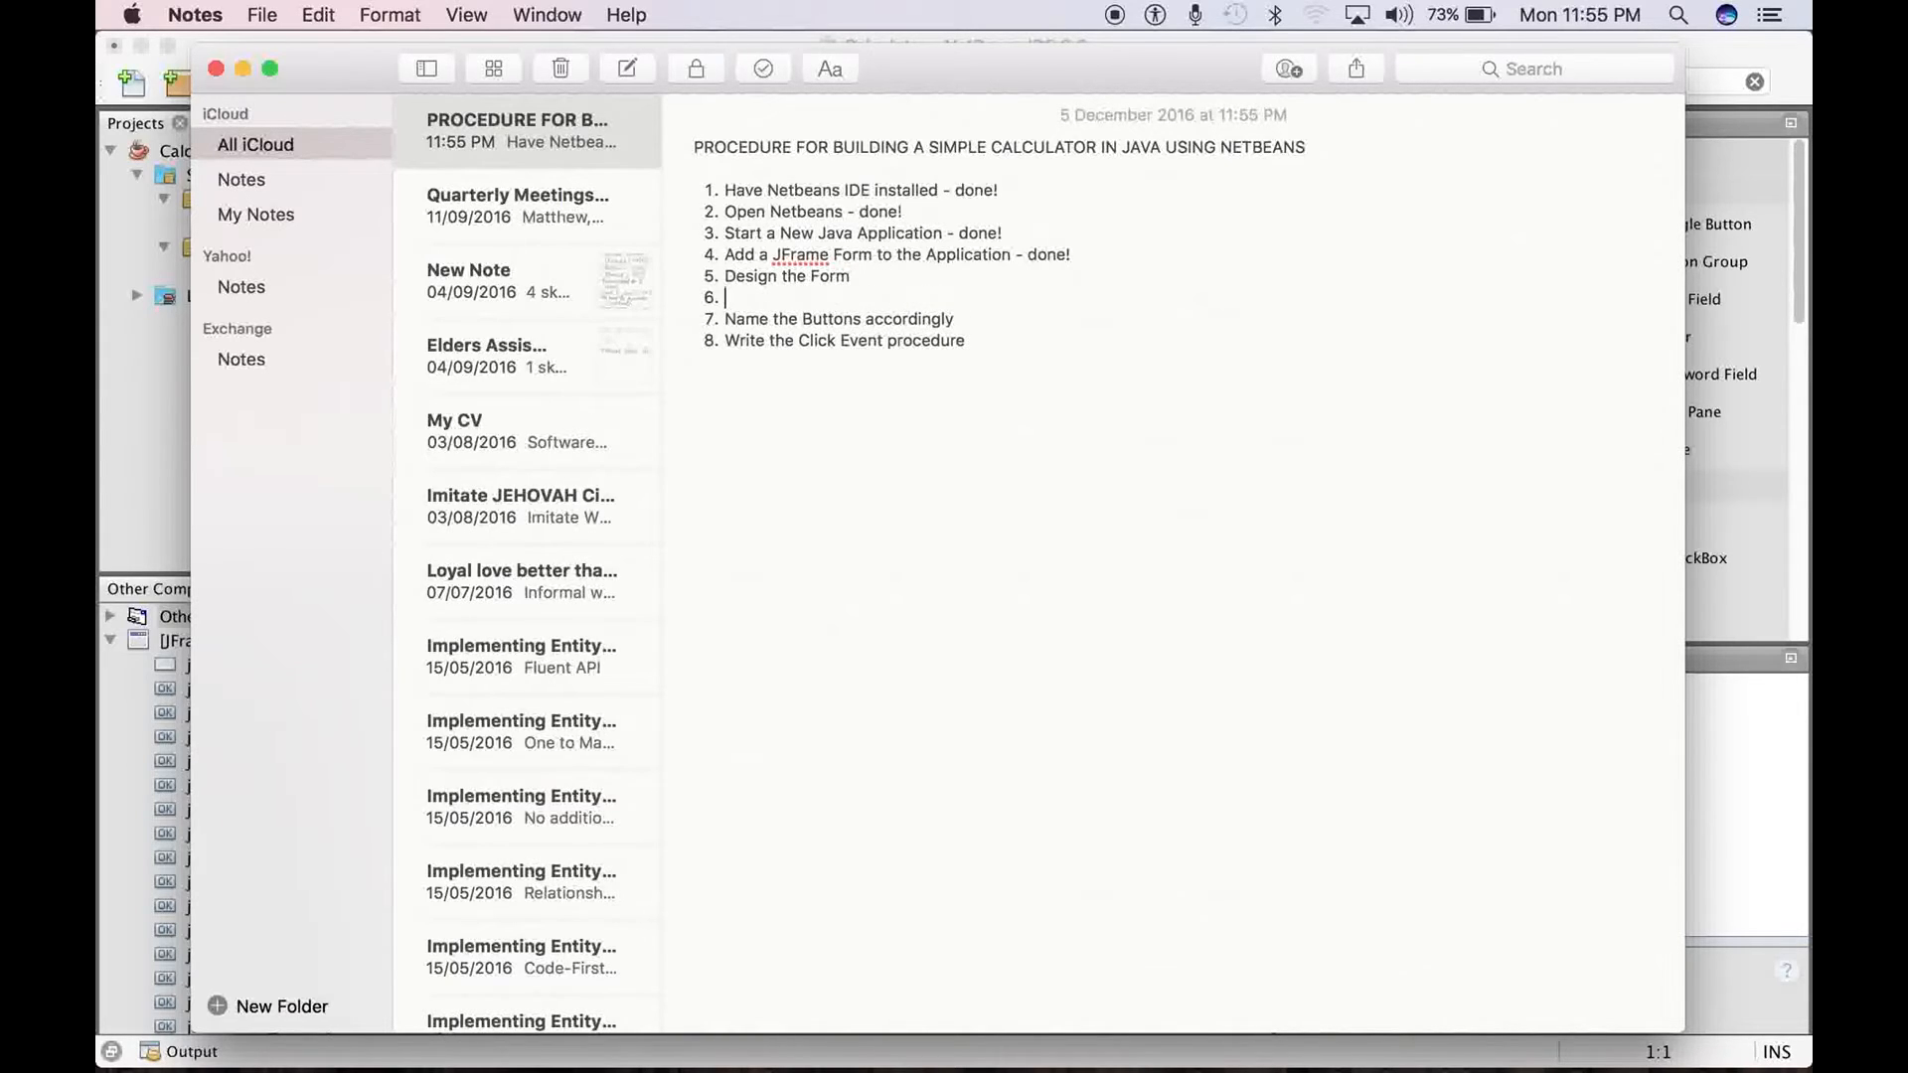
text(Set the)
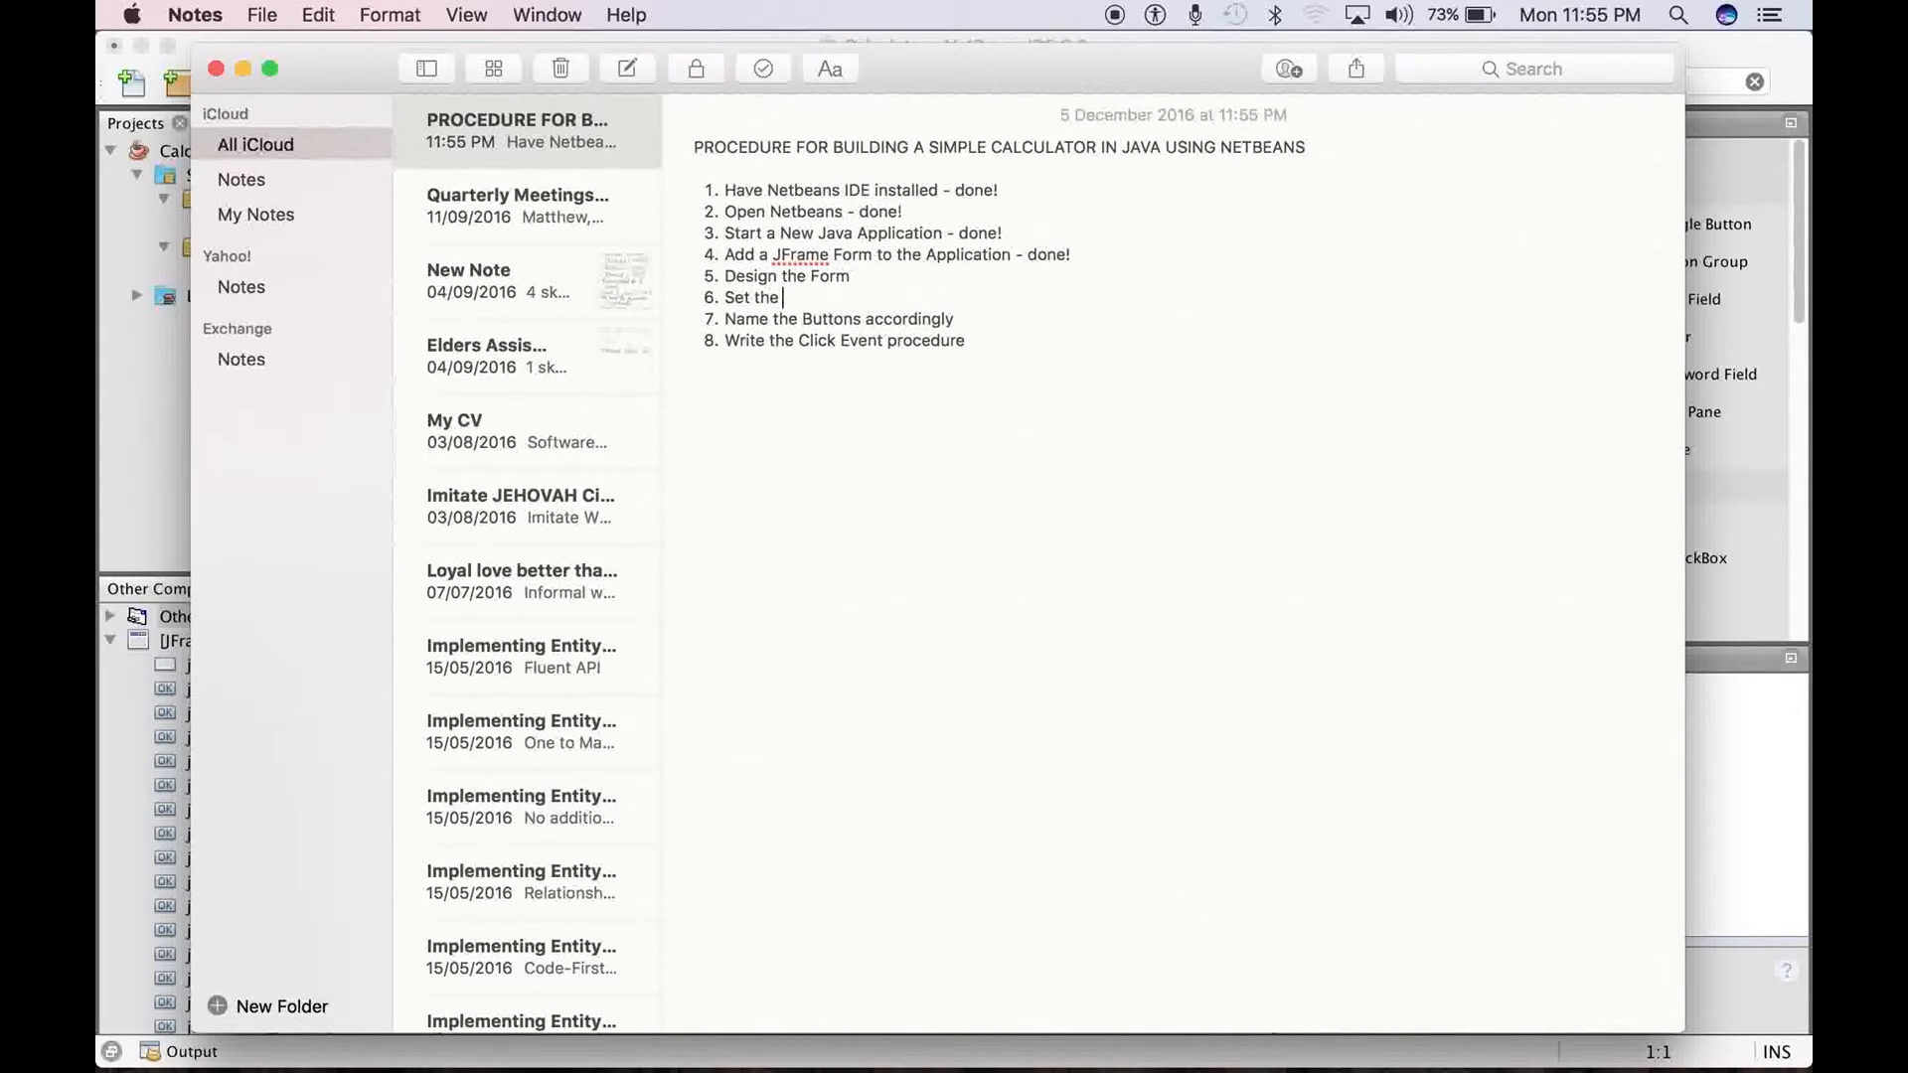
text(Text on the)
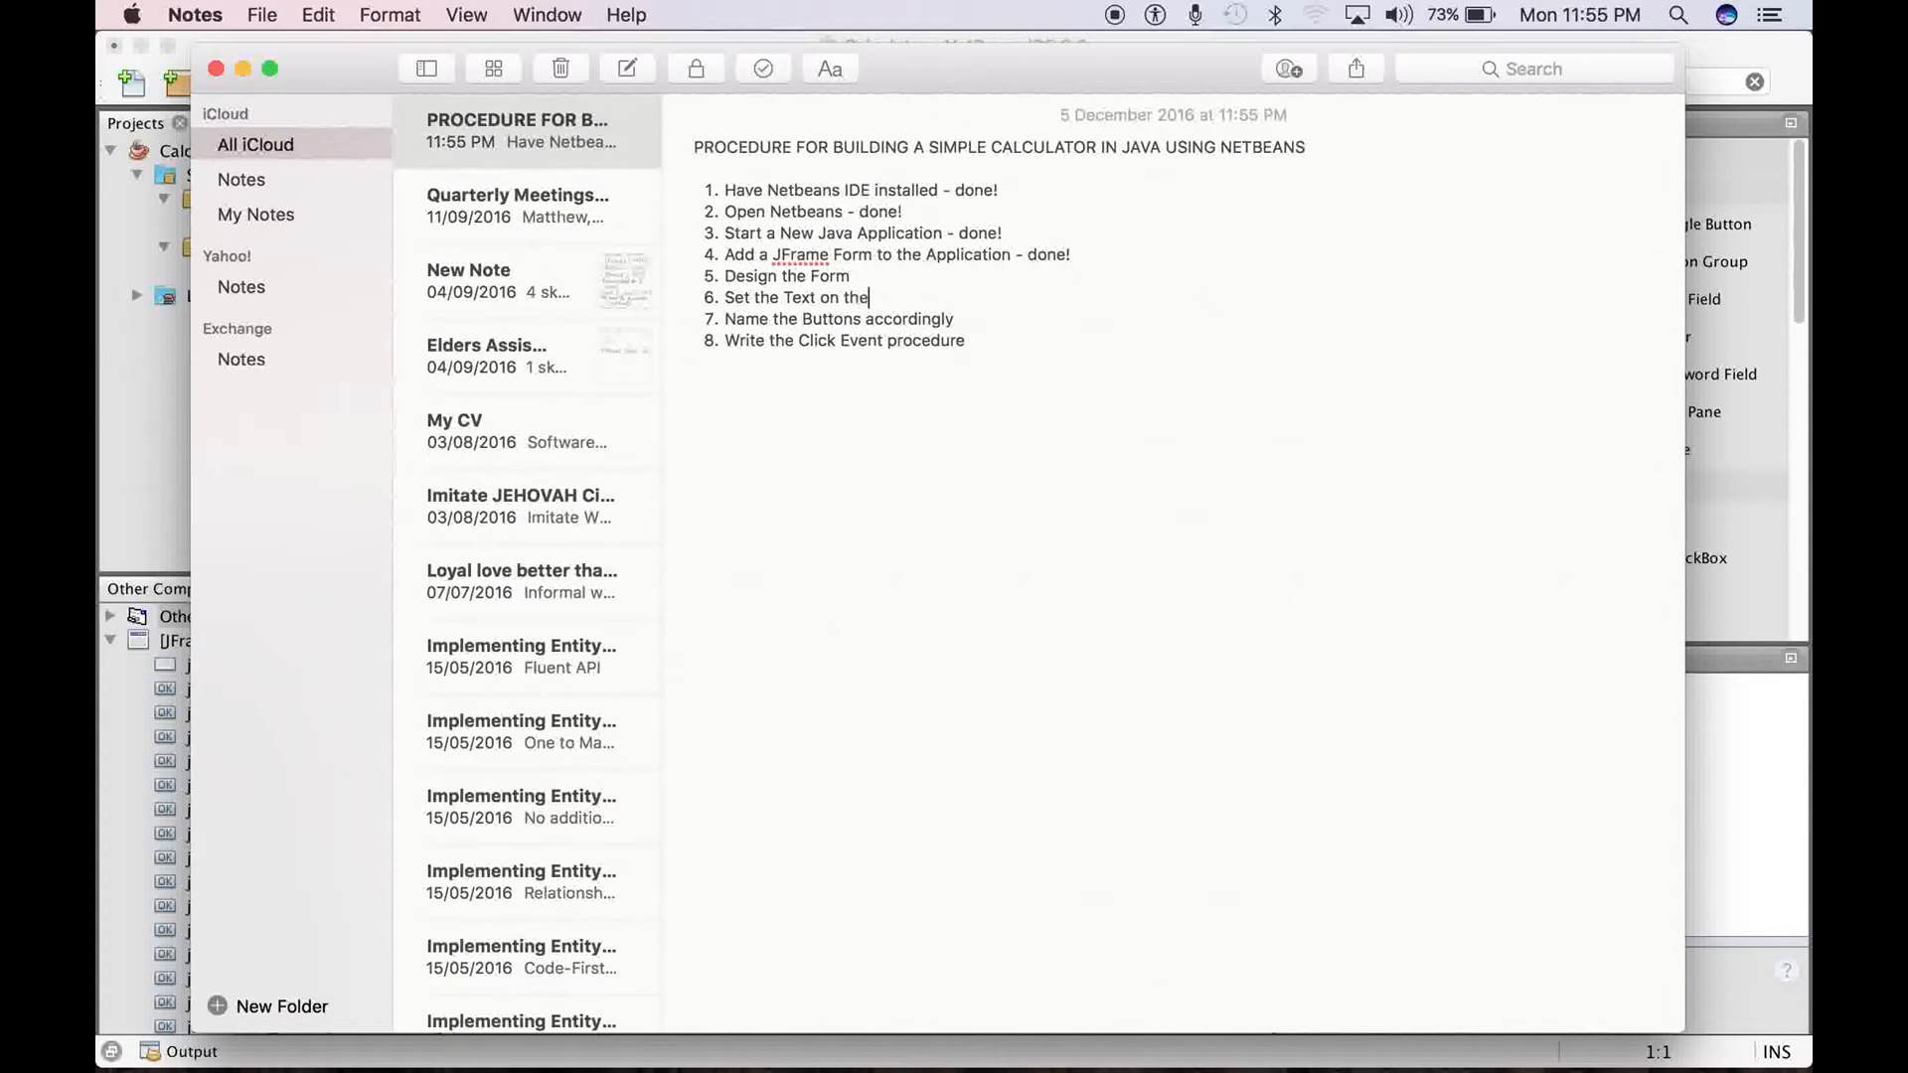
text(Butt)
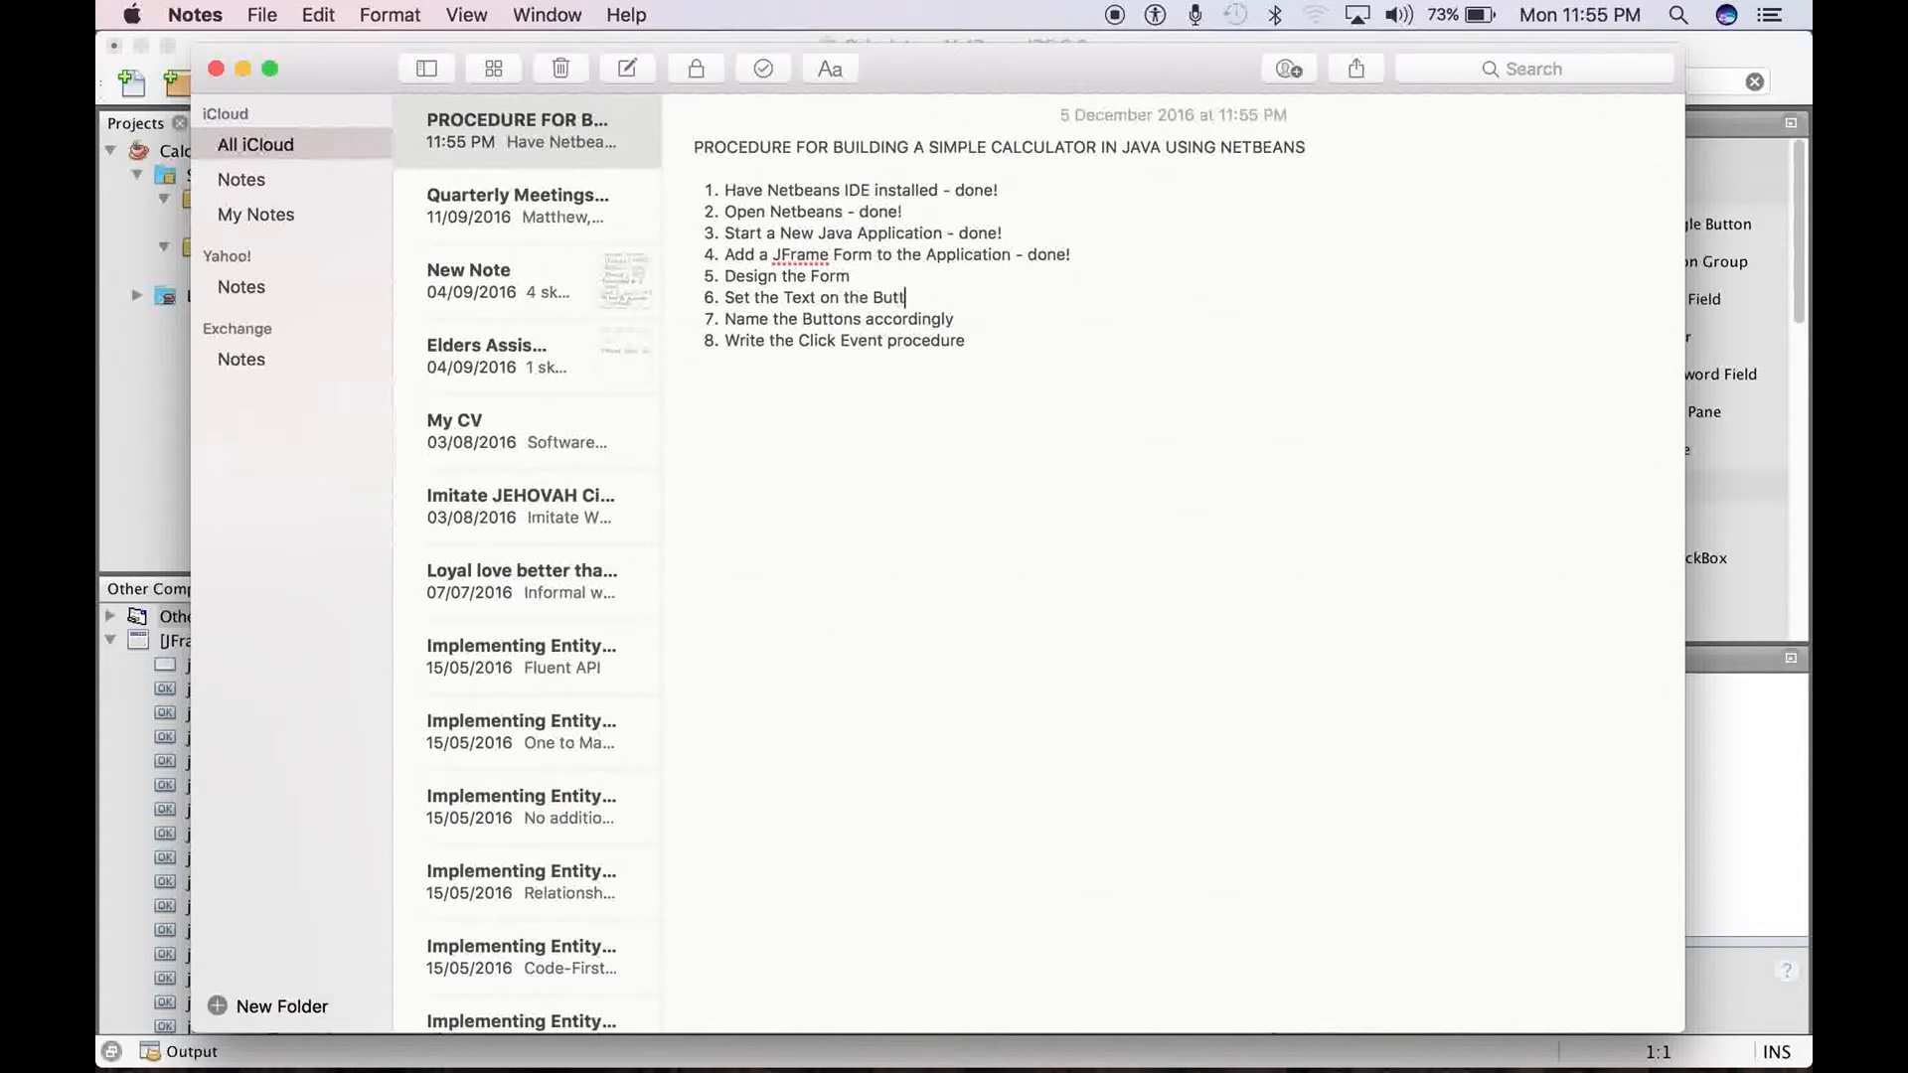
text(on to N)
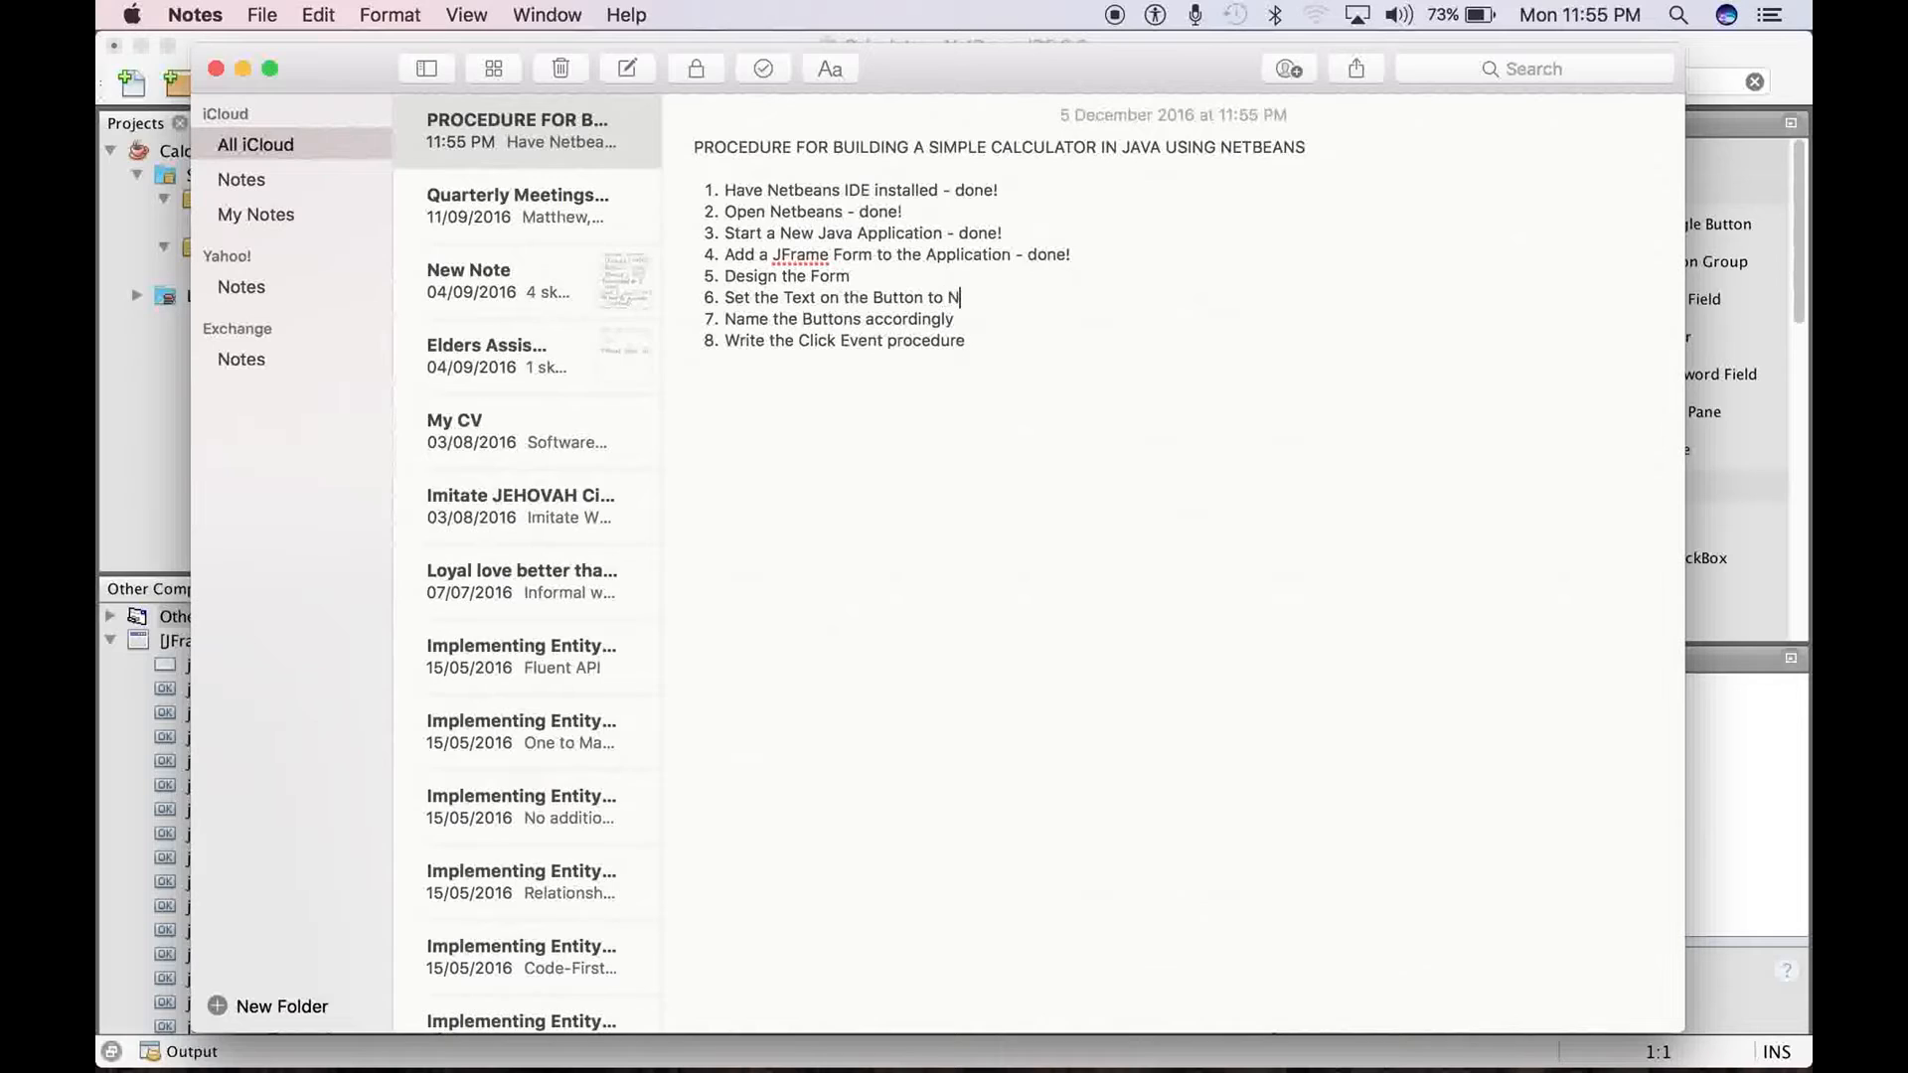
text(umbers)
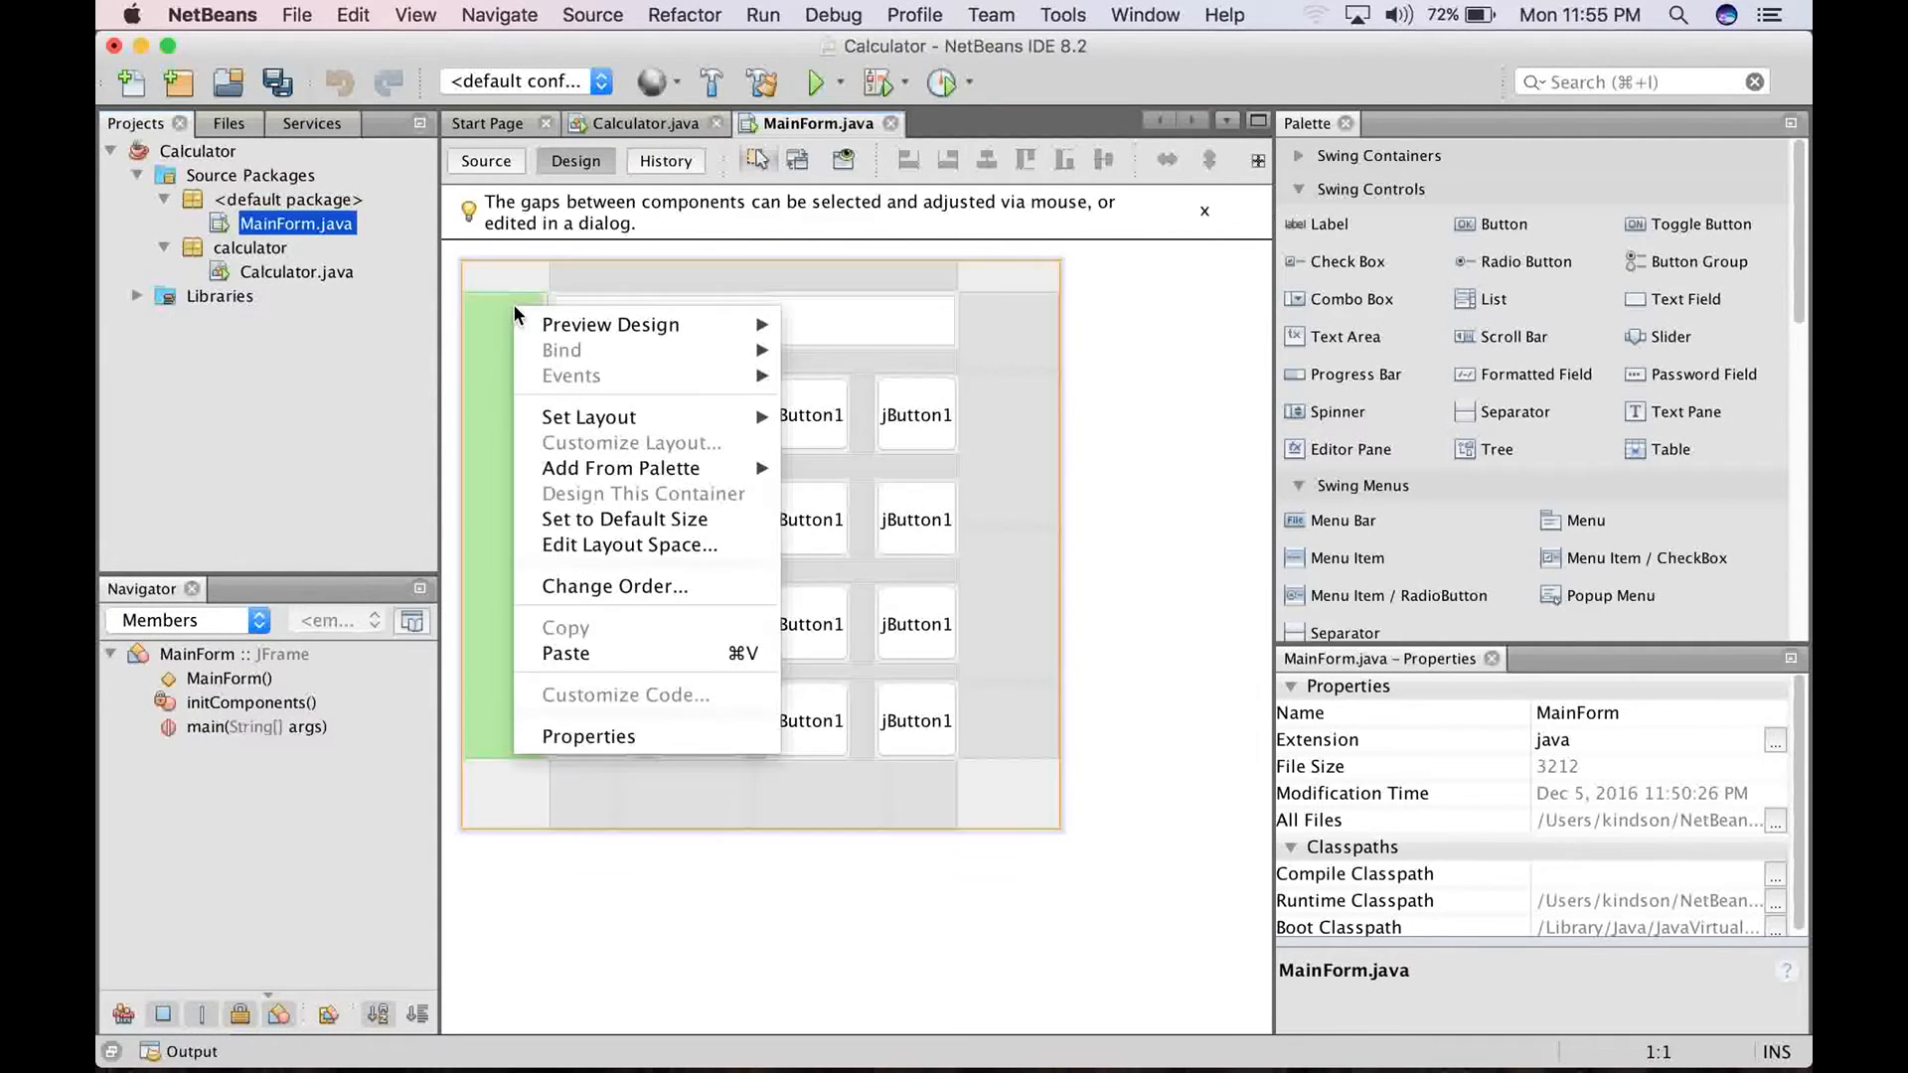
Preview the MainForm design, then close the preview window
click(840, 321)
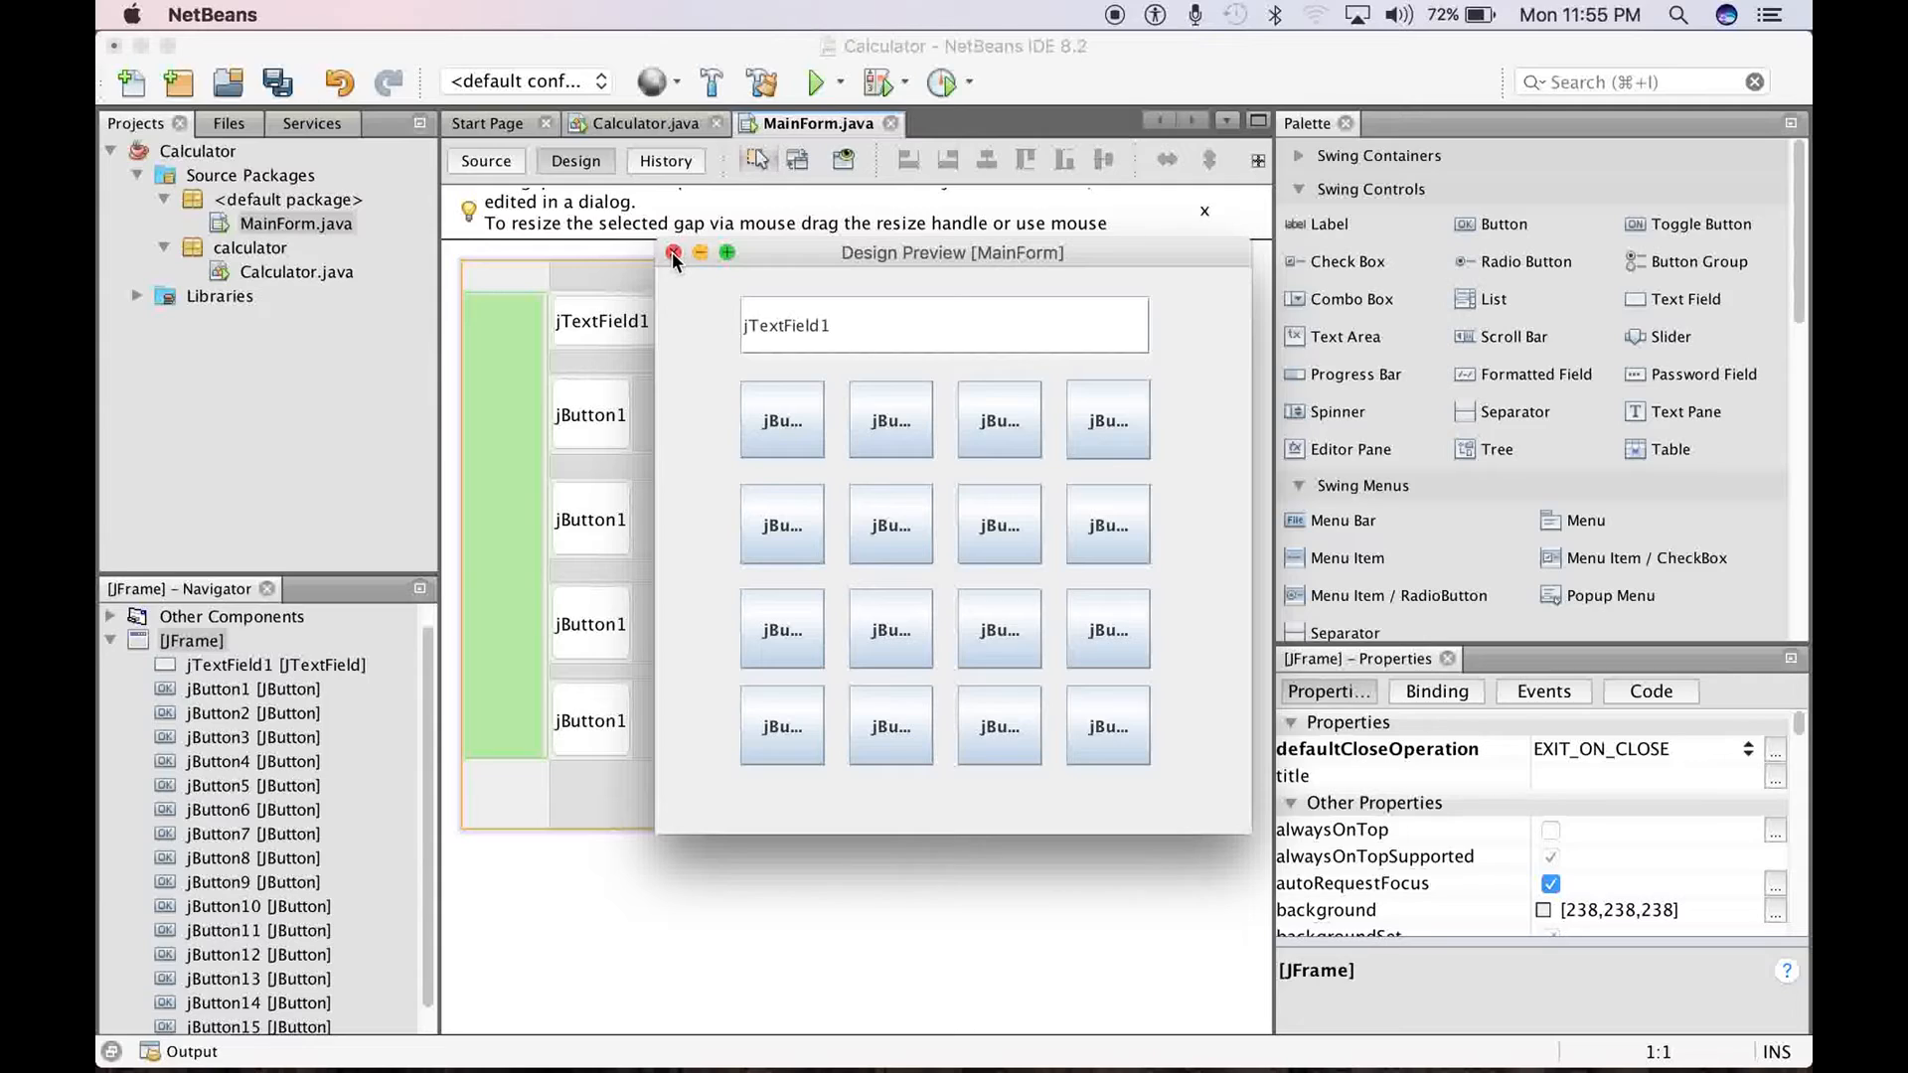
click(672, 253)
text(1)
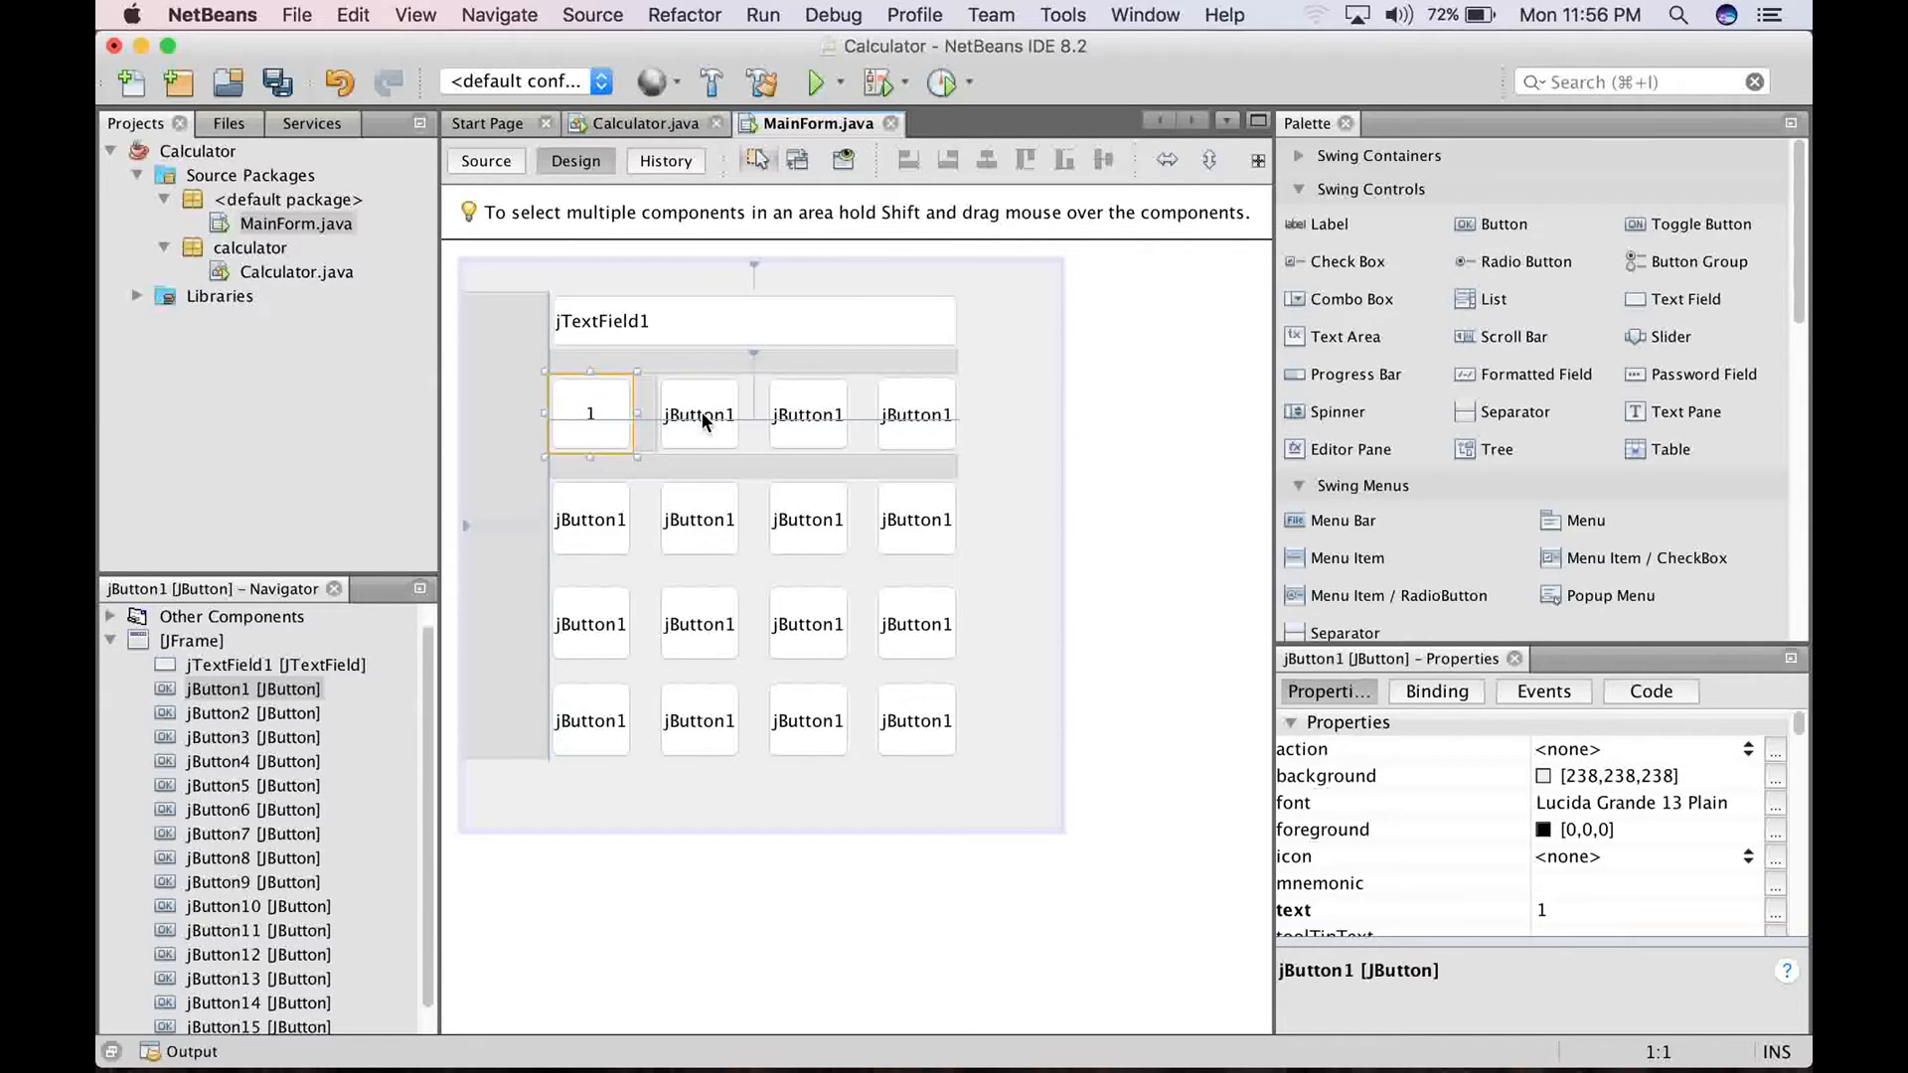
Relabel the next keypad buttons through the second row with their digits
click(698, 413)
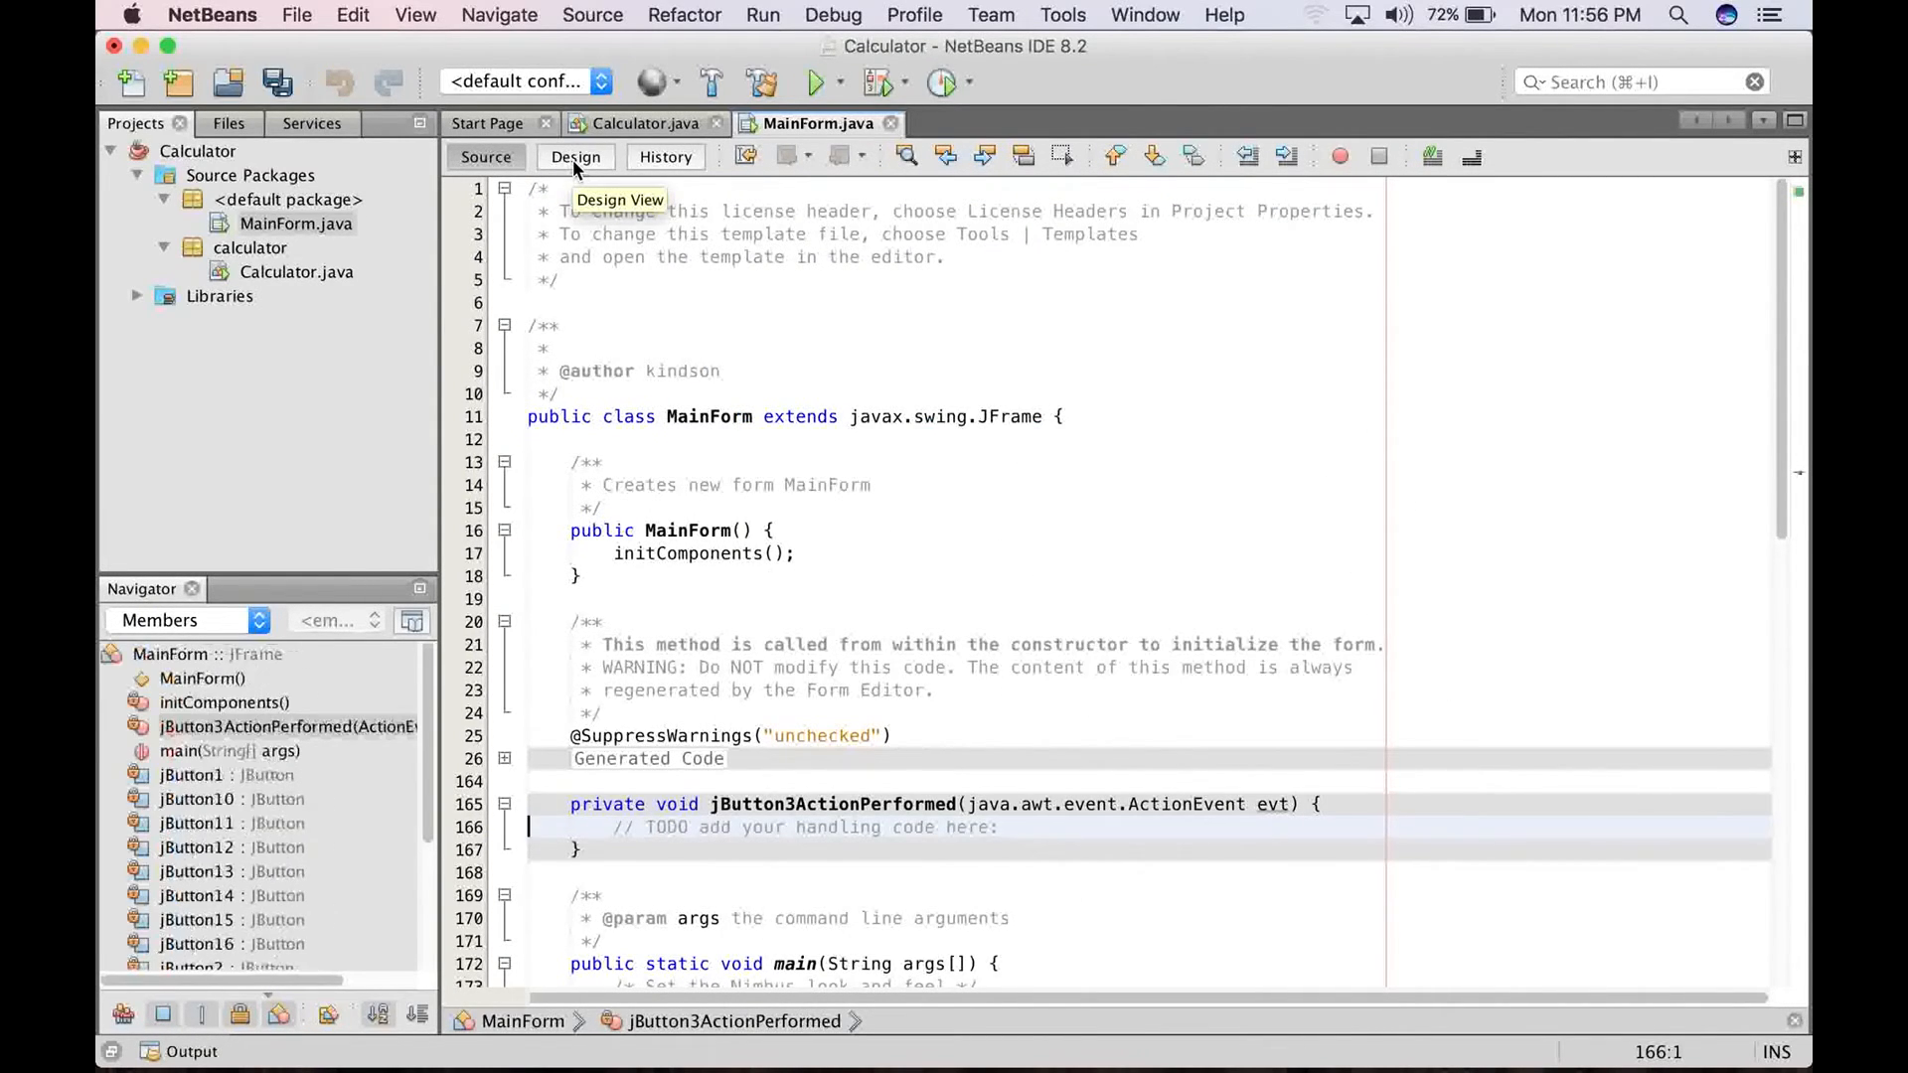
click(575, 159)
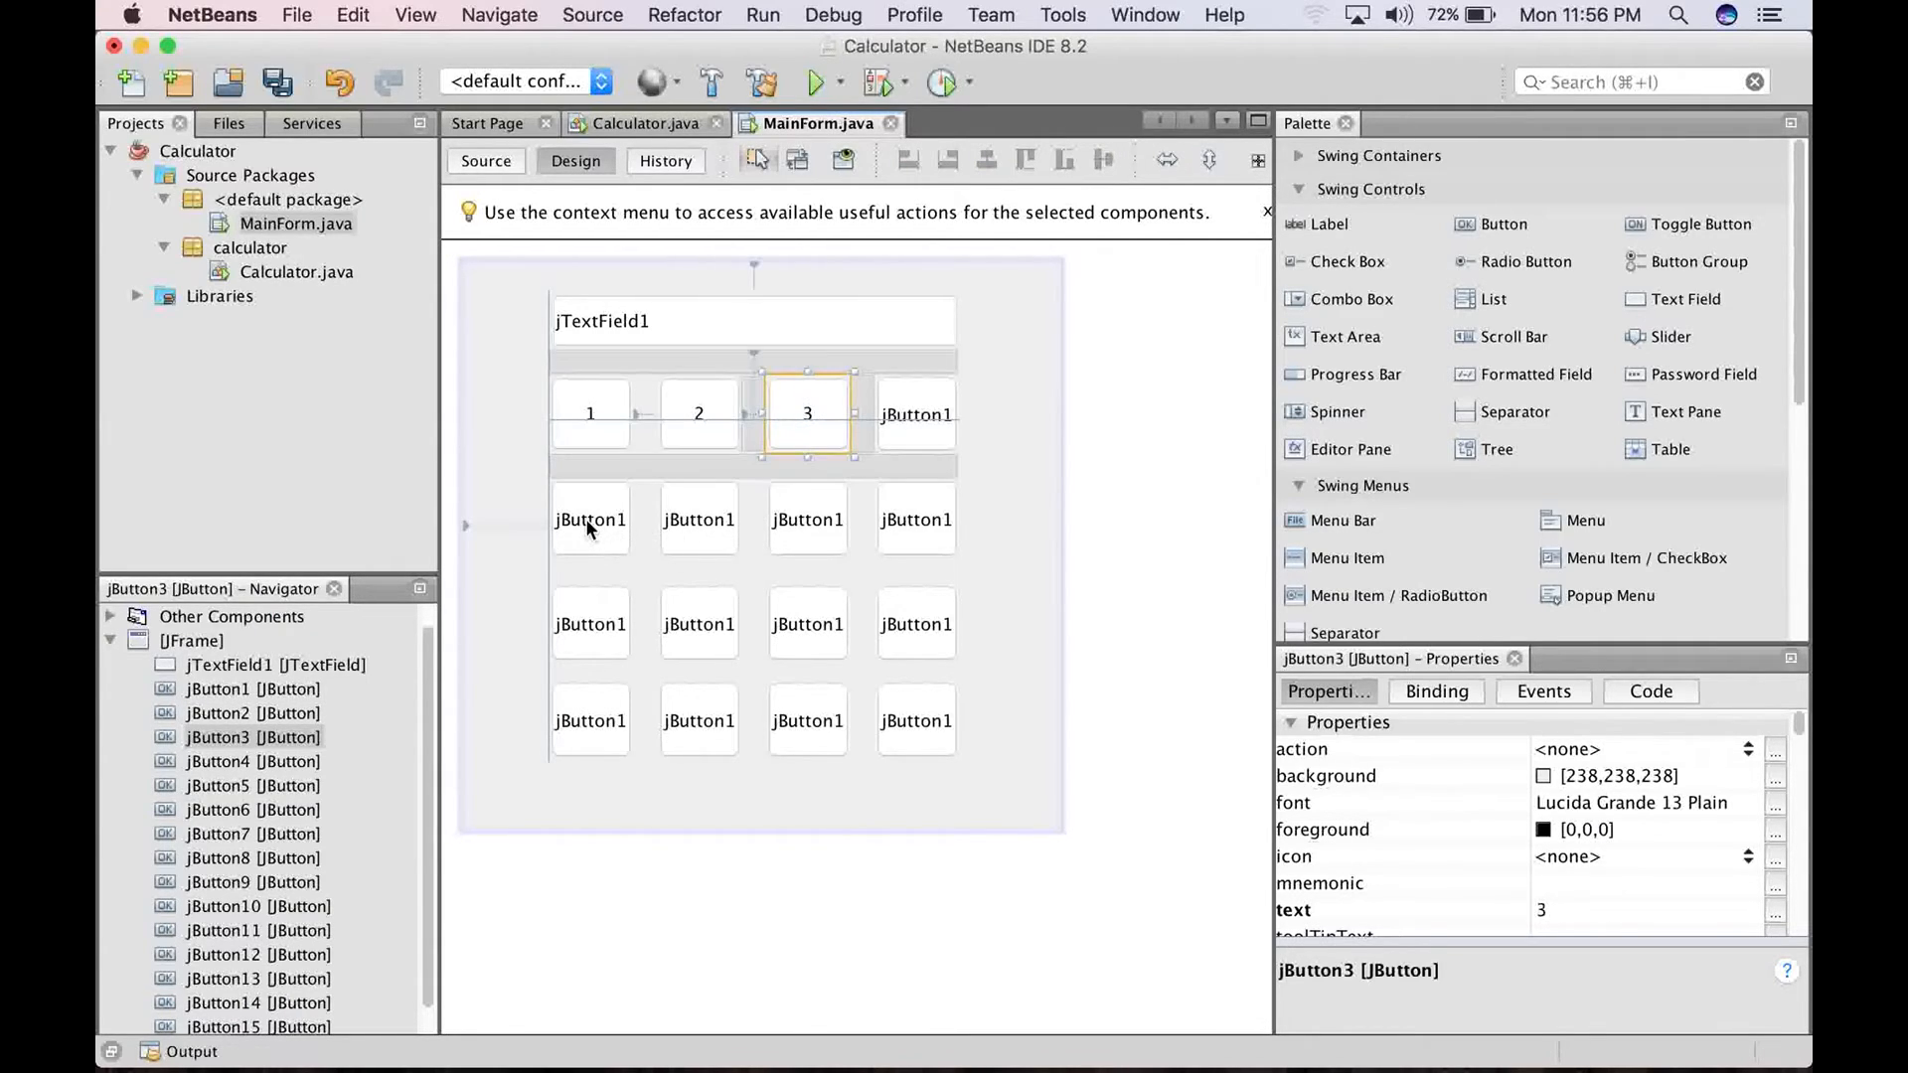
click(590, 520)
text(4)
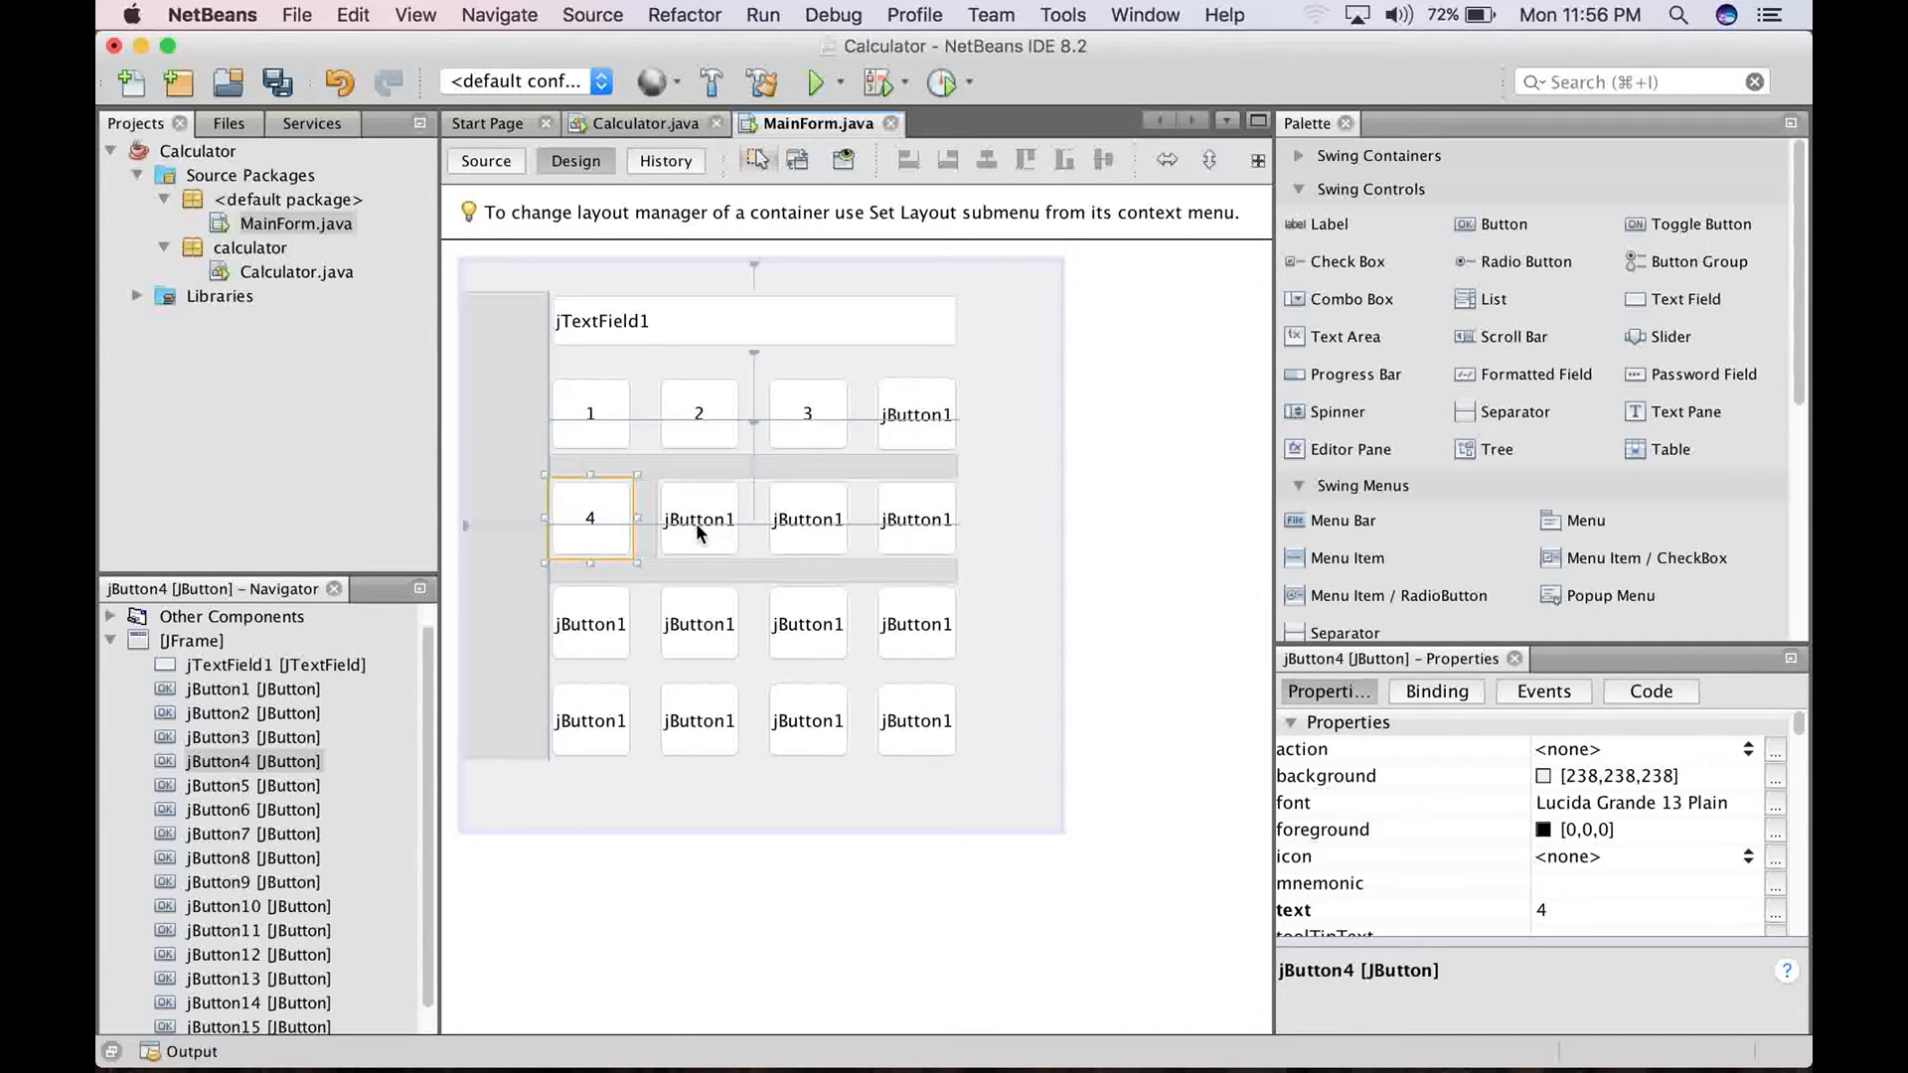
click(698, 520)
text(5)
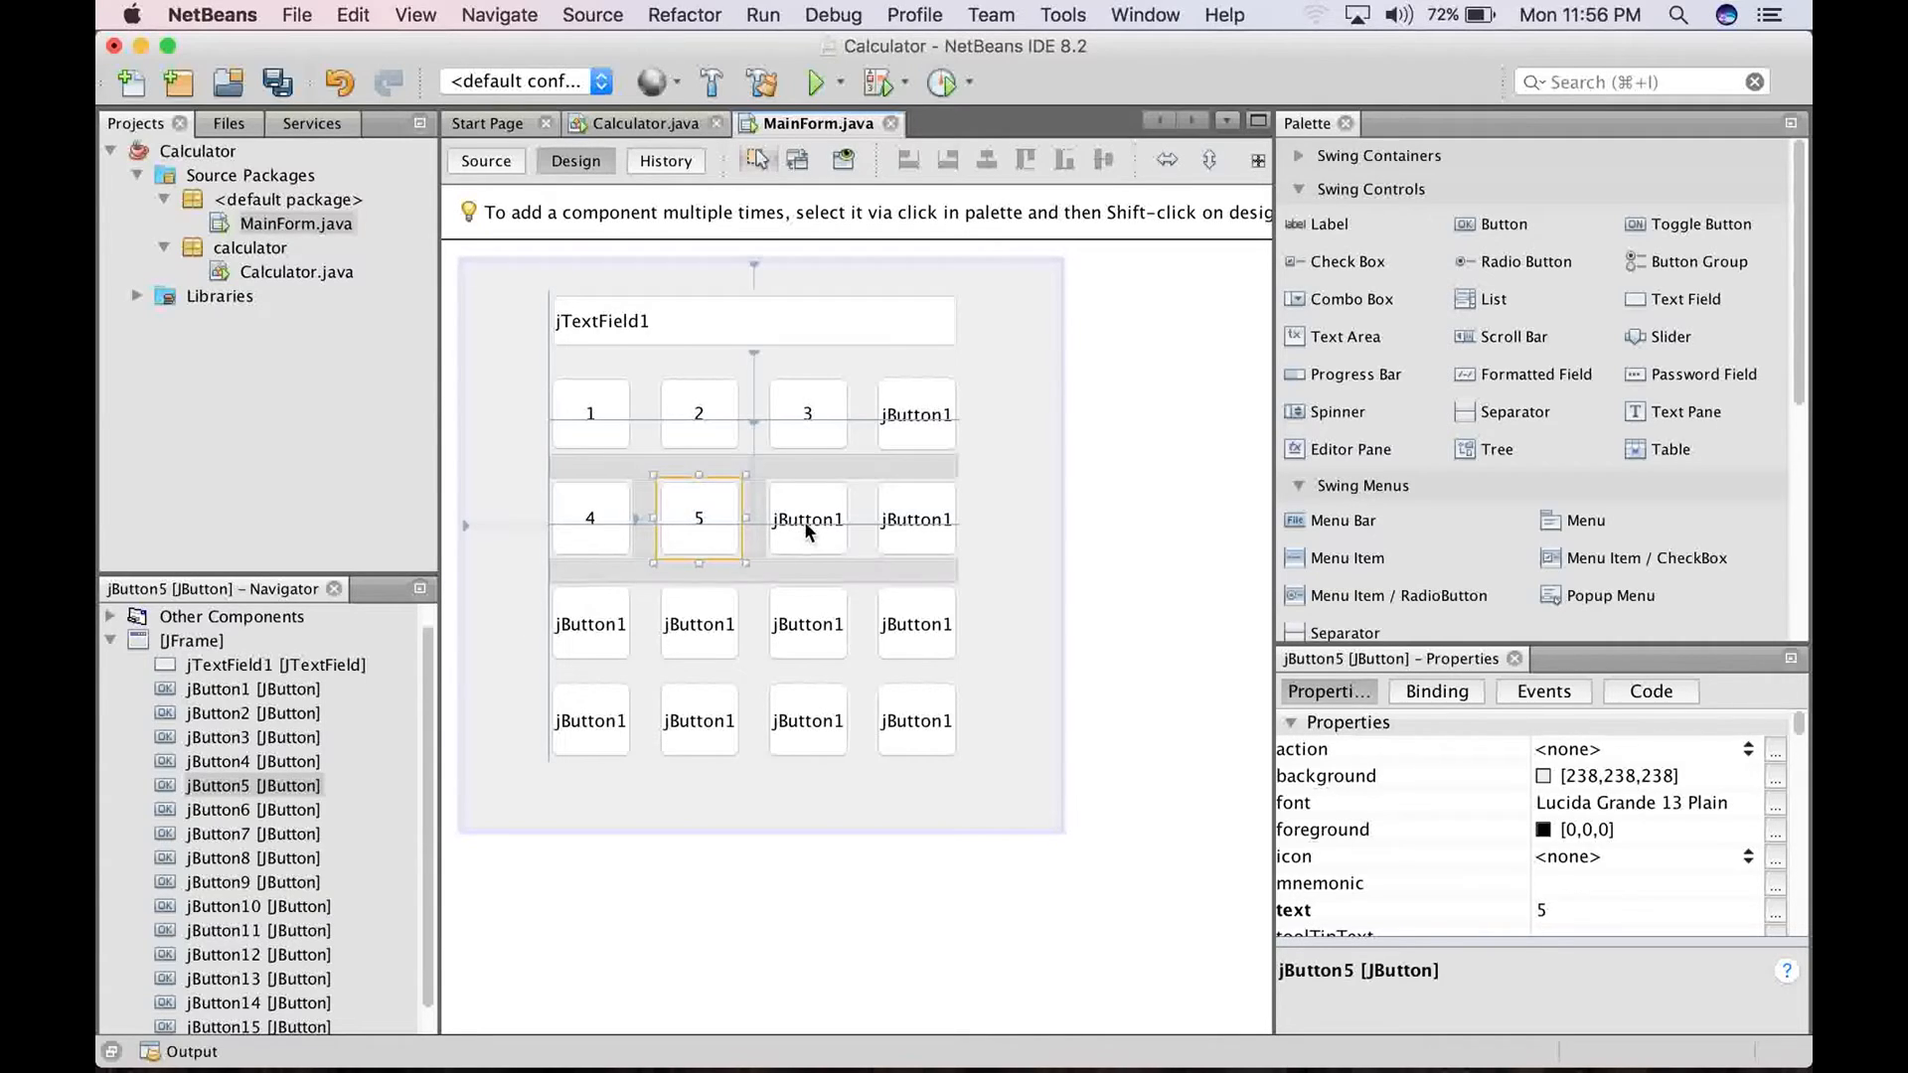
click(807, 517)
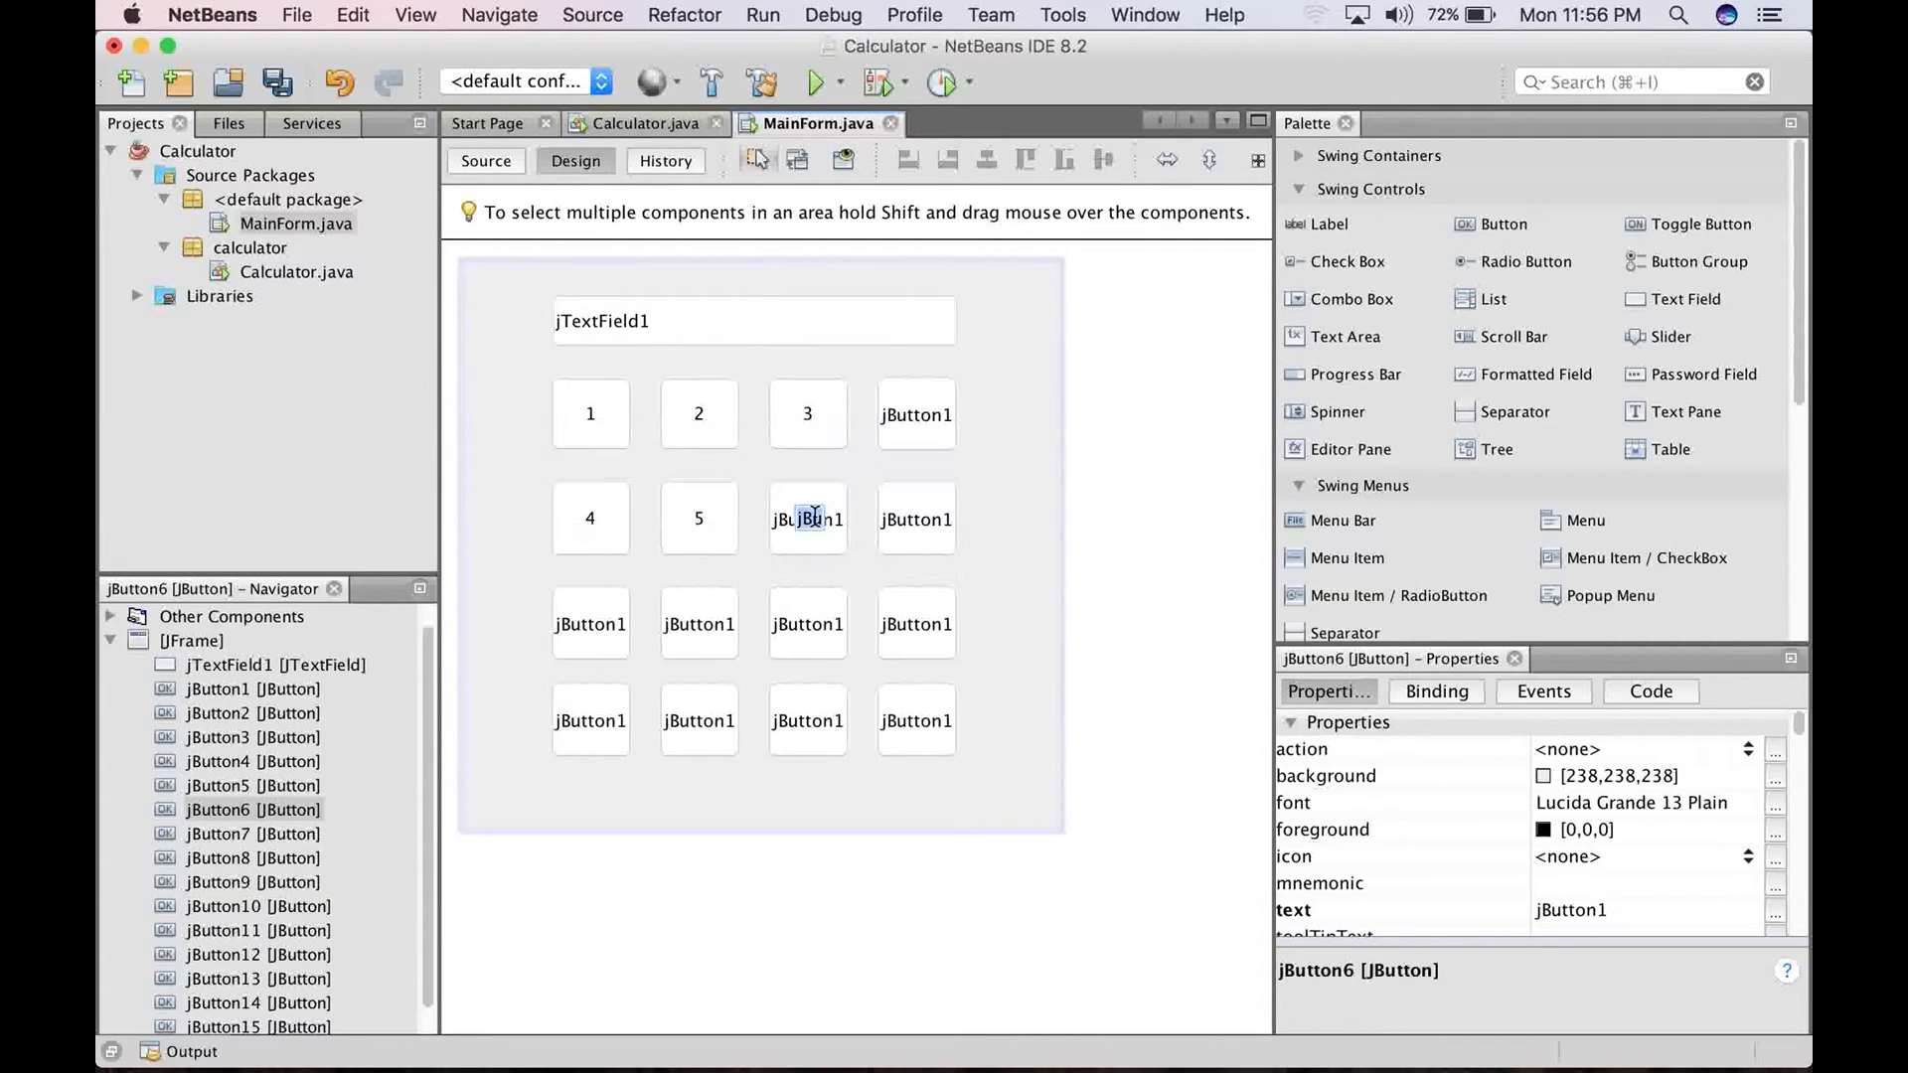
Label the third-row buttons 7, 8 and 9, and begin labelling the bottom-left button
click(590, 624)
text(7)
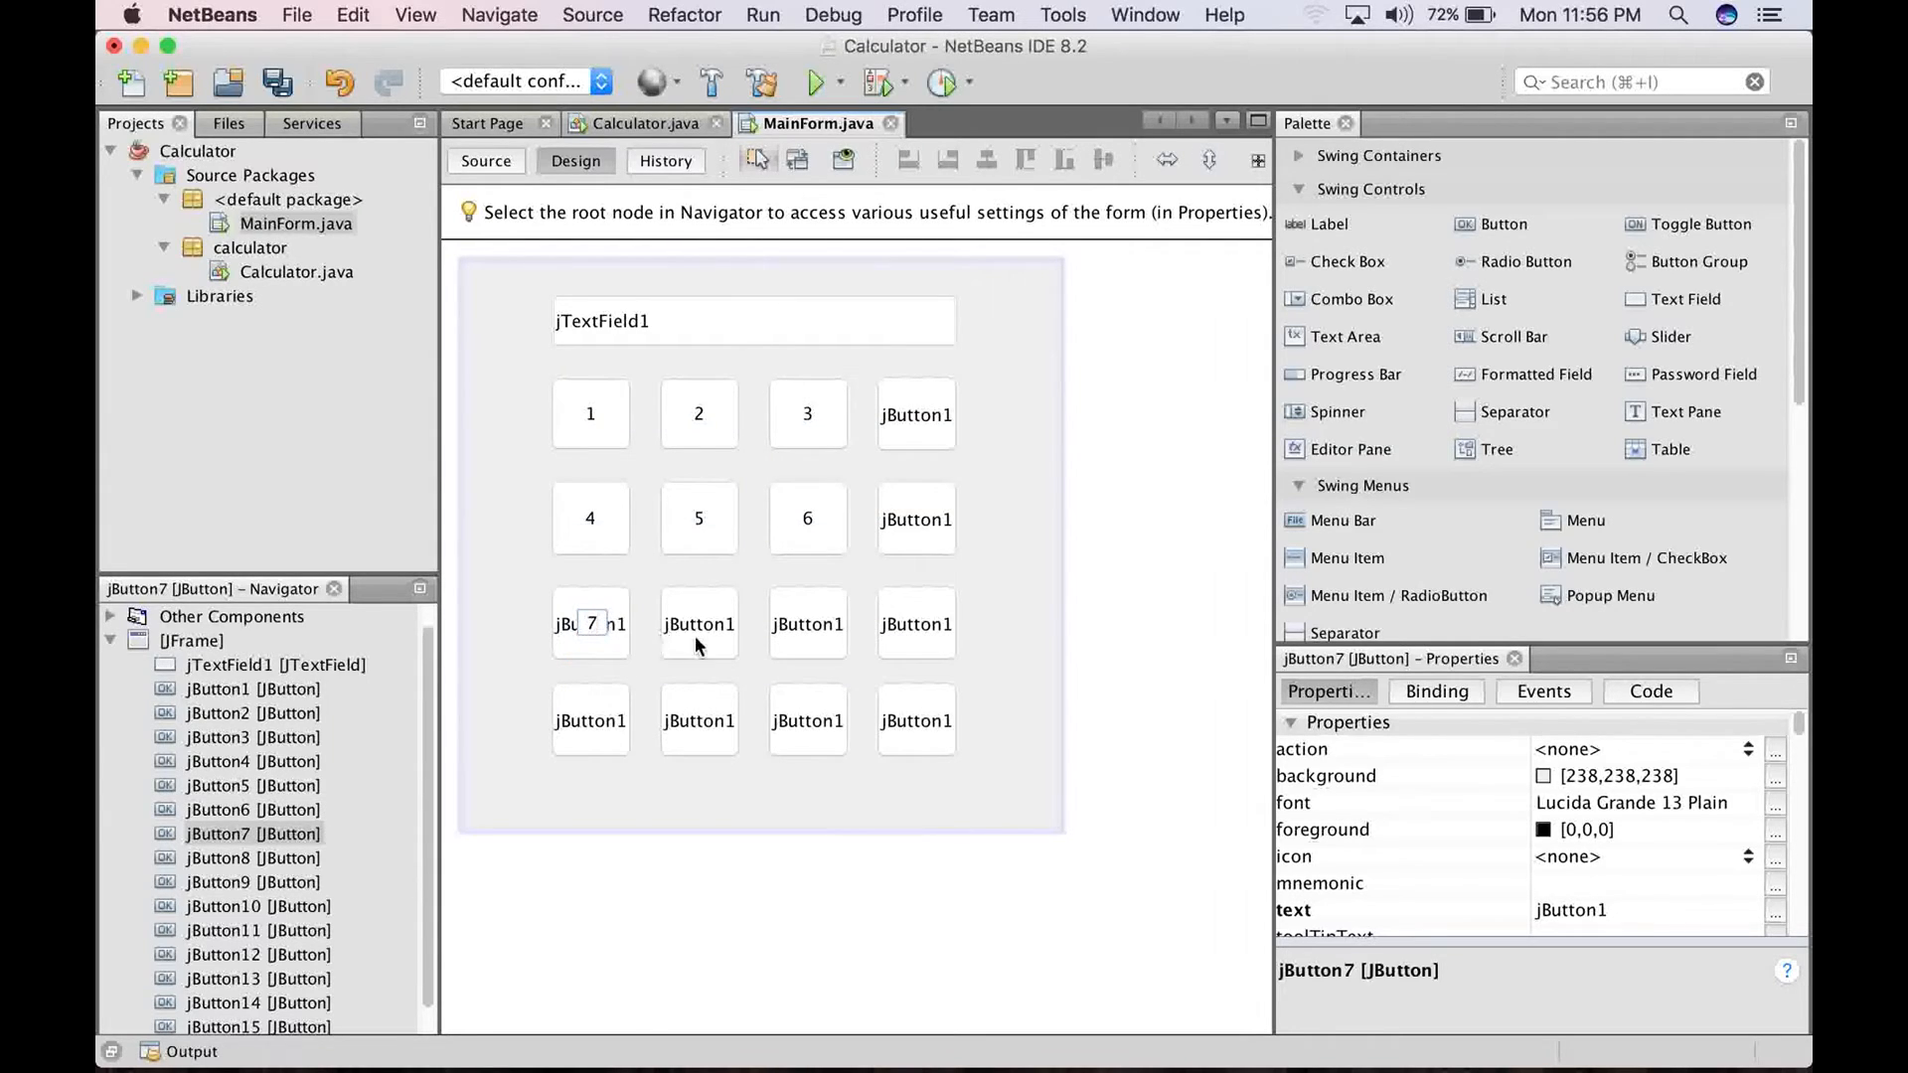
click(698, 624)
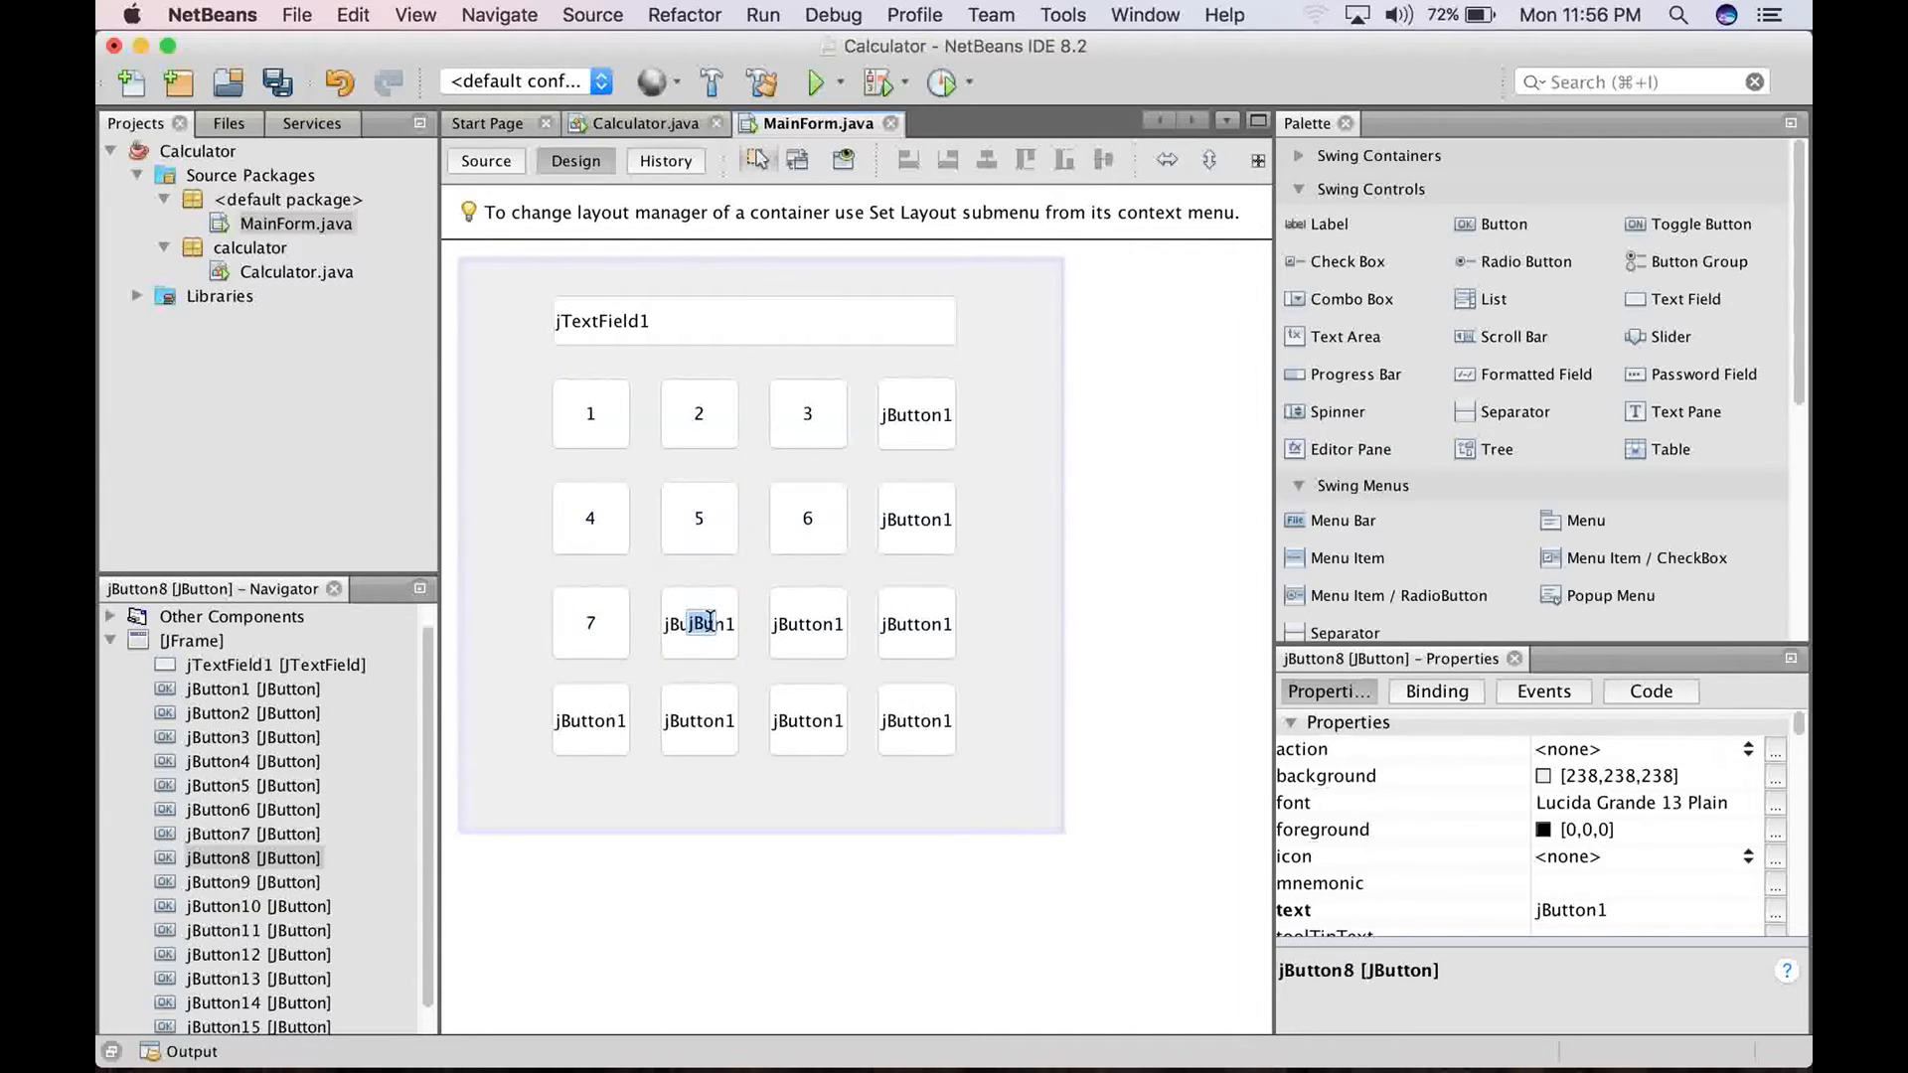
click(698, 623)
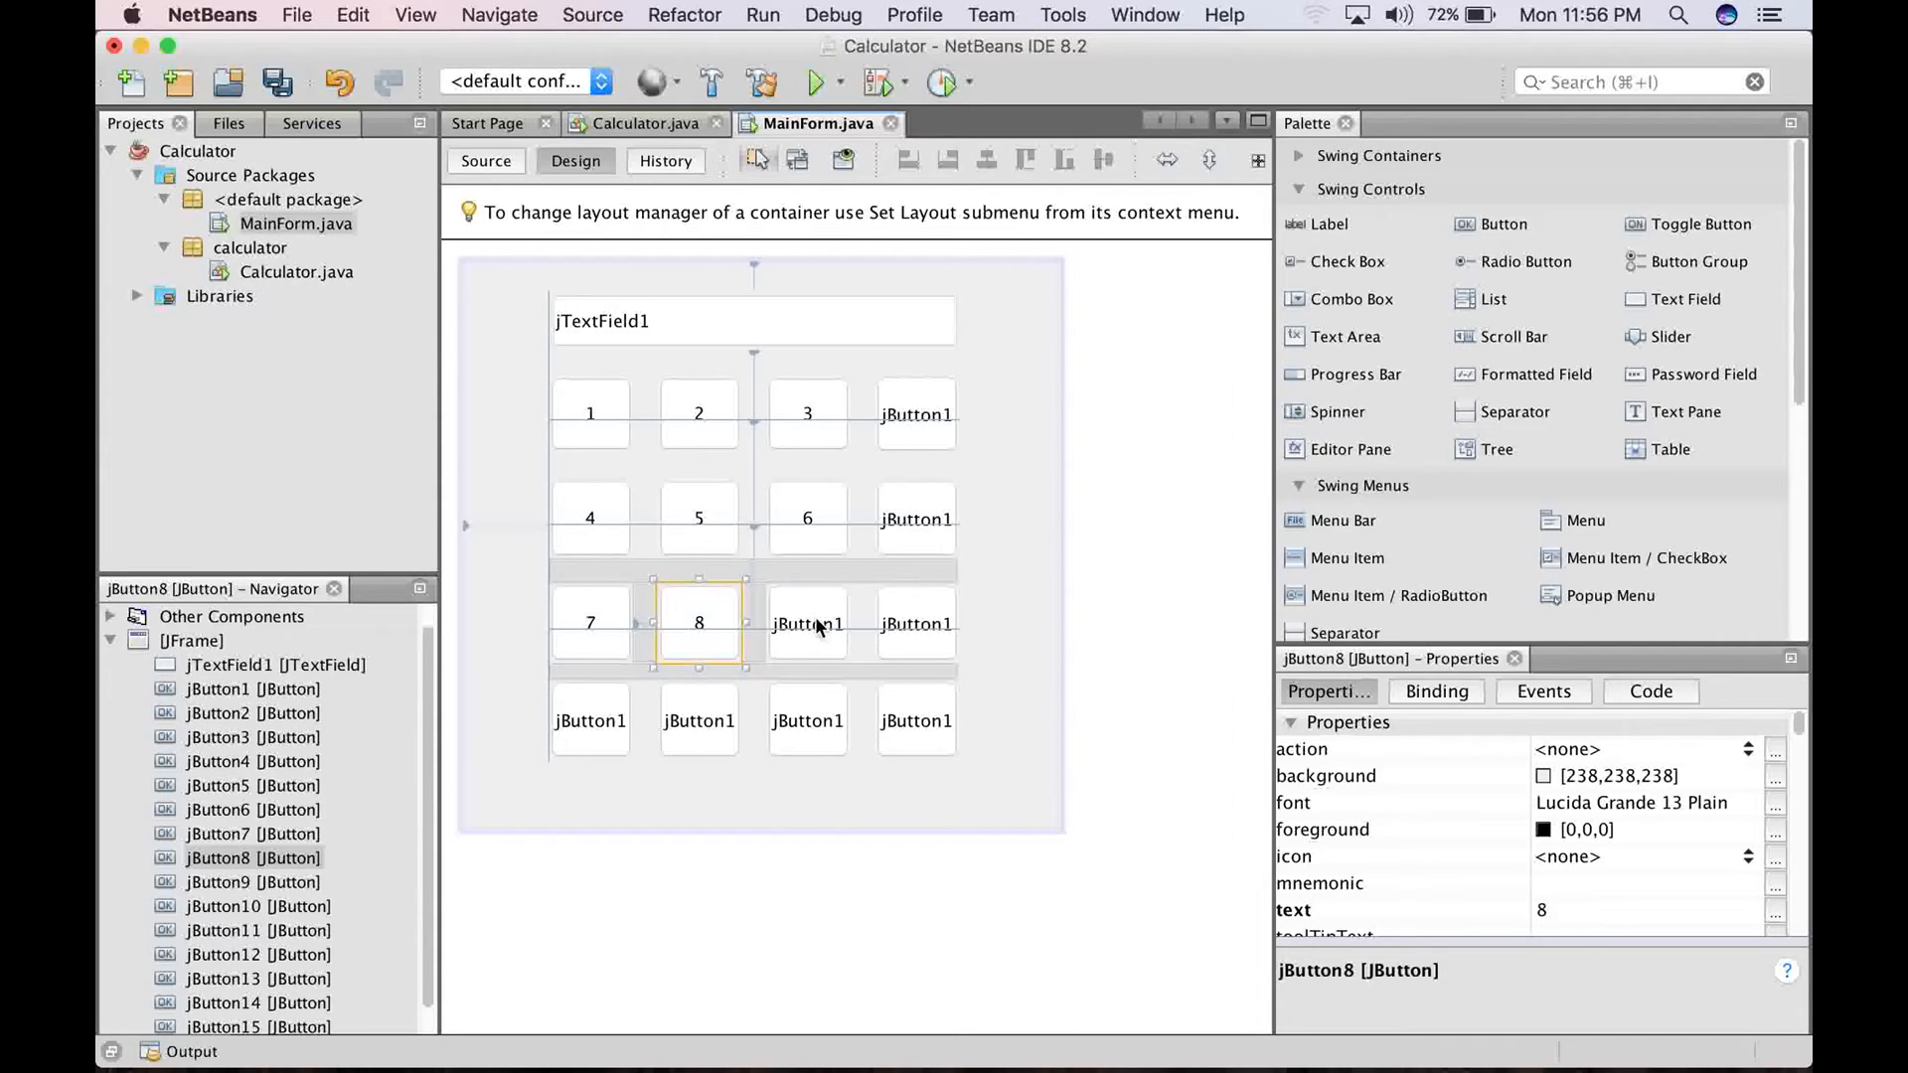
click(806, 623)
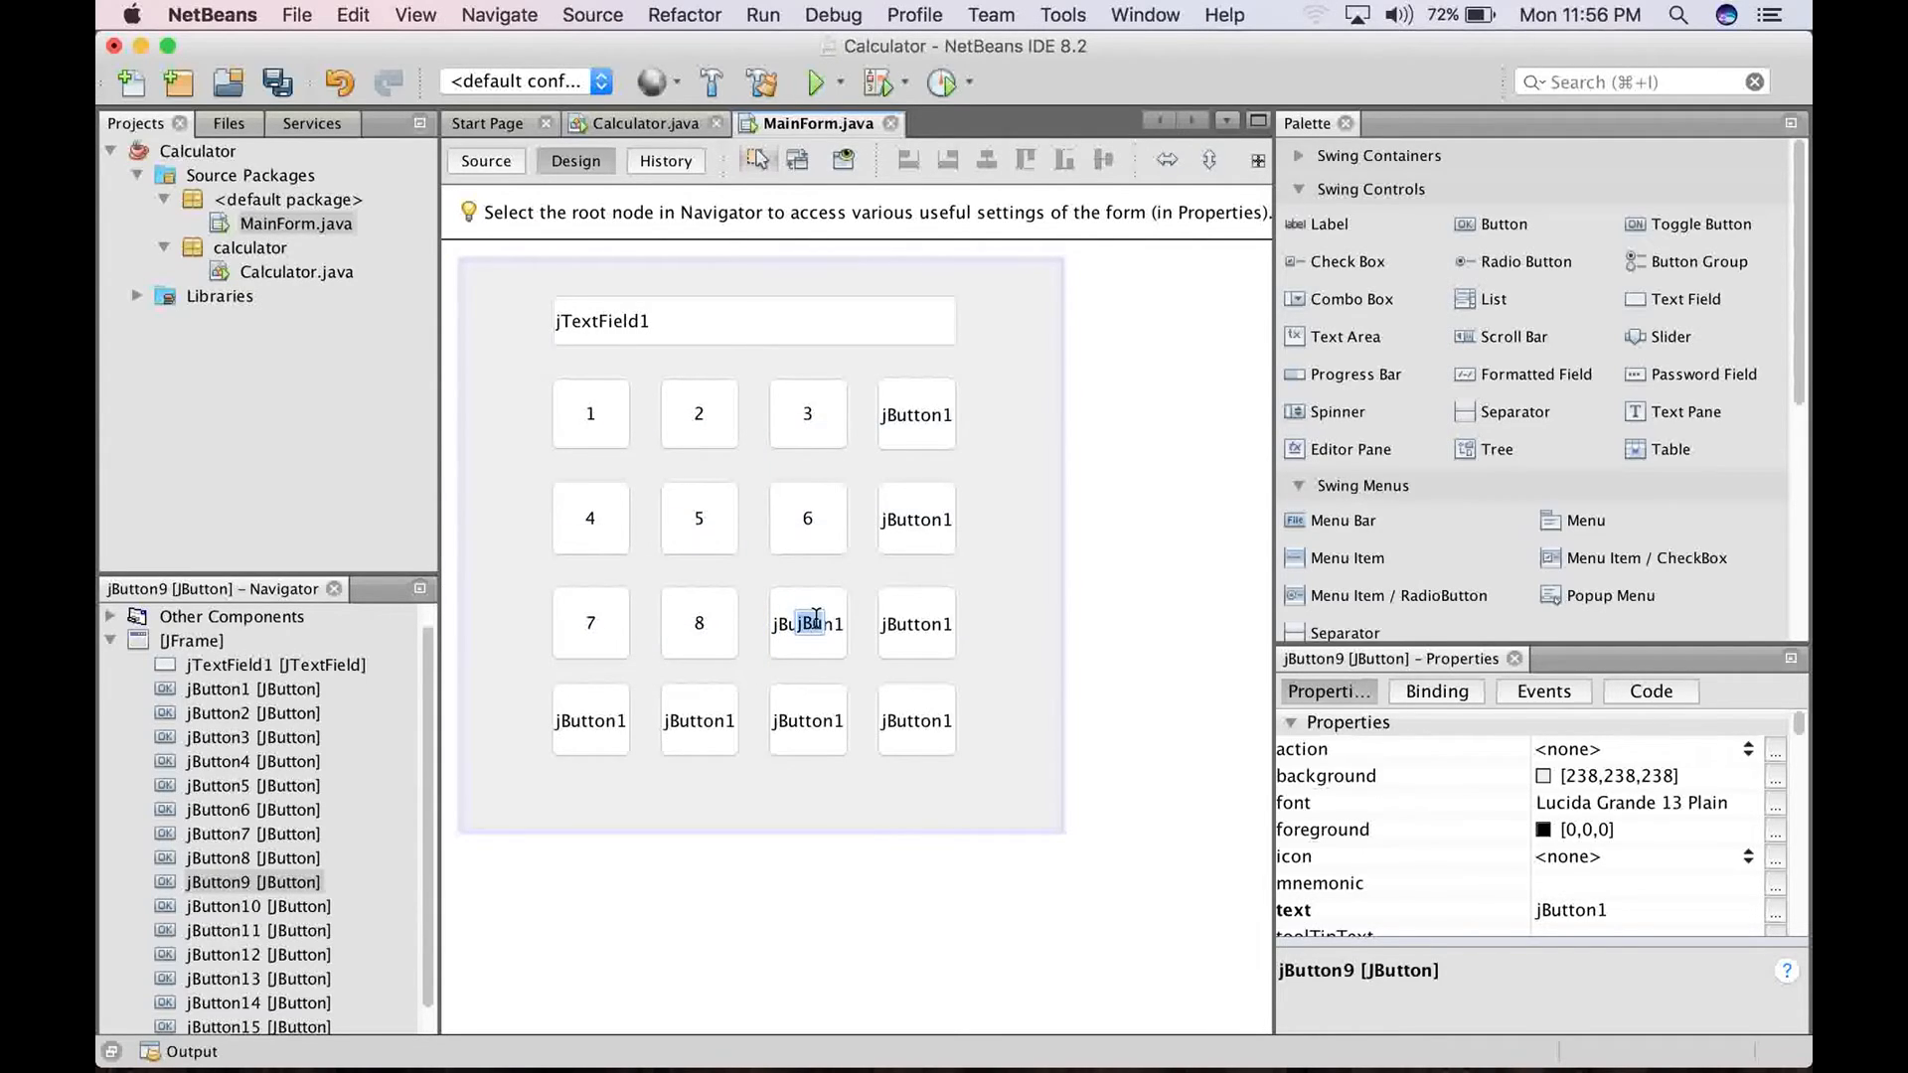
double_click(808, 623)
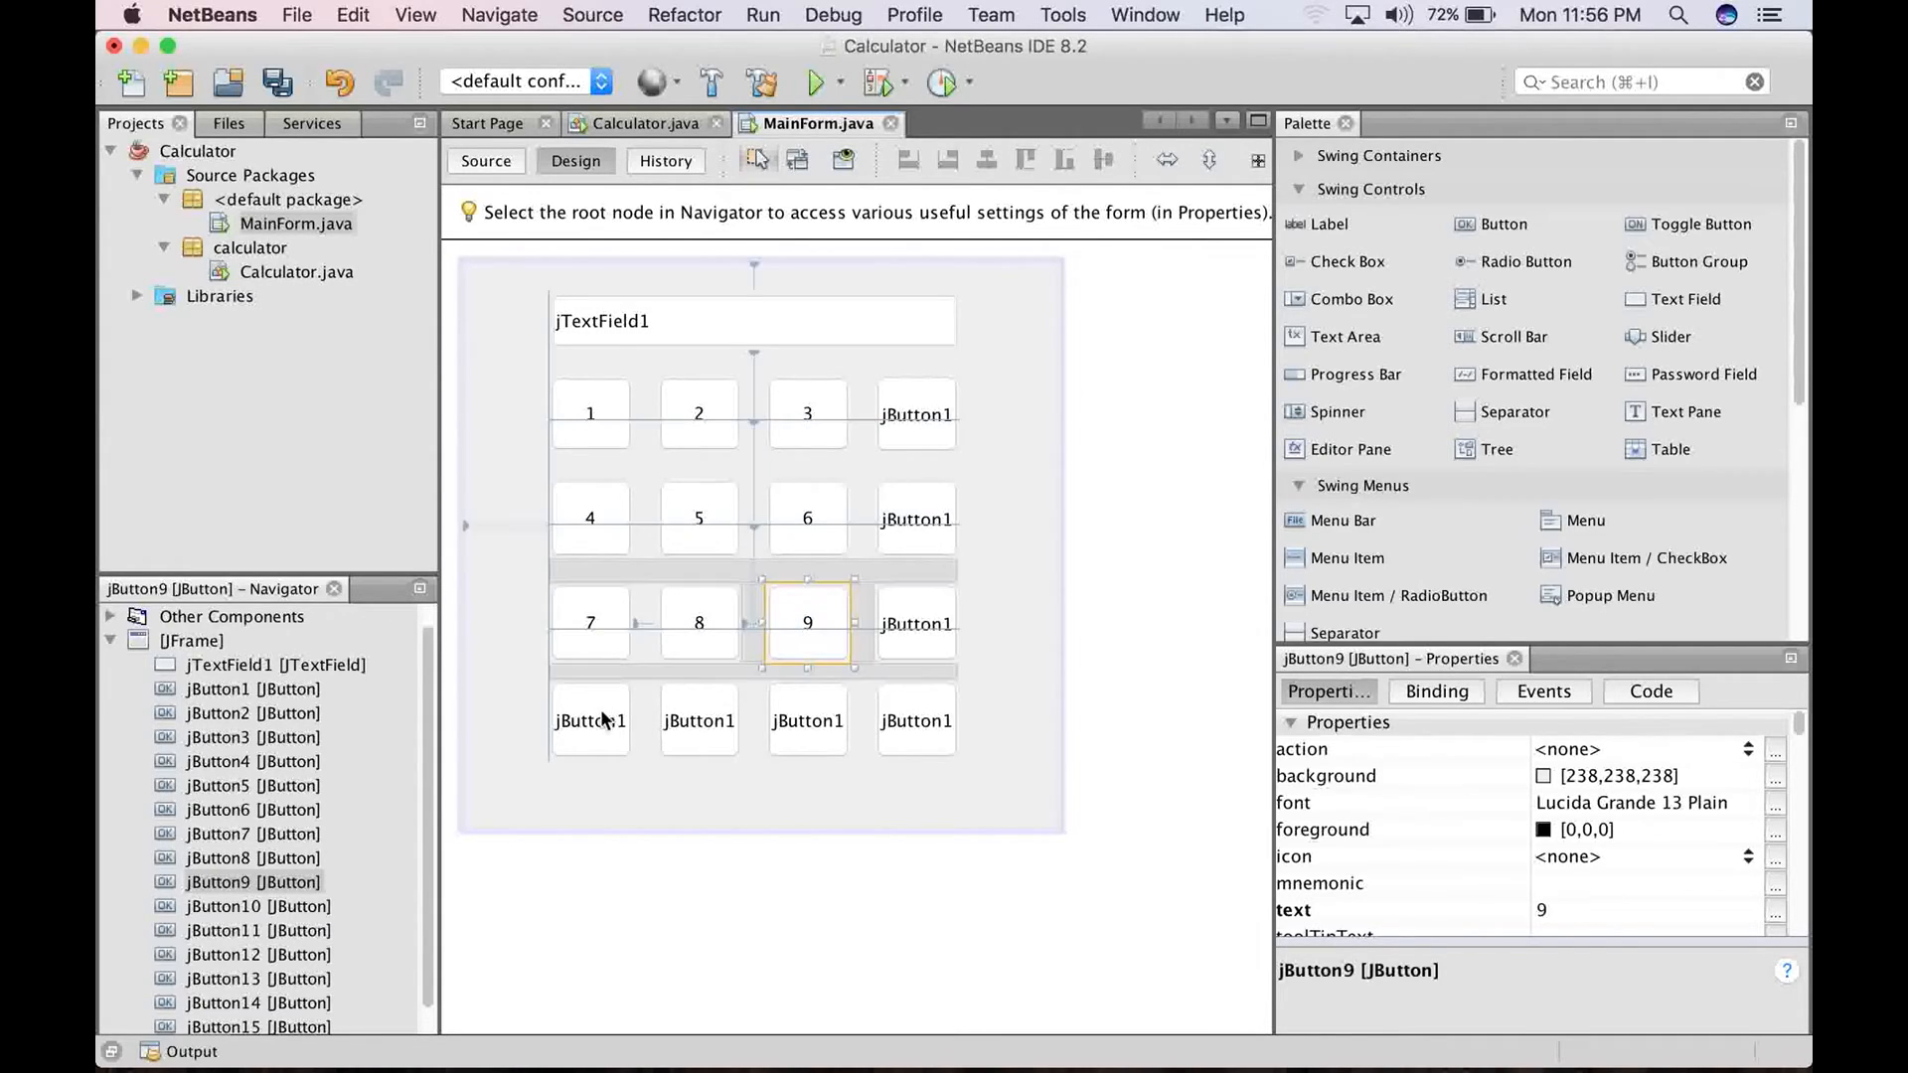
click(590, 719)
text(0)
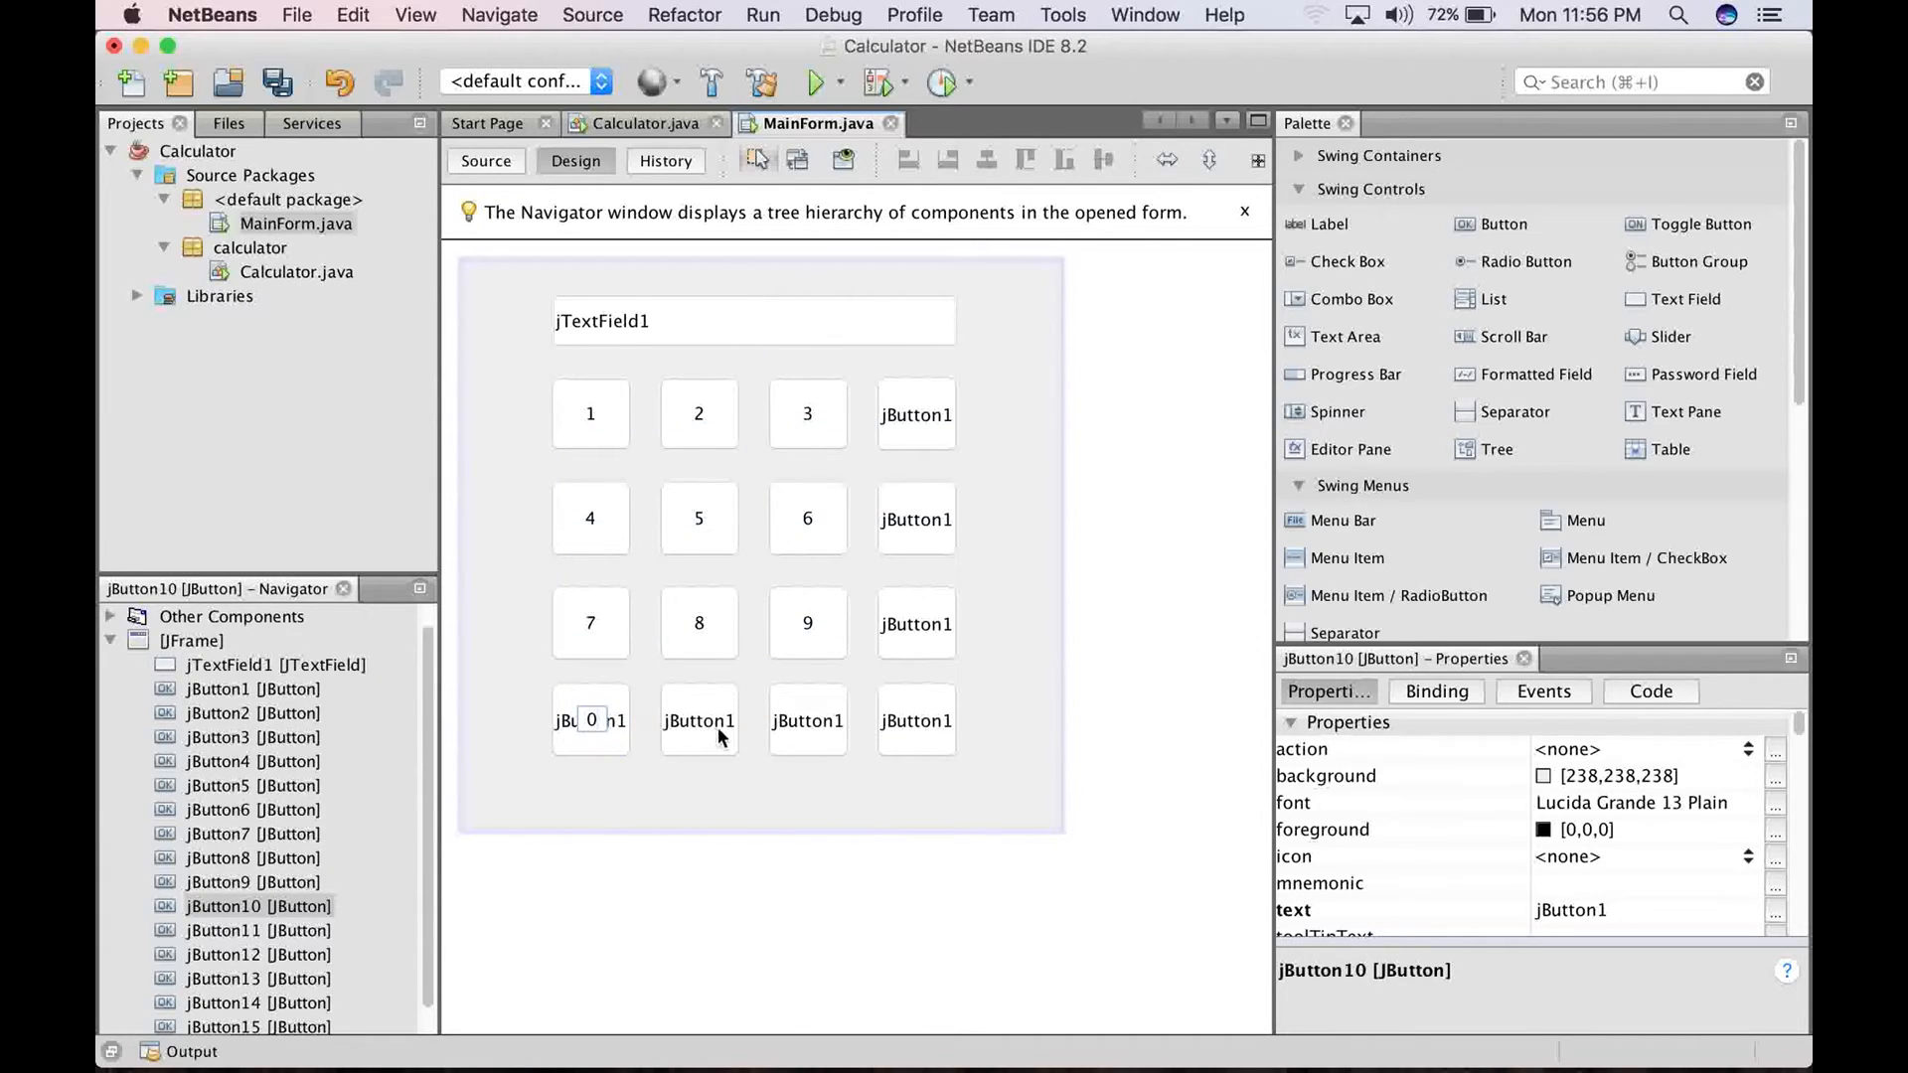
Relabel the remaining keypad buttons as 0, ., x, =, /, - and +
click(698, 719)
text(.)
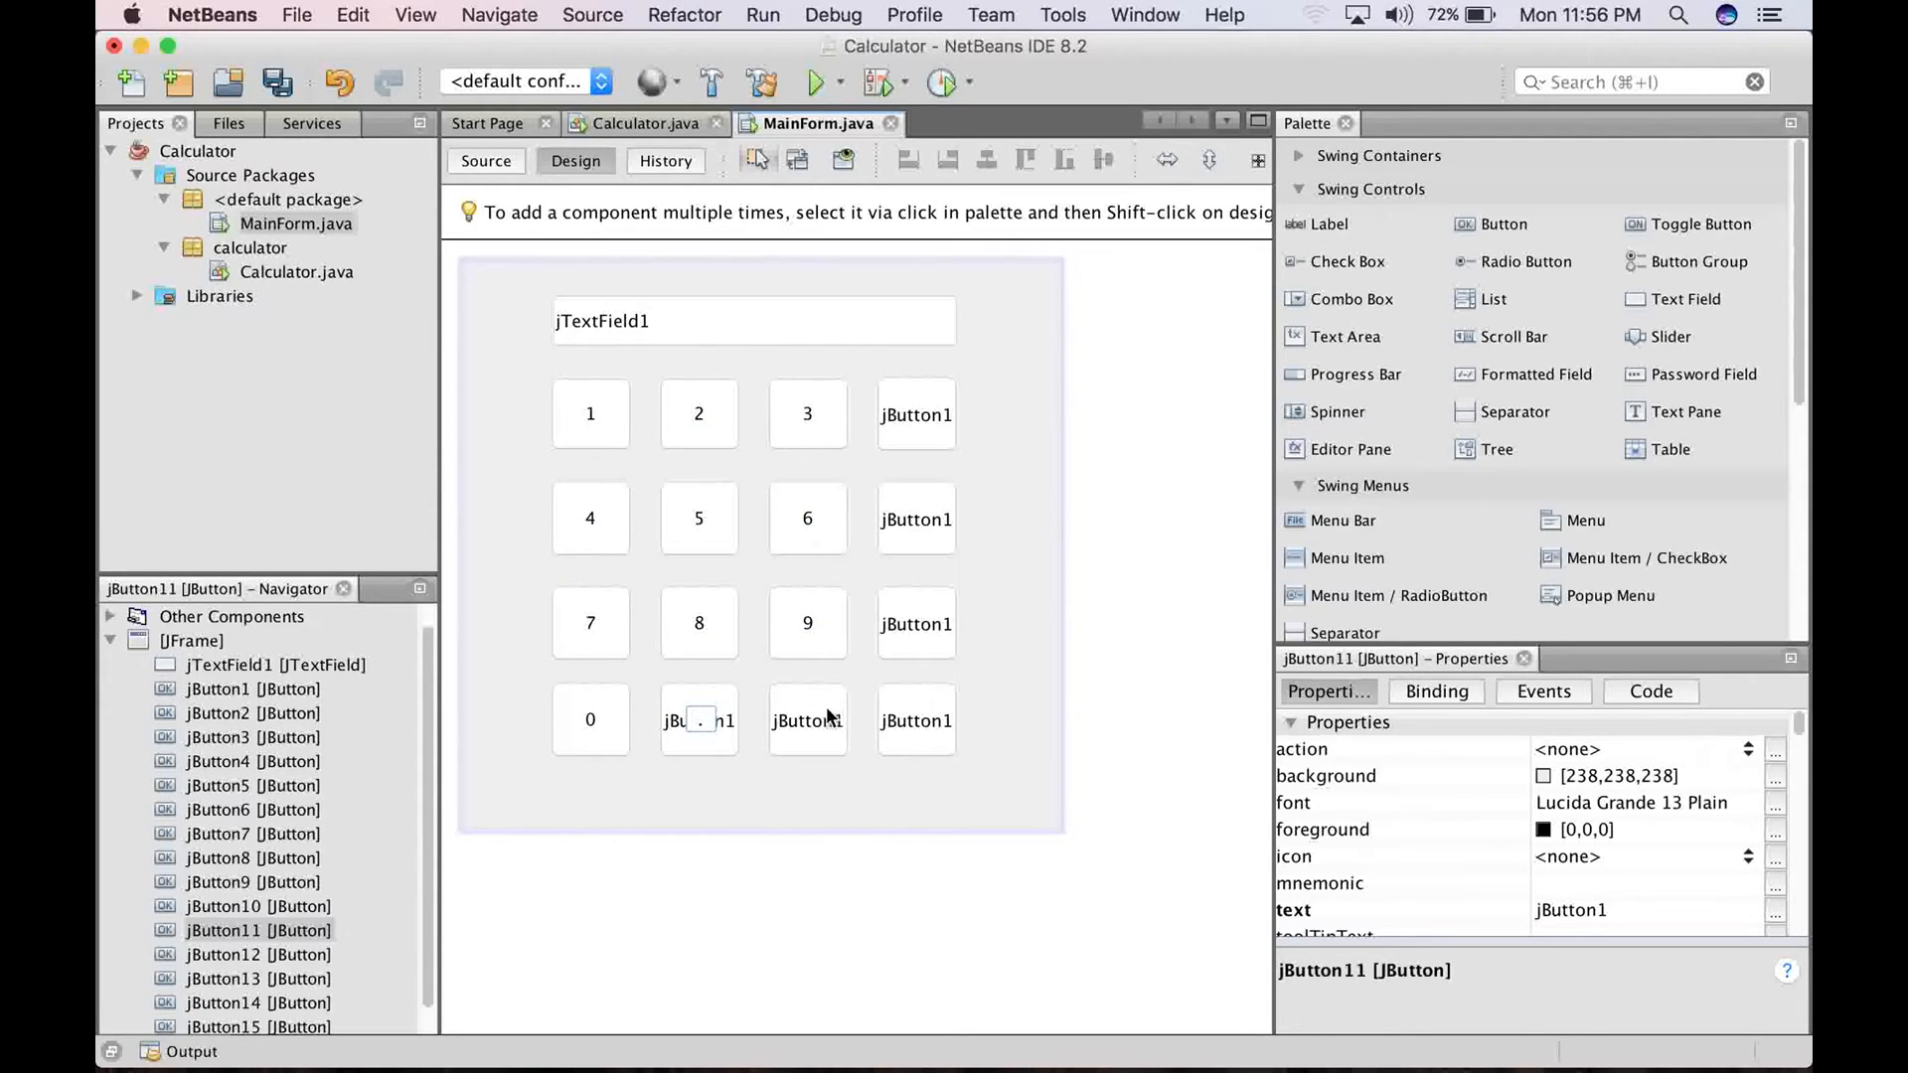
click(806, 720)
text(x)
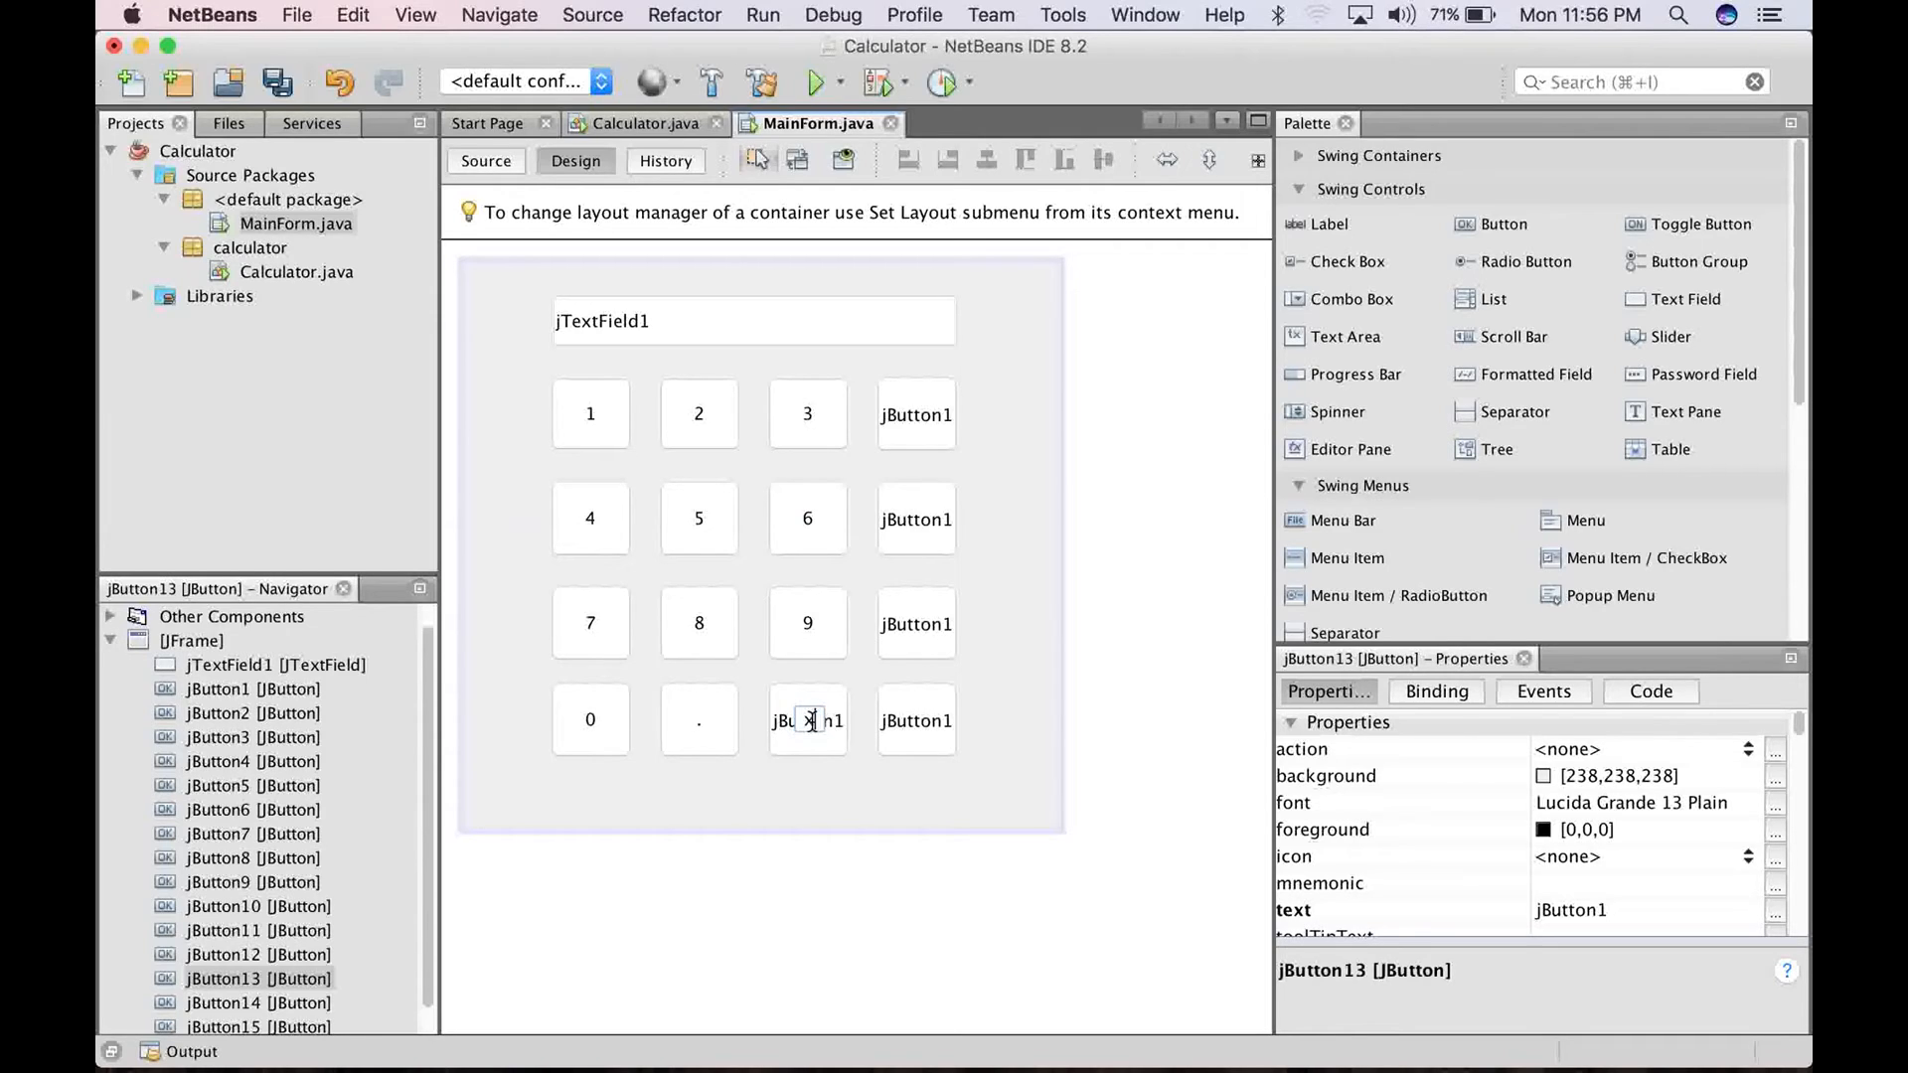
click(916, 719)
text(=)
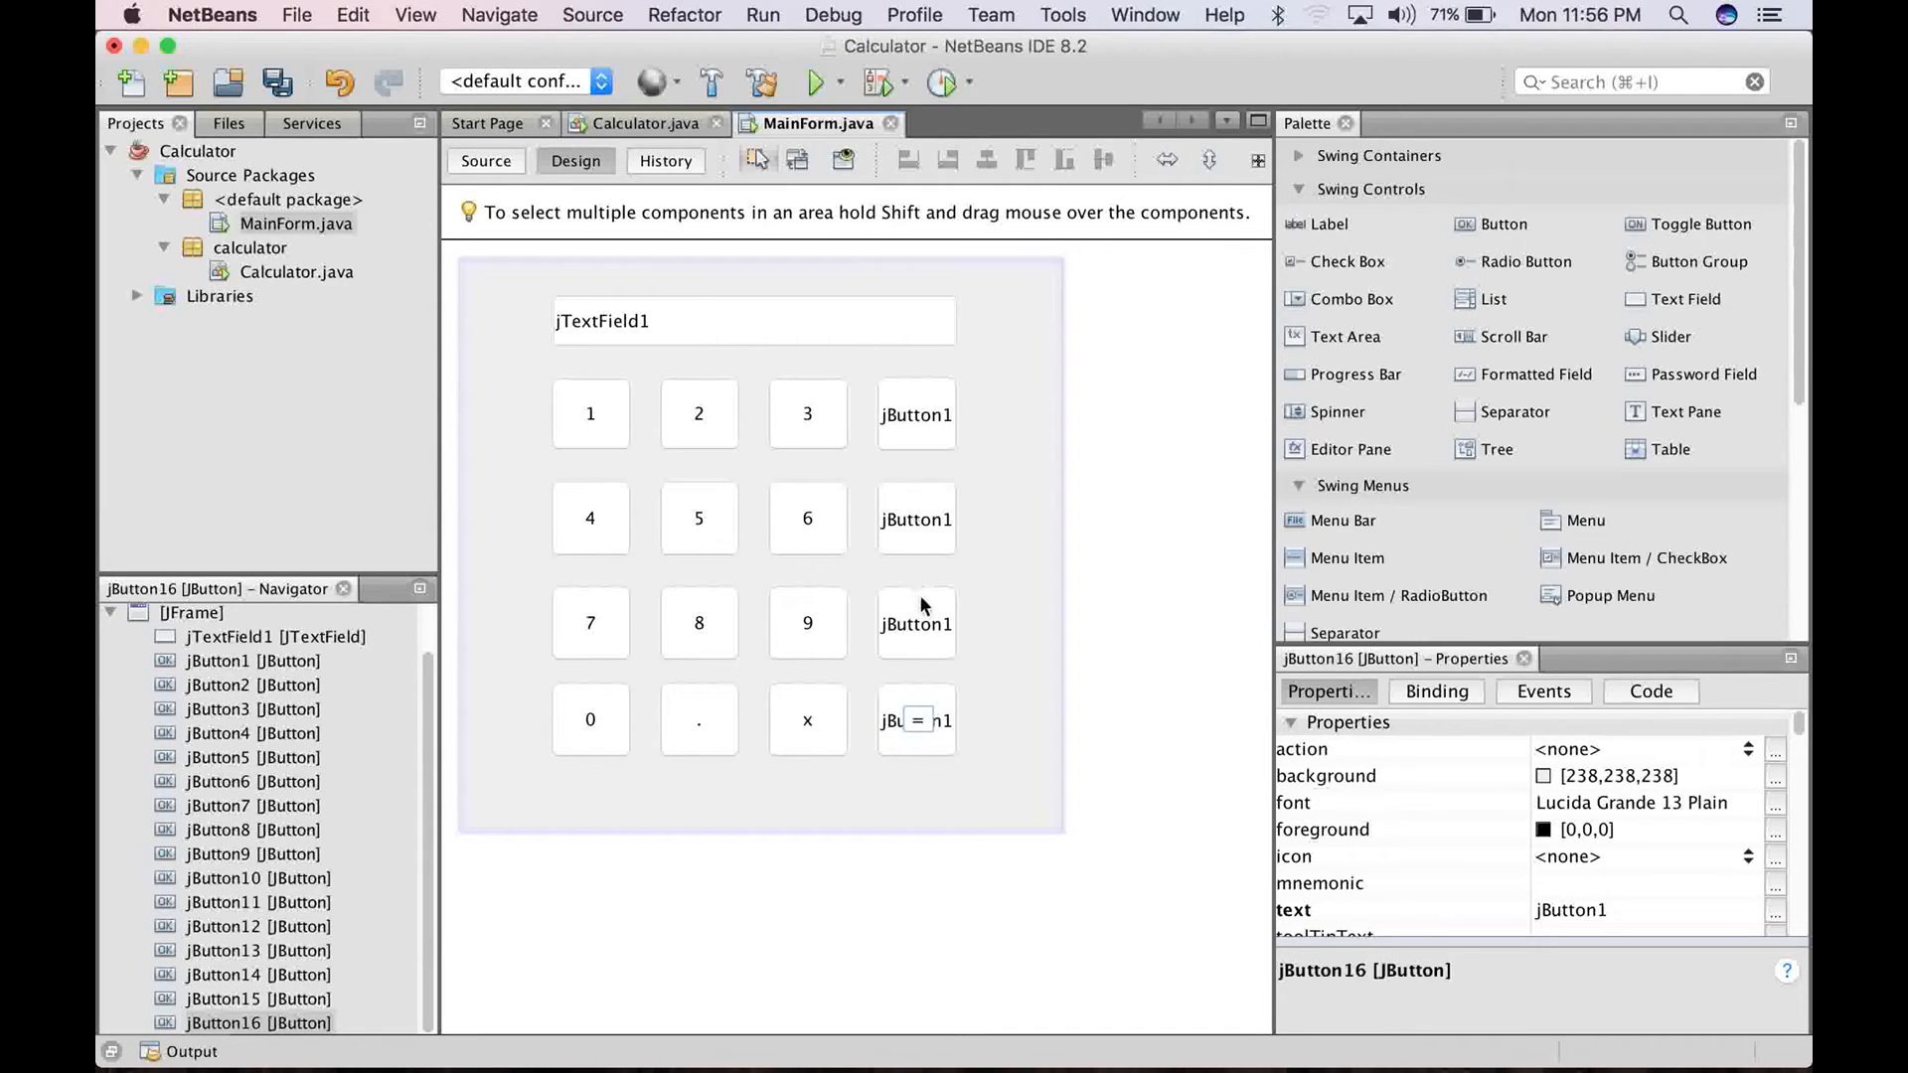
click(916, 624)
text(/)
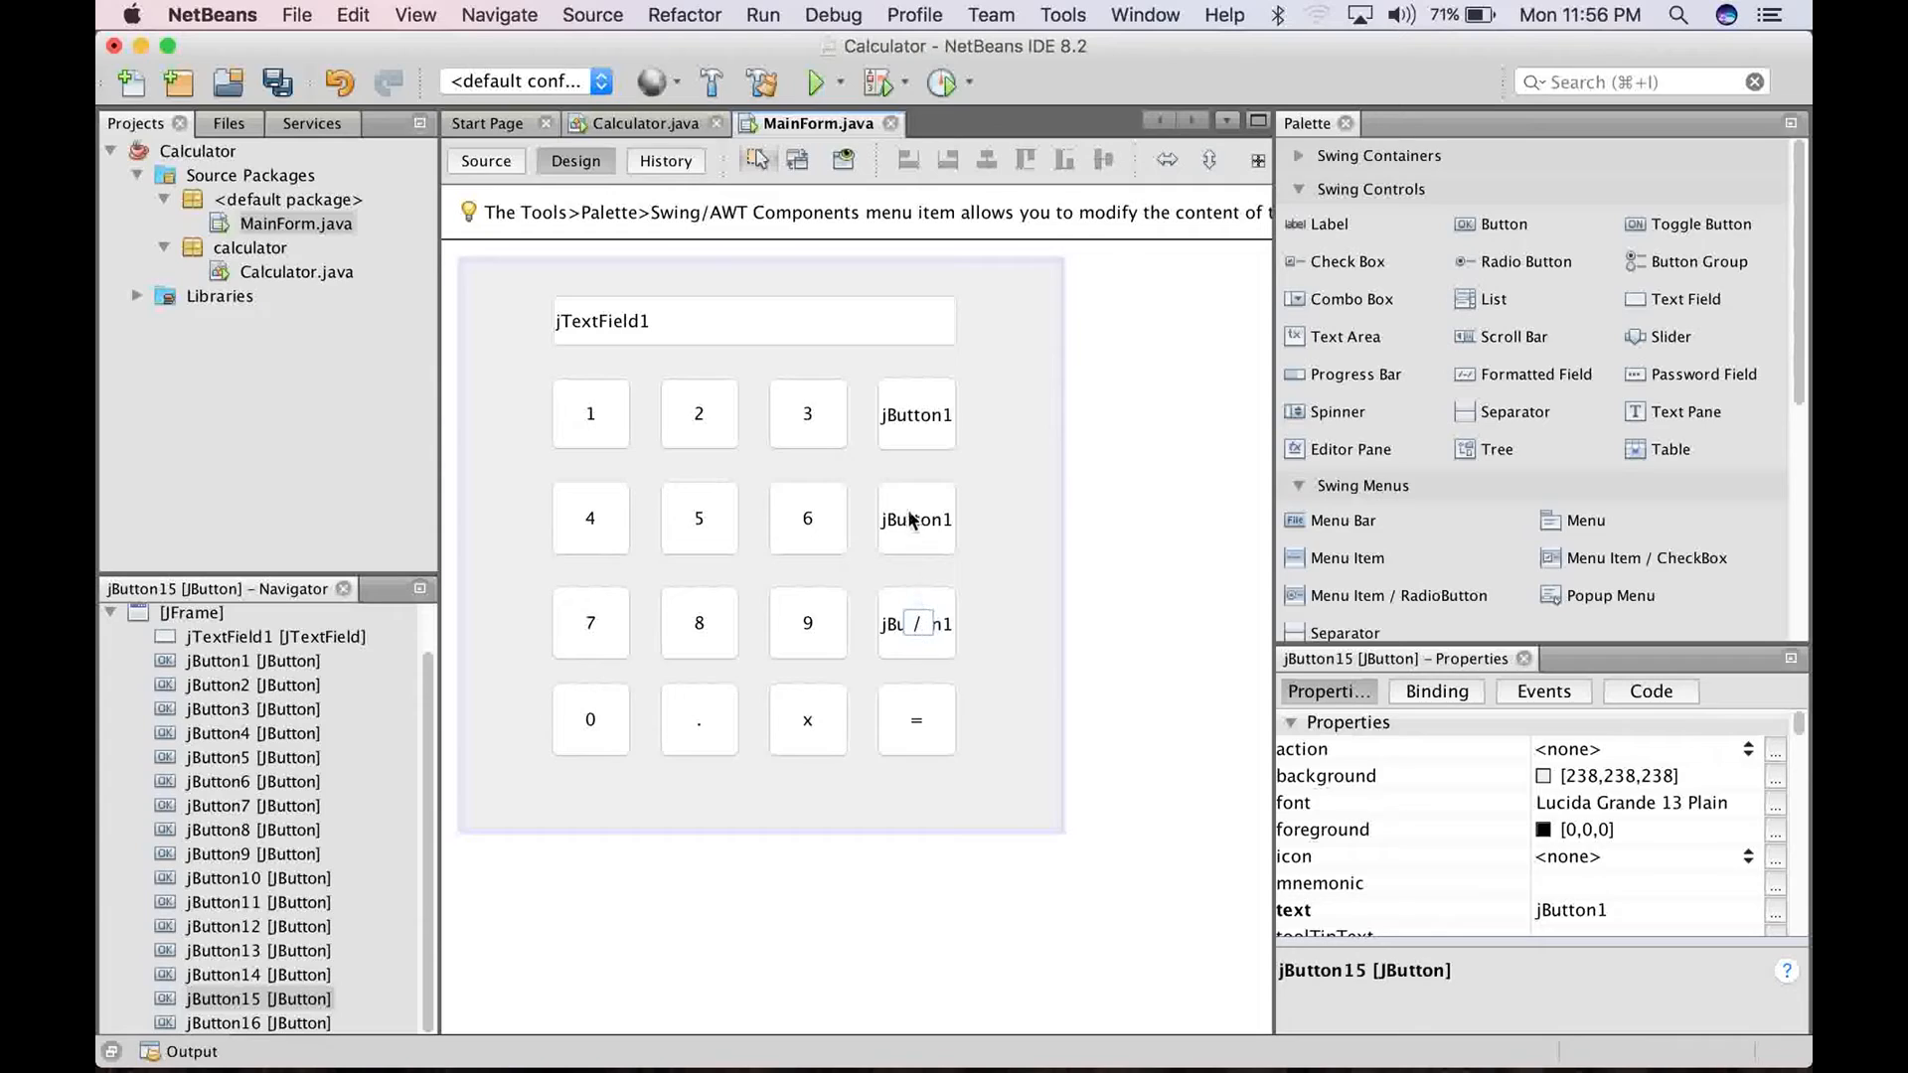
click(915, 518)
text(-)
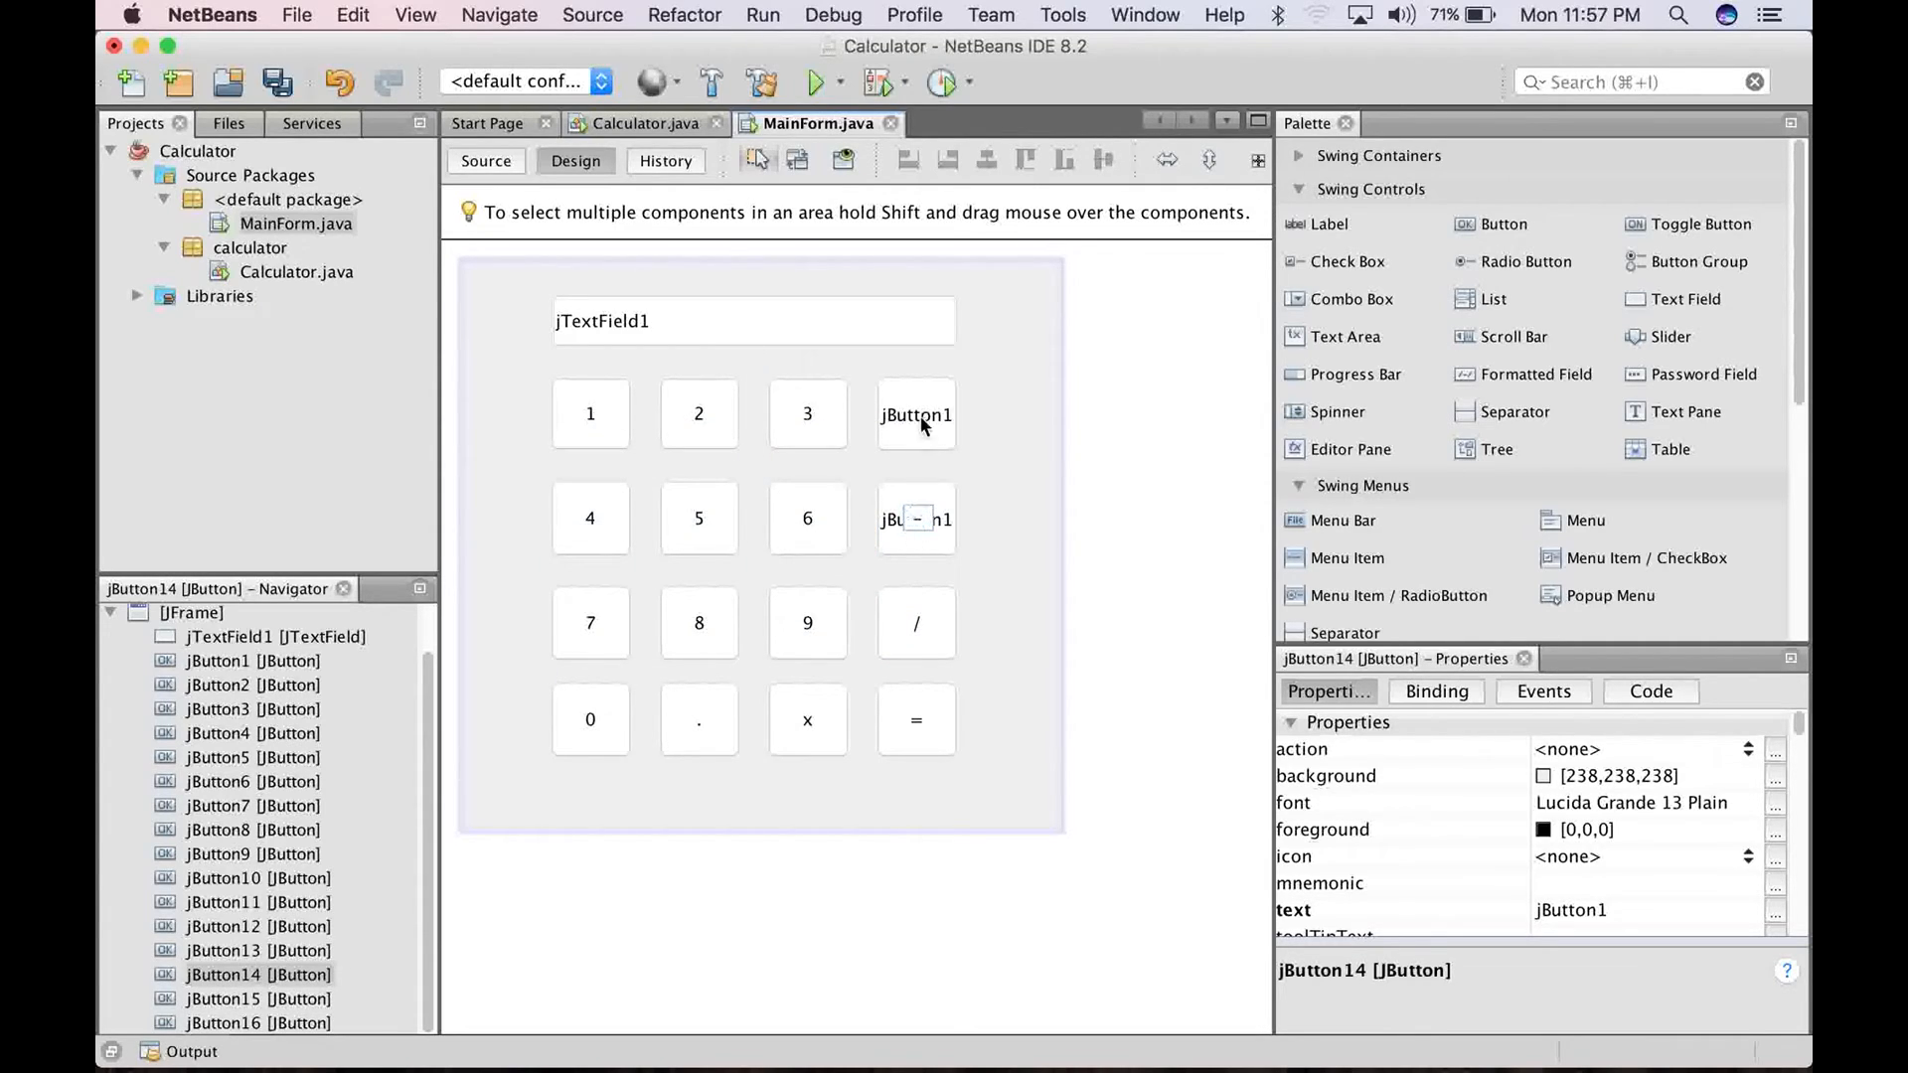
click(916, 414)
text(+)
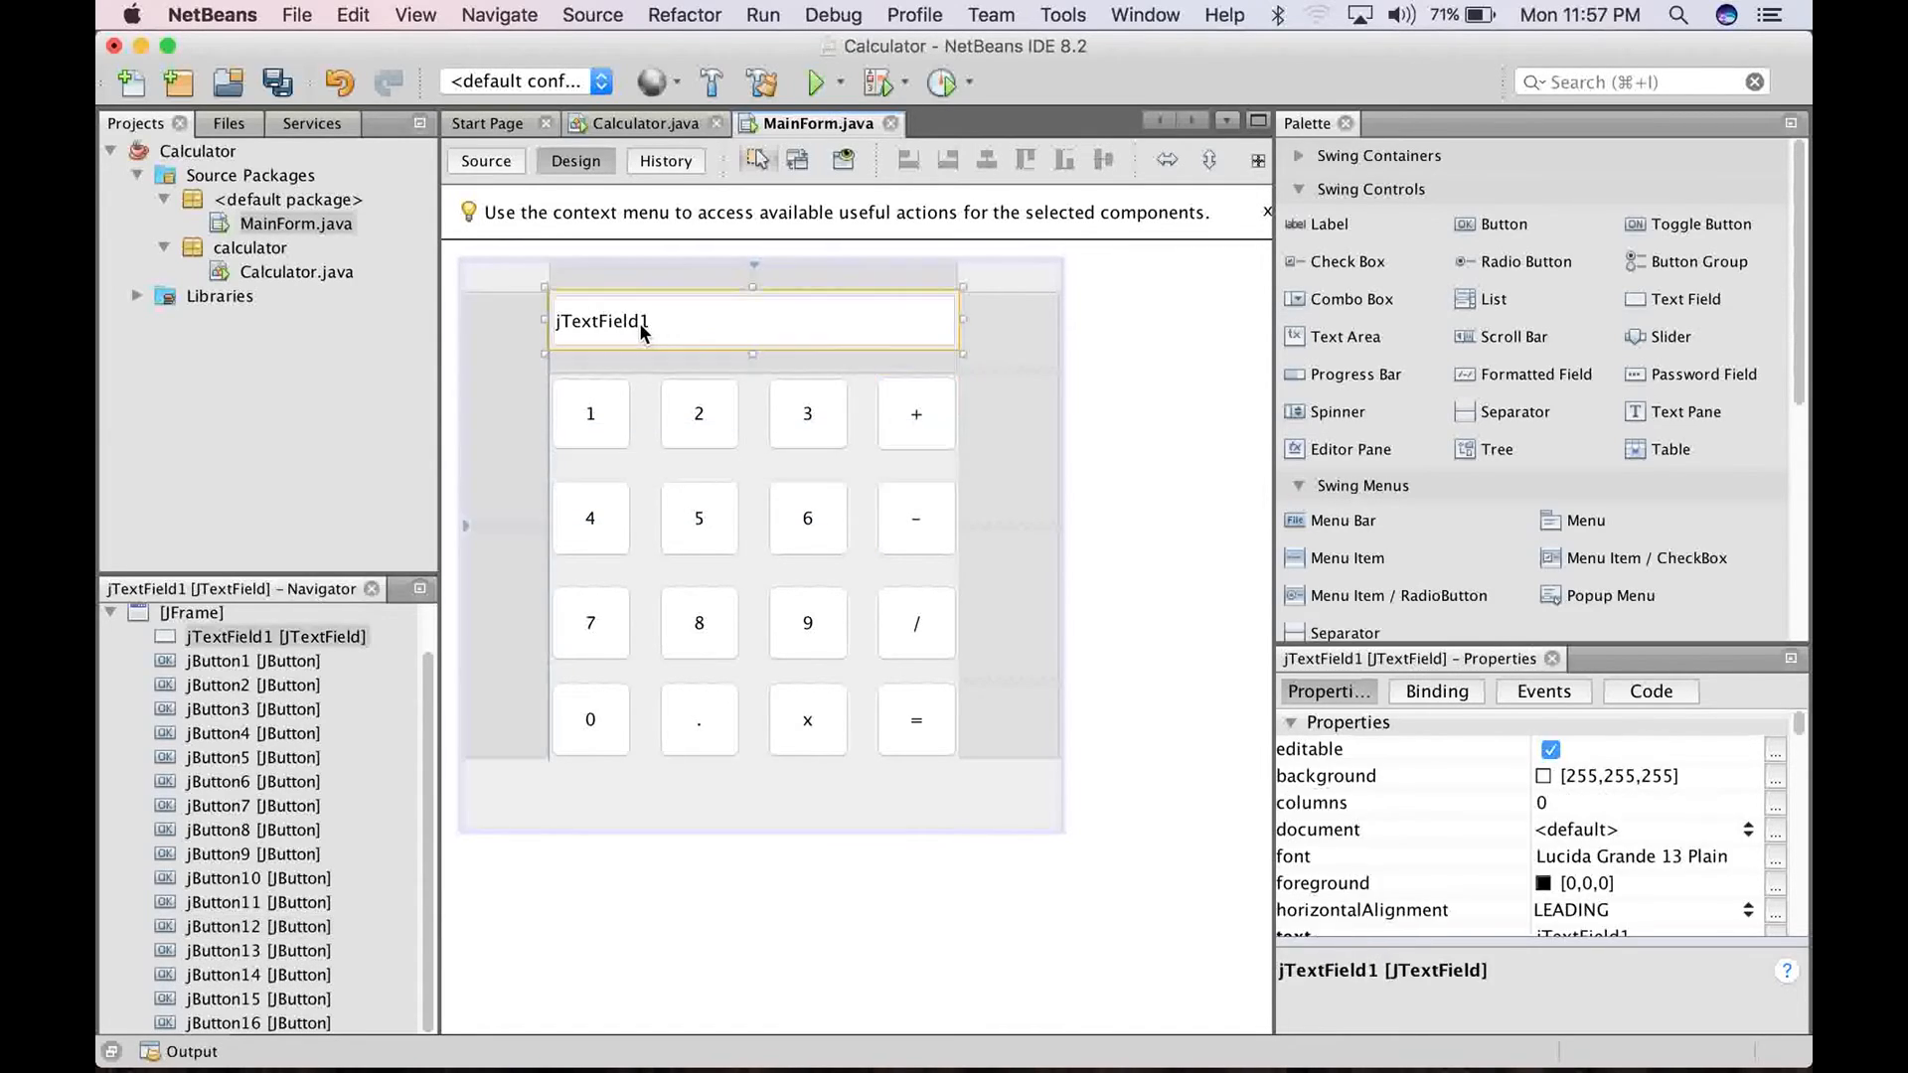
Clear jTextField1's text and add a left-aligned 'Clear' button below the keypad
double_click(602, 320)
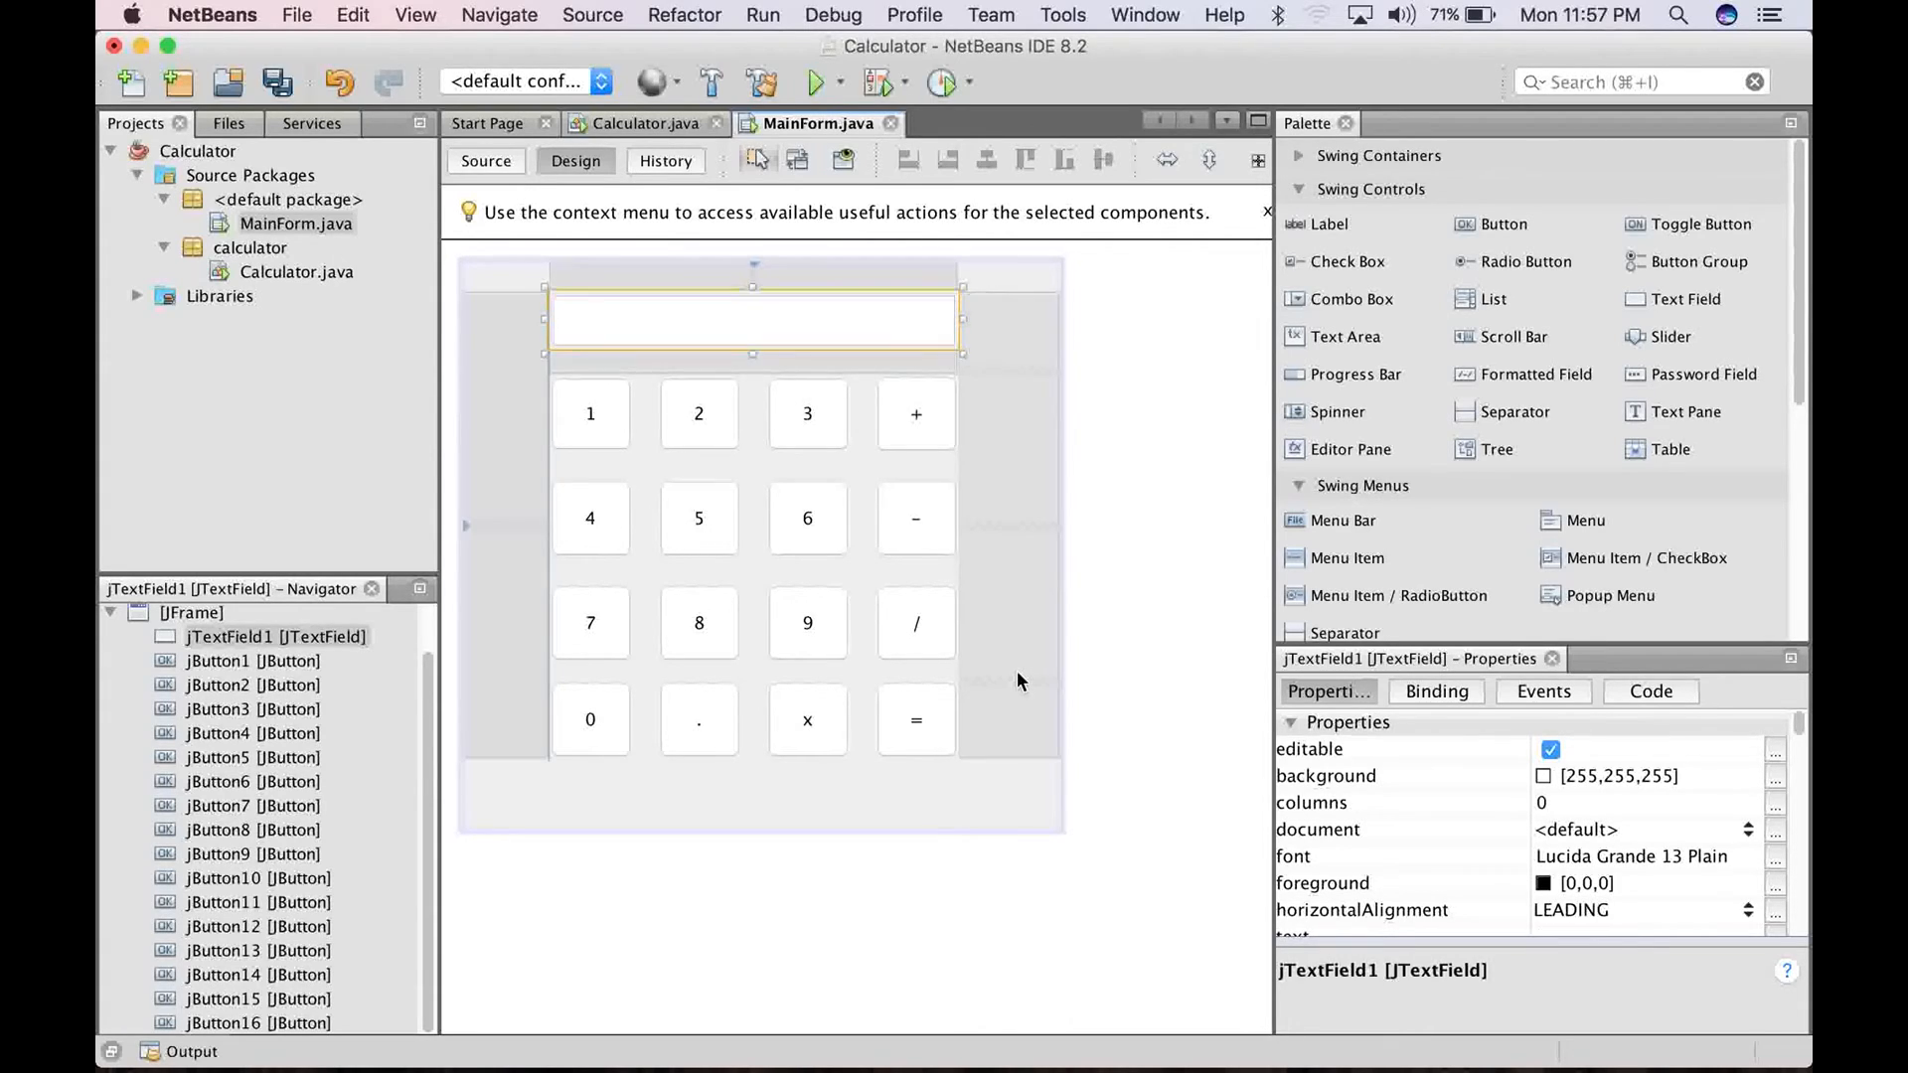
click(753, 792)
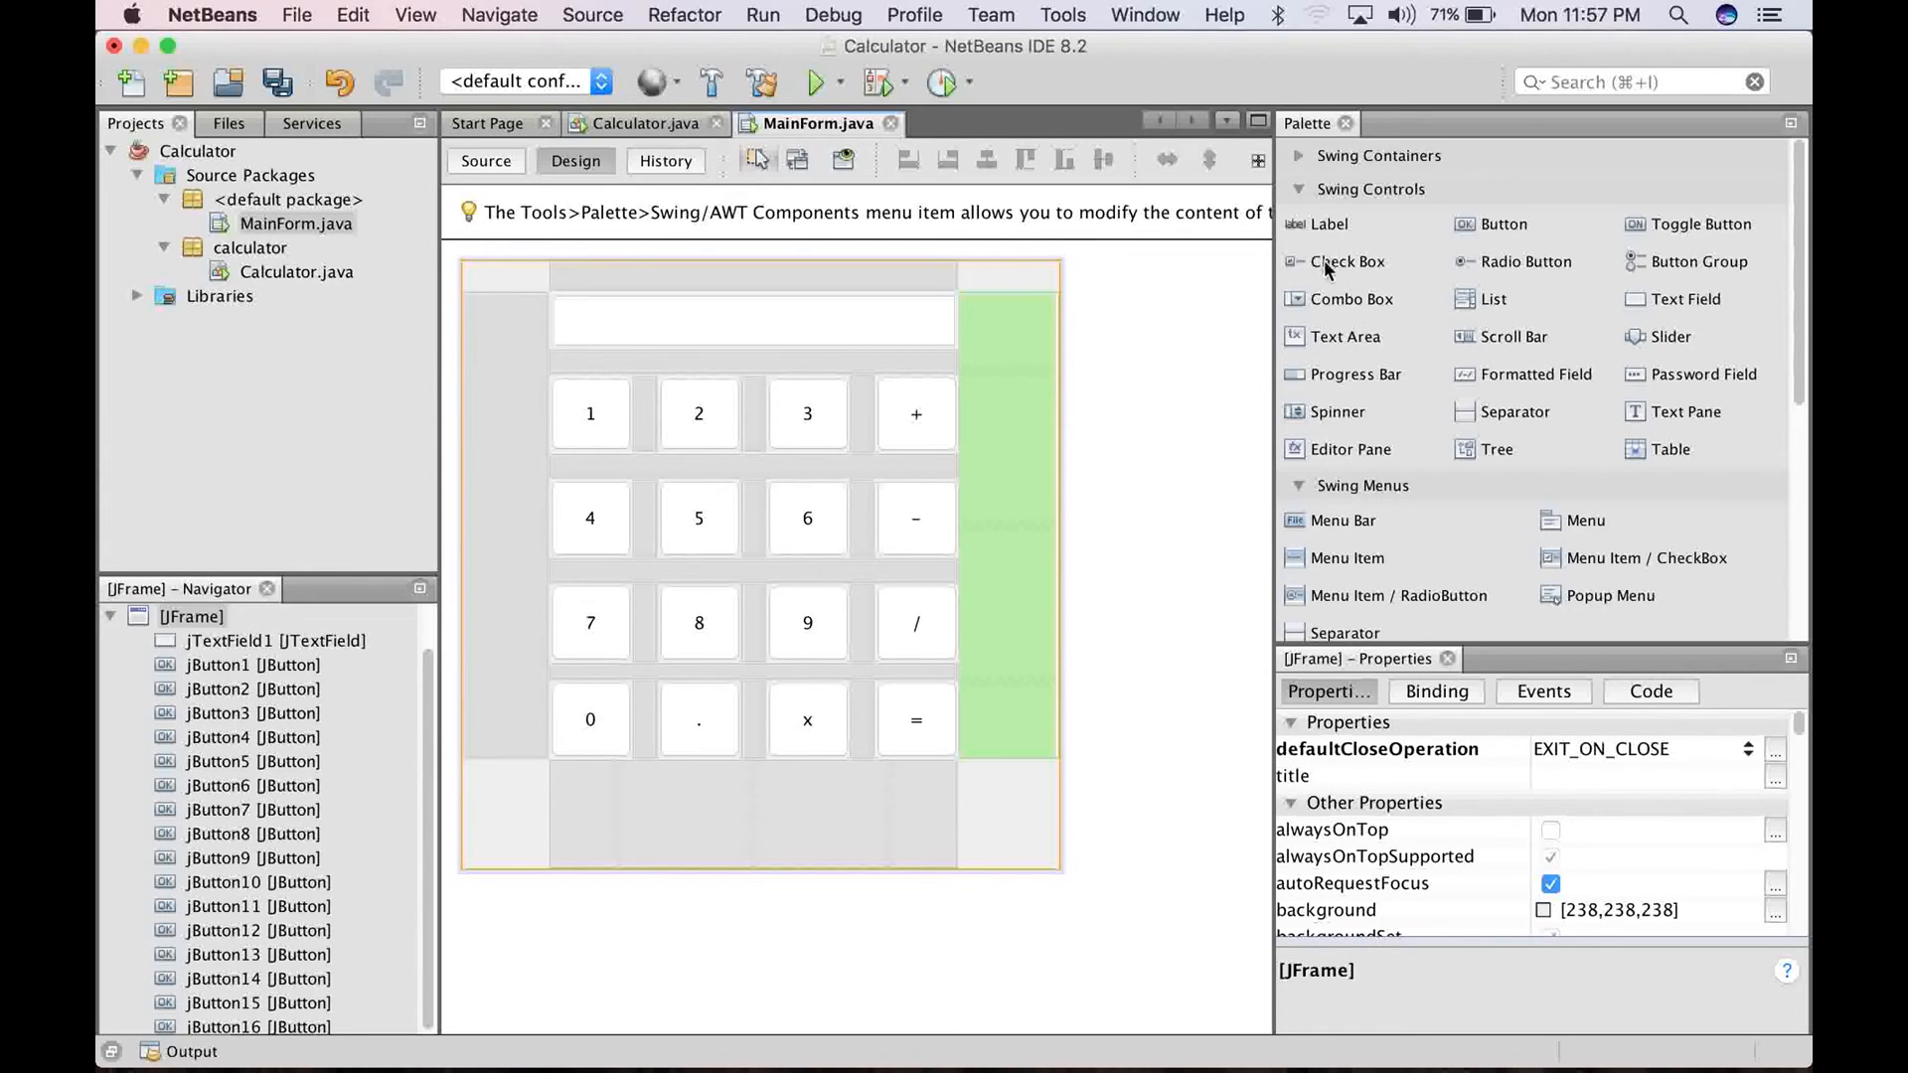
mouse_move(1490, 255)
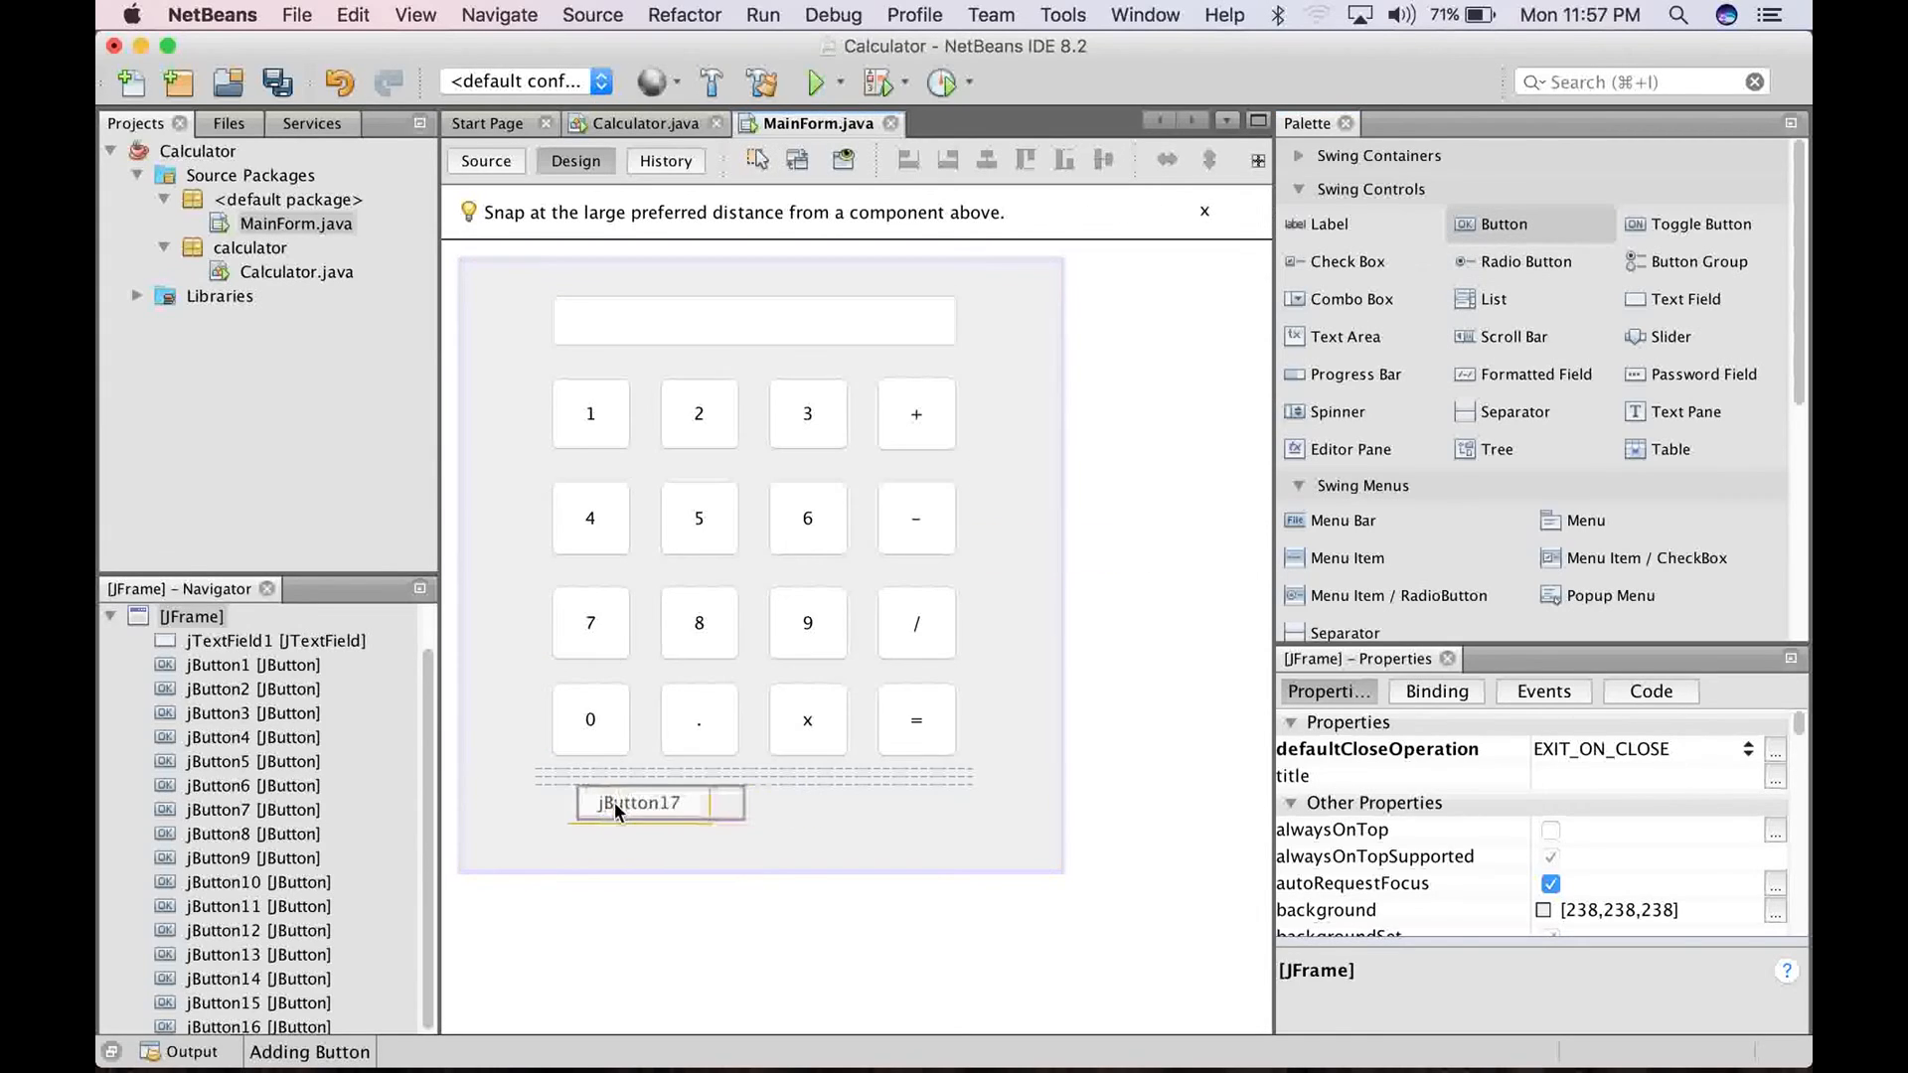
click(602, 802)
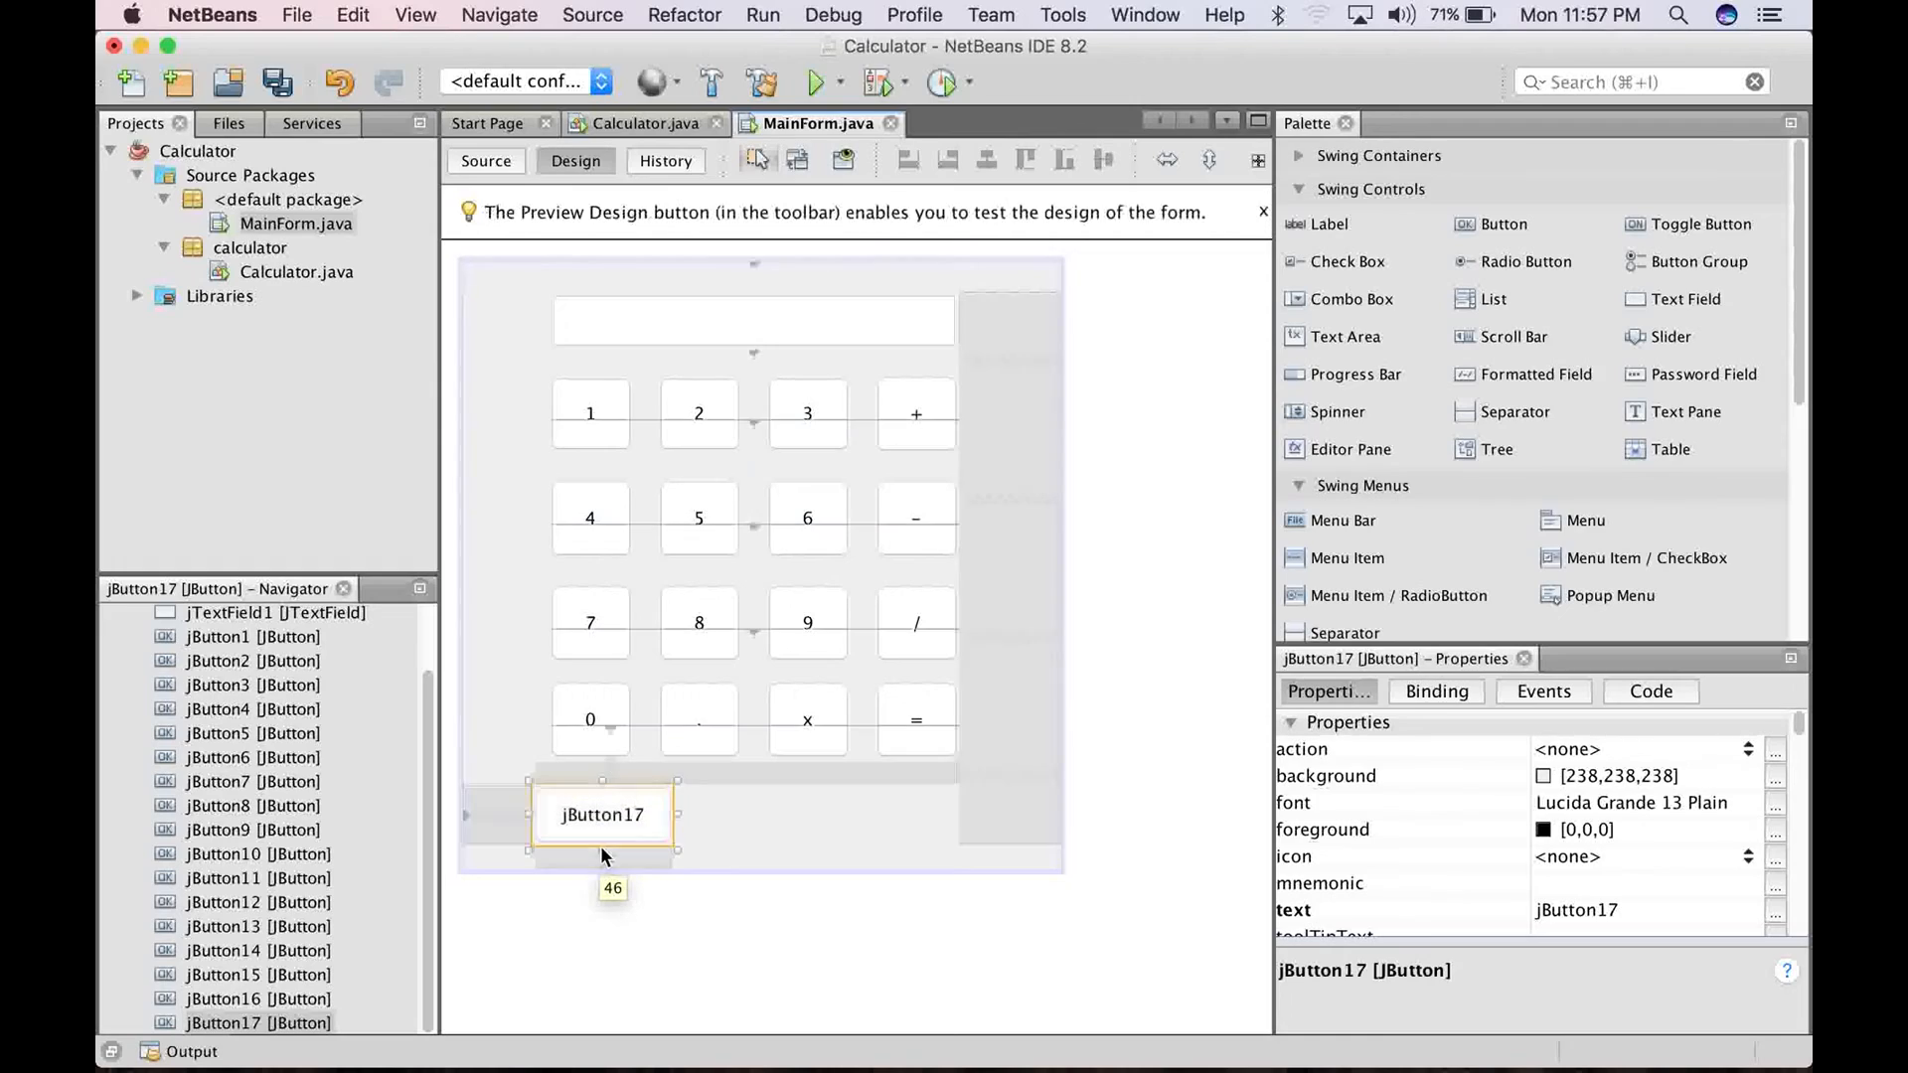
double_click(601, 814)
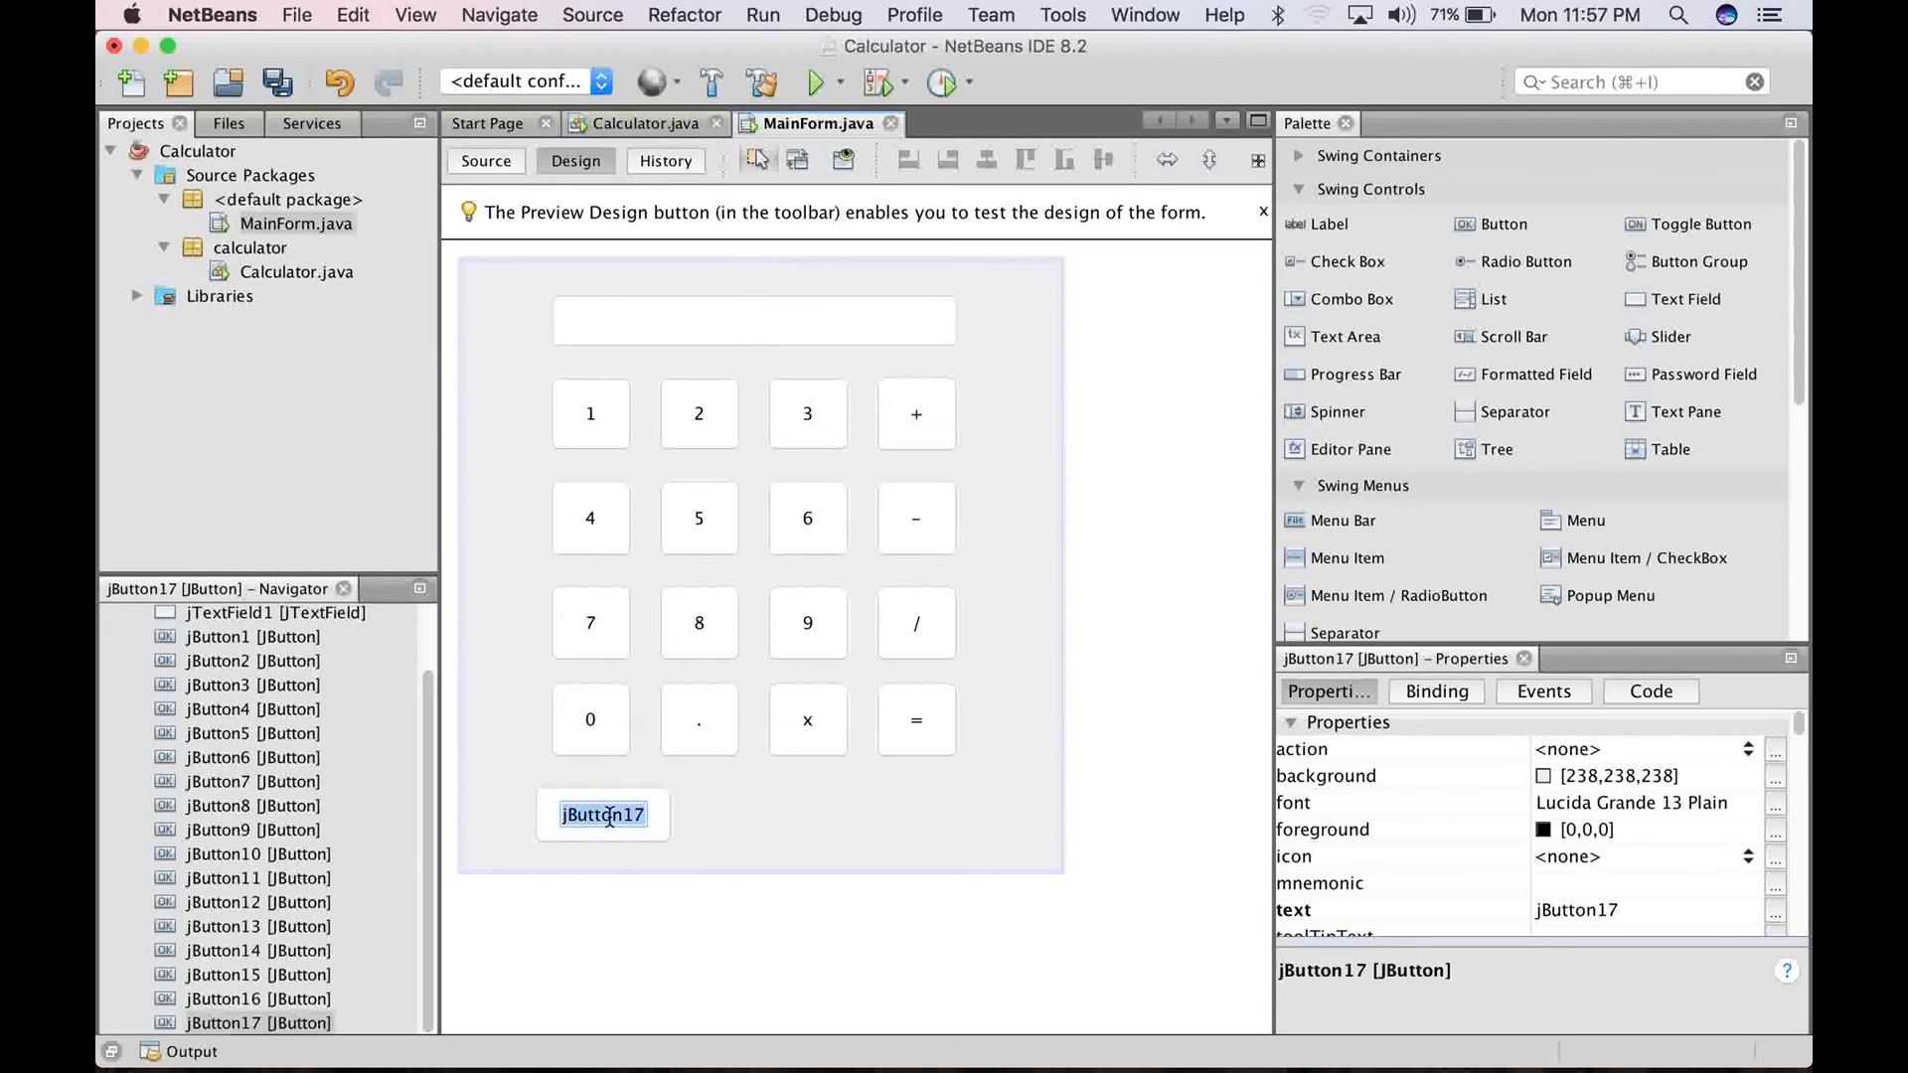
text(Clear)
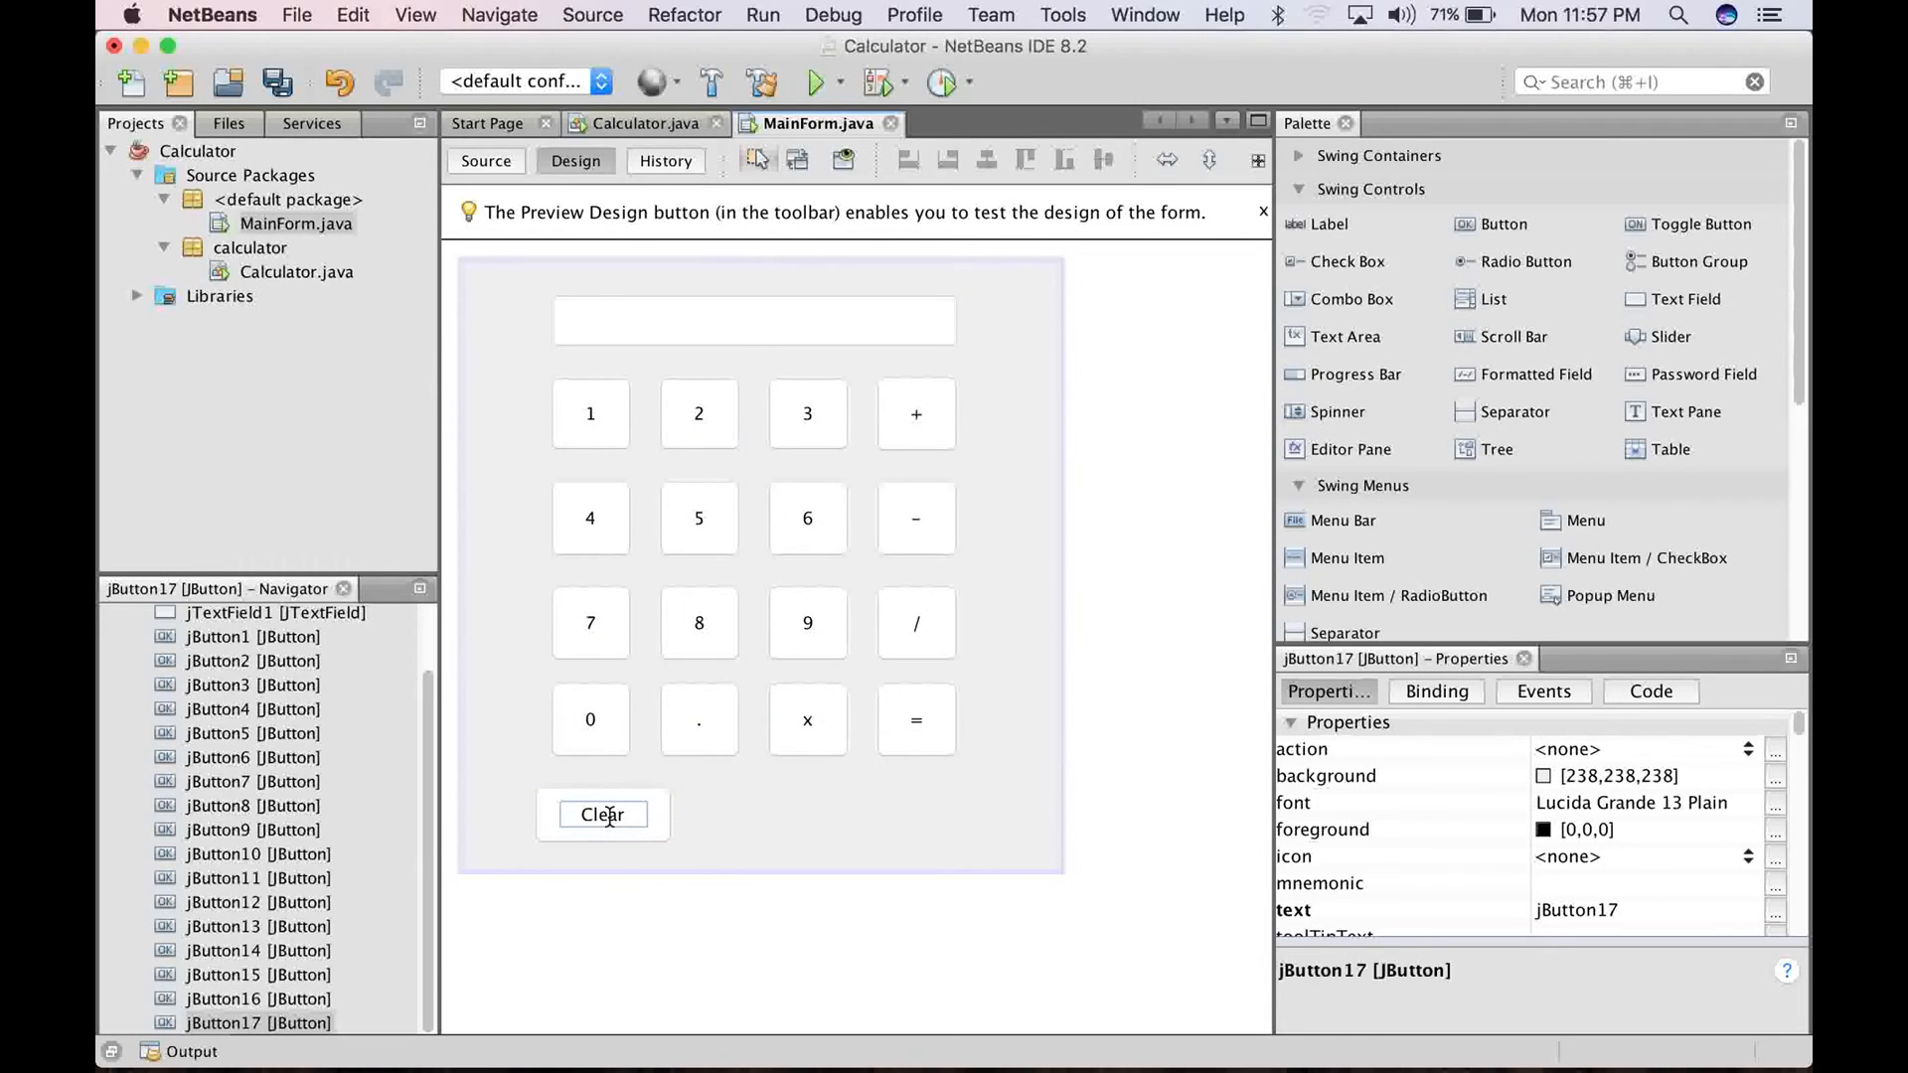
click(603, 814)
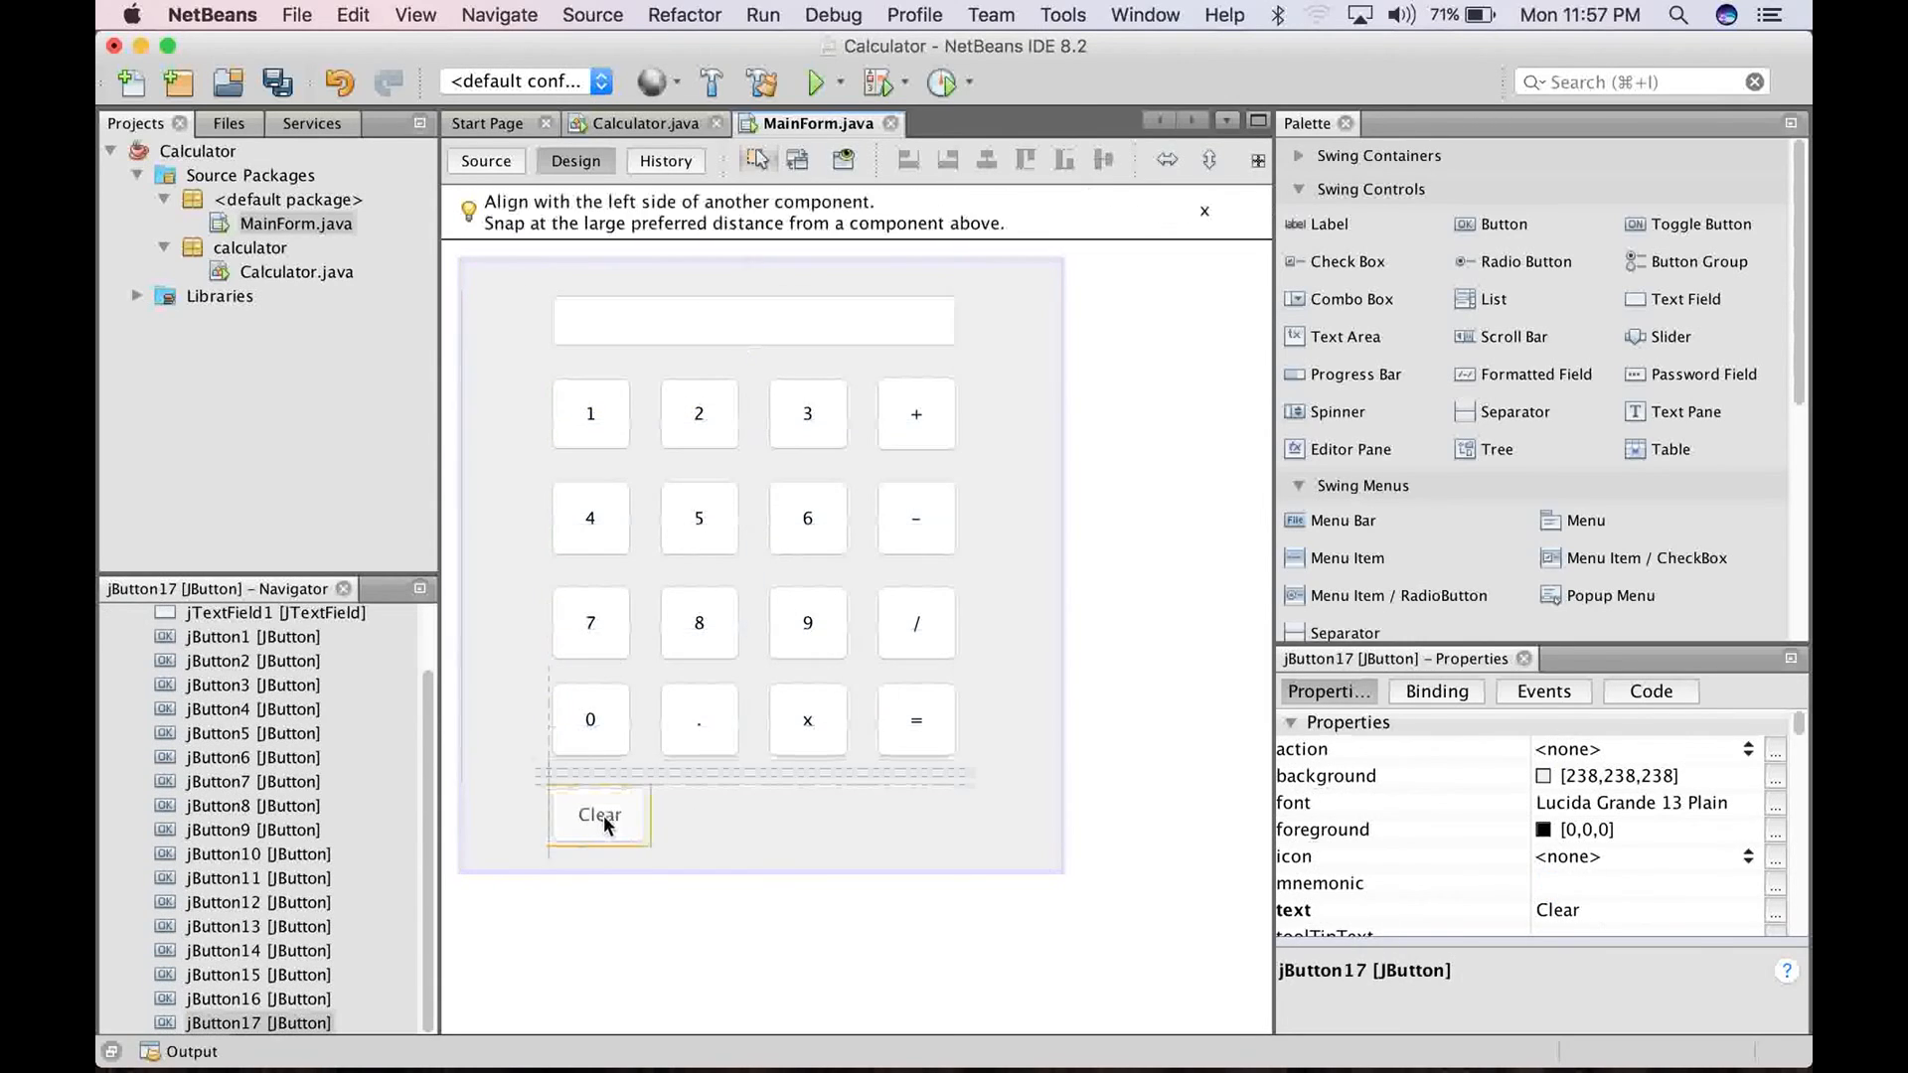
click(597, 814)
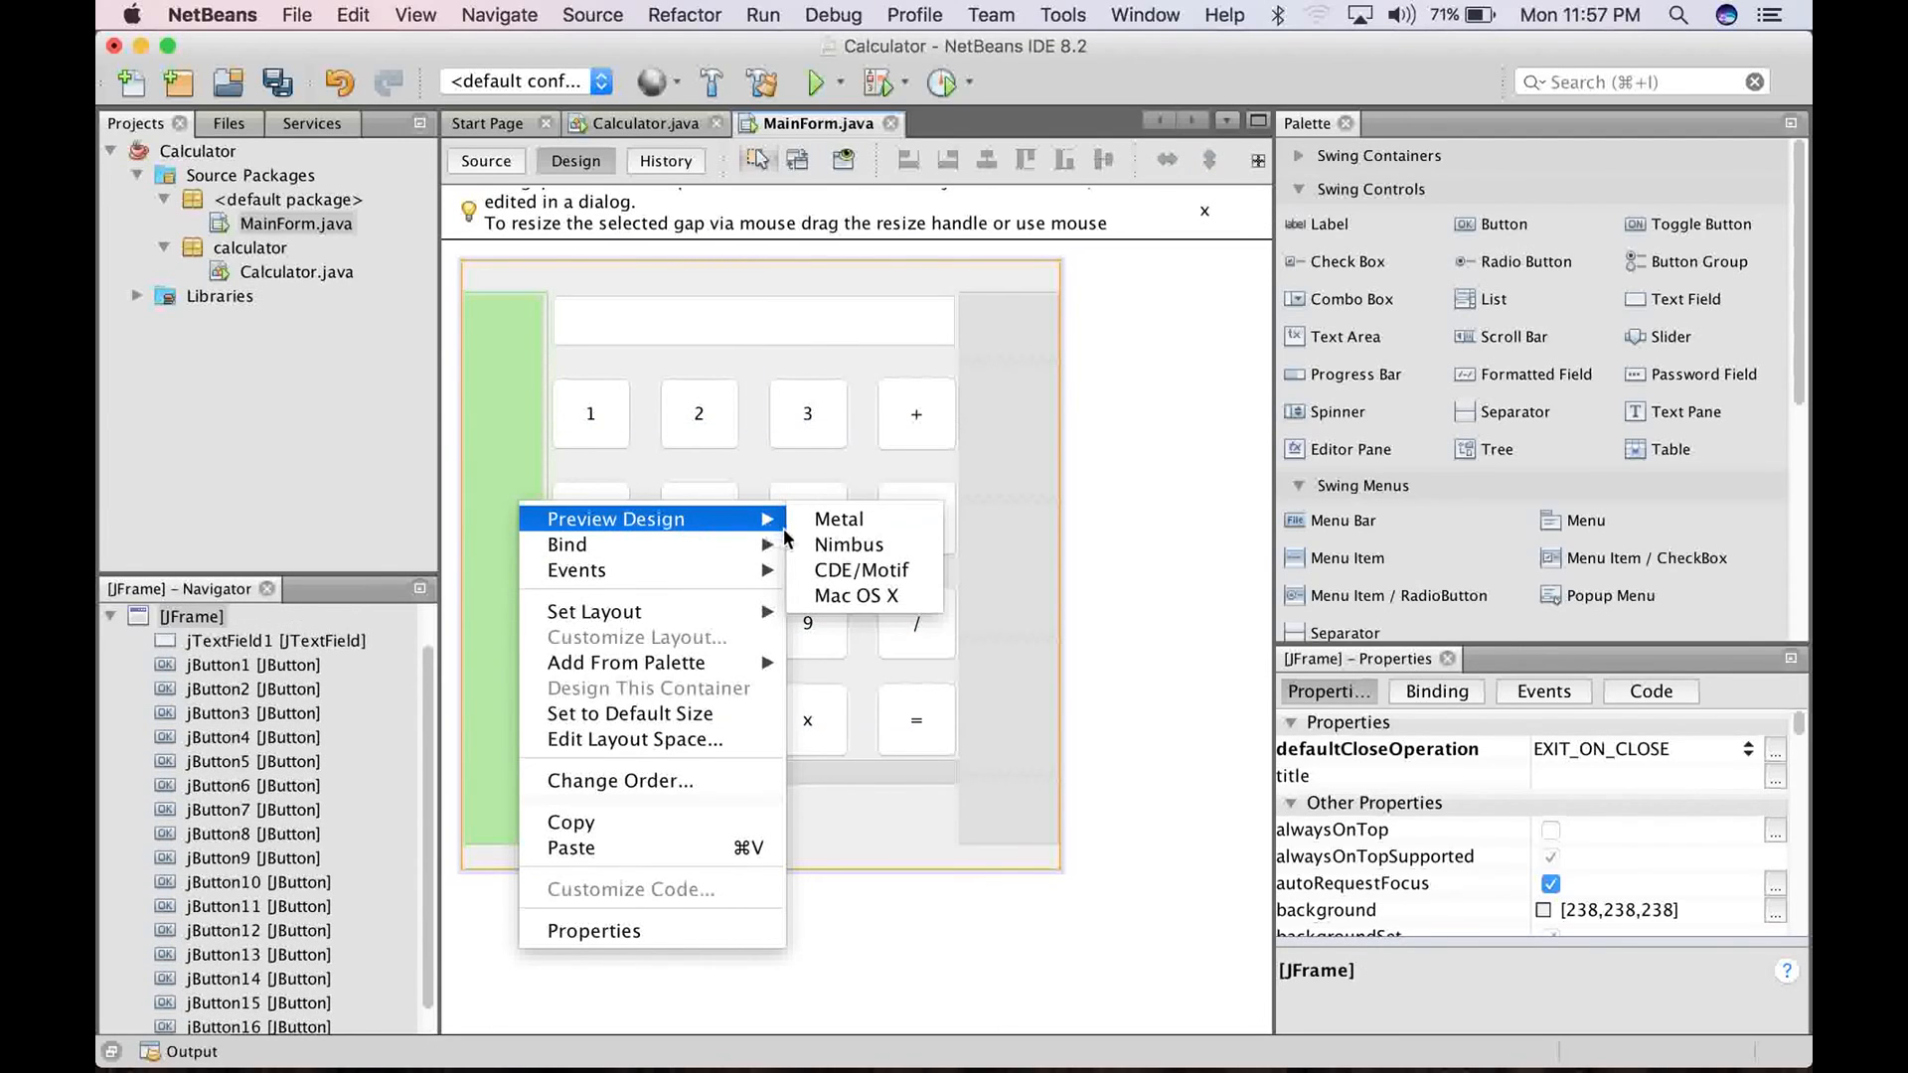
Preview MainForm's design in the Metal look, then in Mac OS X
click(836, 518)
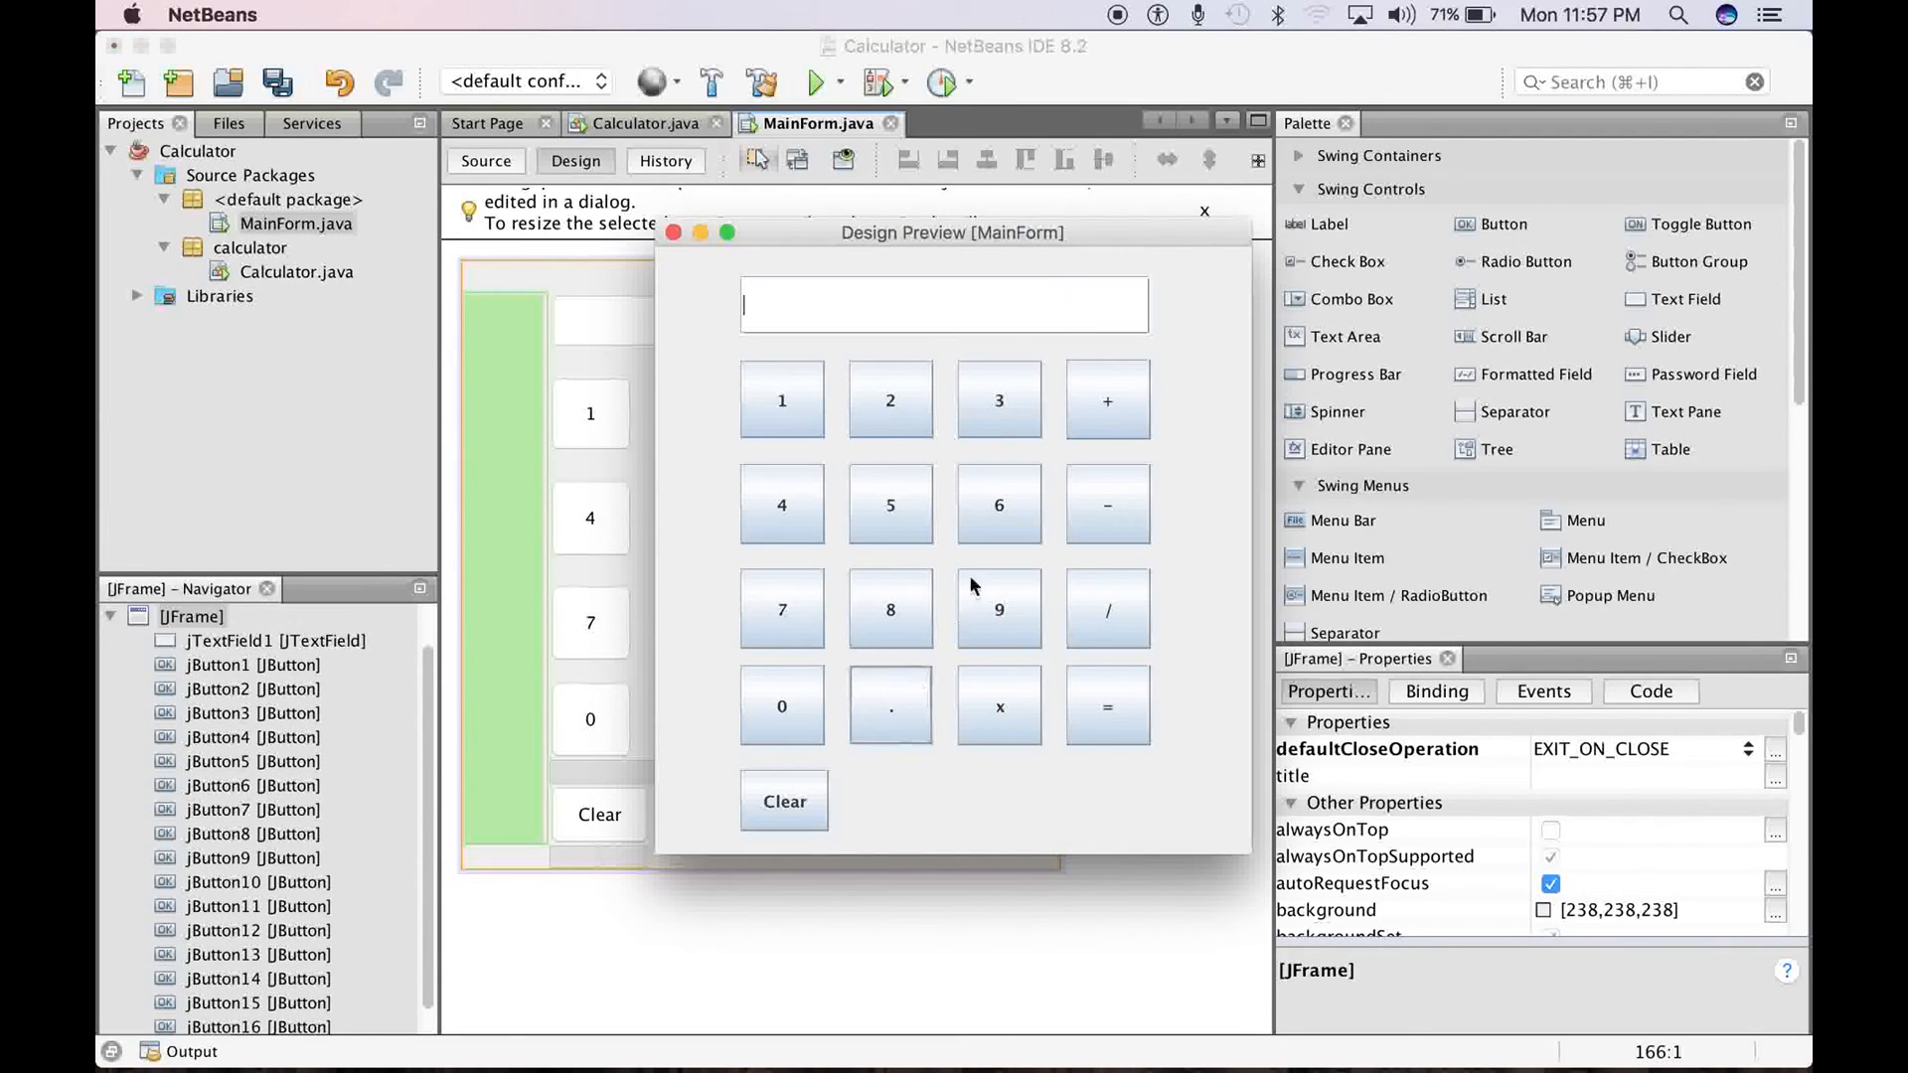
mouse_move(673, 232)
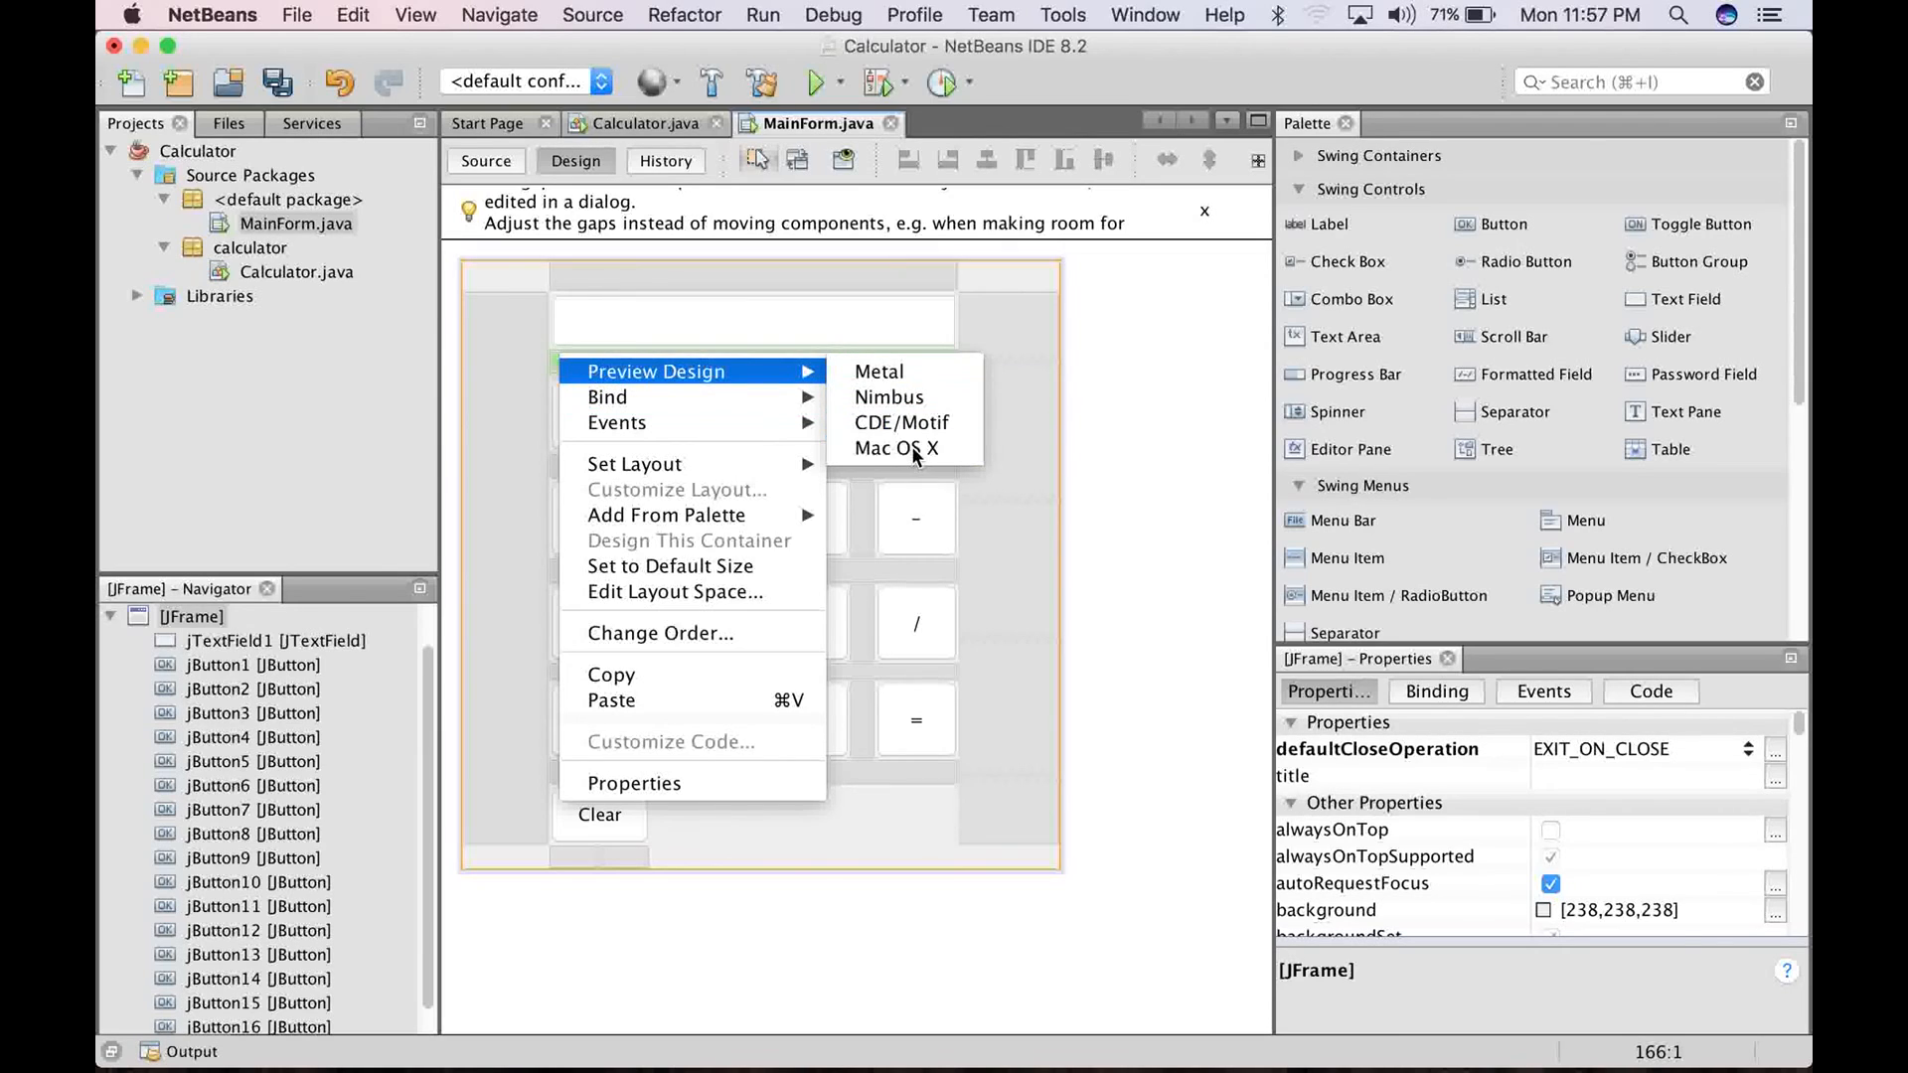
click(895, 448)
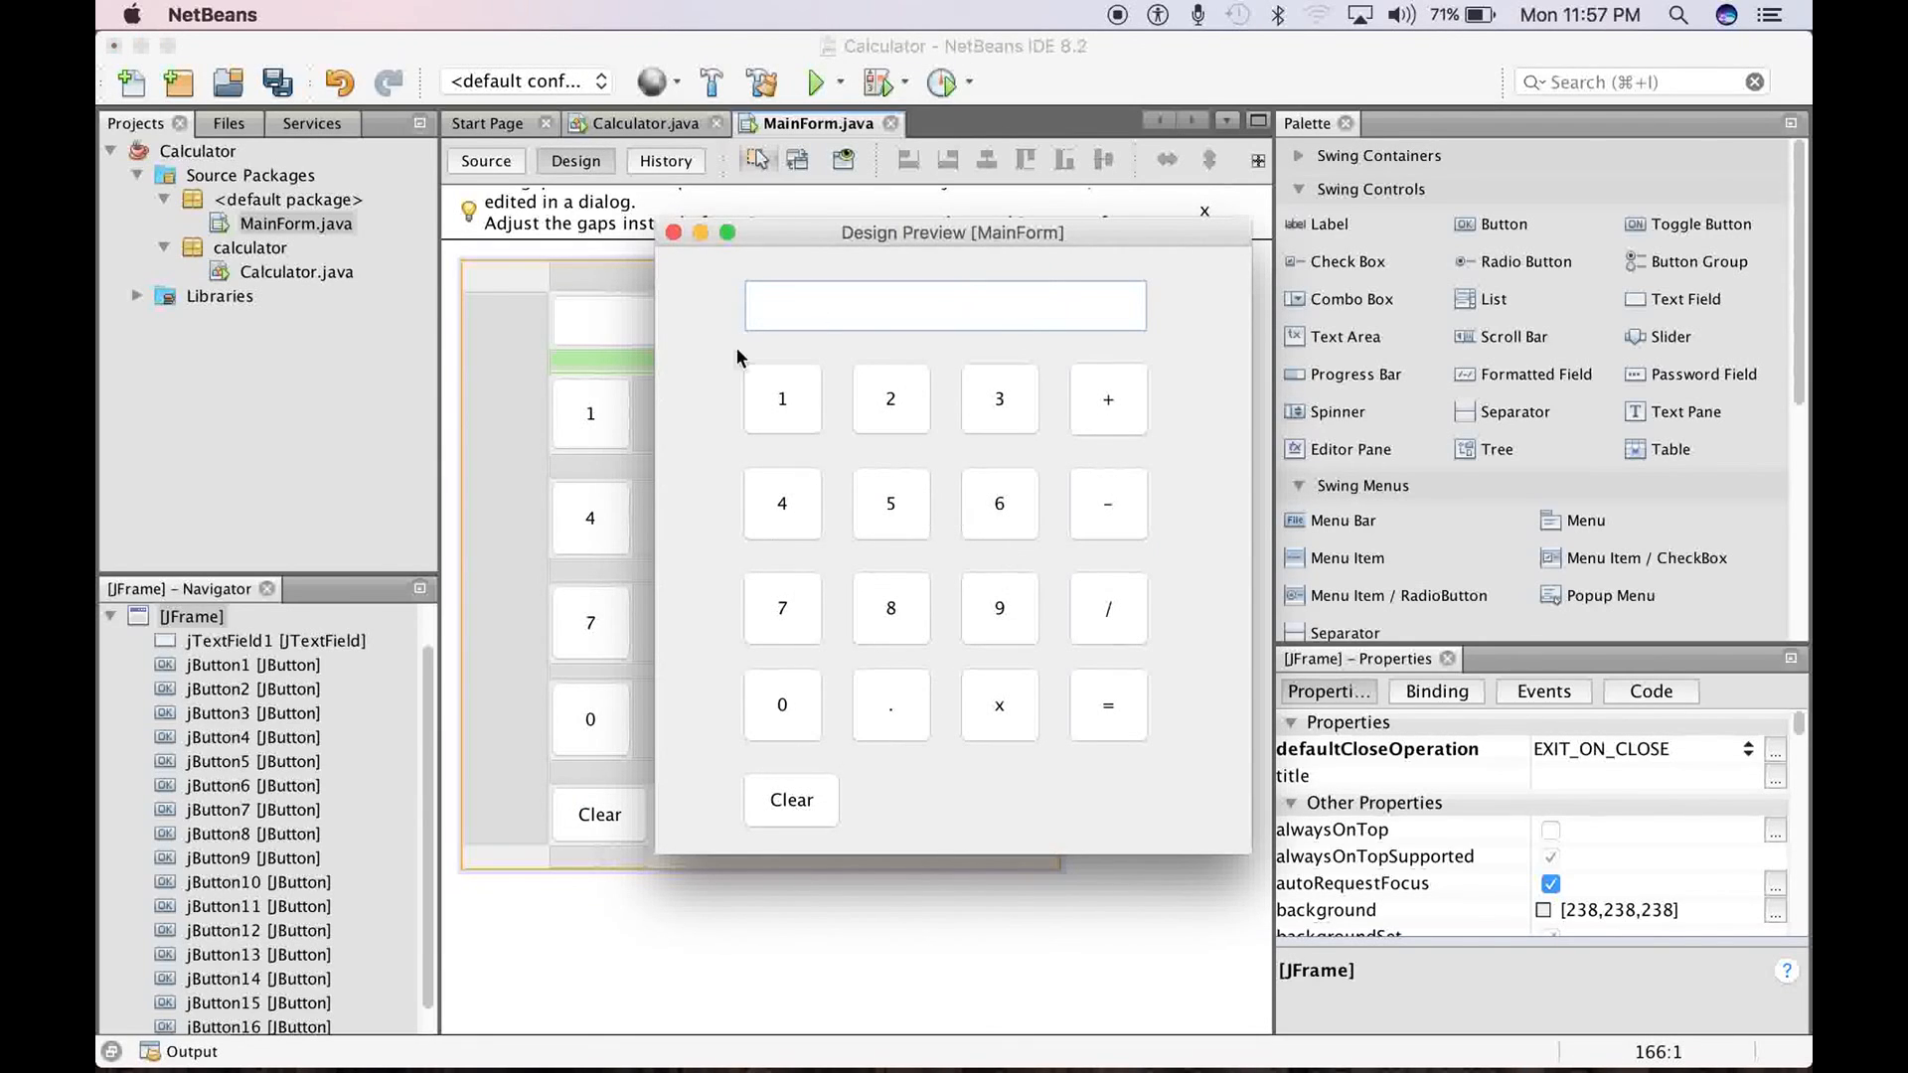
mouse_move(900, 296)
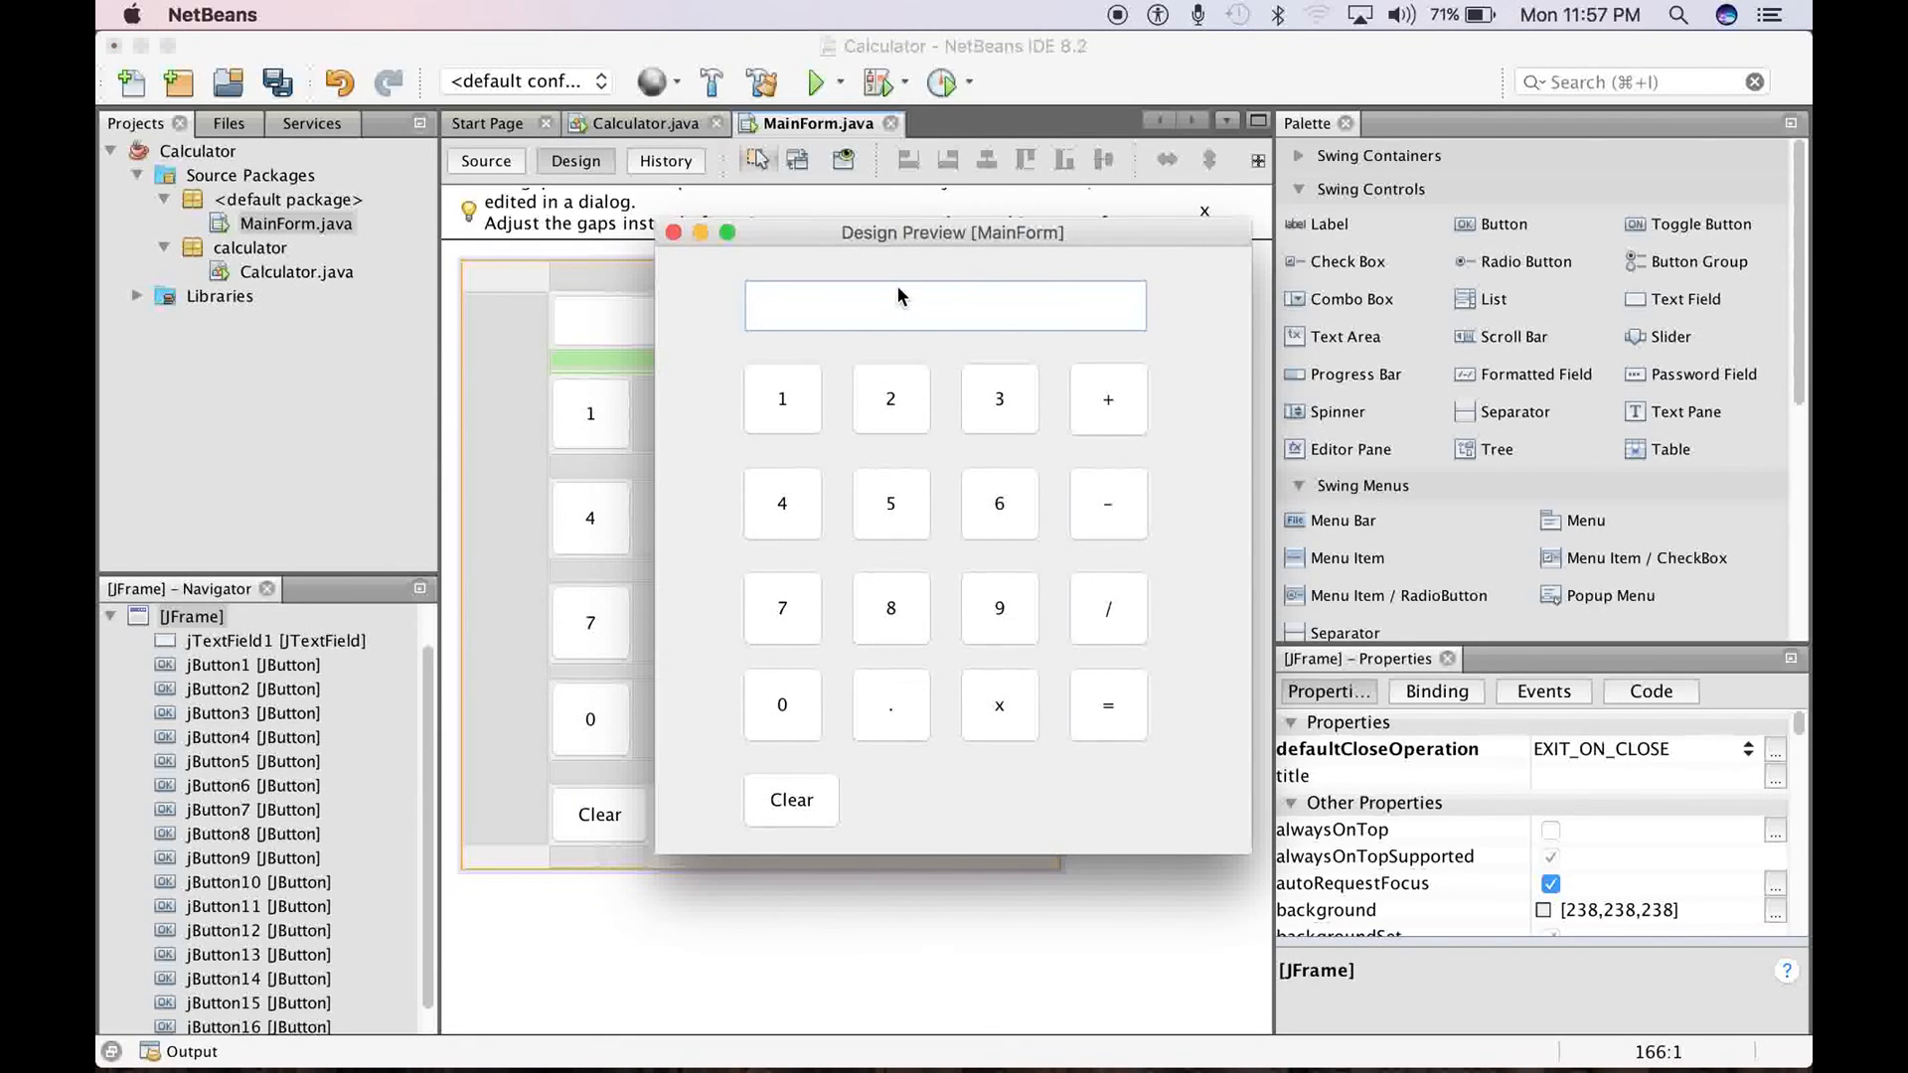
mouse_move(564, 1062)
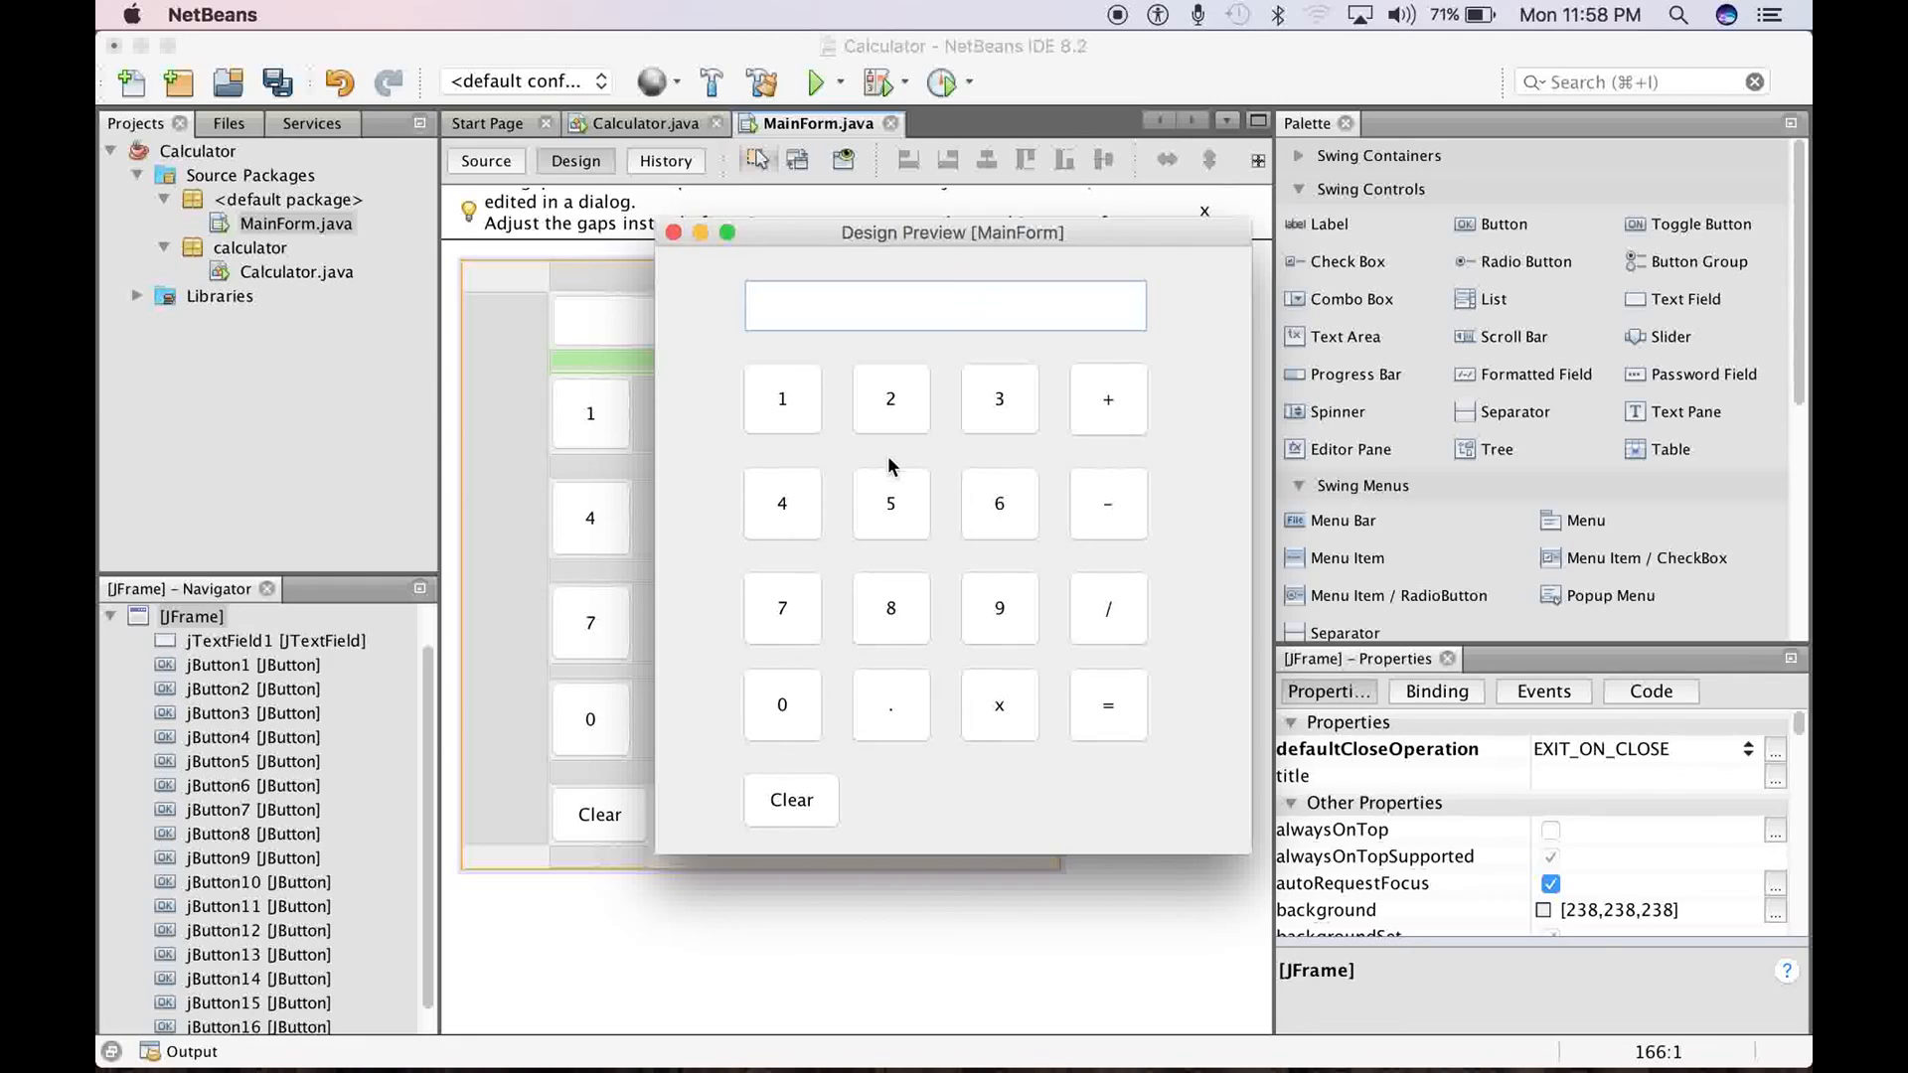
mouse_move(817, 249)
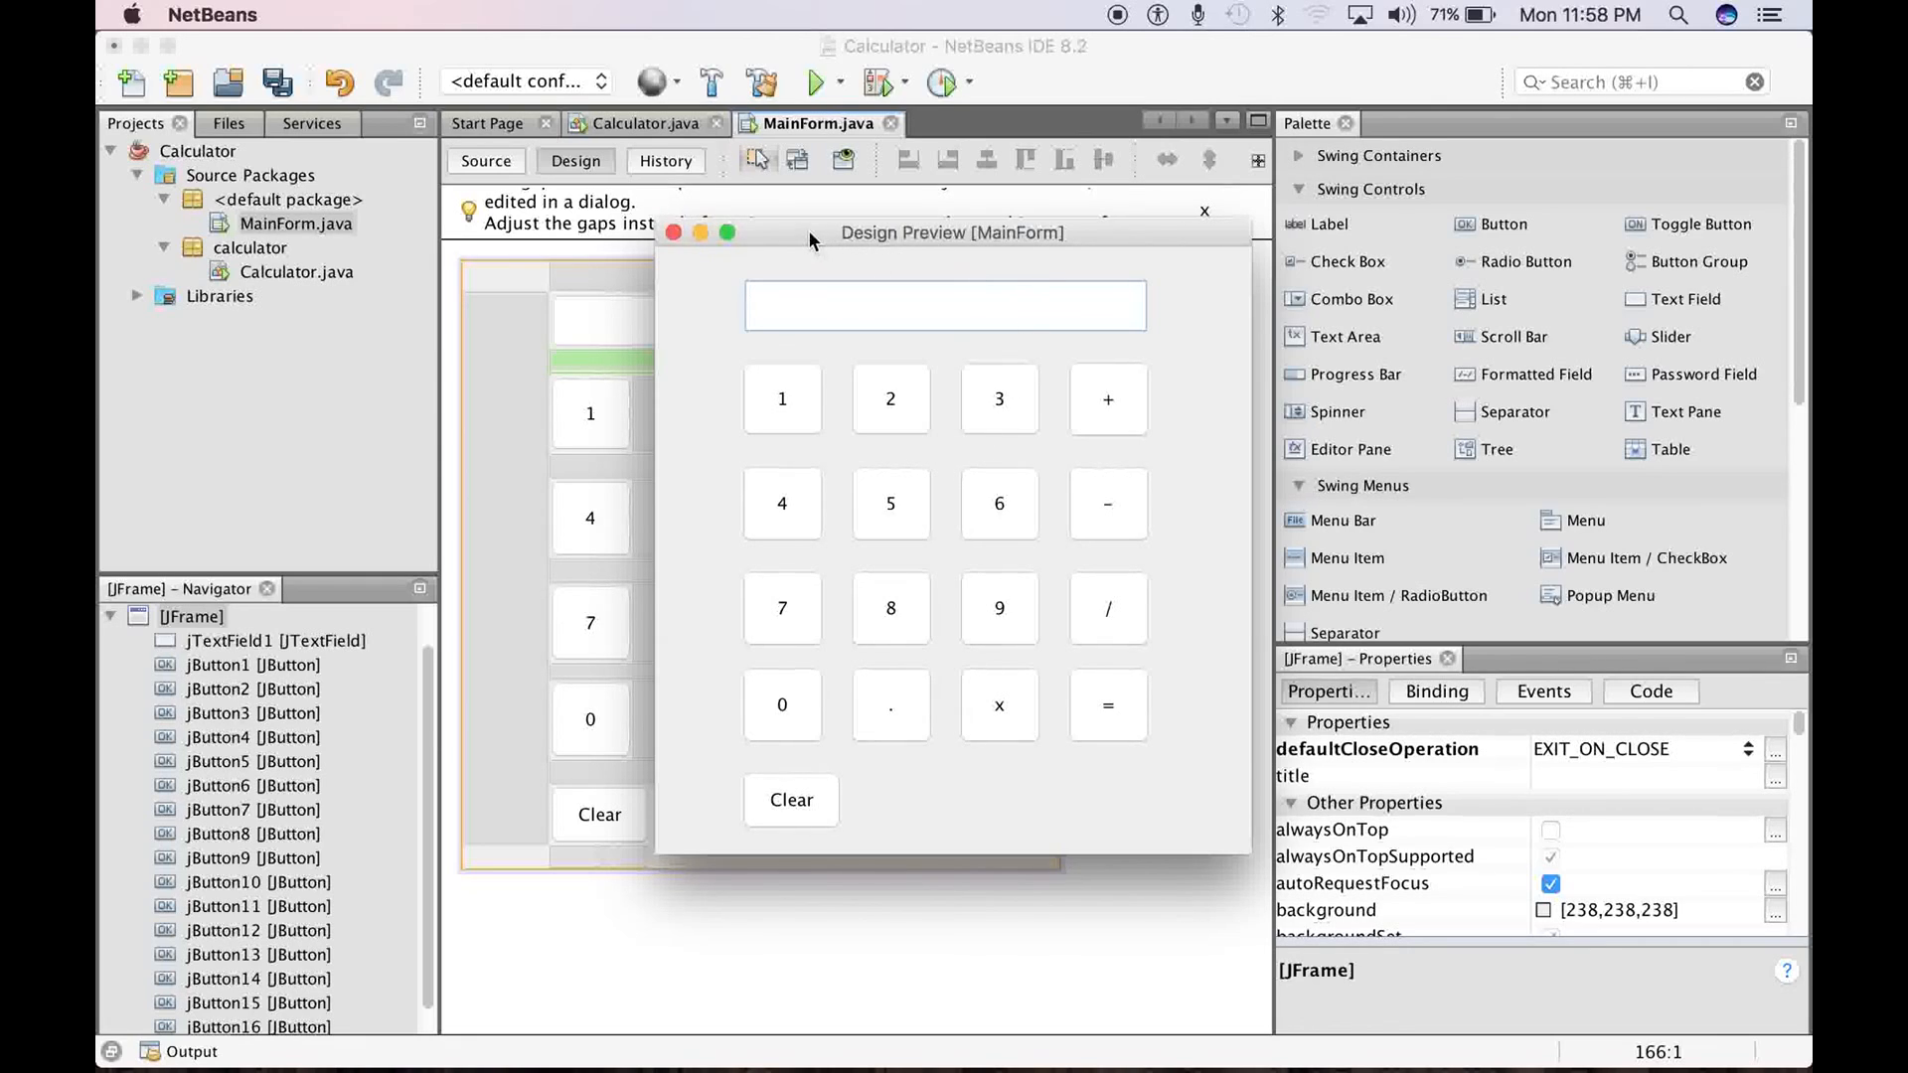
mouse_move(813, 241)
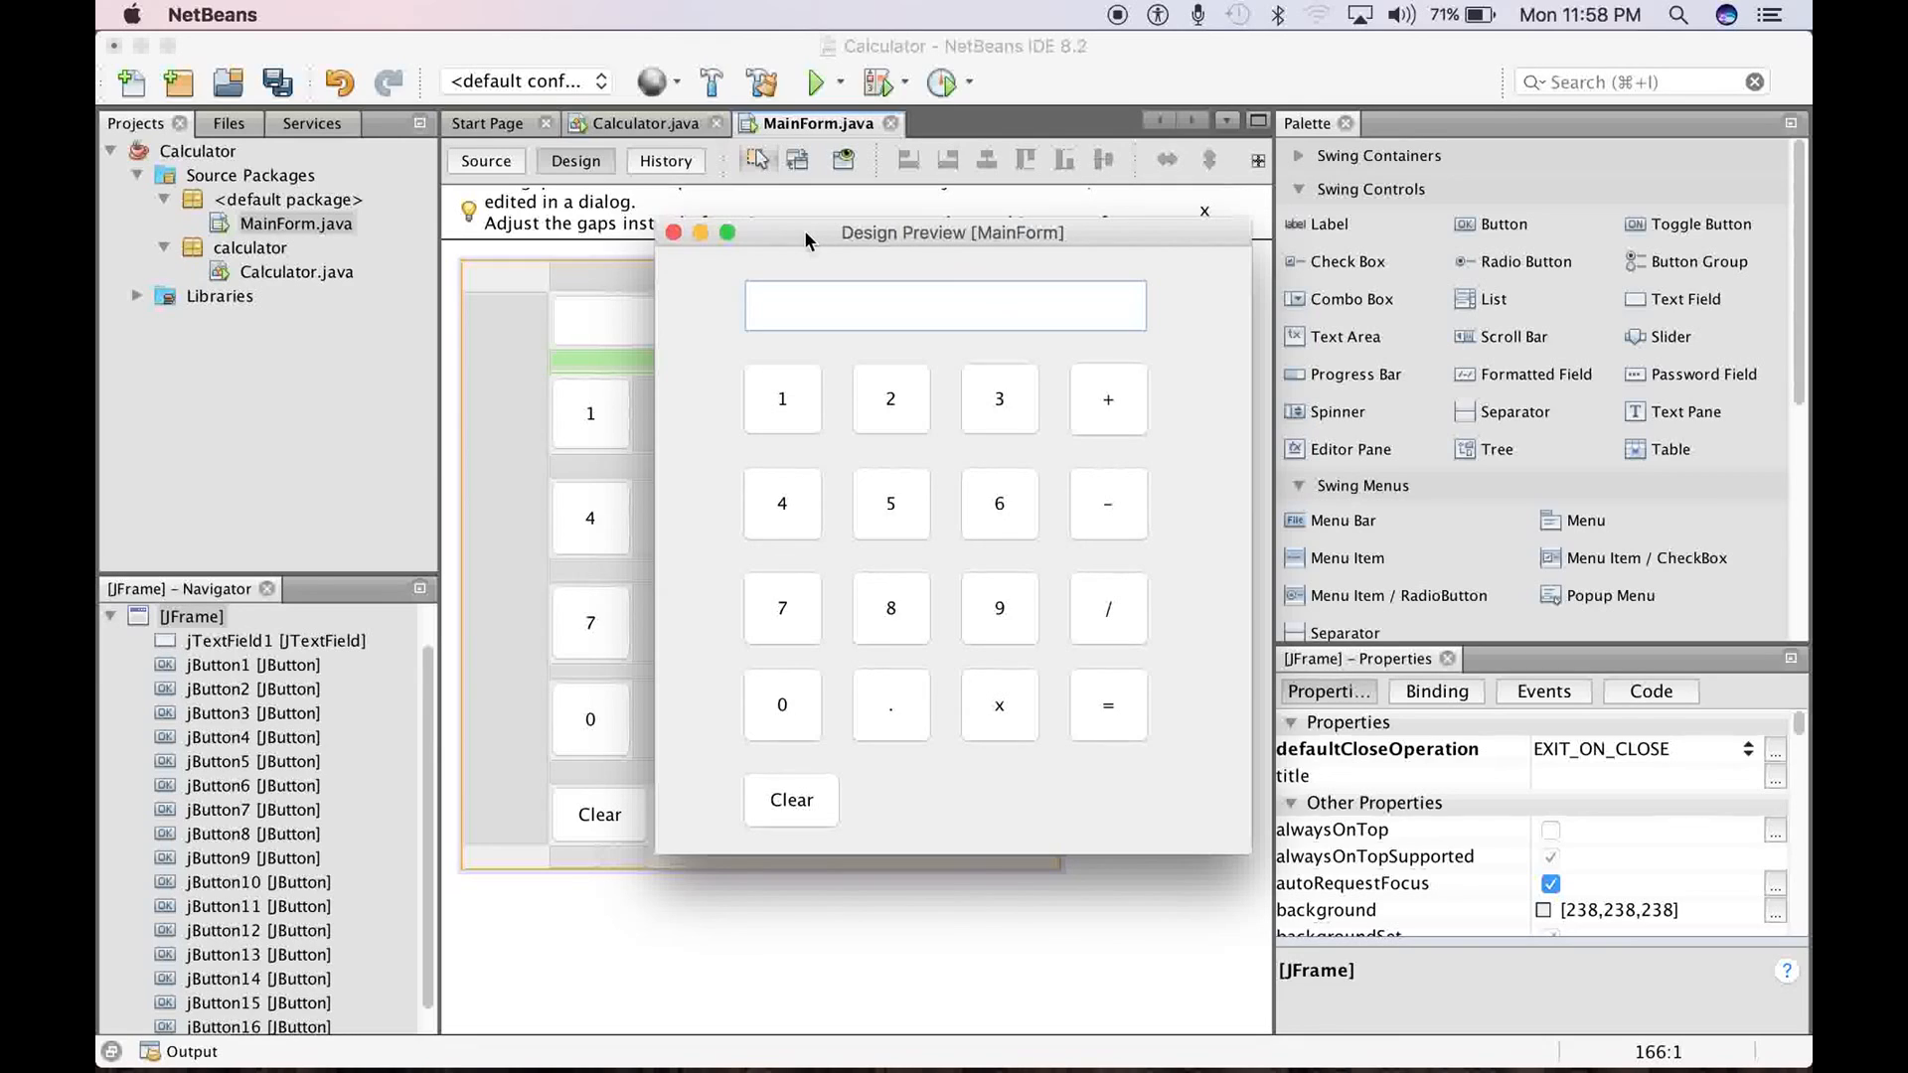
mouse_move(803, 240)
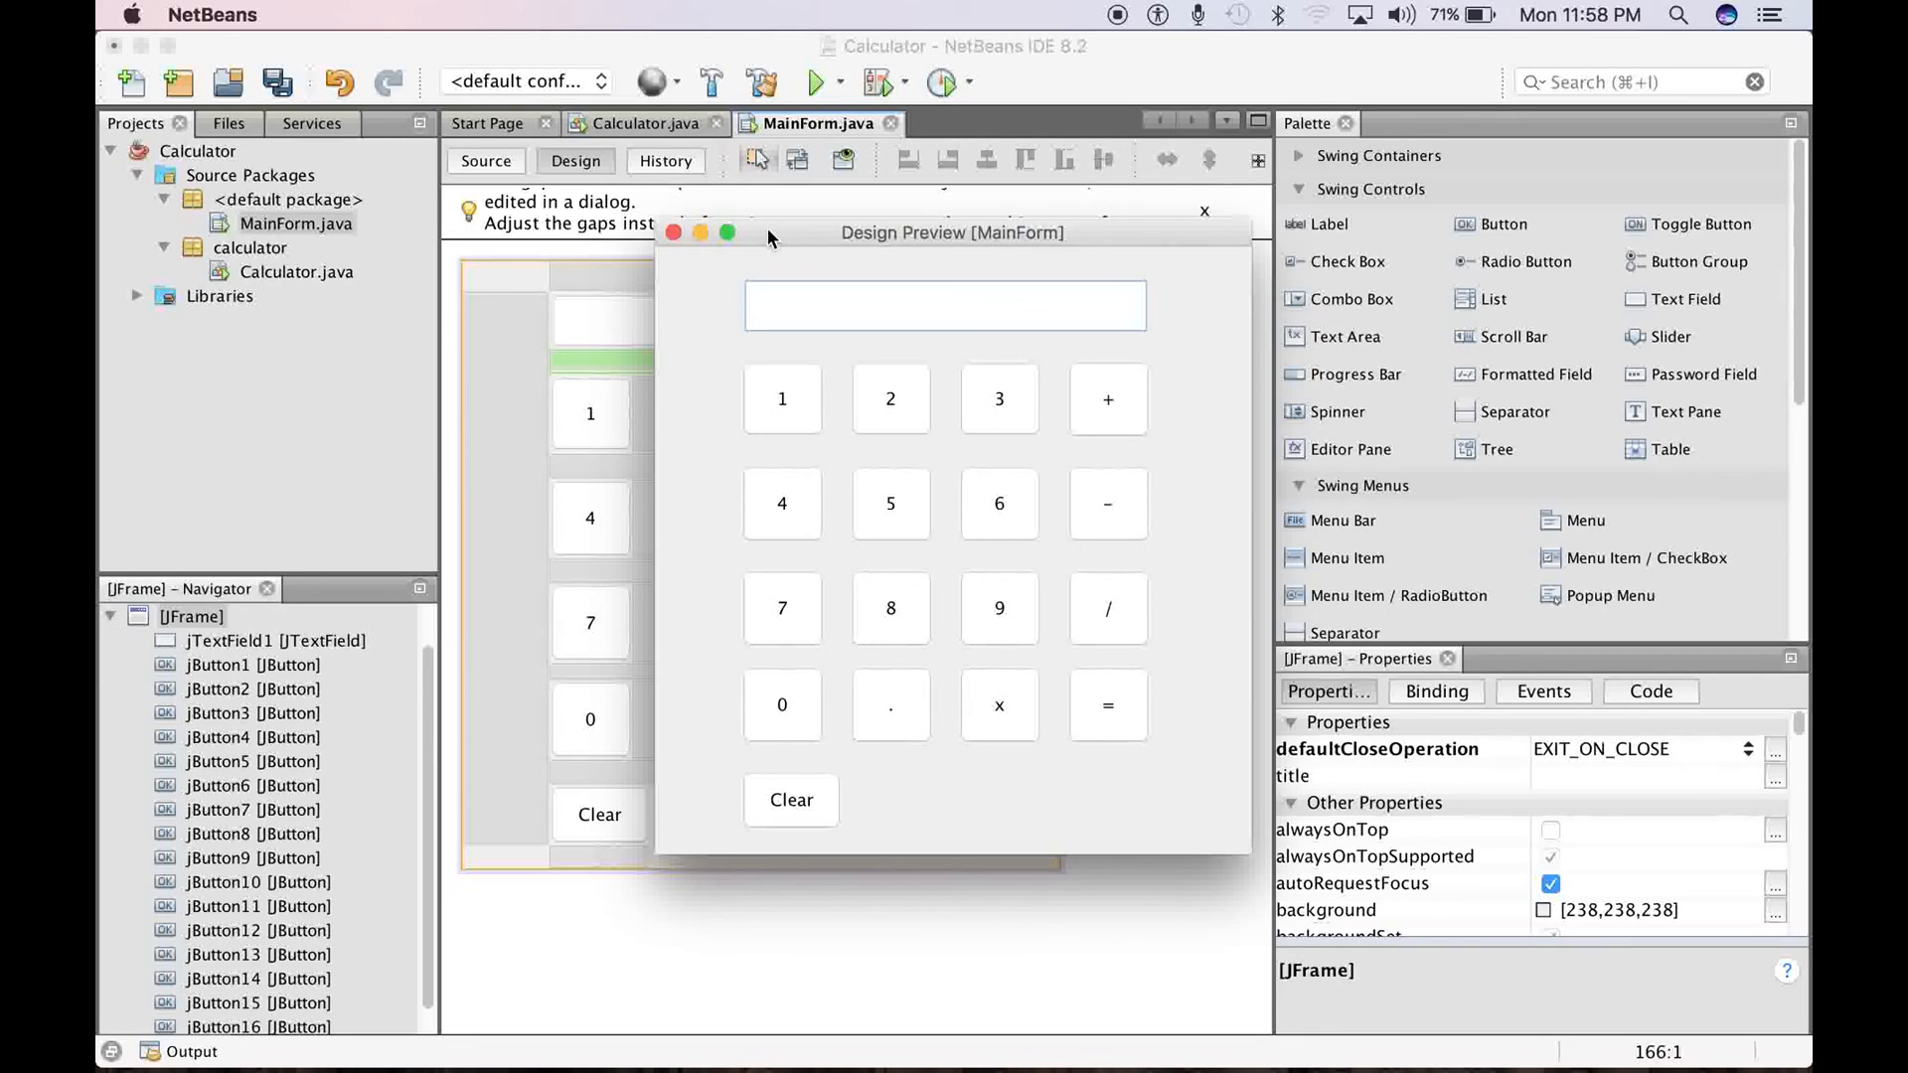